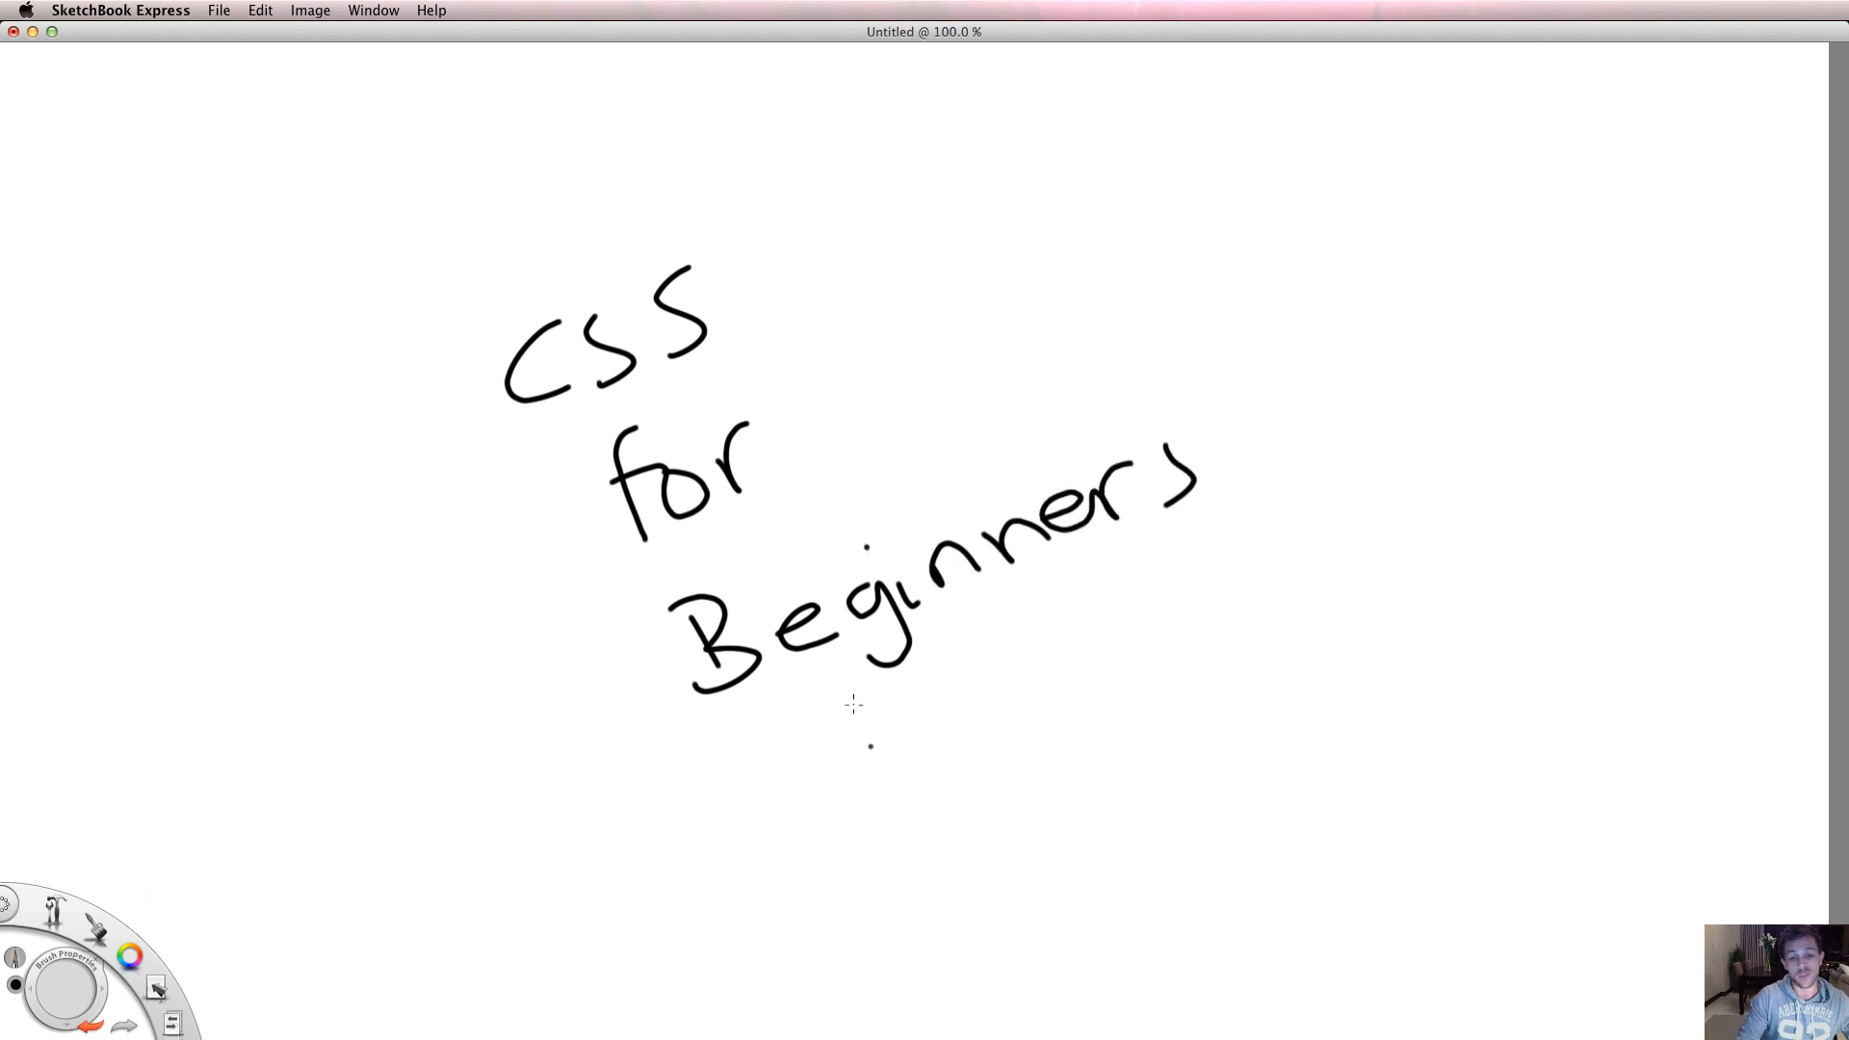
mouse_move(958, 758)
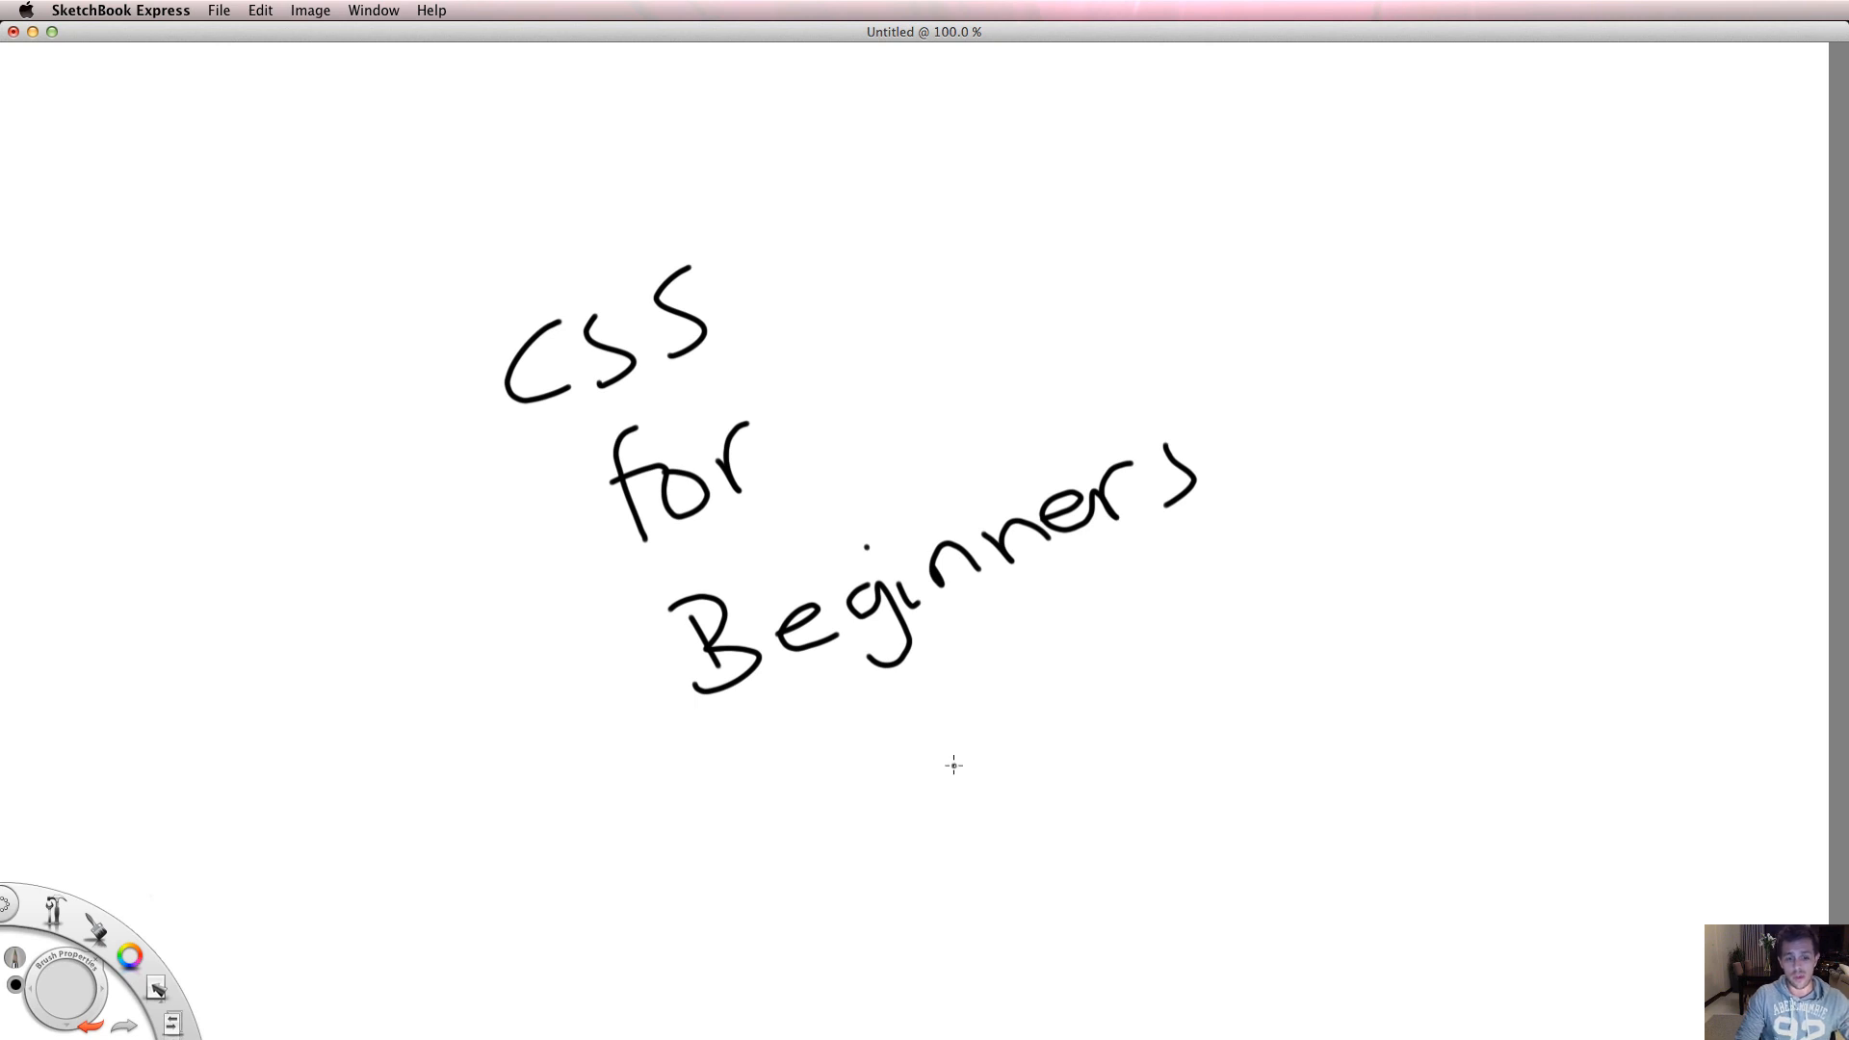
mouse_move(935, 758)
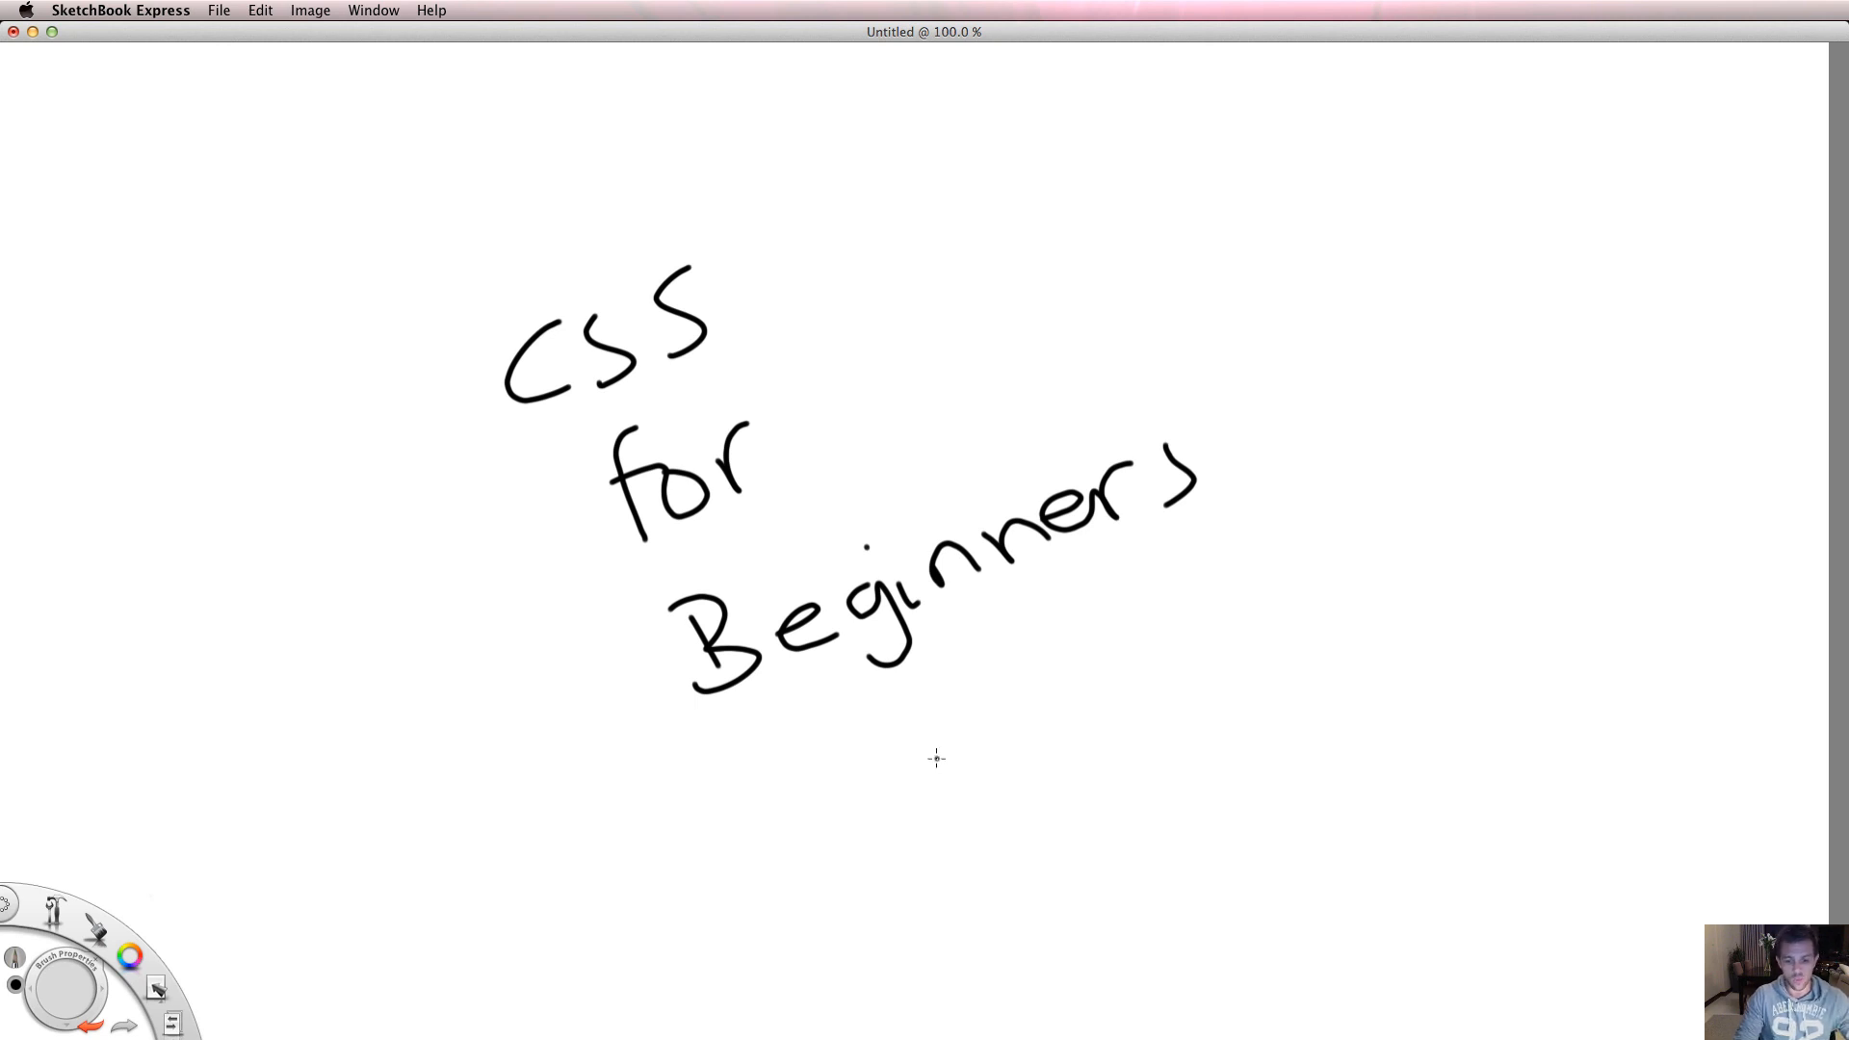
mouse_move(925, 763)
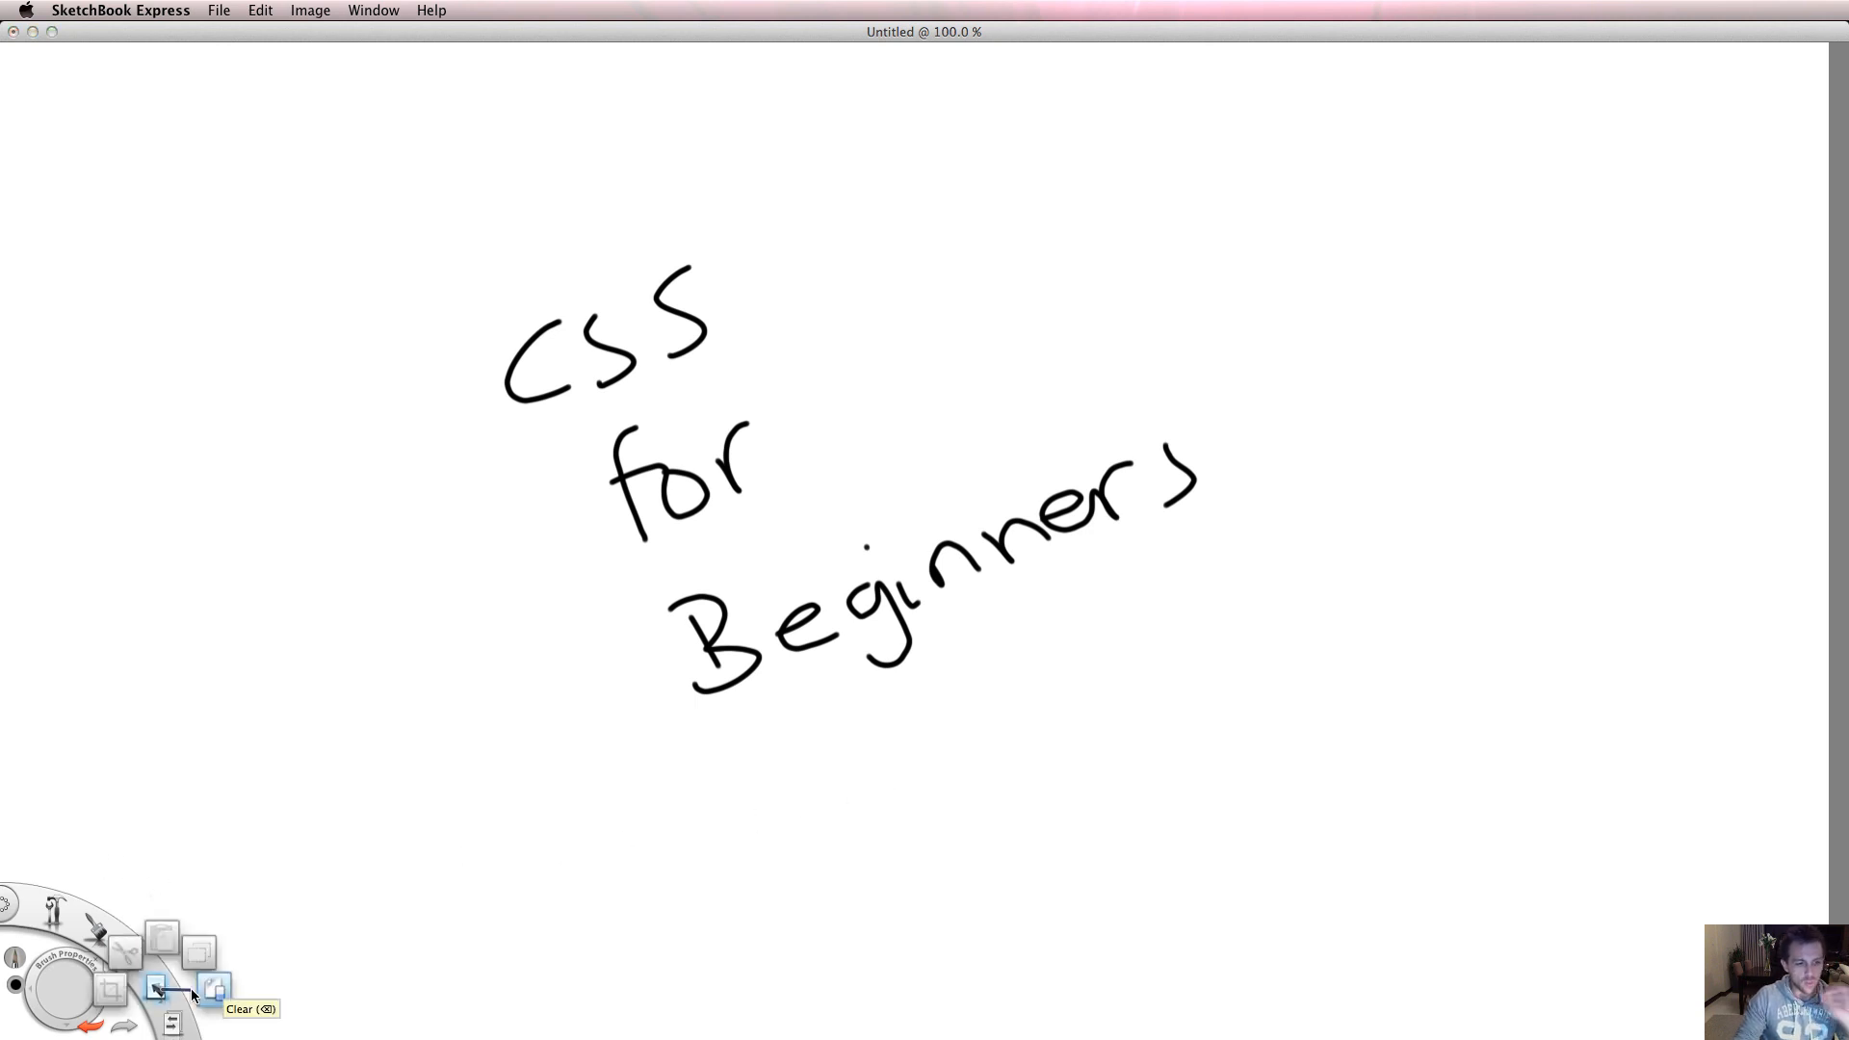
Step: Erase the hand-drawn 'CSS for Beginners' lettering, leaving a blank canvas
click(156, 988)
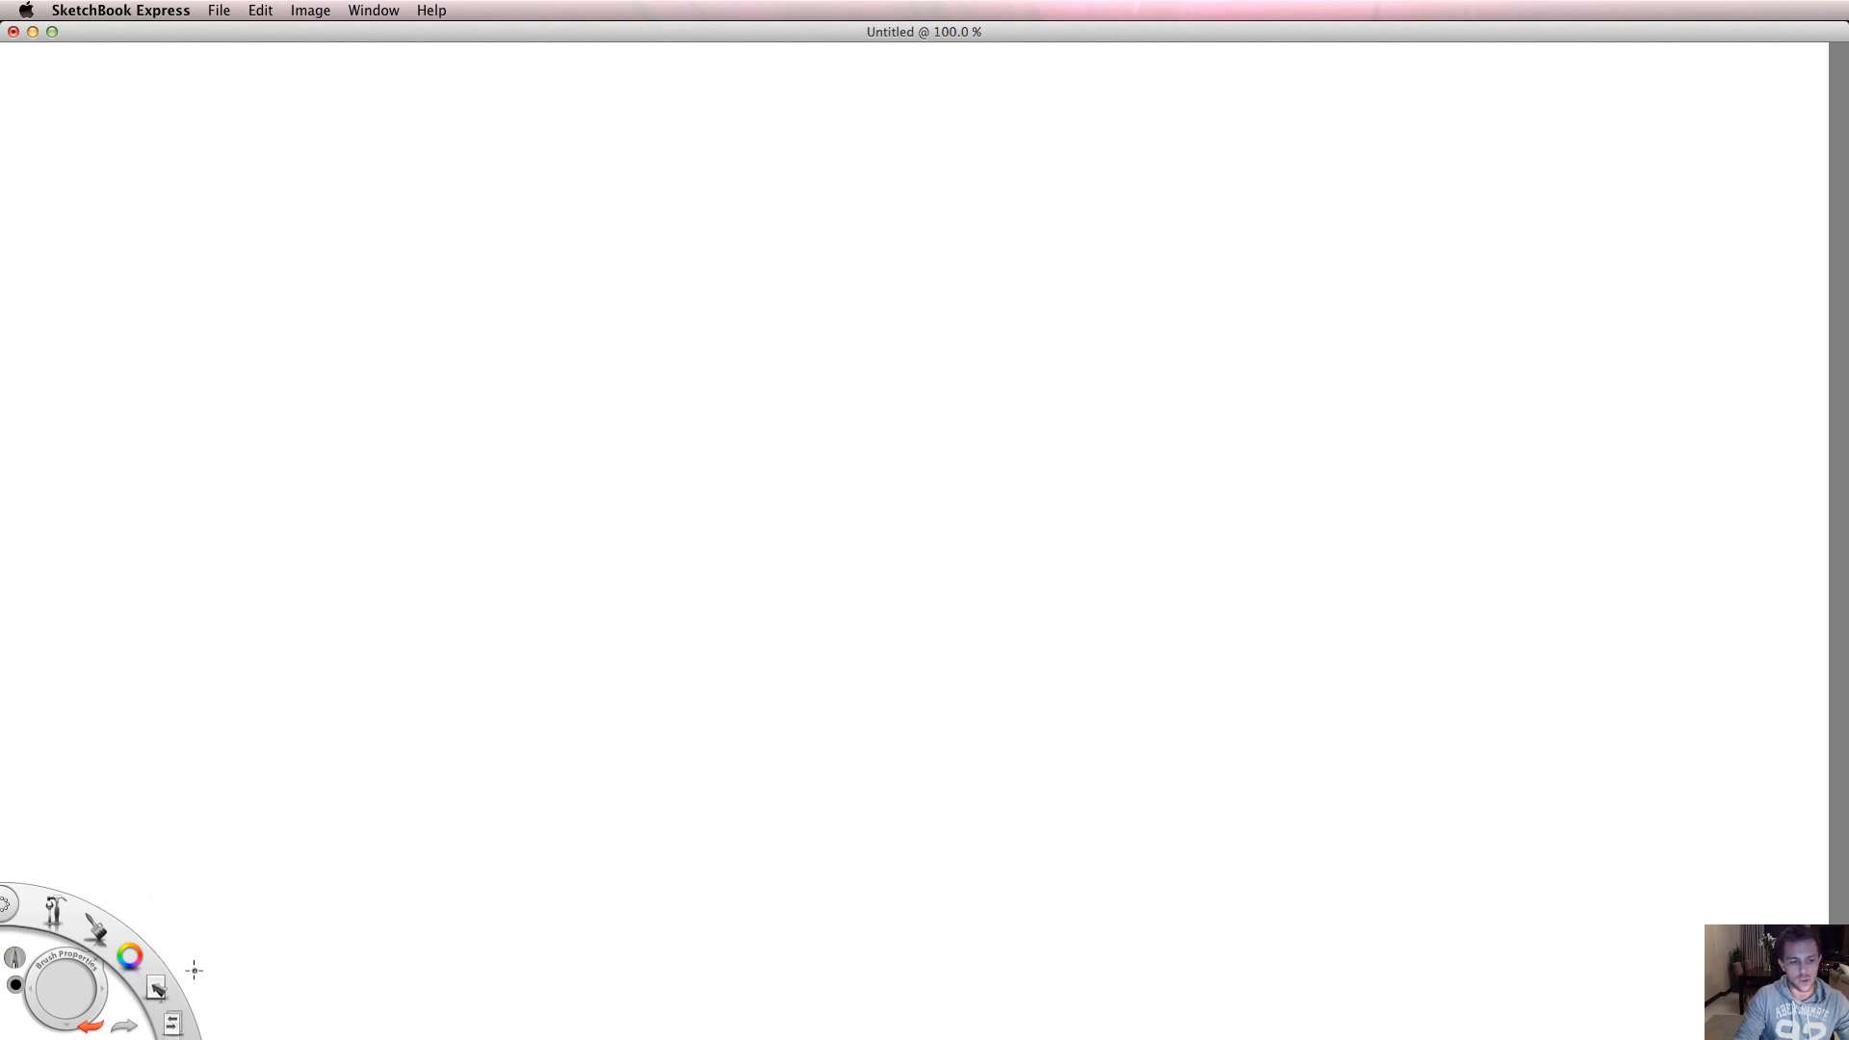
mouse_move(1428, 640)
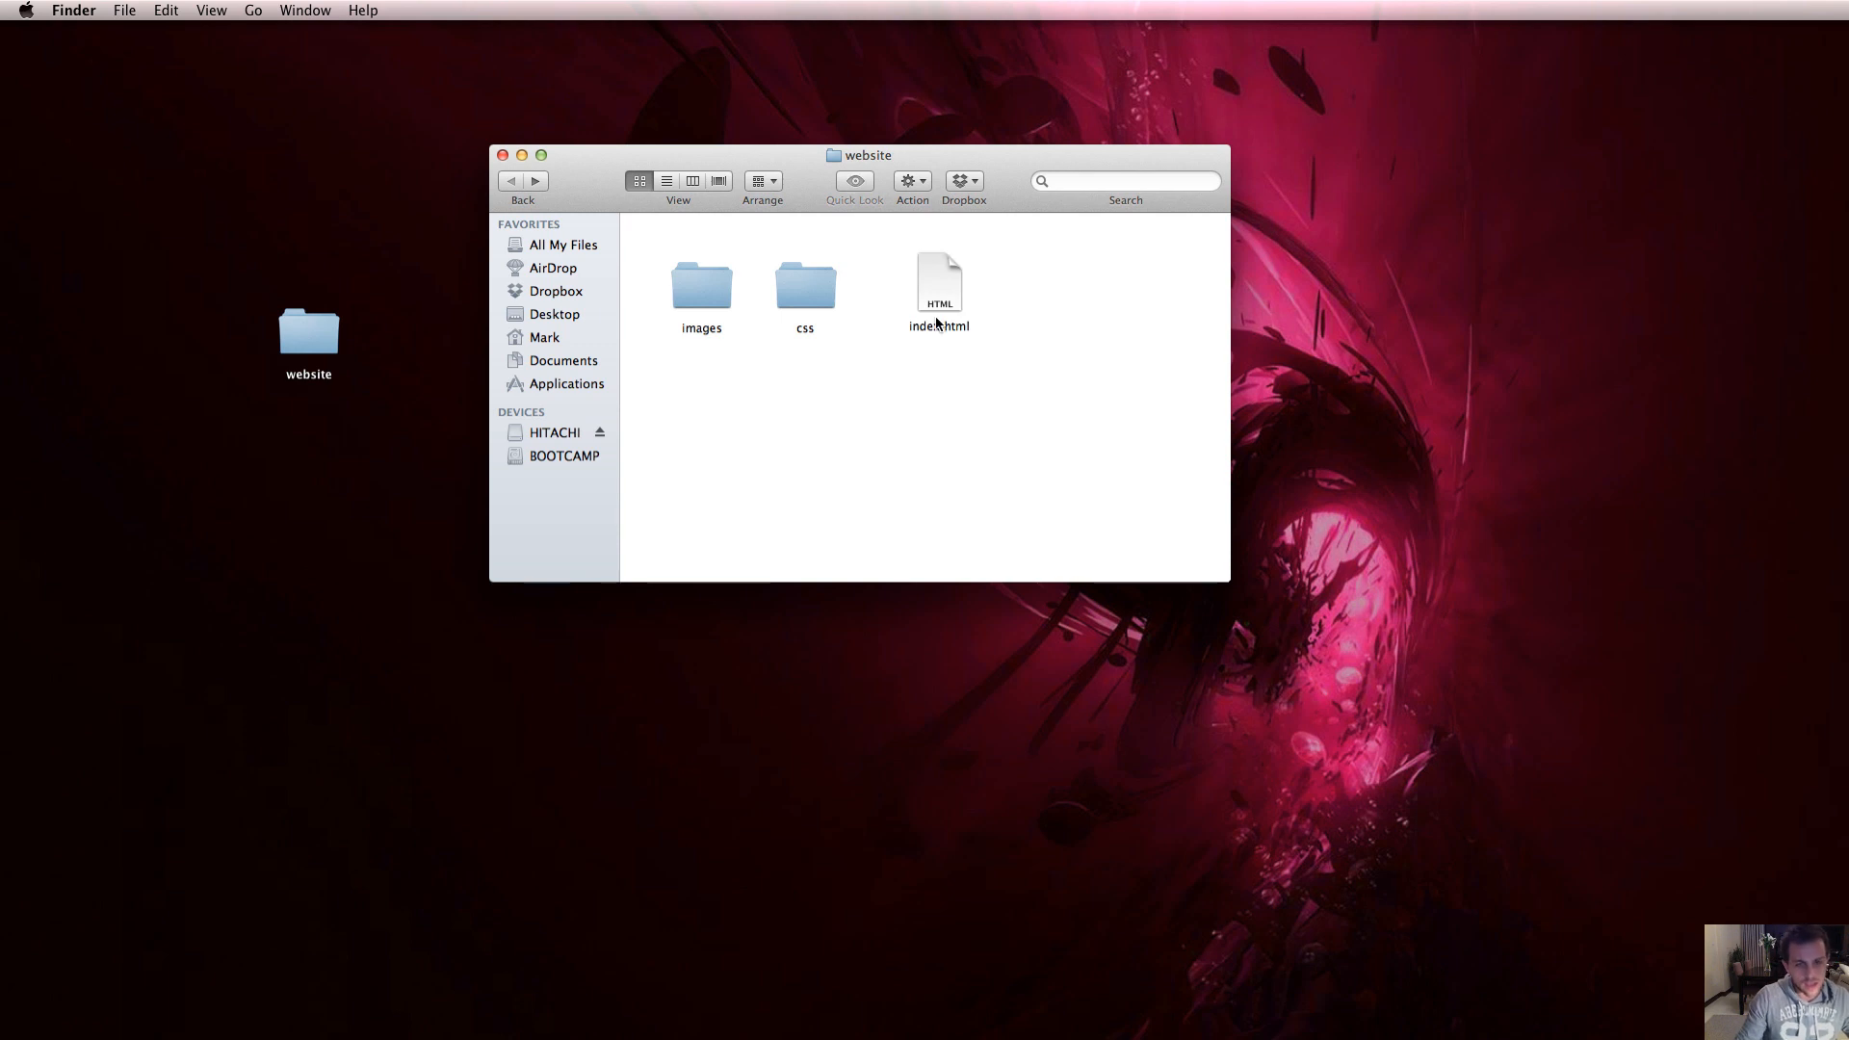
Step: Browse the website folder on the desktop and select text.css inside its css folder
click(939, 283)
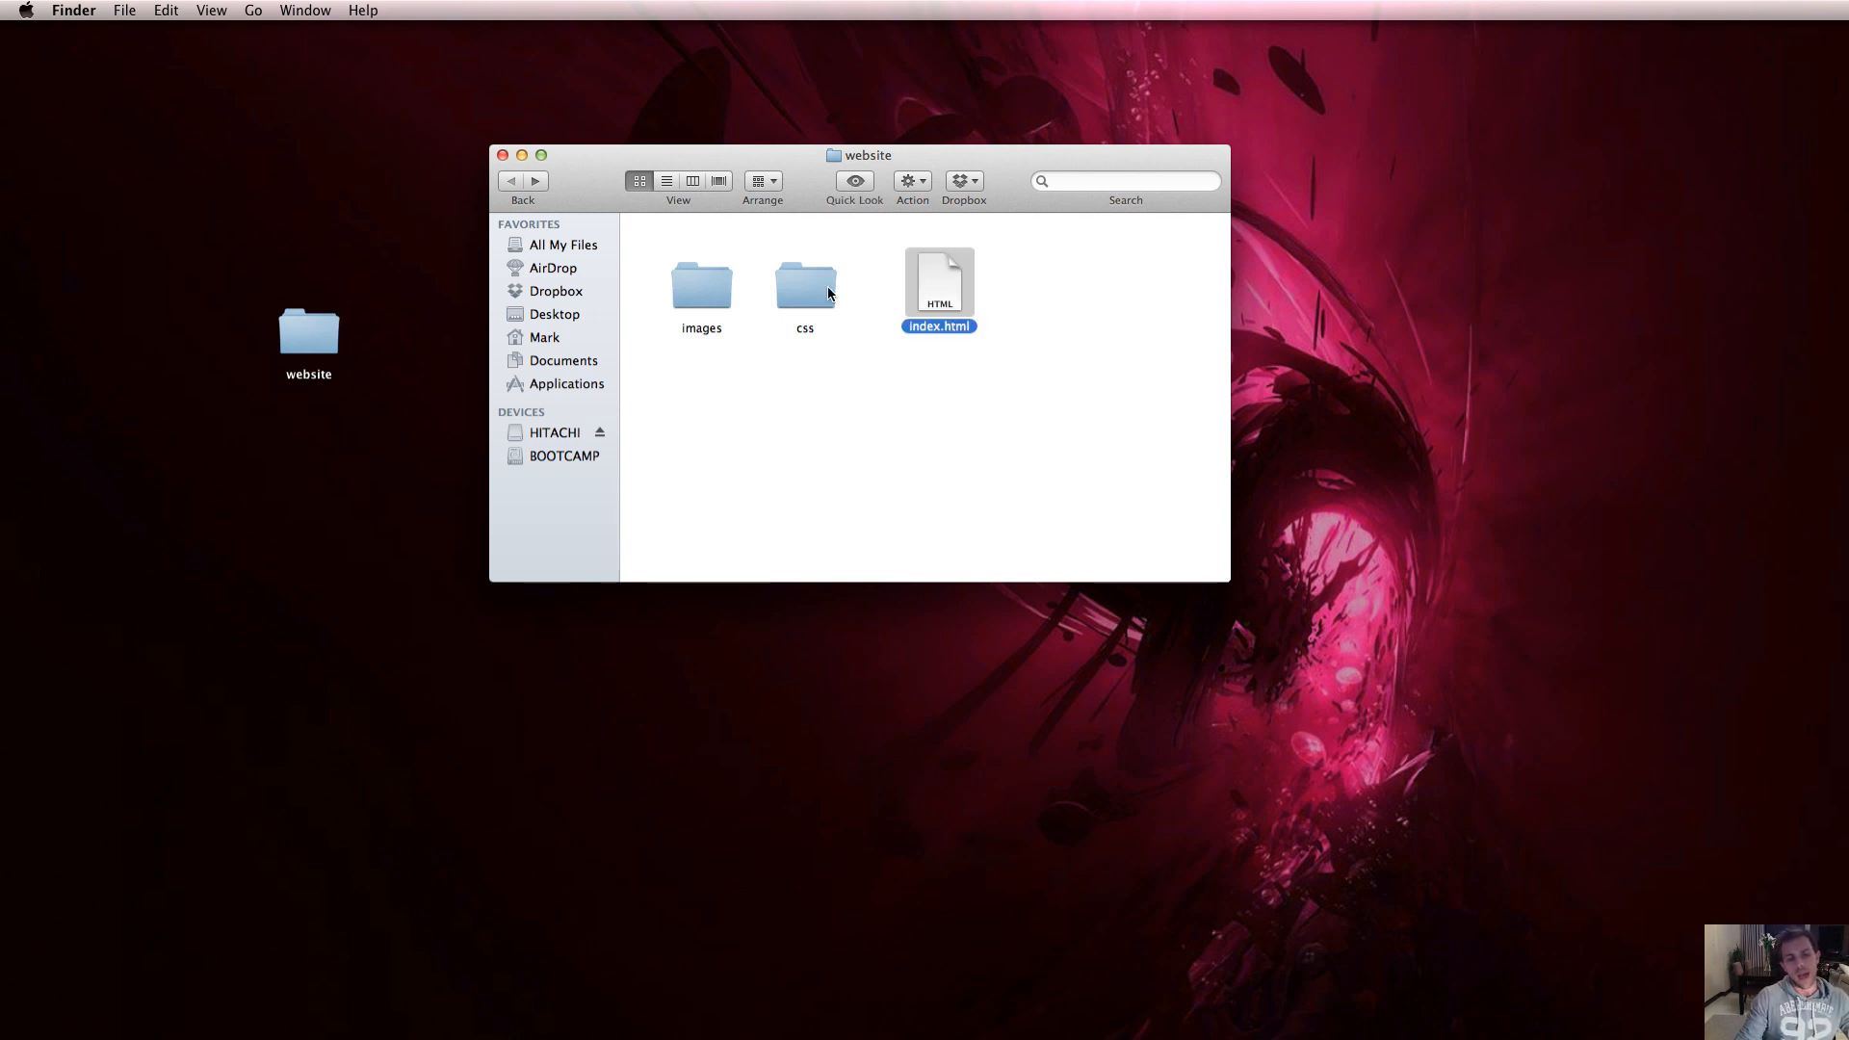
double_click(804, 283)
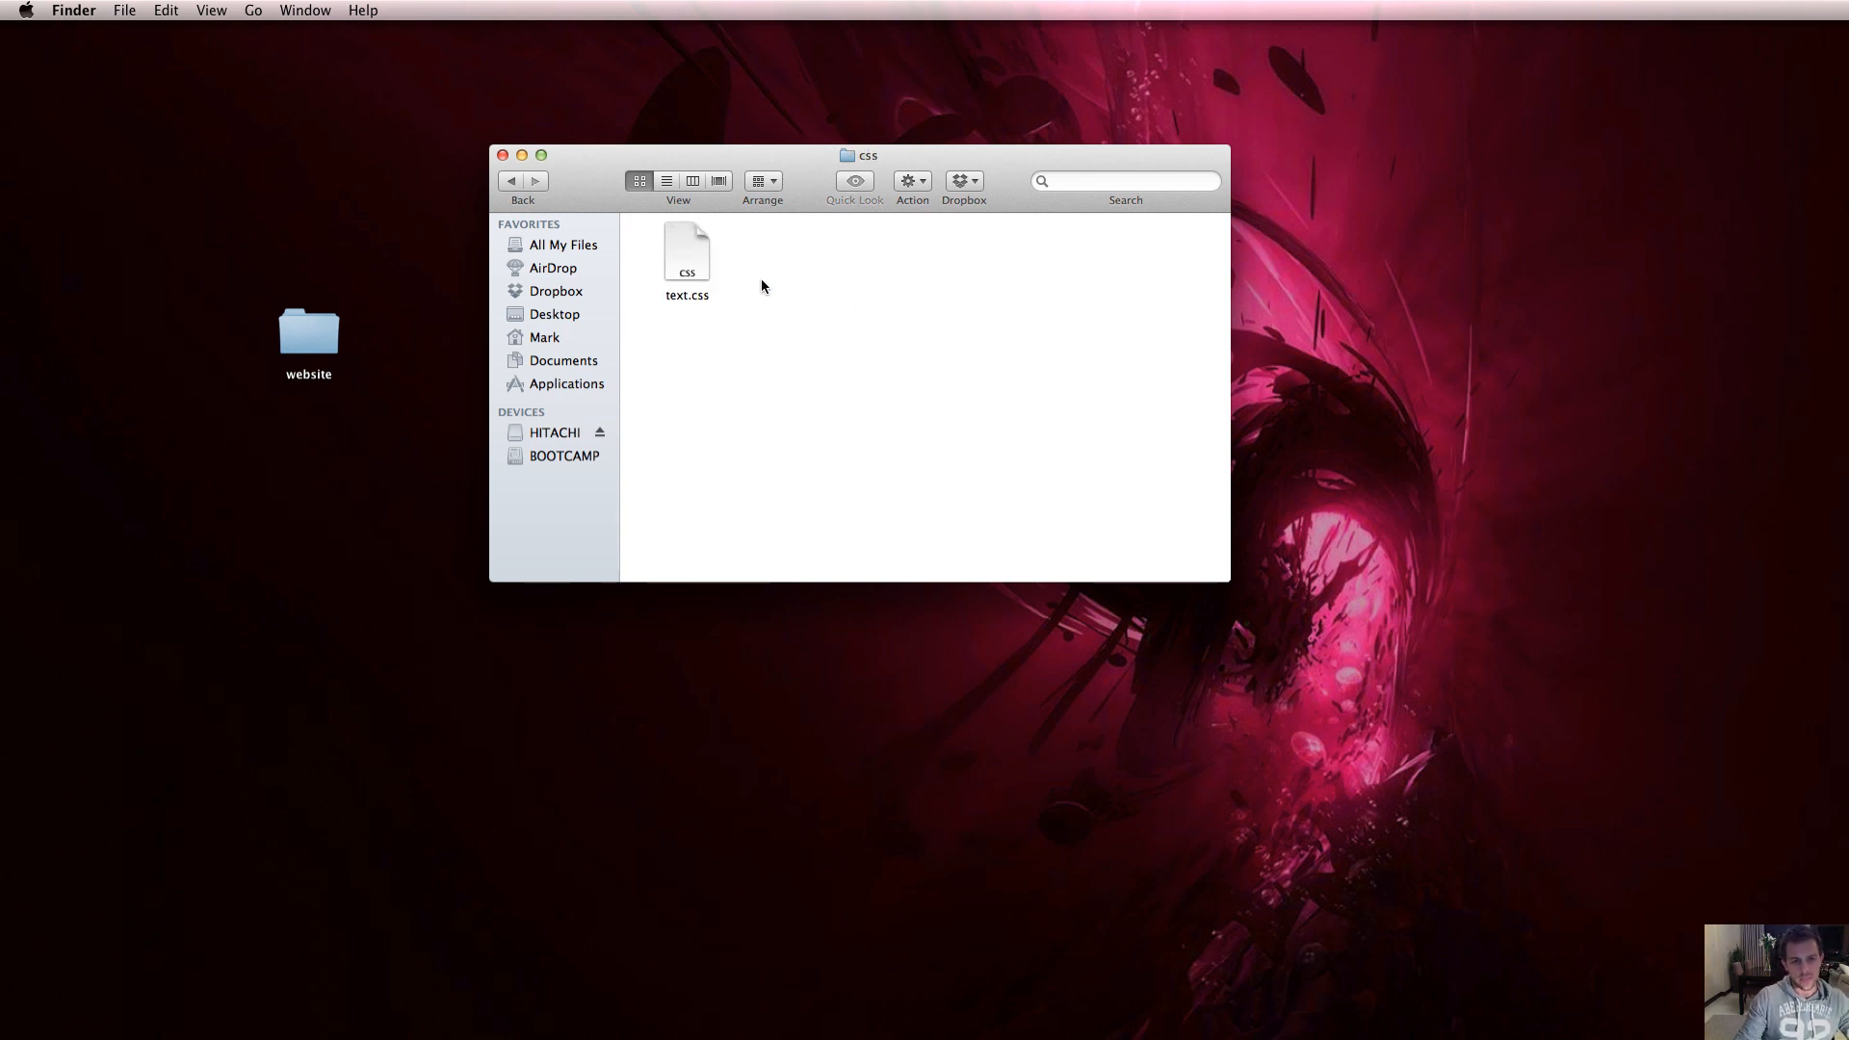
click(511, 180)
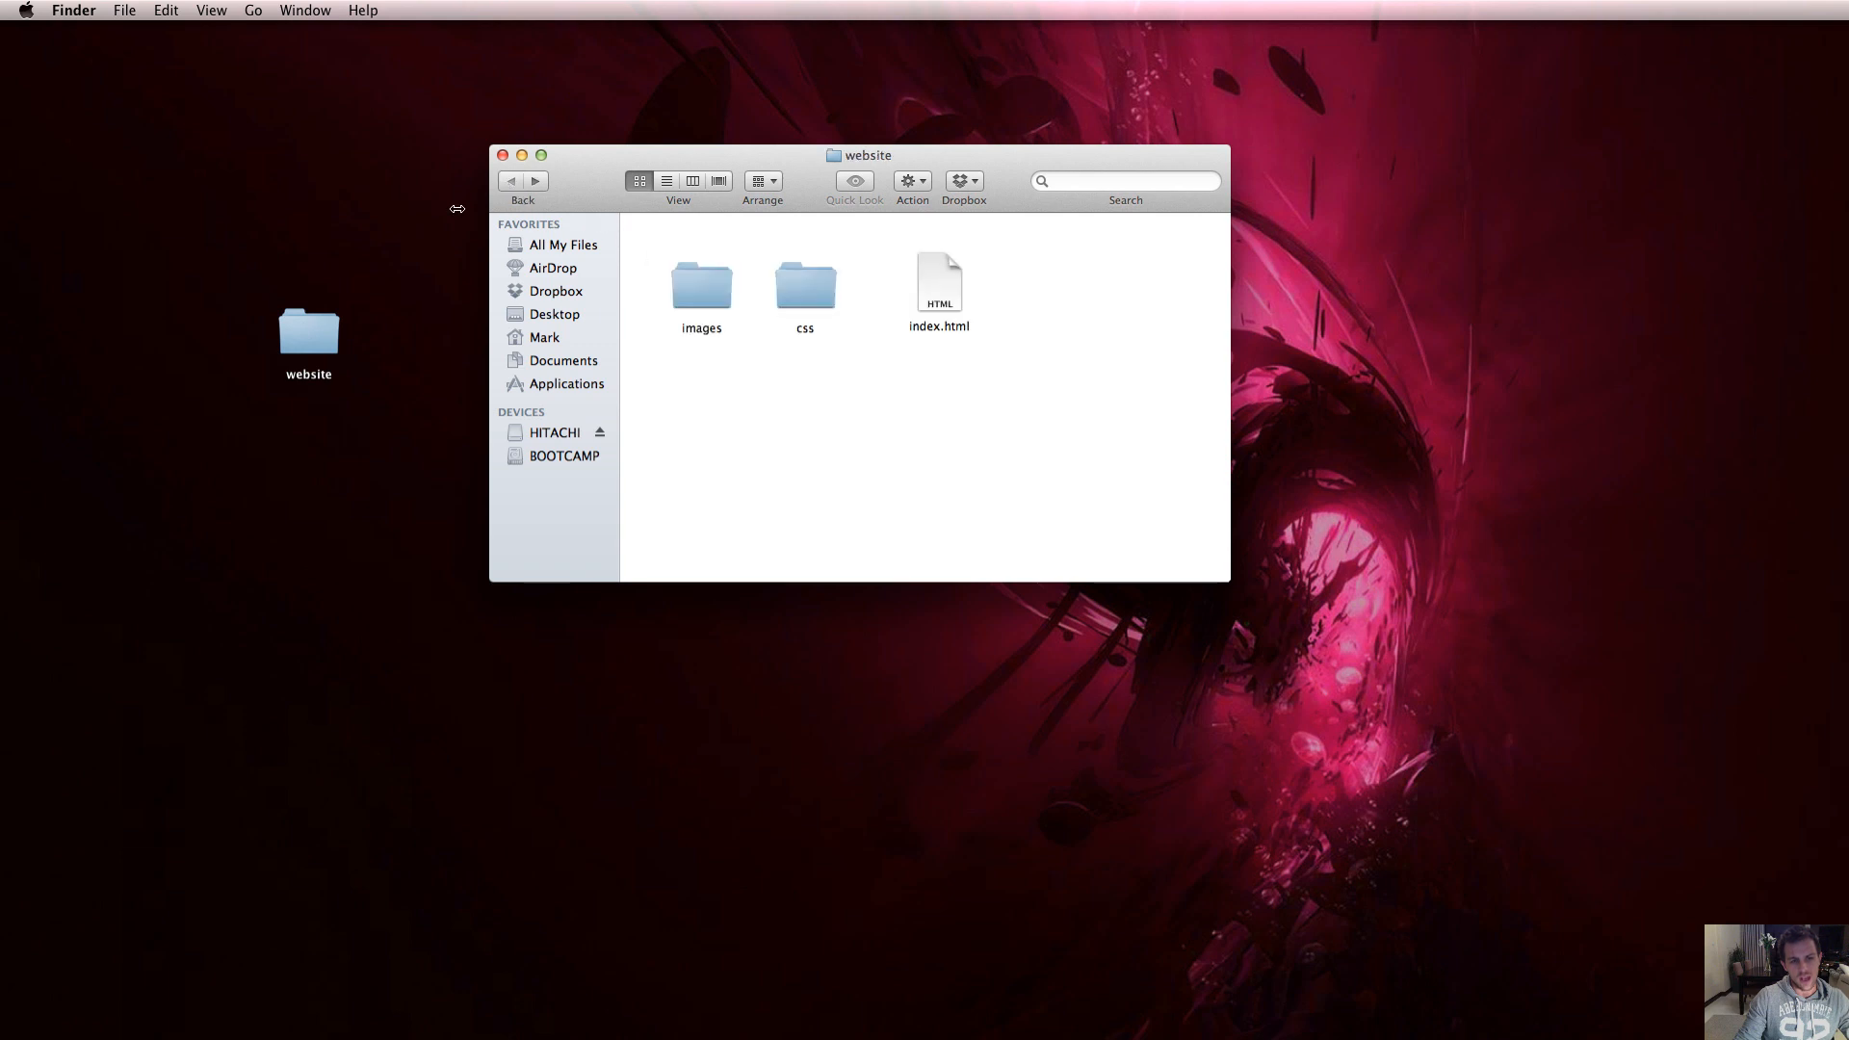
click(308, 332)
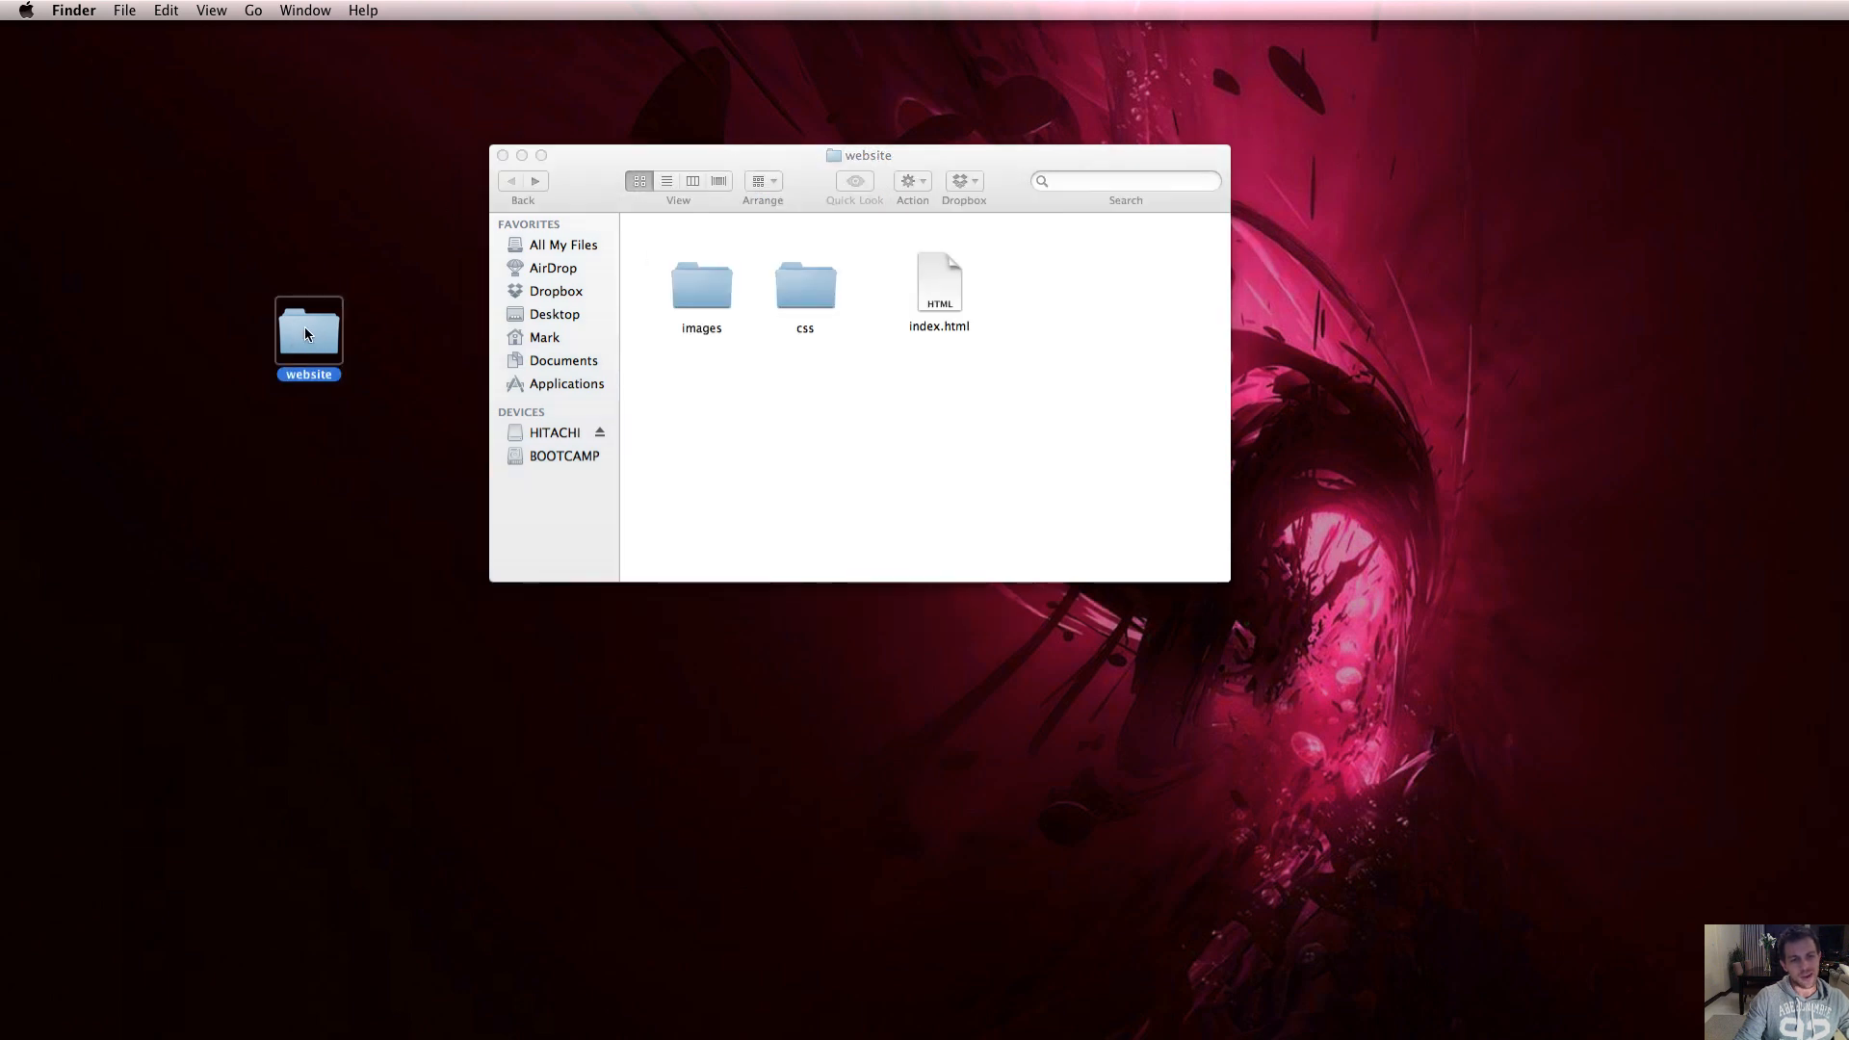
mouse_move(812, 305)
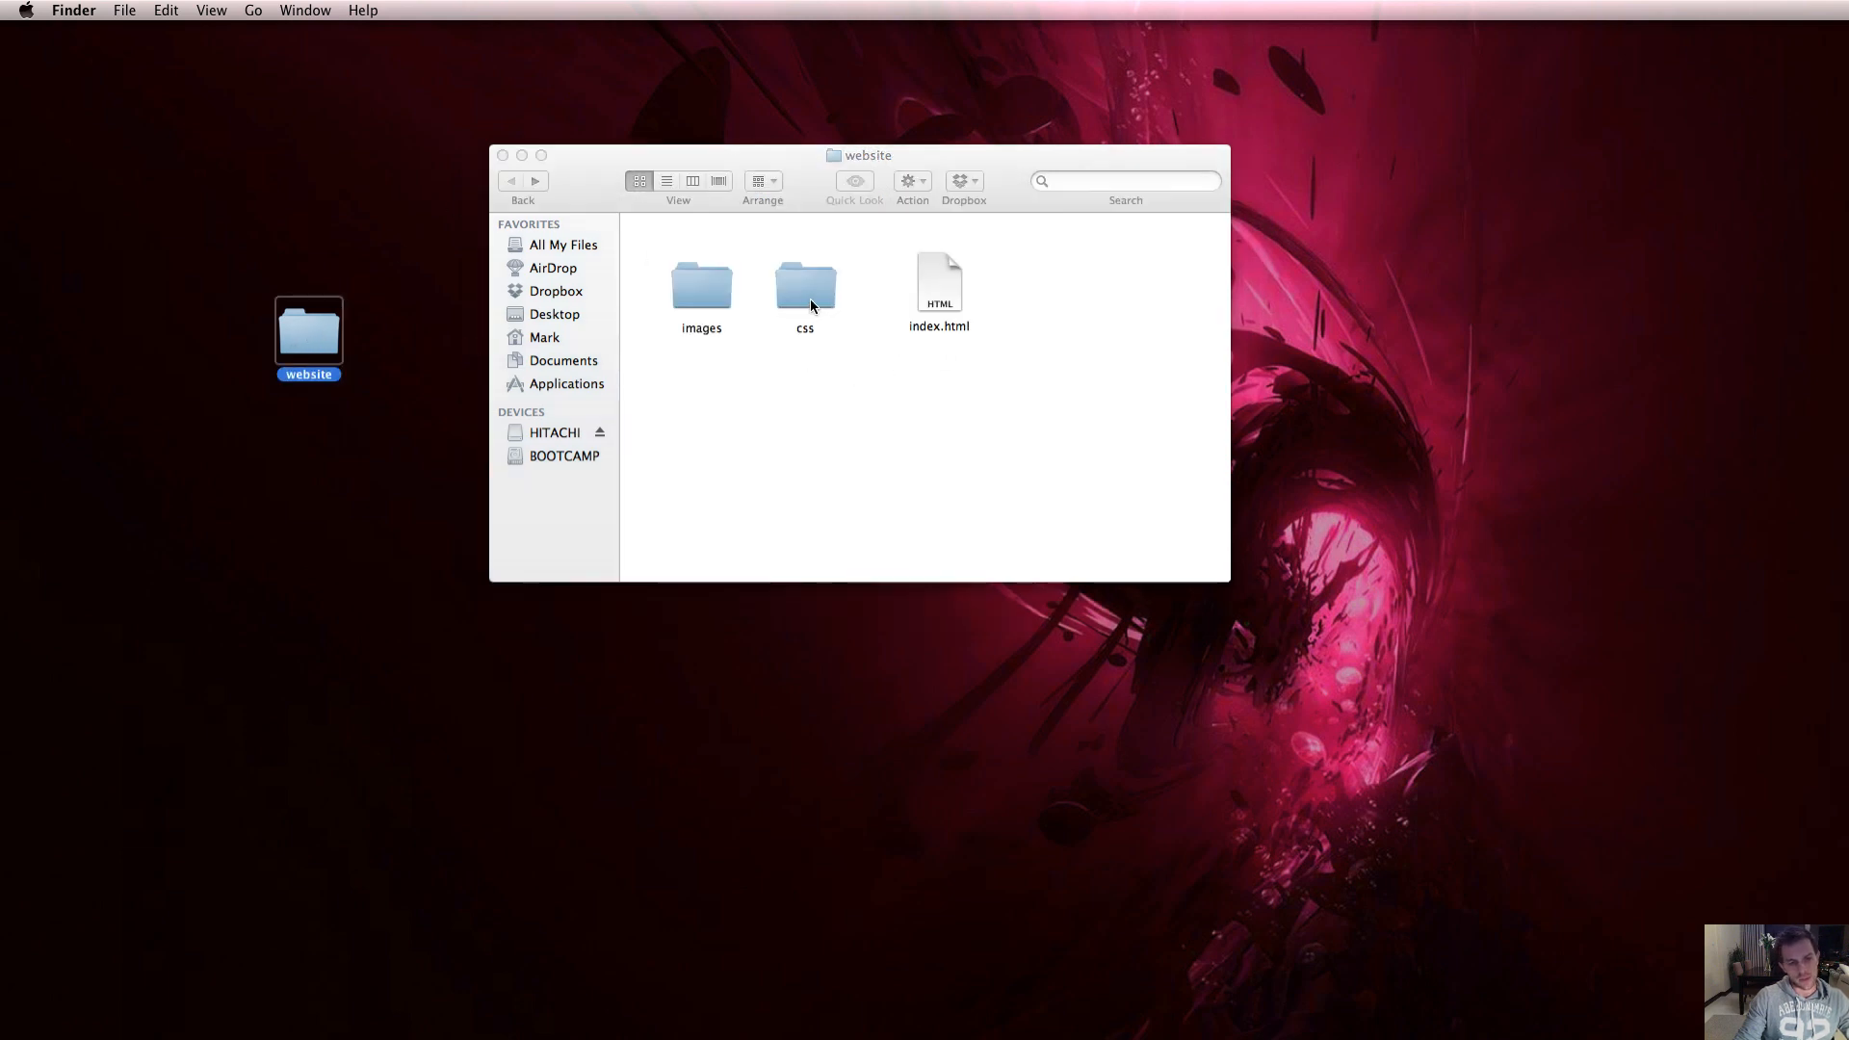
double_click(805, 287)
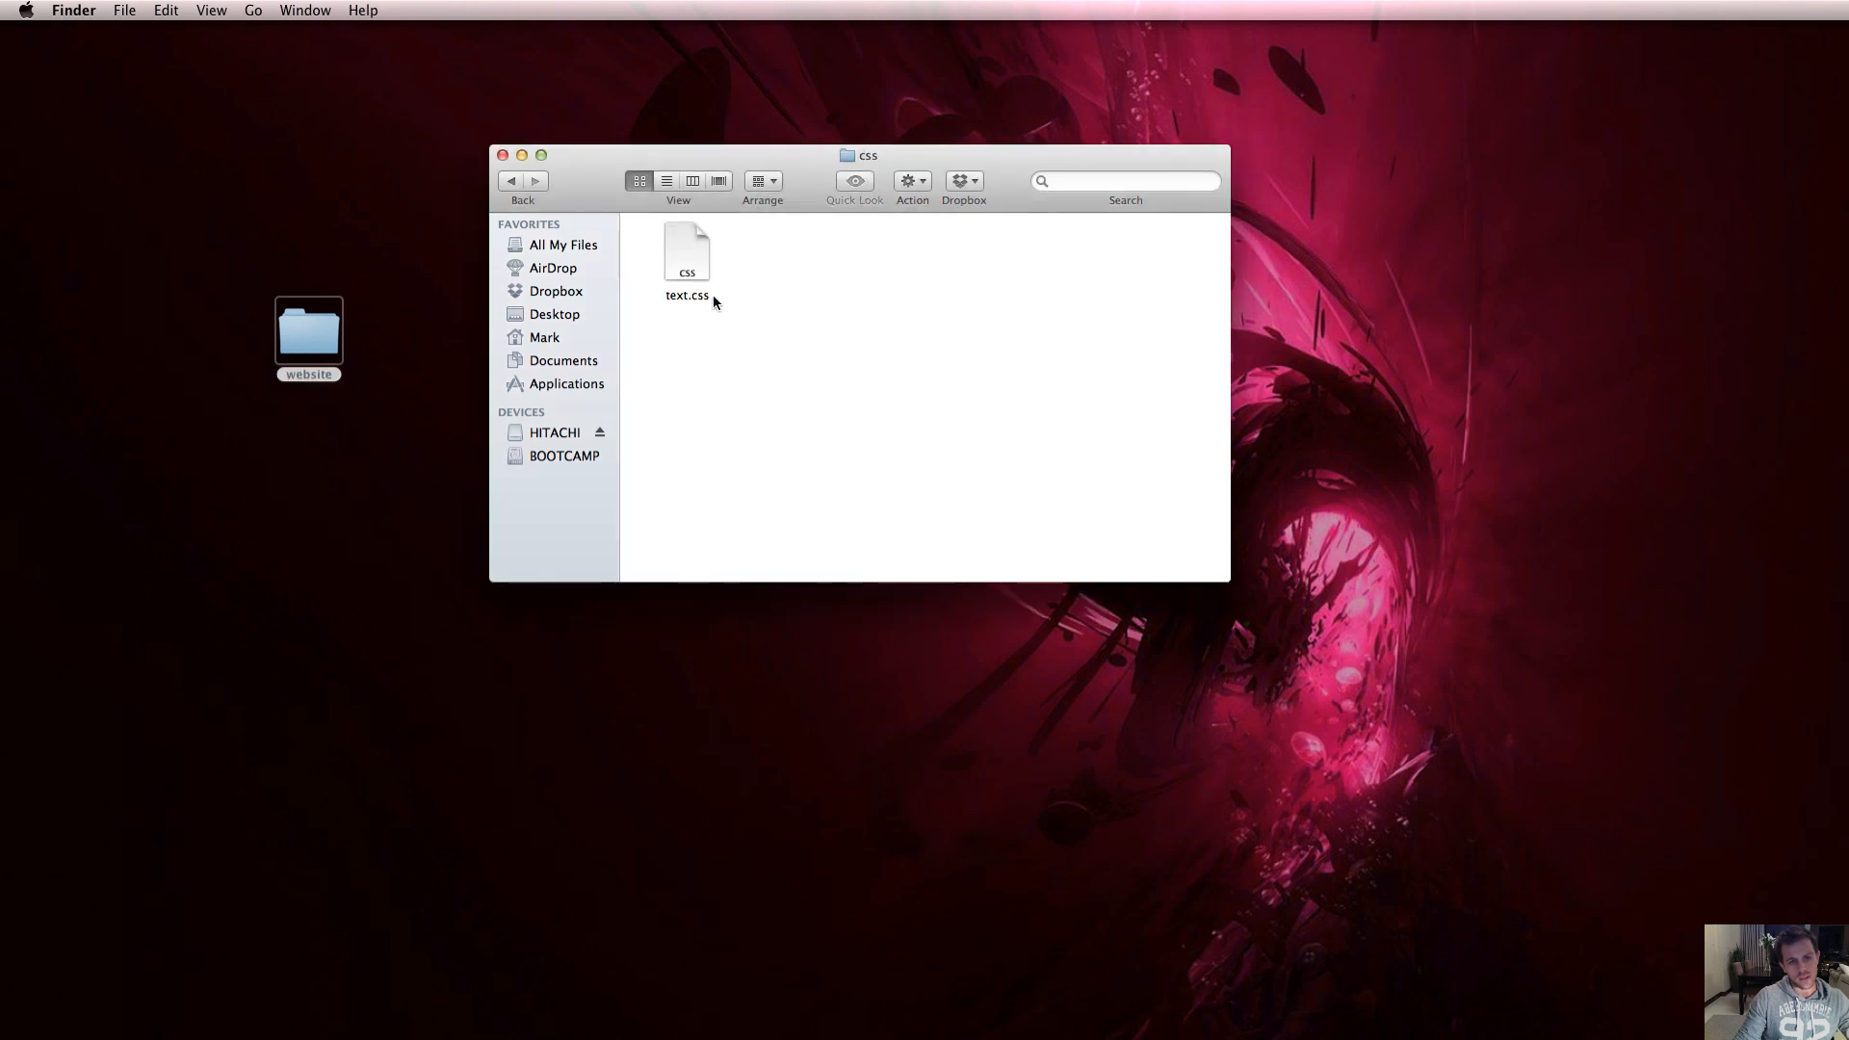
click(687, 251)
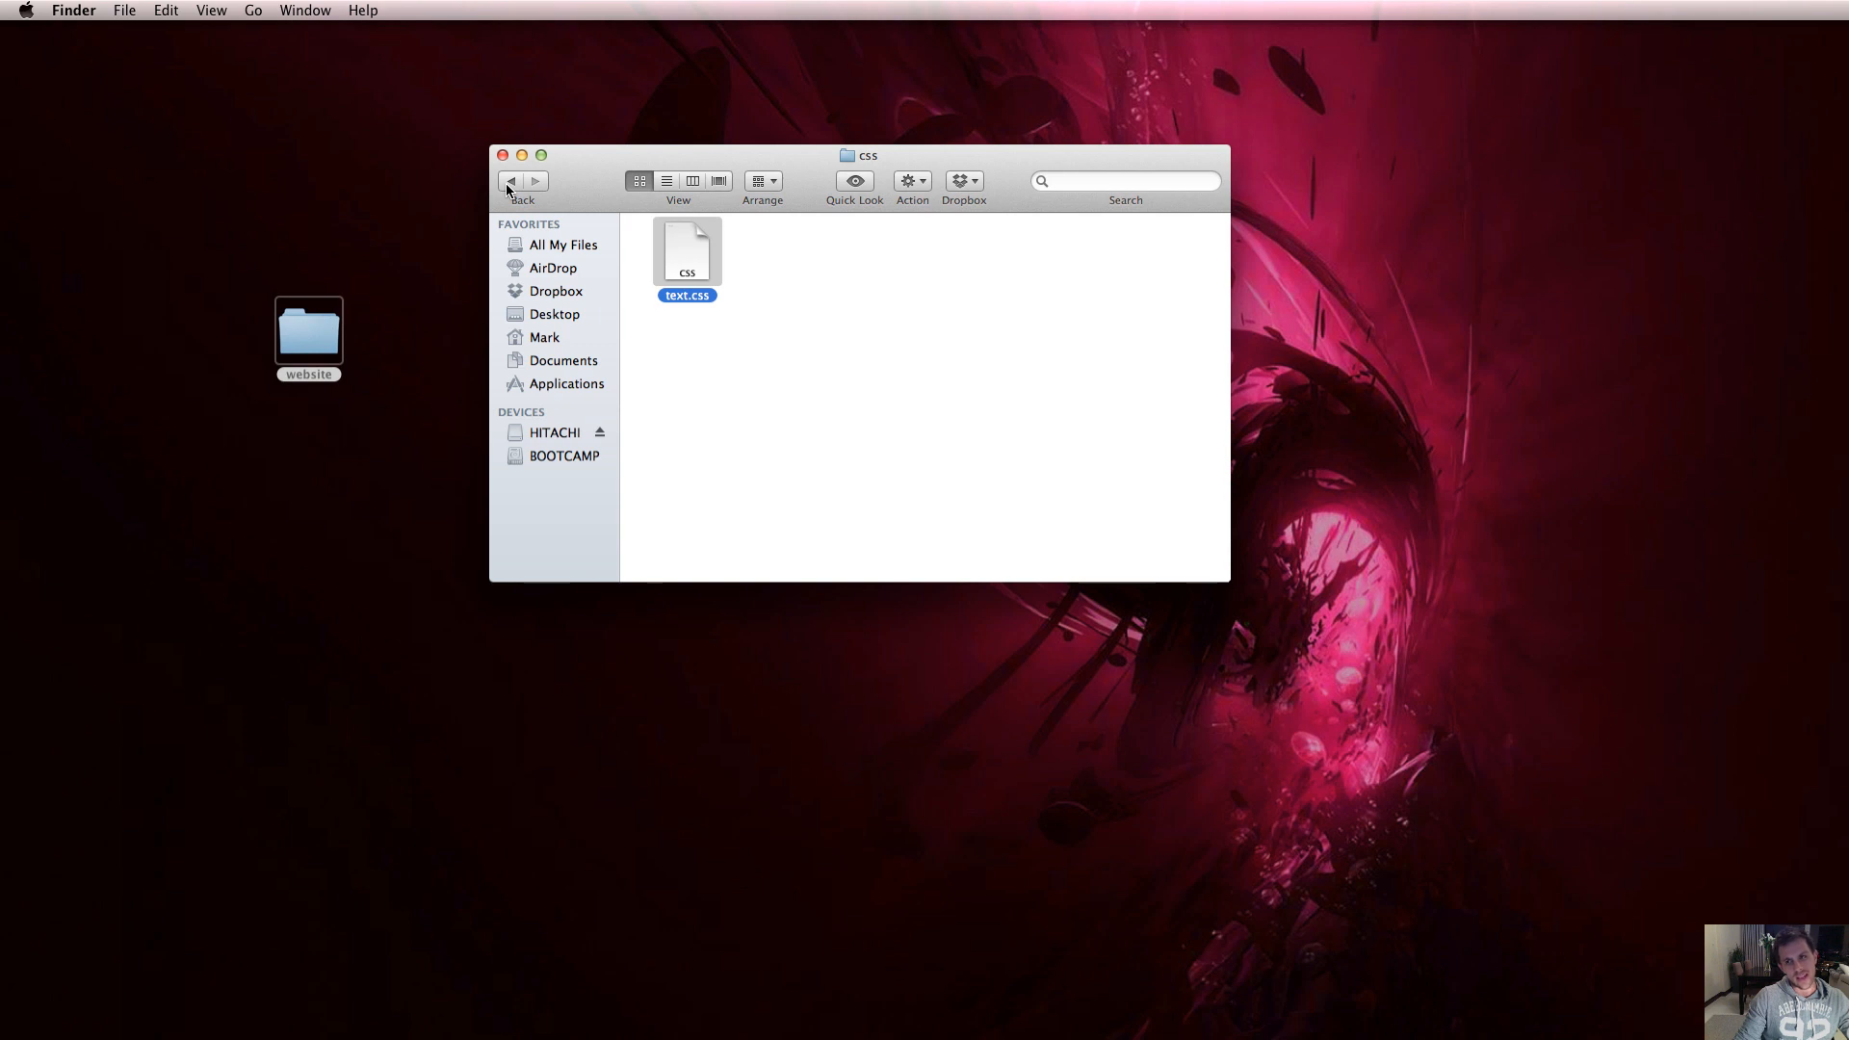
mouse_move(511, 180)
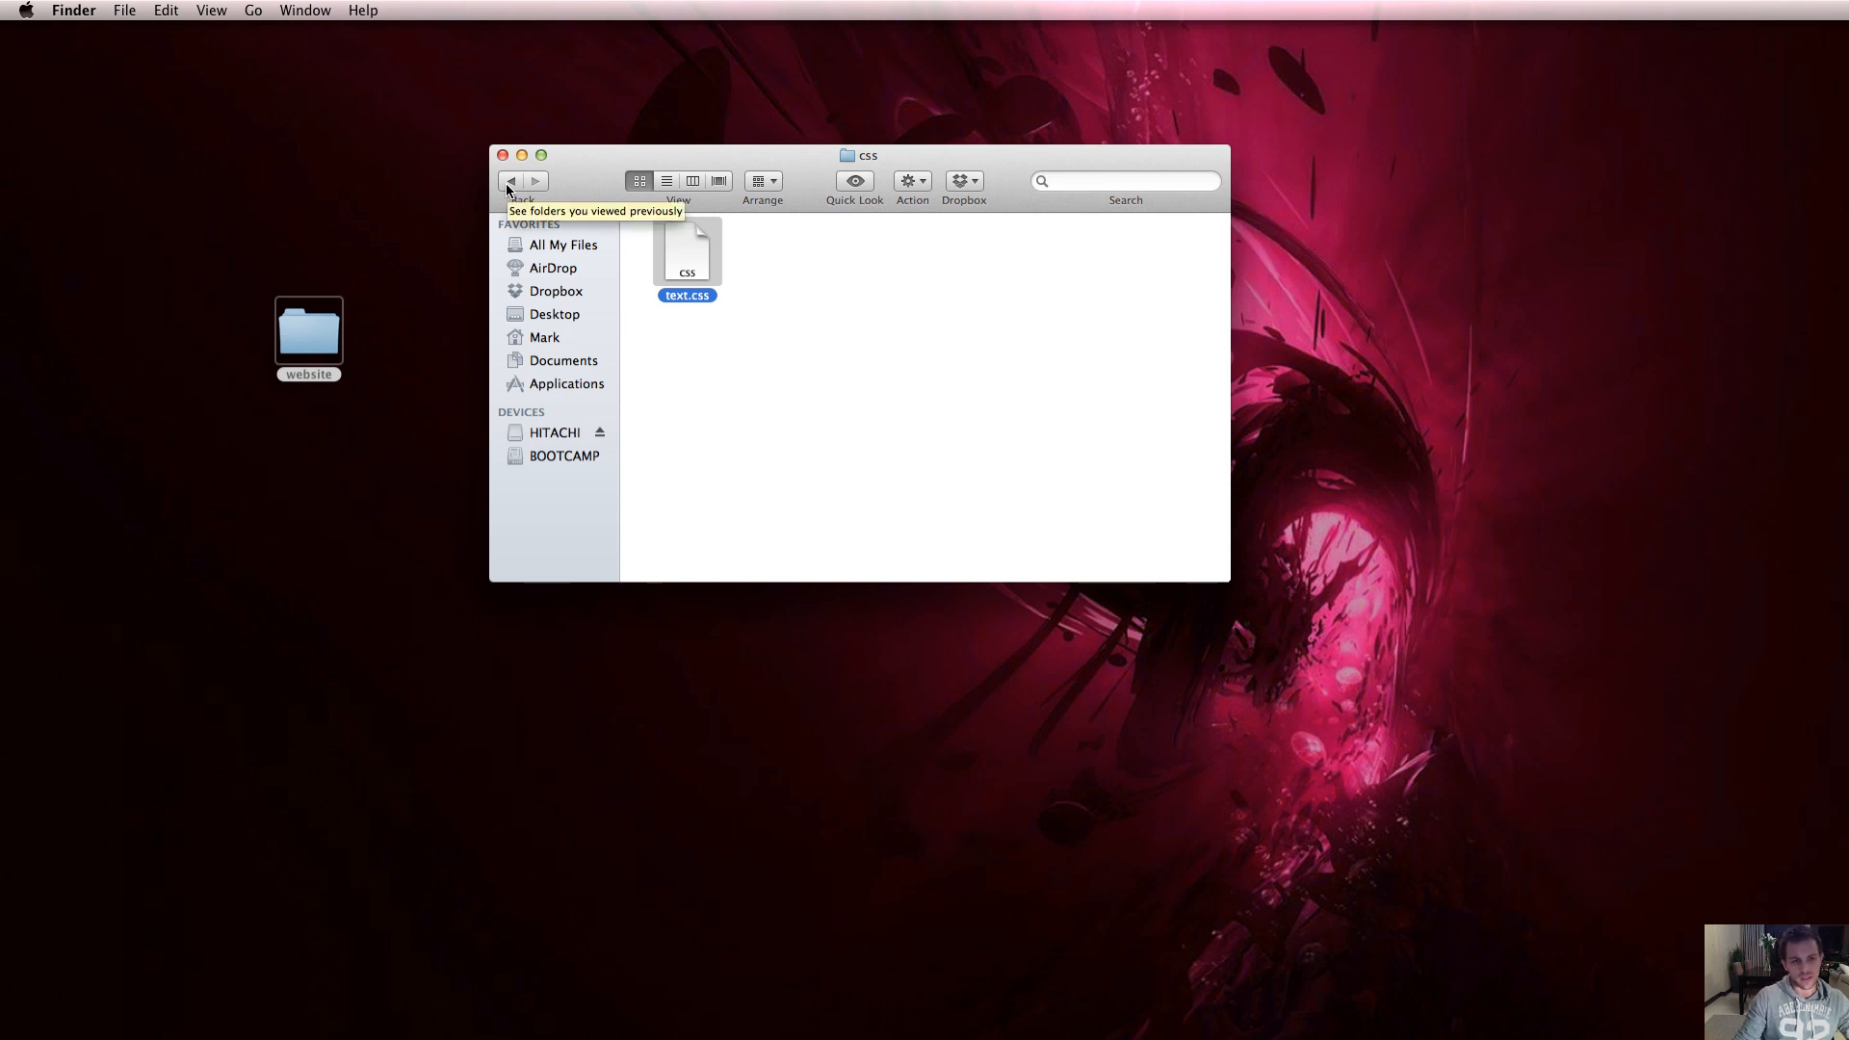
Step: Return to the website folder showing images, css and index.html, with index.html selected
click(510, 180)
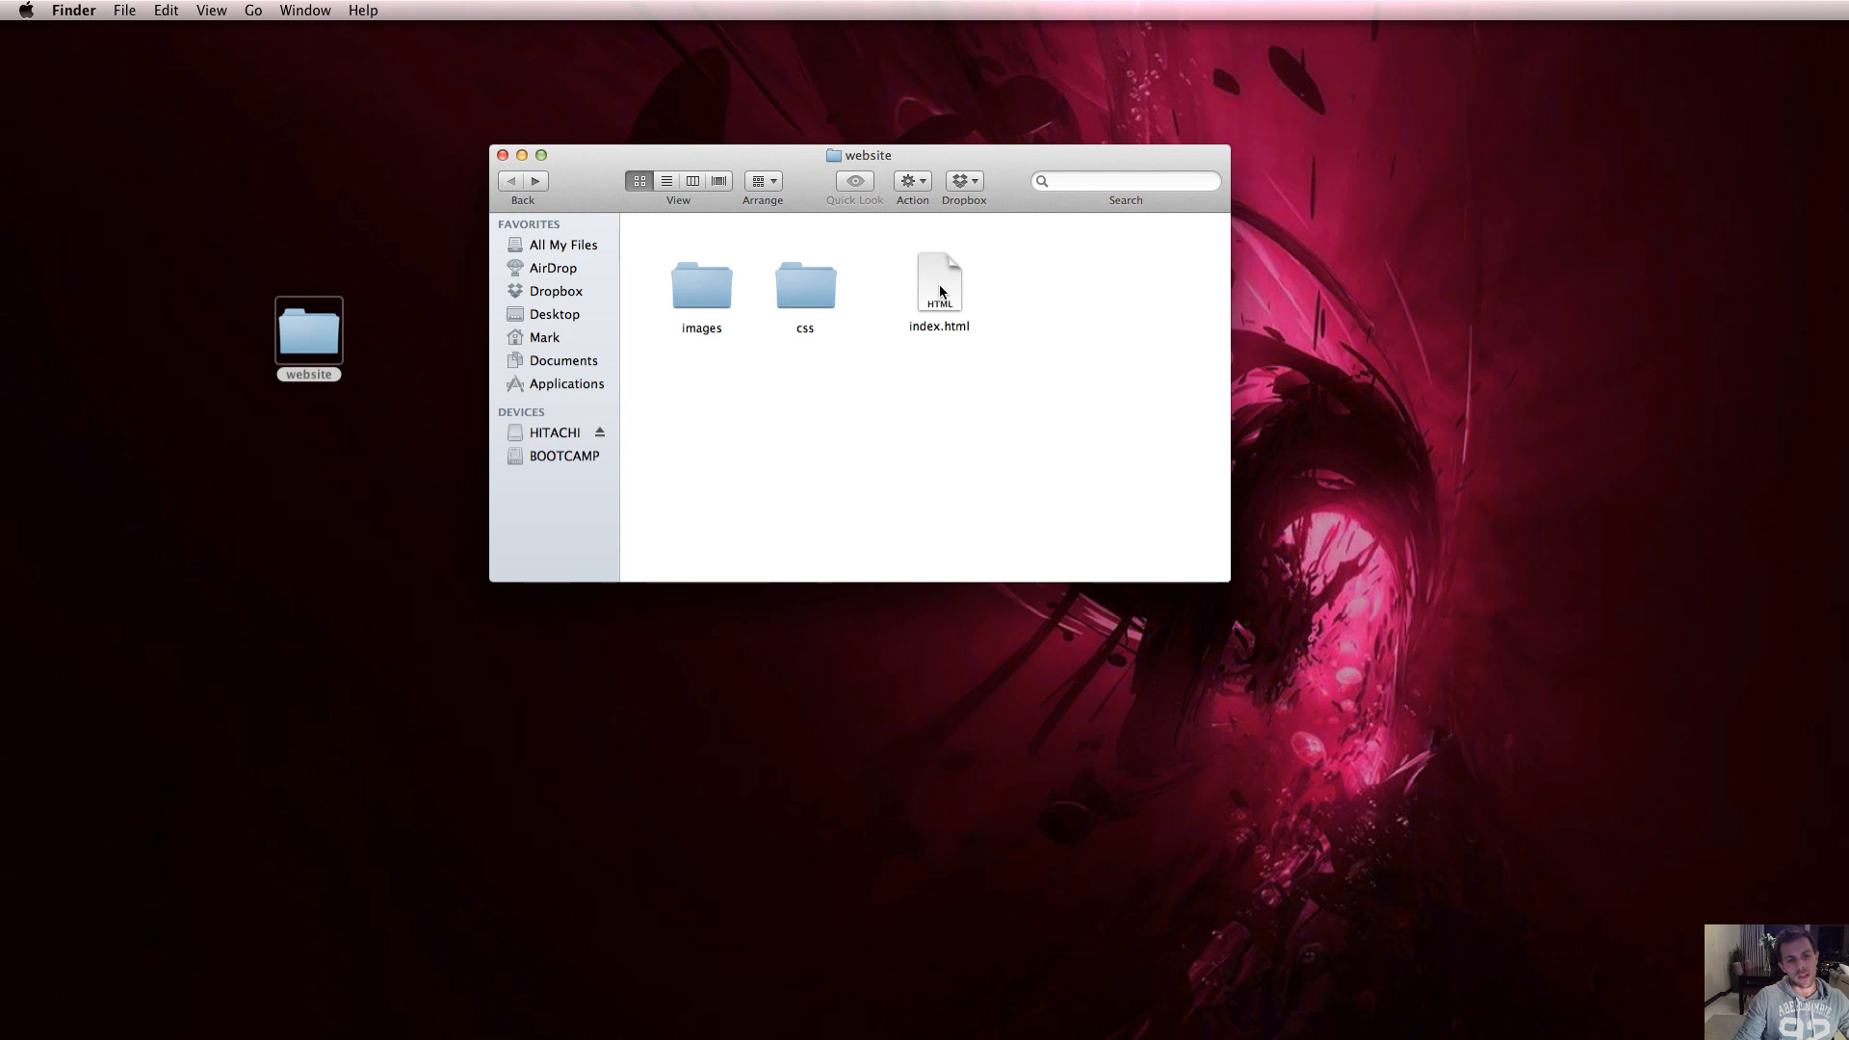
click(939, 283)
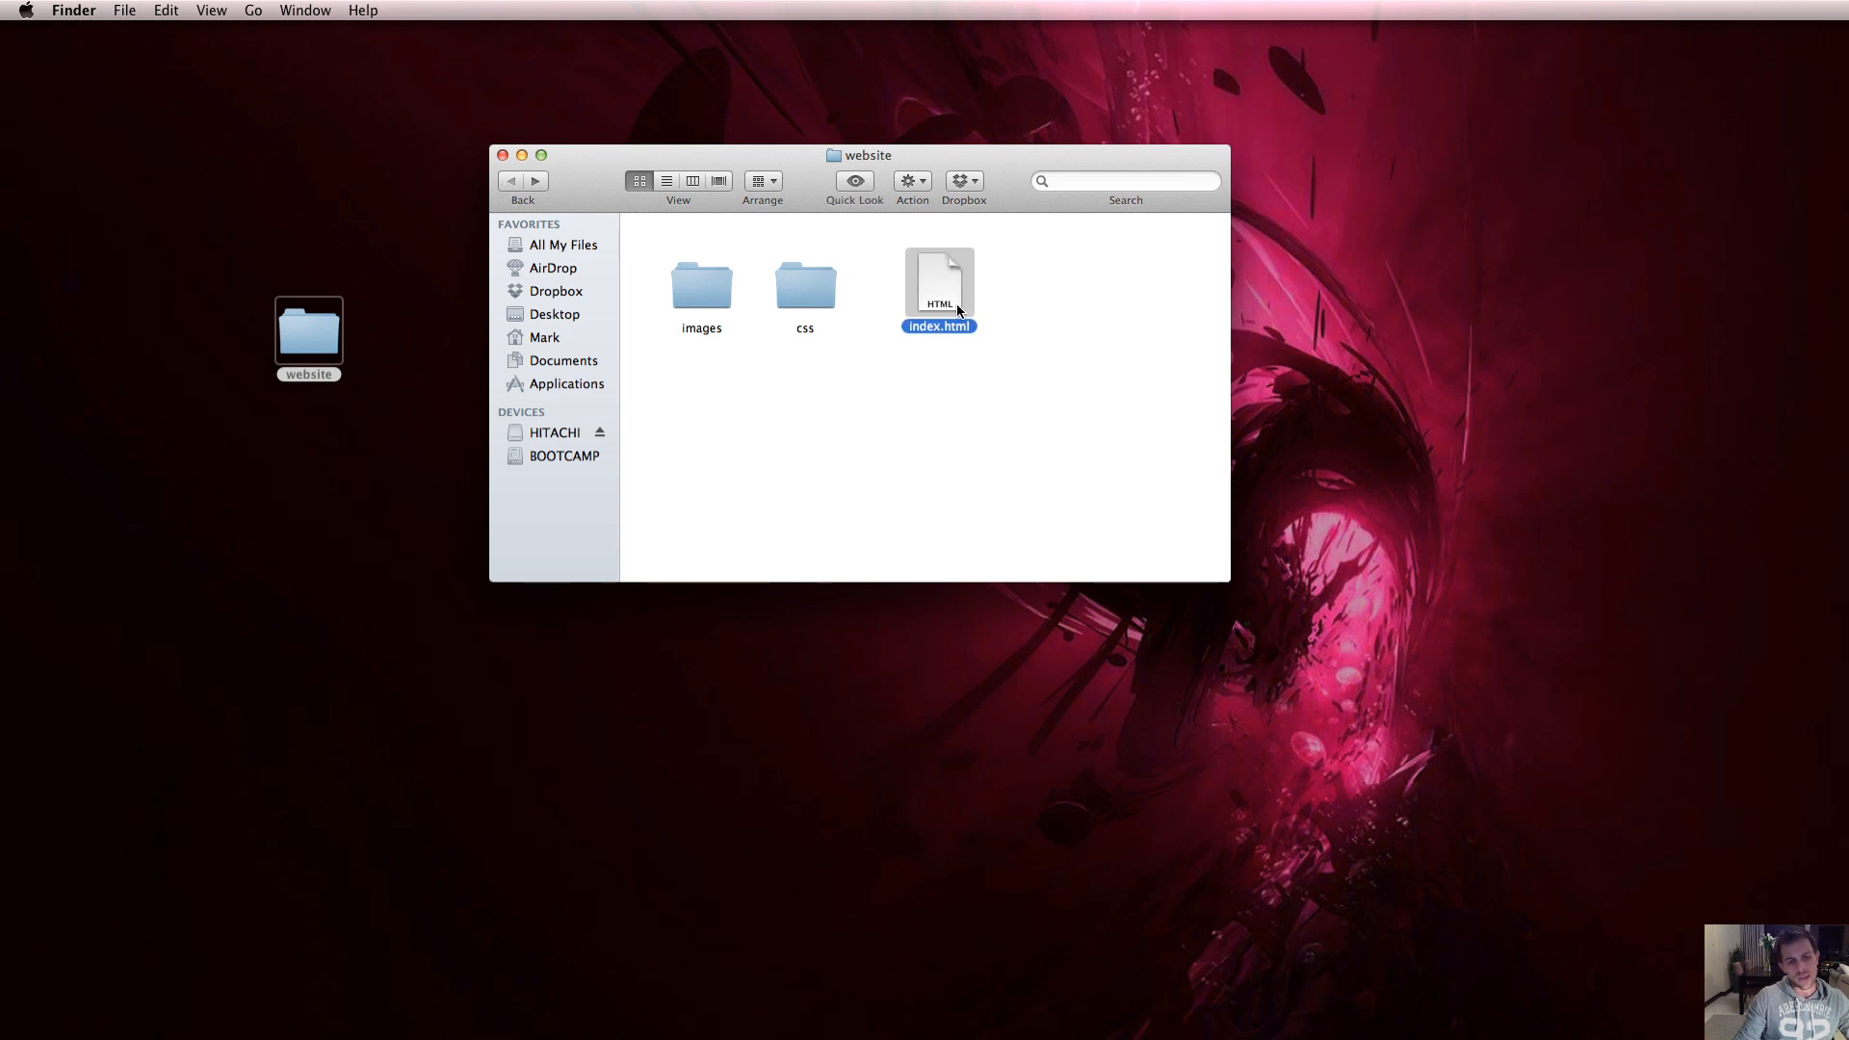
double_click(804, 287)
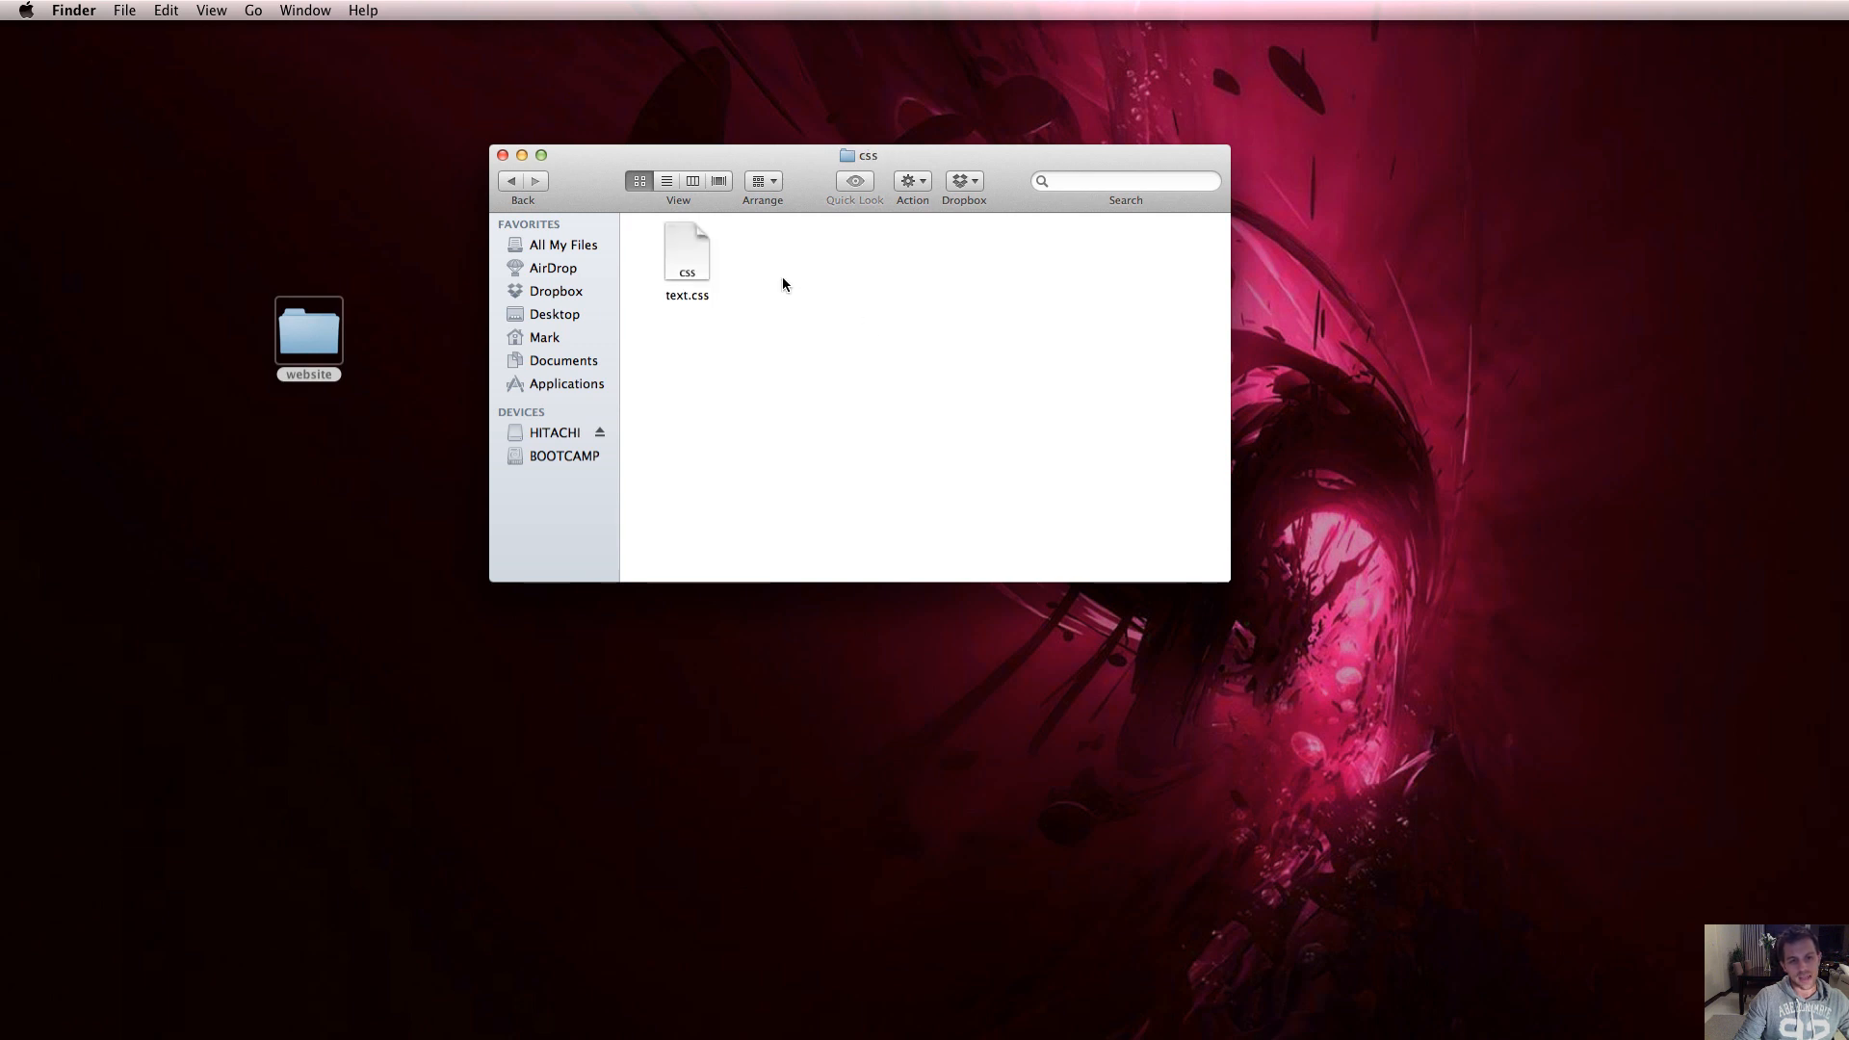
click(511, 180)
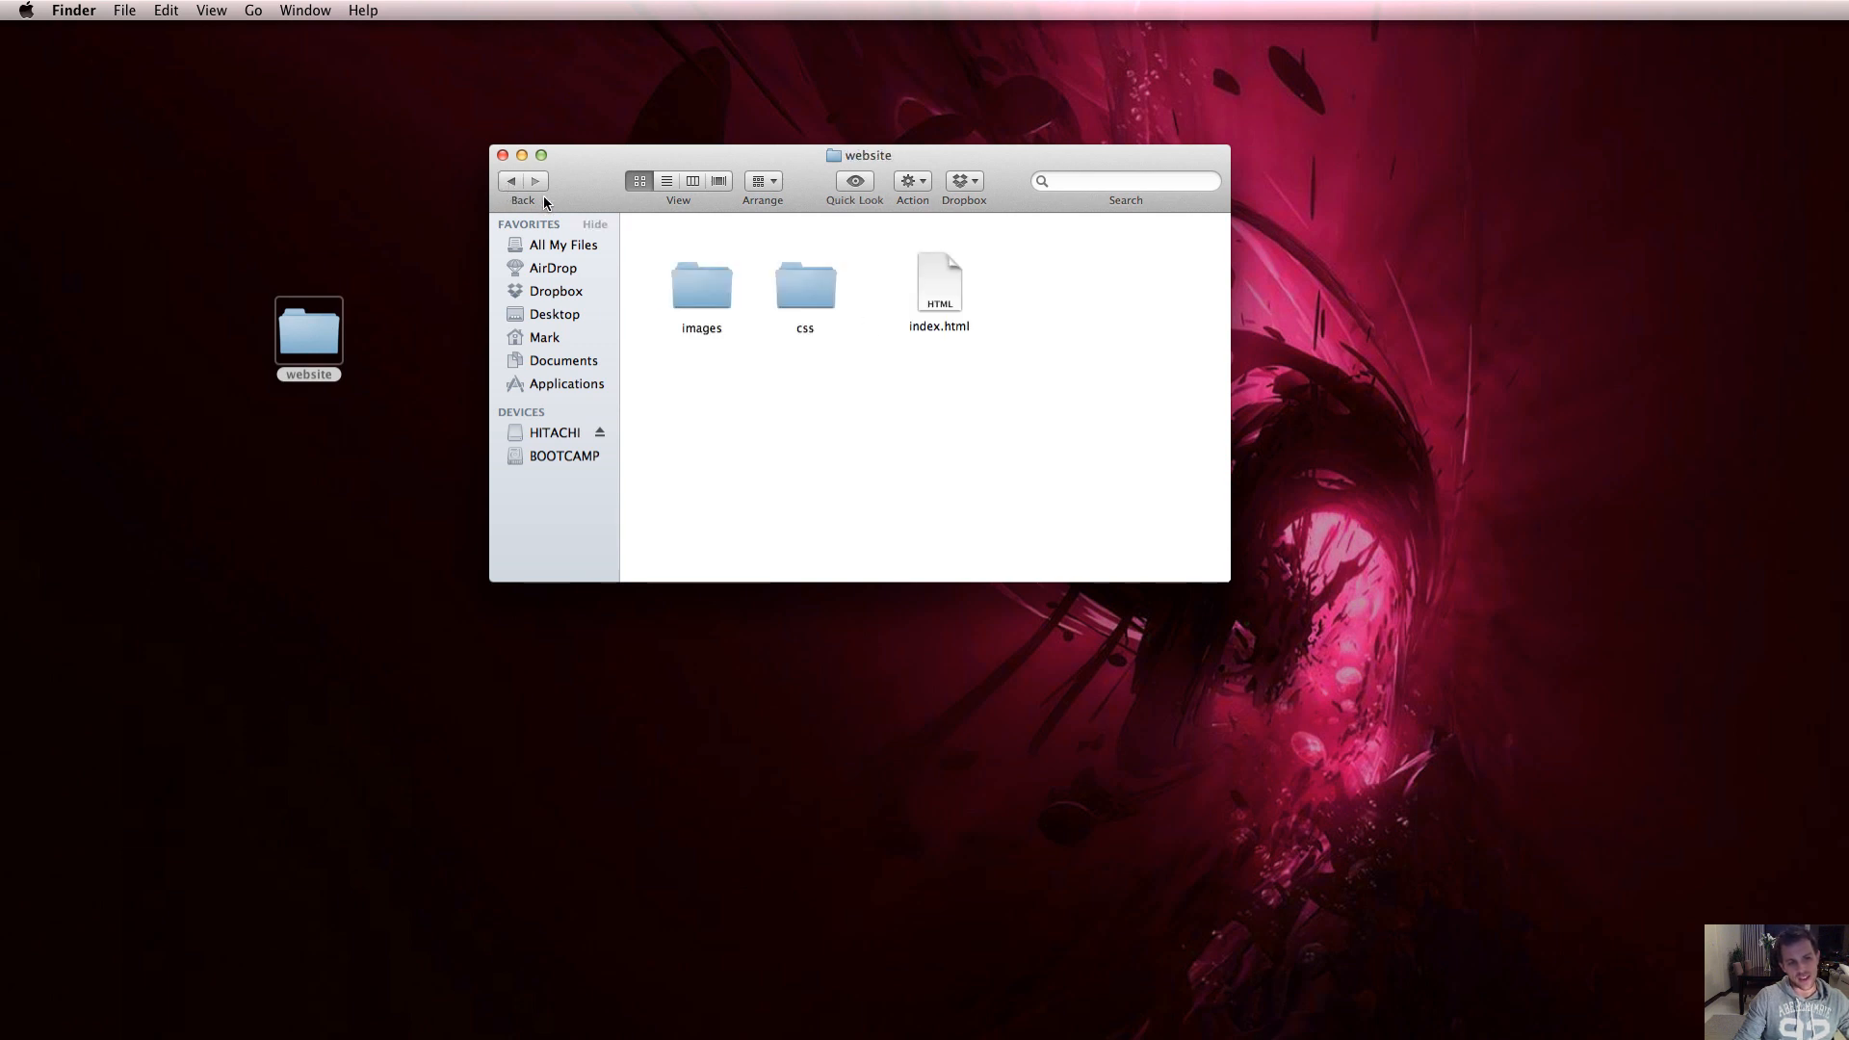
click(939, 283)
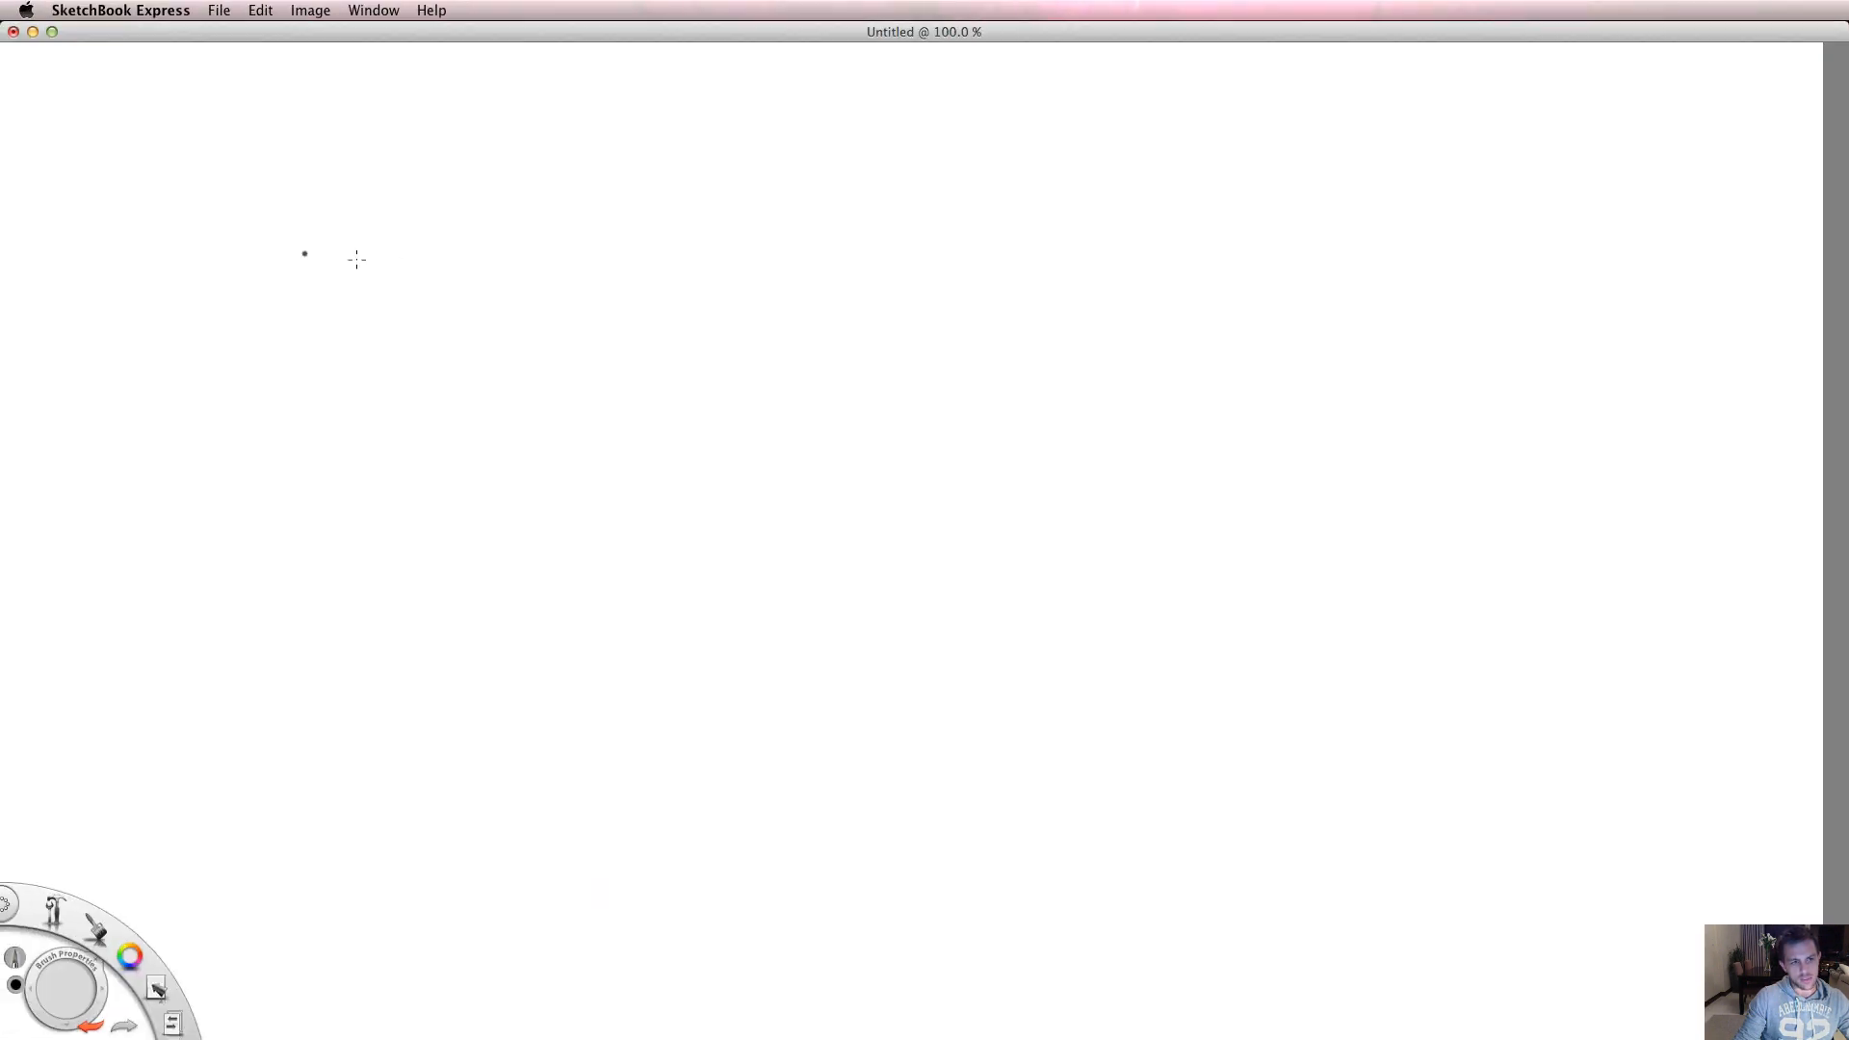
mouse_move(33, 135)
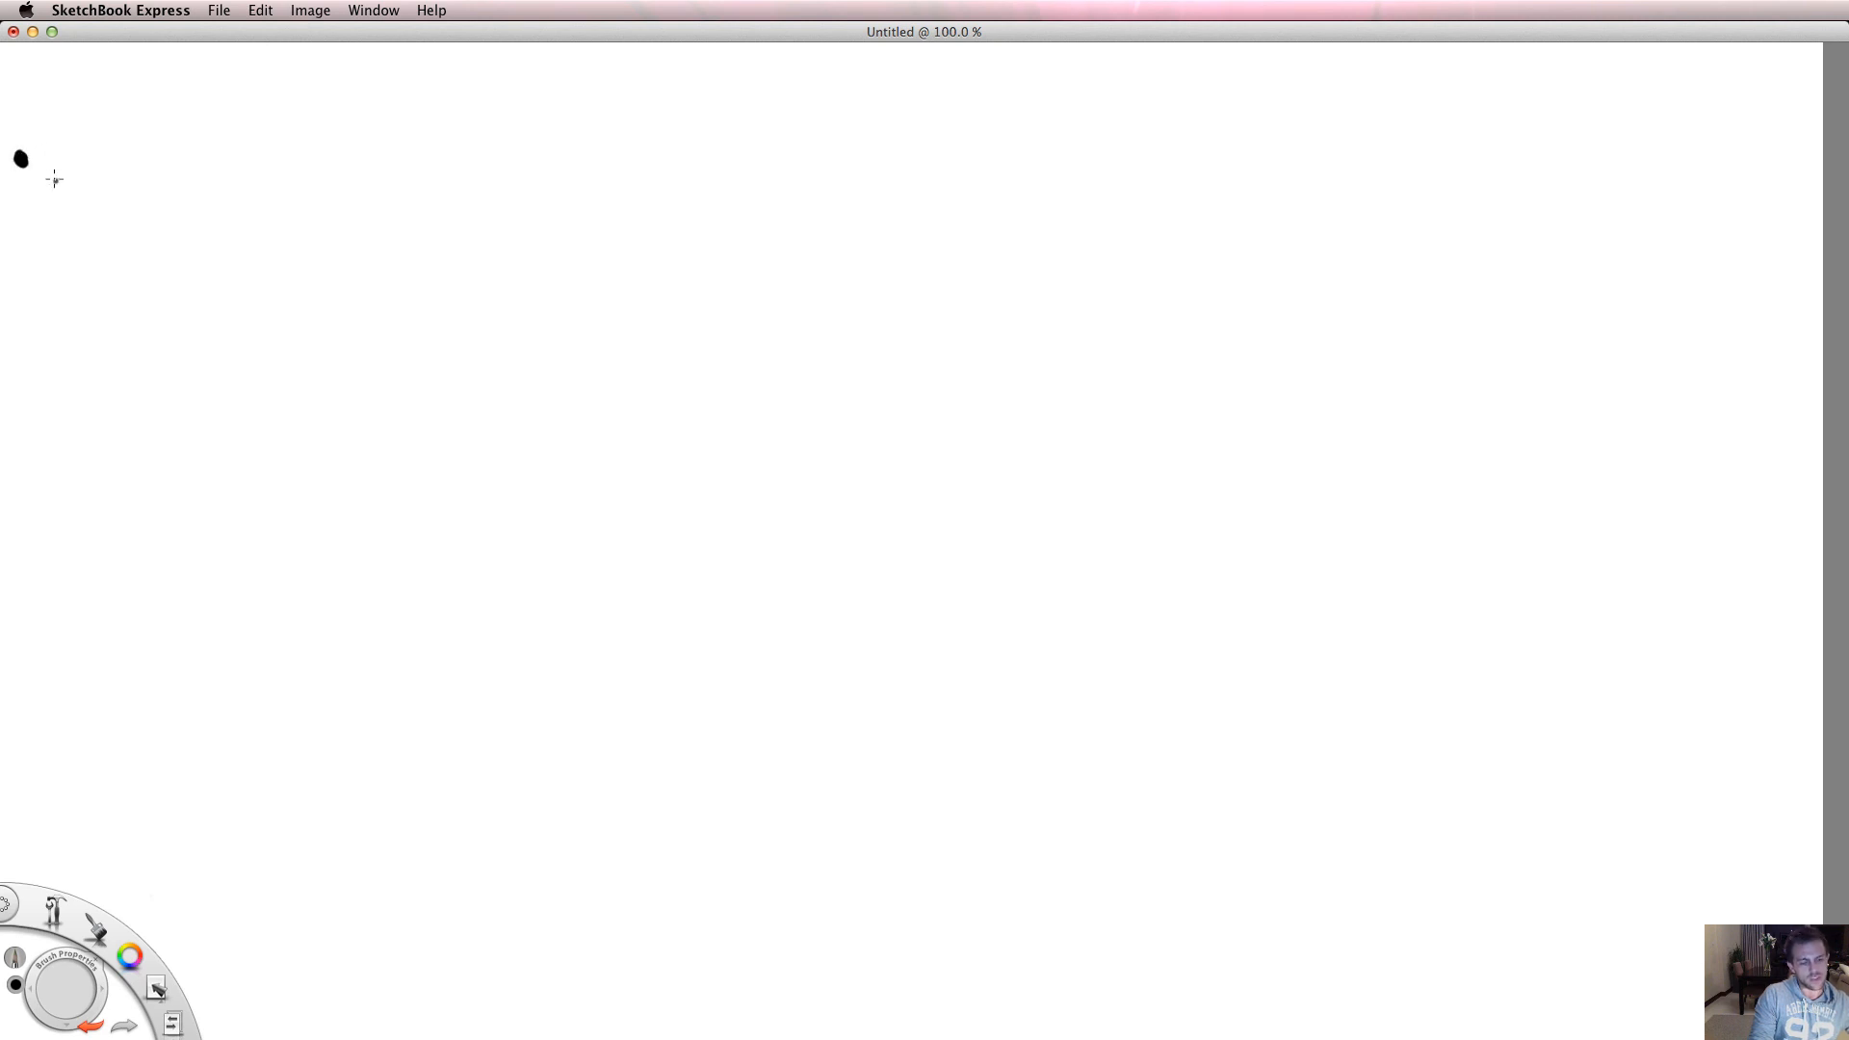
Step: Handwrite '.Title {' at the top and a closing '}' lower on the canvas
drag(65, 100, 100, 178)
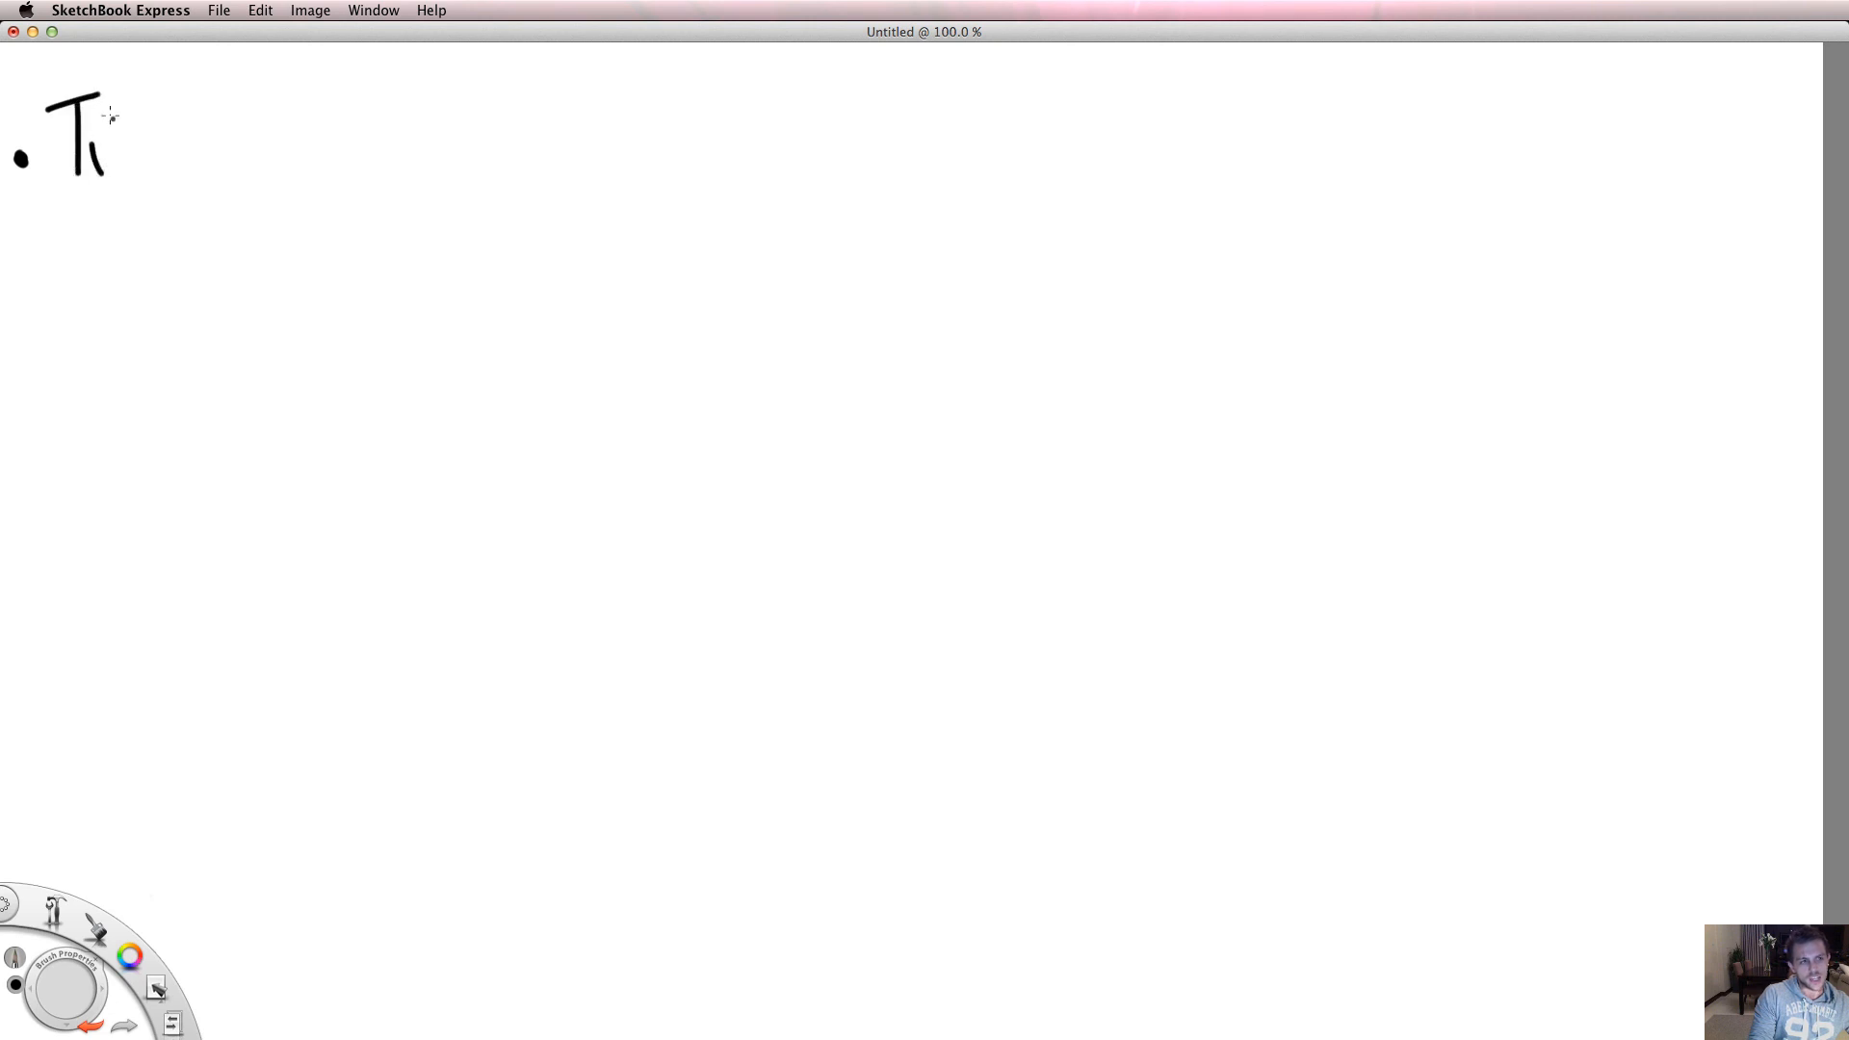
drag(117, 153, 195, 153)
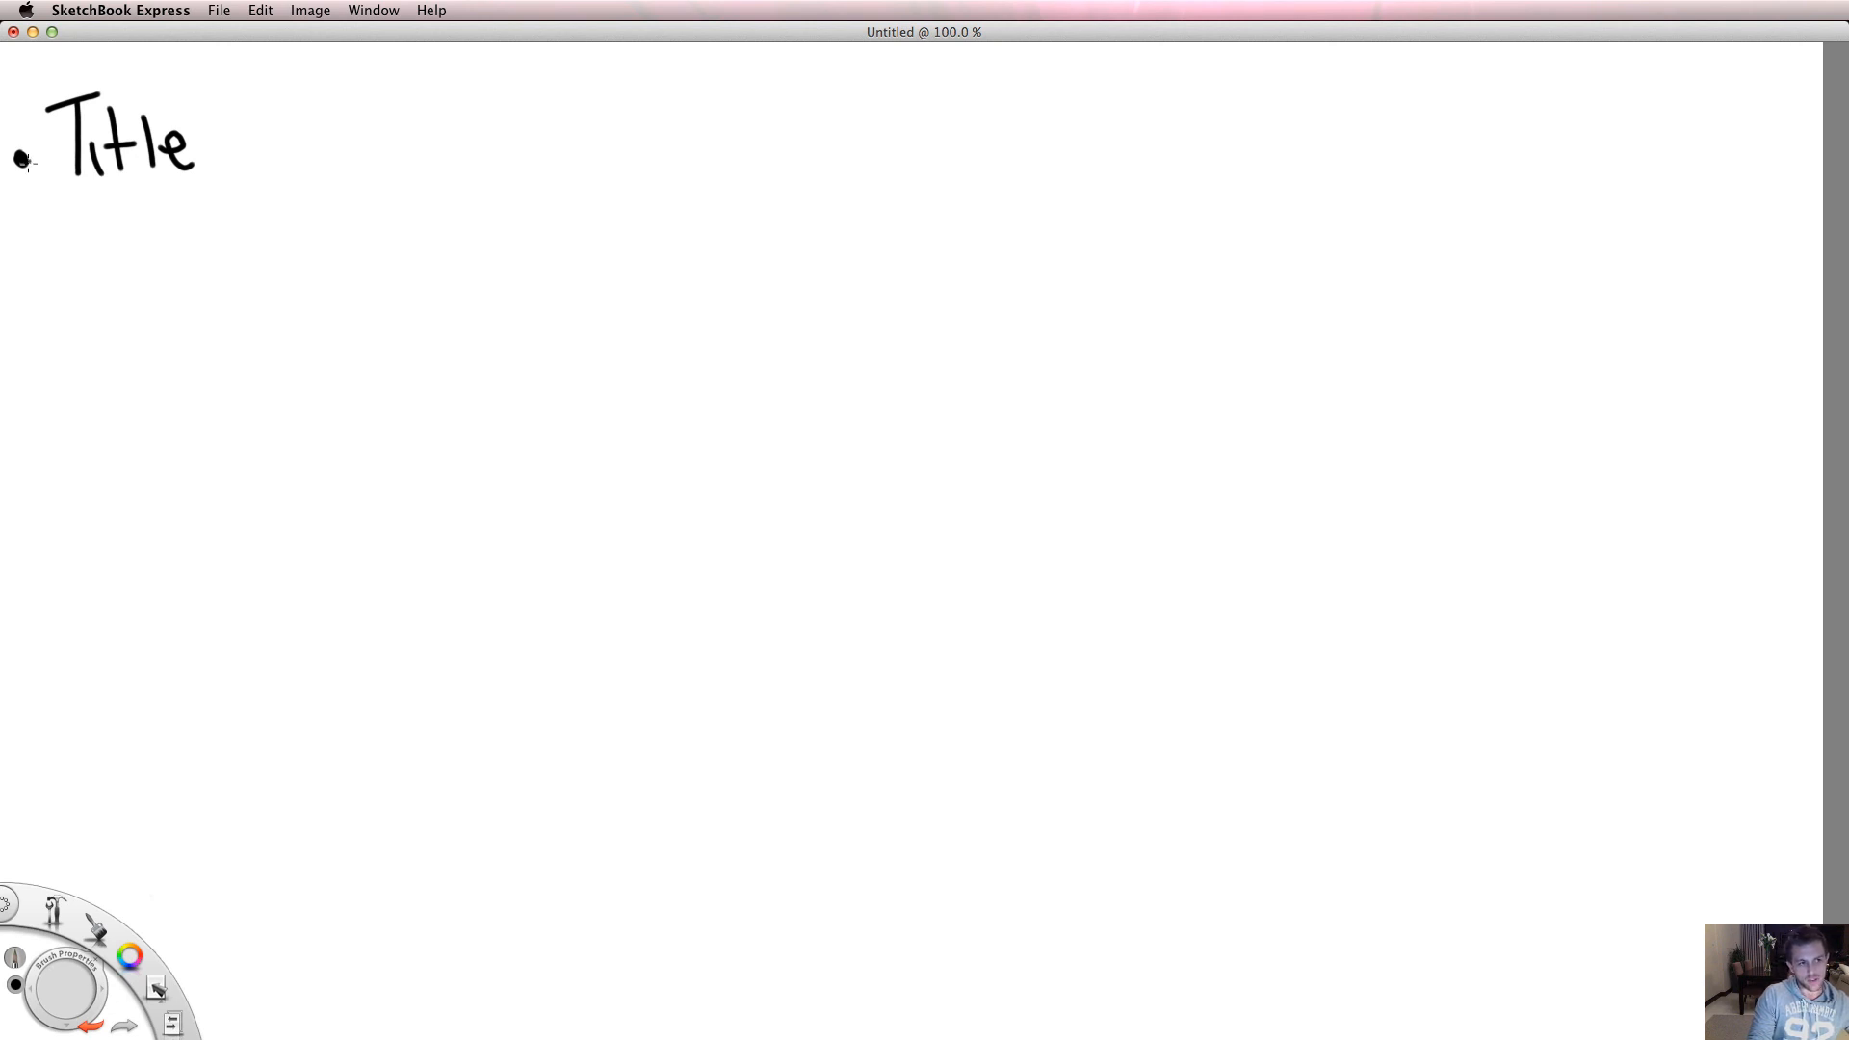
drag(304, 70, 283, 142)
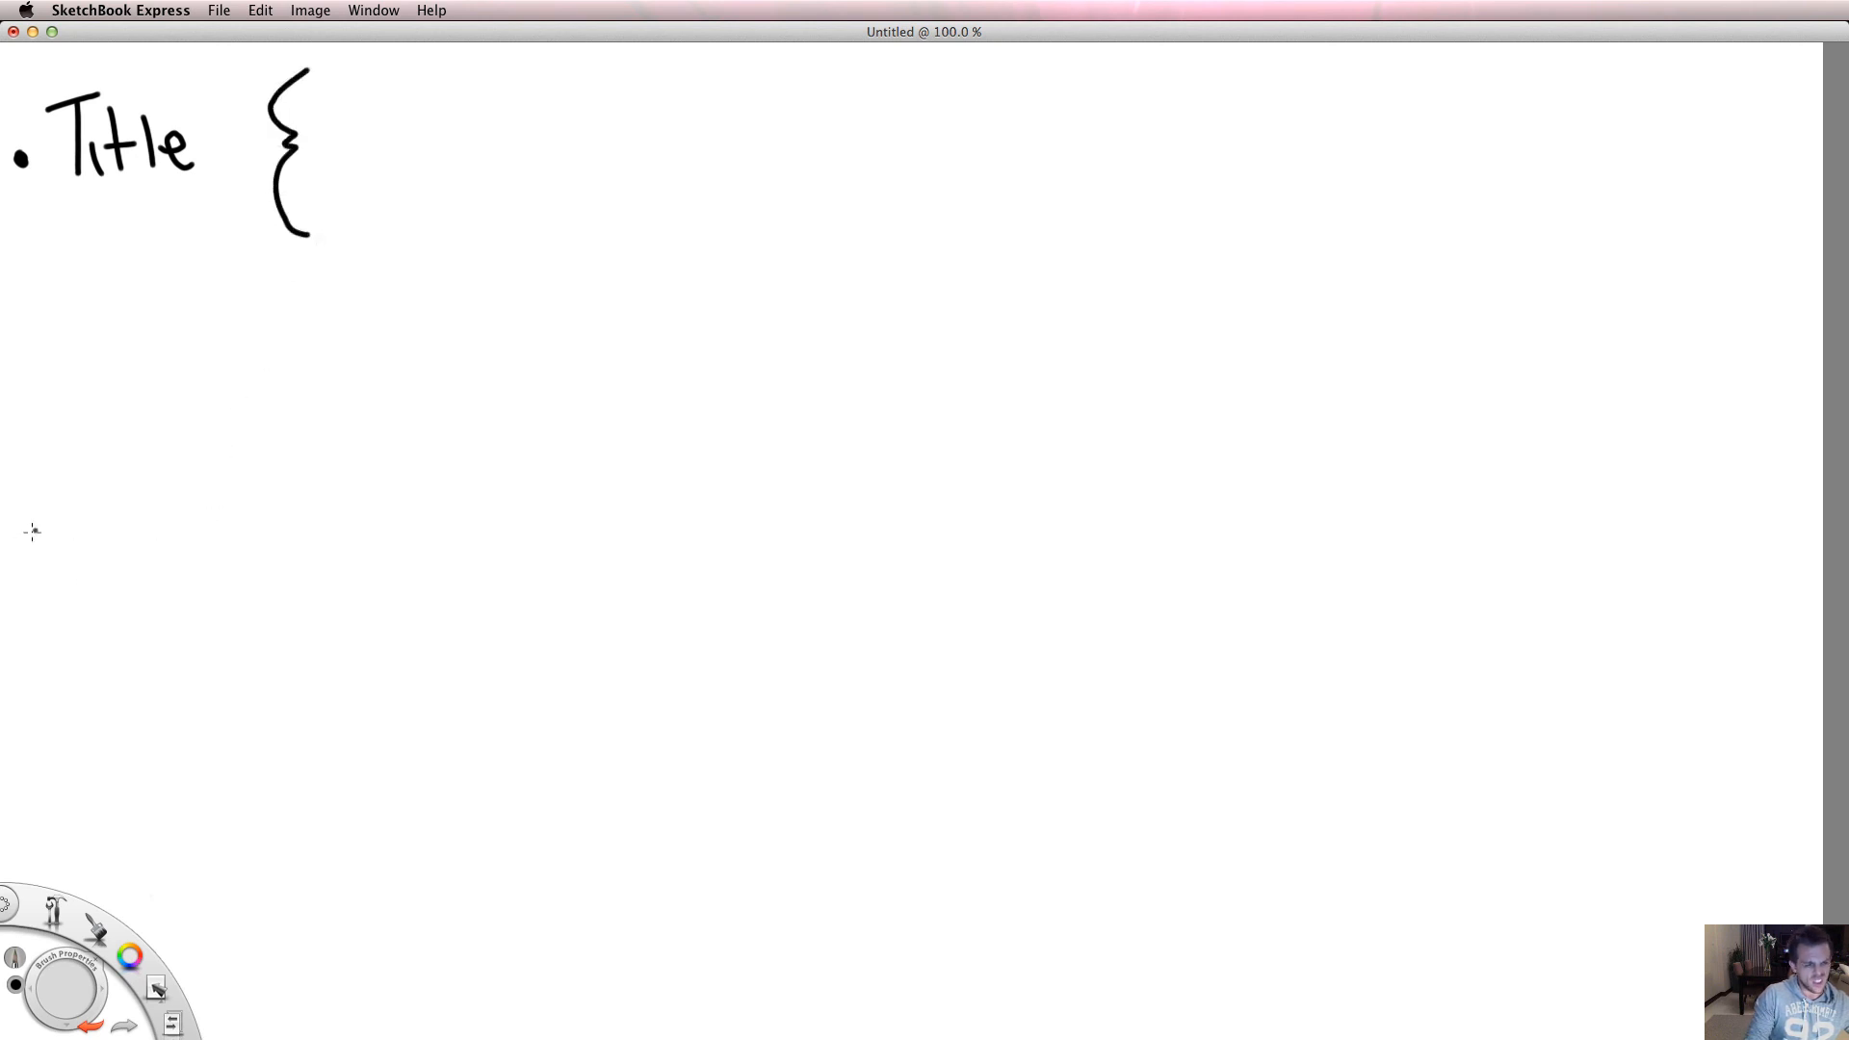
drag(32, 532, 56, 693)
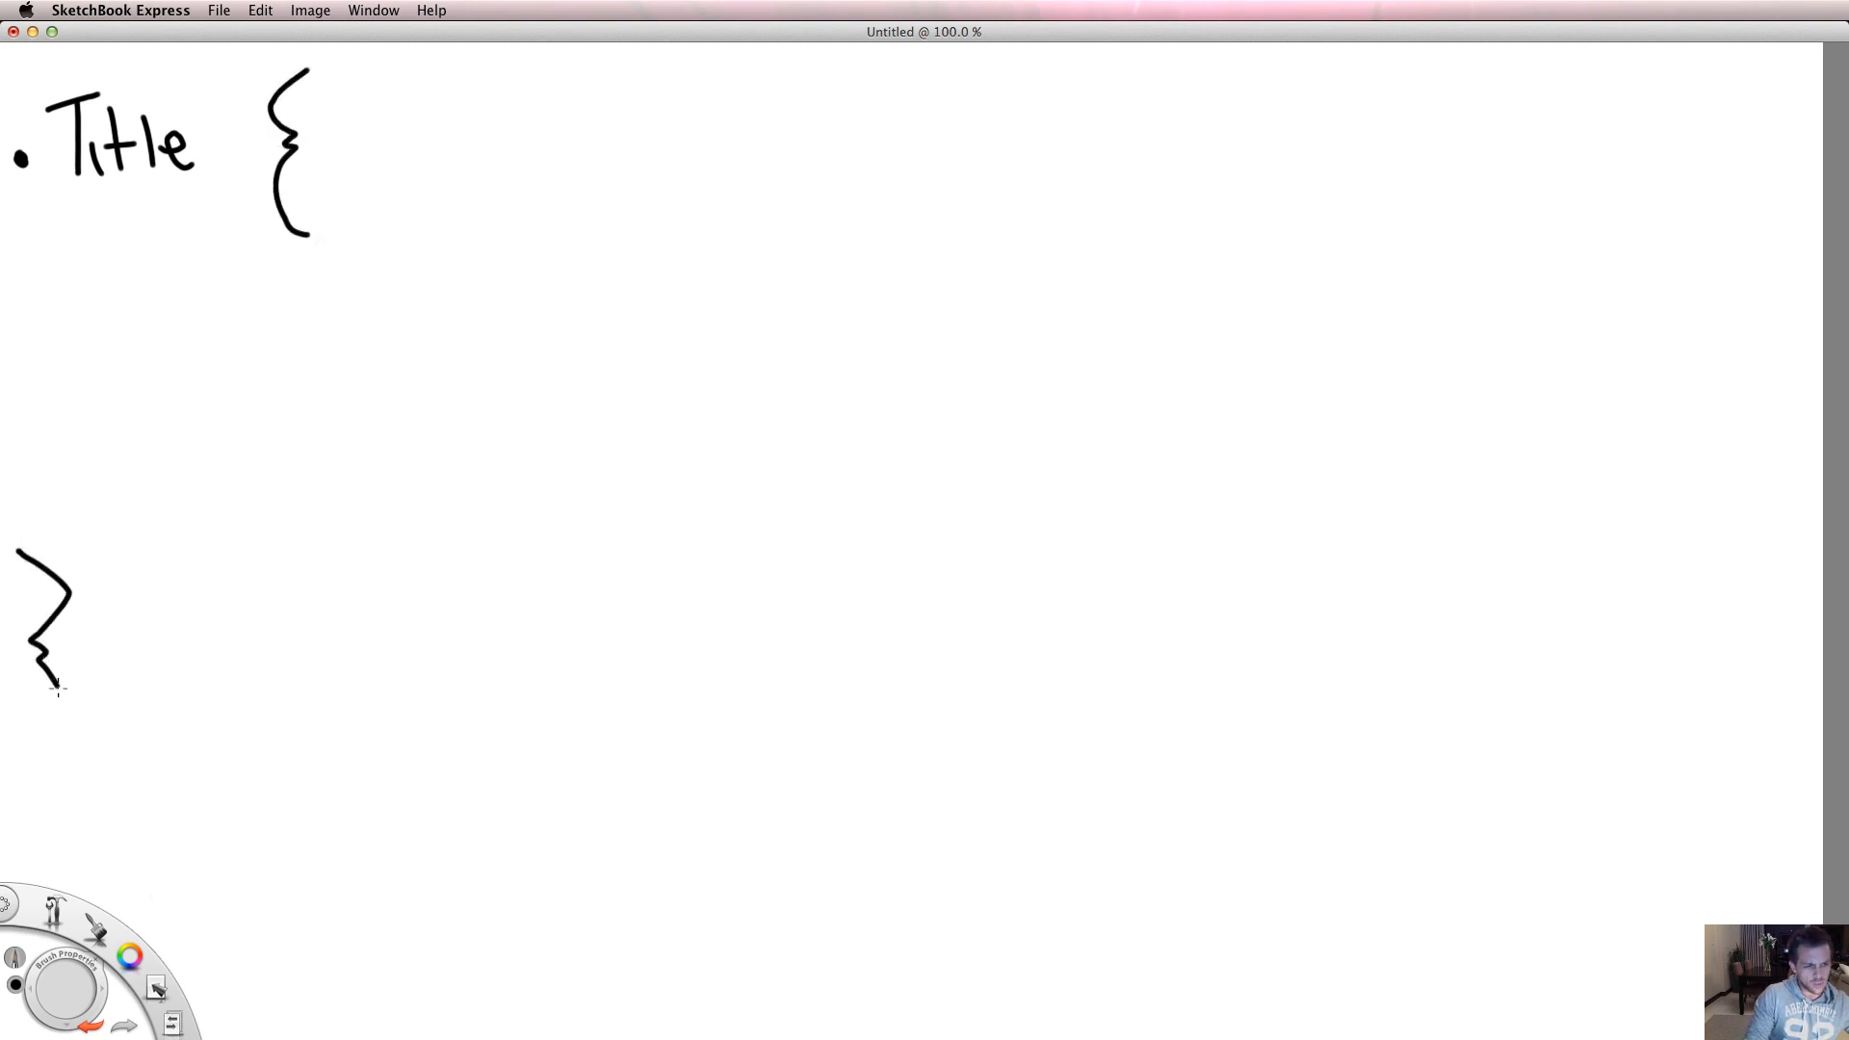
drag(42, 678, 17, 731)
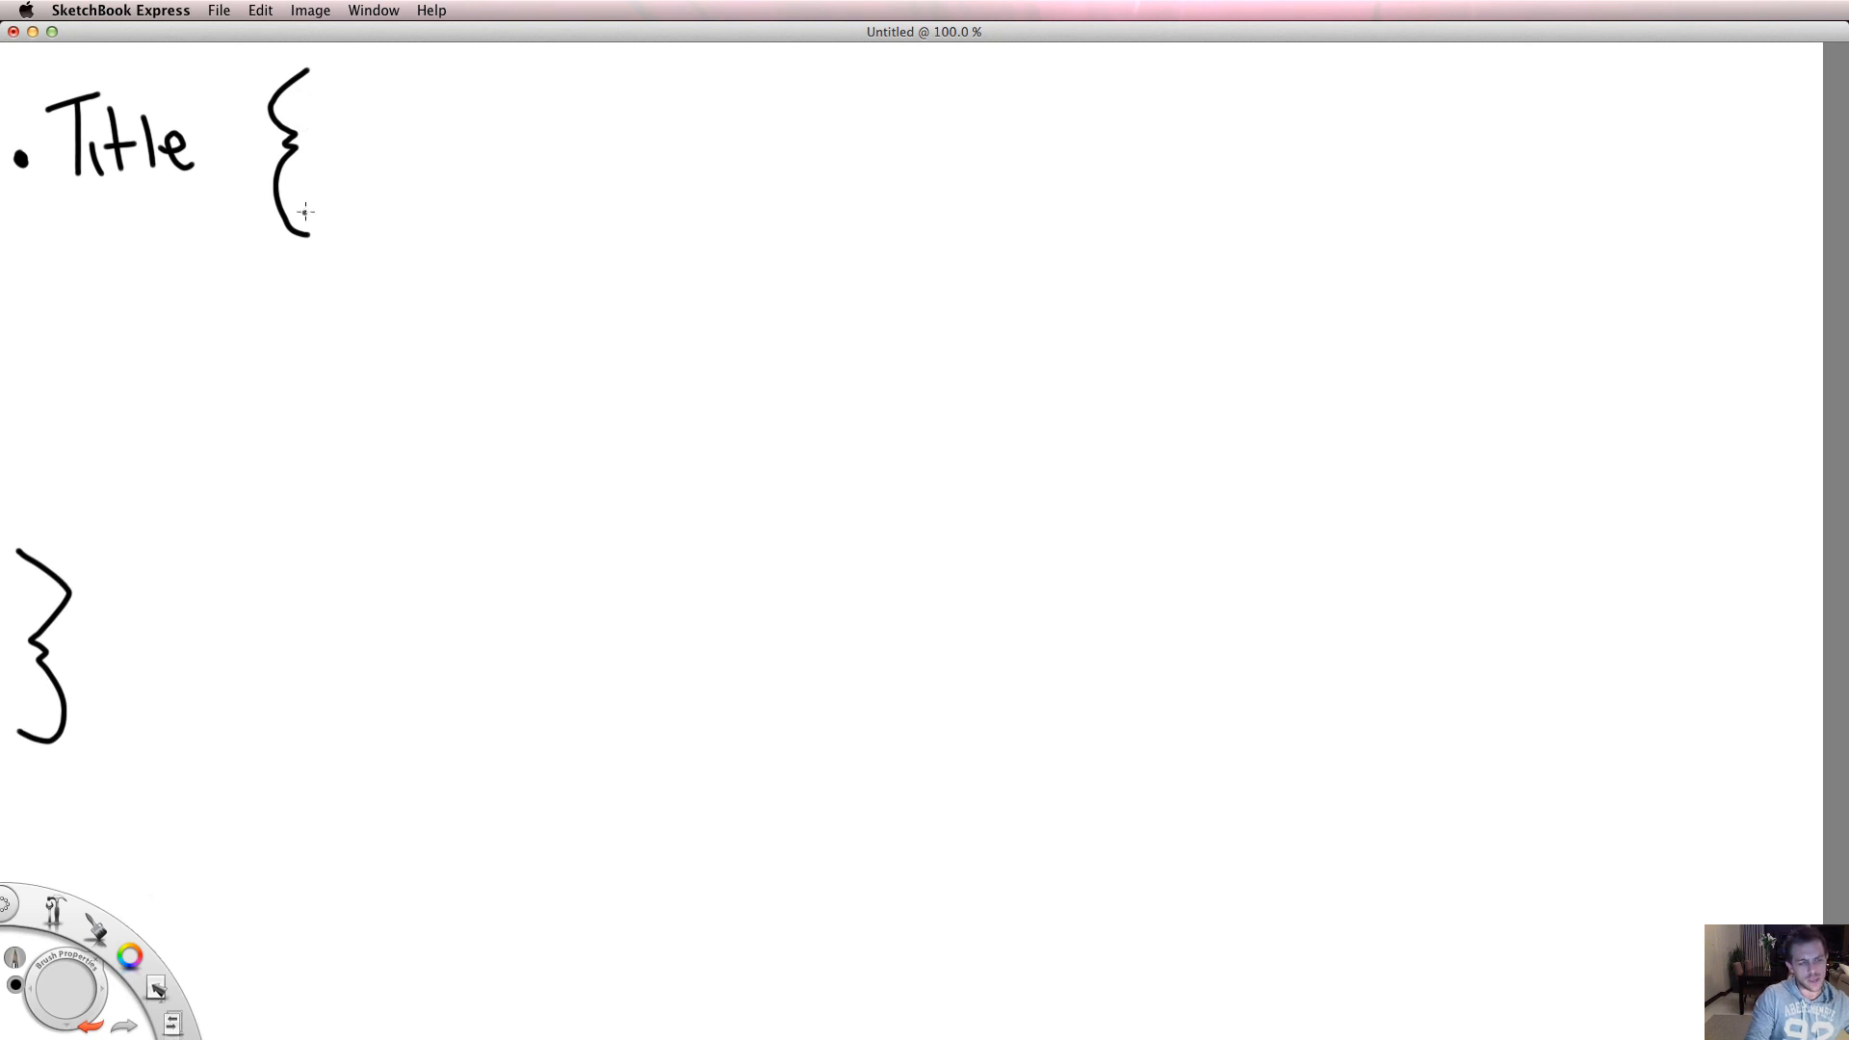
mouse_move(277, 146)
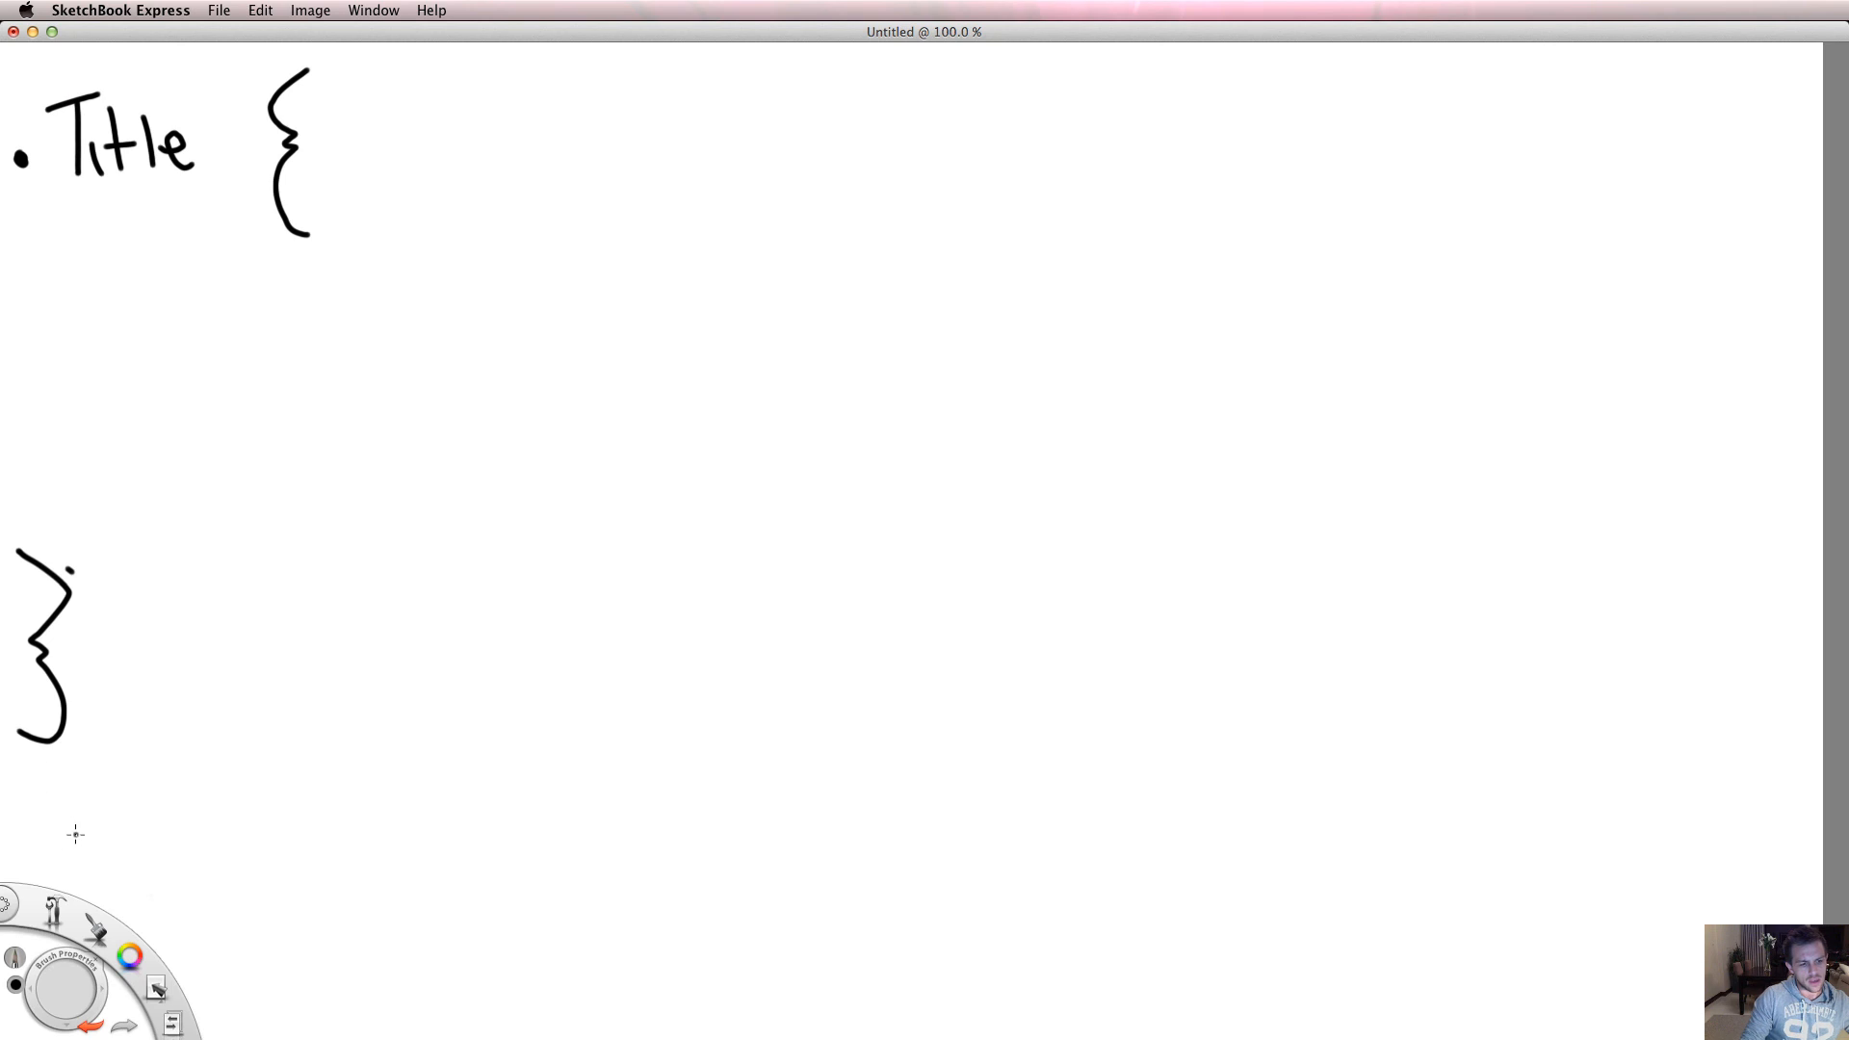
mouse_move(80, 788)
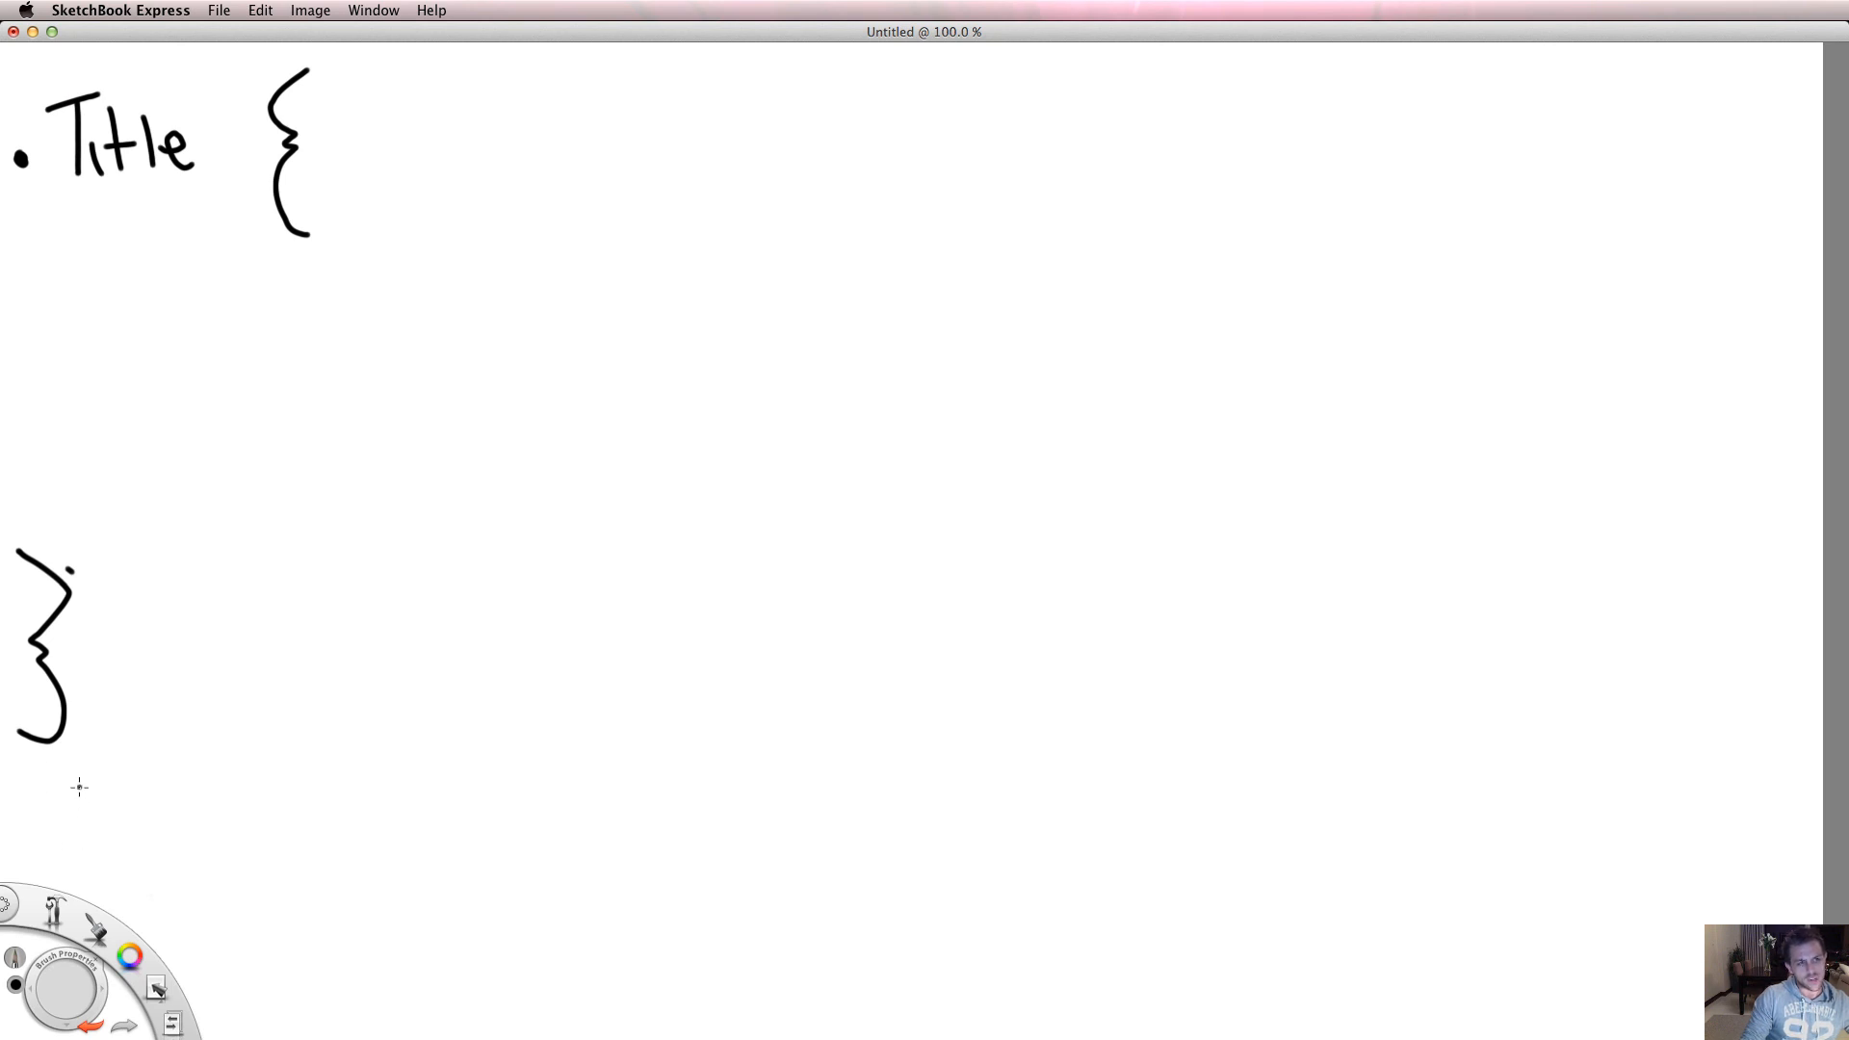
mouse_move(77, 772)
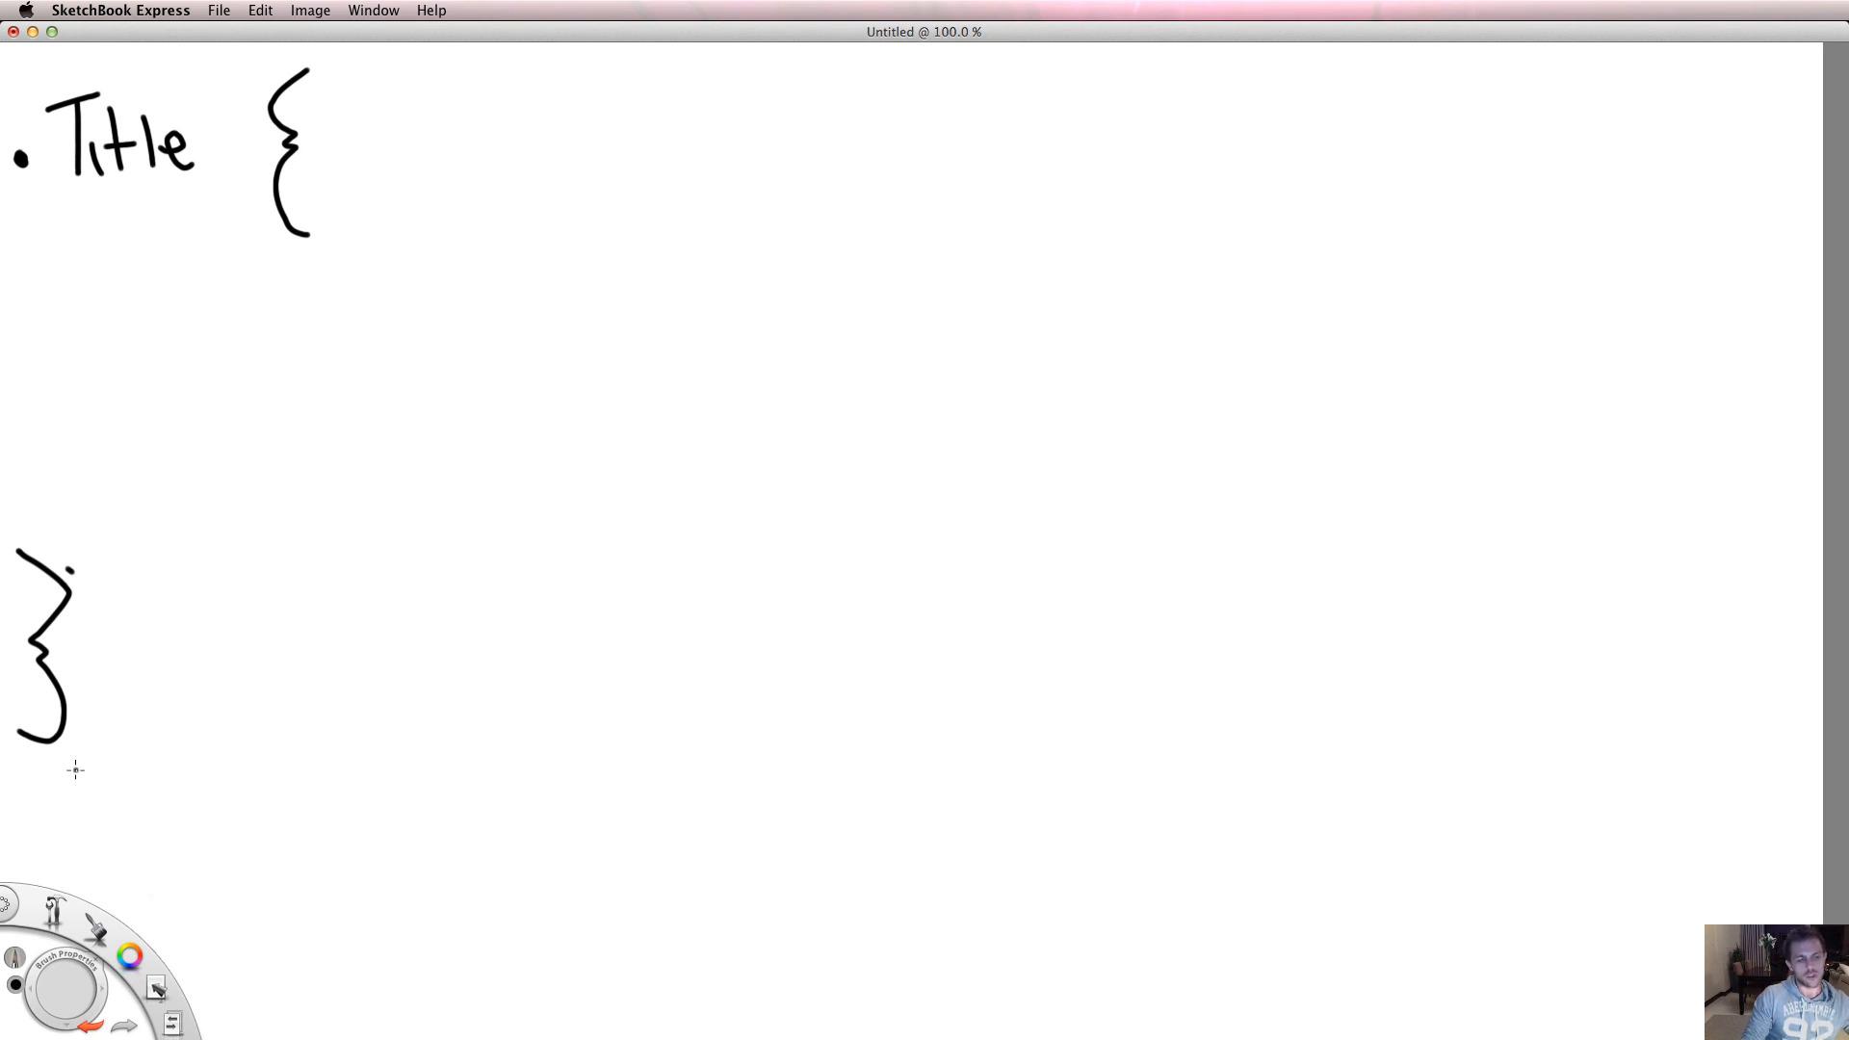
mouse_move(77, 764)
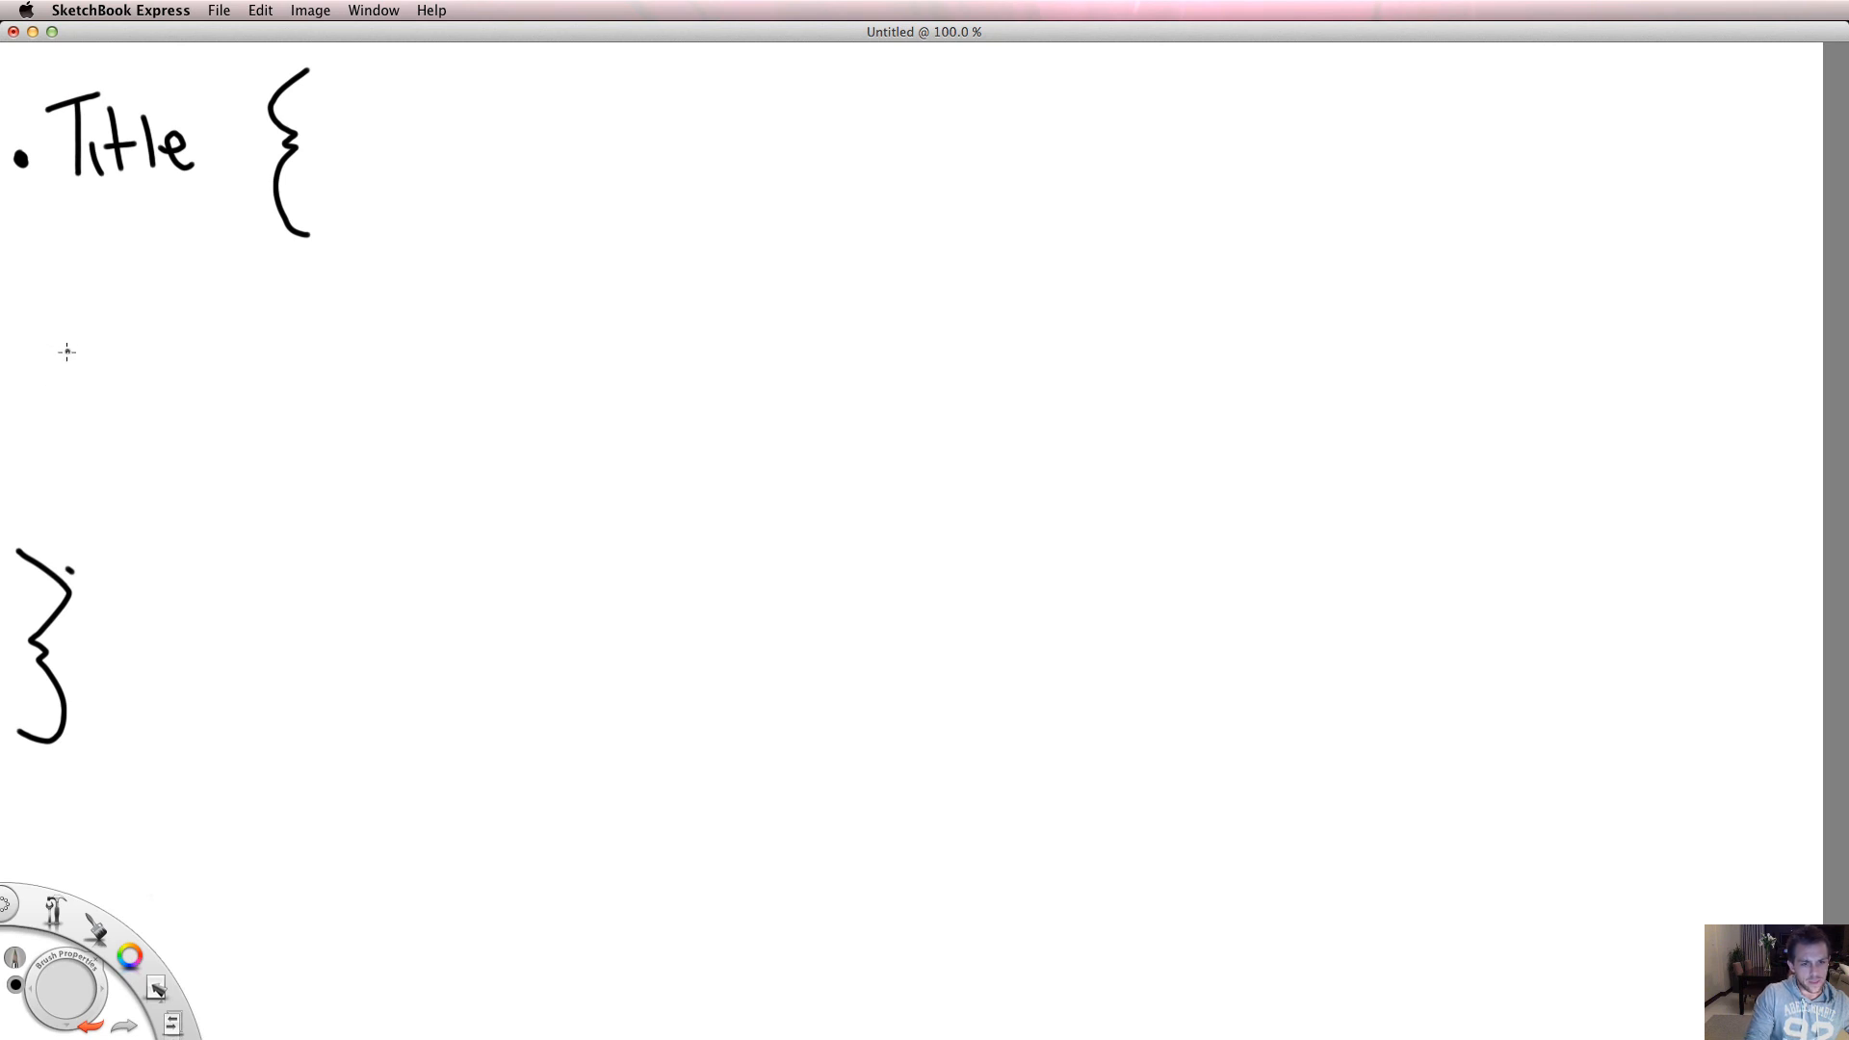
mouse_move(52, 340)
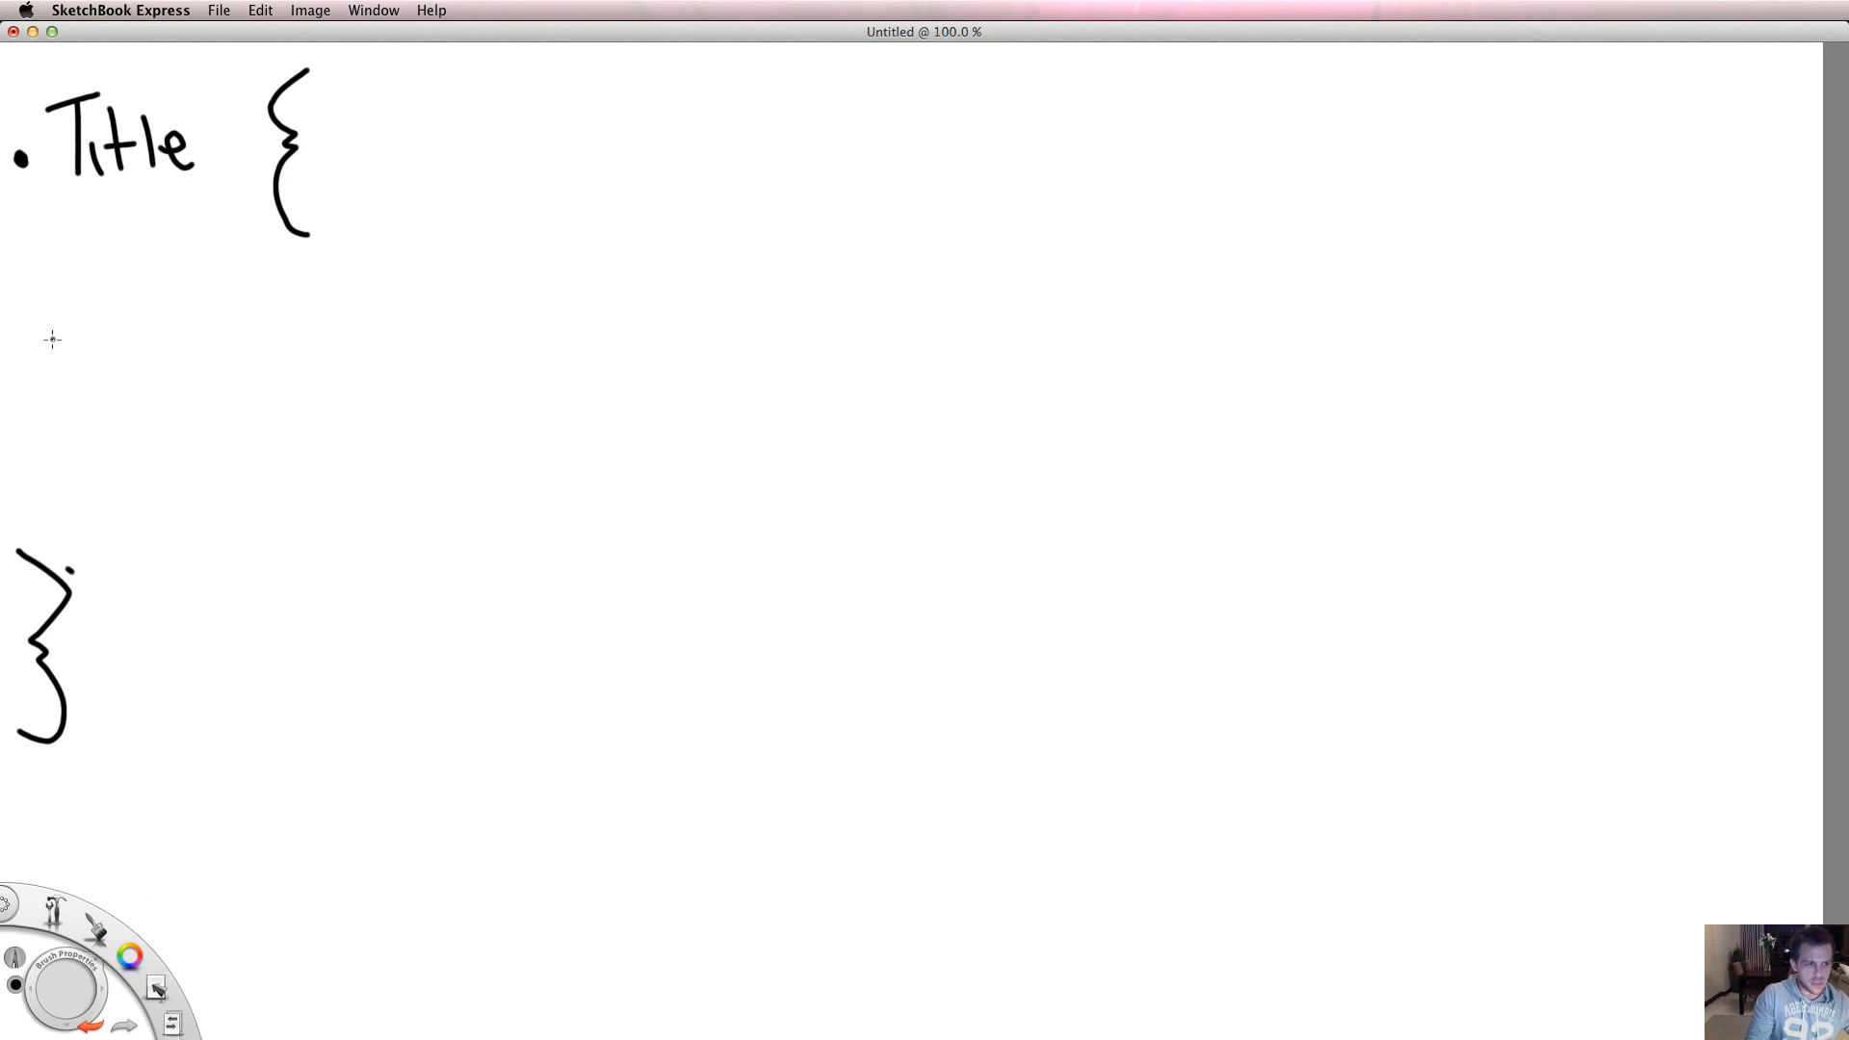
Step: Handwrite the declaration 'color:#cccccc;' between the braces of the .Title rule
drag(88, 330, 77, 378)
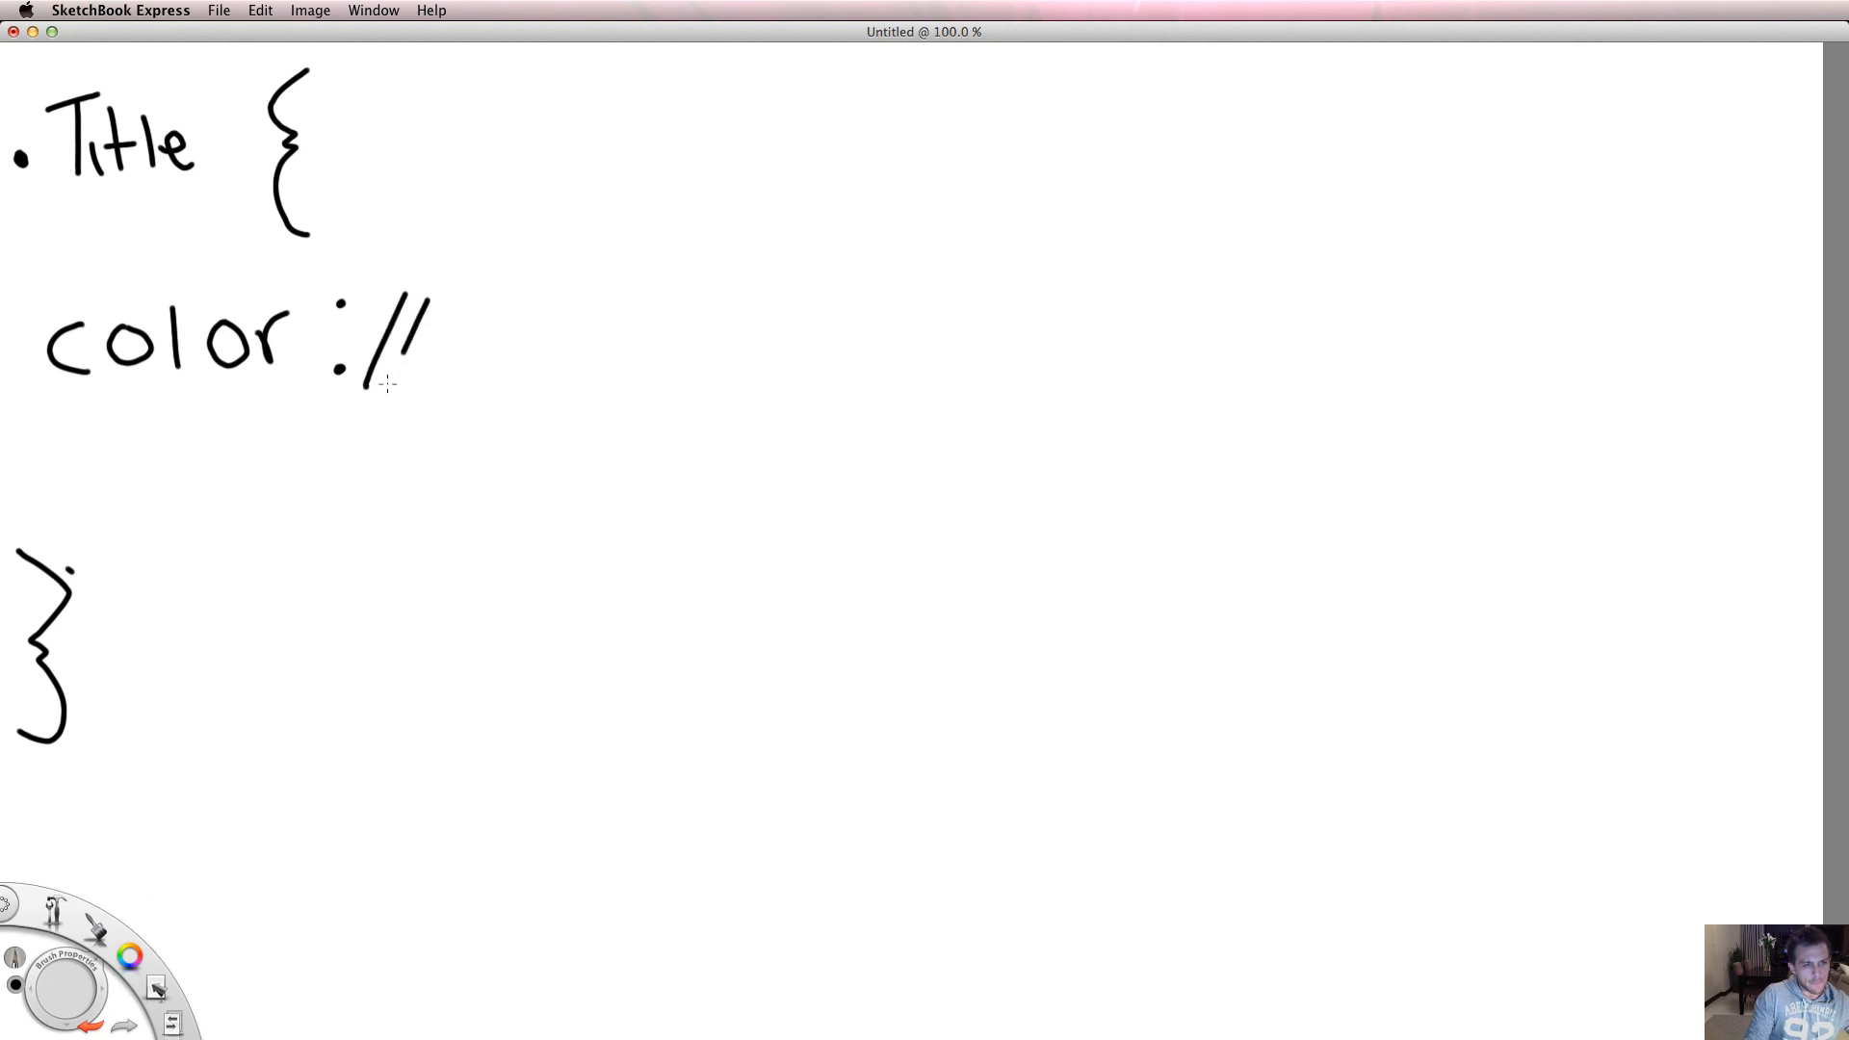
drag(366, 342, 590, 342)
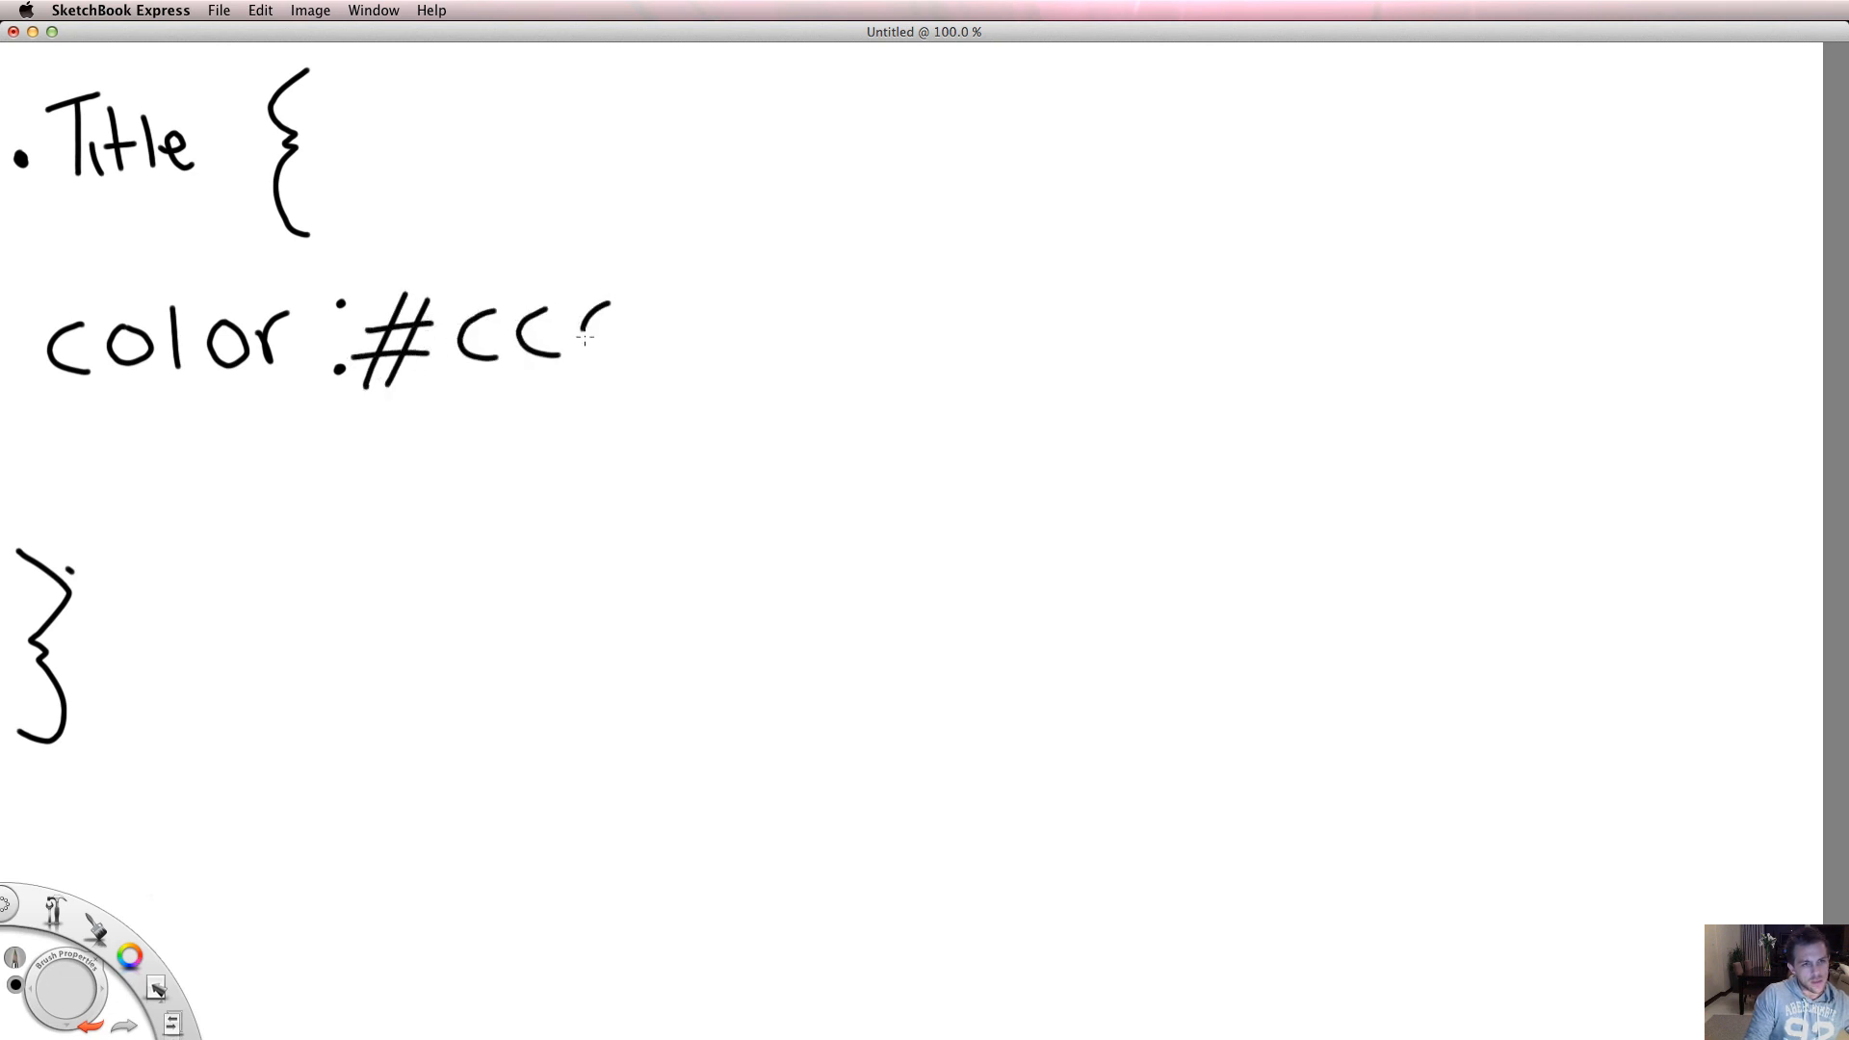
drag(590, 336, 731, 342)
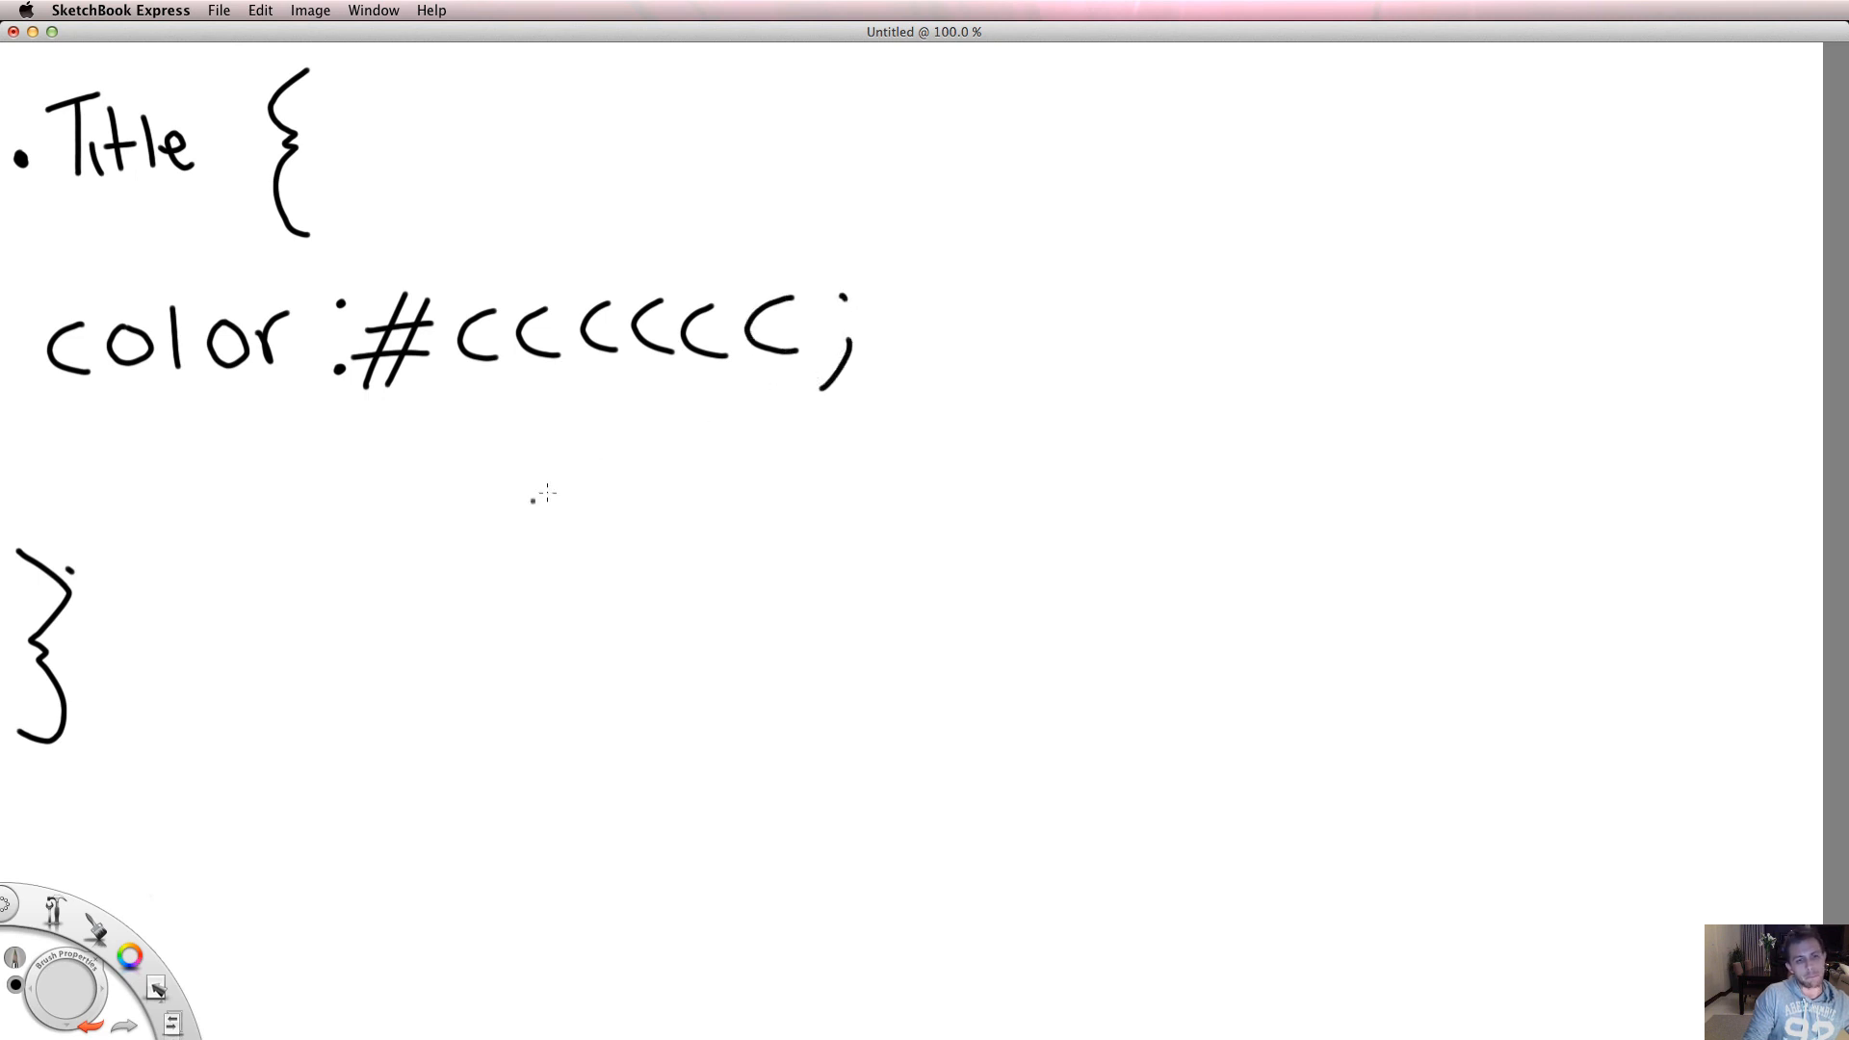
mouse_move(422, 541)
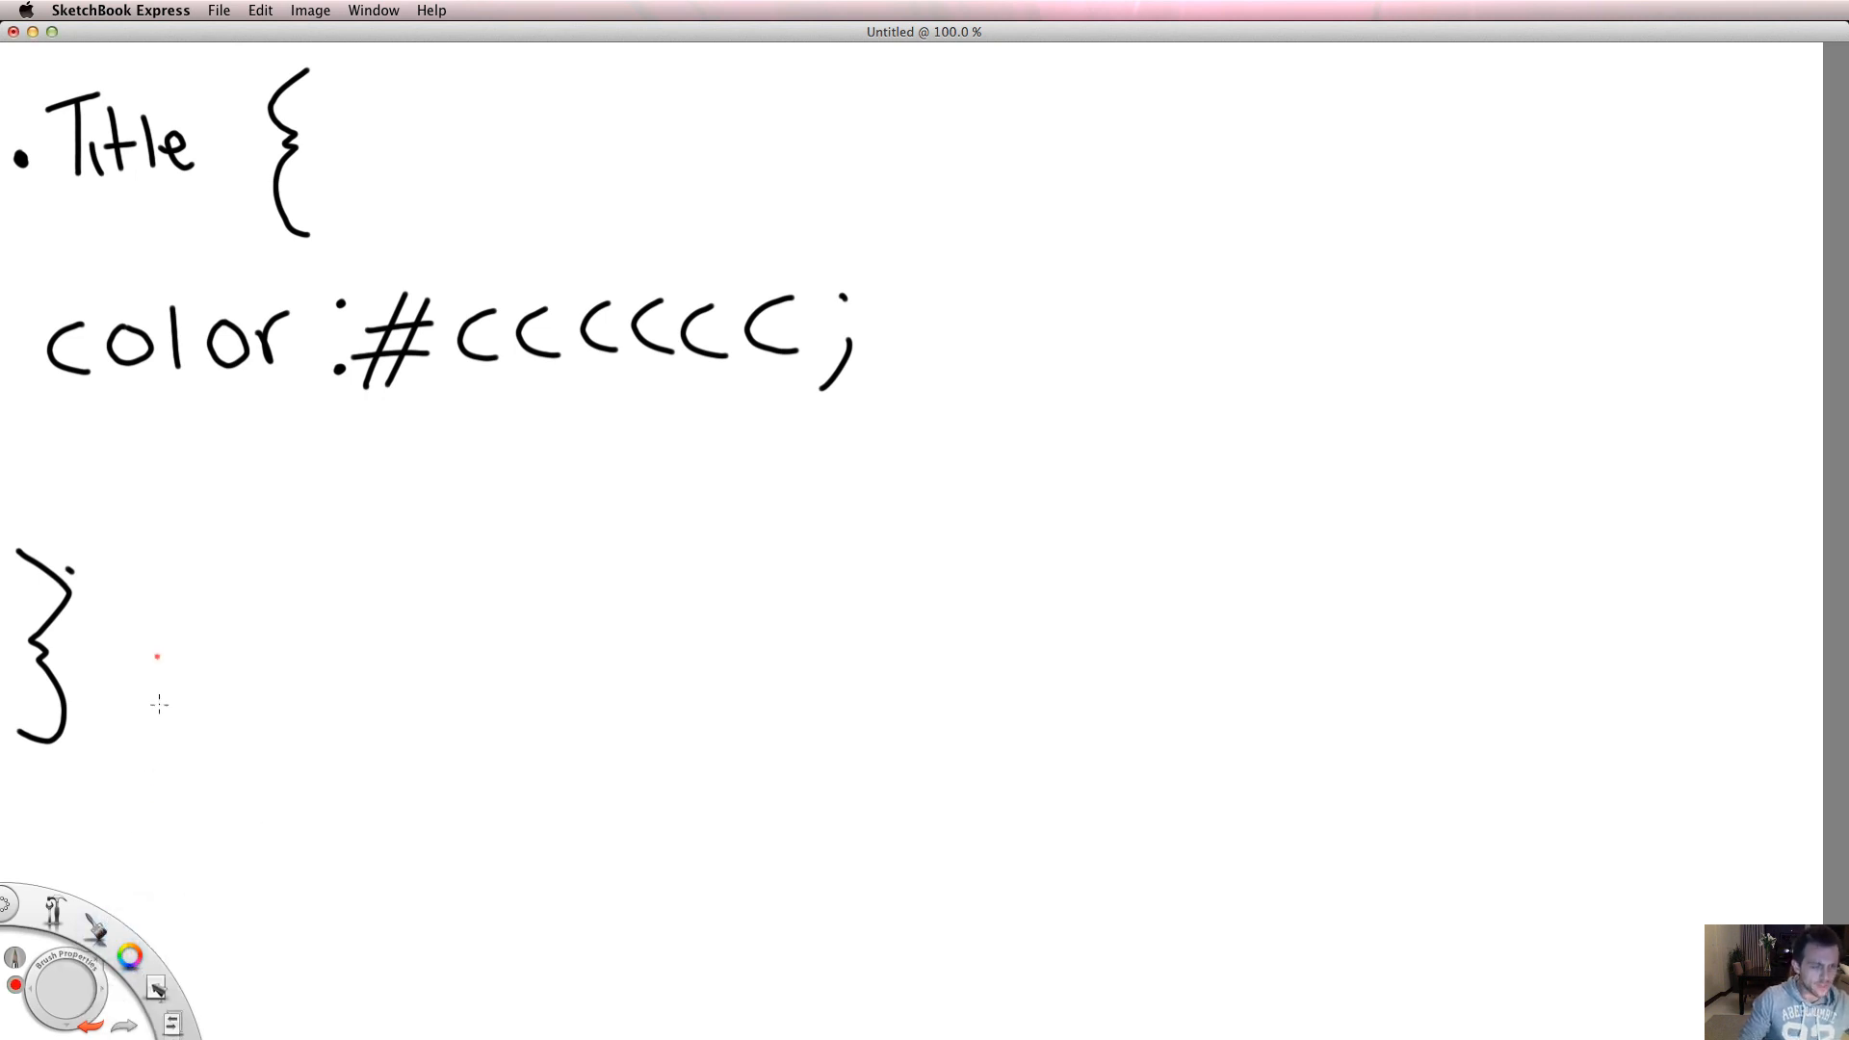
Step: Underline .Title in red, then switch to green and underline 'color:'
drag(15, 200, 57, 200)
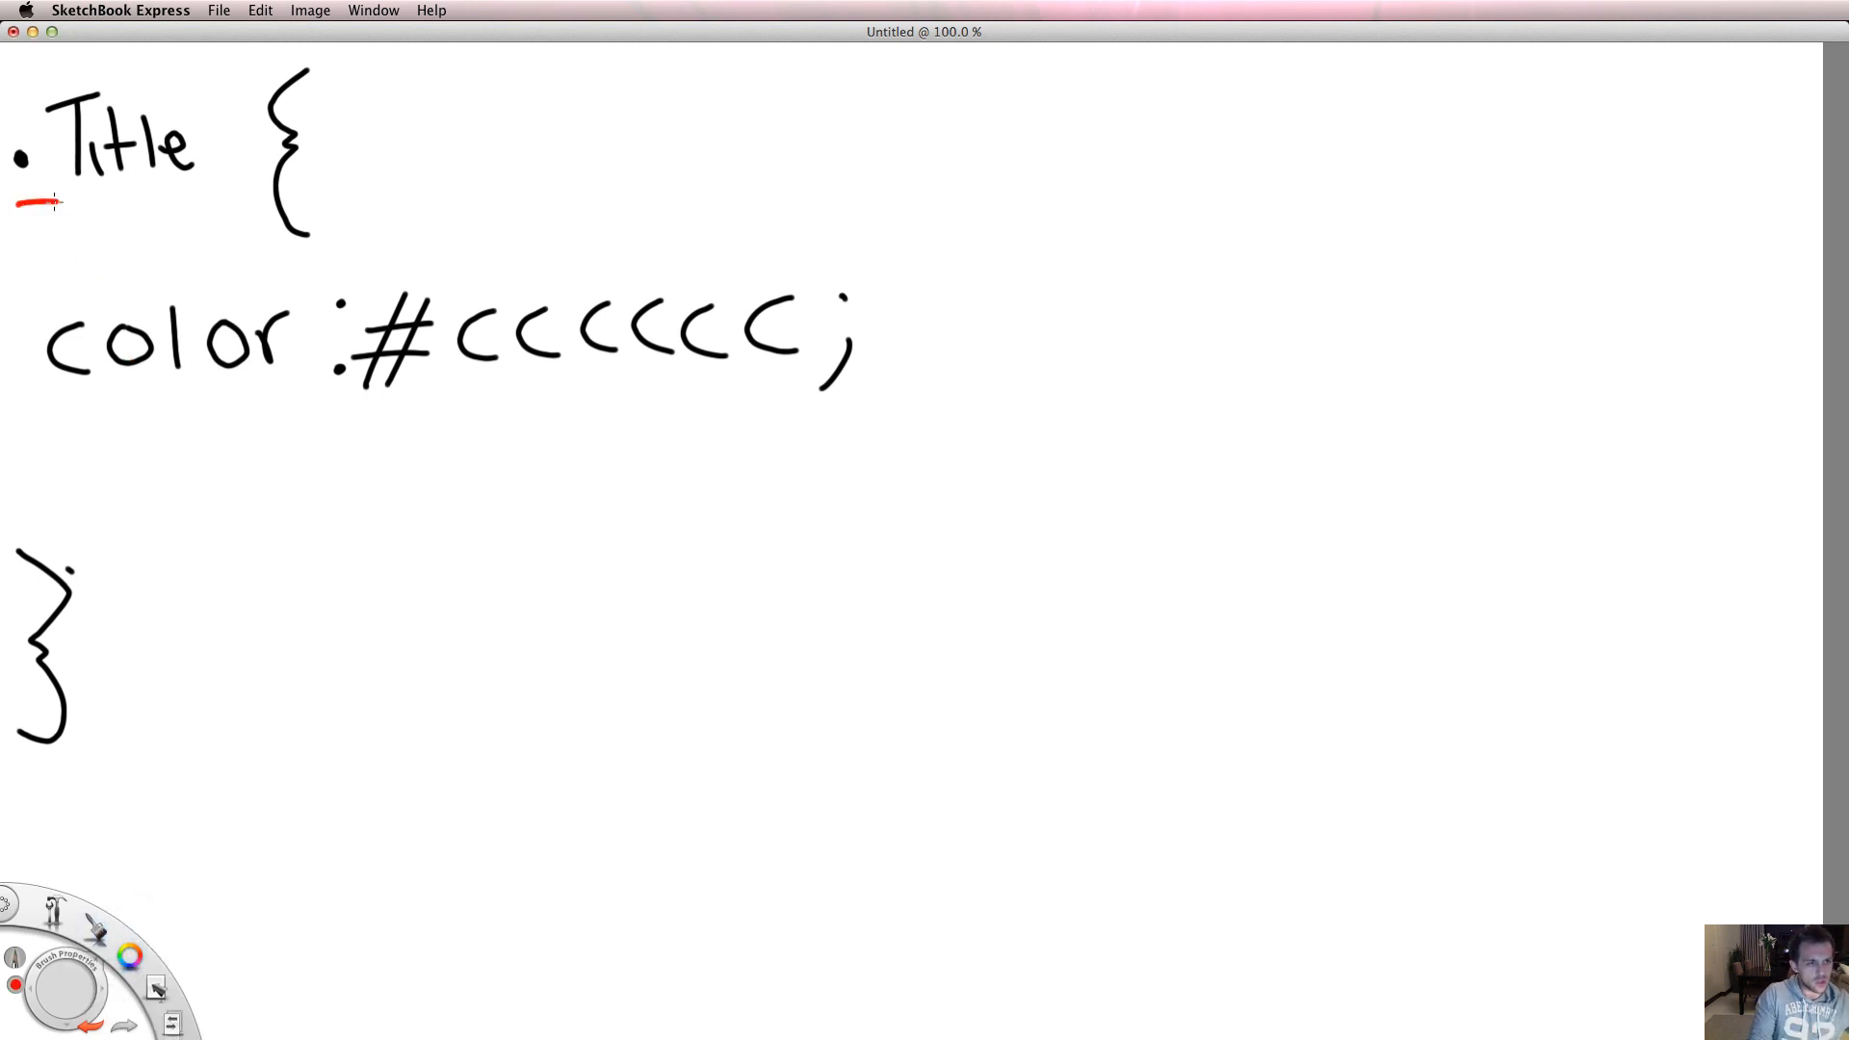
drag(23, 202, 194, 201)
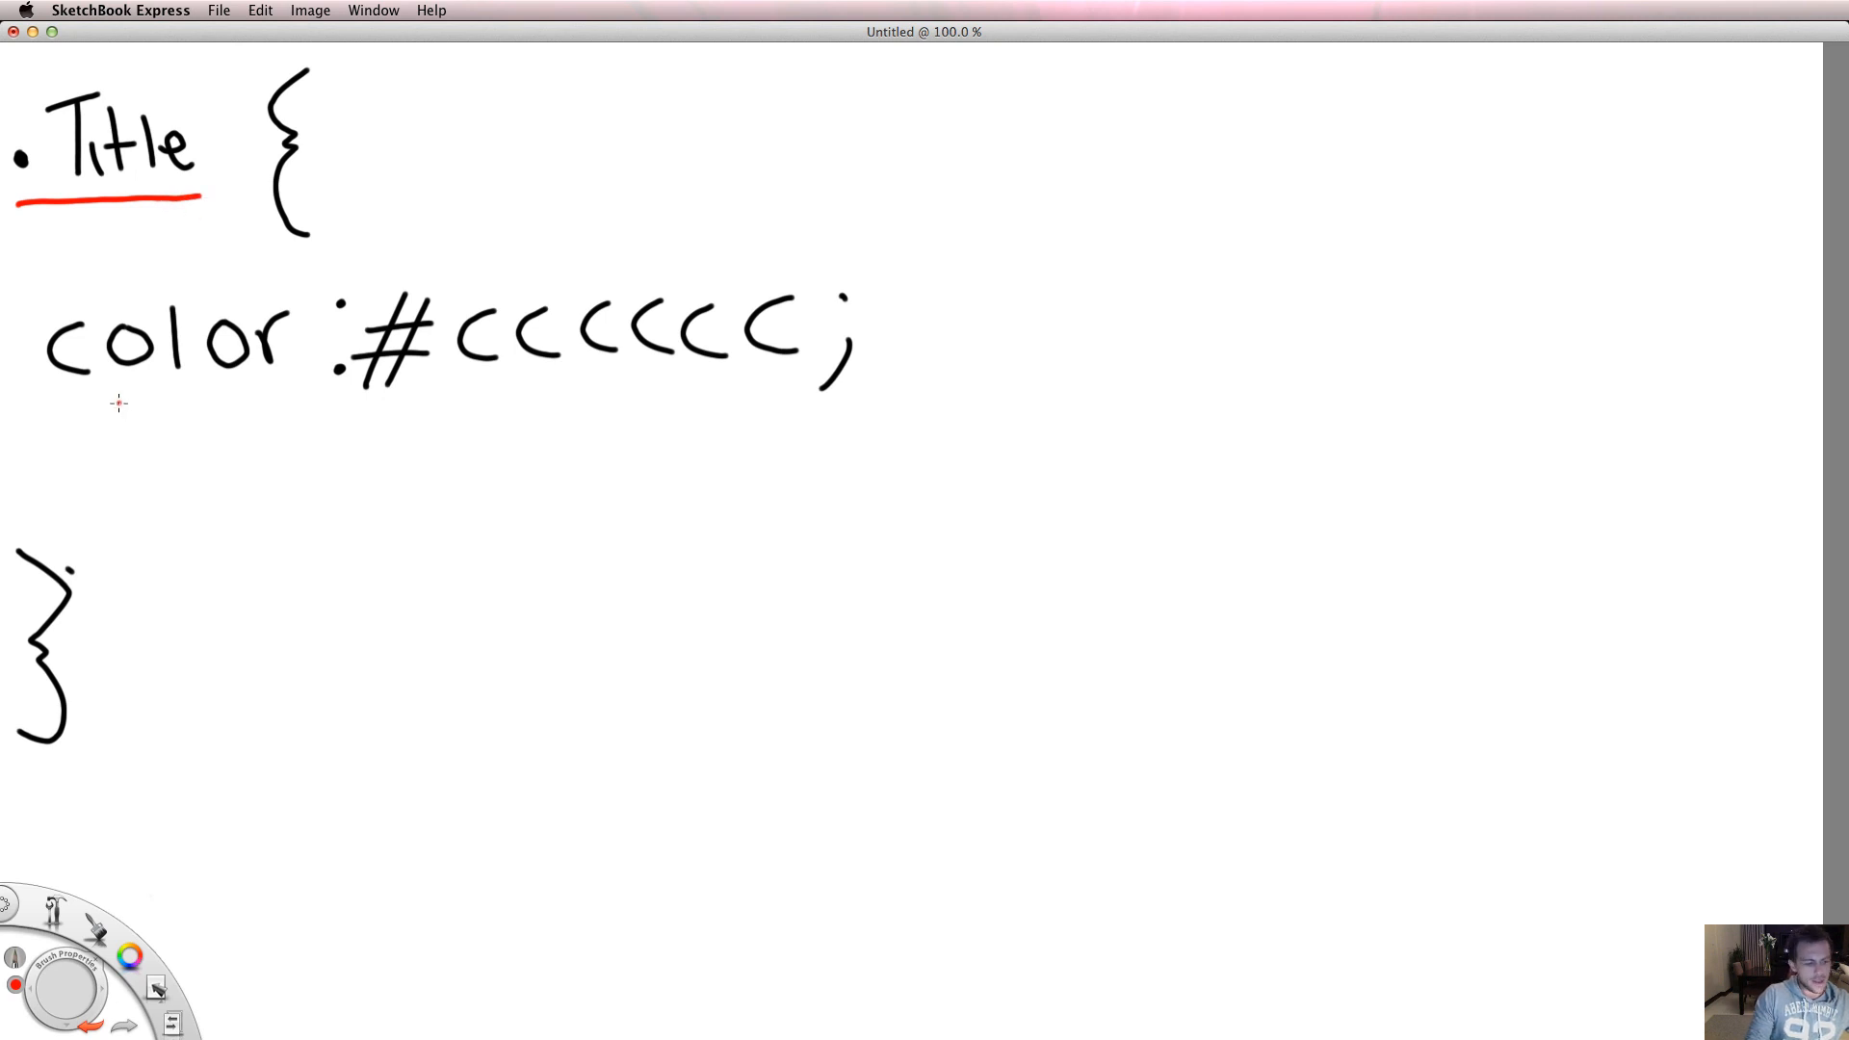
mouse_move(97, 386)
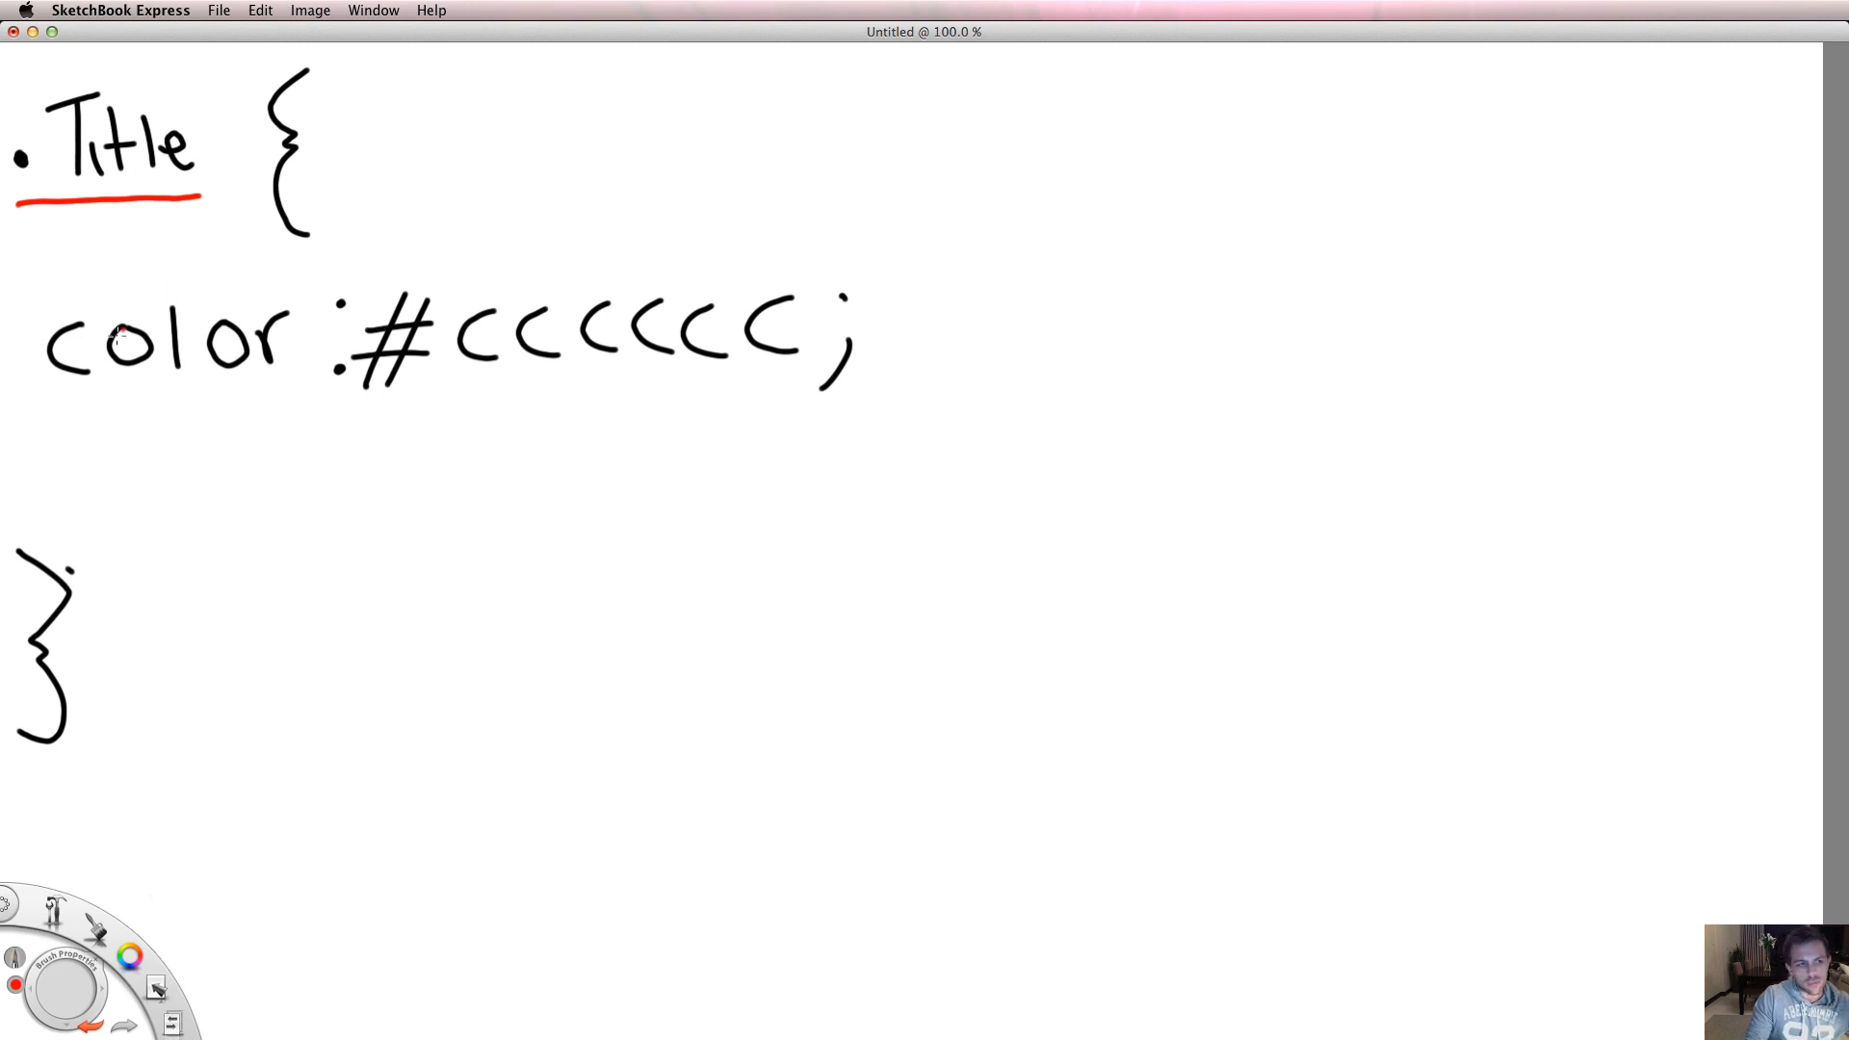
click(130, 956)
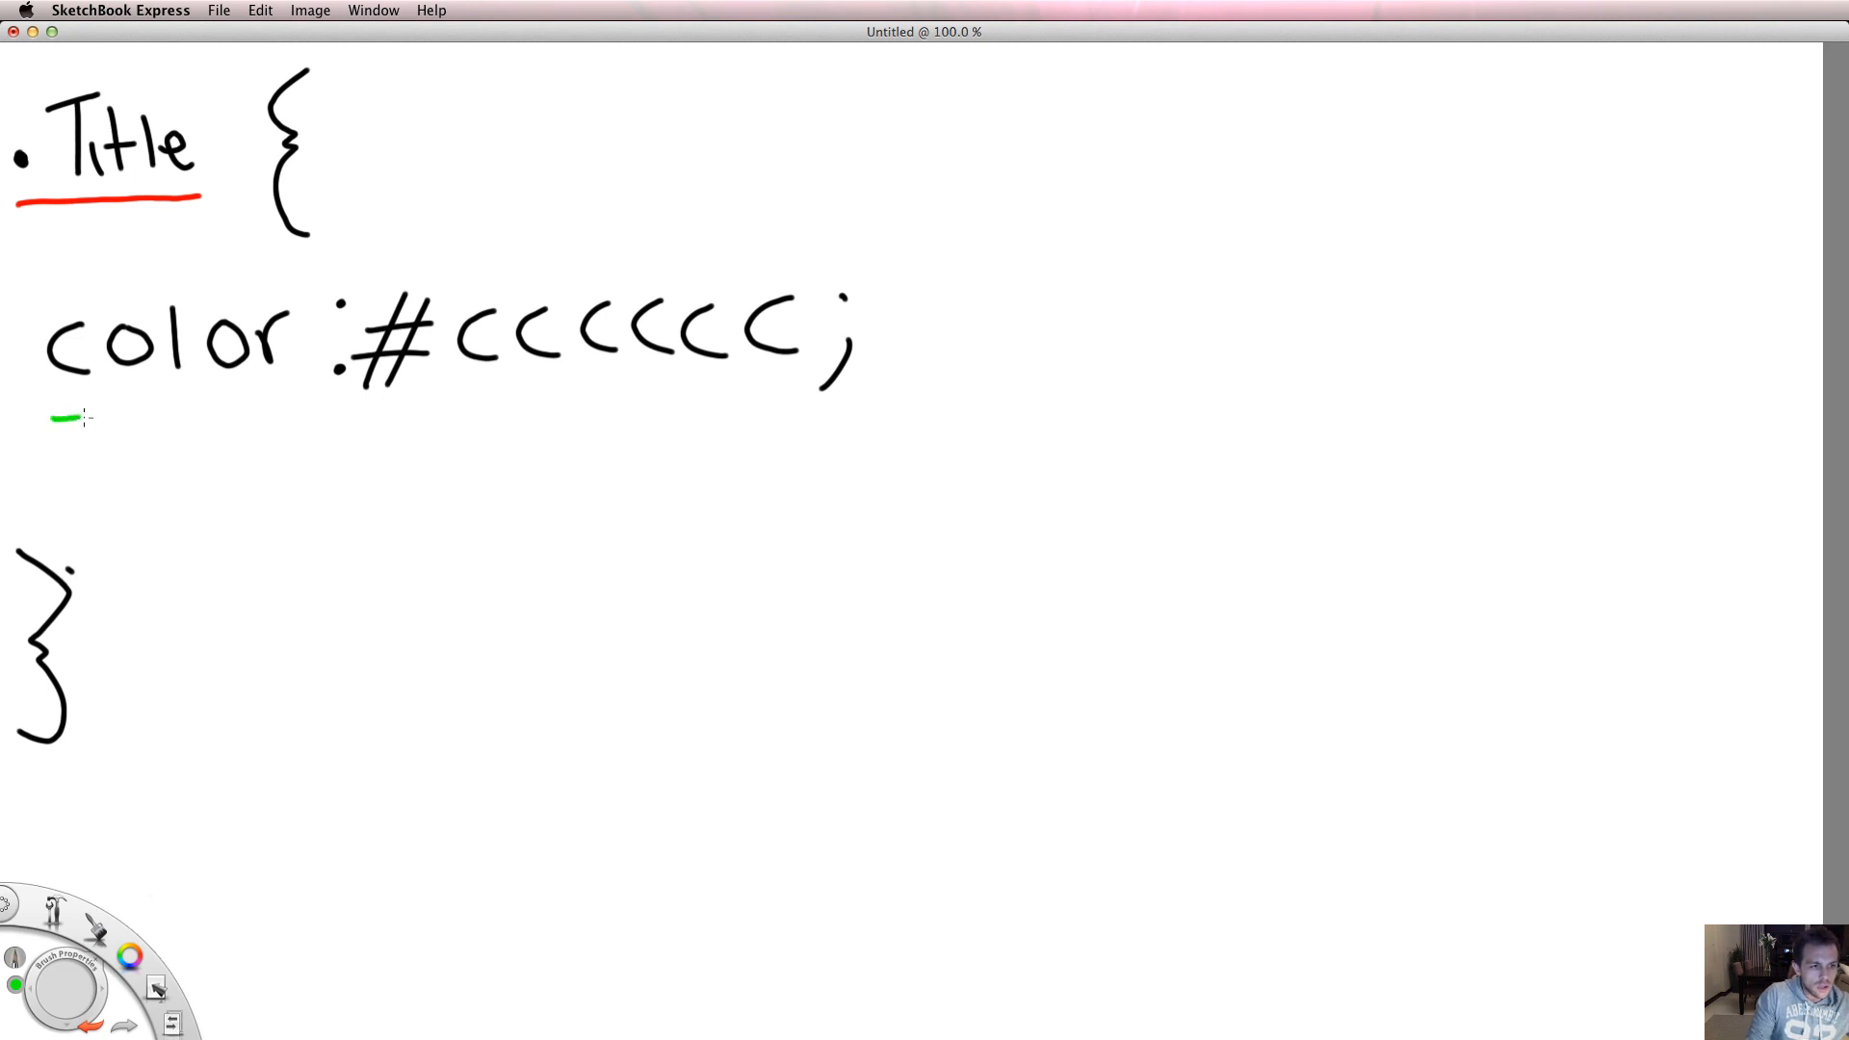
drag(58, 414, 359, 411)
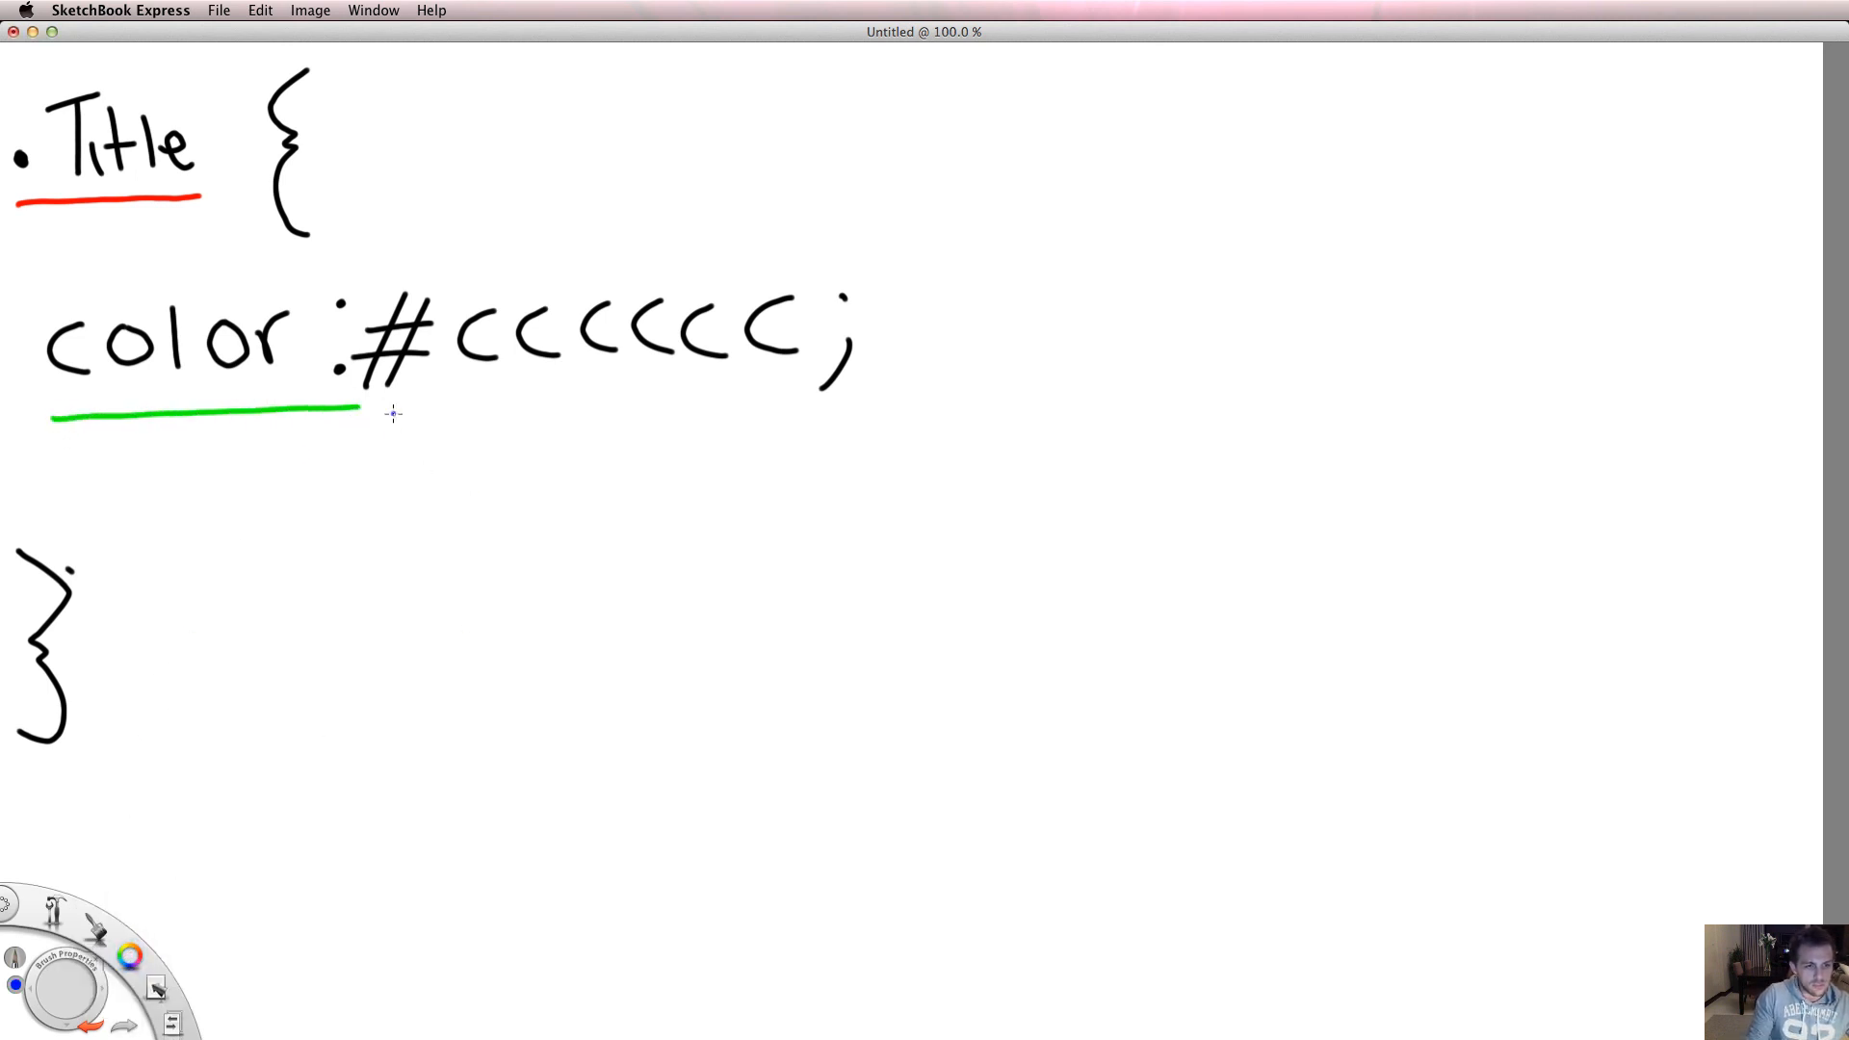
Step: Underline '#cccccc;' in blue and both curly braces in grey
drag(381, 411, 793, 412)
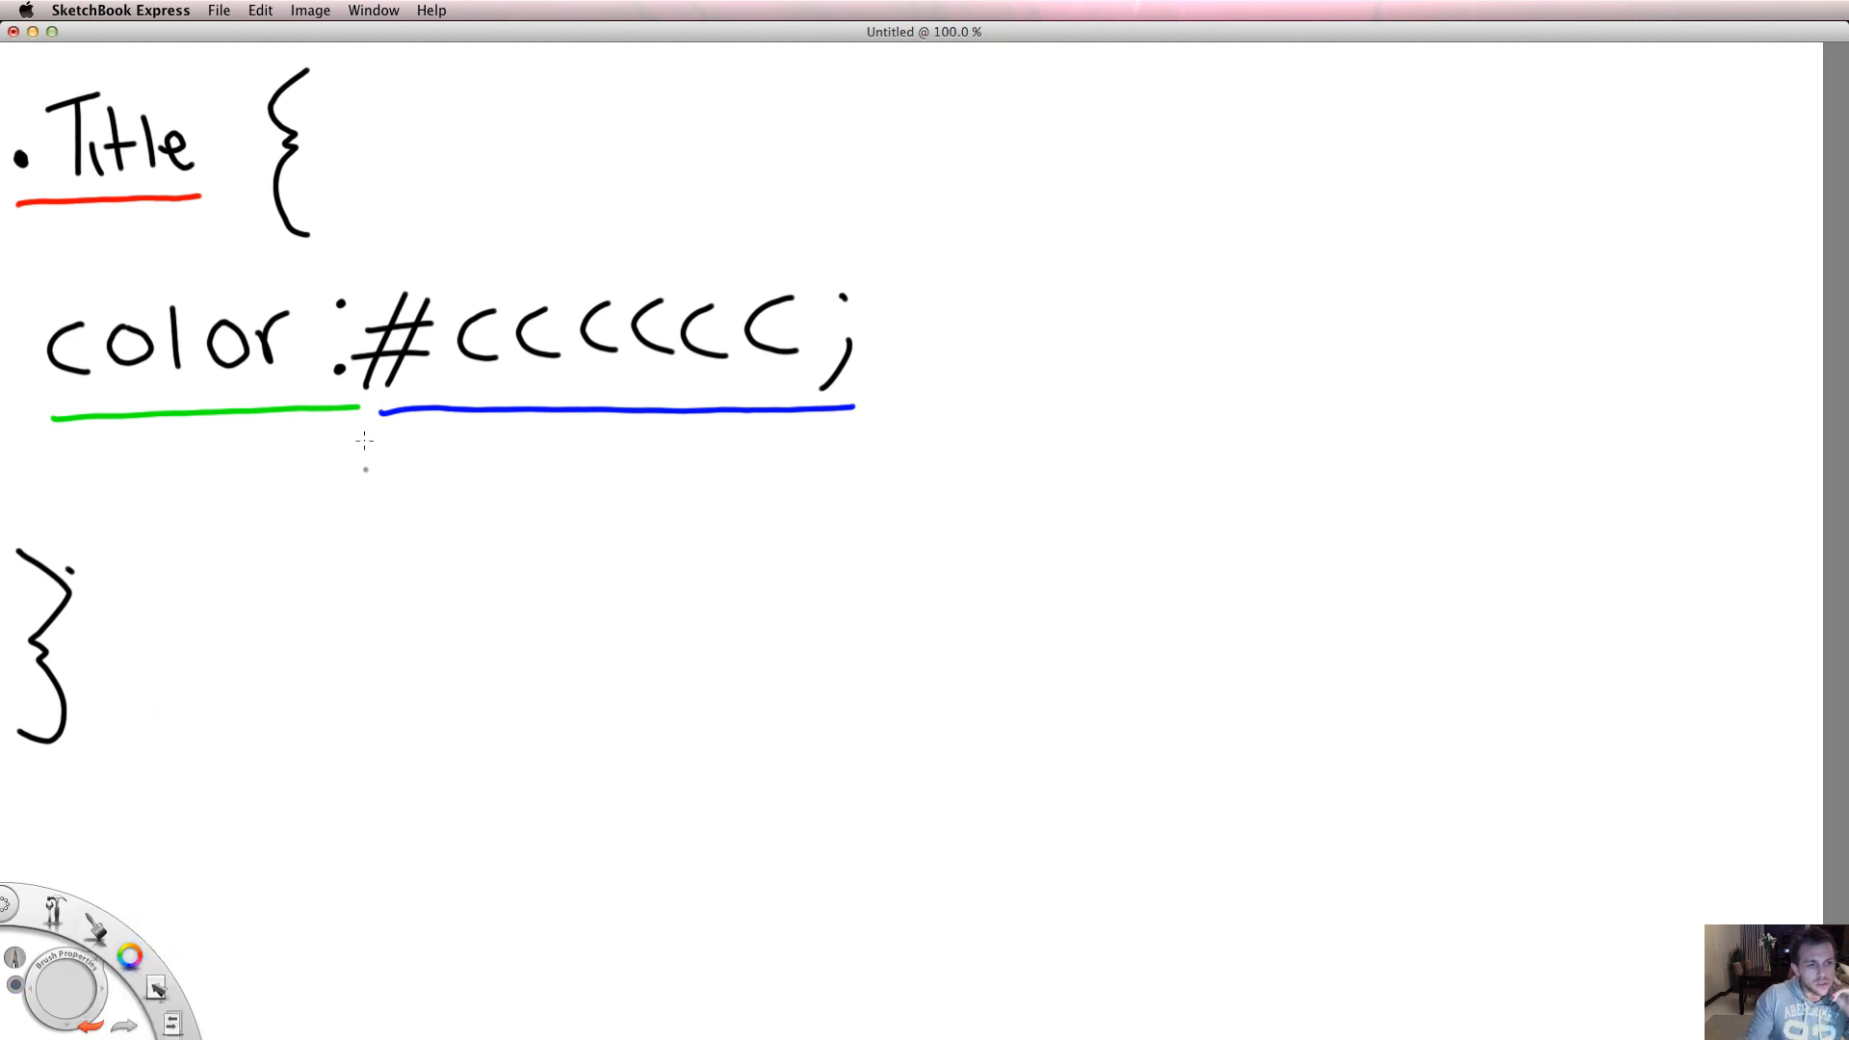
drag(272, 256, 331, 253)
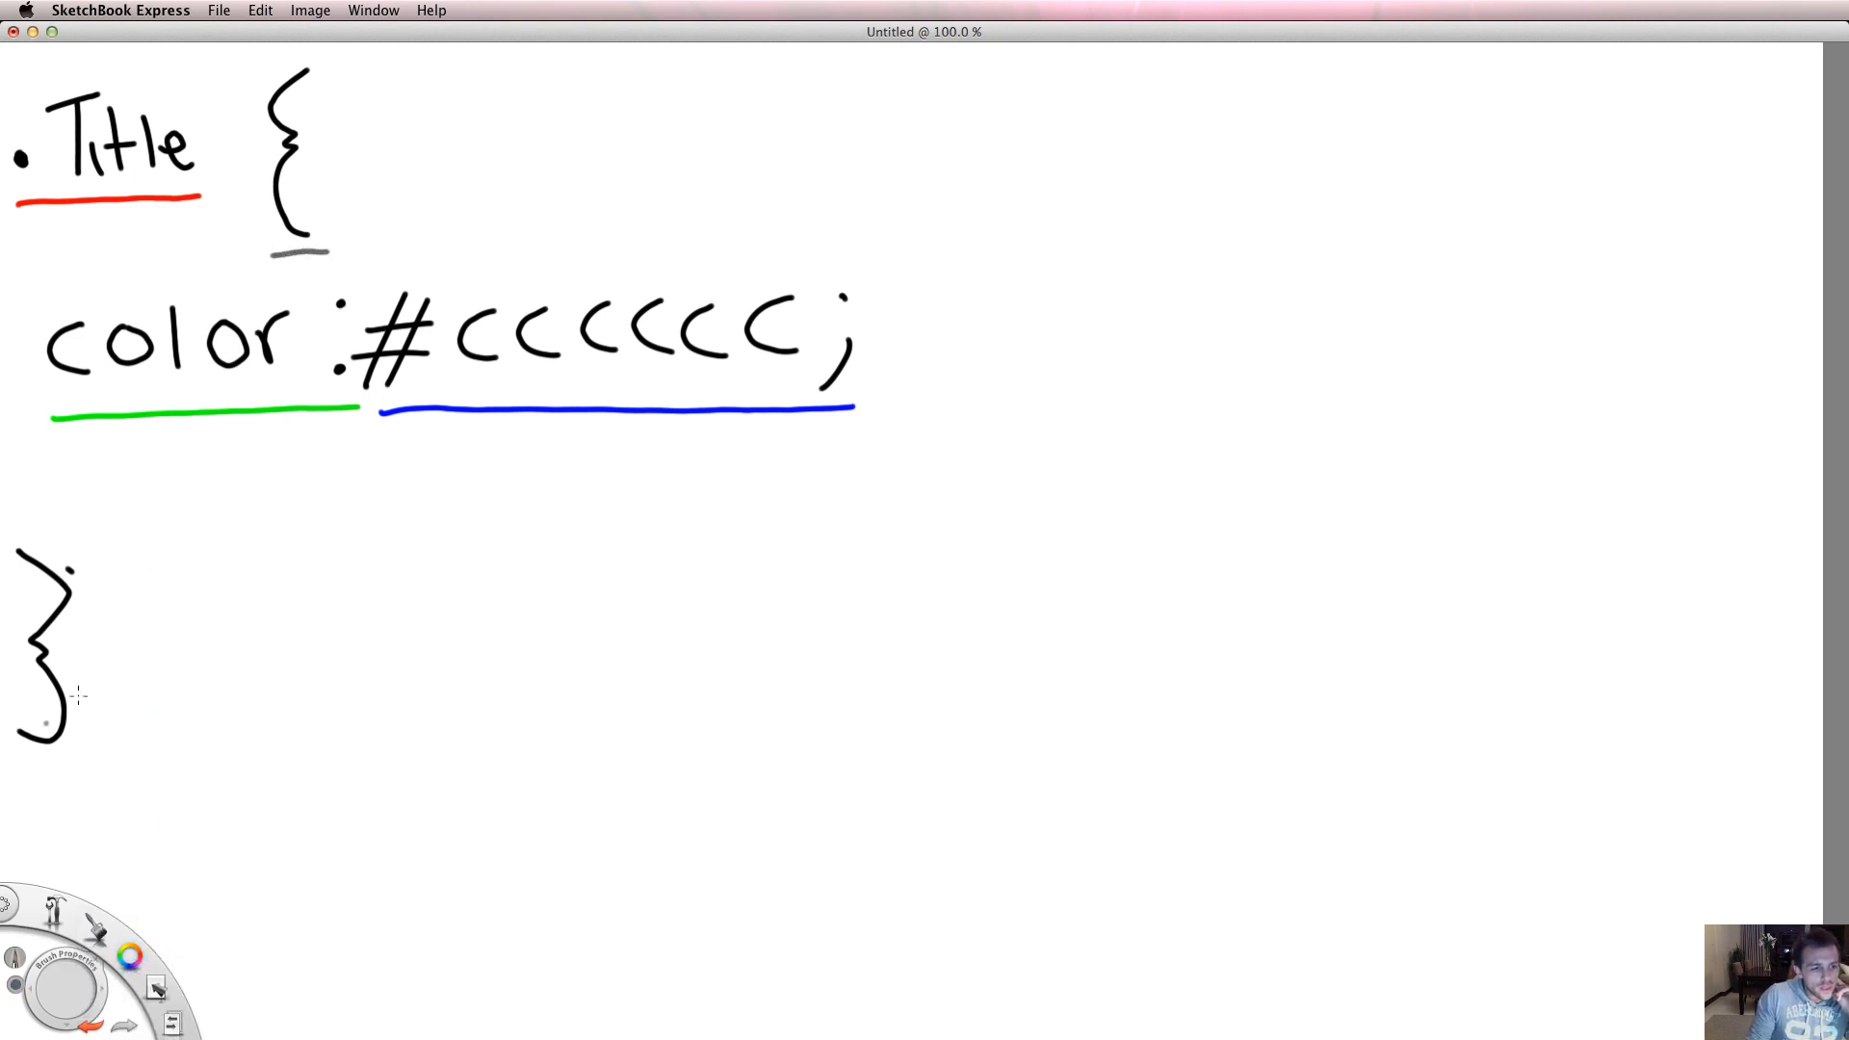
drag(17, 776, 83, 773)
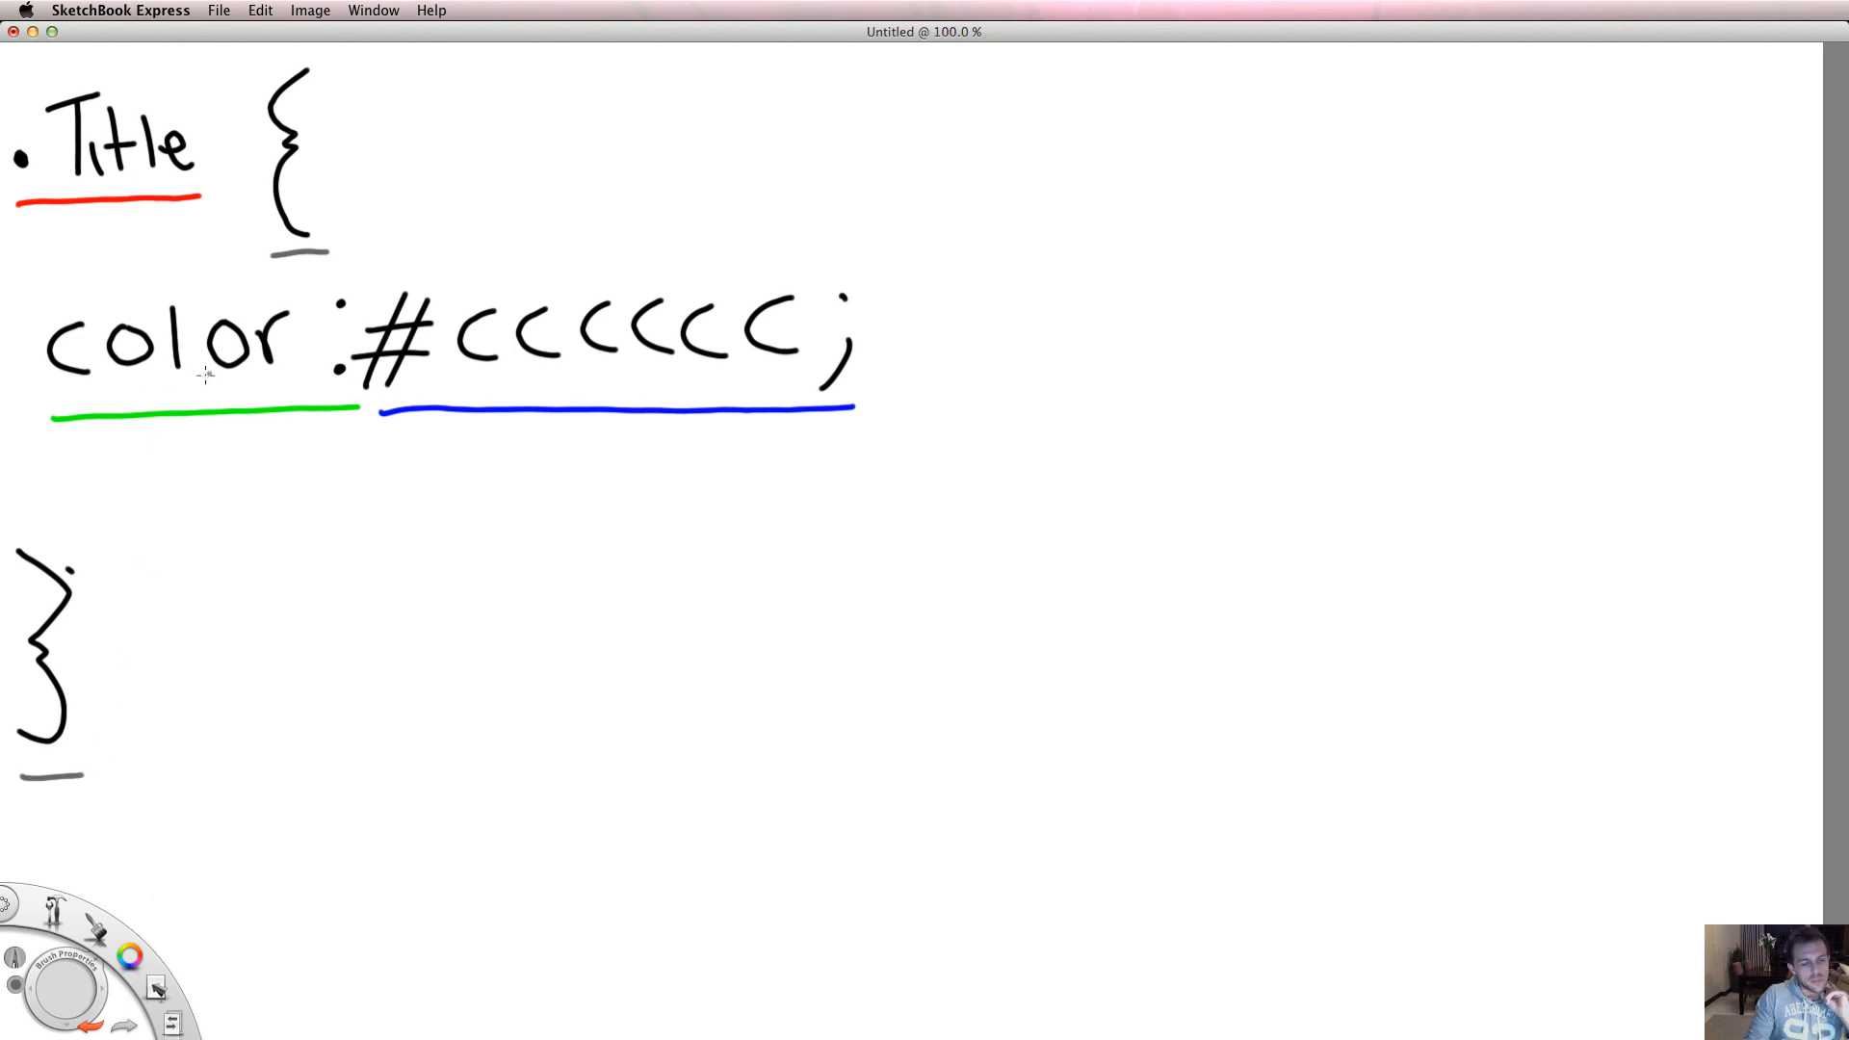
mouse_move(159, 599)
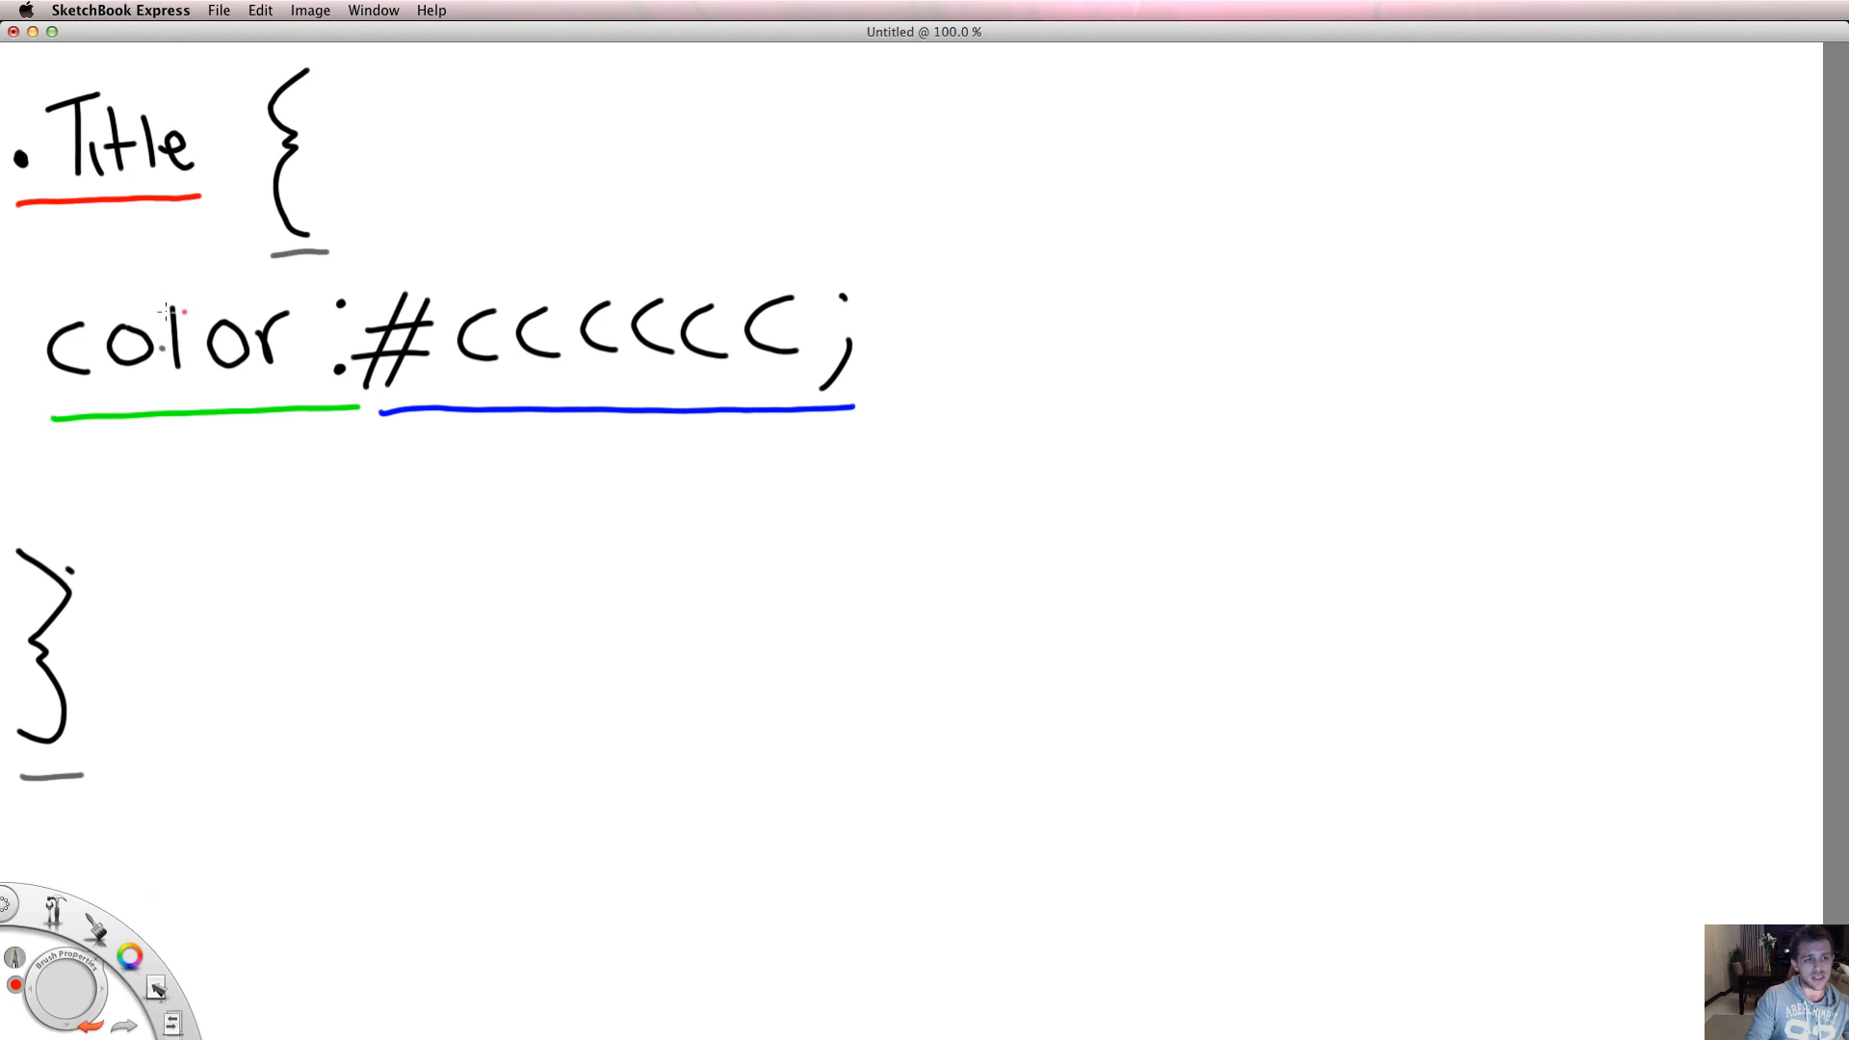
mouse_move(1164, 141)
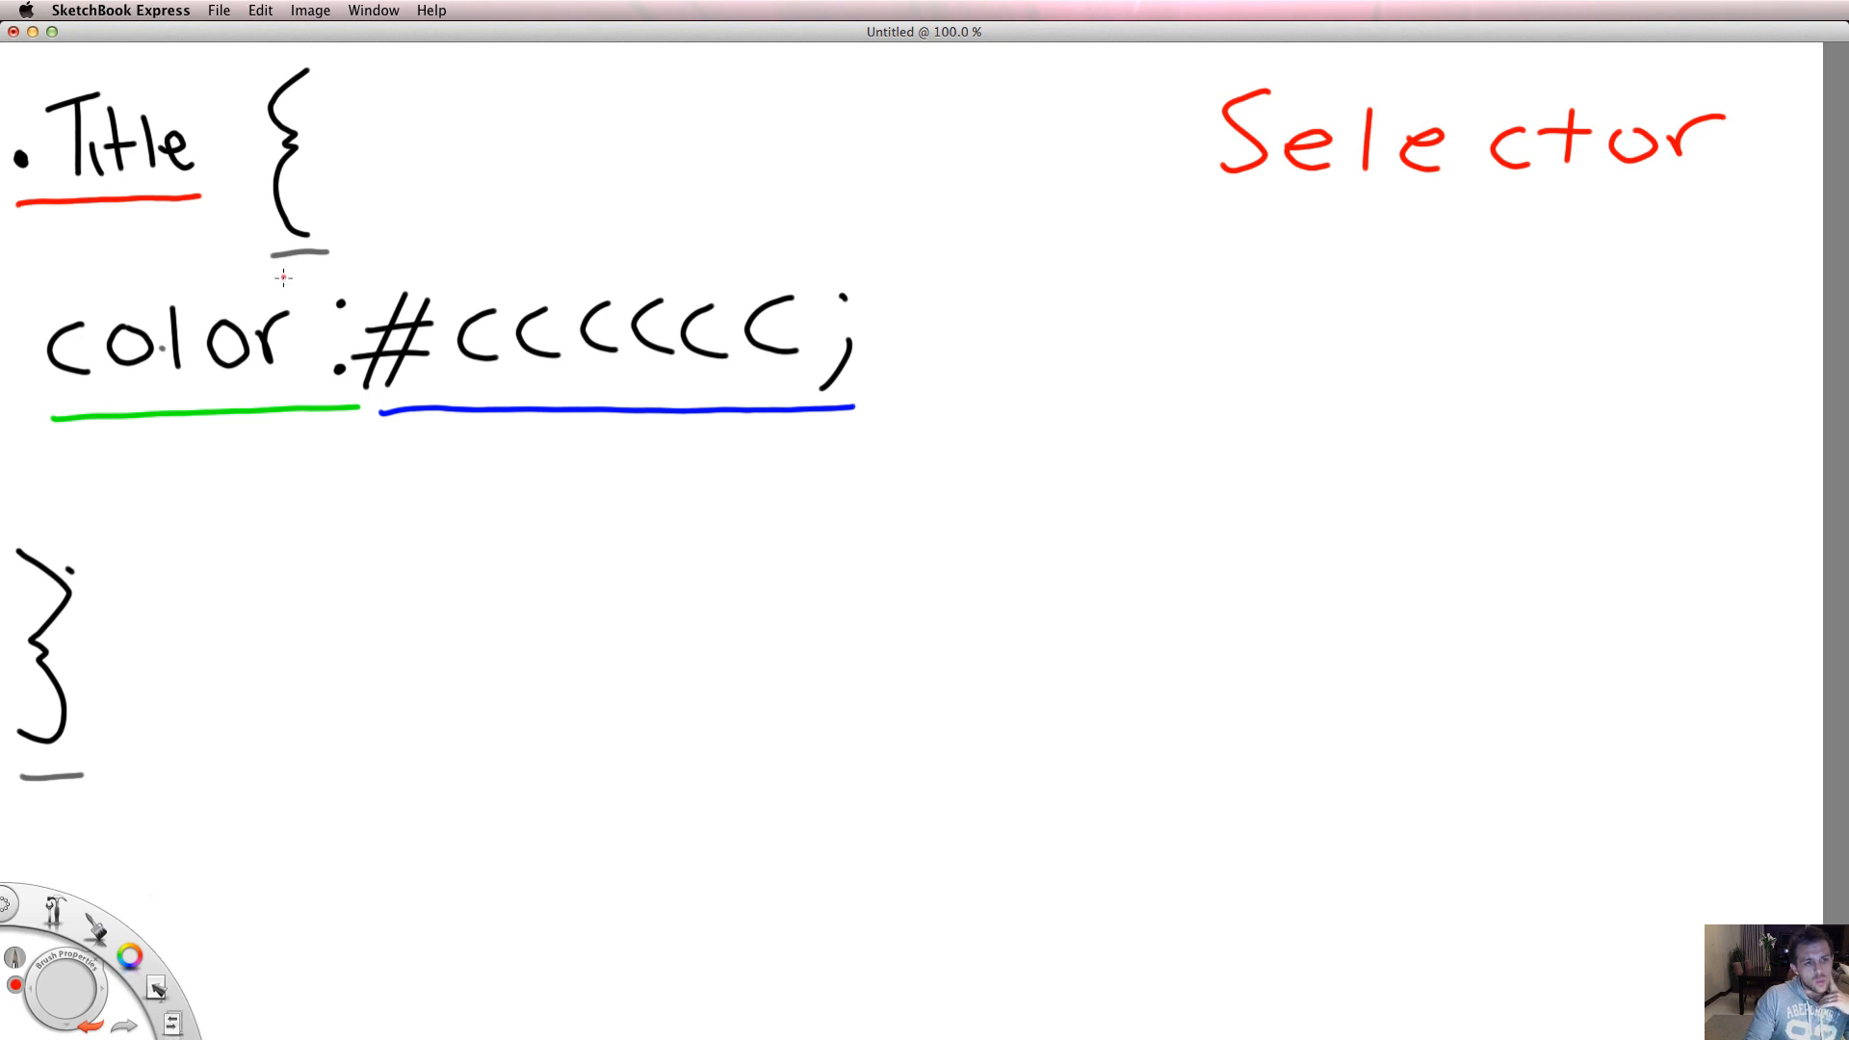
mouse_move(98, 874)
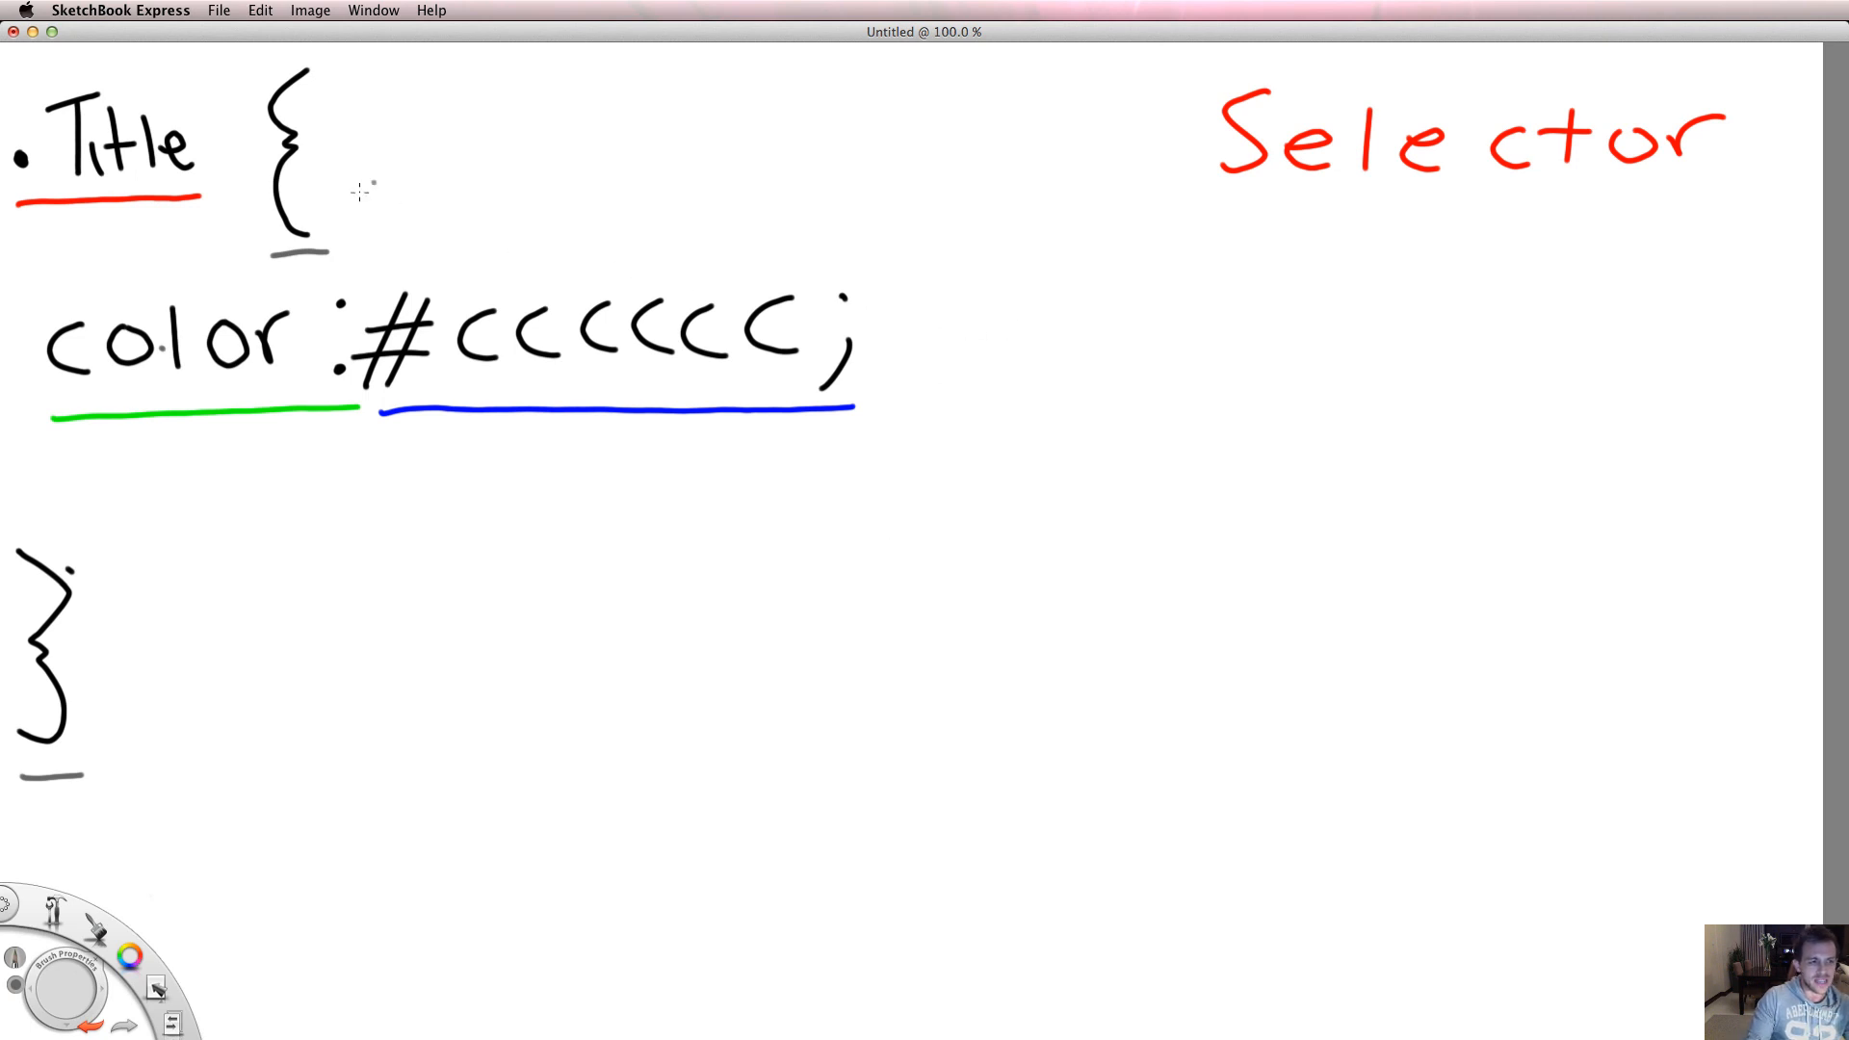
mouse_move(1154, 299)
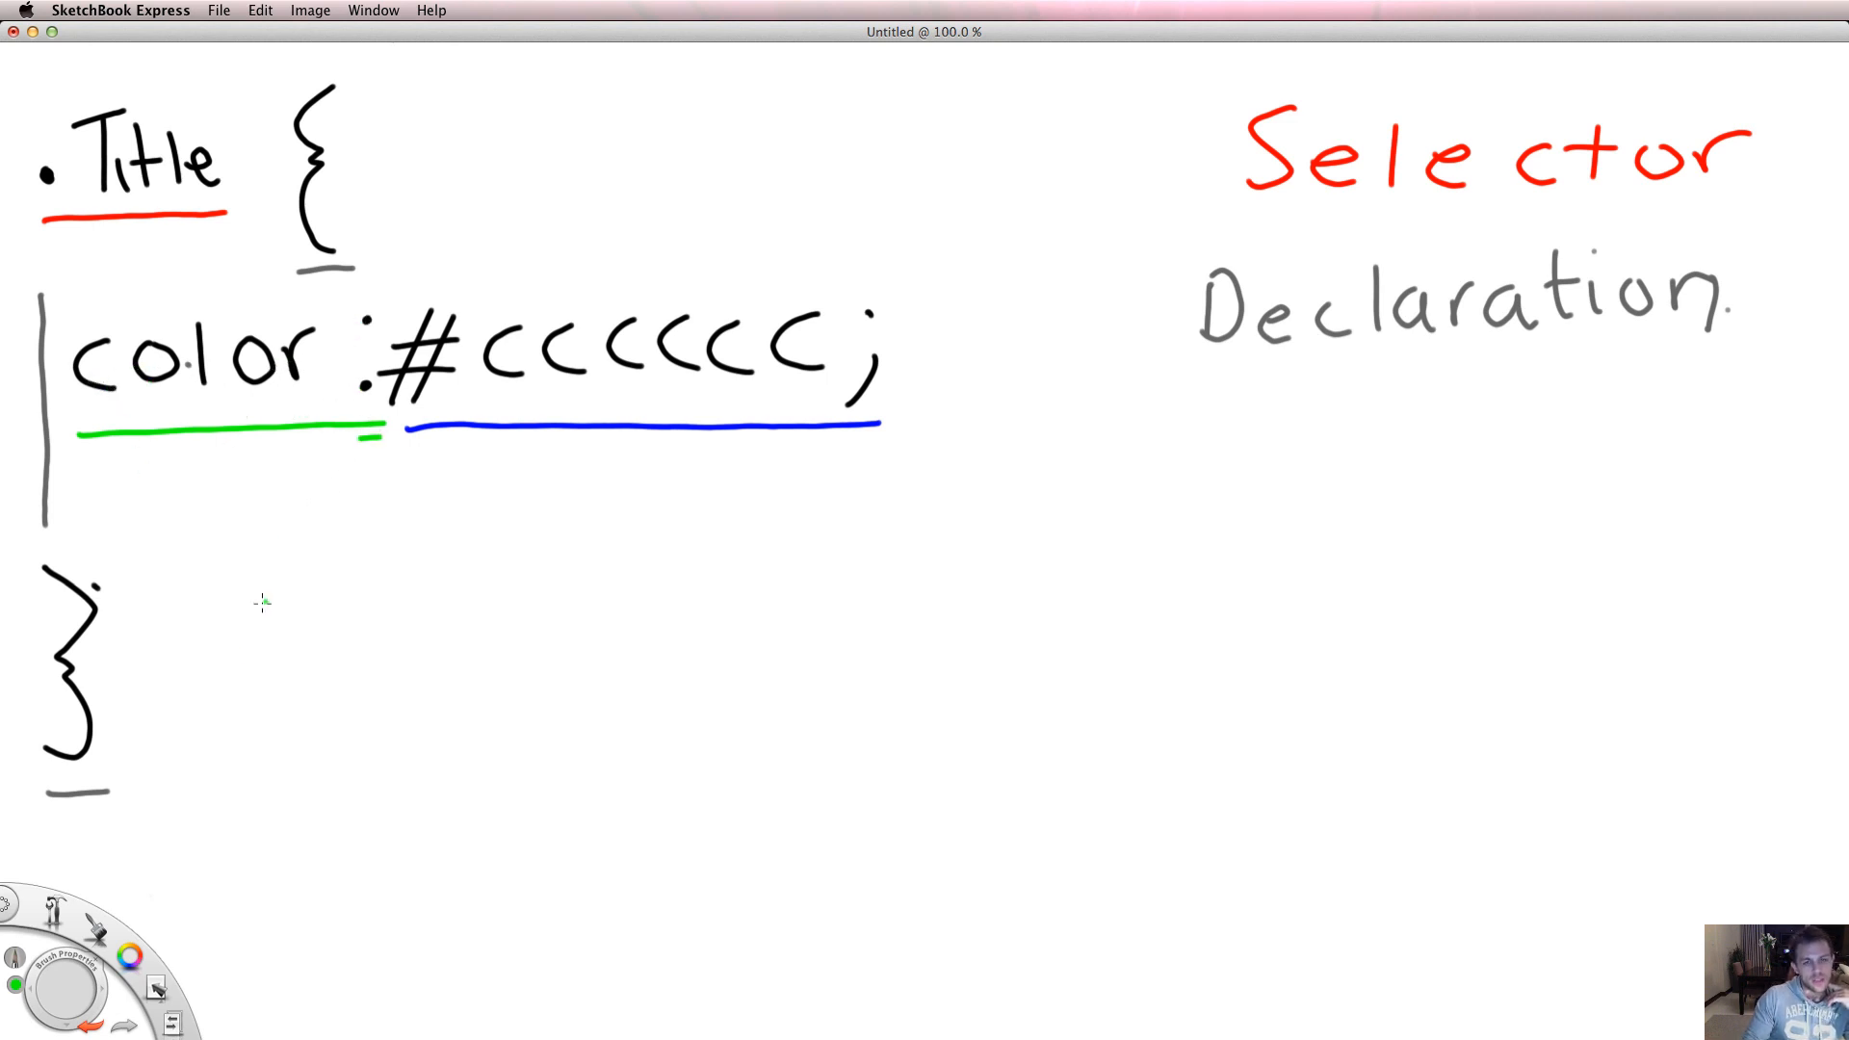
mouse_move(1152, 463)
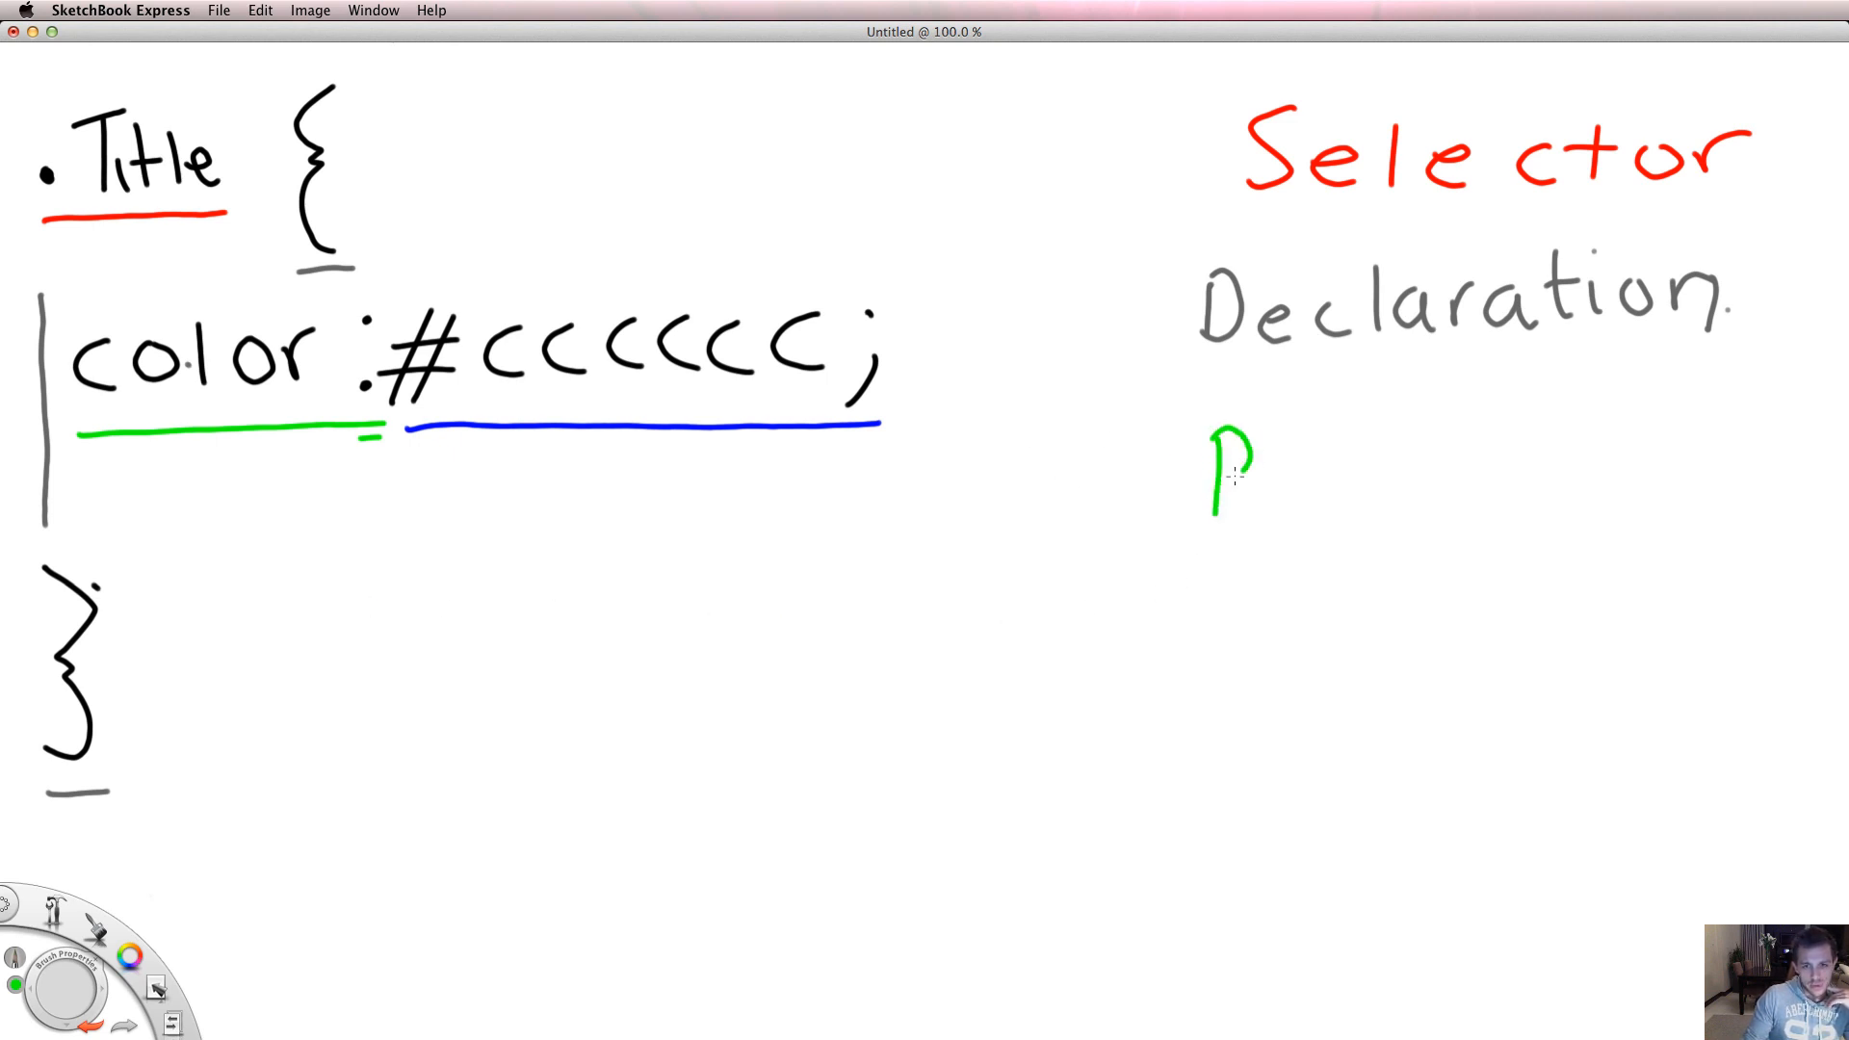
Step: Write a green 'property :' label and a blue 'Value ;' label beside the rule
drag(1267, 466, 1403, 453)
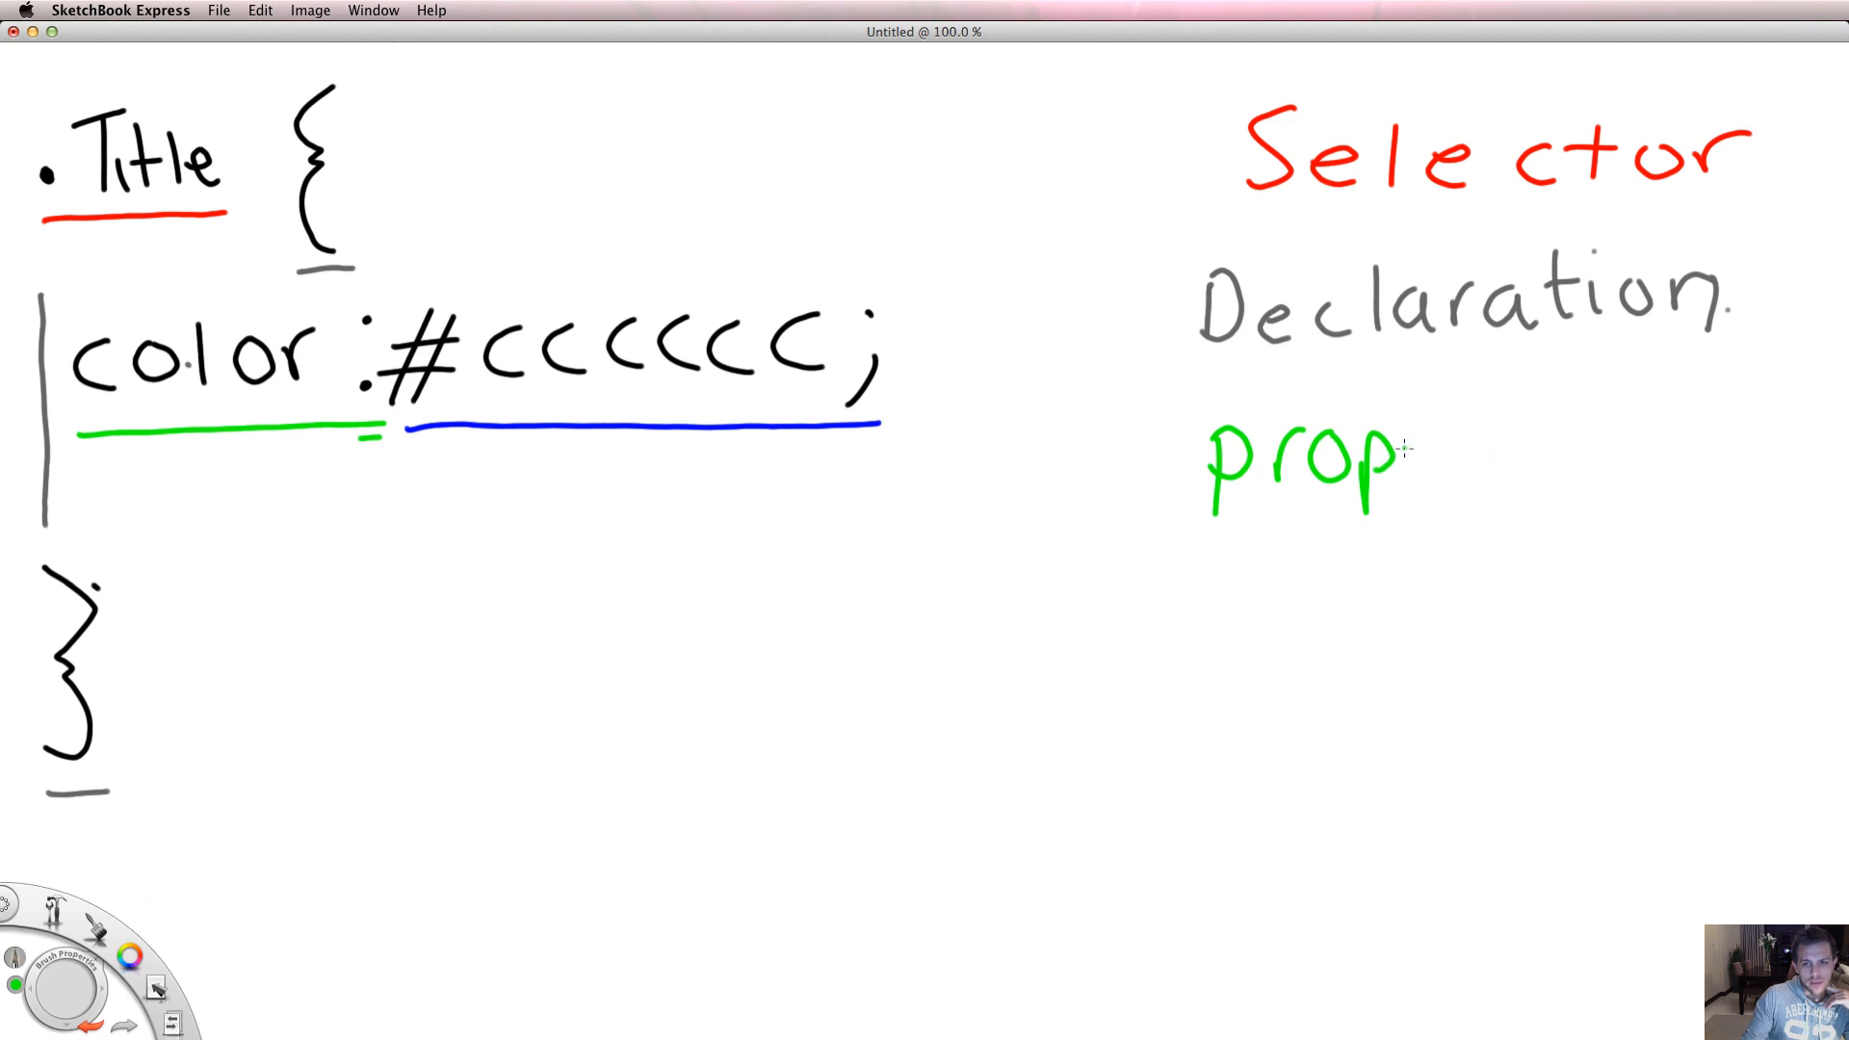
drag(1403, 461, 1604, 472)
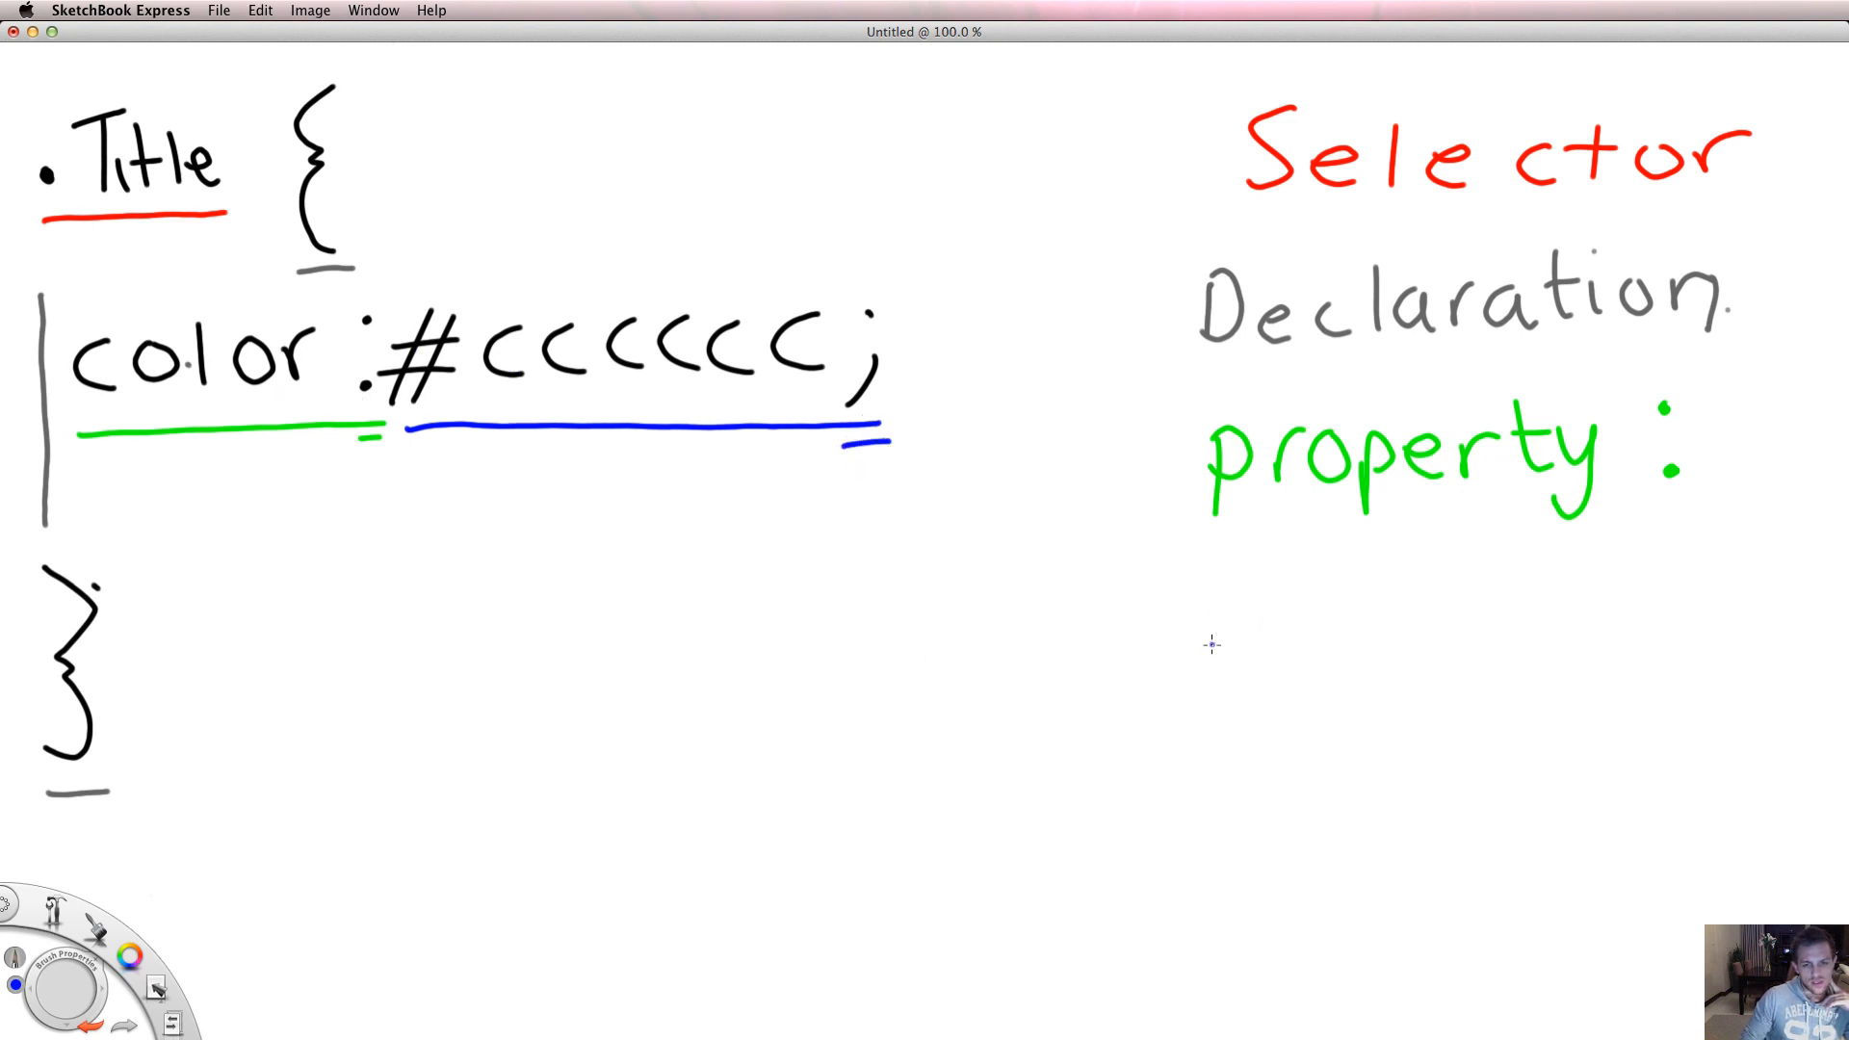
drag(1209, 636, 1332, 625)
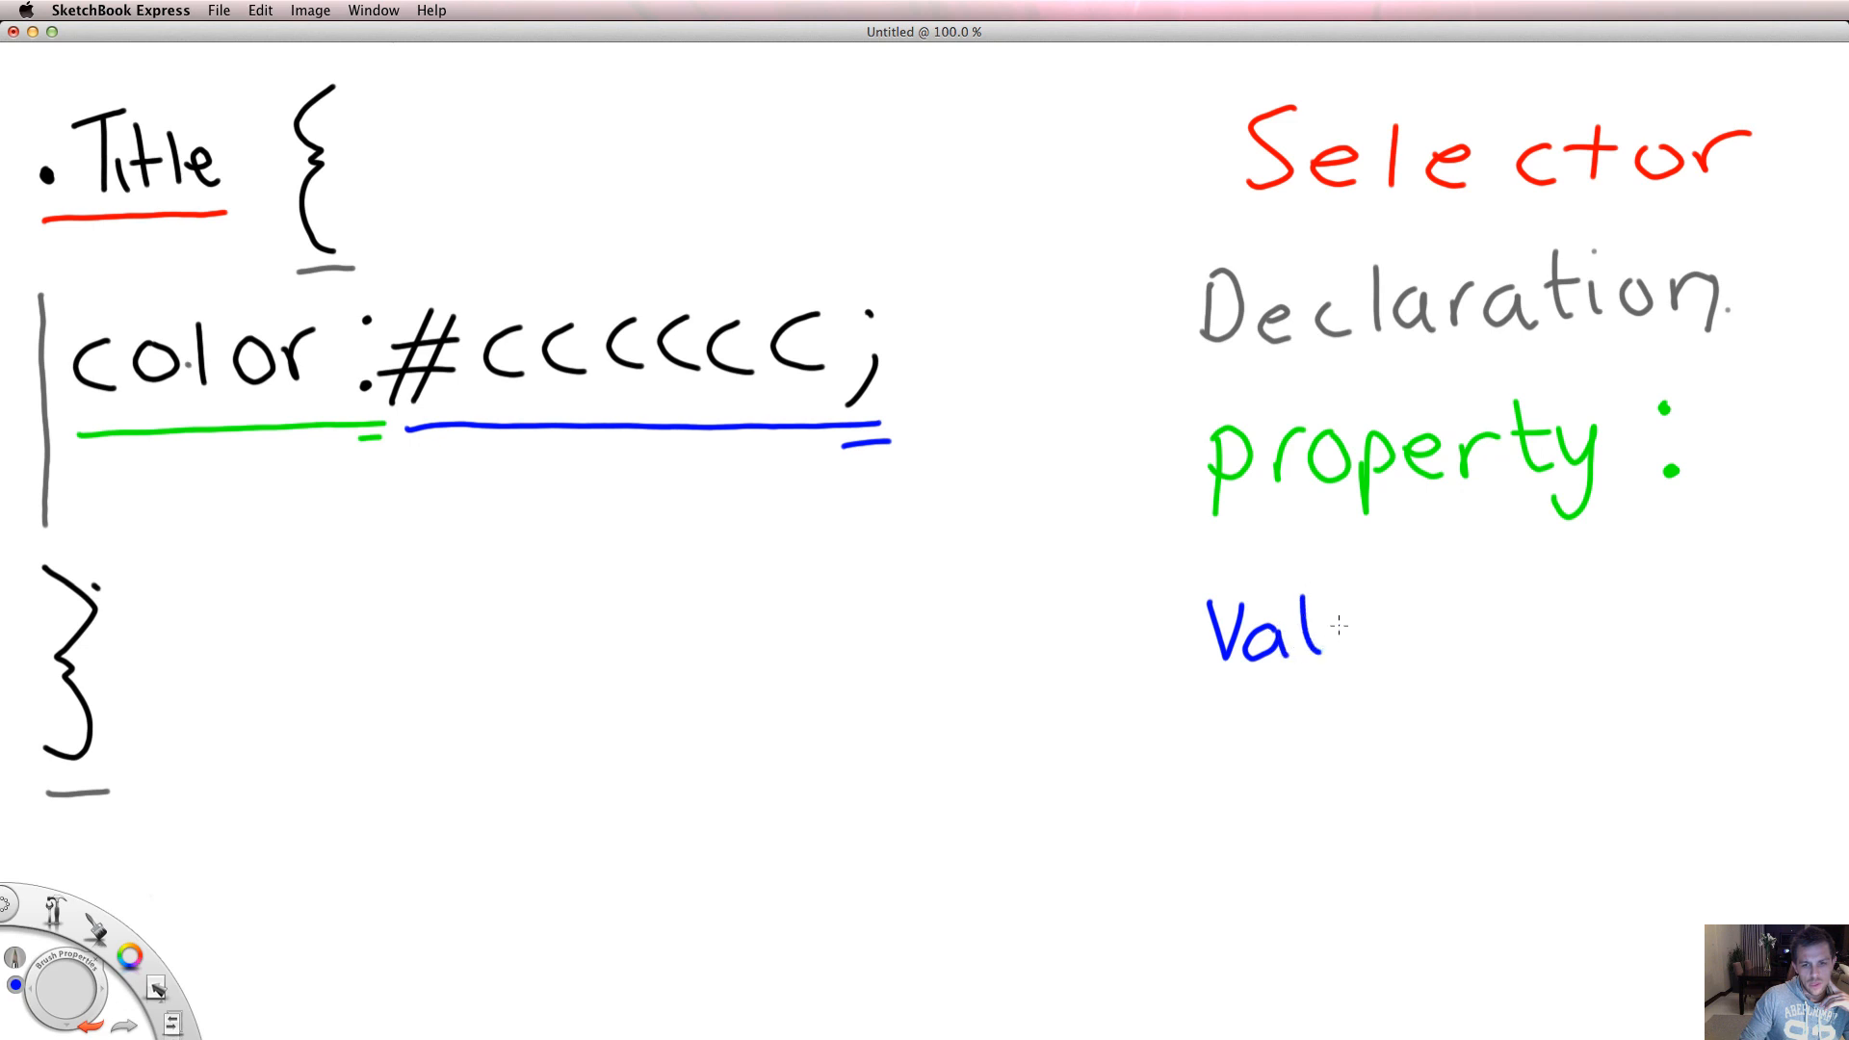
drag(1308, 625, 1522, 625)
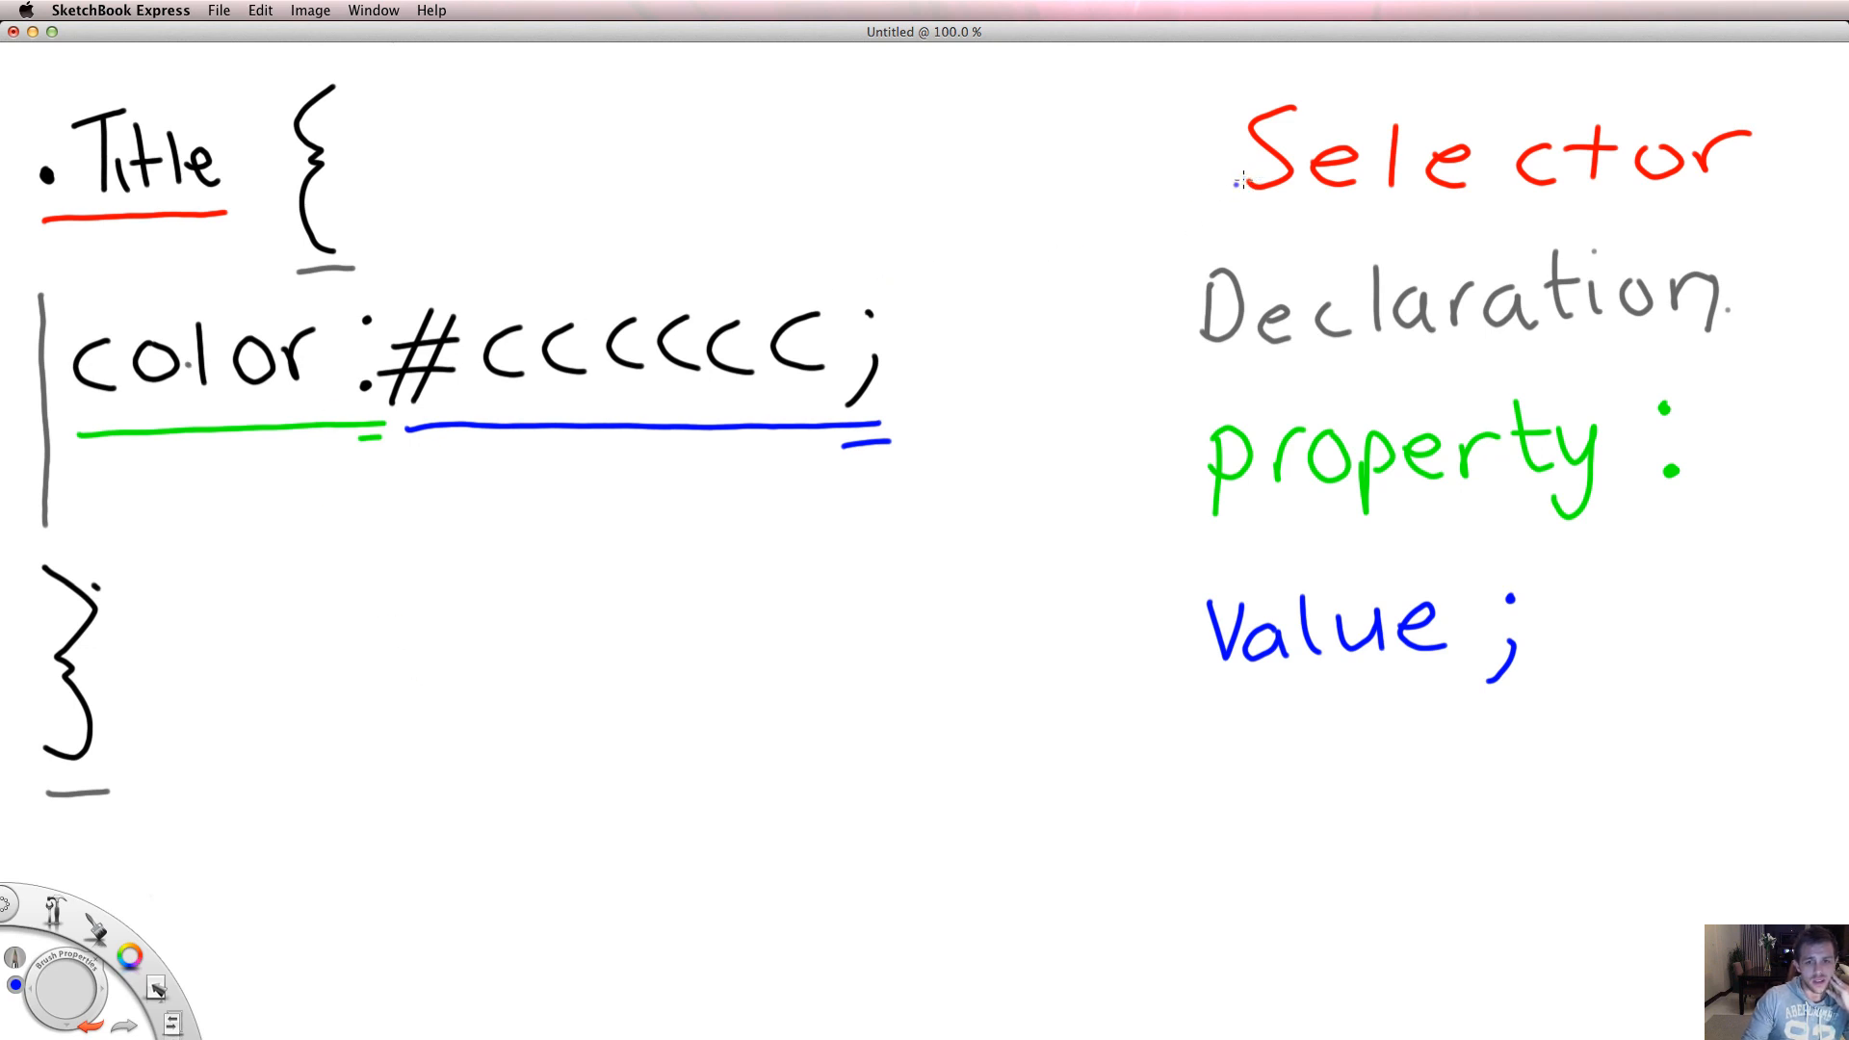
mouse_move(1197, 310)
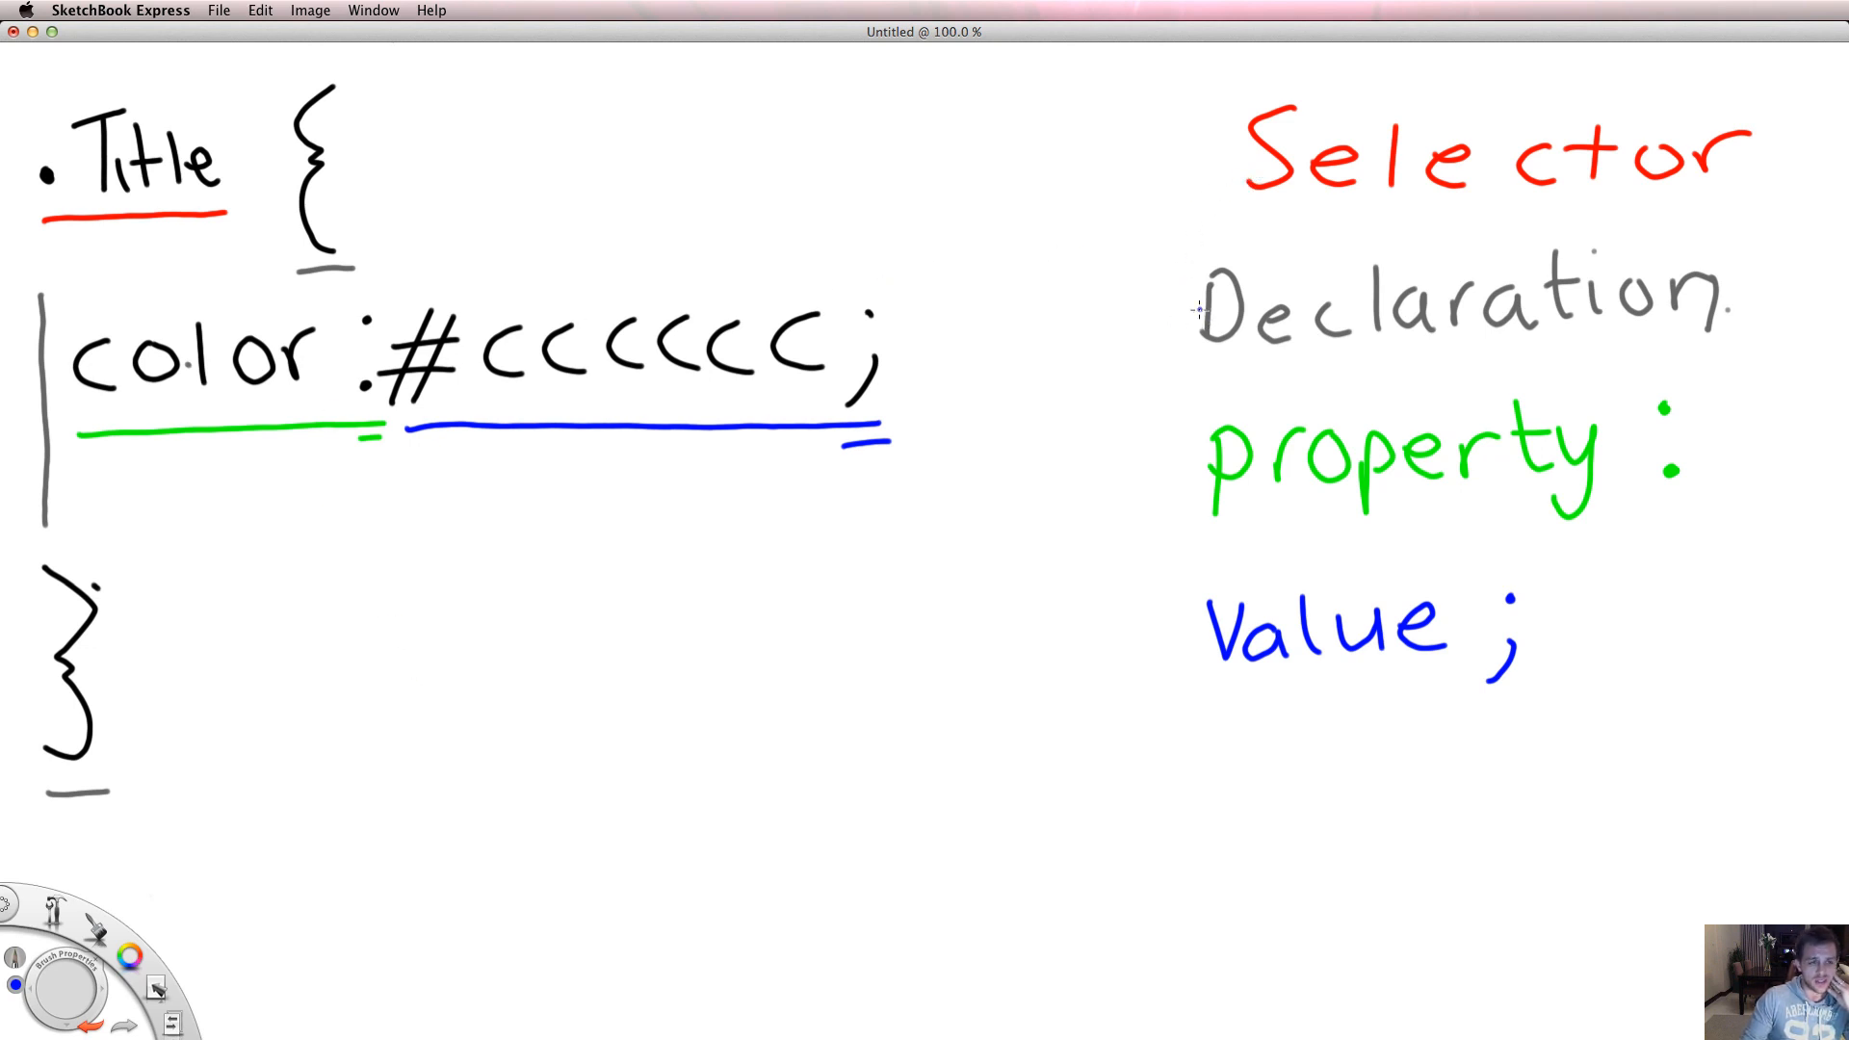
mouse_move(1193, 626)
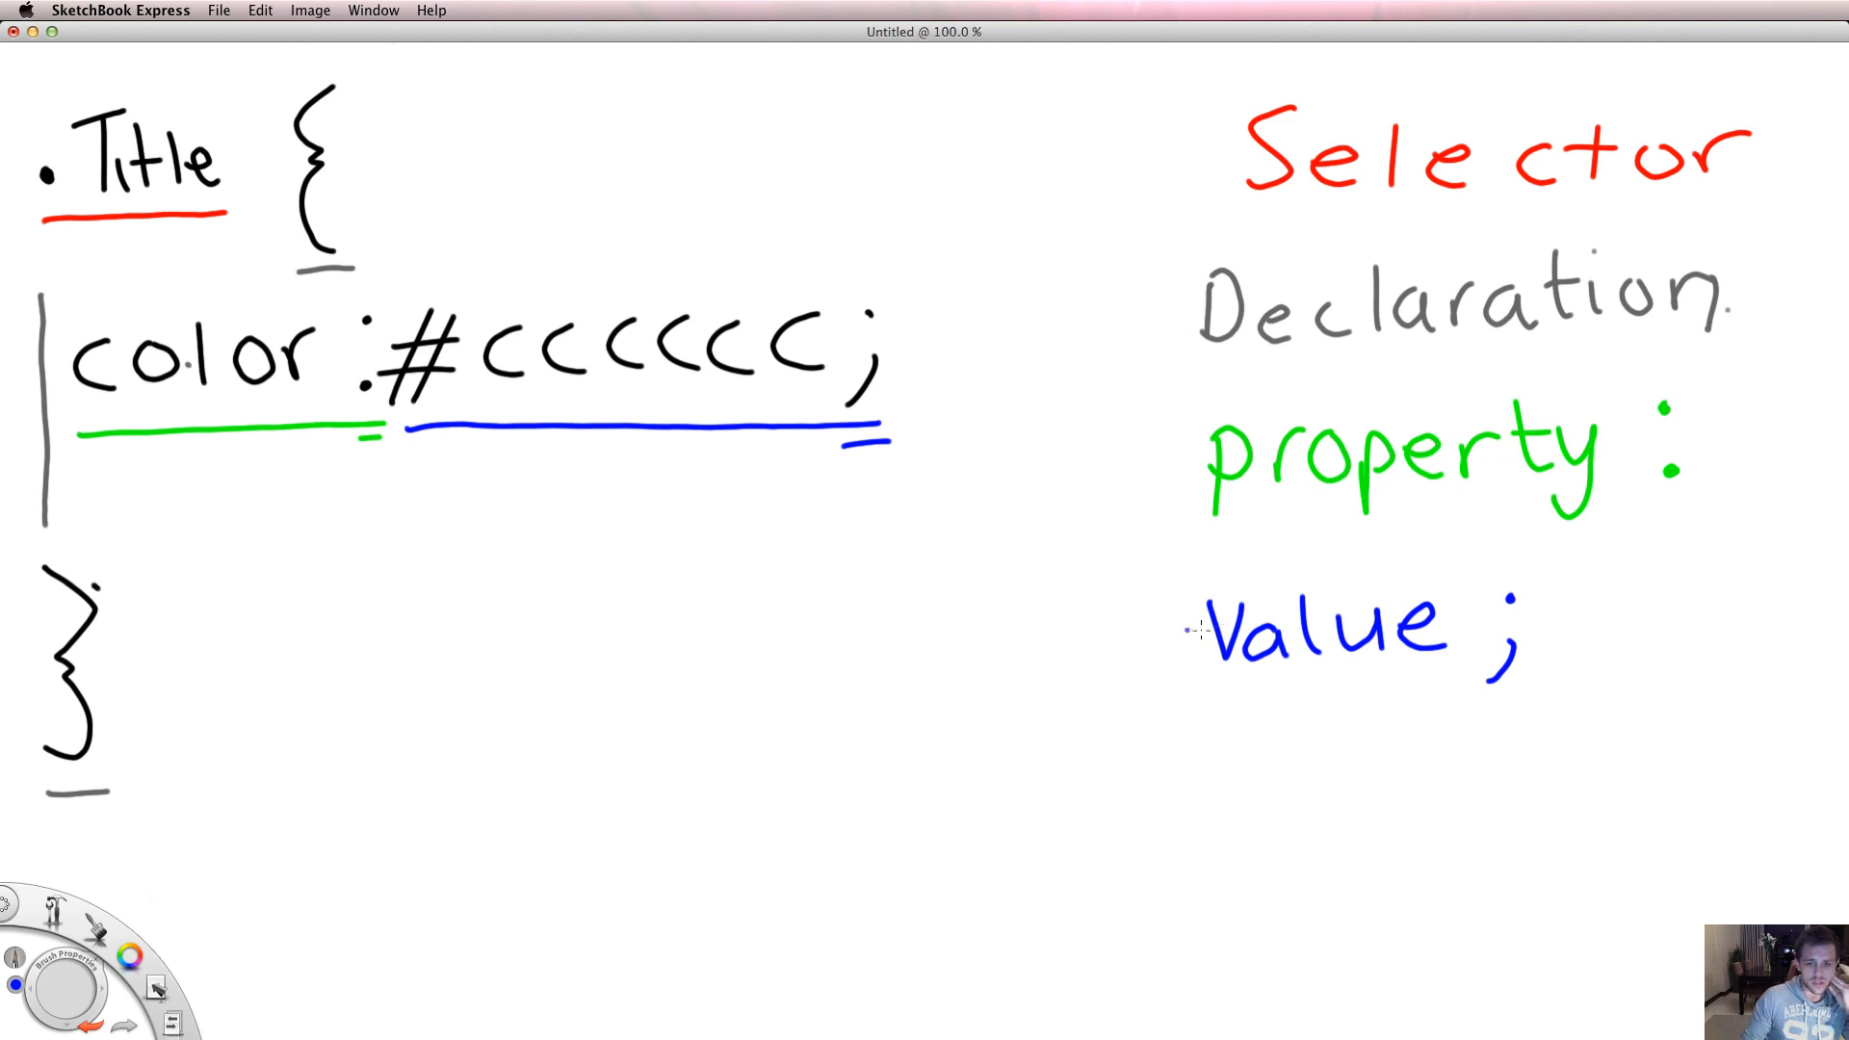
mouse_move(232, 232)
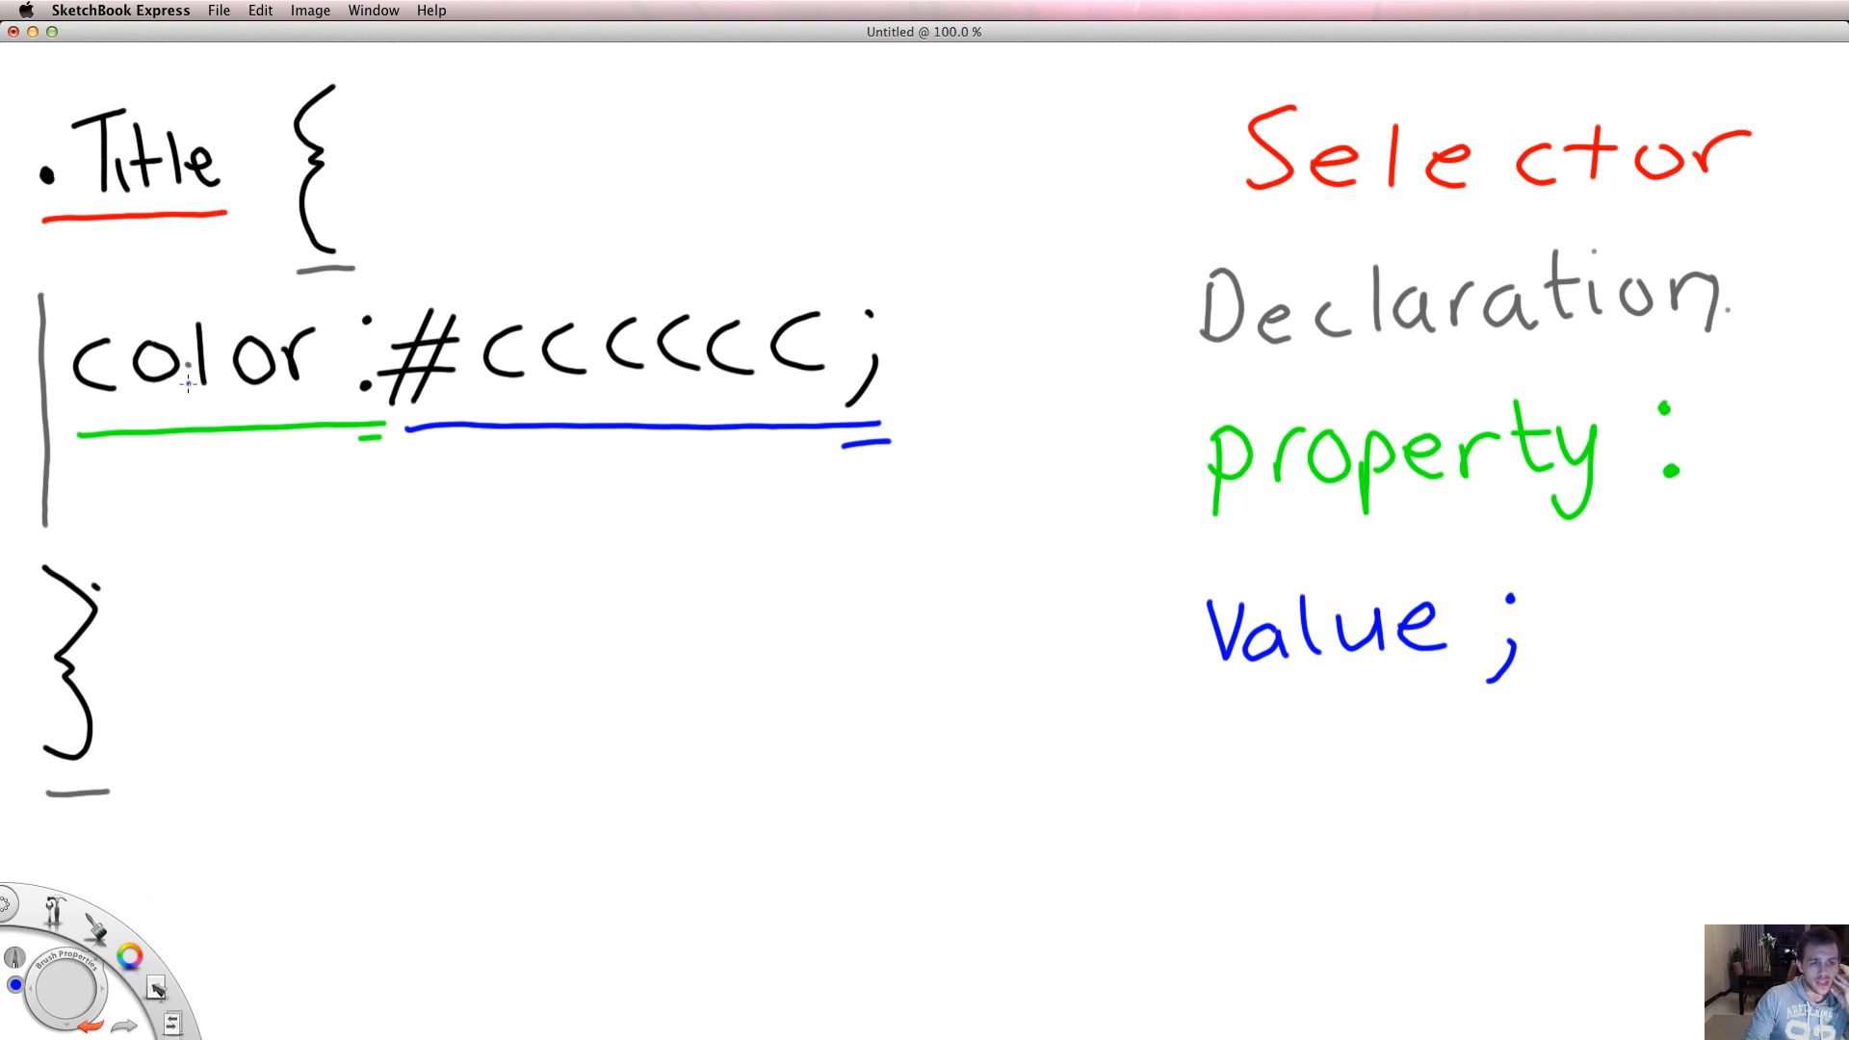
mouse_move(334, 577)
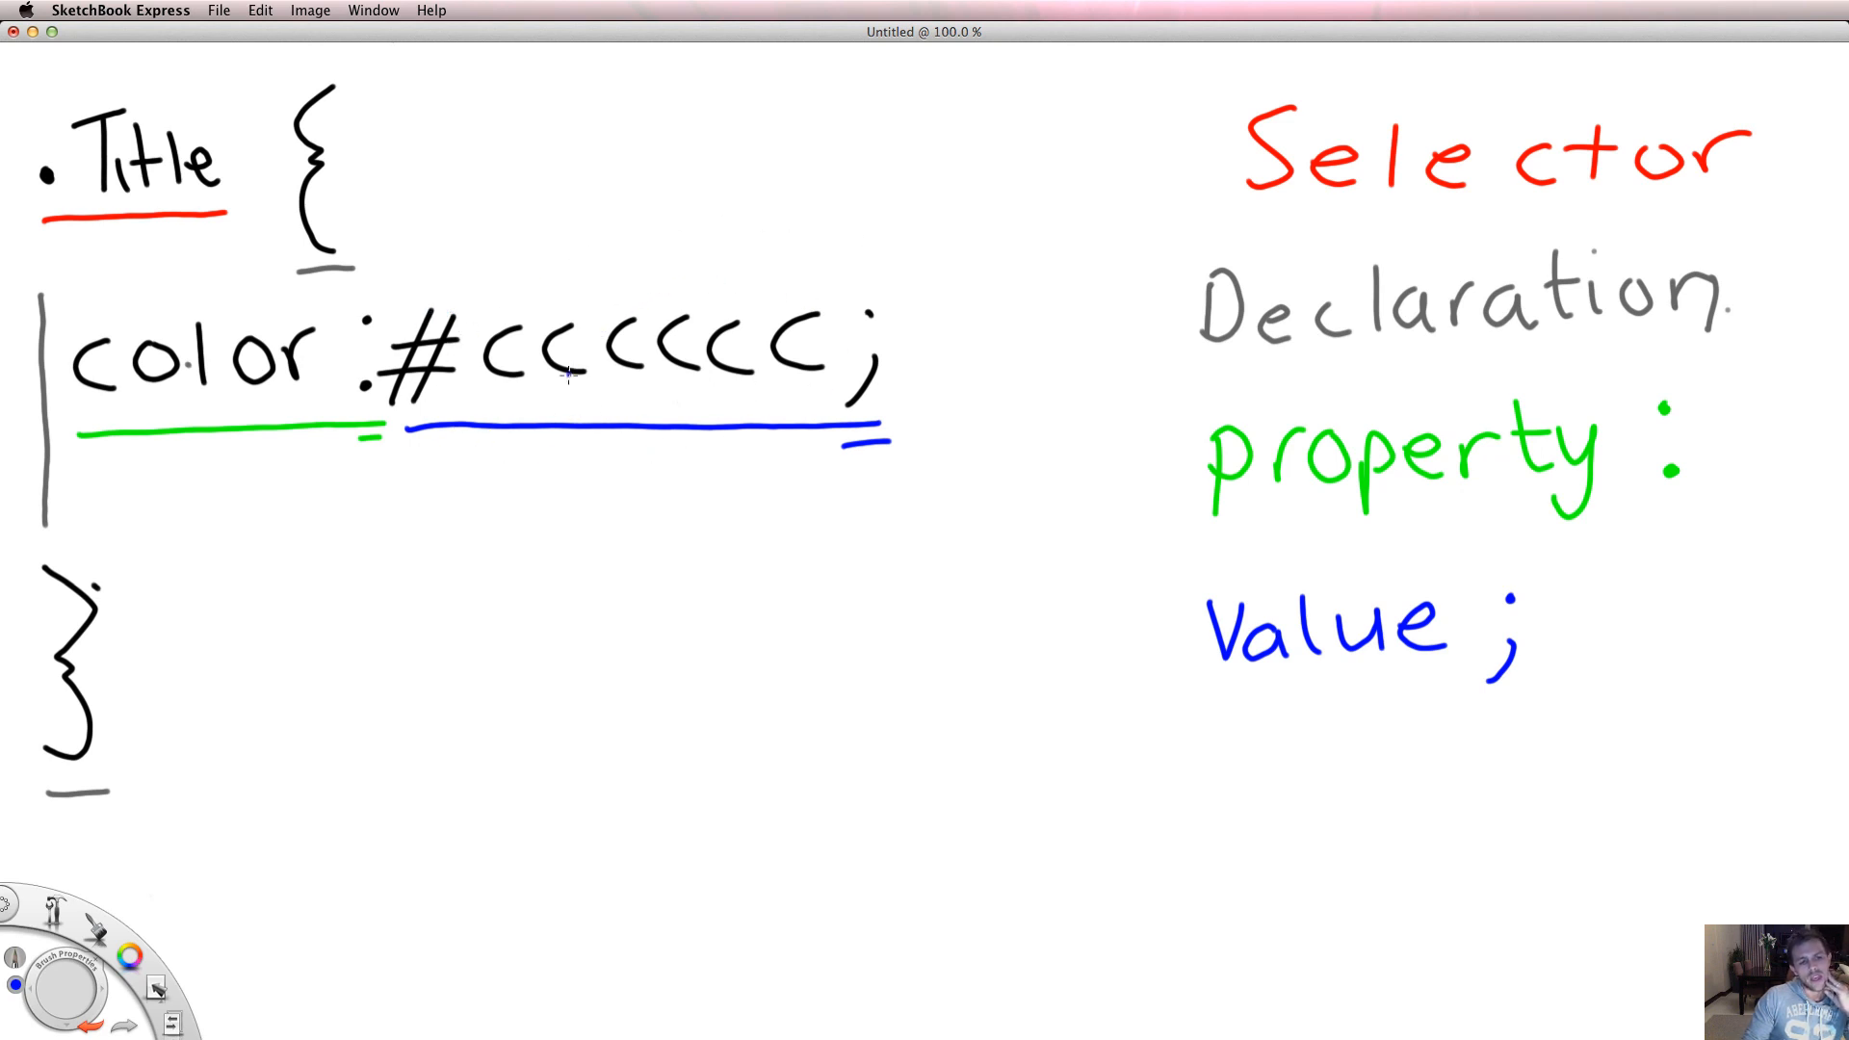
mouse_move(519, 495)
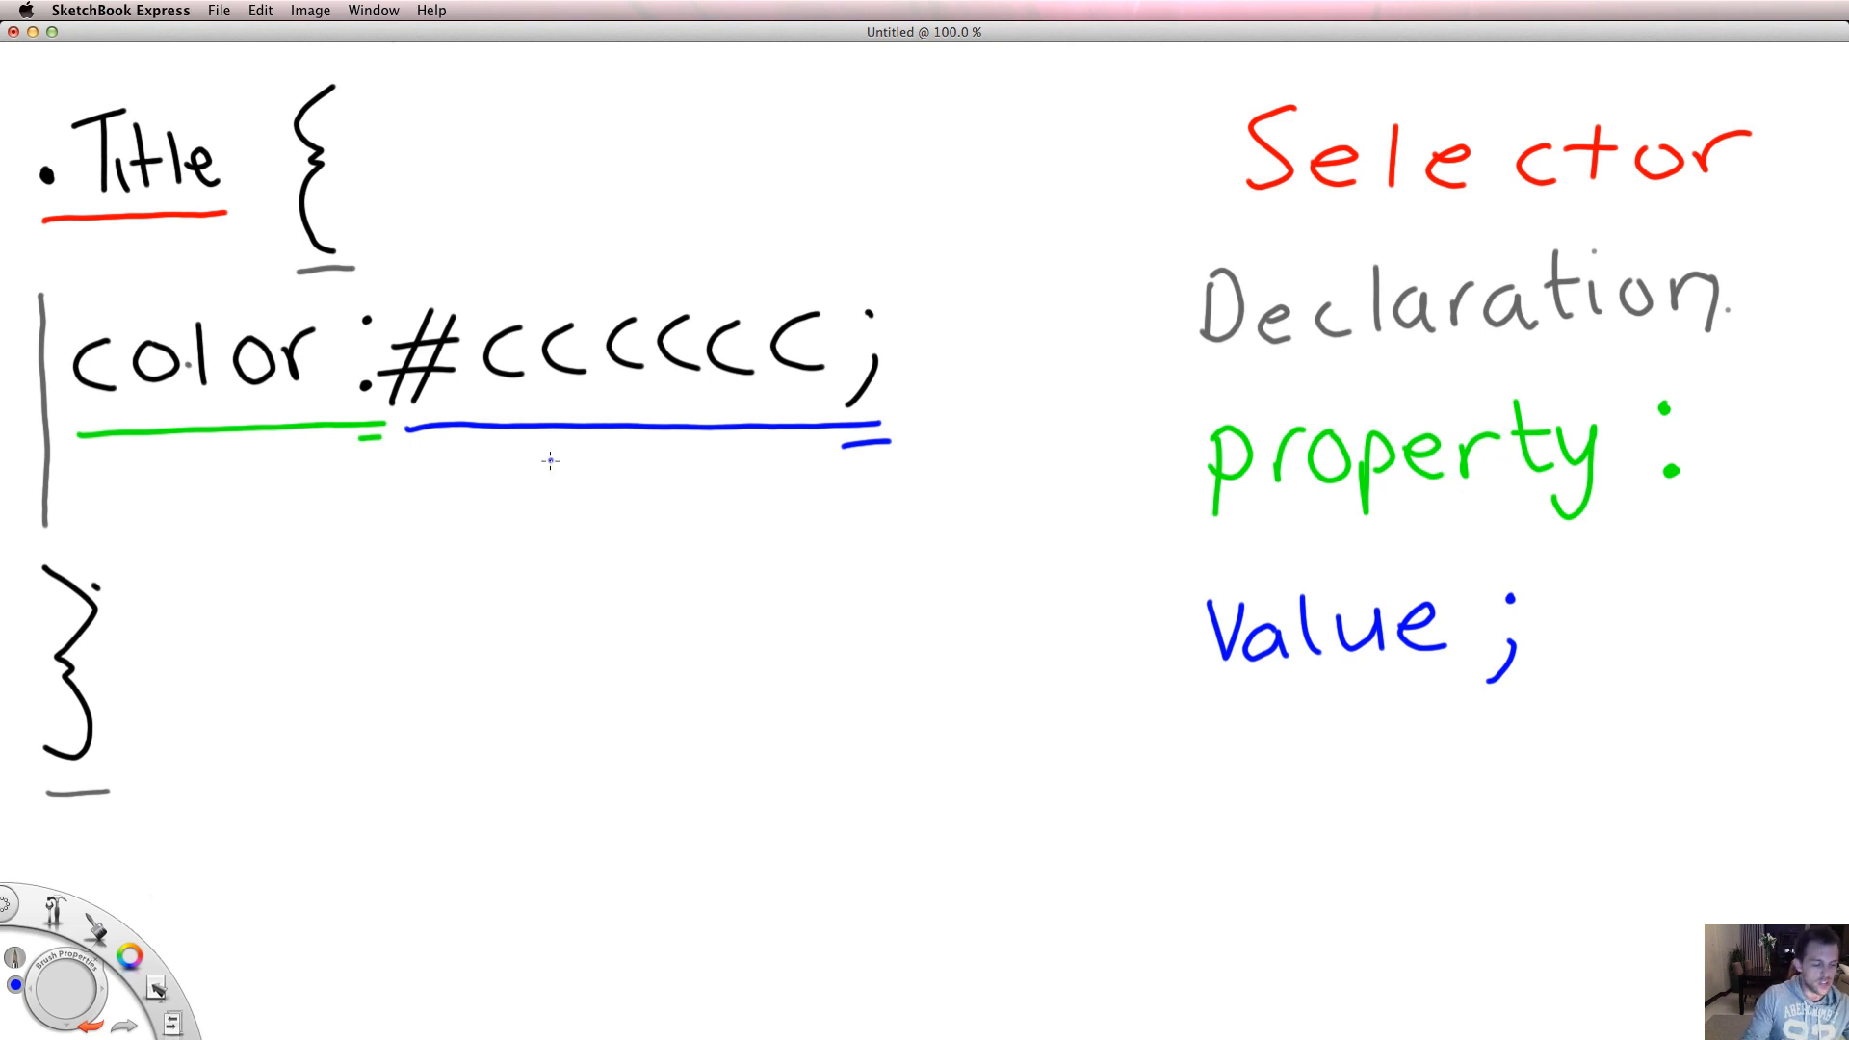
mouse_move(426, 670)
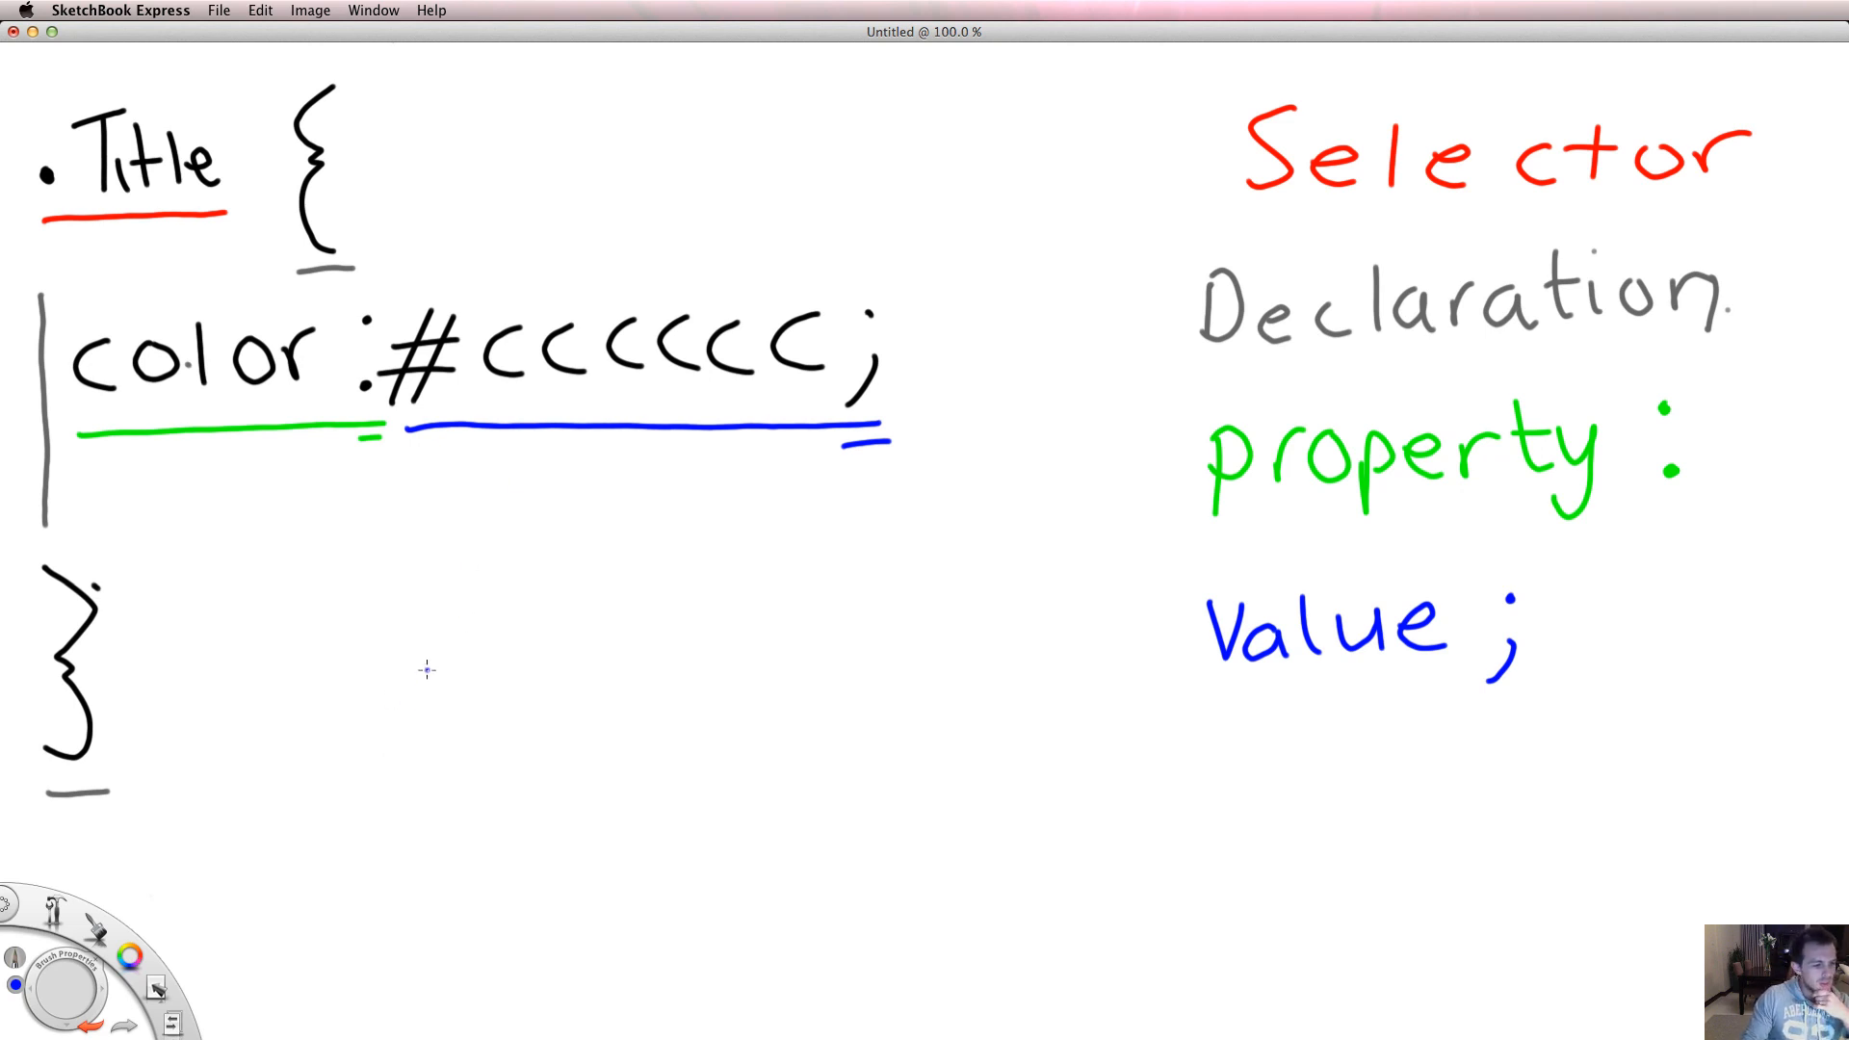
mouse_move(306, 724)
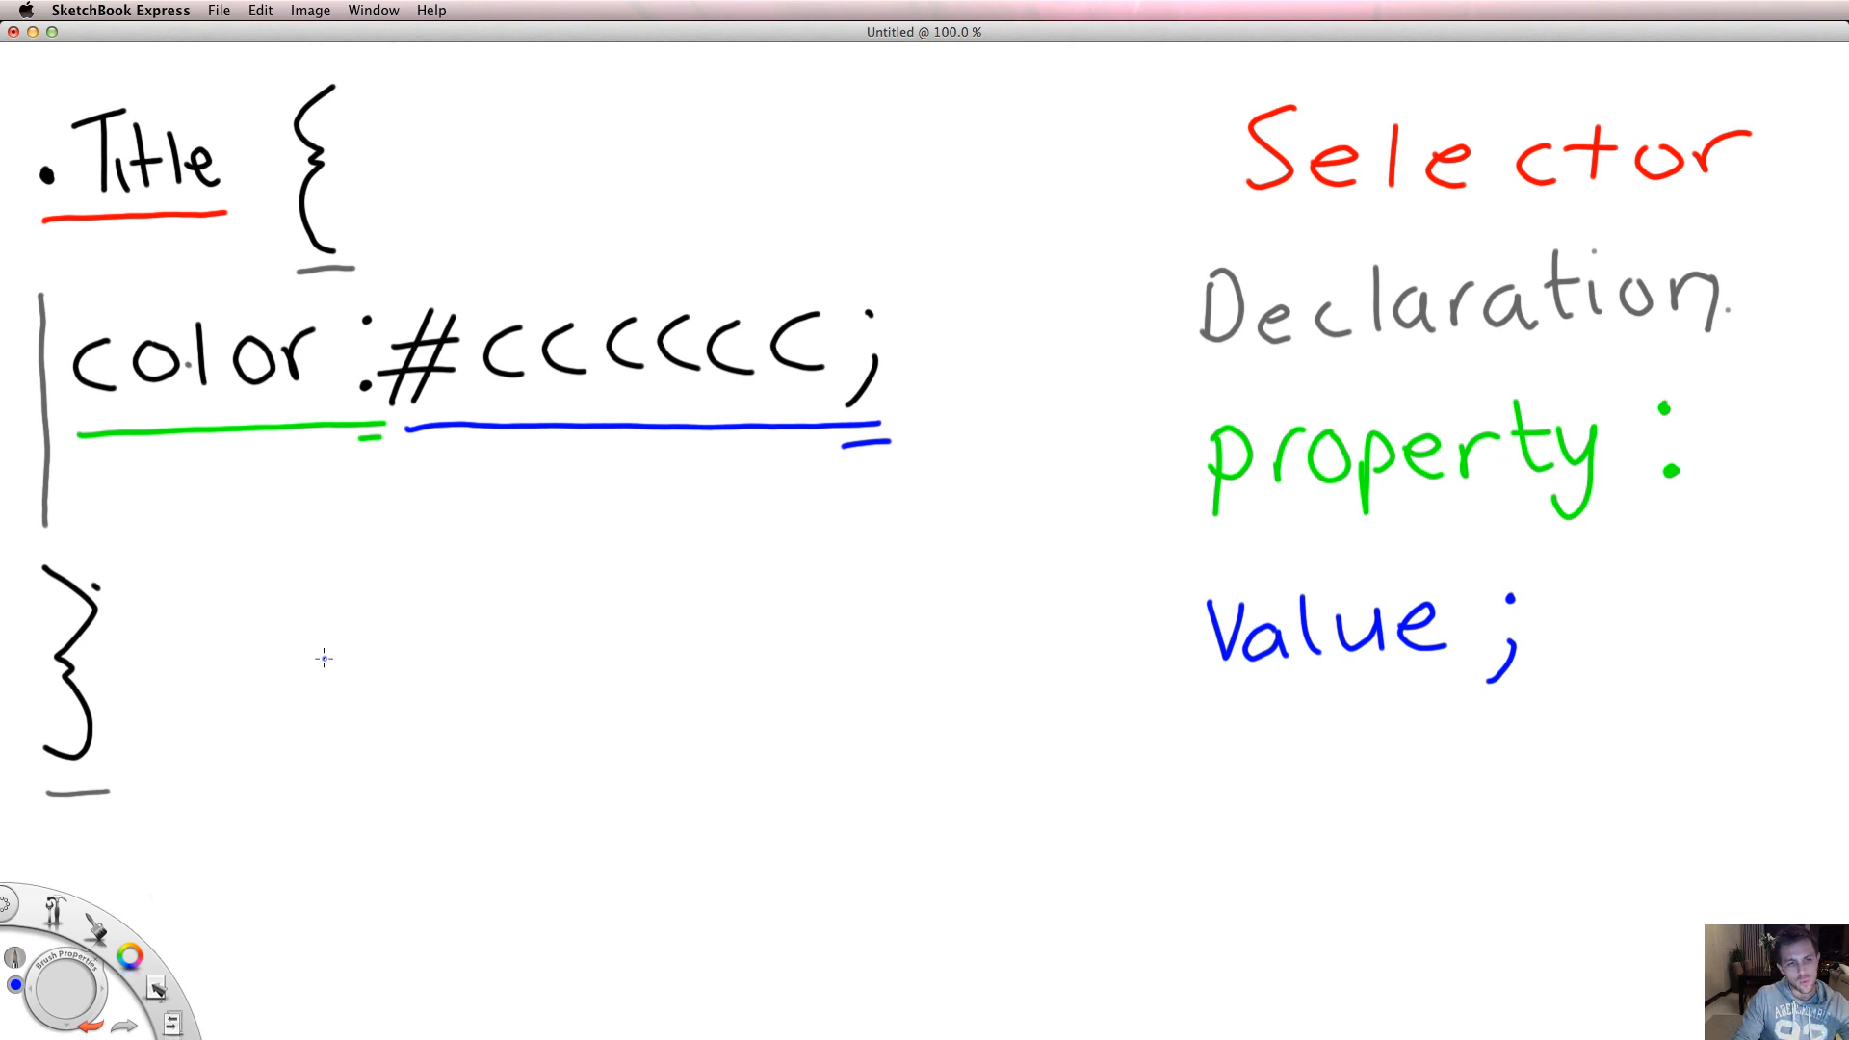
mouse_move(542, 846)
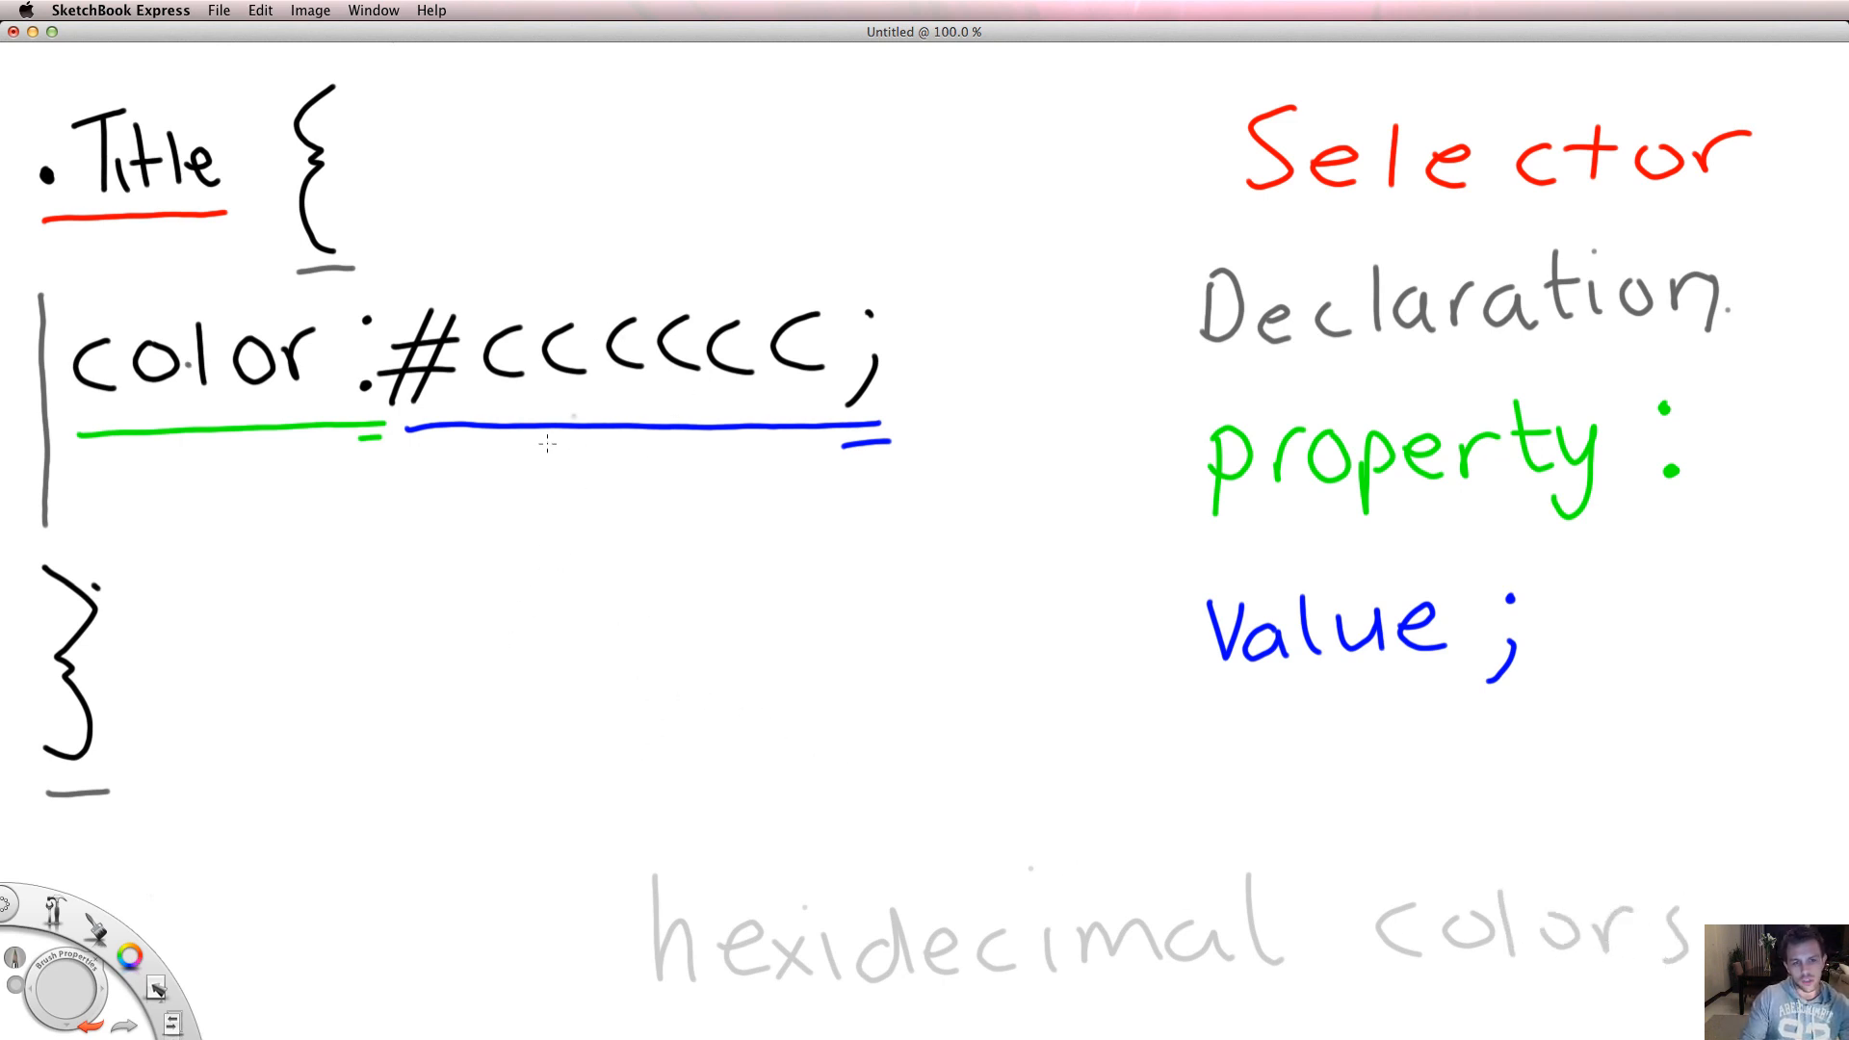
mouse_move(574, 572)
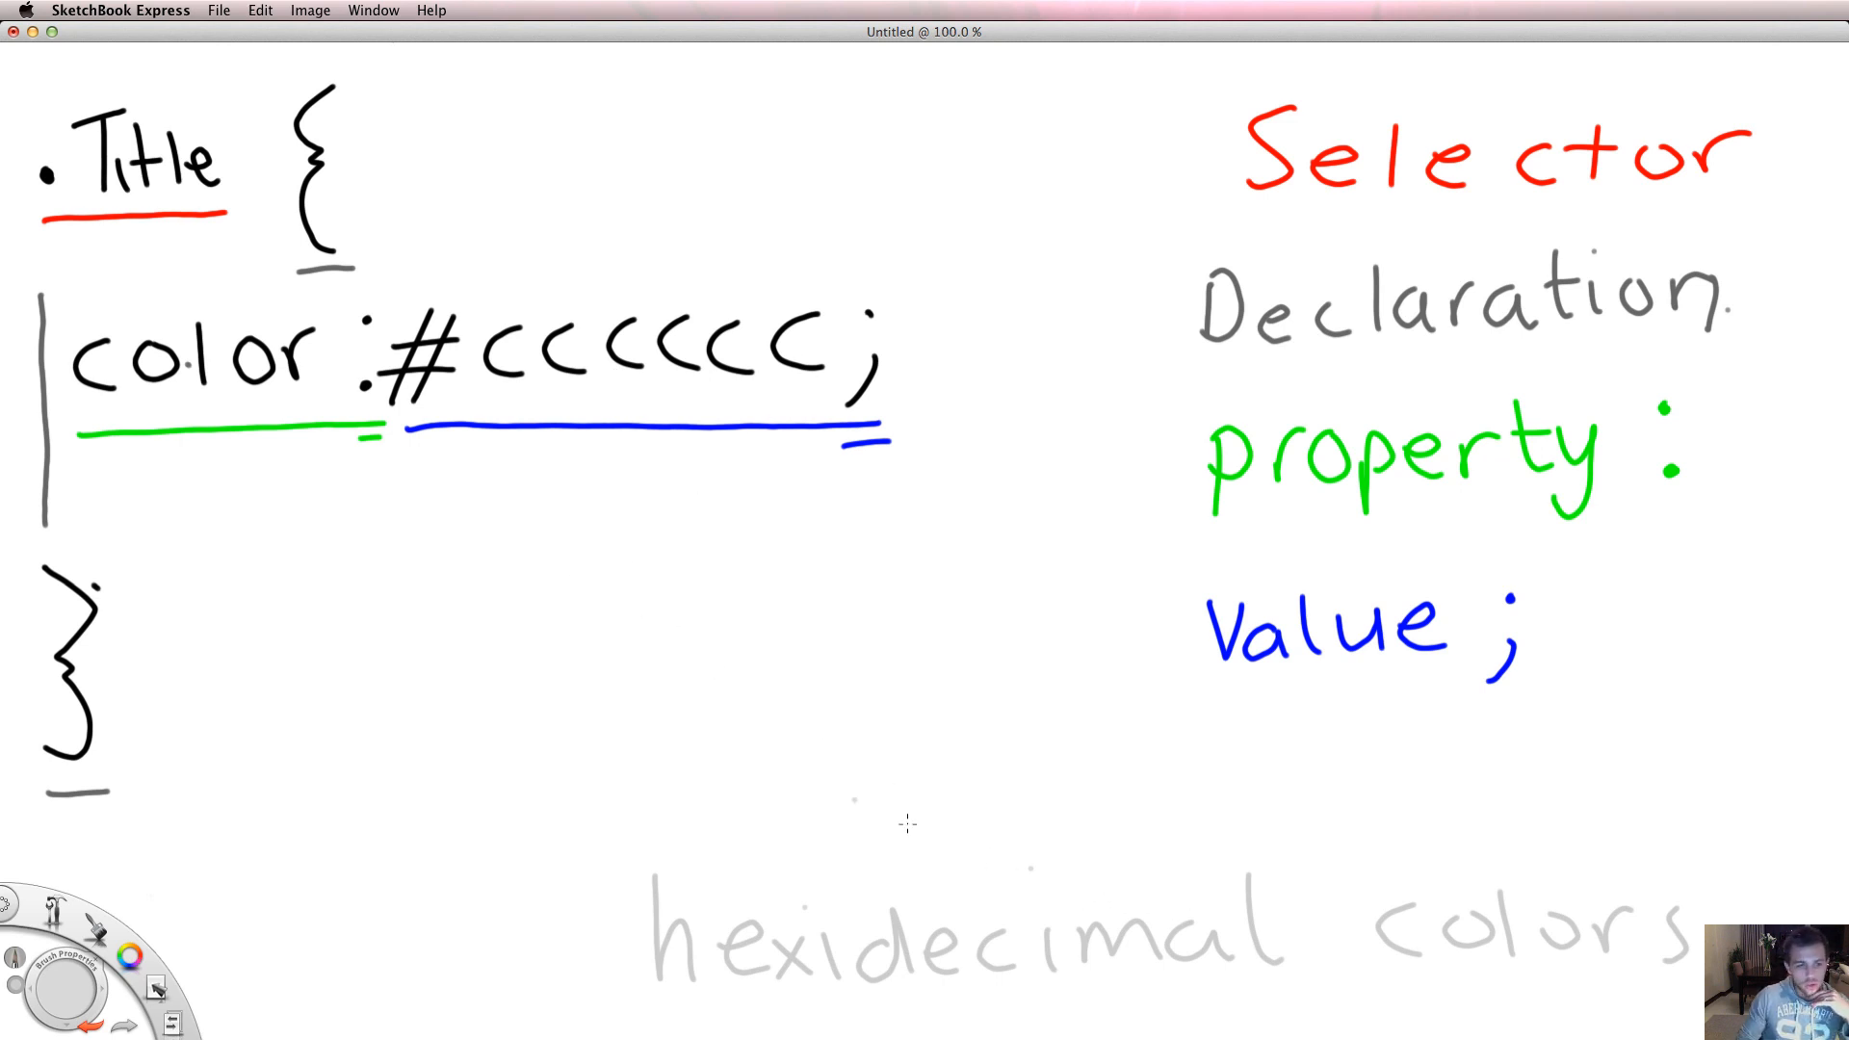
mouse_move(277, 416)
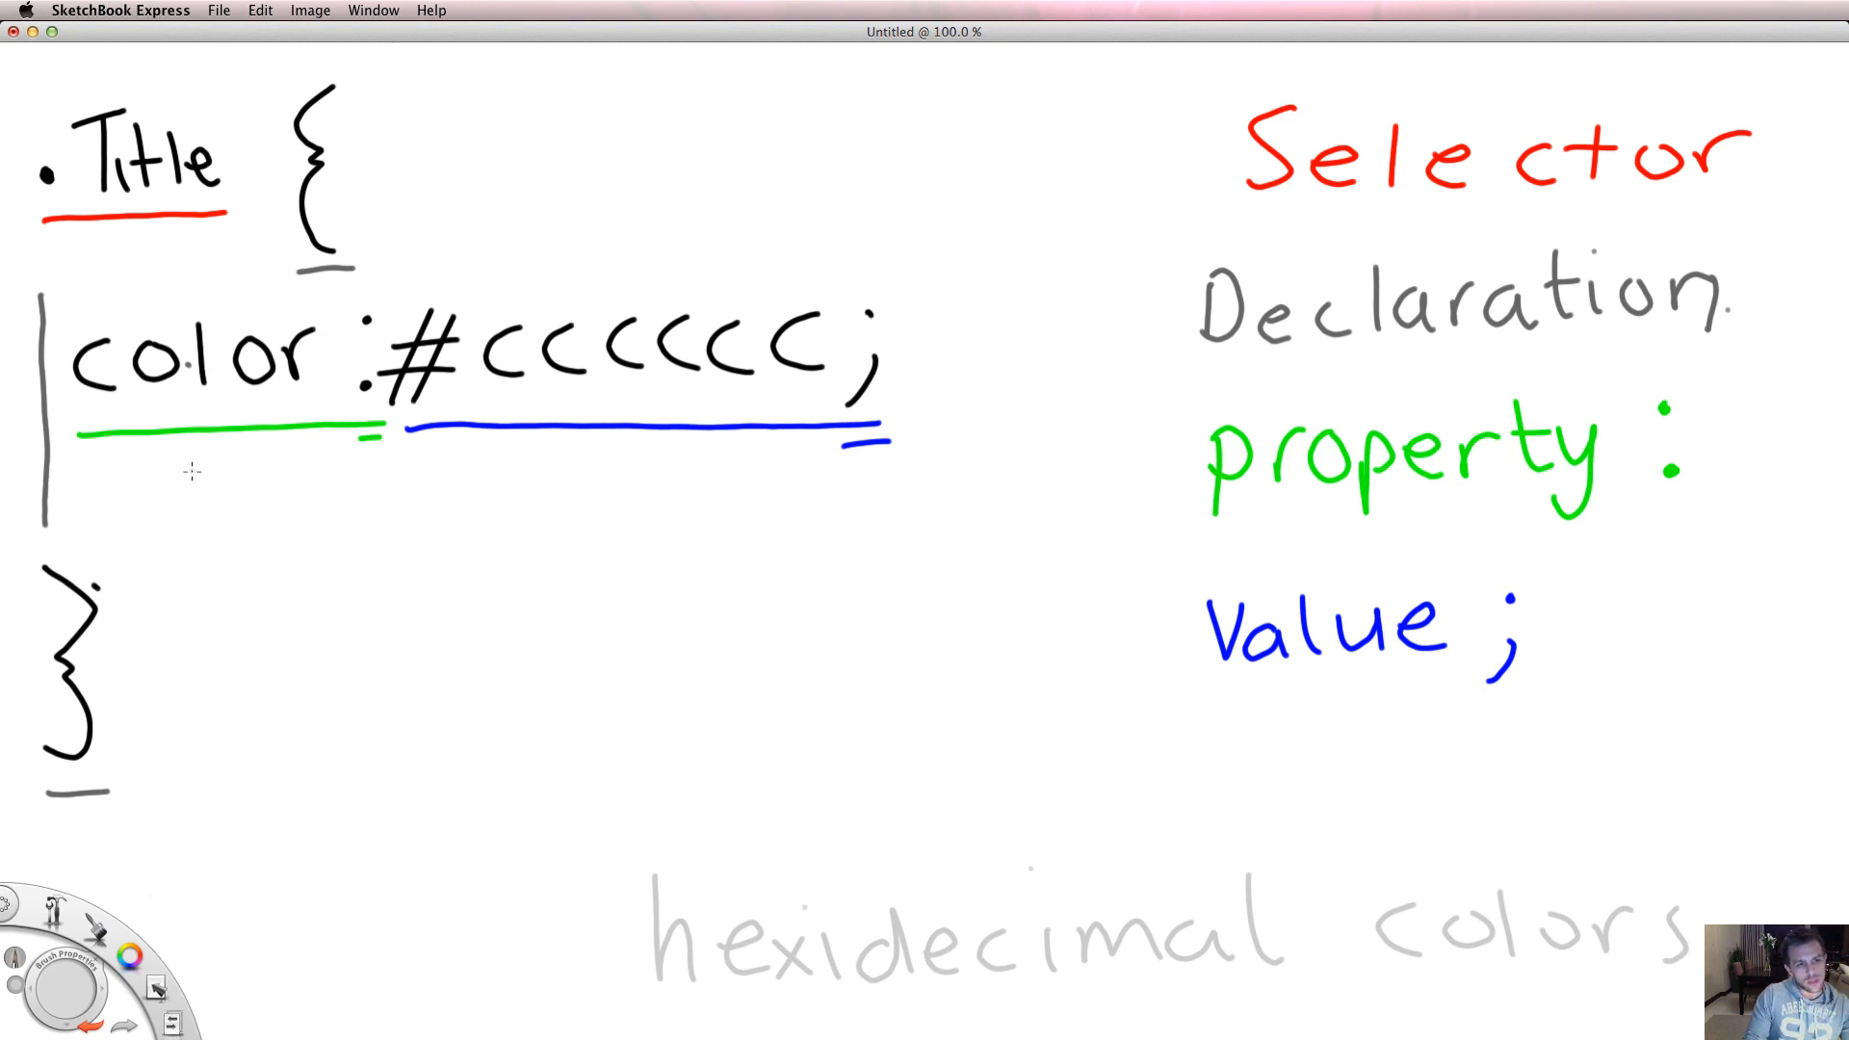
mouse_move(183, 472)
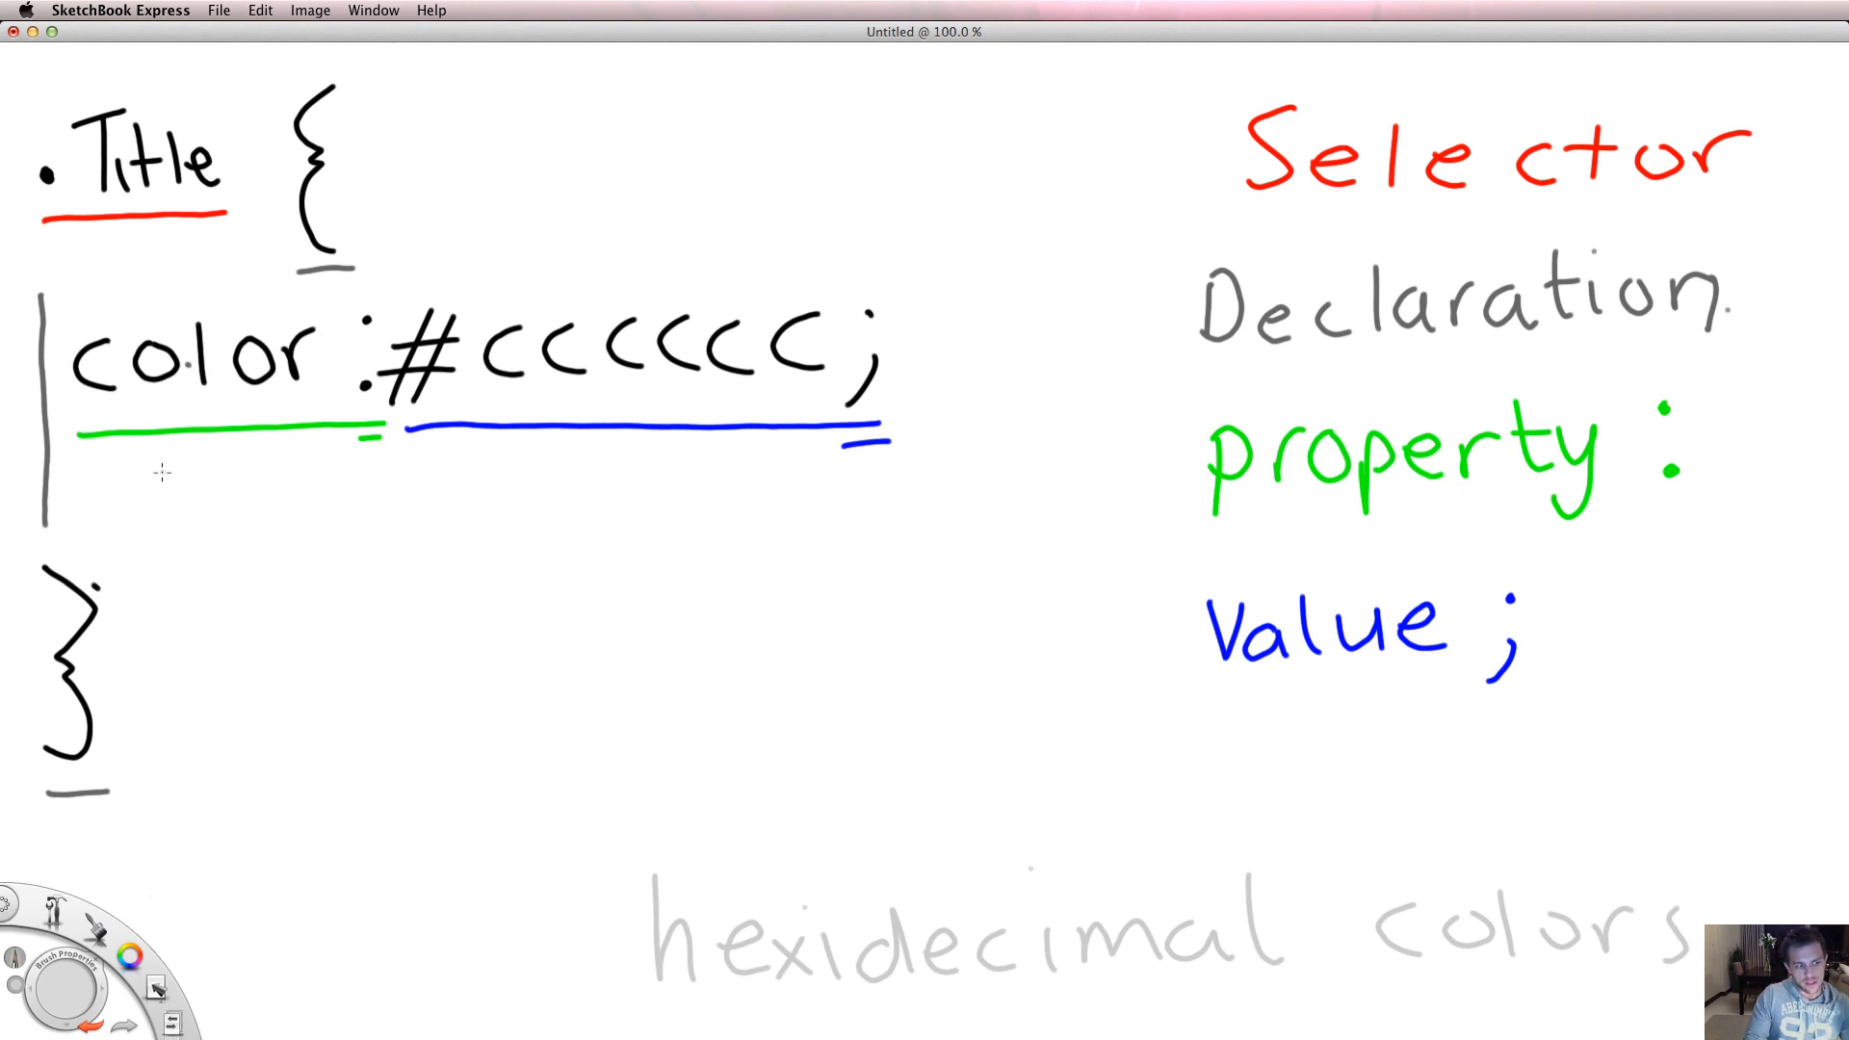
mouse_move(165, 493)
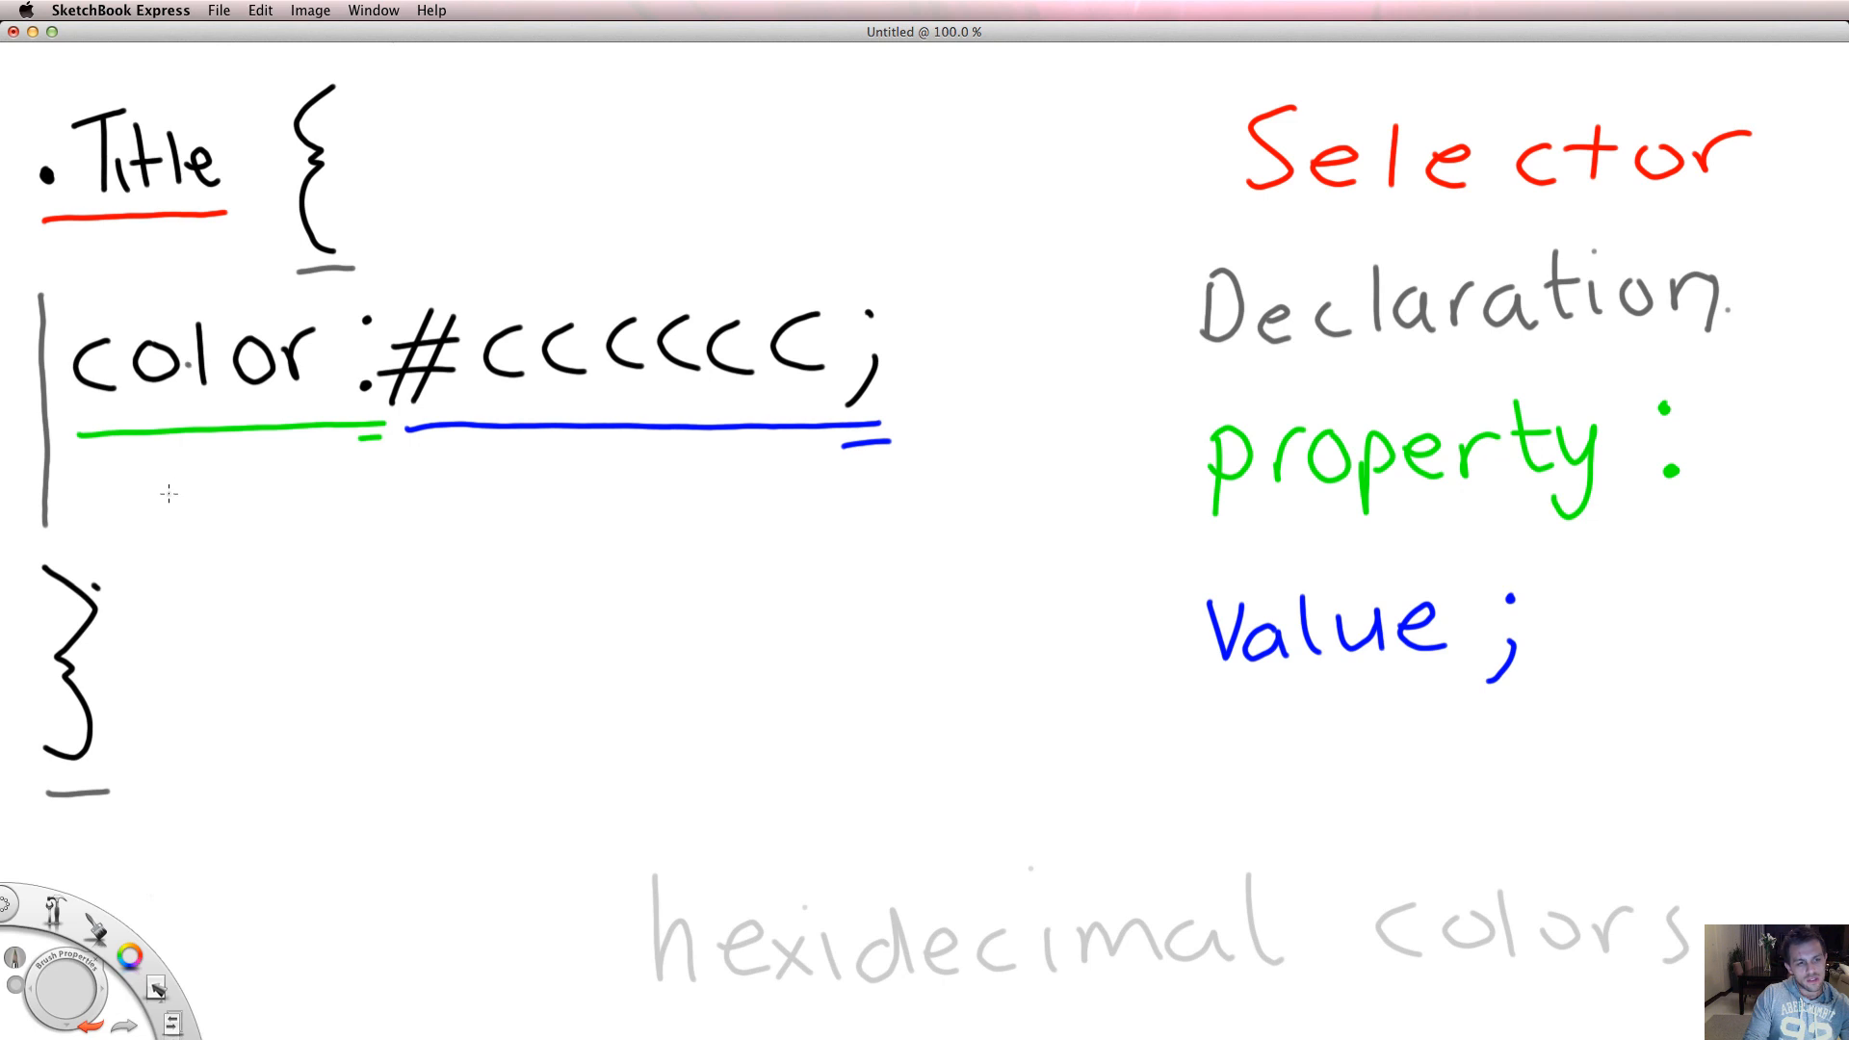
mouse_move(164, 493)
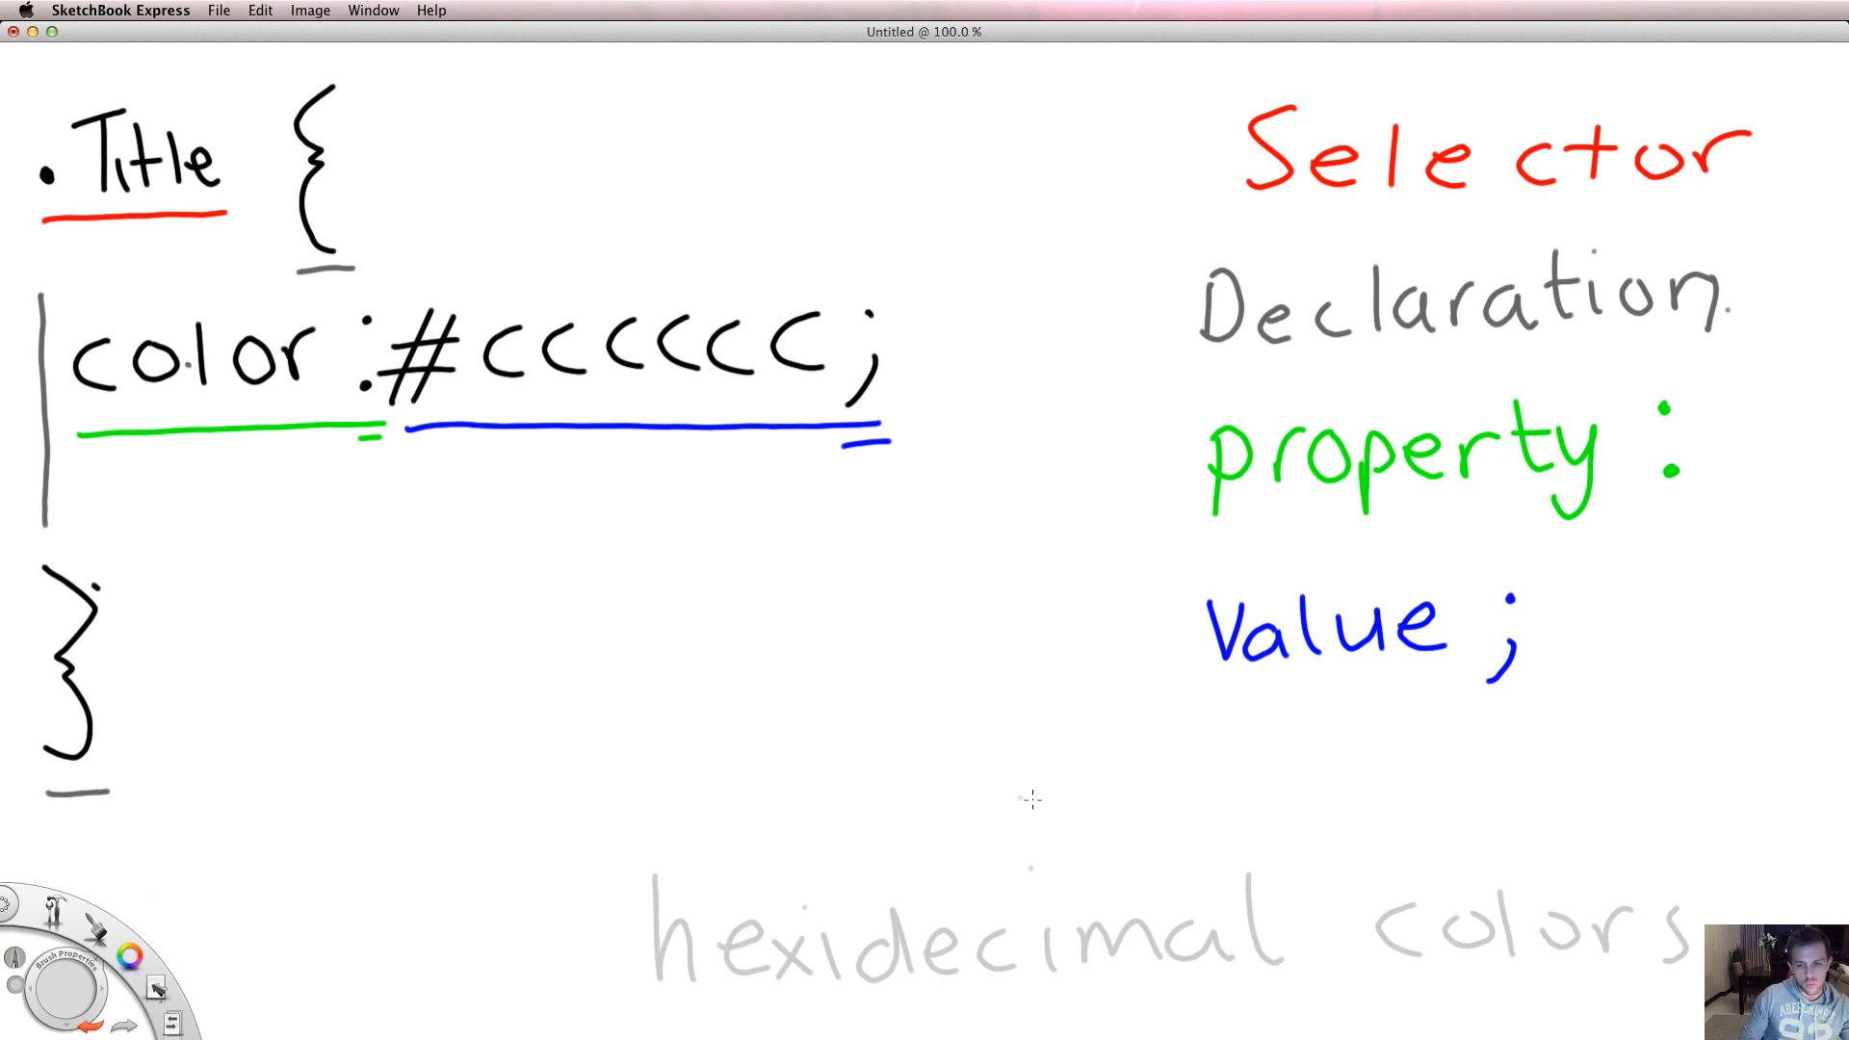
mouse_move(1010, 782)
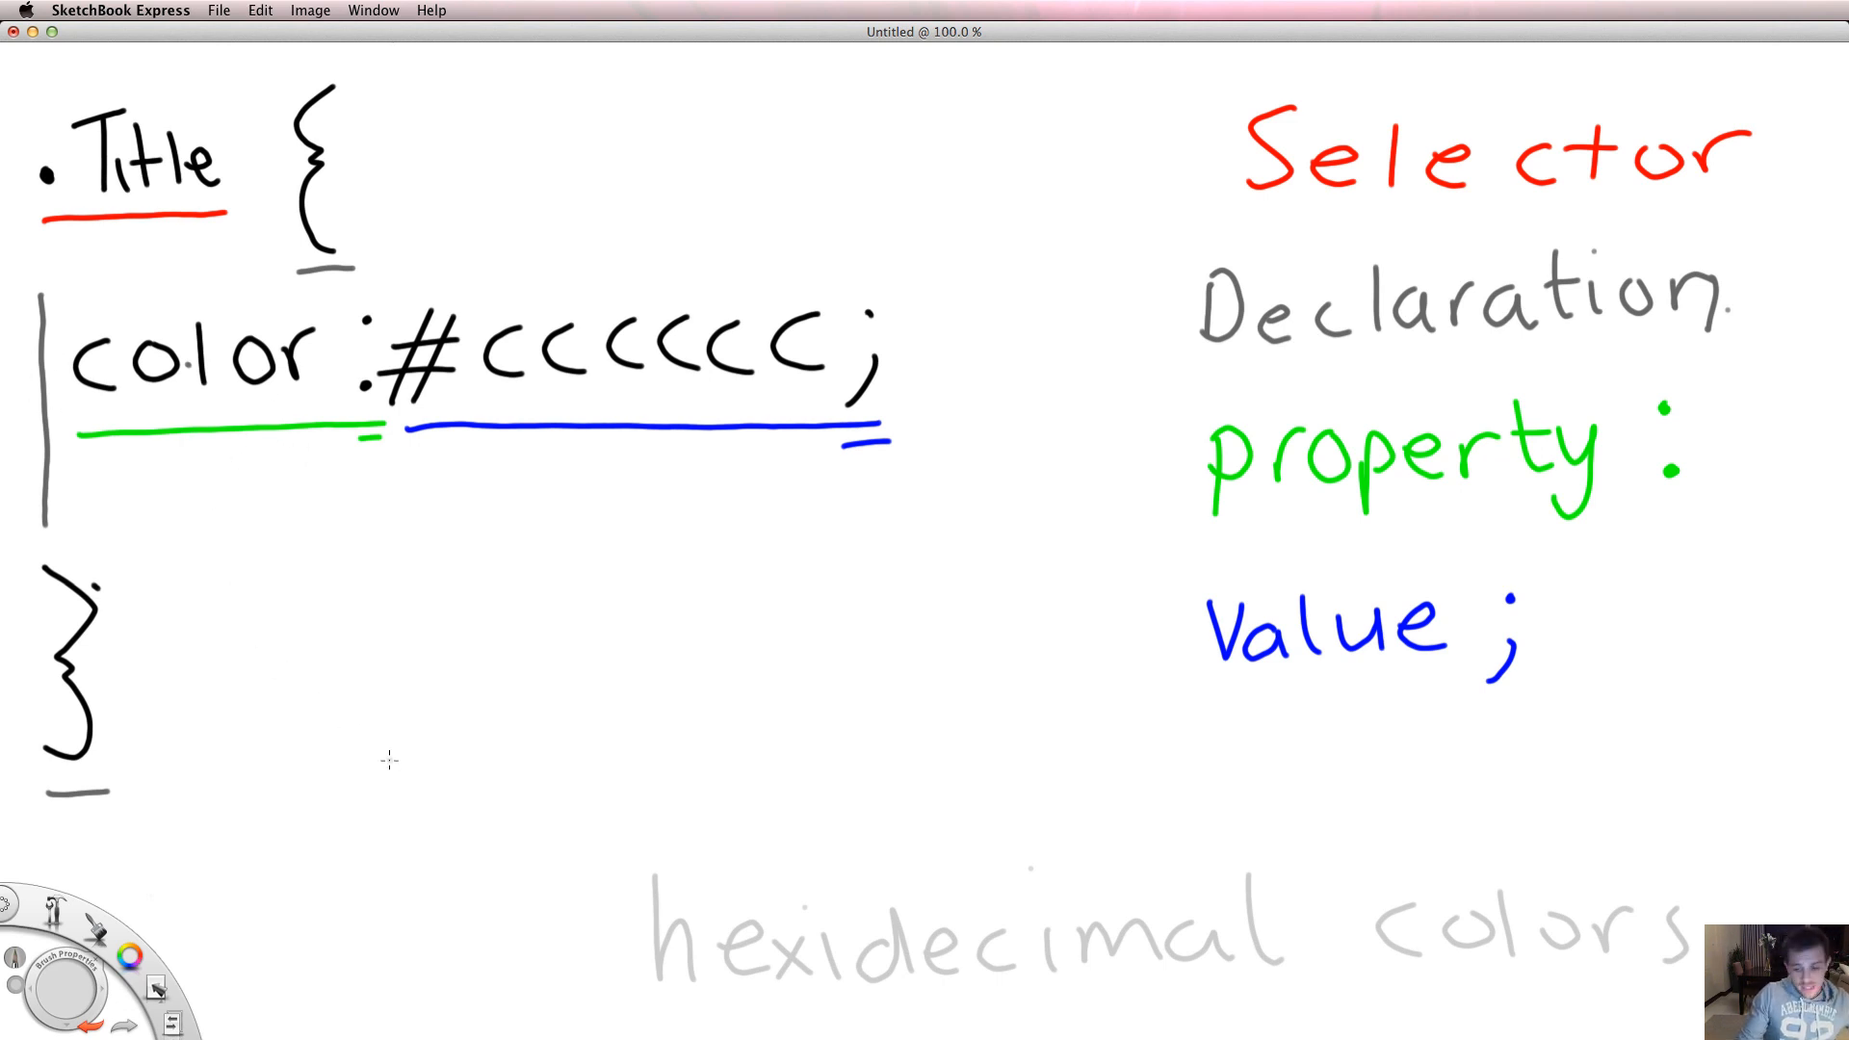
mouse_move(619, 708)
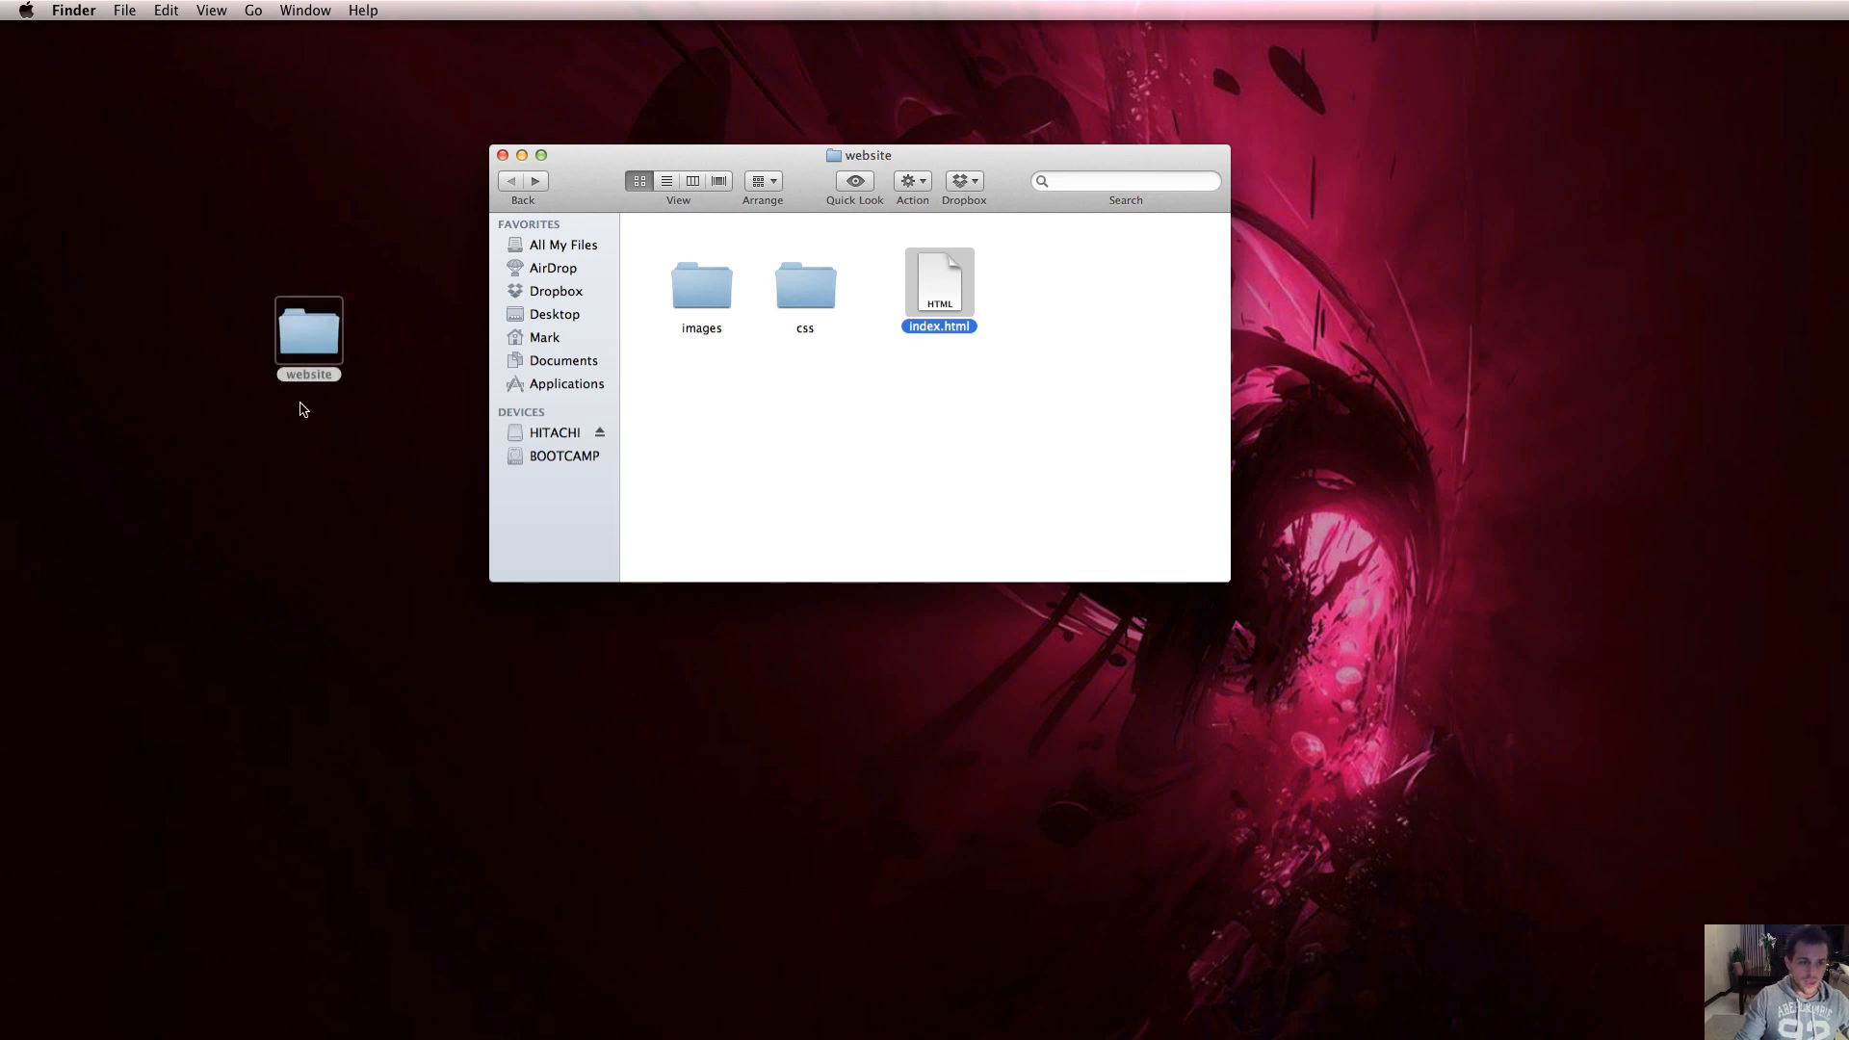
Step: Open the website's css folder to reach text.css for editing in Dreamweaver
click(806, 285)
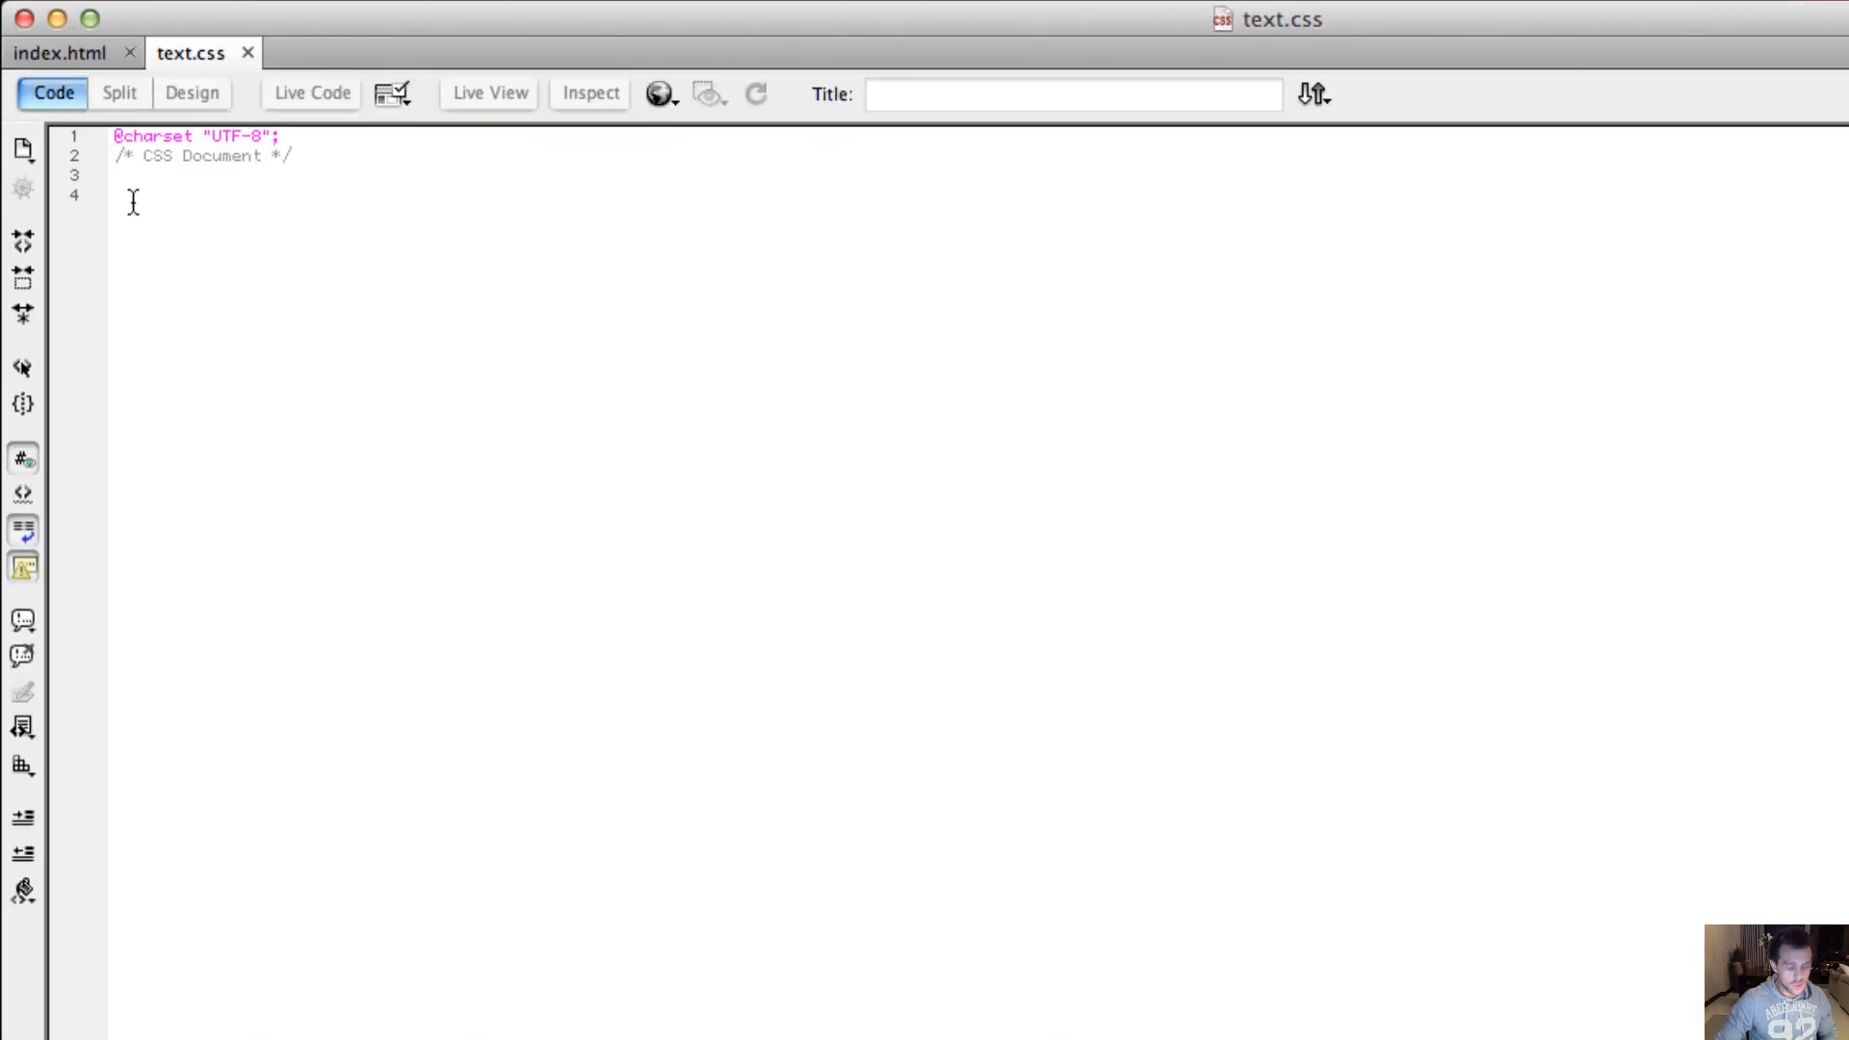
Step: Write an empty .Title { } rule in text.css and begin a color: declaration inside it
text(.T)
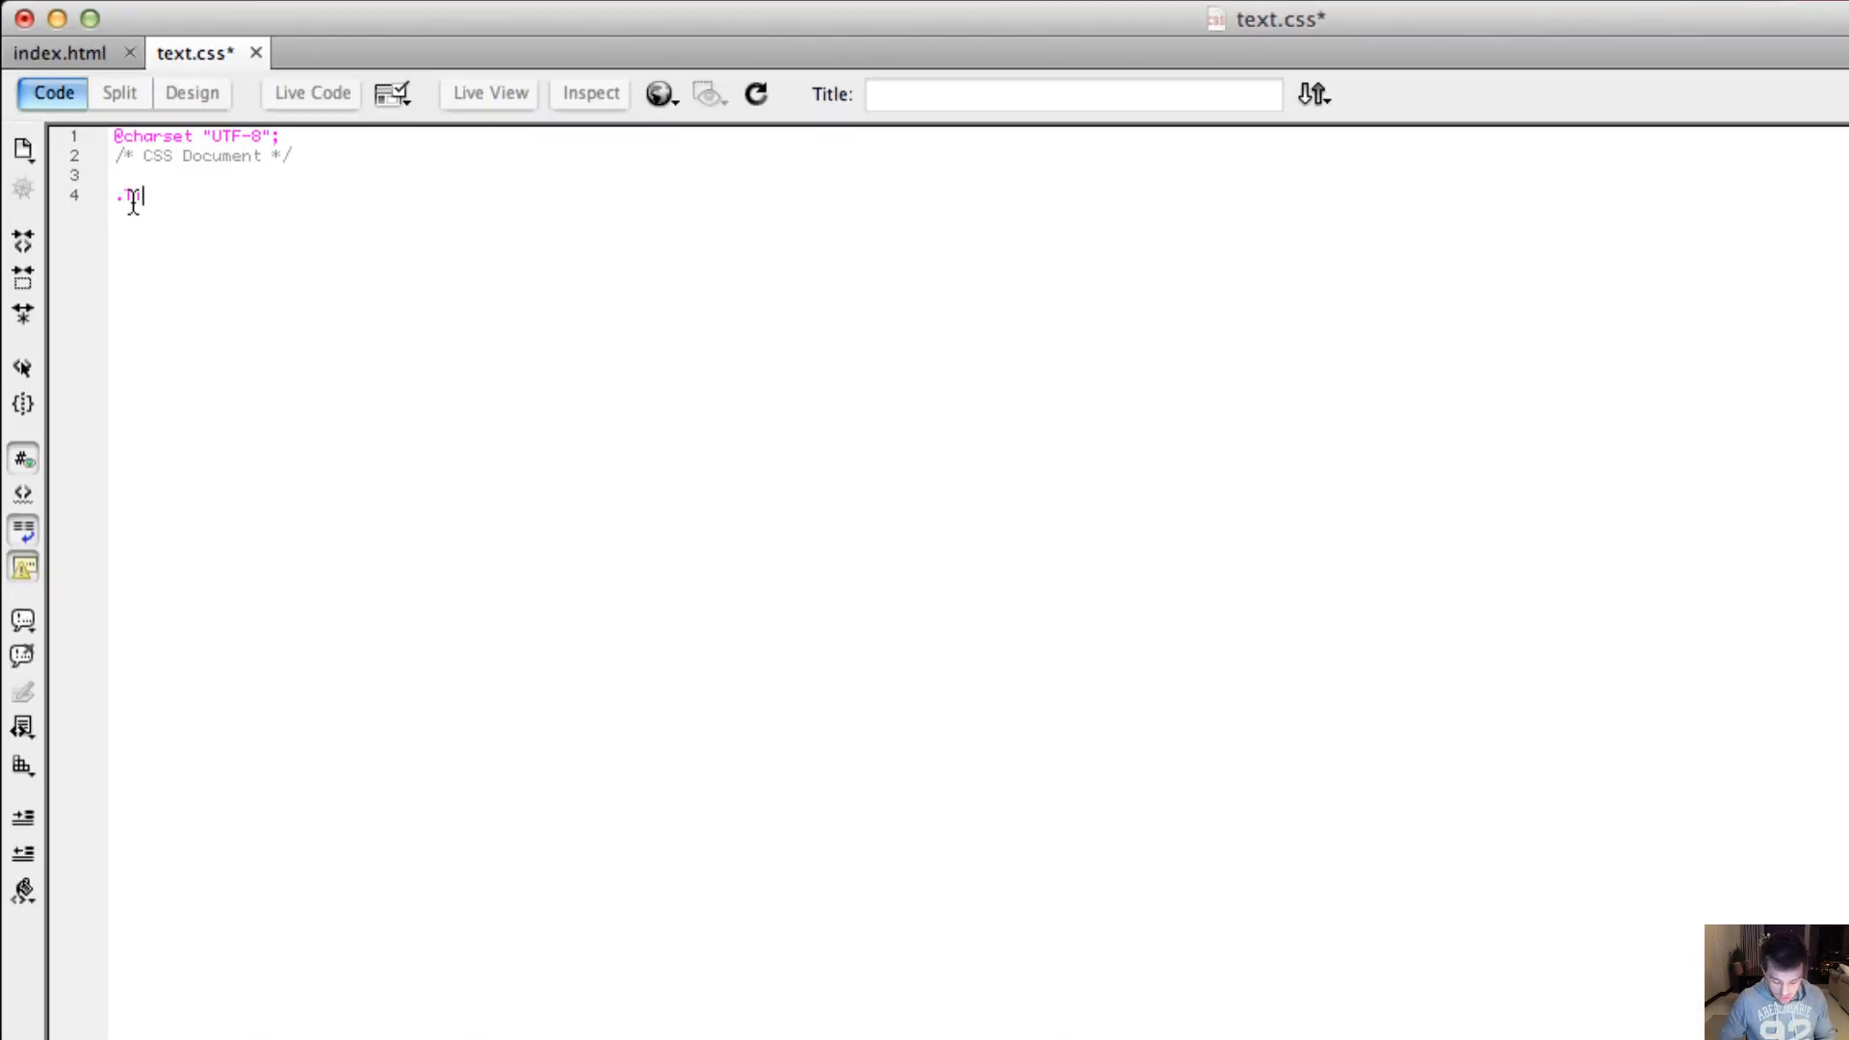
text(itle)
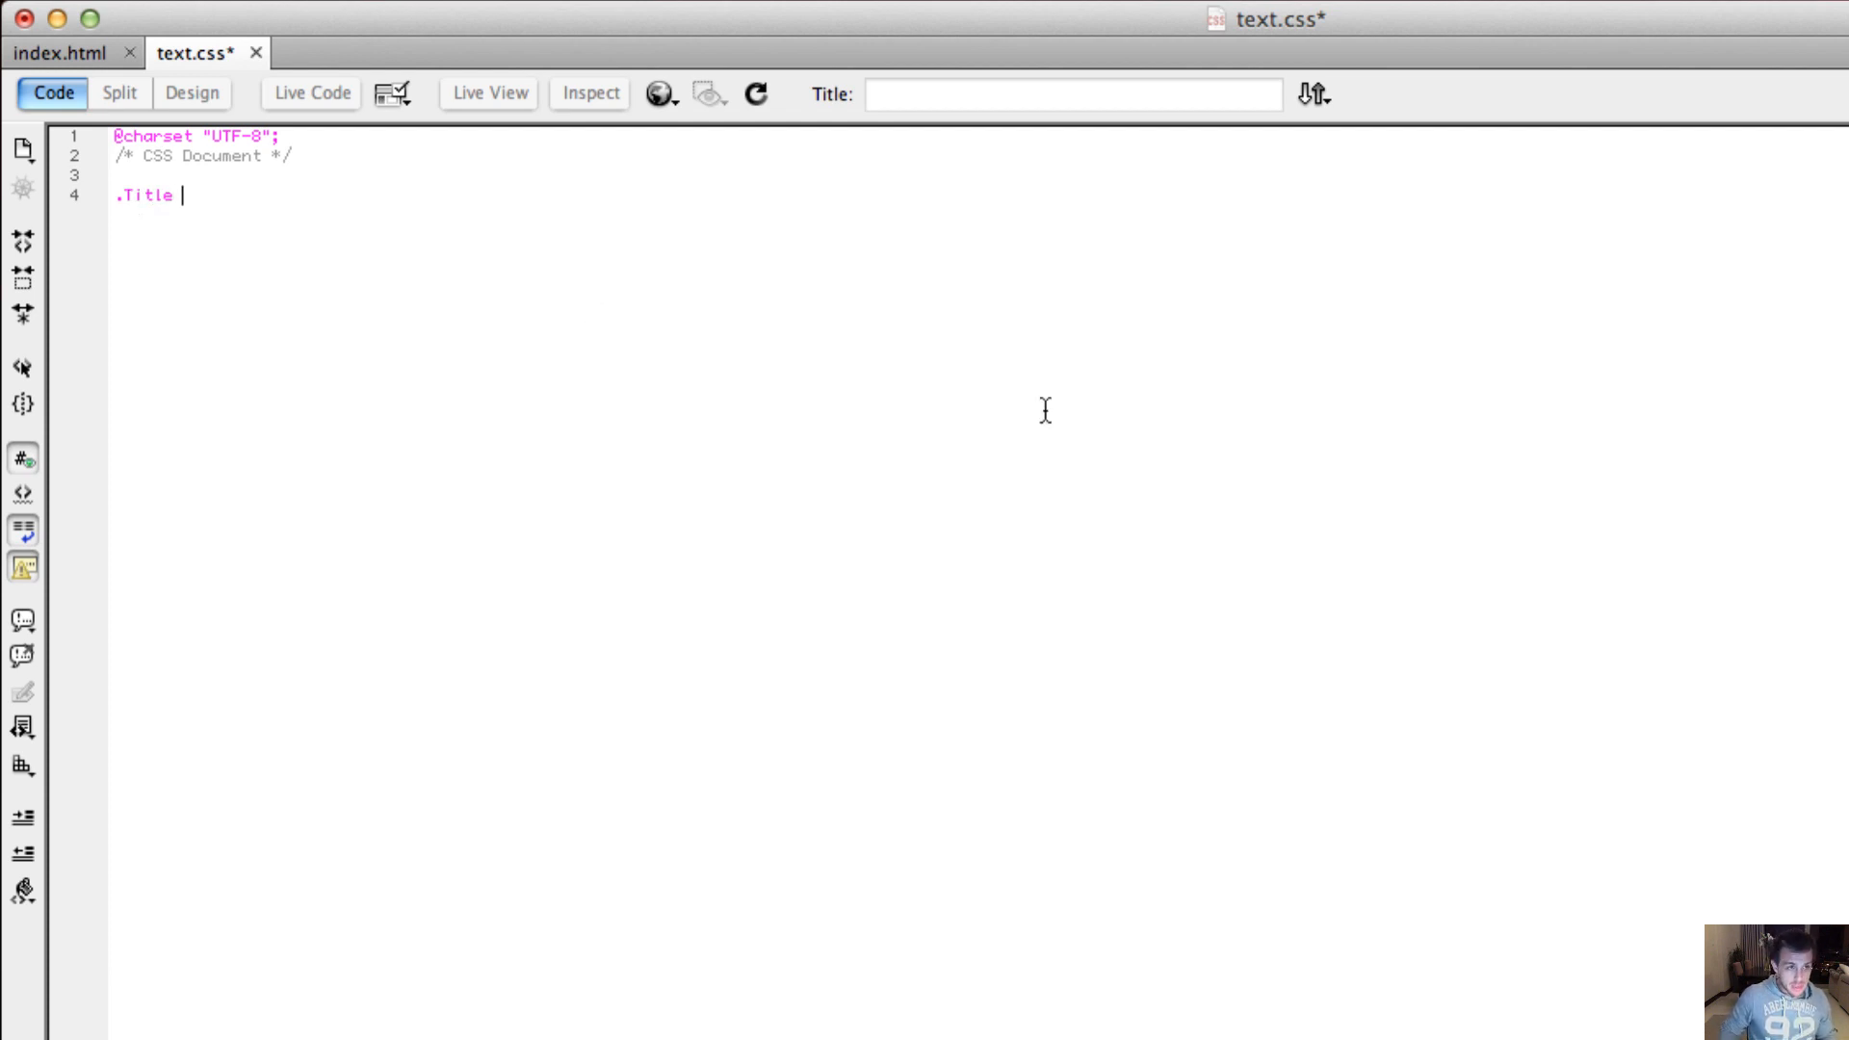
text({)
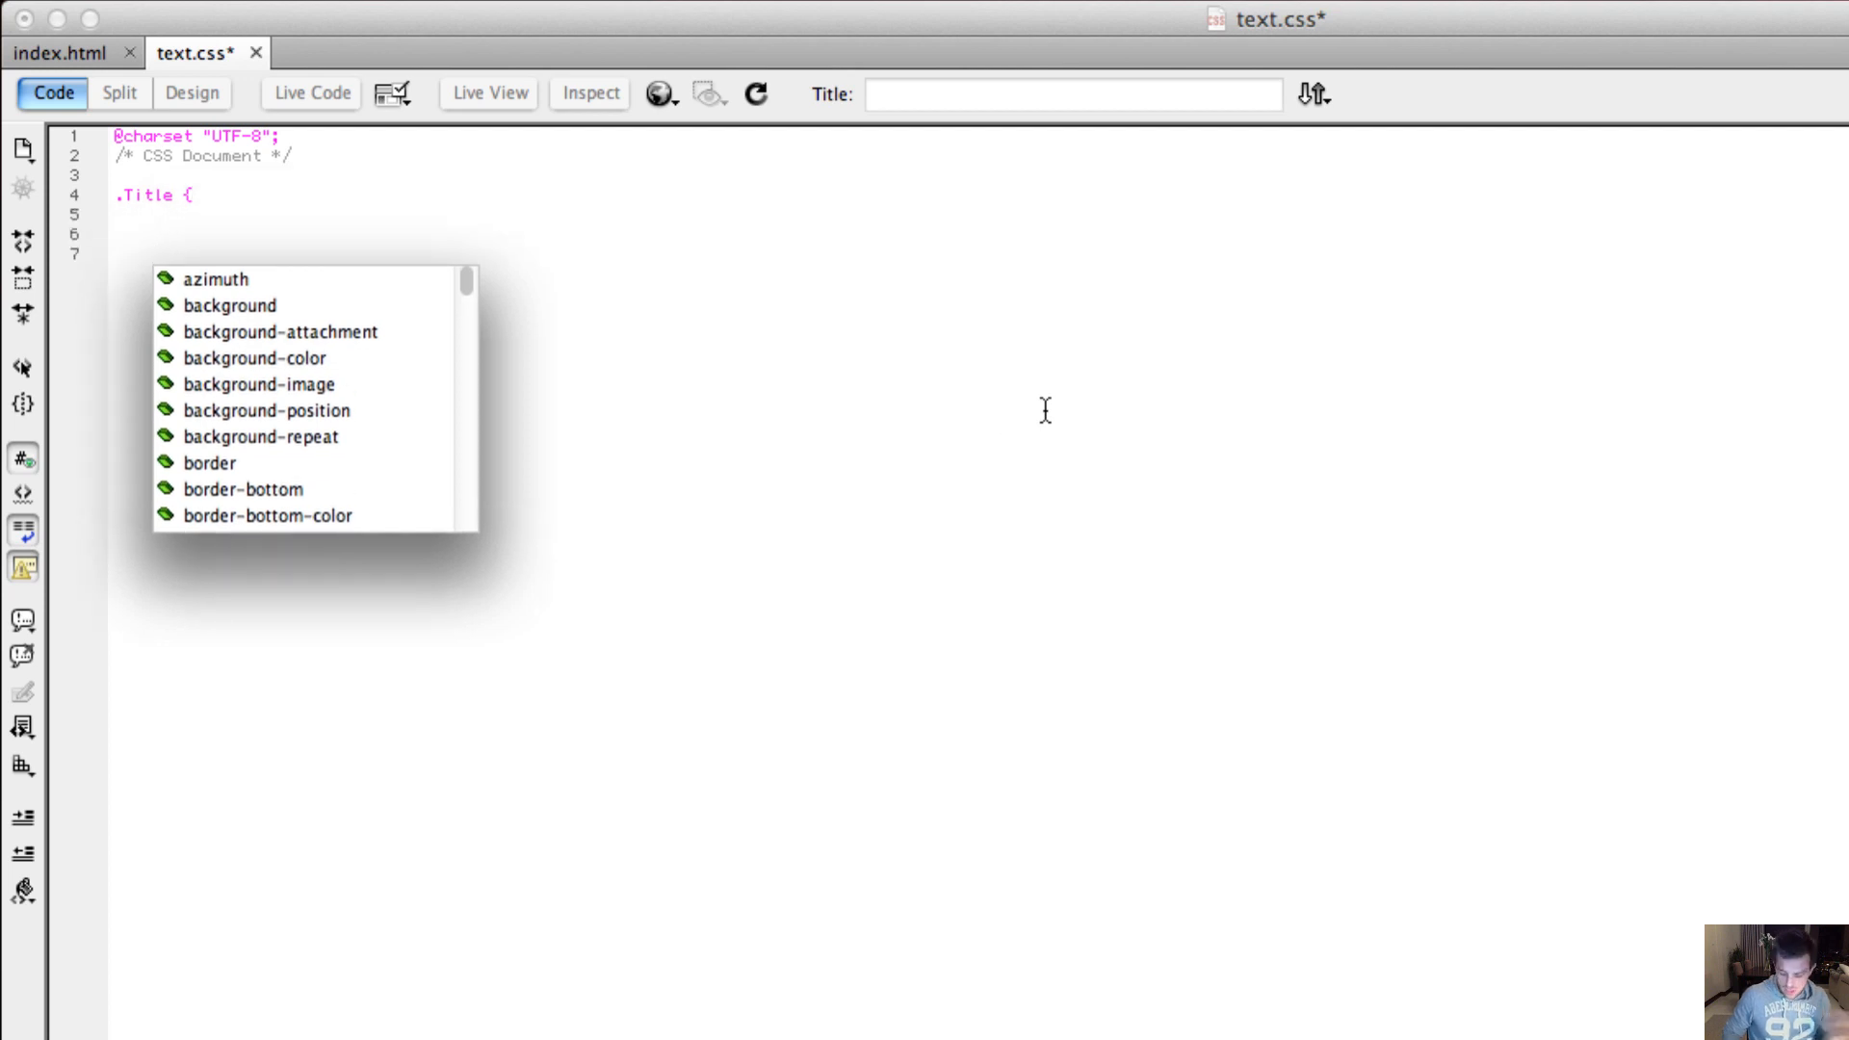
text(})
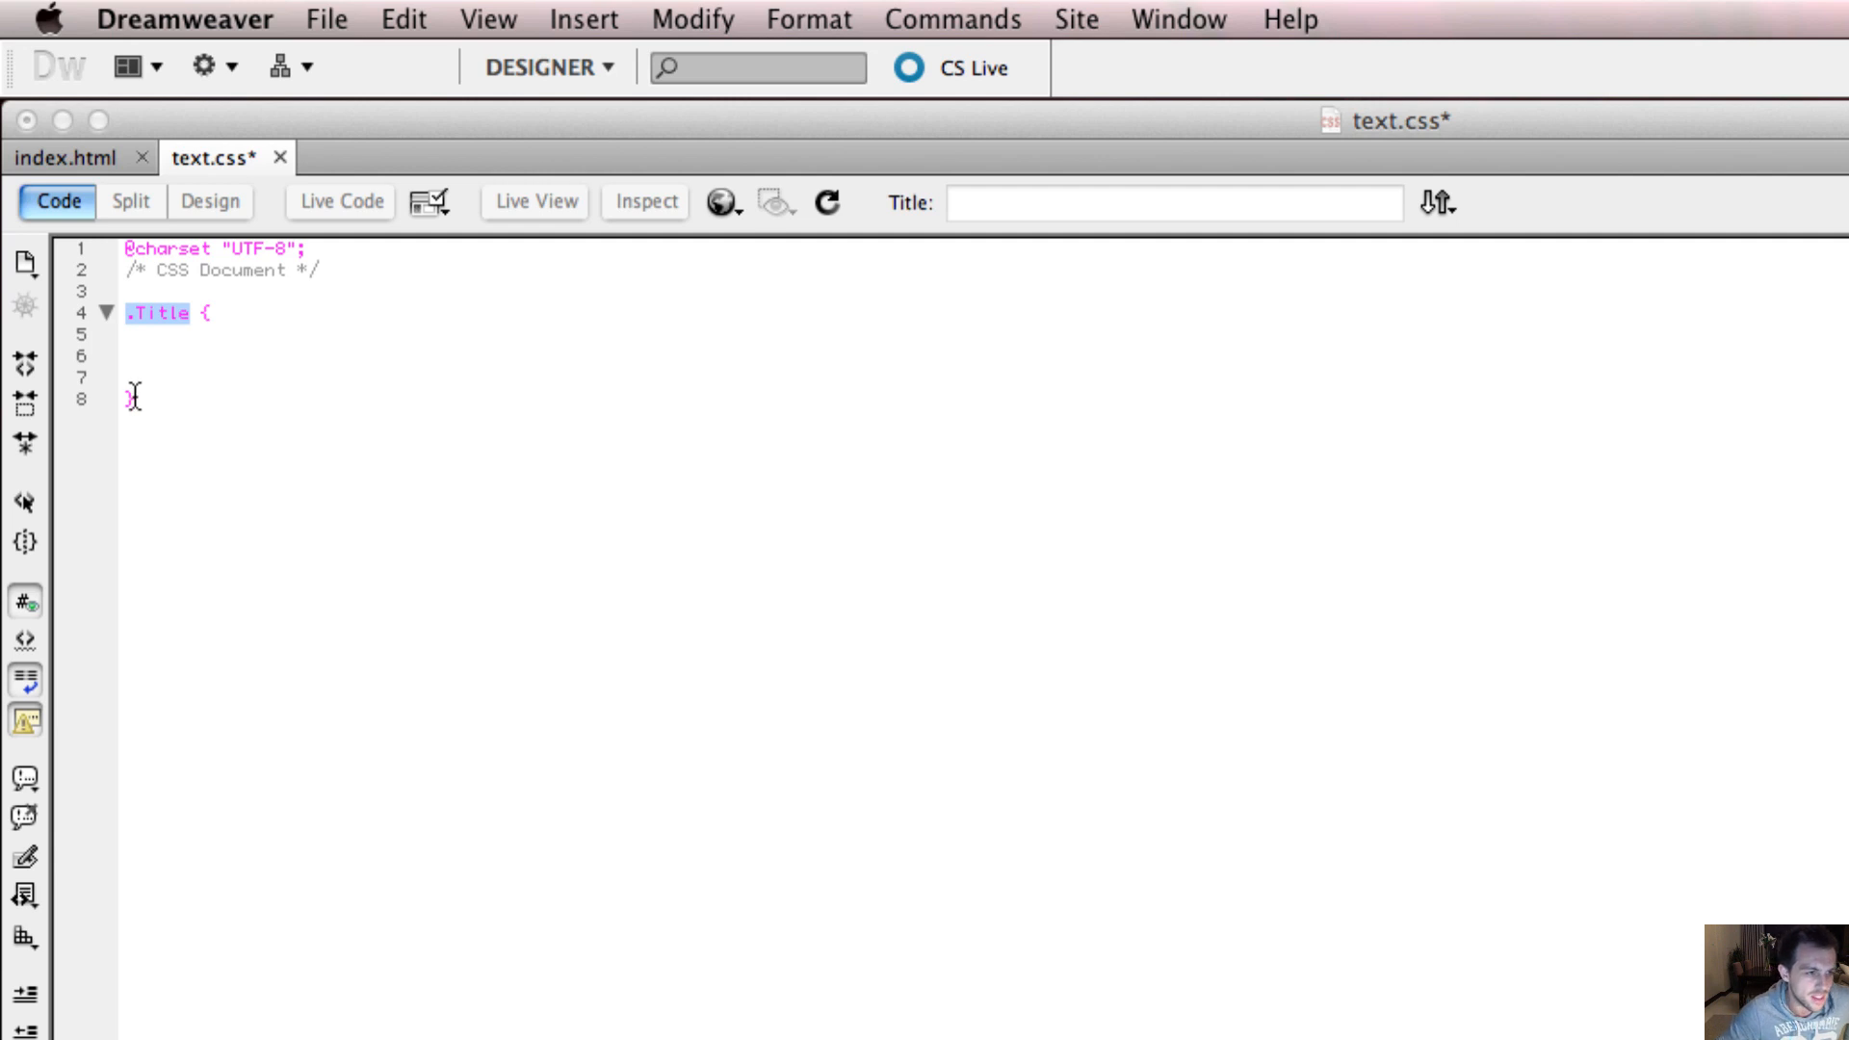
drag(195, 313, 130, 399)
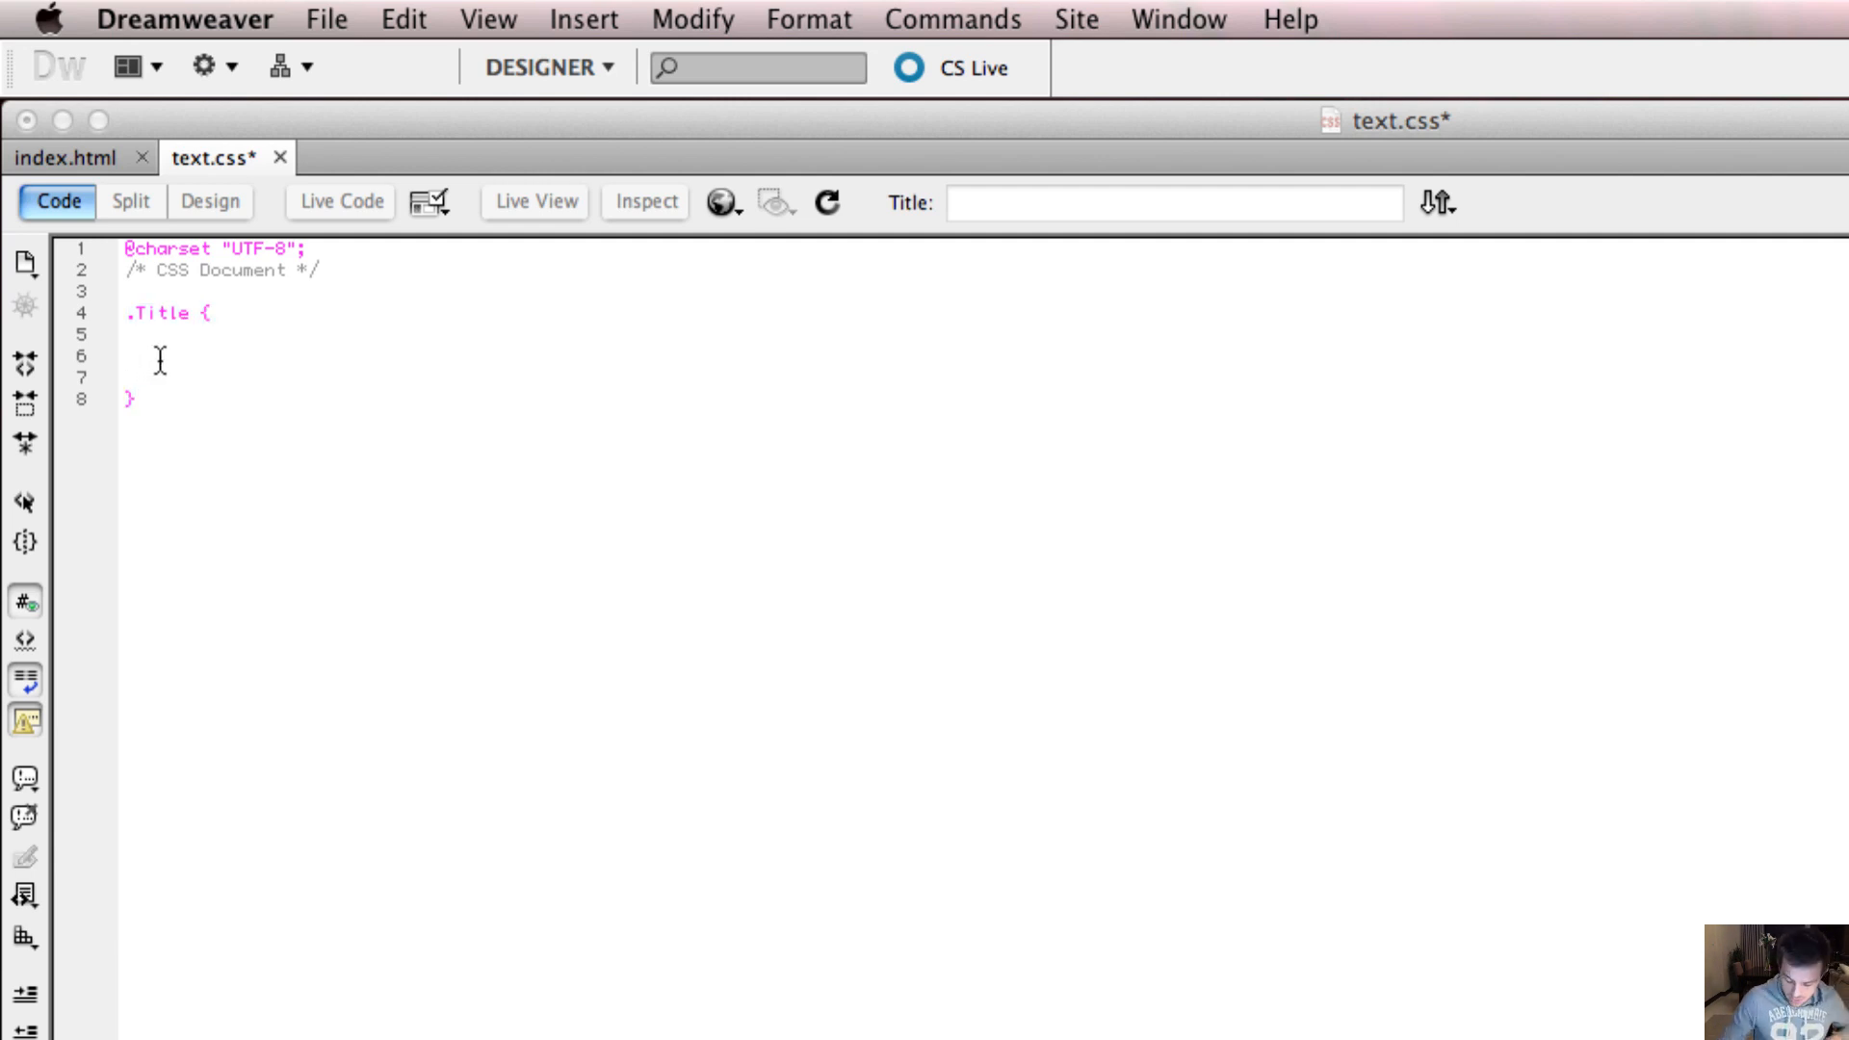
text(color)
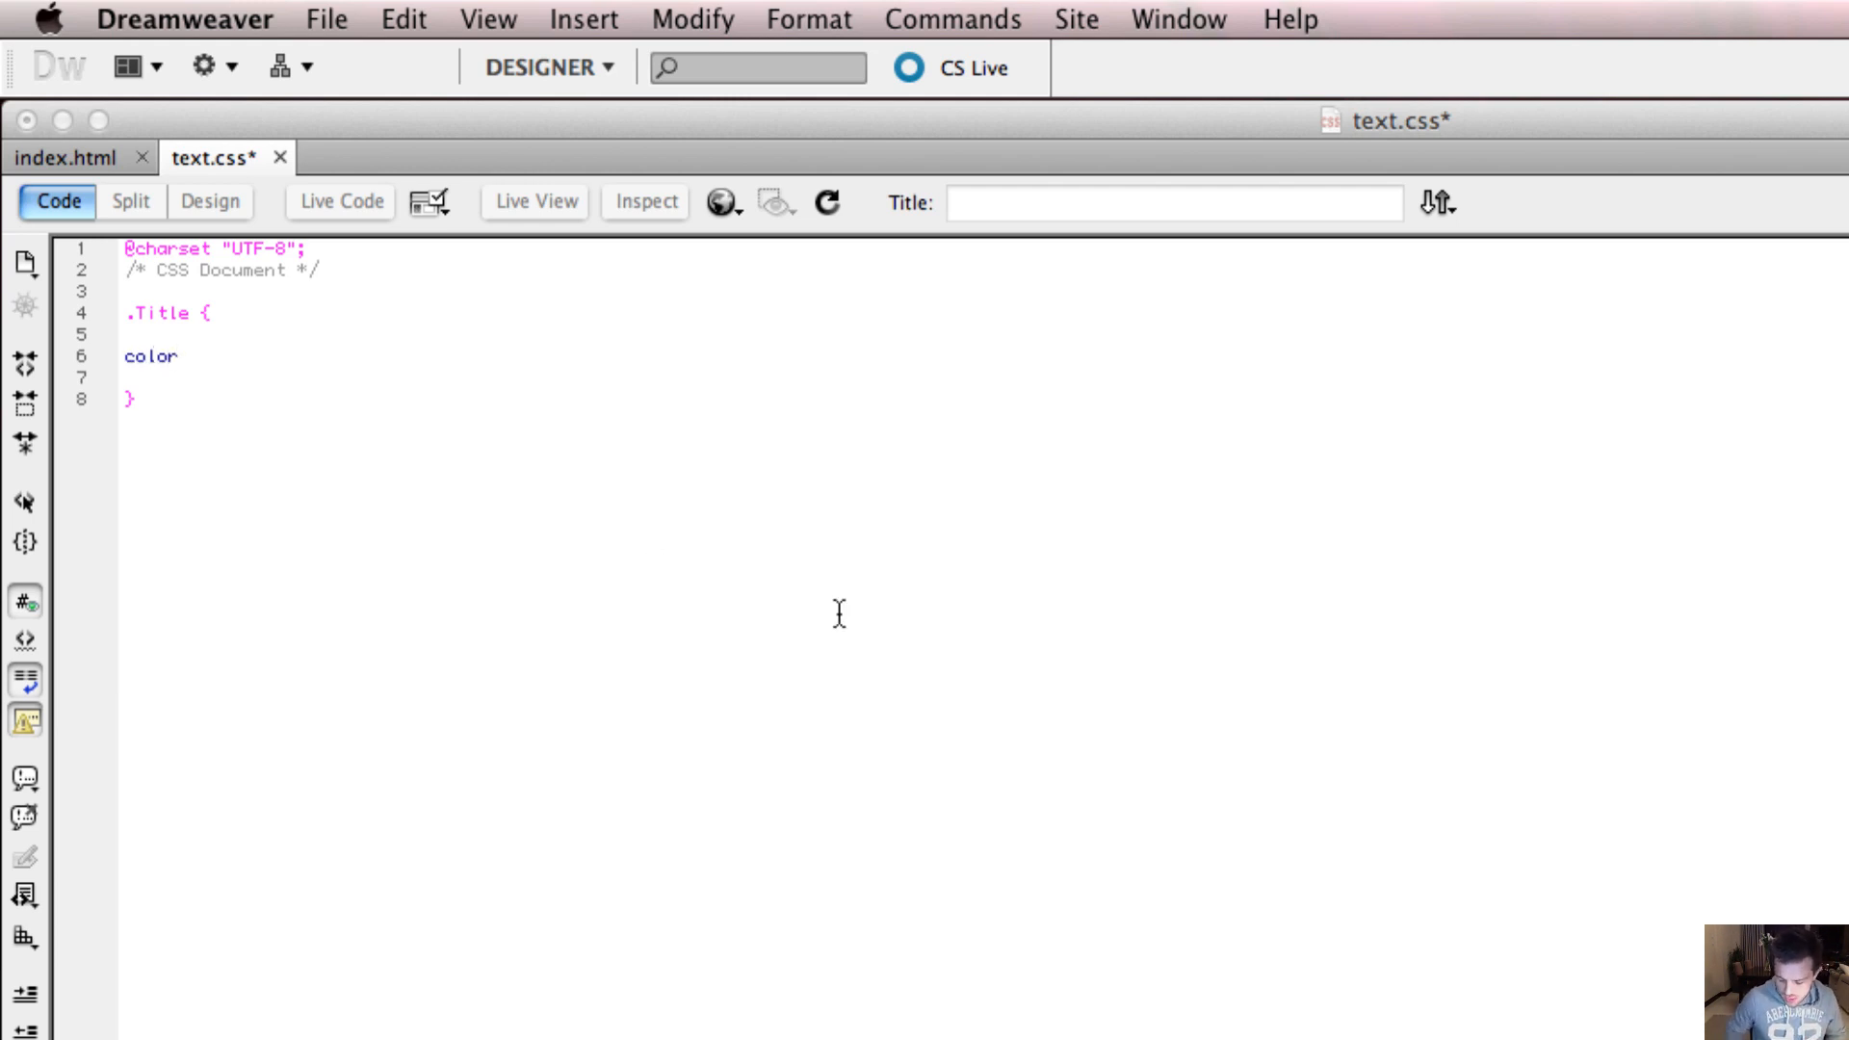
text(:)
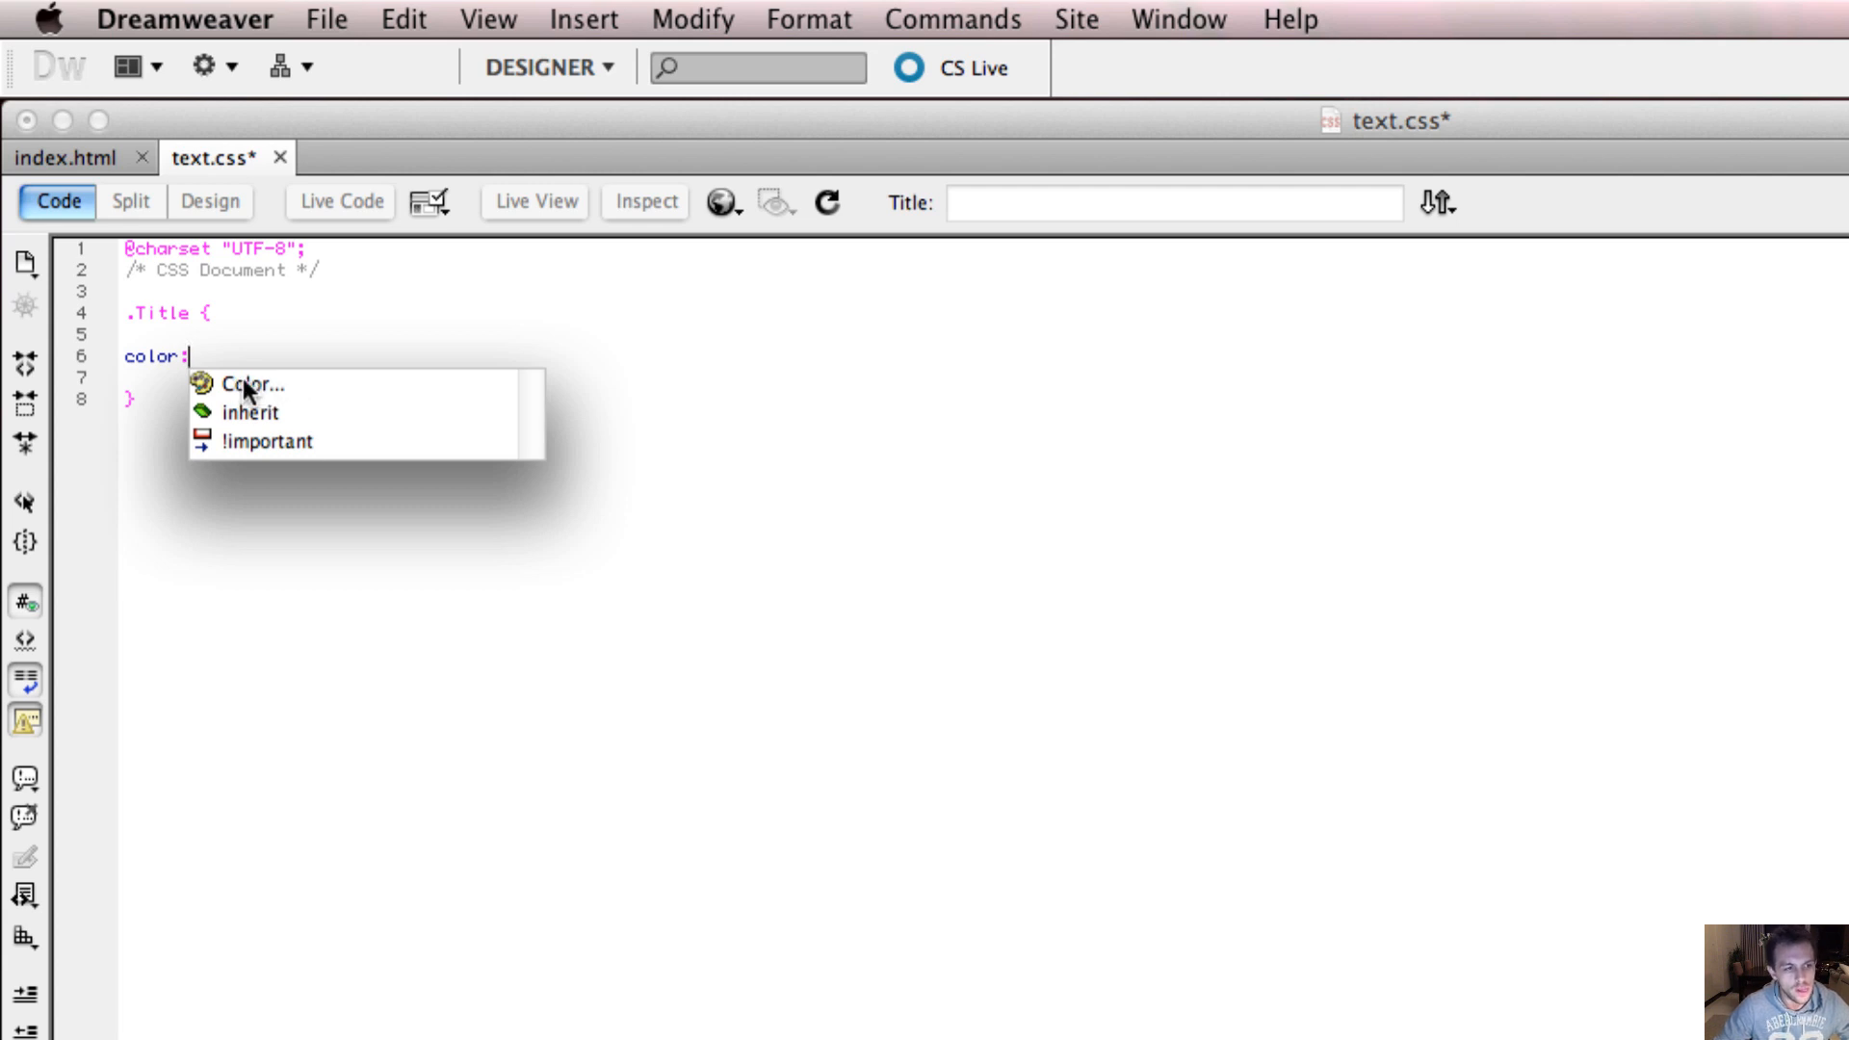
Step: Try a dark red from the colour hint picker, then start retyping the value as CC digits
click(252, 385)
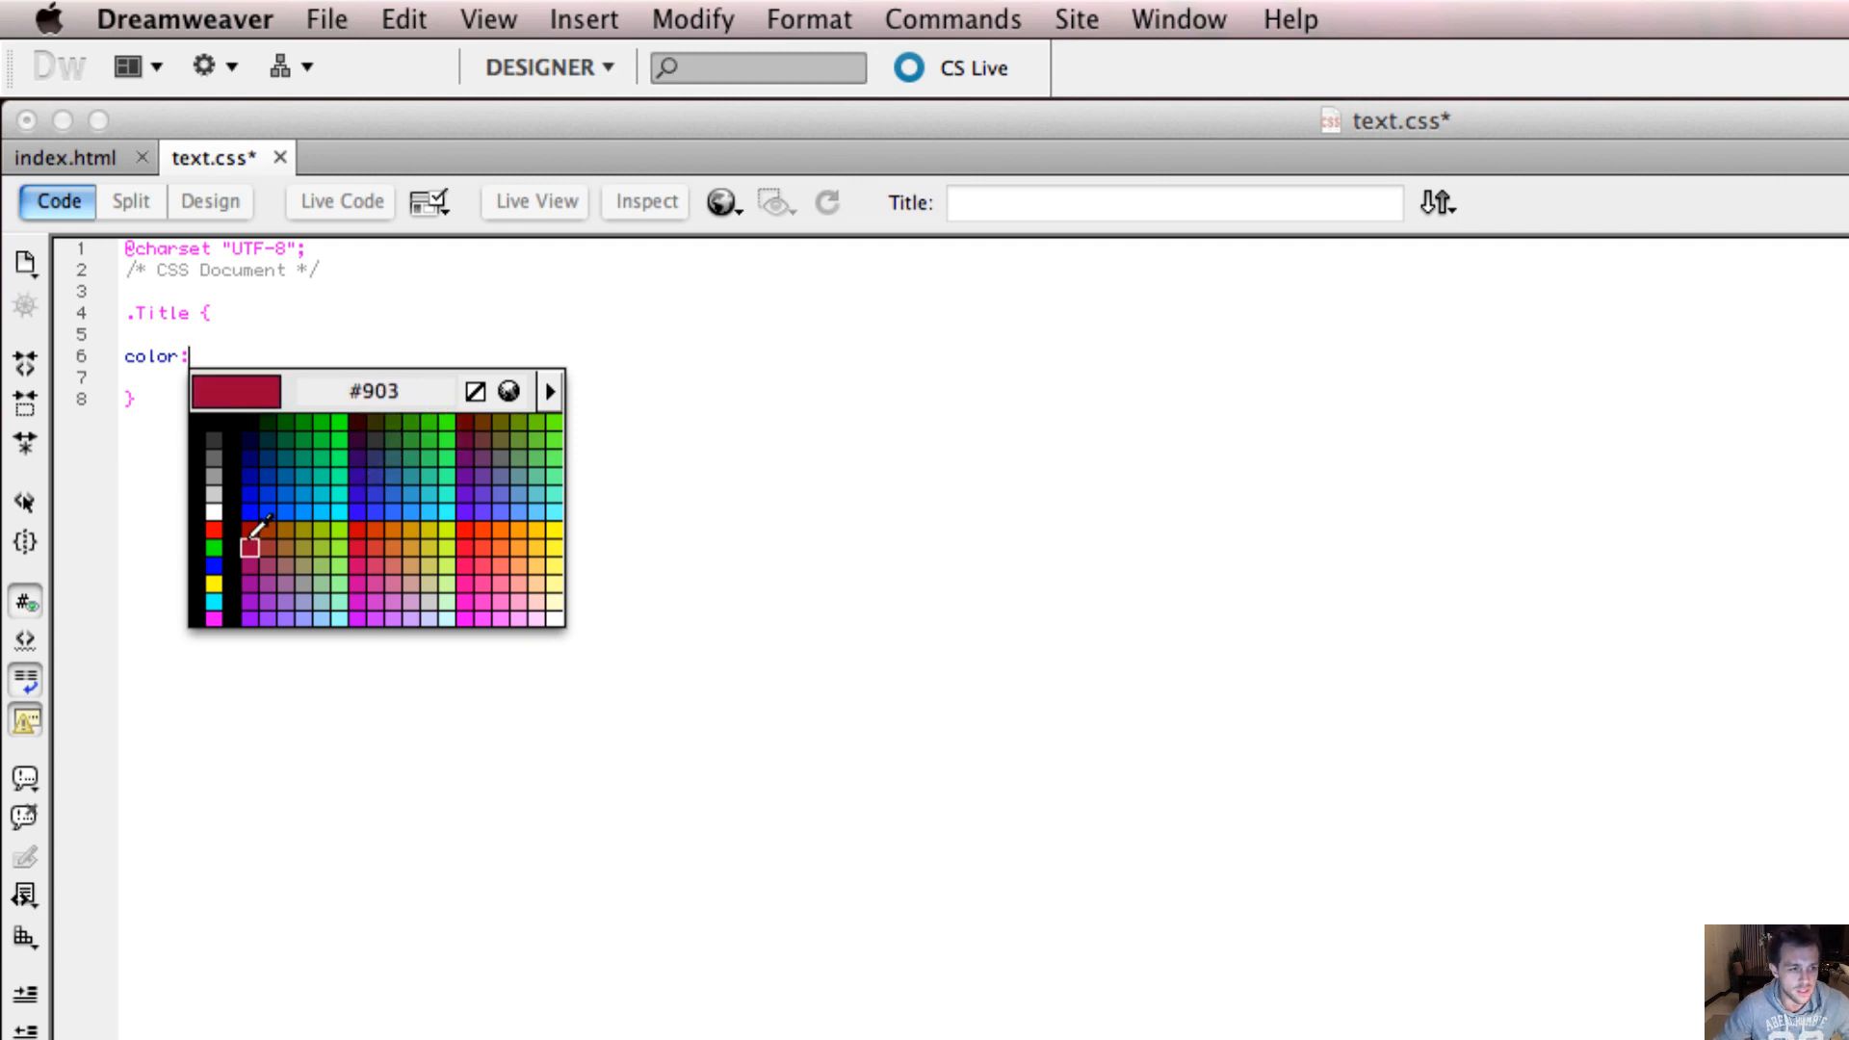
click(251, 546)
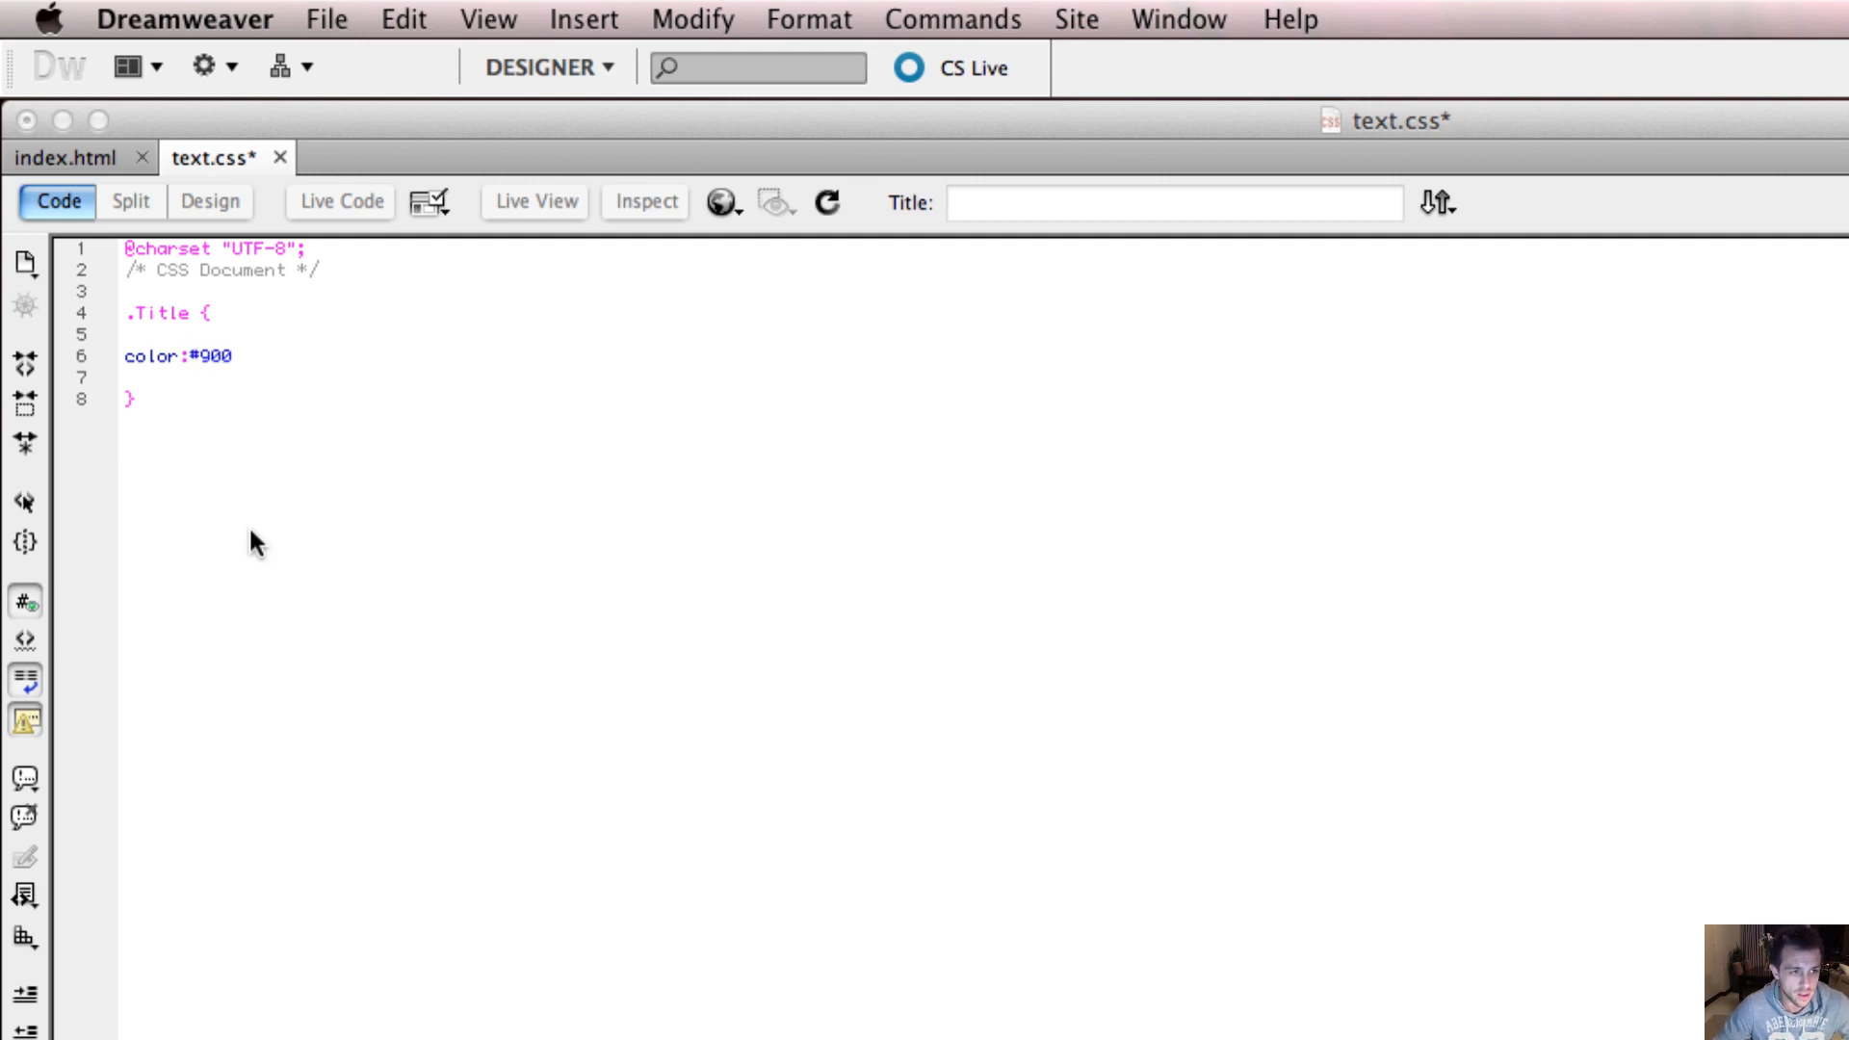
click(236, 357)
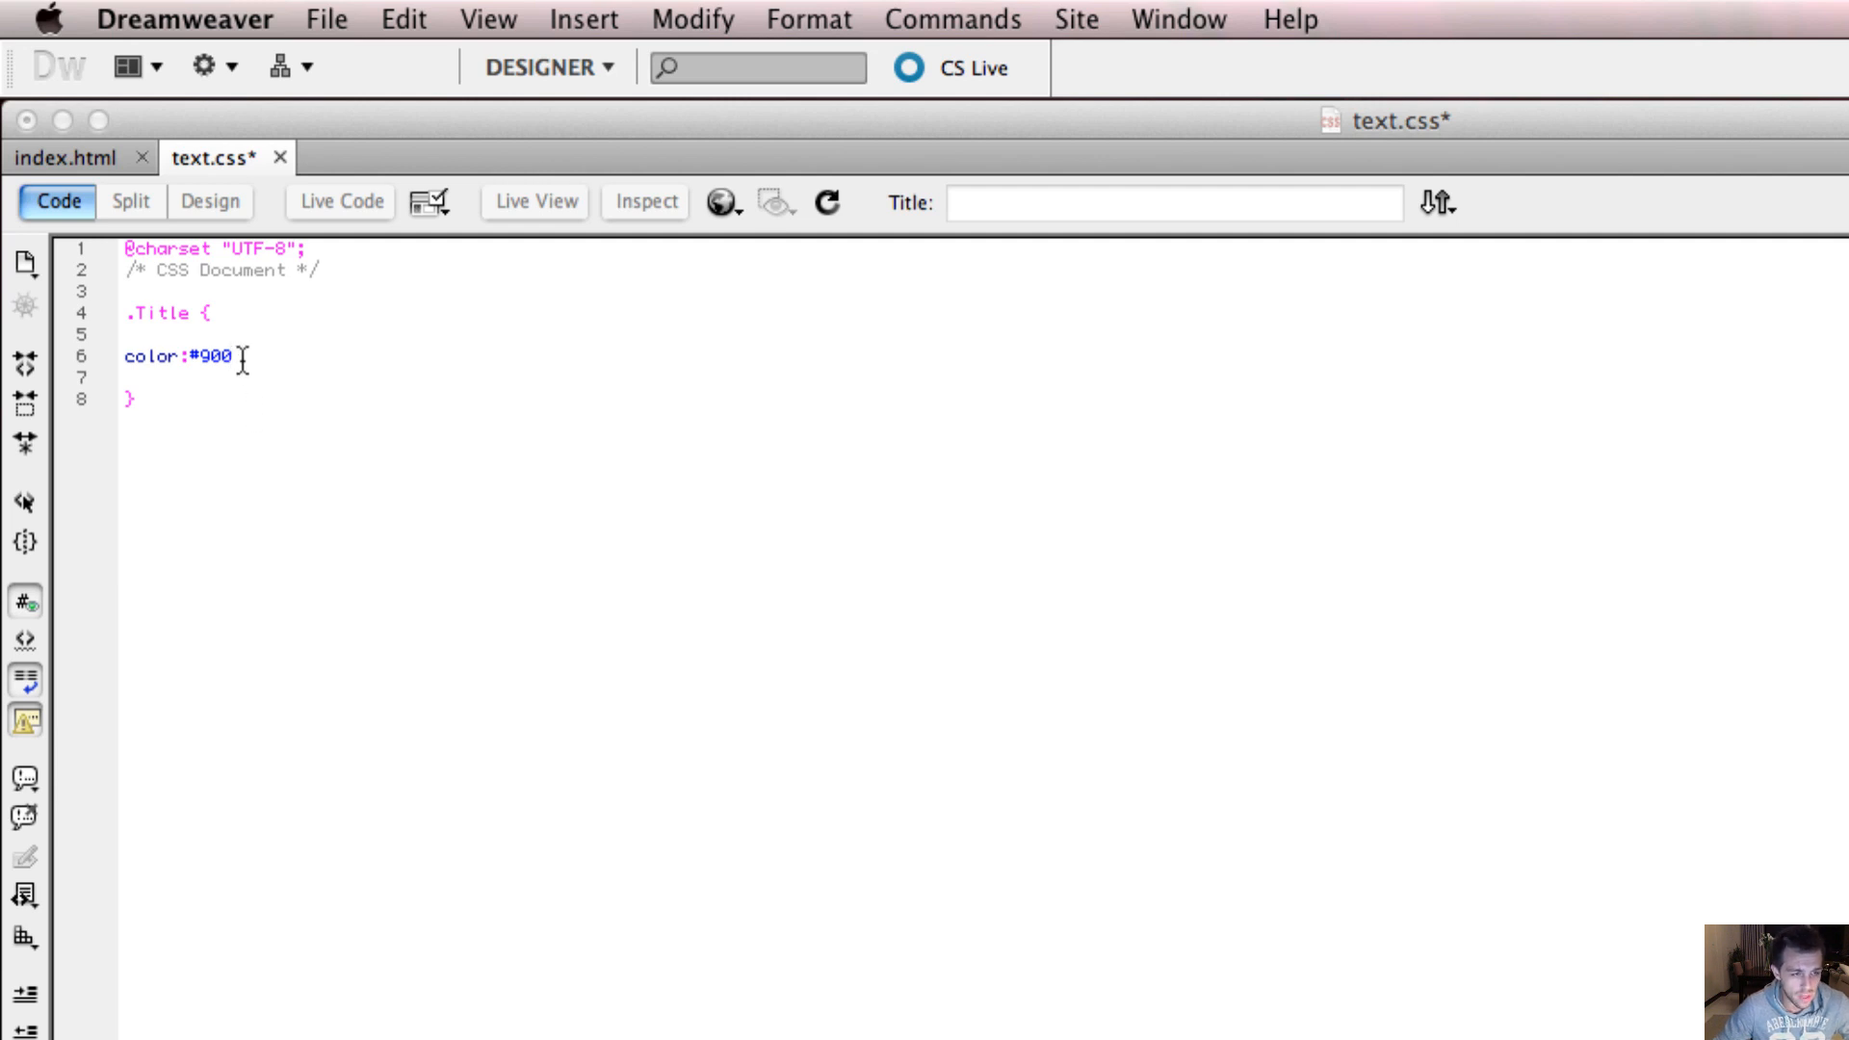
key(backspace)
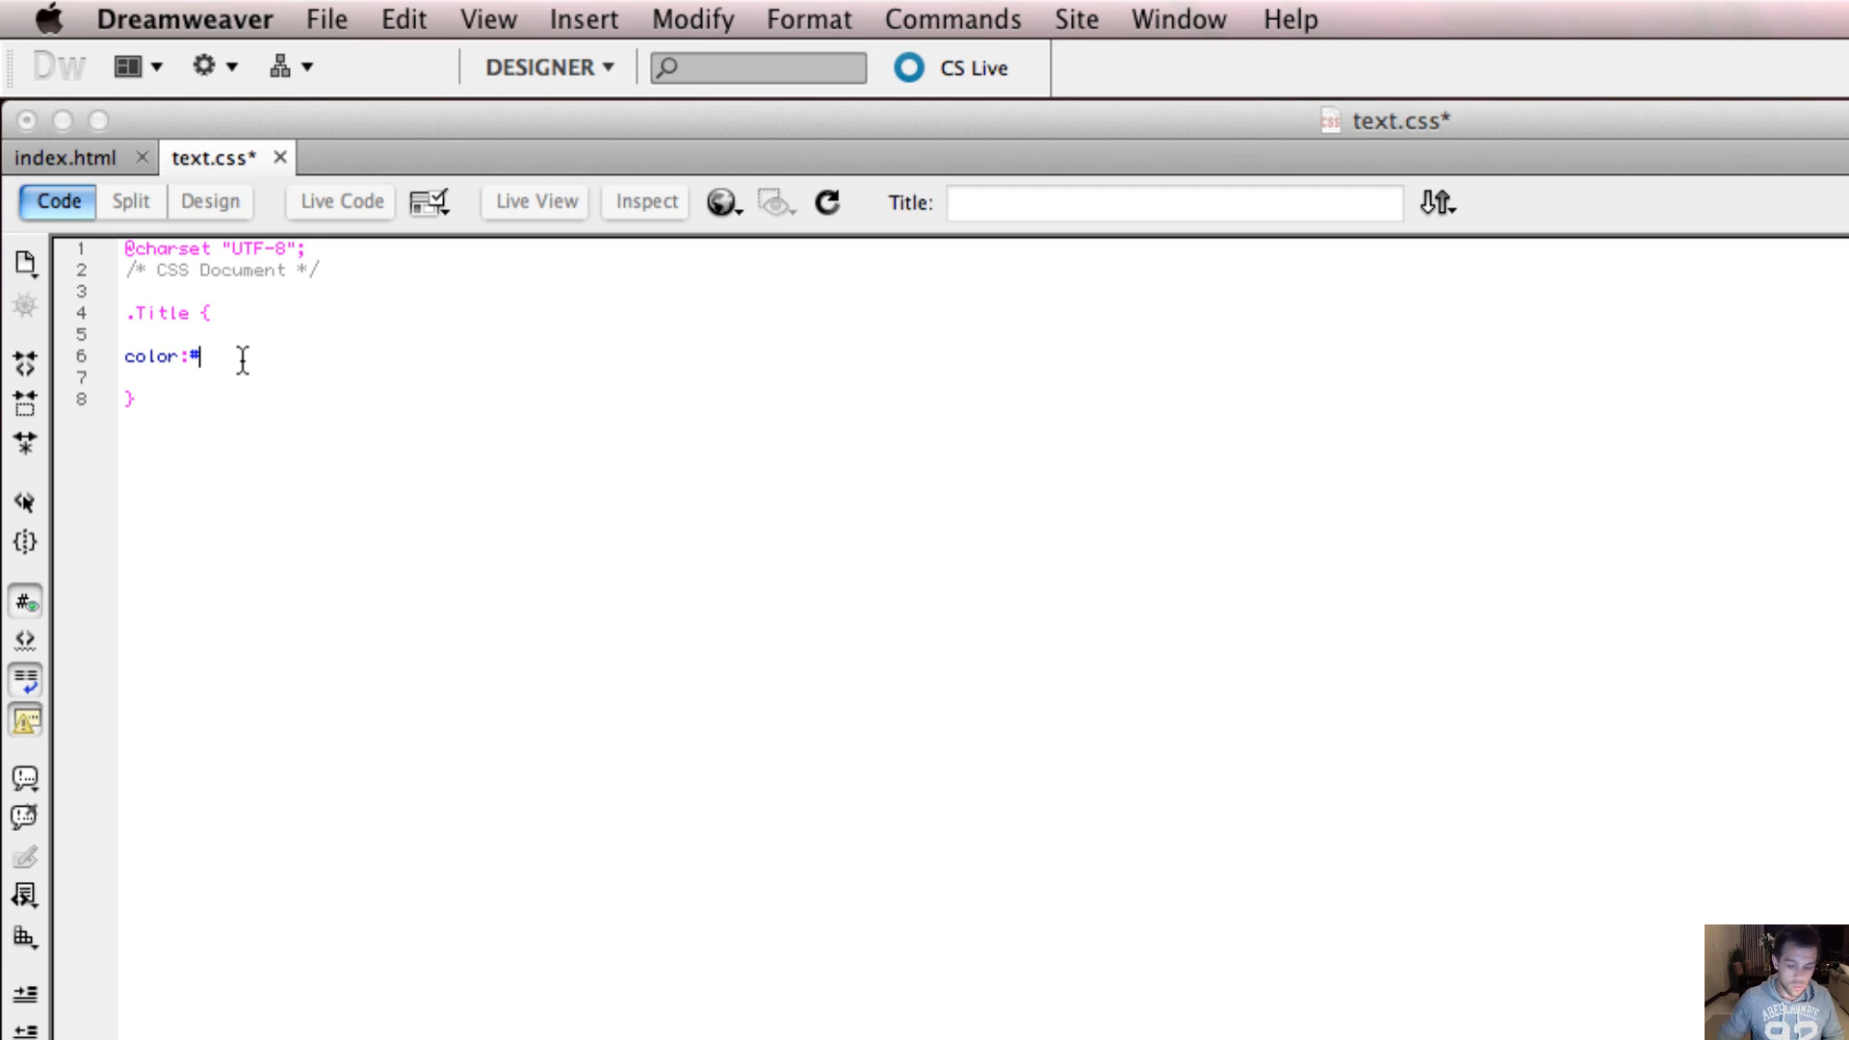
text(CC)
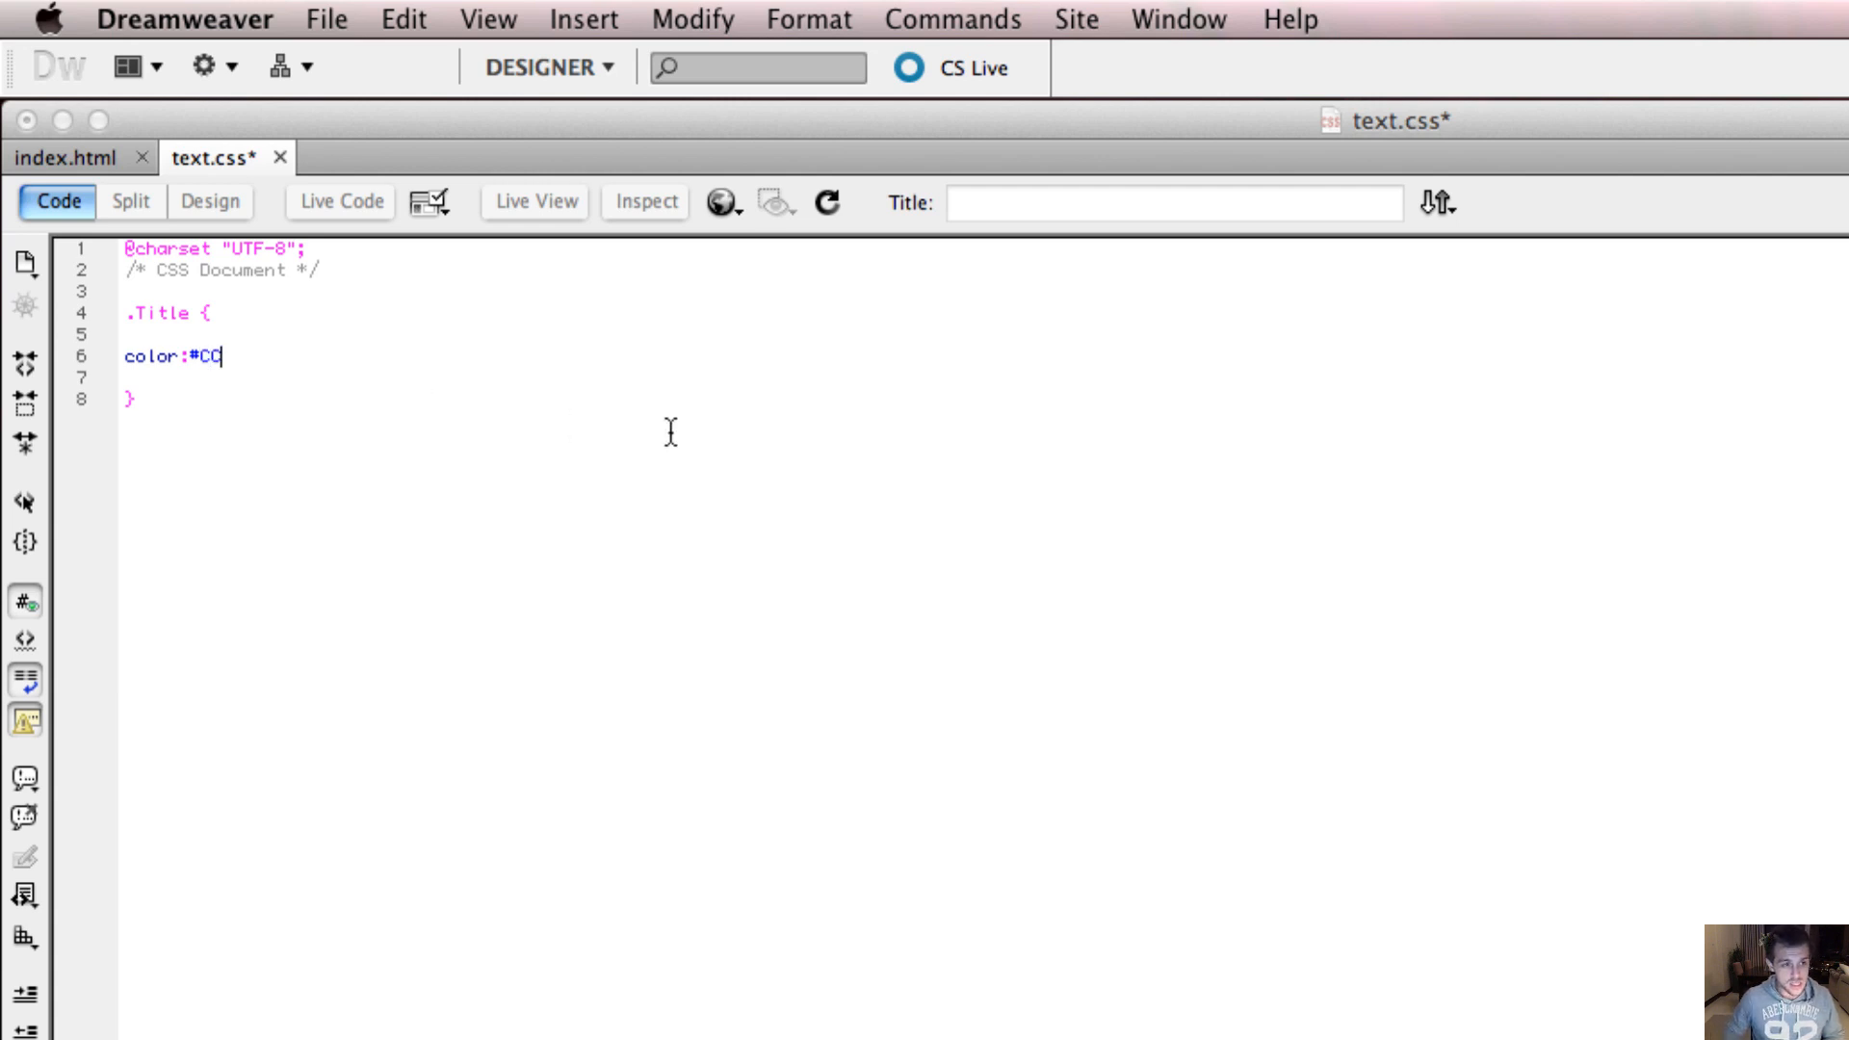
text(CCCC)
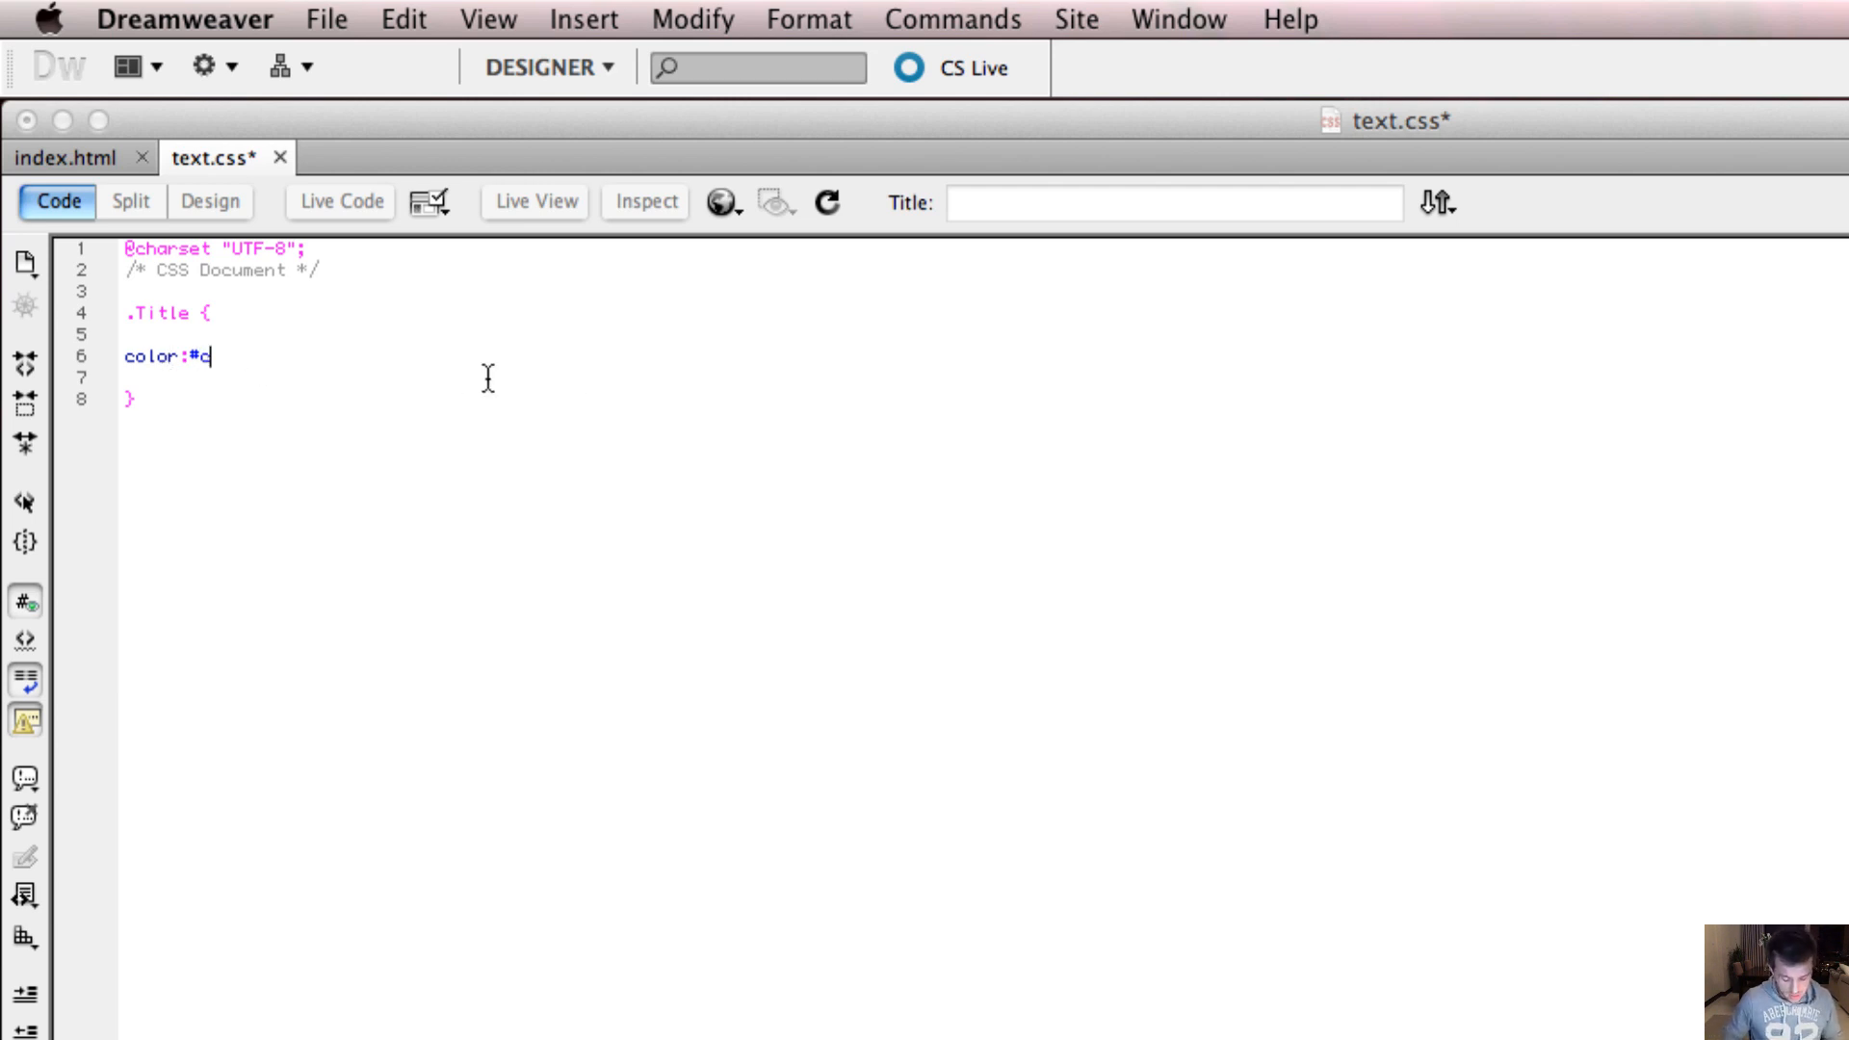
text(ccccc)
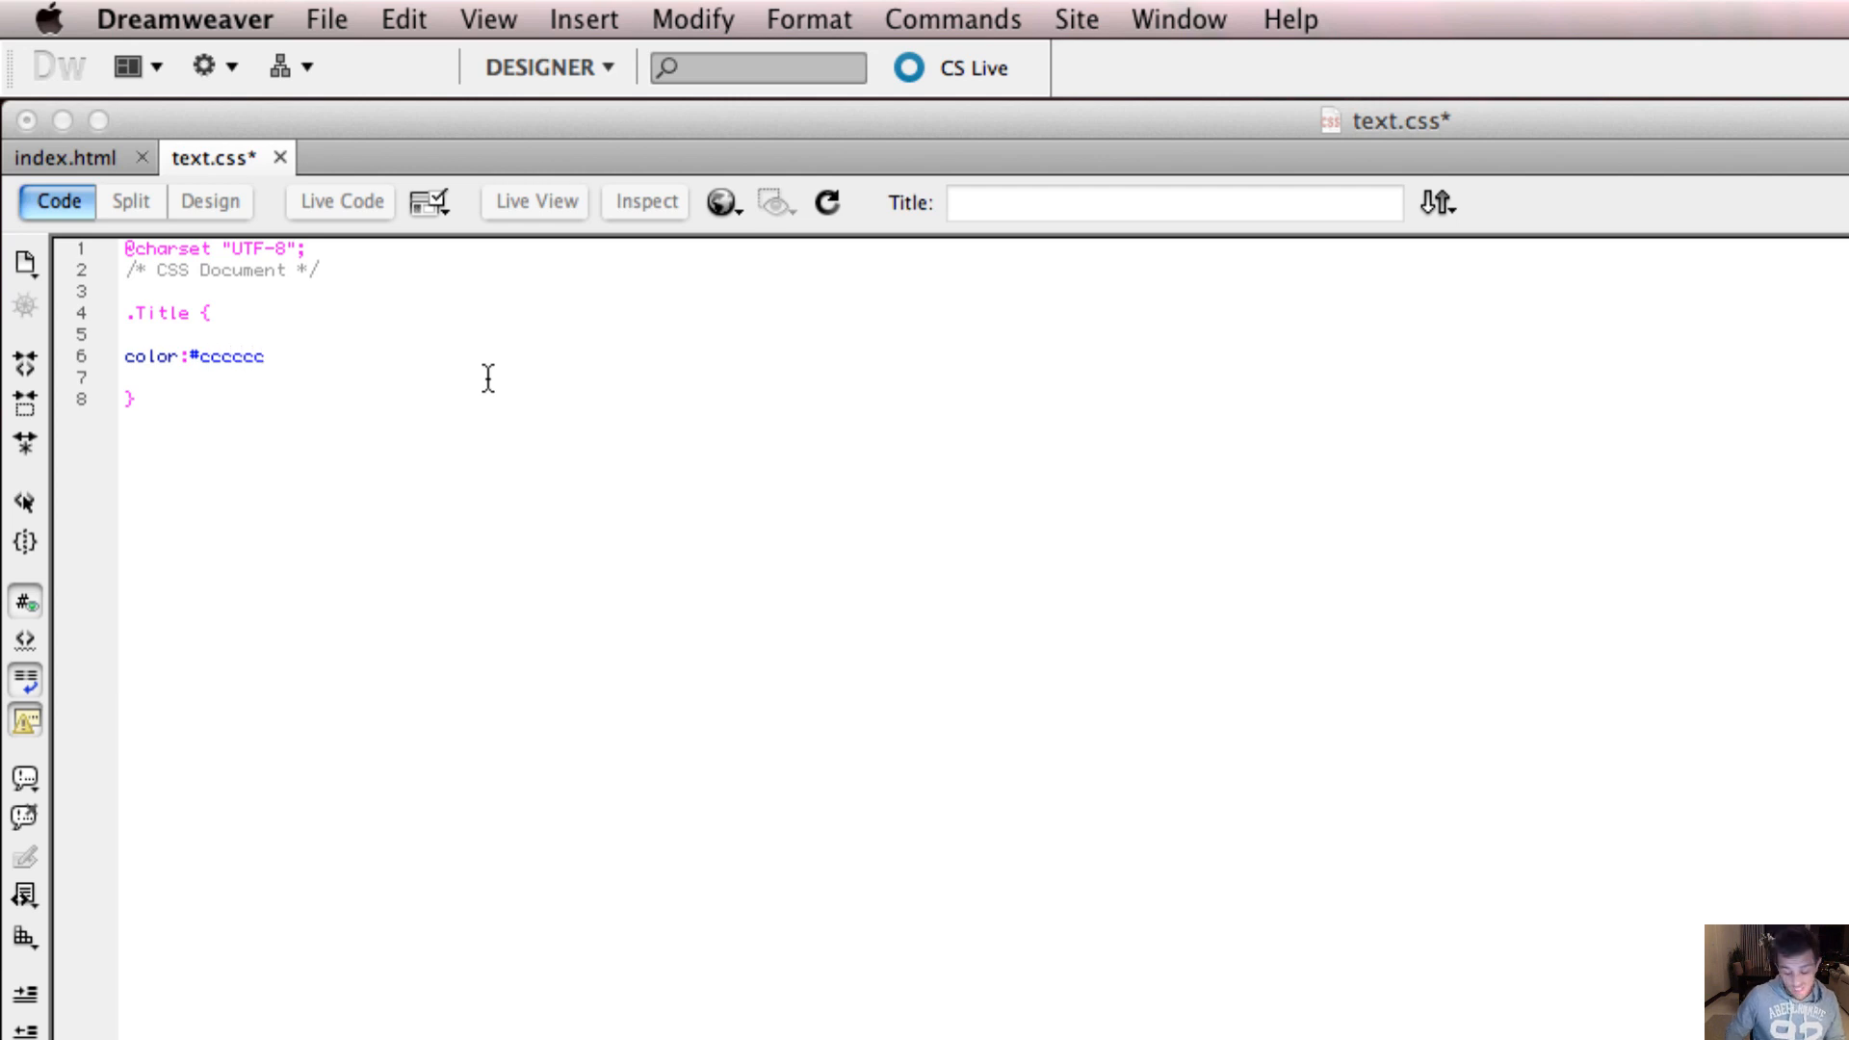
Step: Correct the hex digits so the declaration reads color:#CCCCCC; in uppercase
key(Backspace)
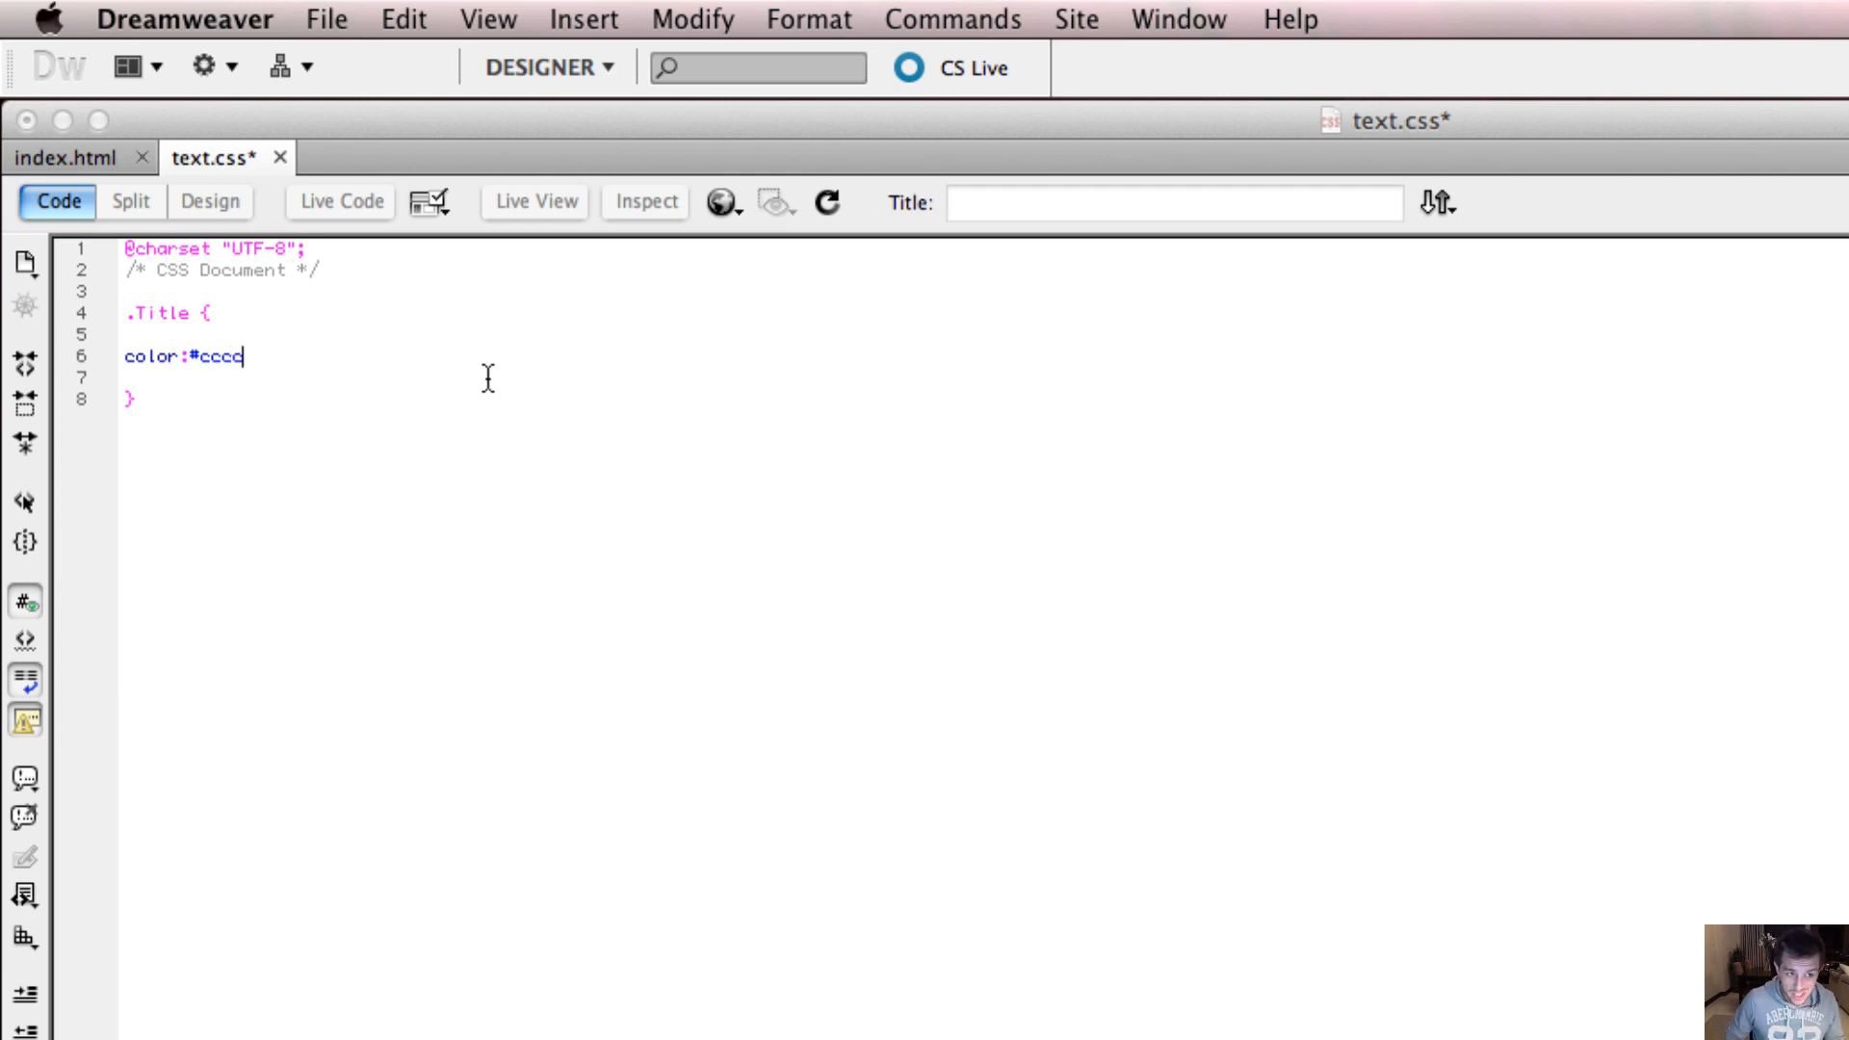
key(Backspace)
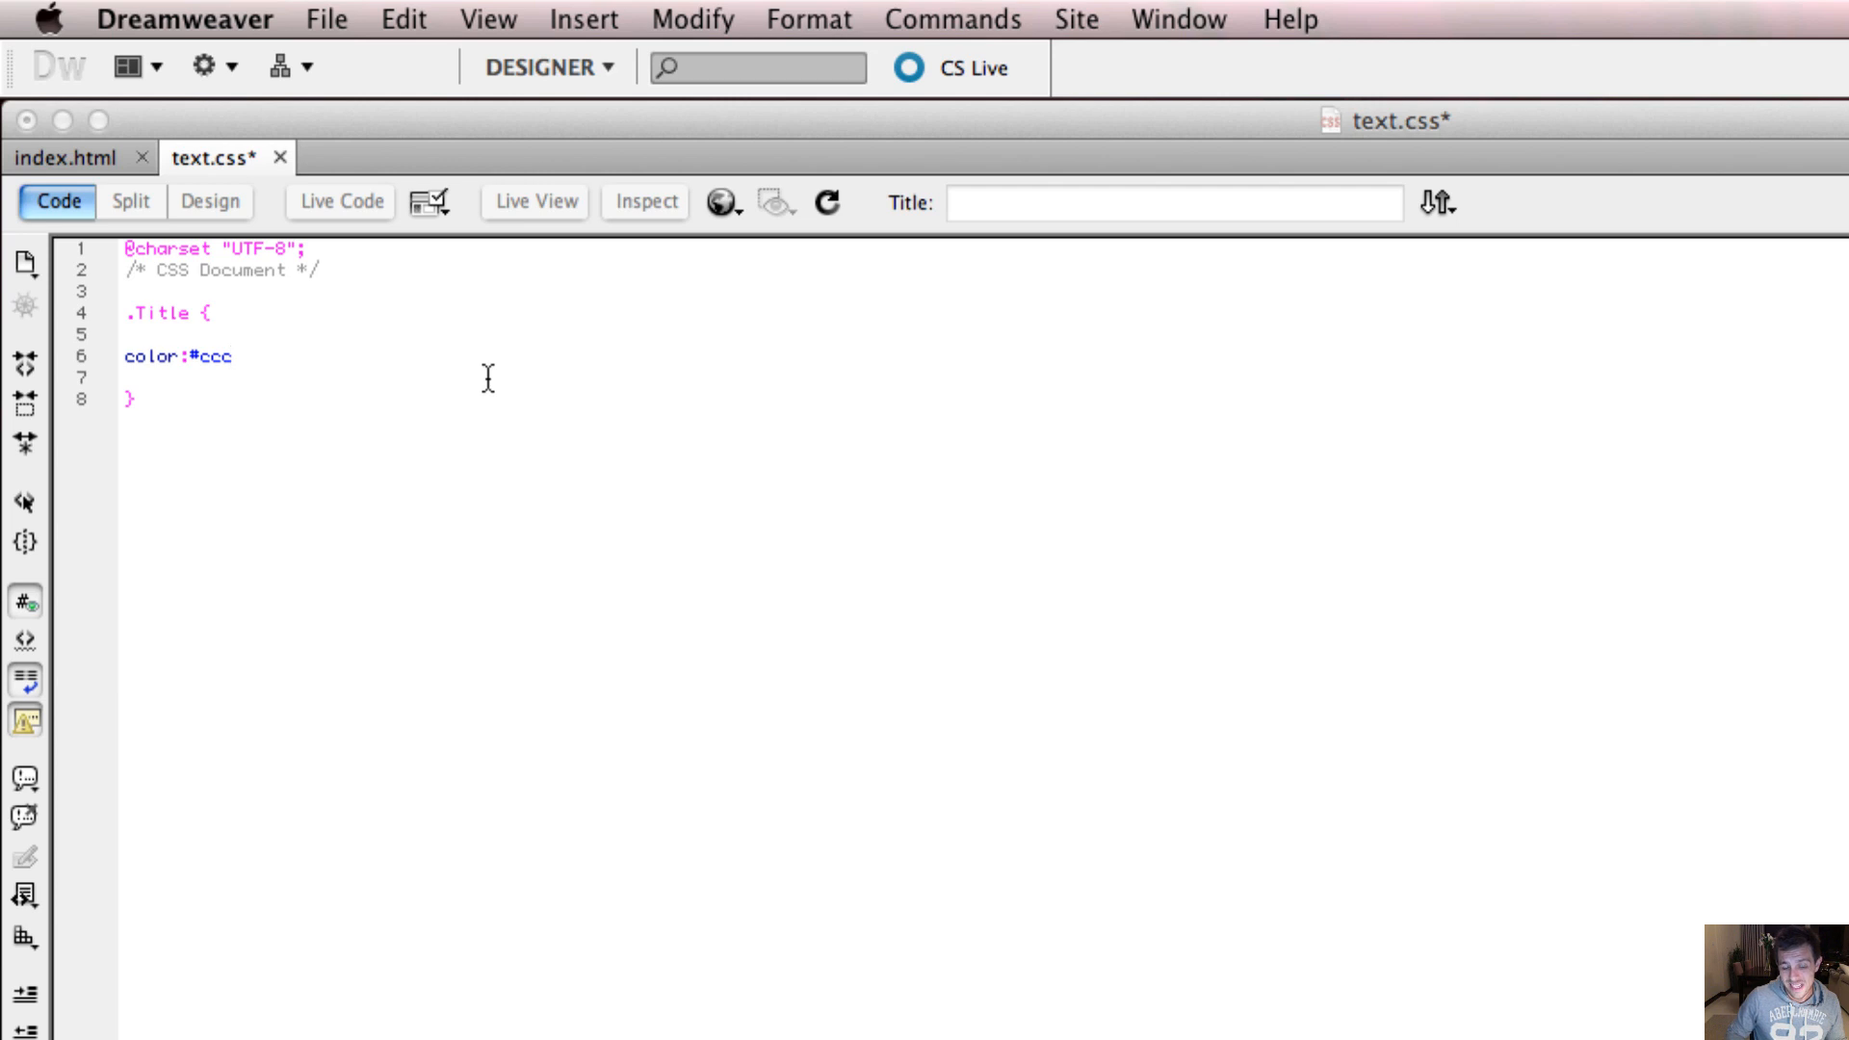
key(Backspace)
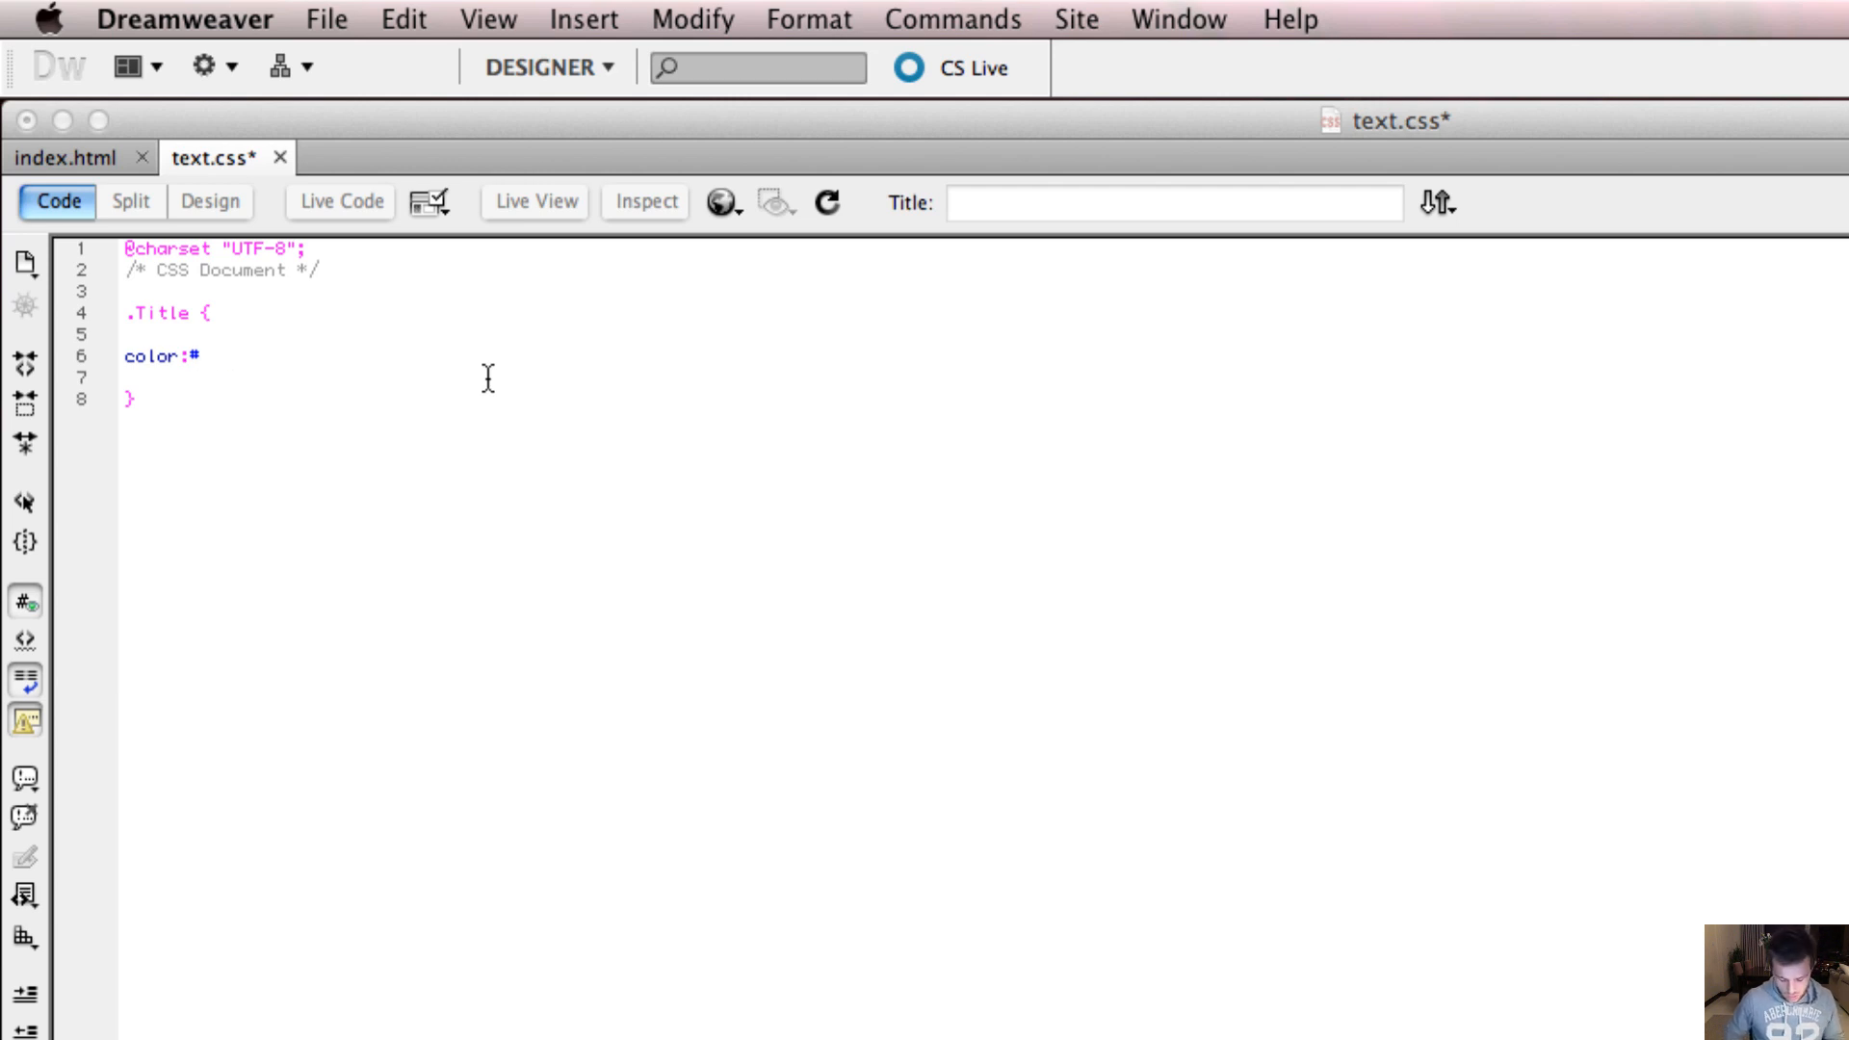
text(CCCCCC)
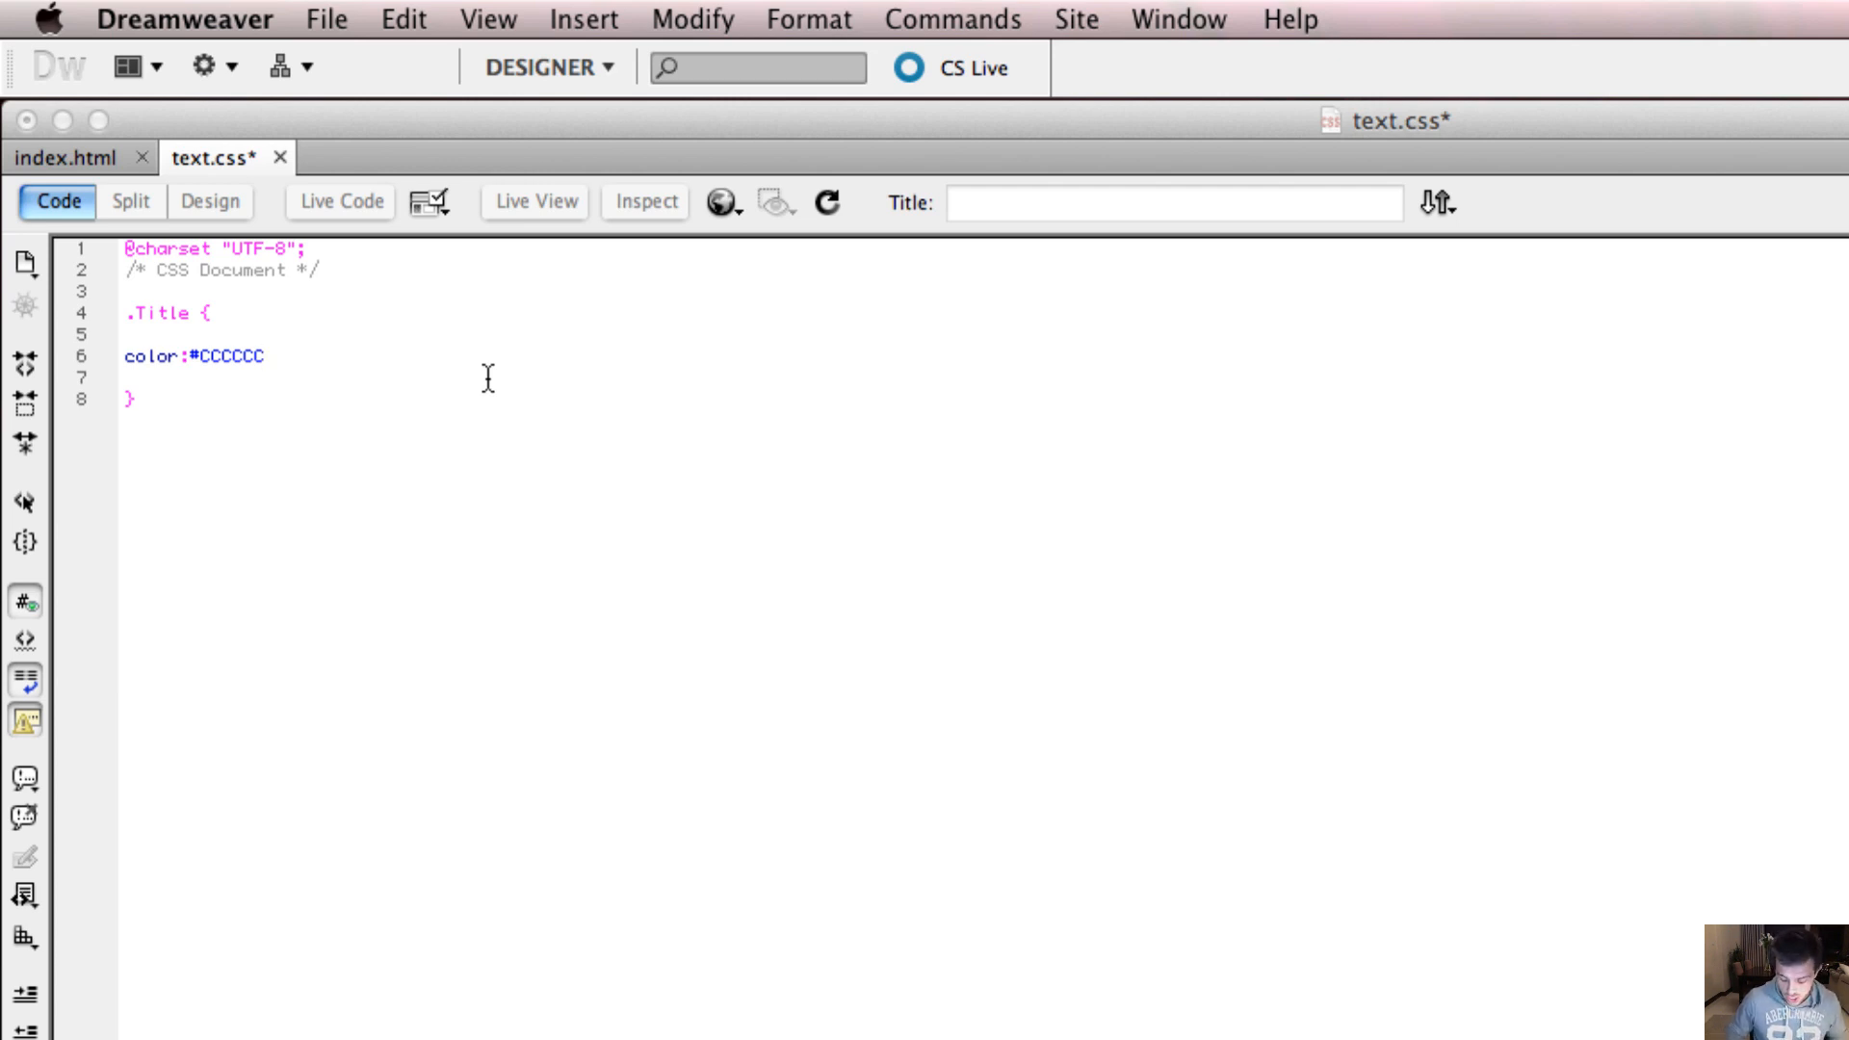
text(;)
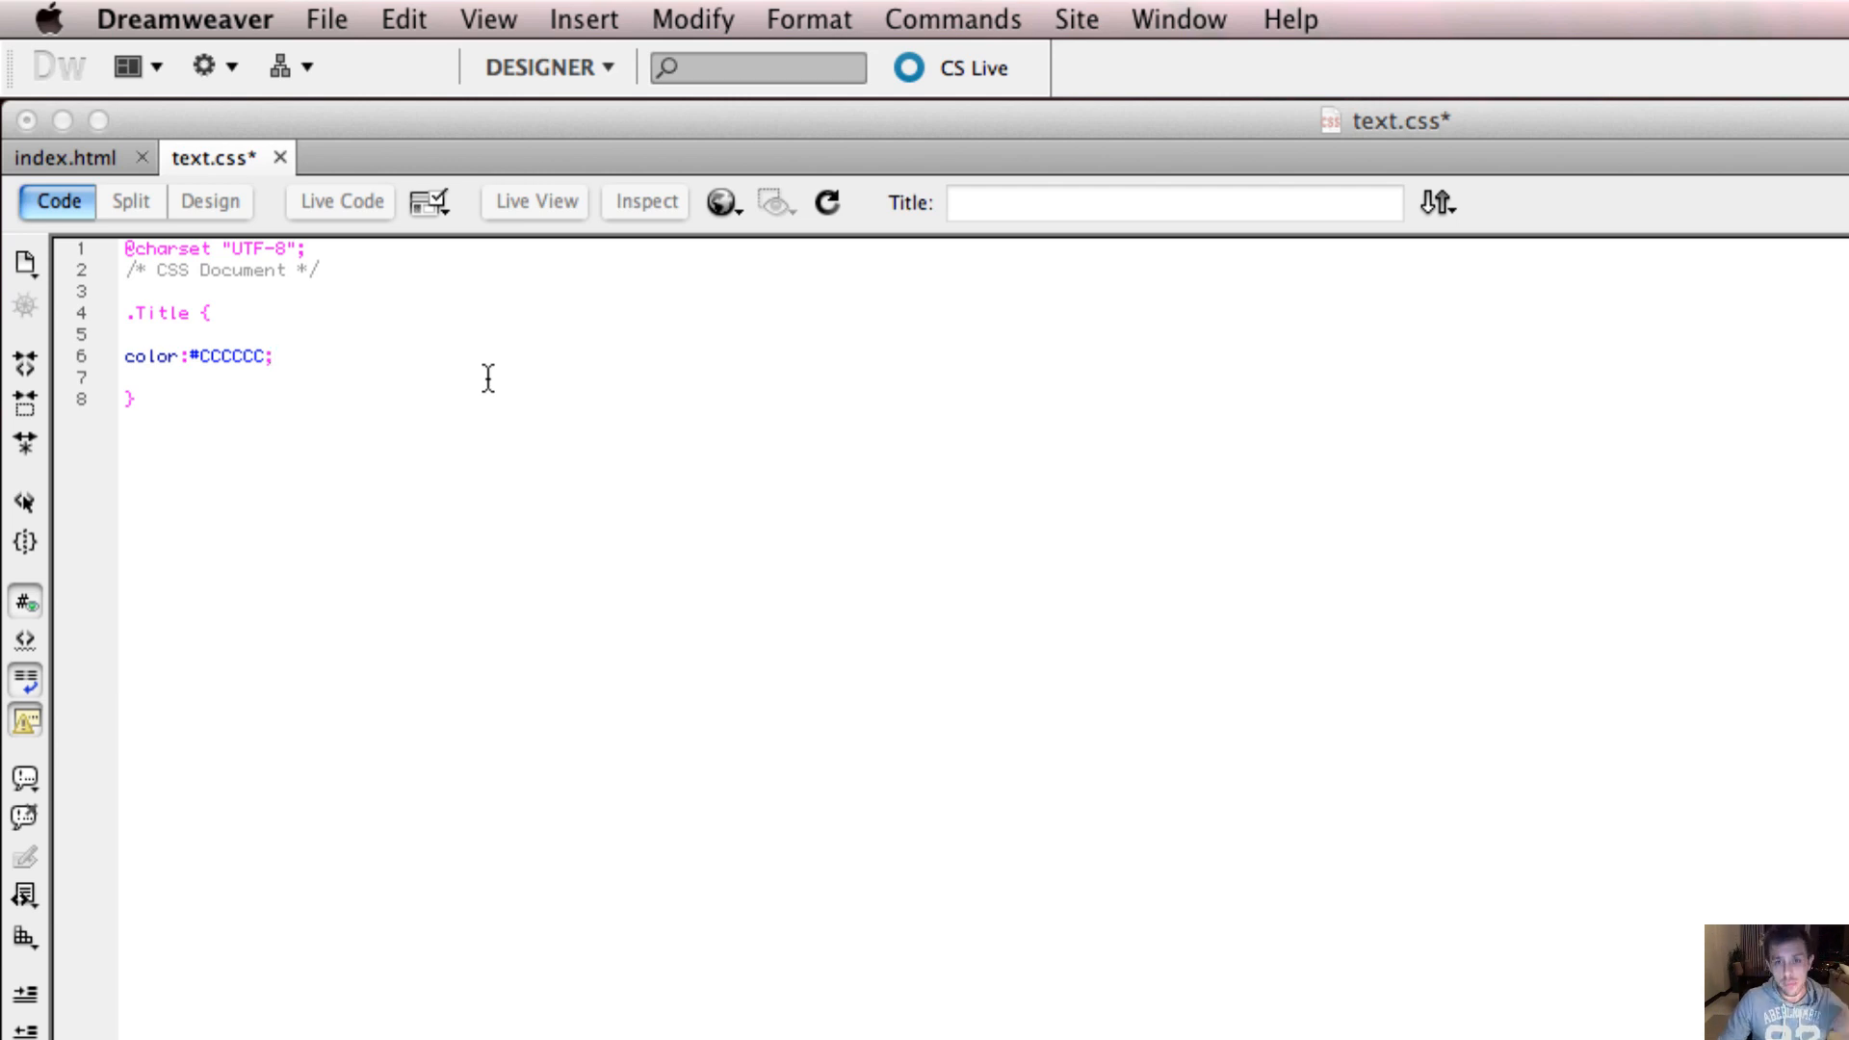
mouse_move(399, 425)
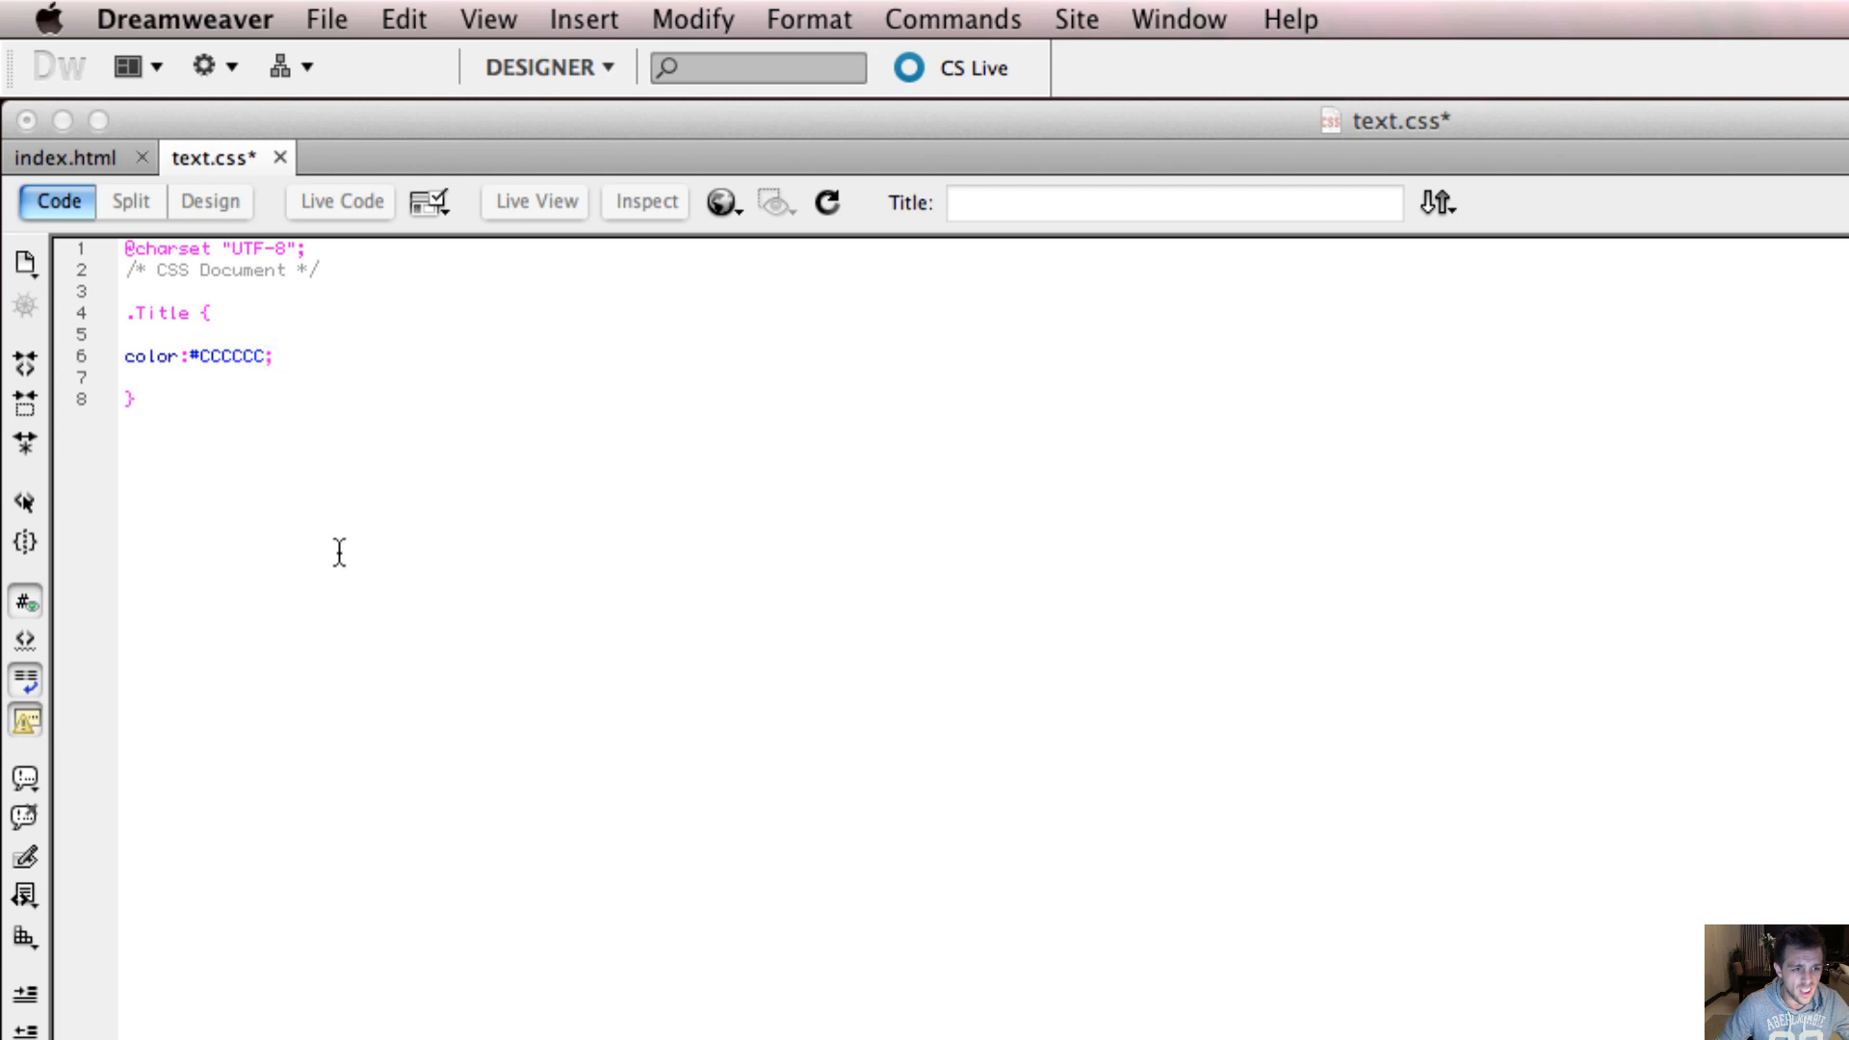
Step: Select the rule's class name and confirm it reads .Title with color:#CCCCCC; unchanged
click(130, 398)
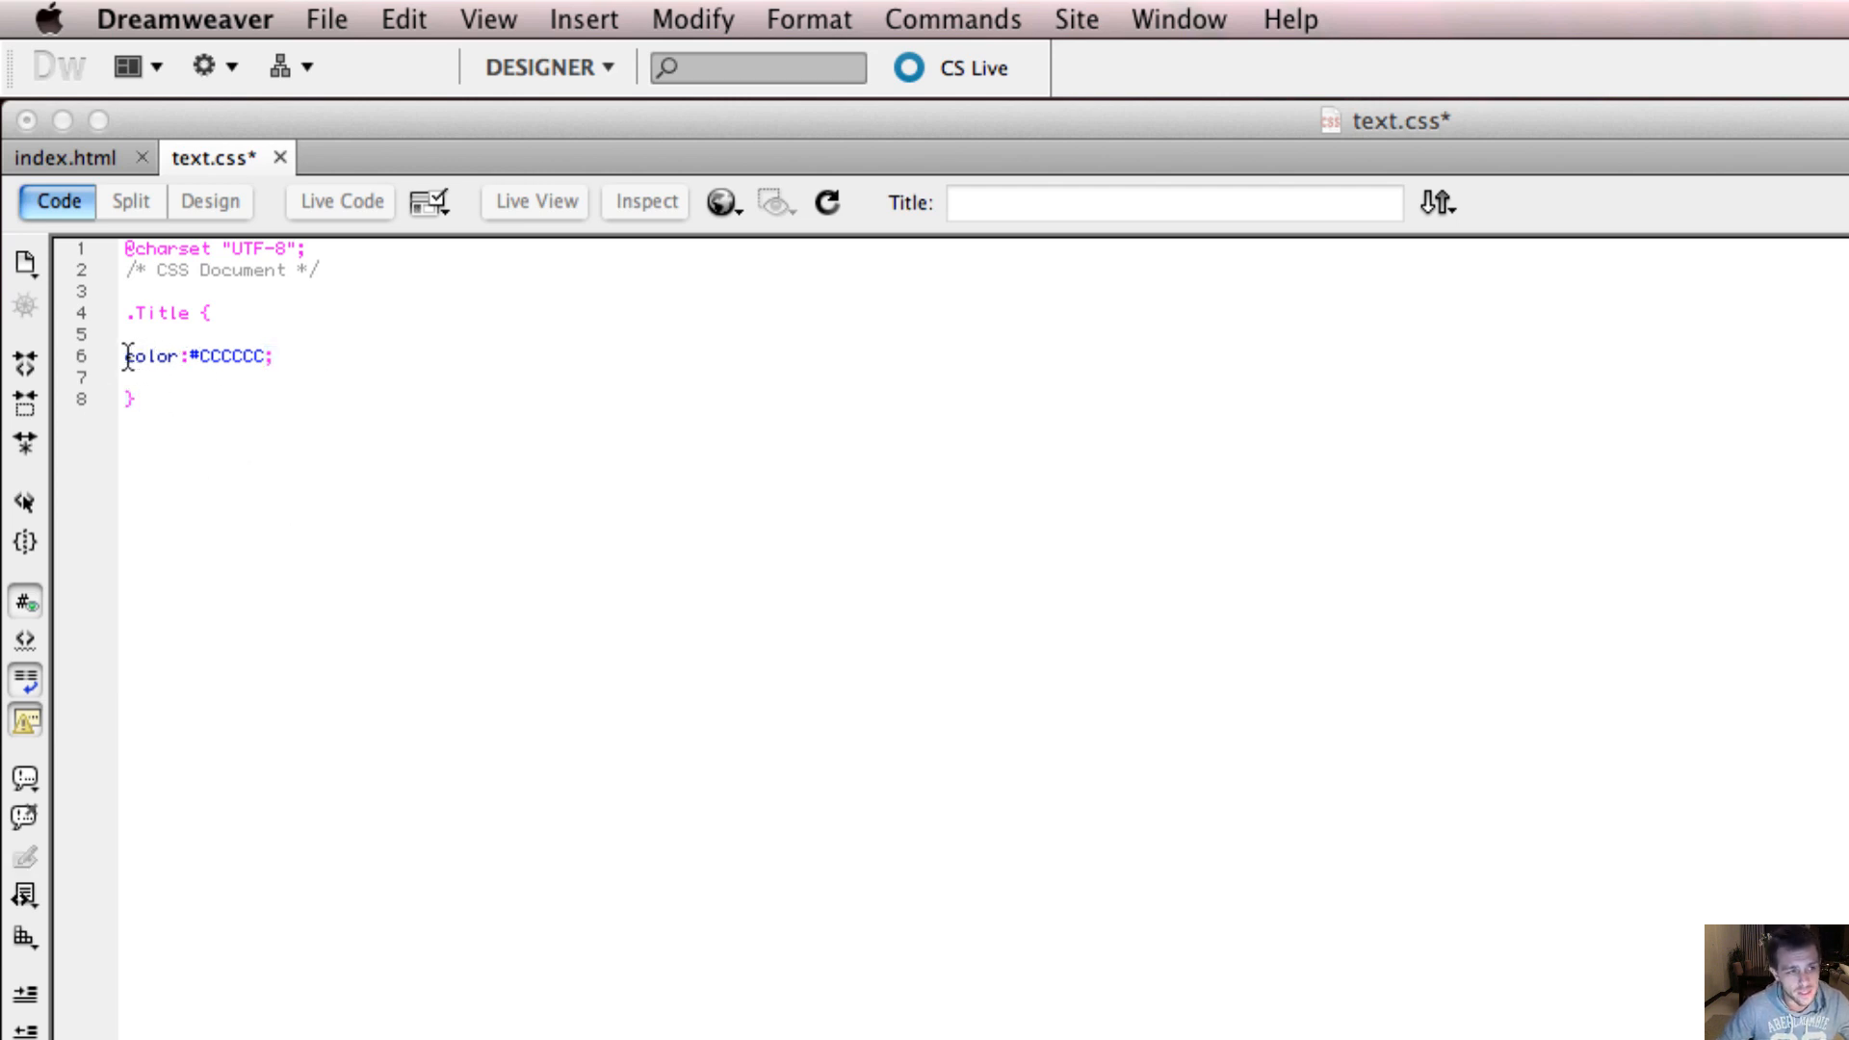
double_click(151, 356)
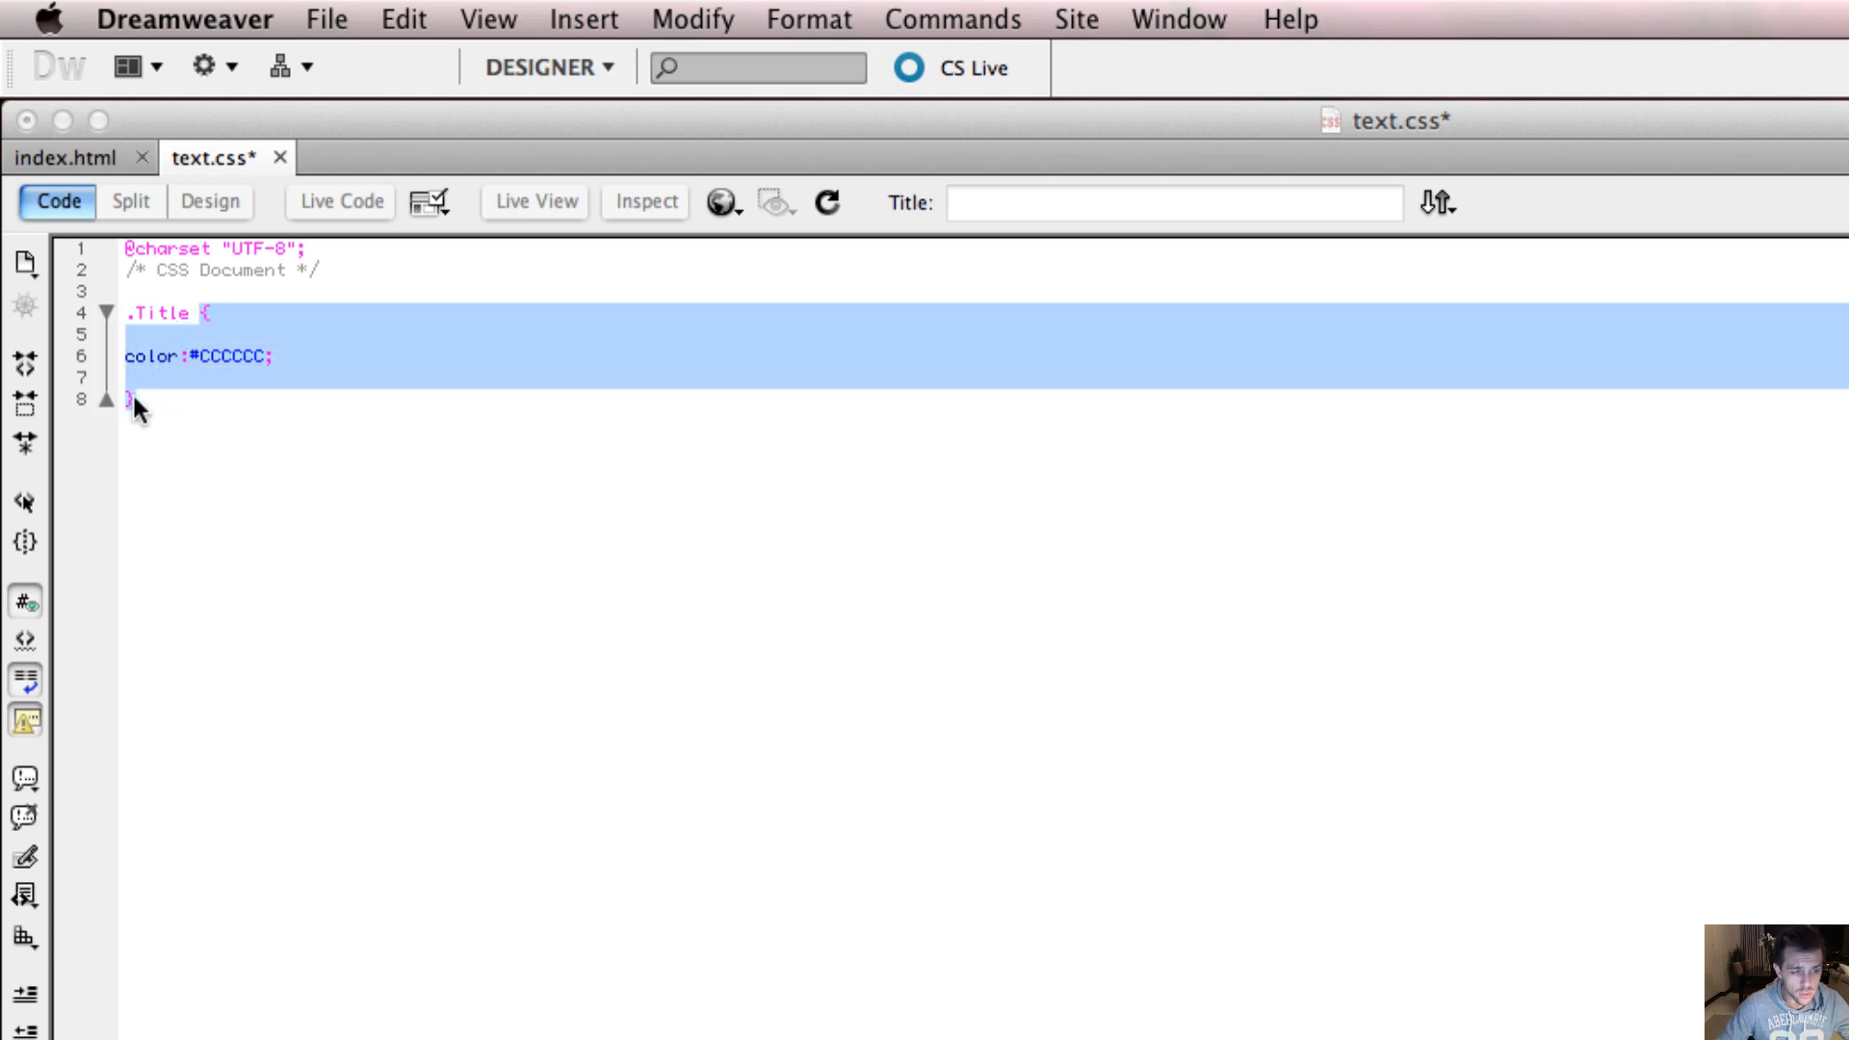
click(189, 312)
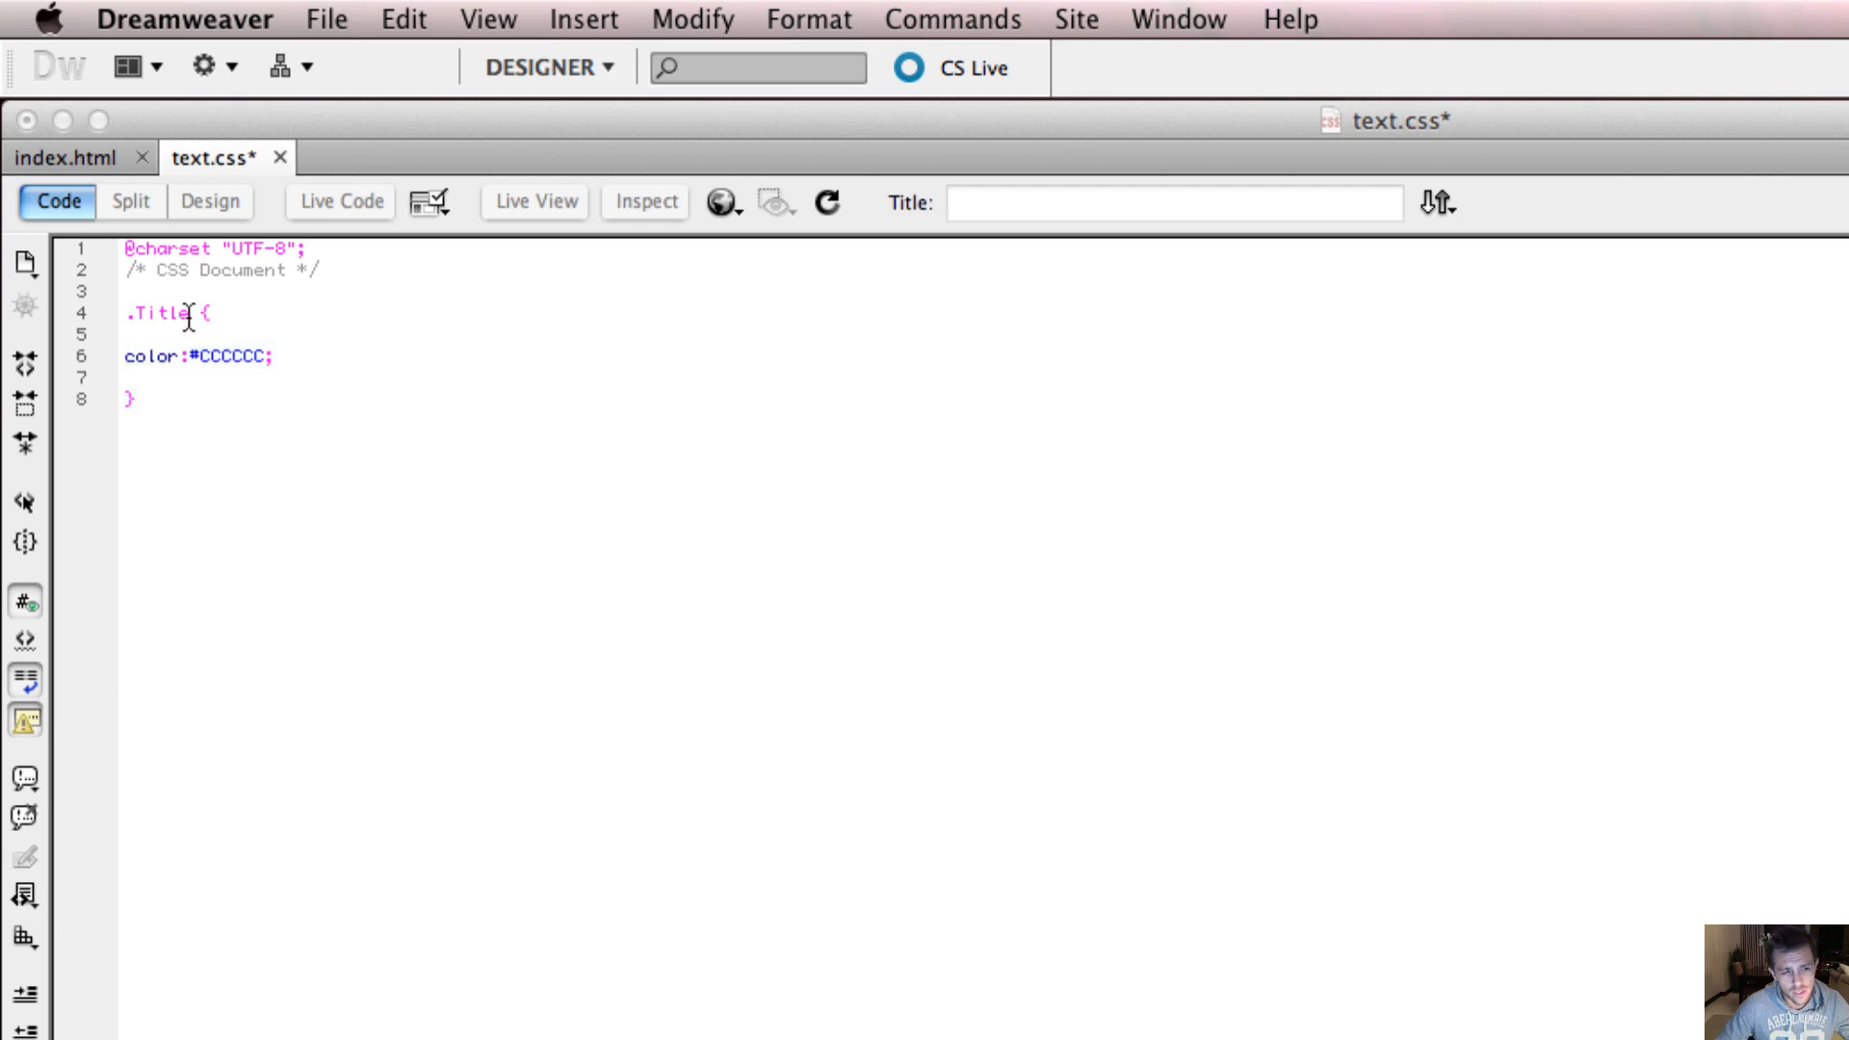
double_click(165, 314)
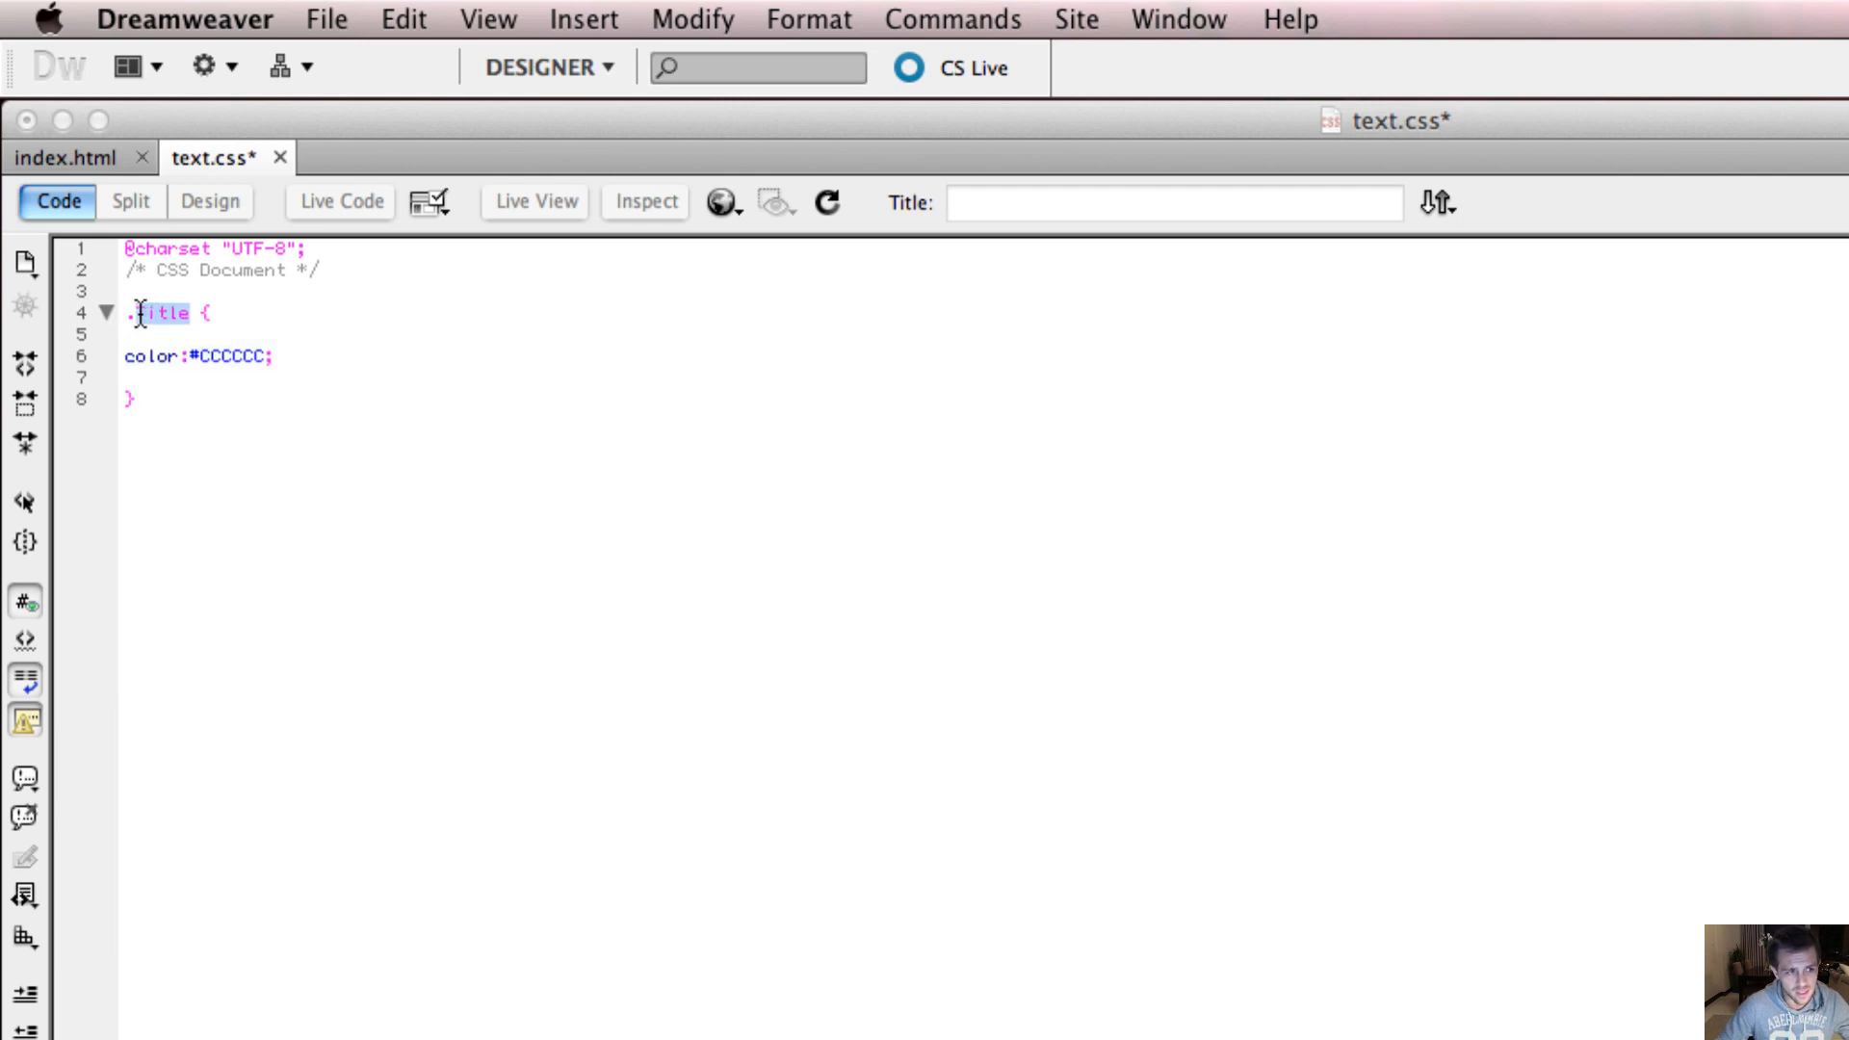
click(159, 312)
text(T)
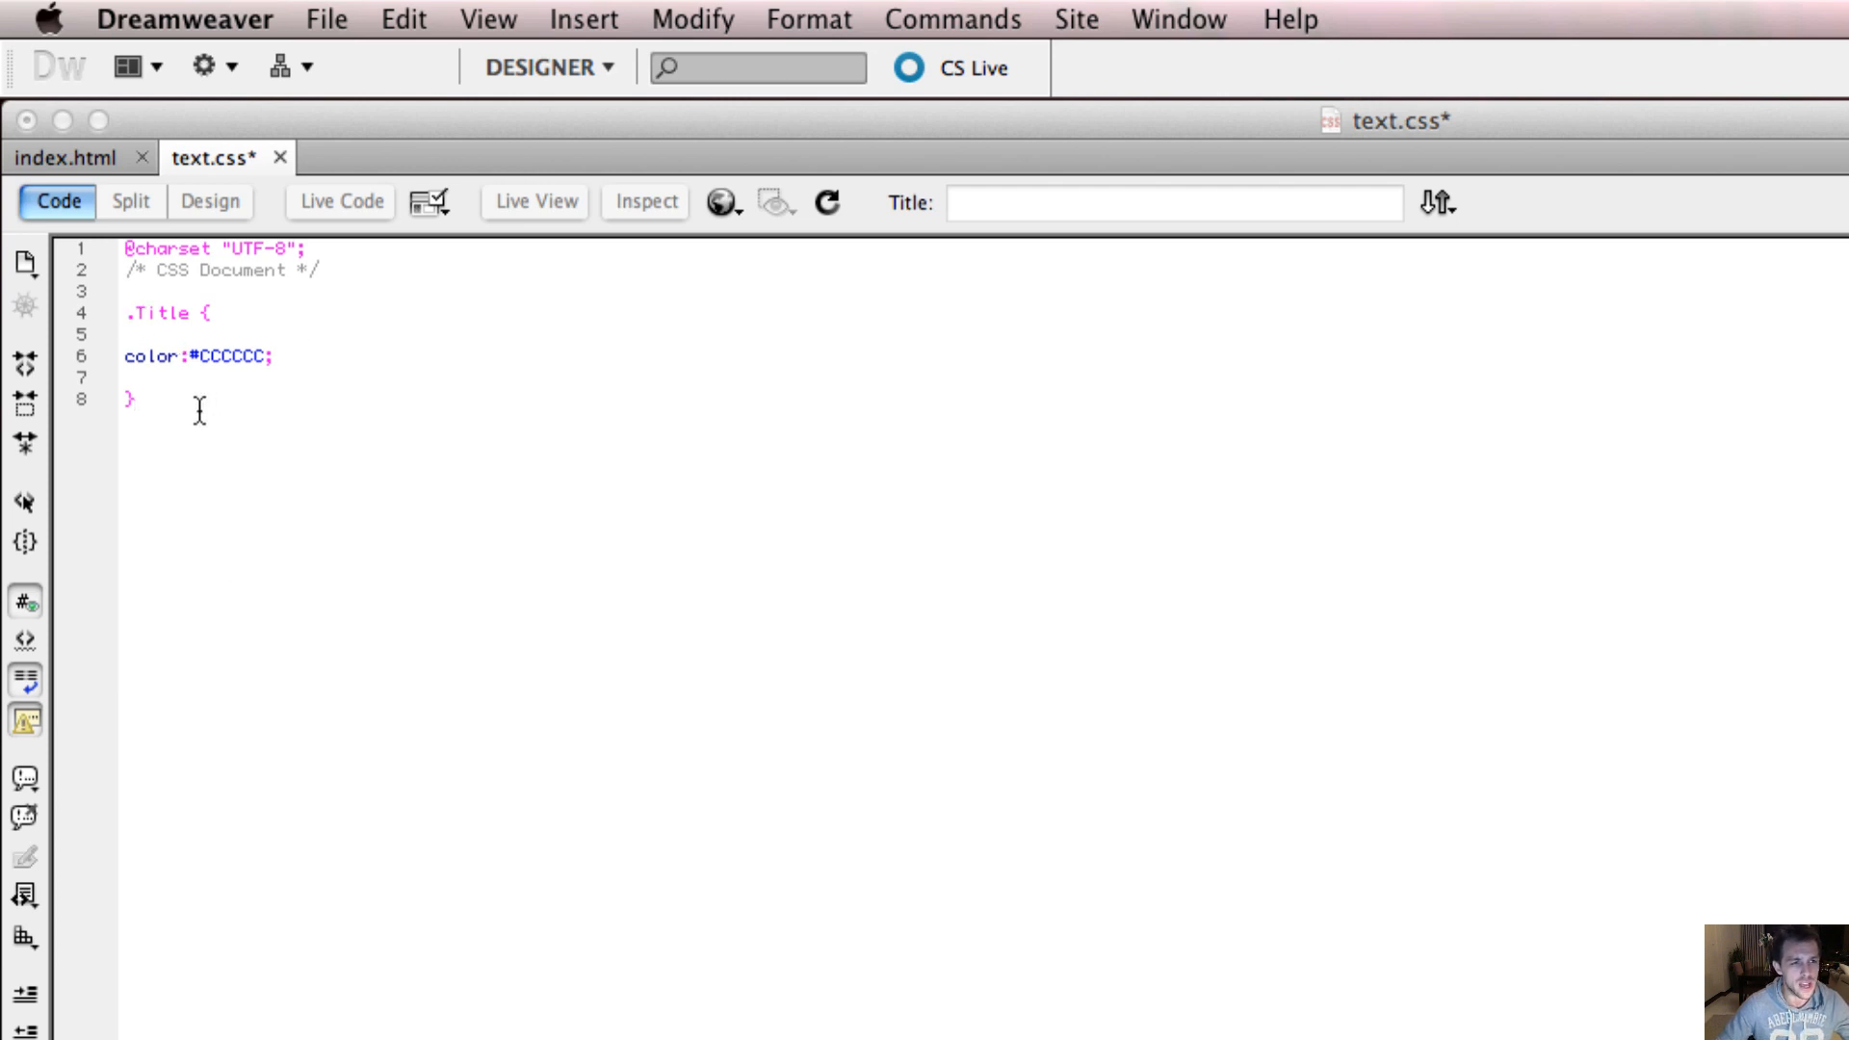
Step: Save text.css via File > Save
click(326, 19)
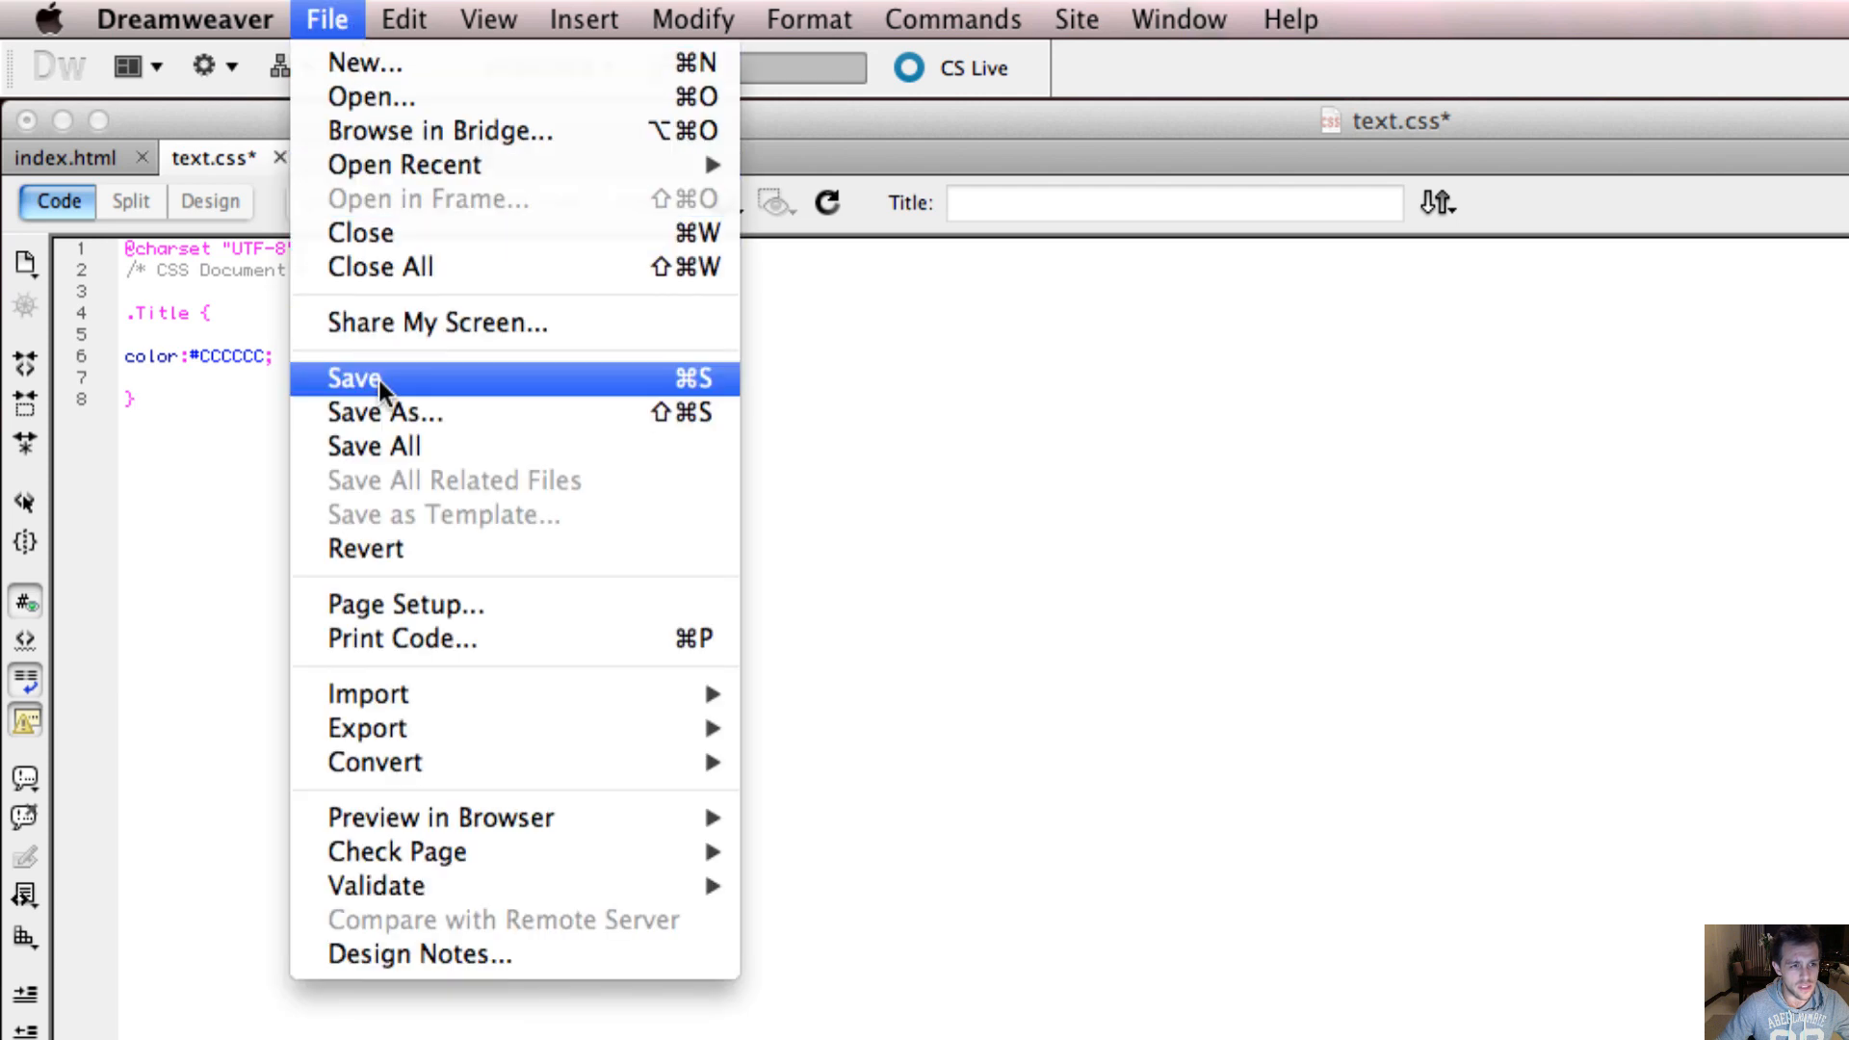
click(356, 378)
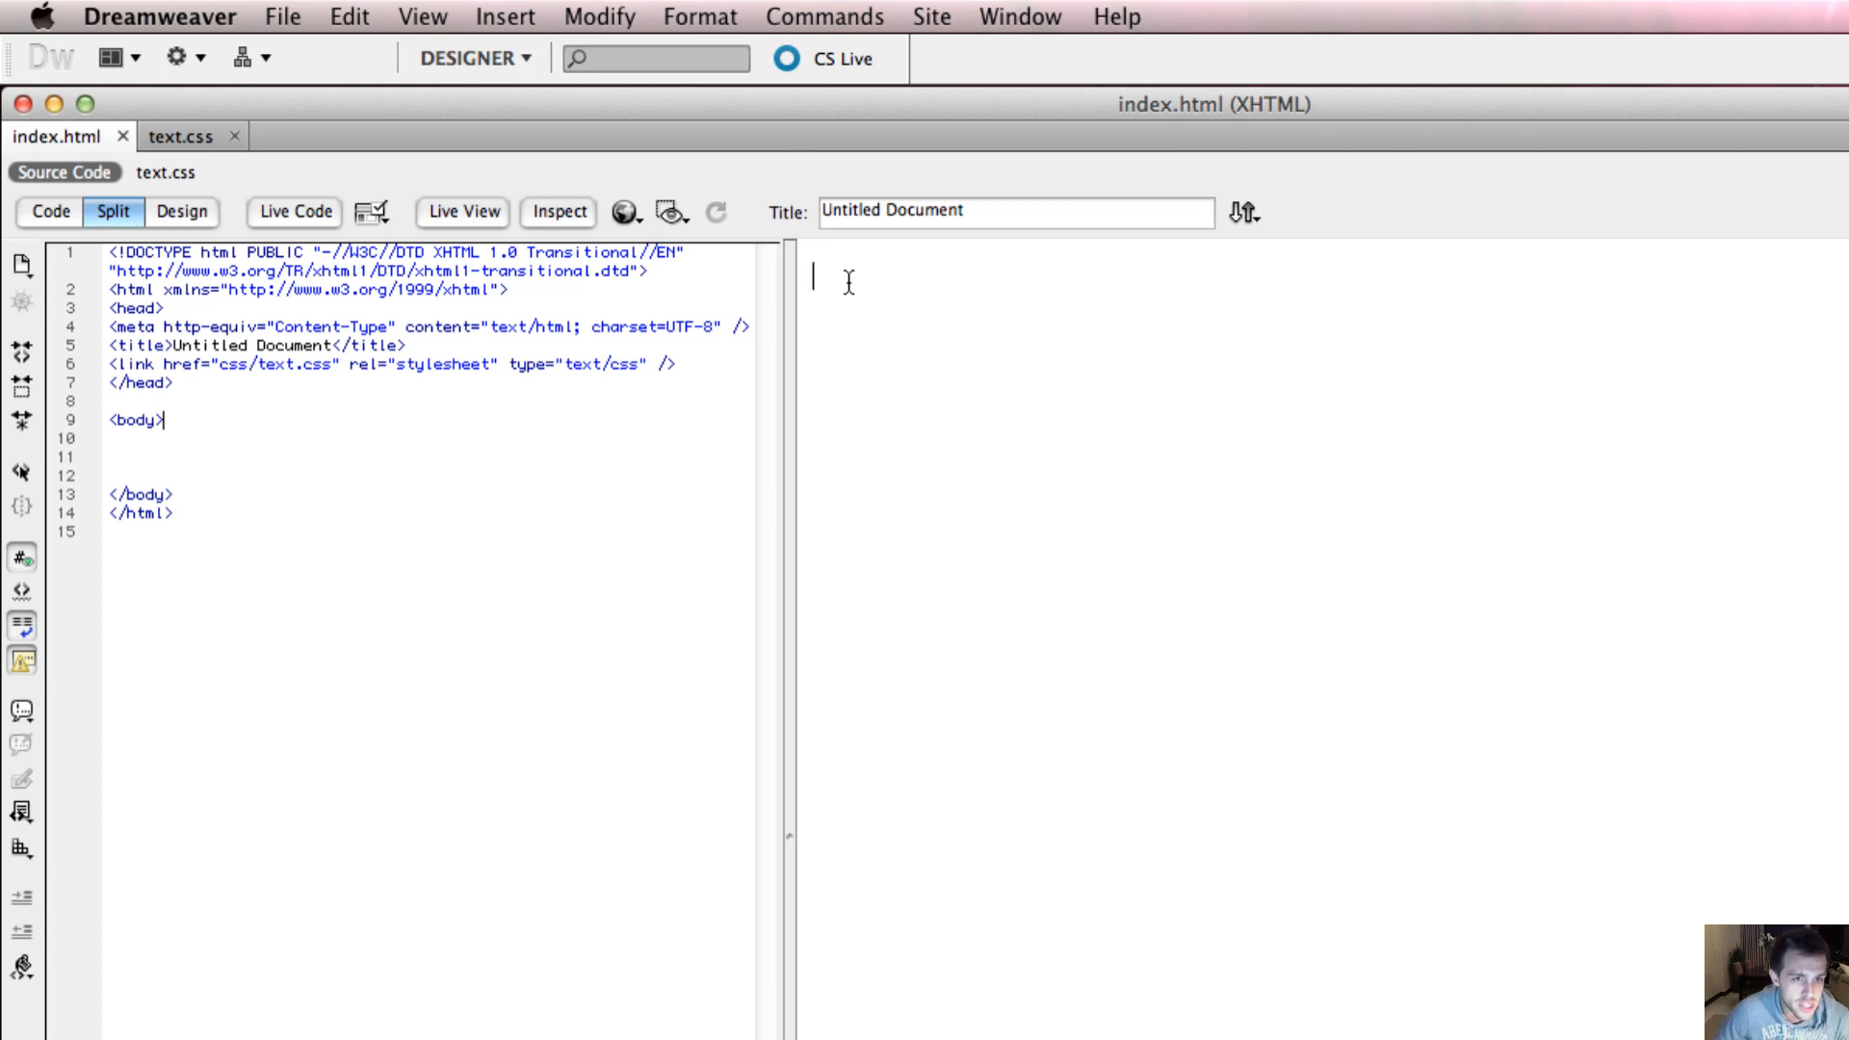
mouse_move(219, 429)
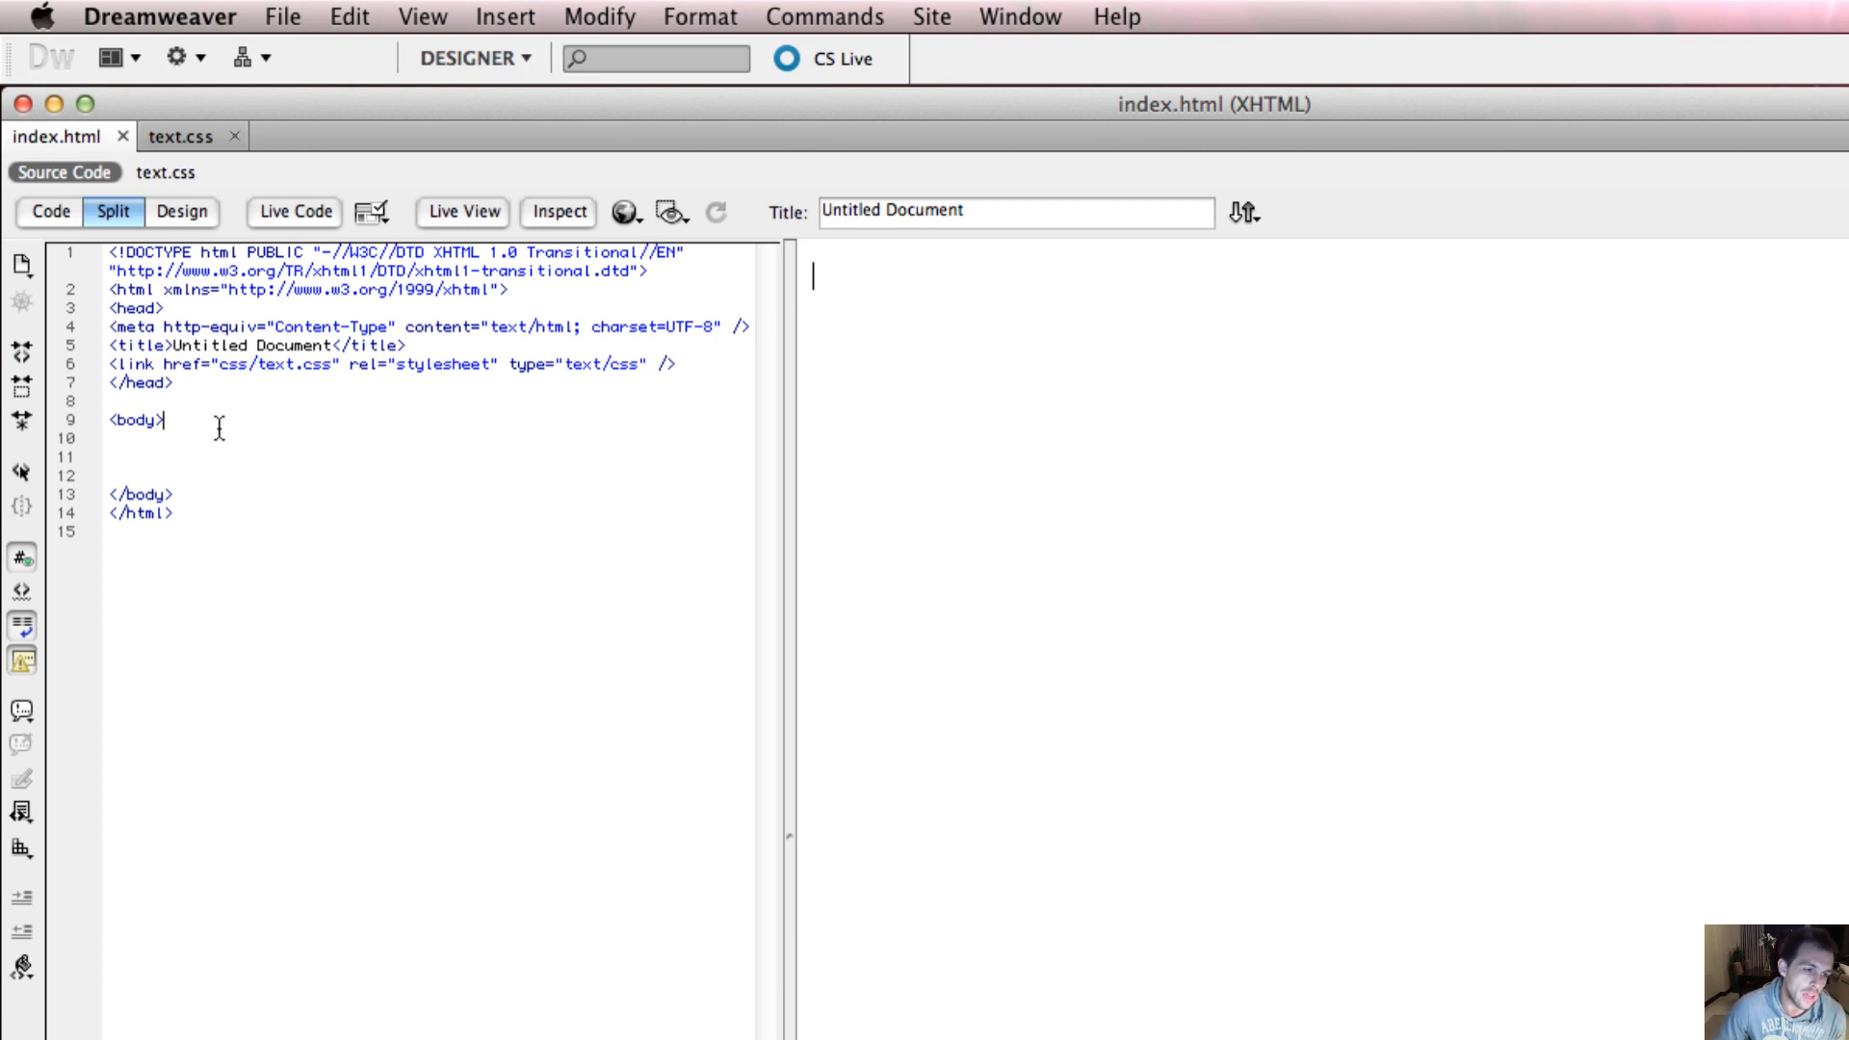
mouse_move(461, 460)
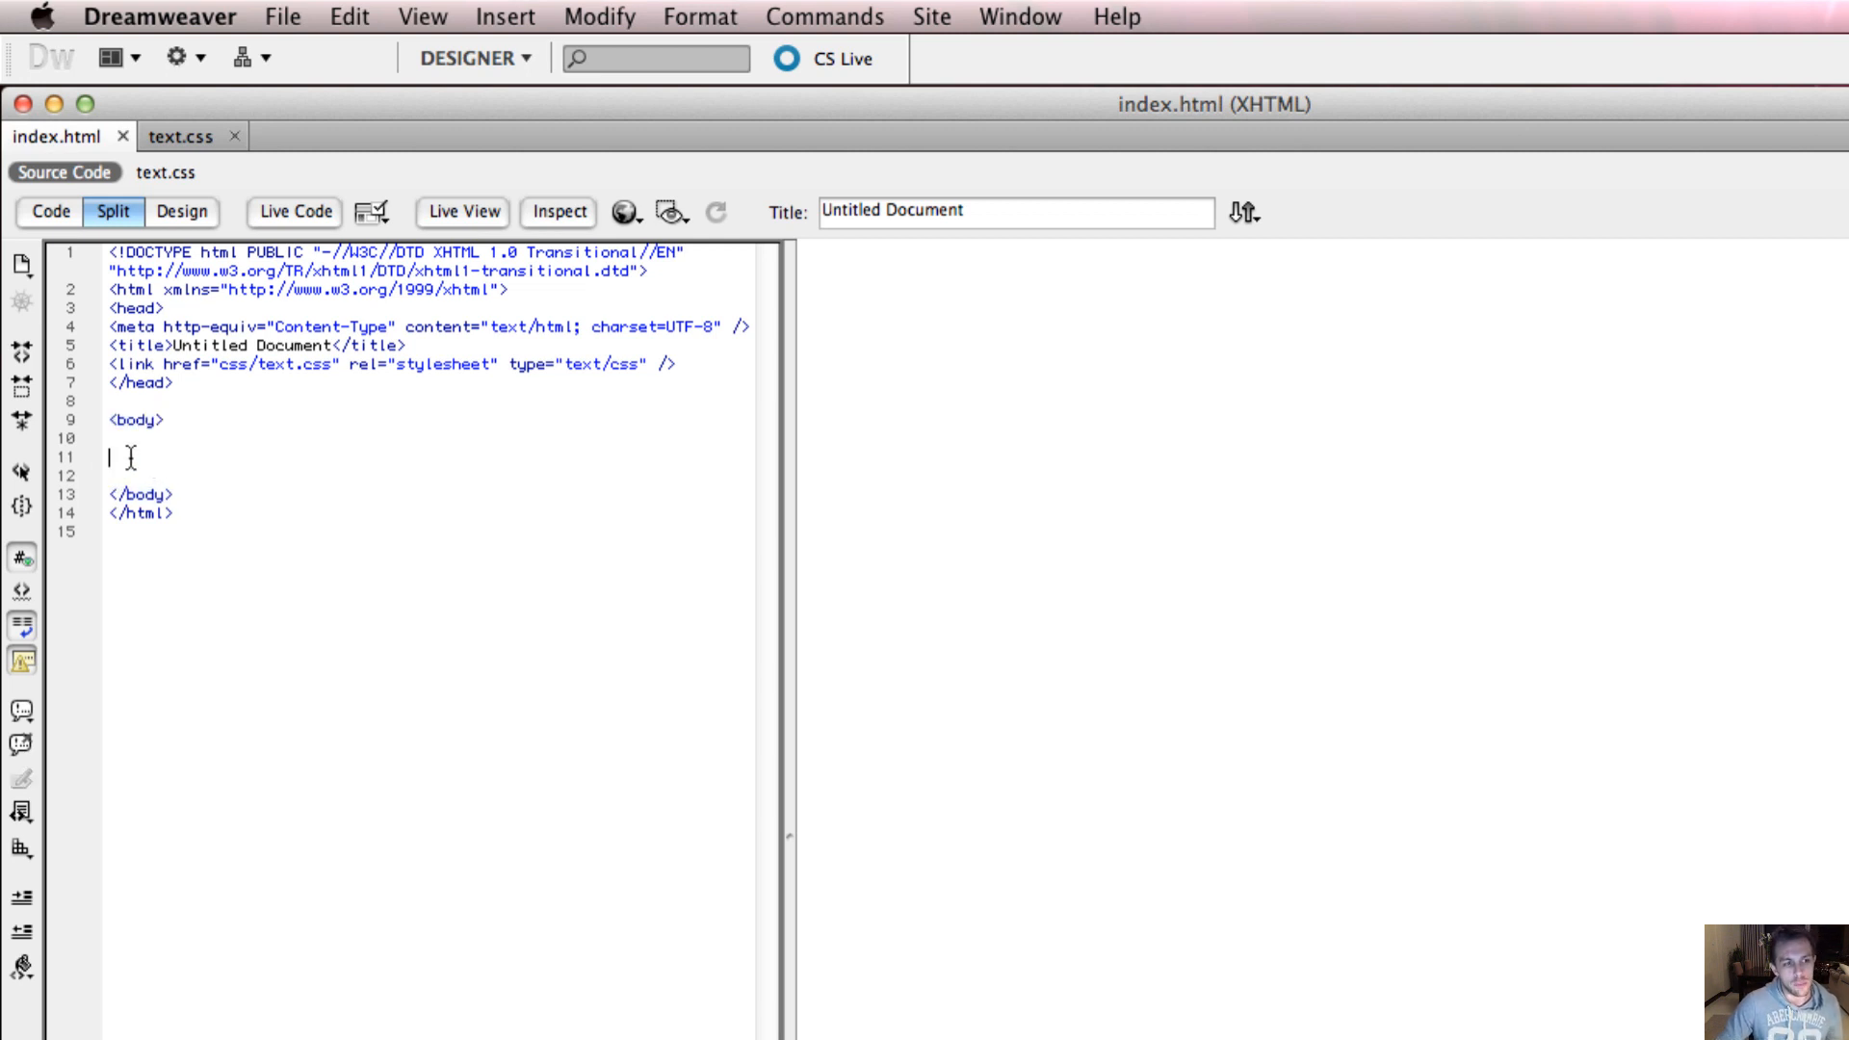
click(137, 420)
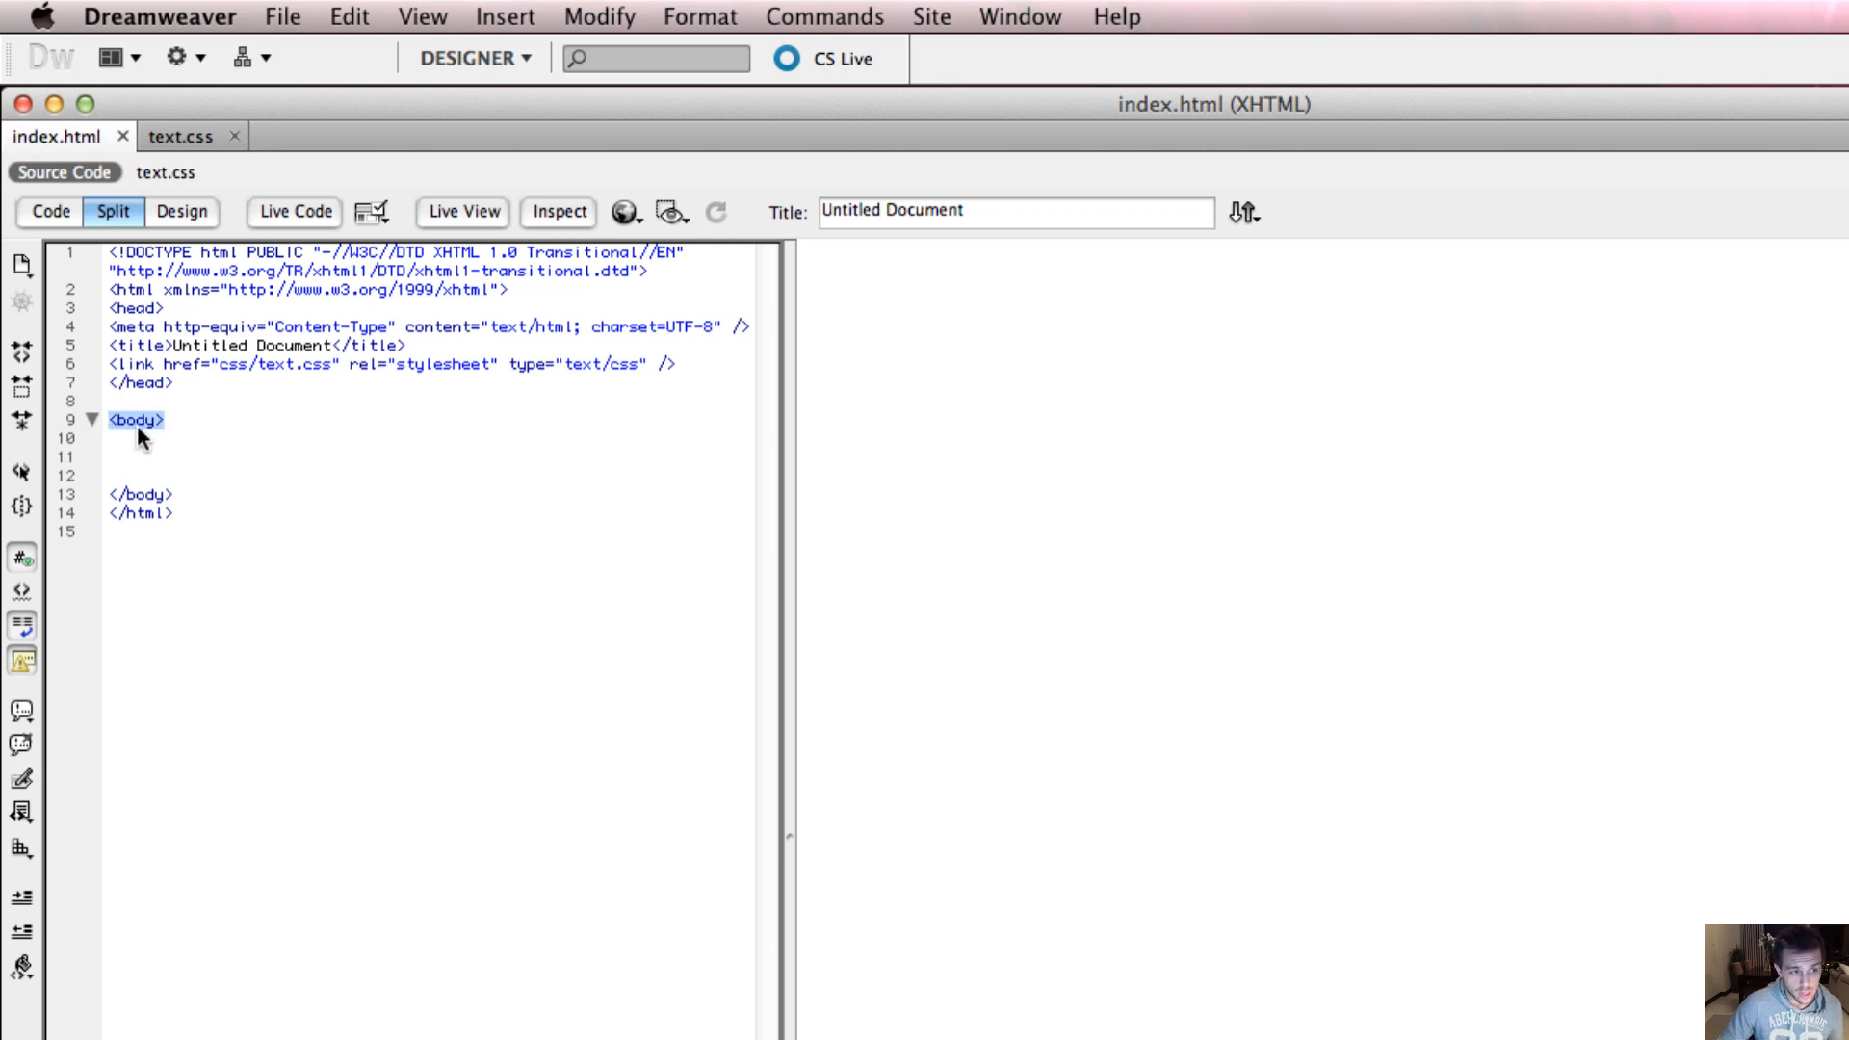
click(140, 494)
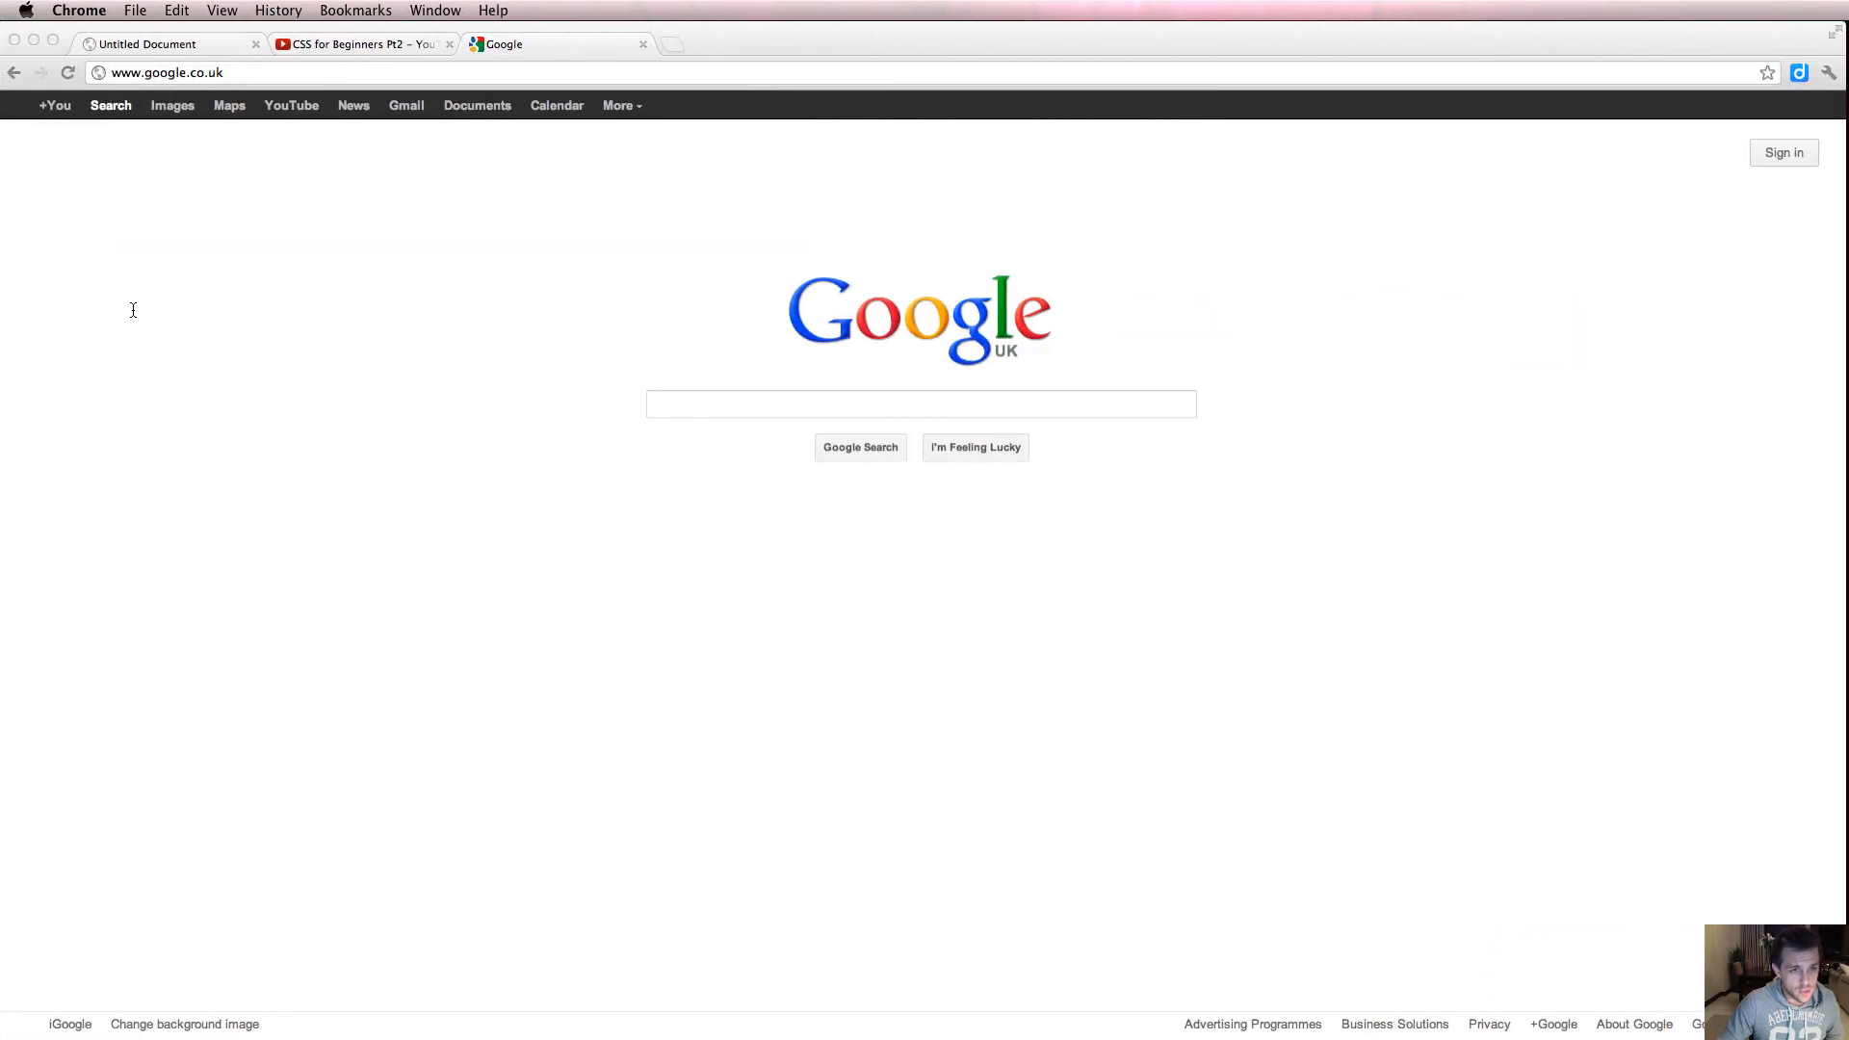
Step: Activate the Google search field in Chrome before leaving the browser
click(919, 404)
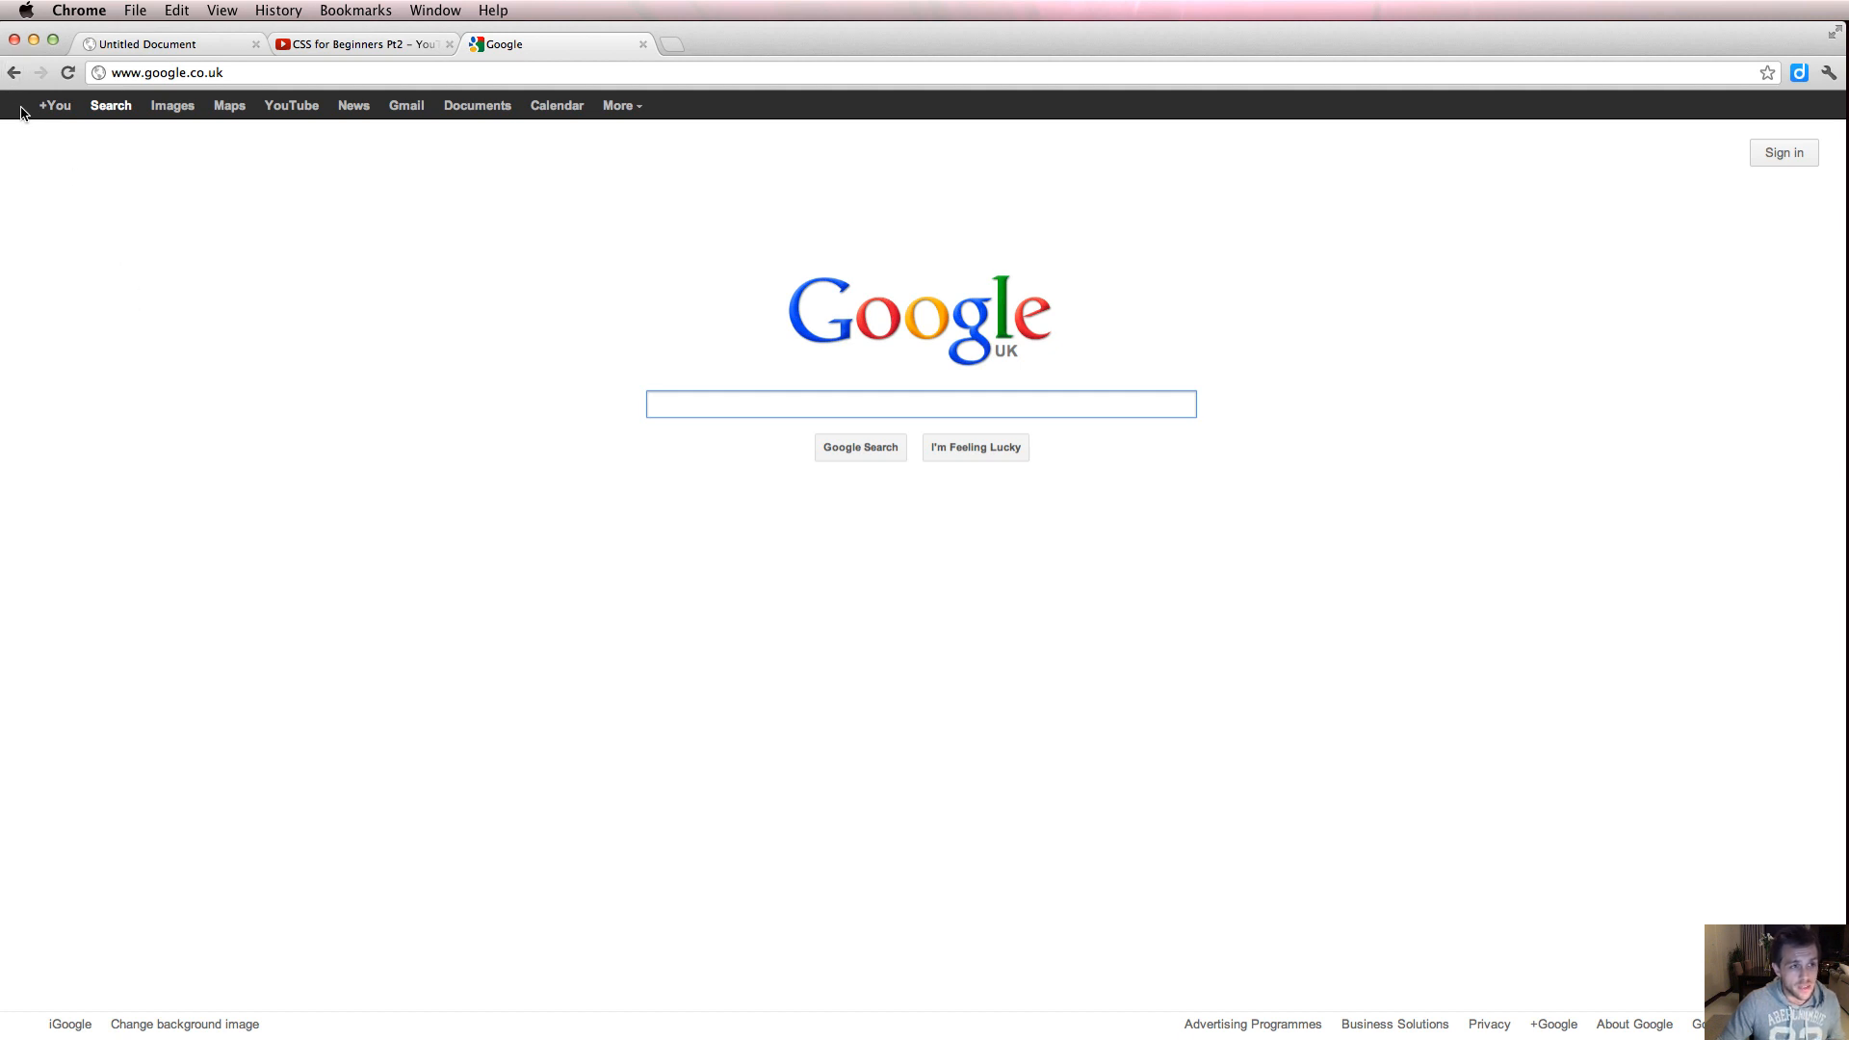
mouse_move(1793, 873)
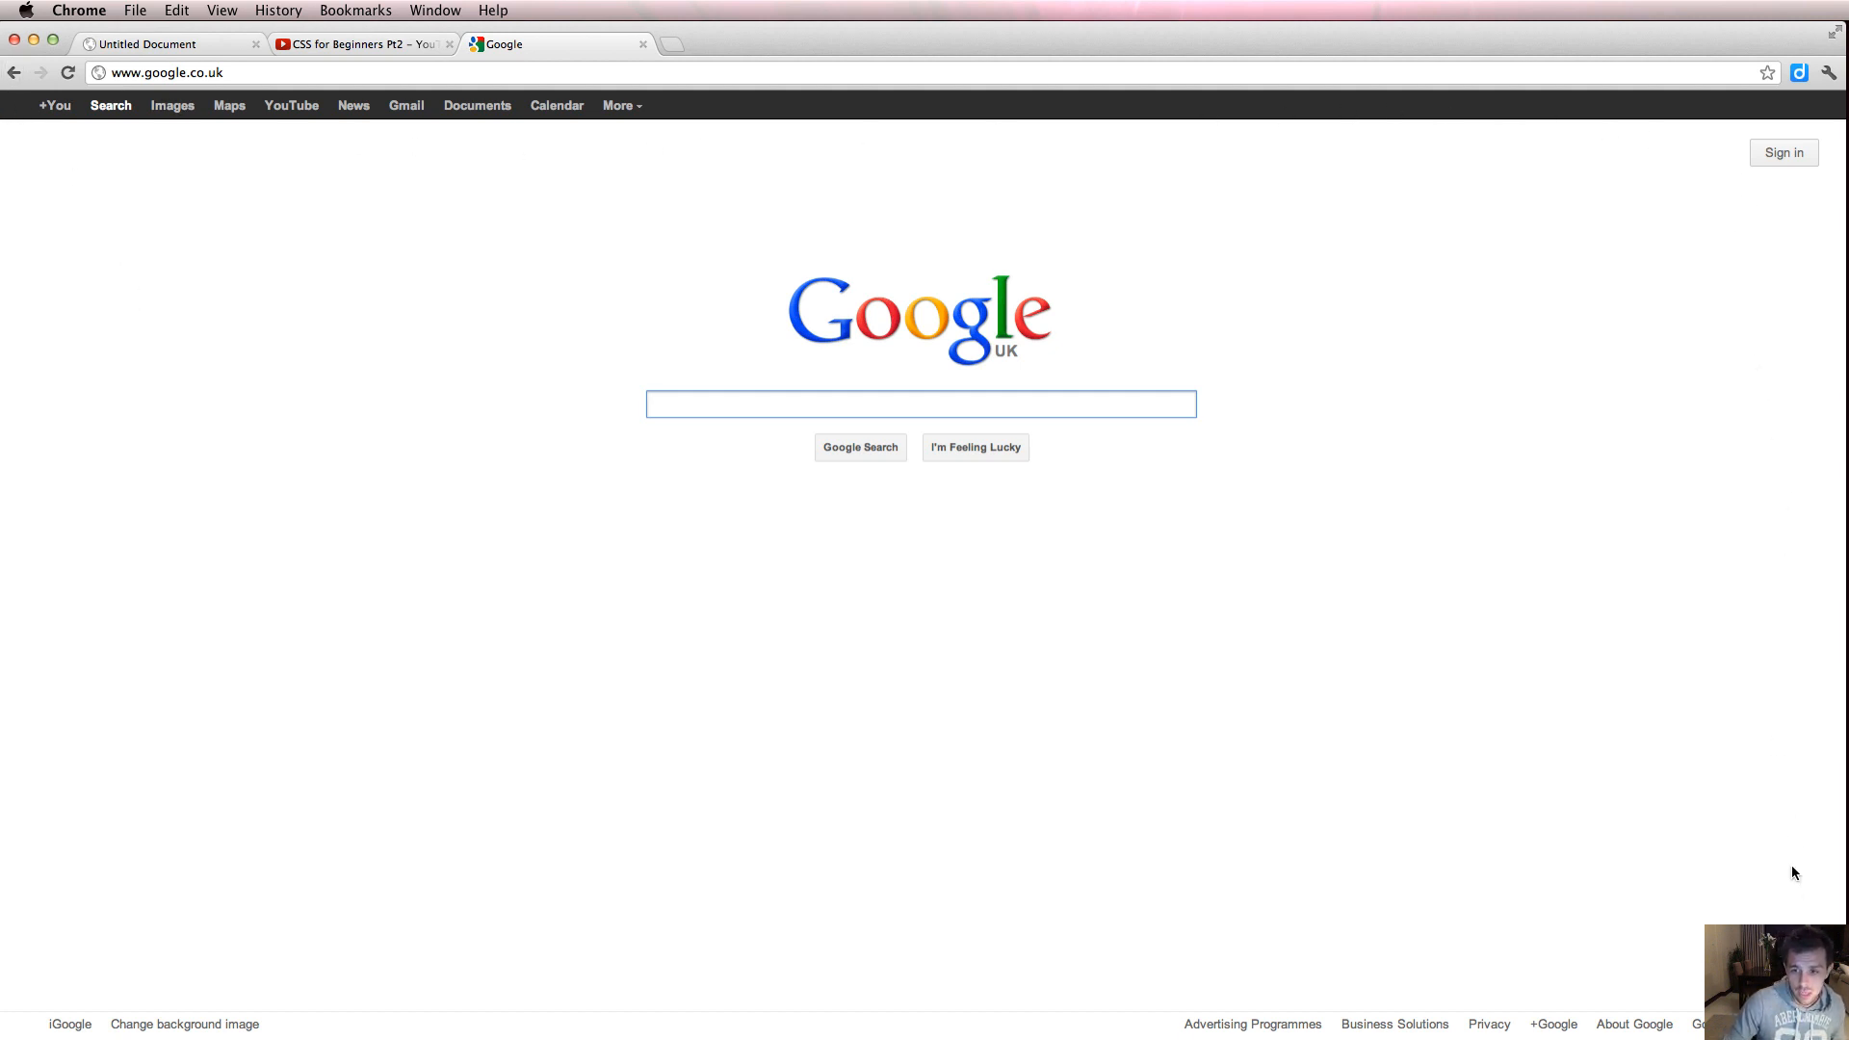
mouse_move(76, 495)
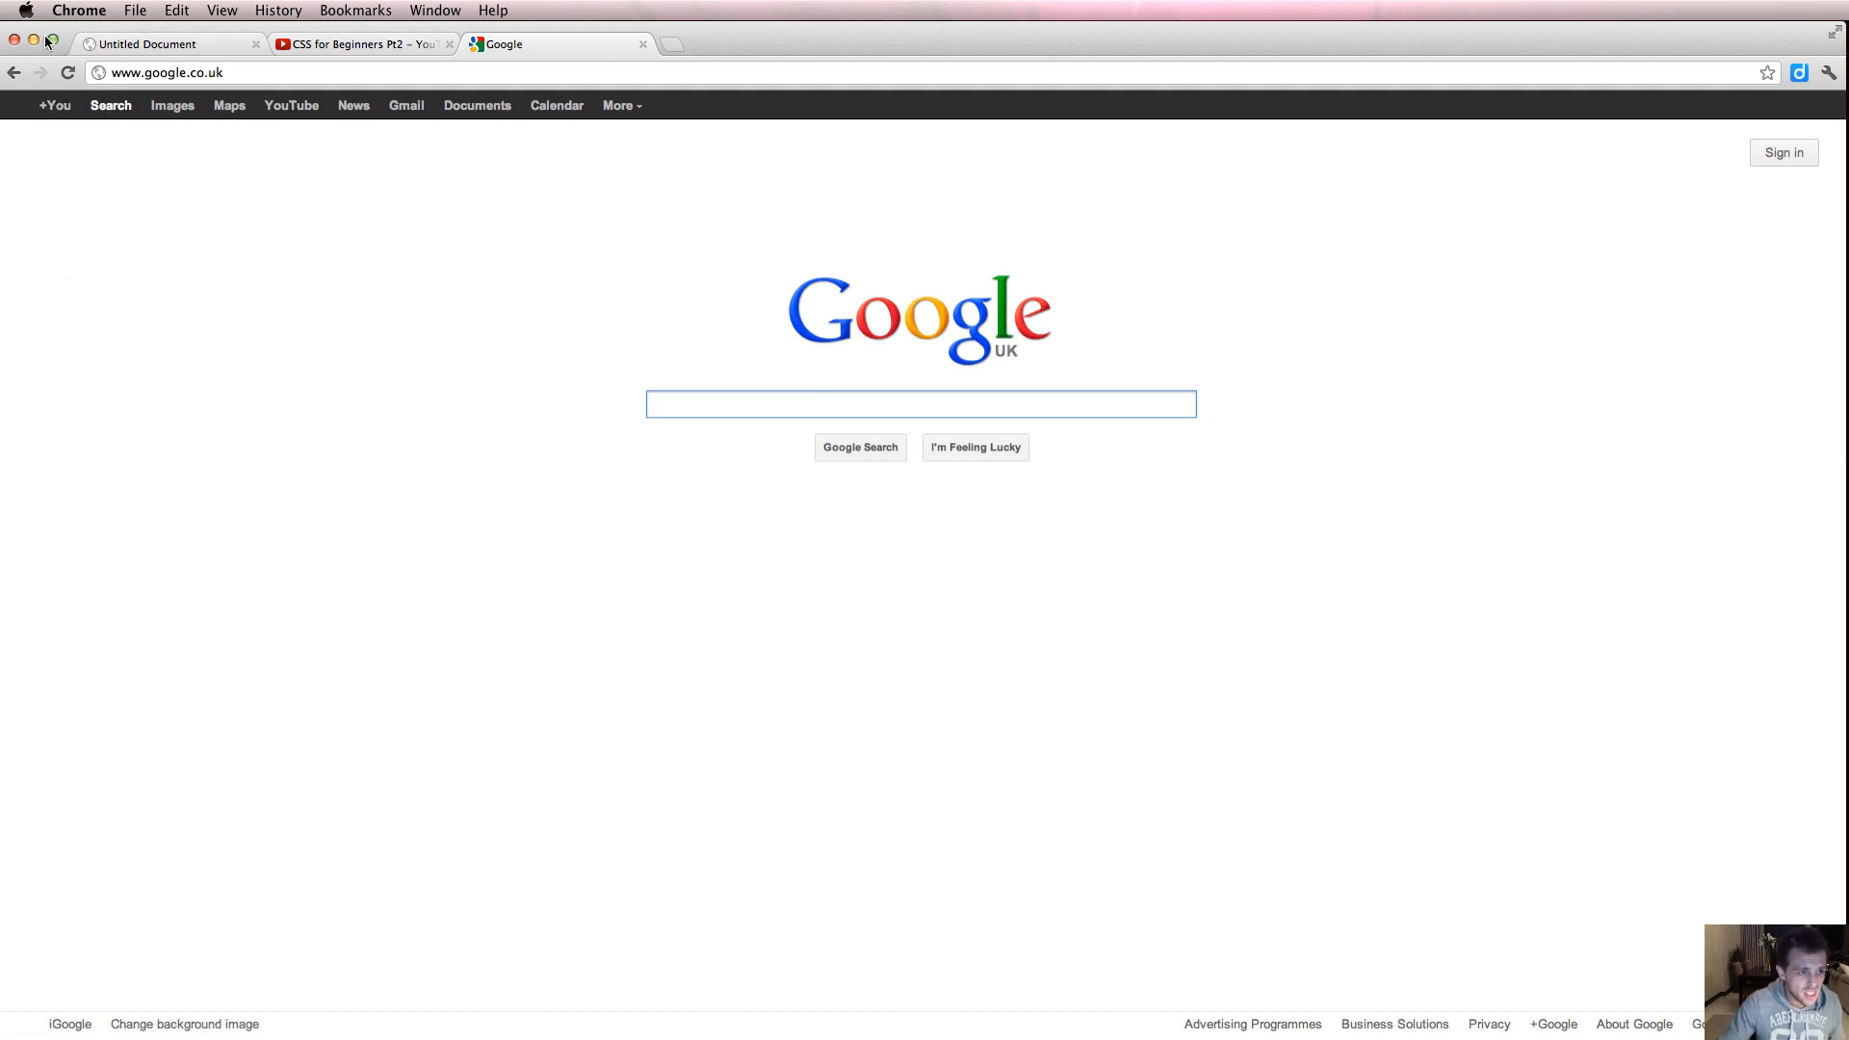
mouse_move(62, 169)
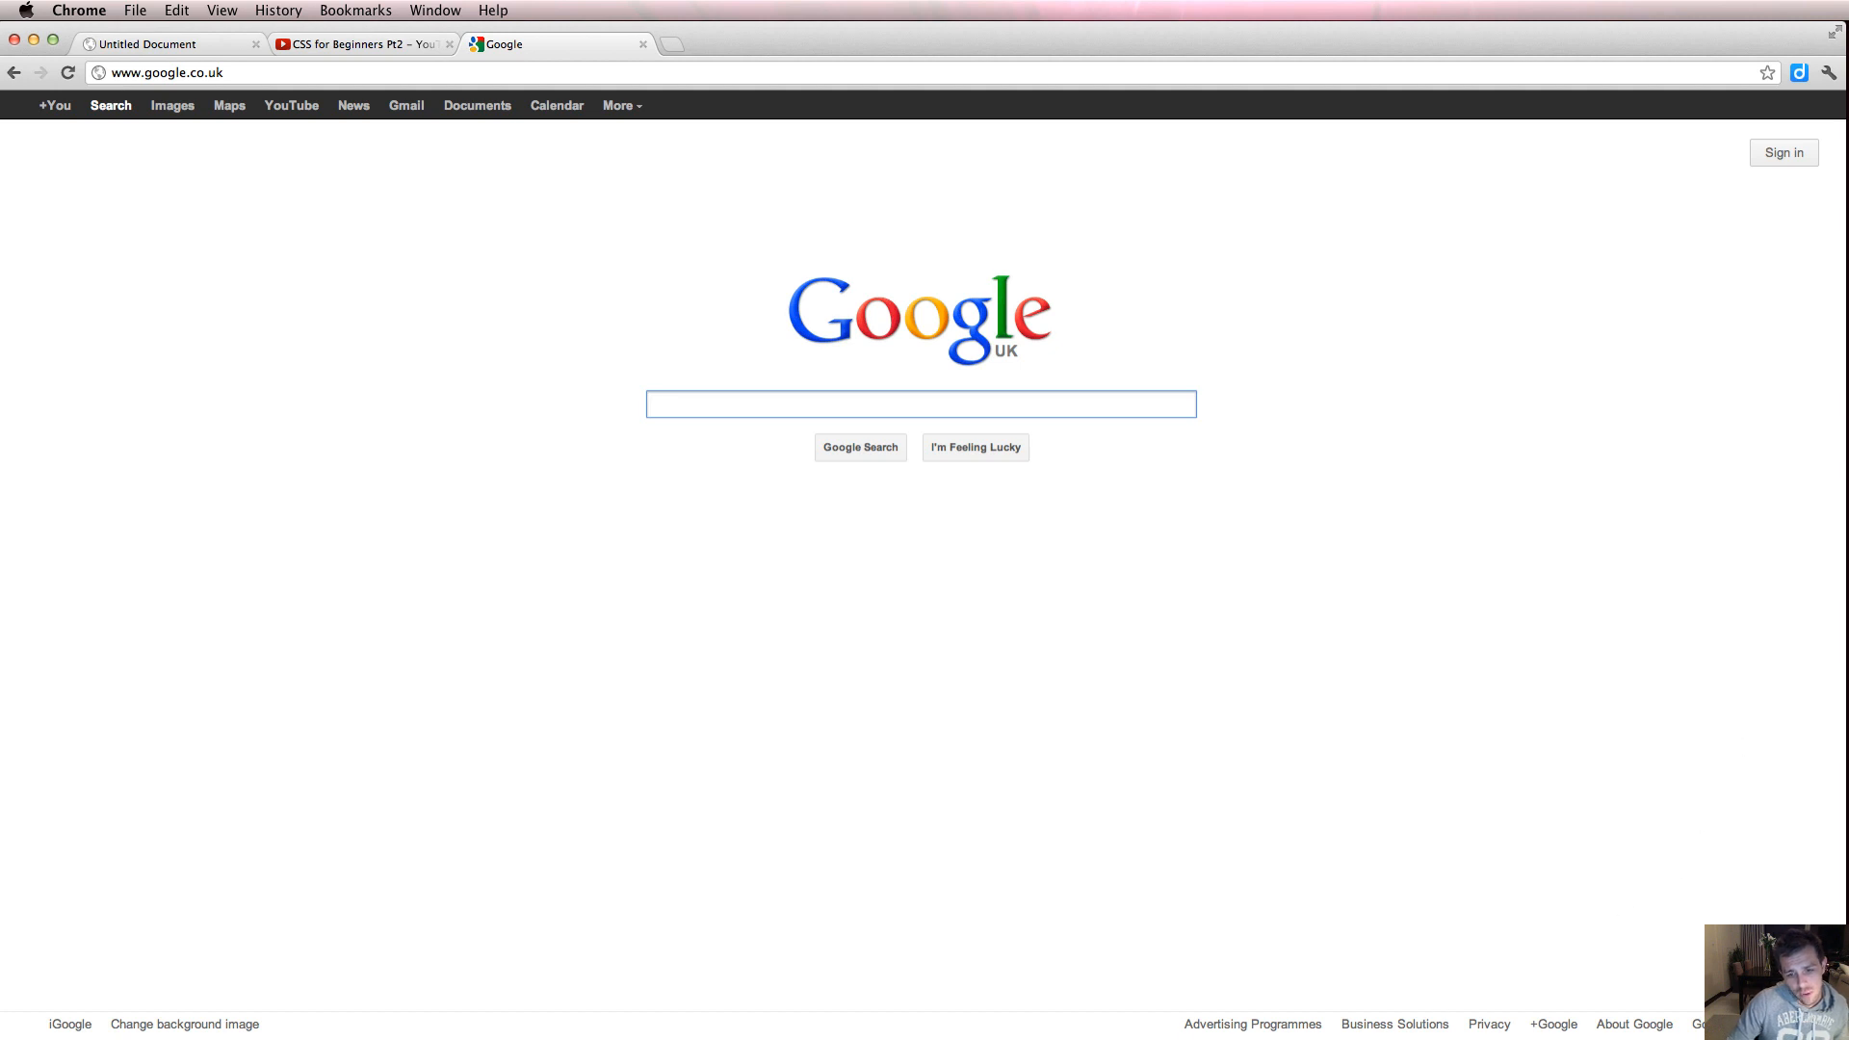
mouse_move(316, 662)
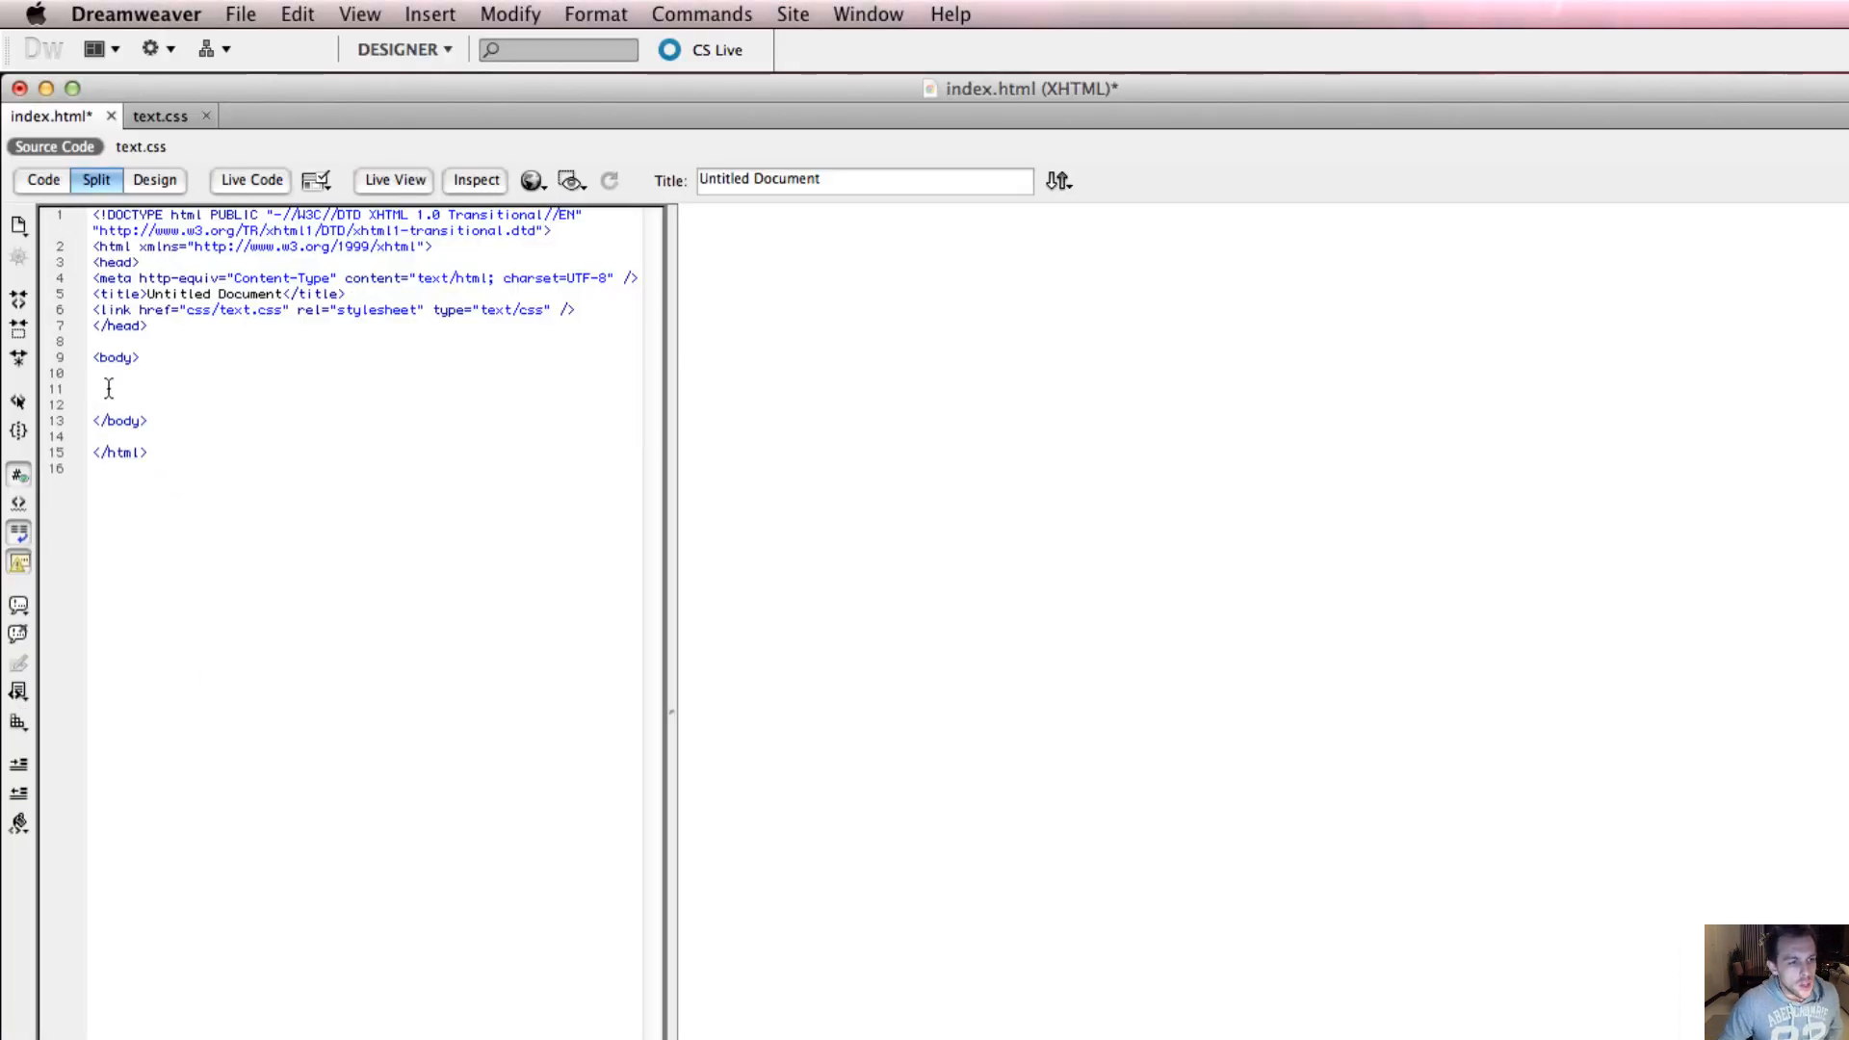
Step: Check the Title class in text.css, then add 'Hello World' in the index.html body
click(162, 116)
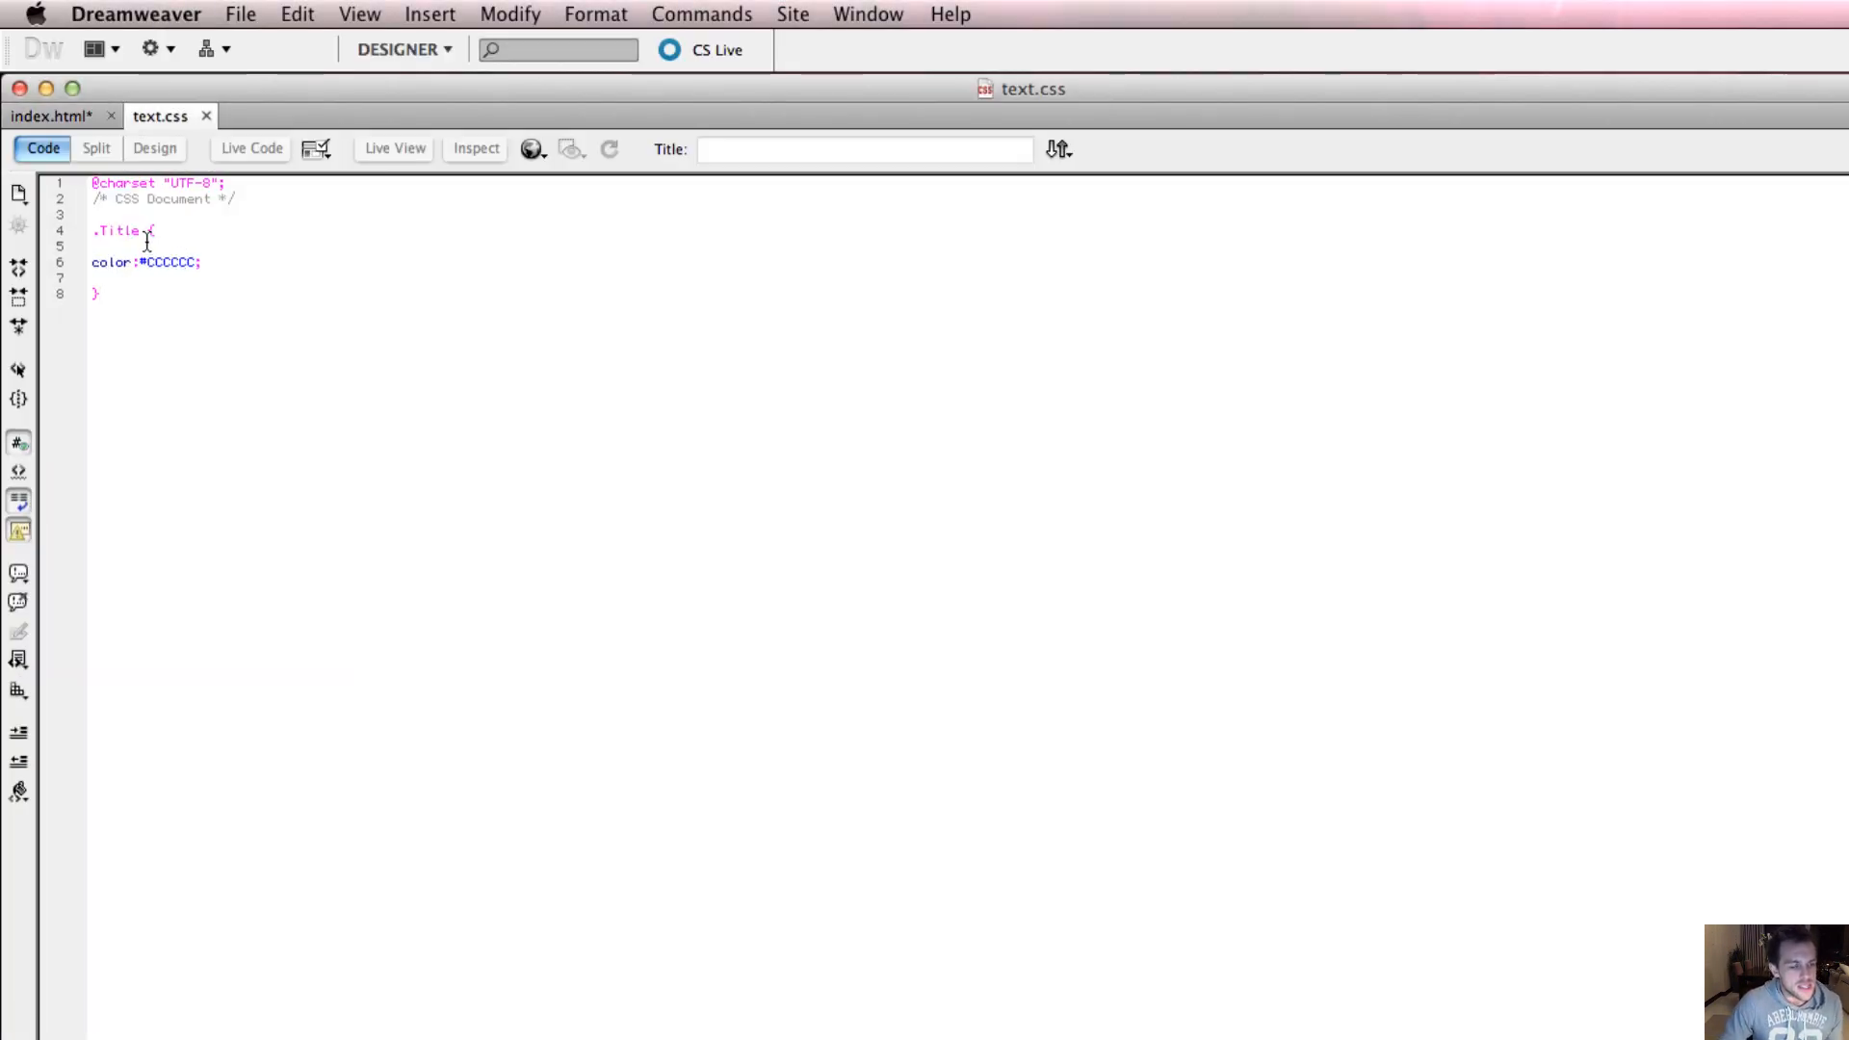
double_click(116, 230)
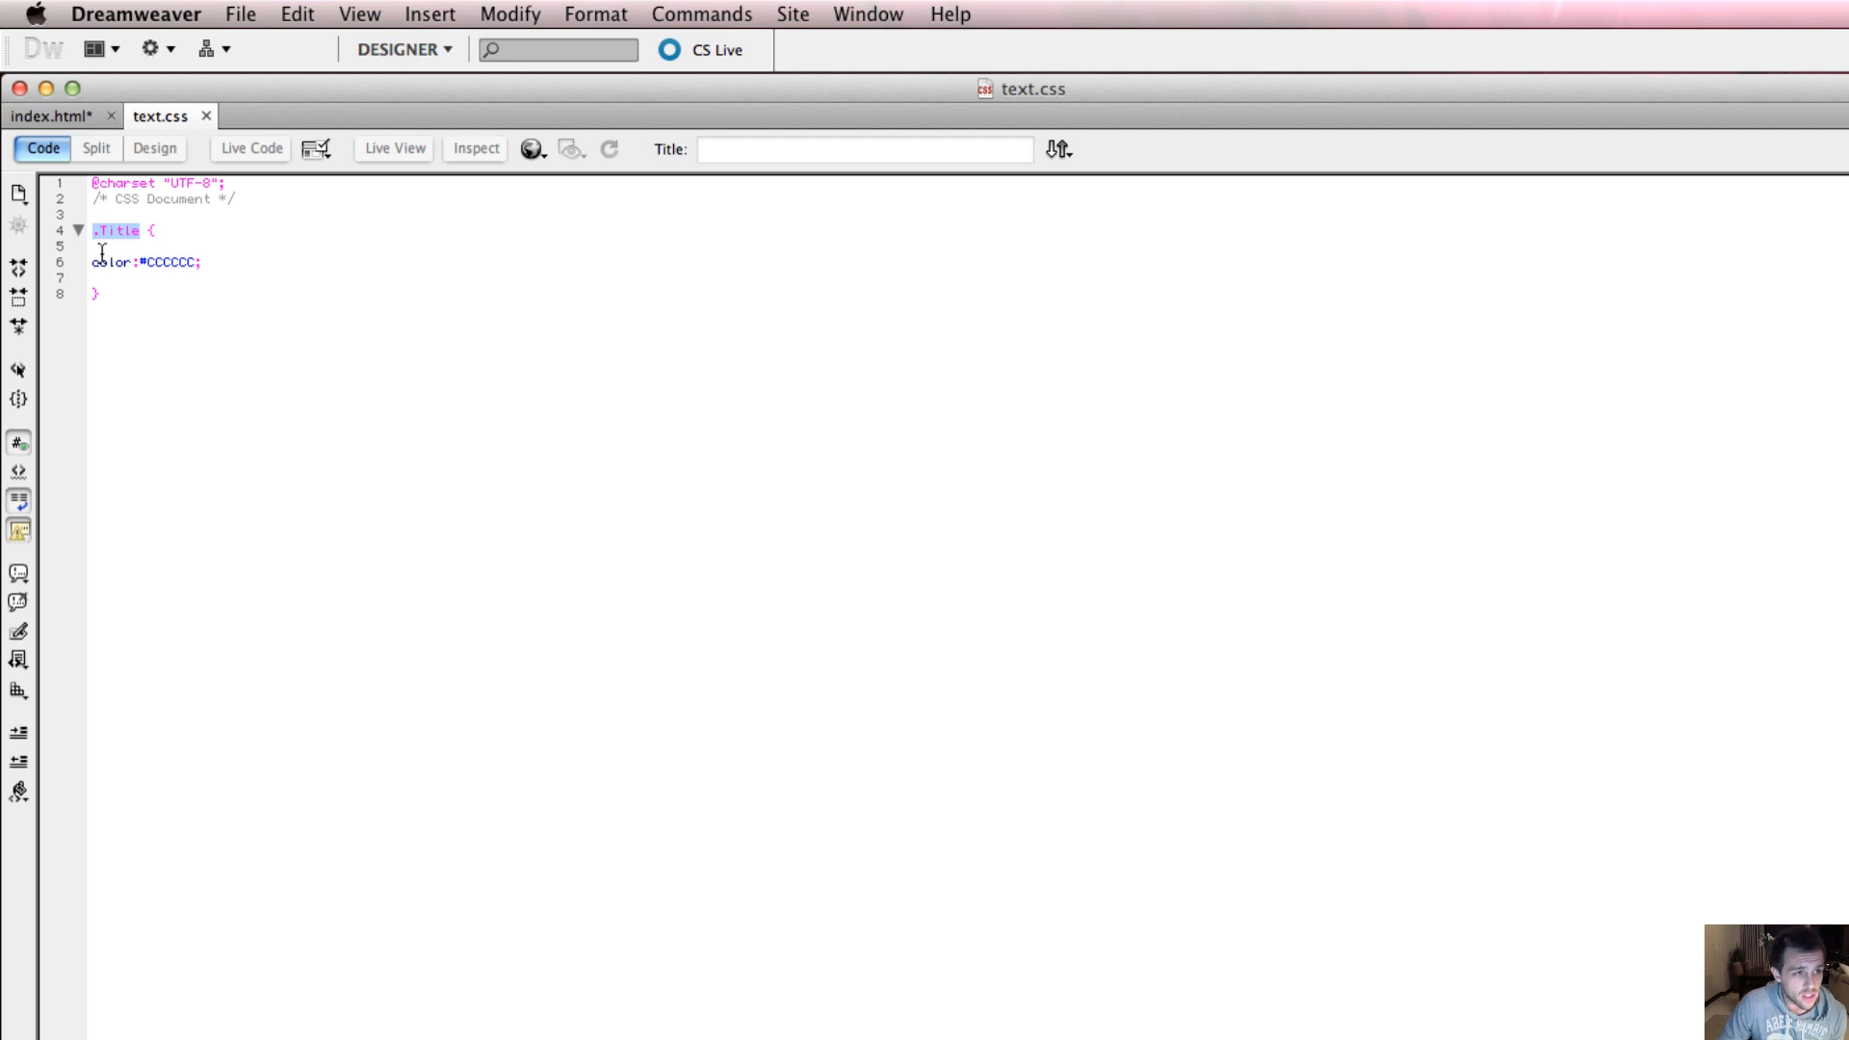
click(57, 116)
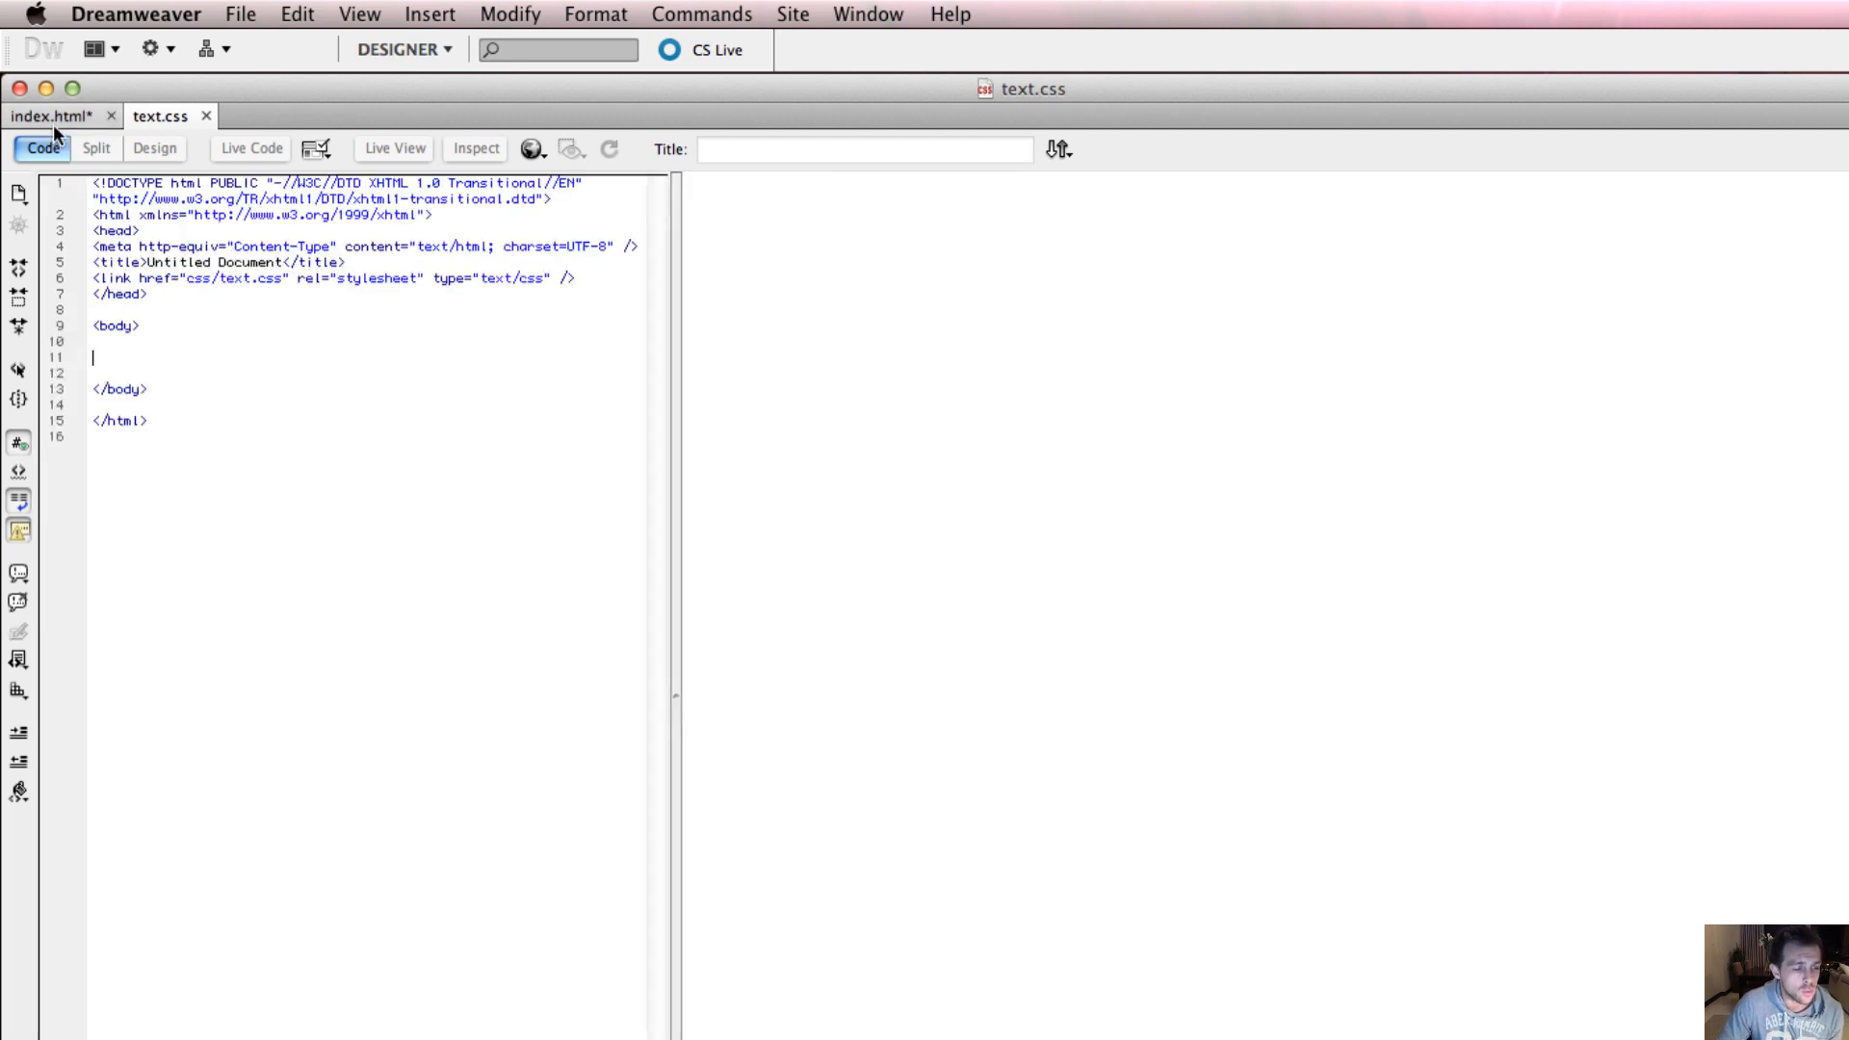
click(57, 115)
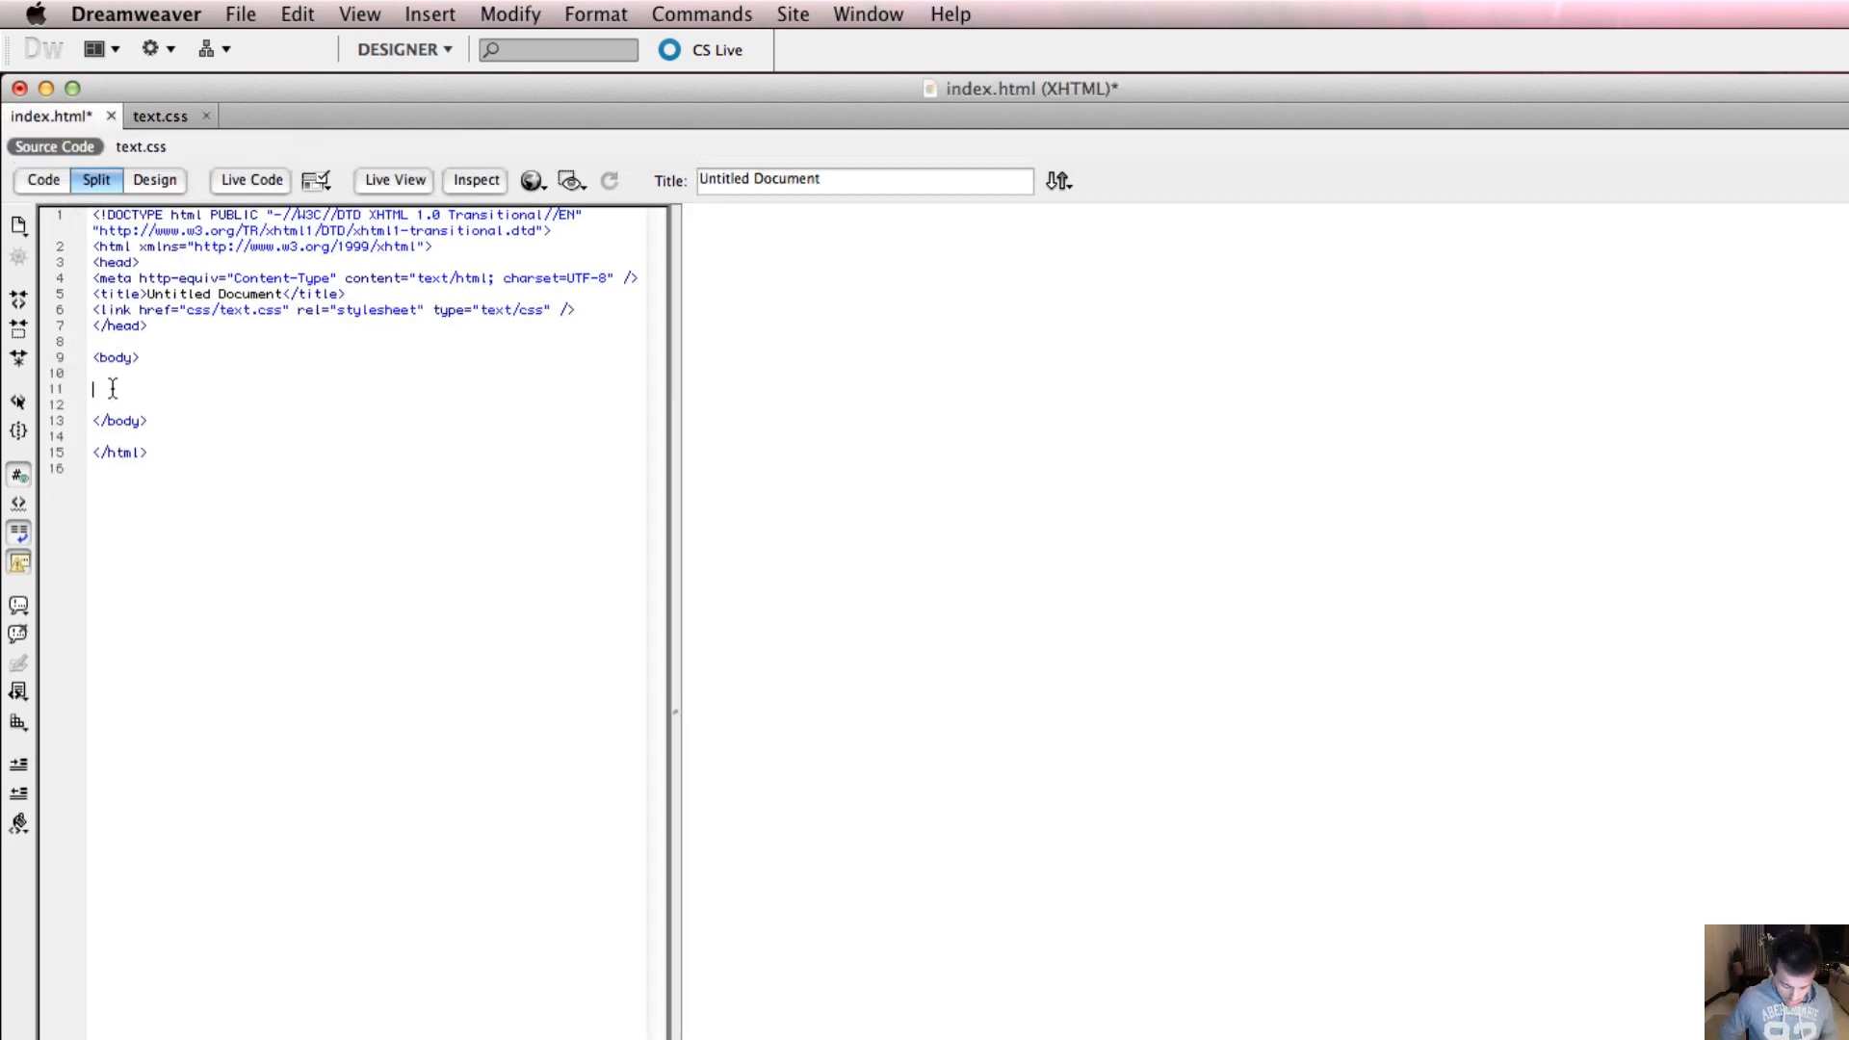
text(Hello World)
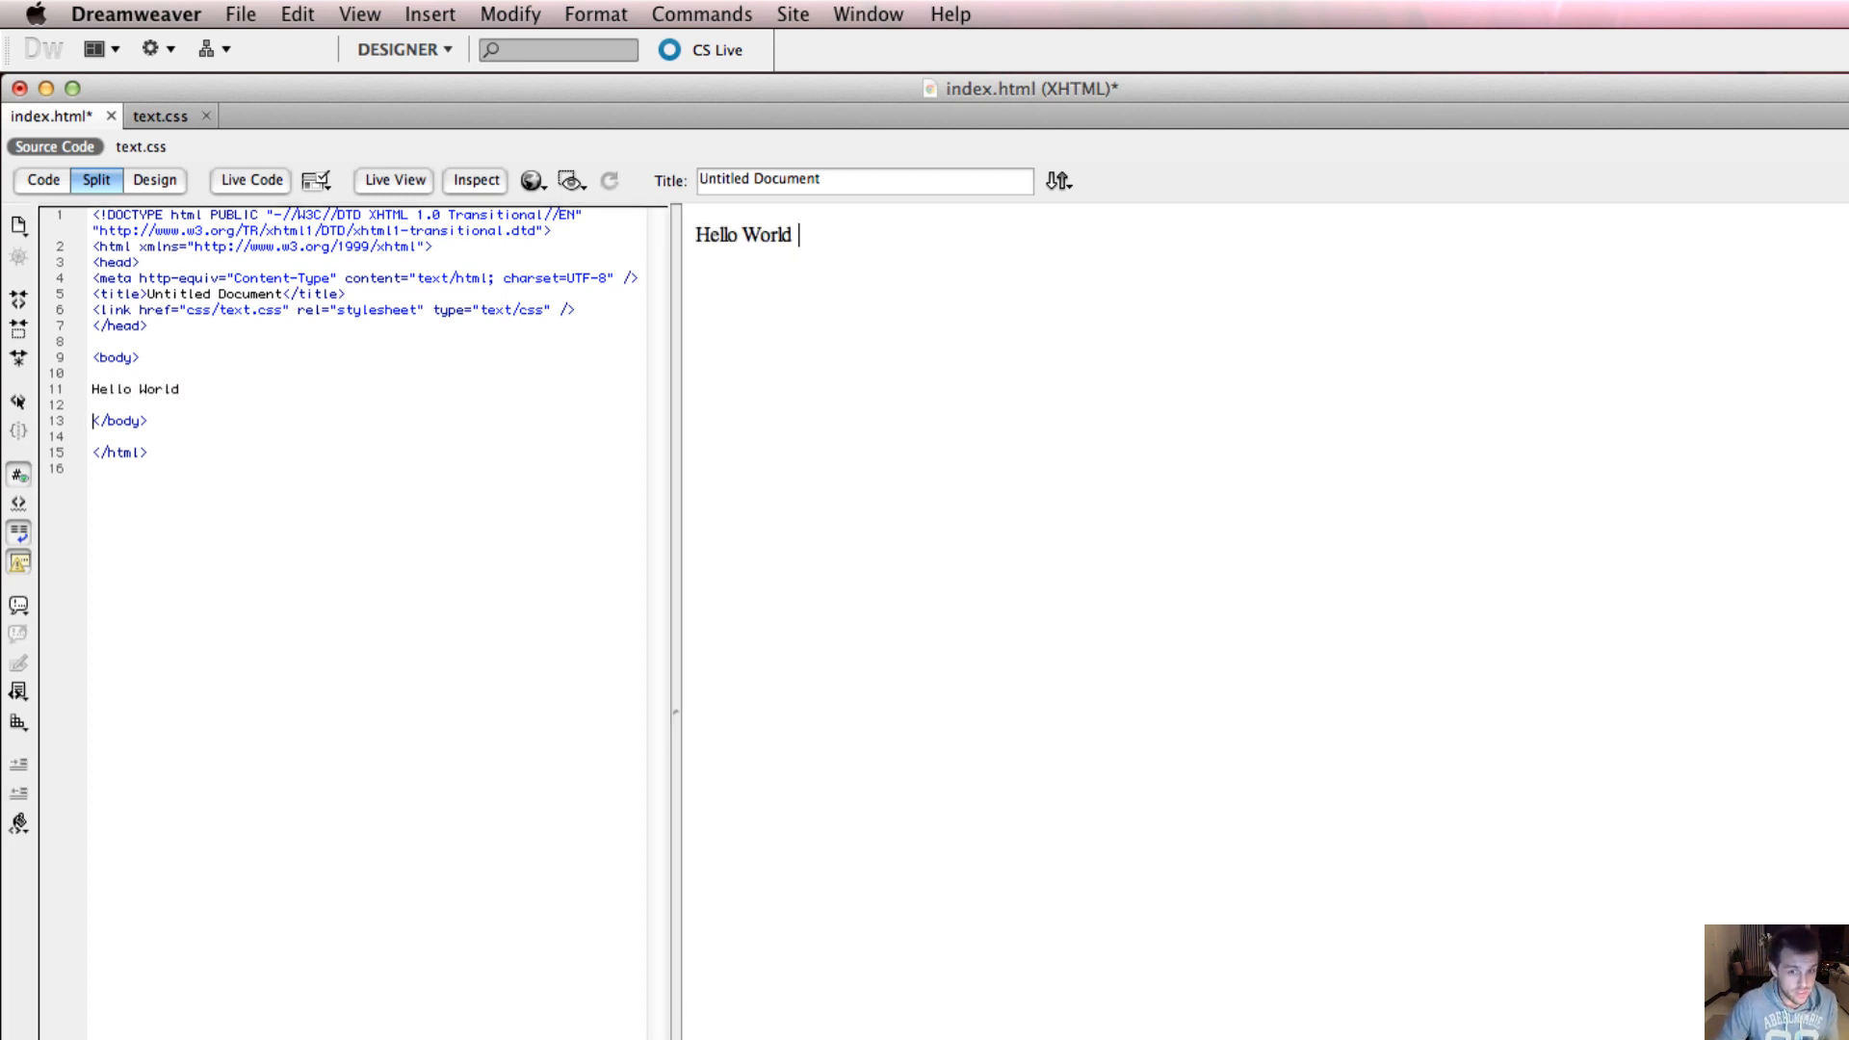
mouse_move(757, 284)
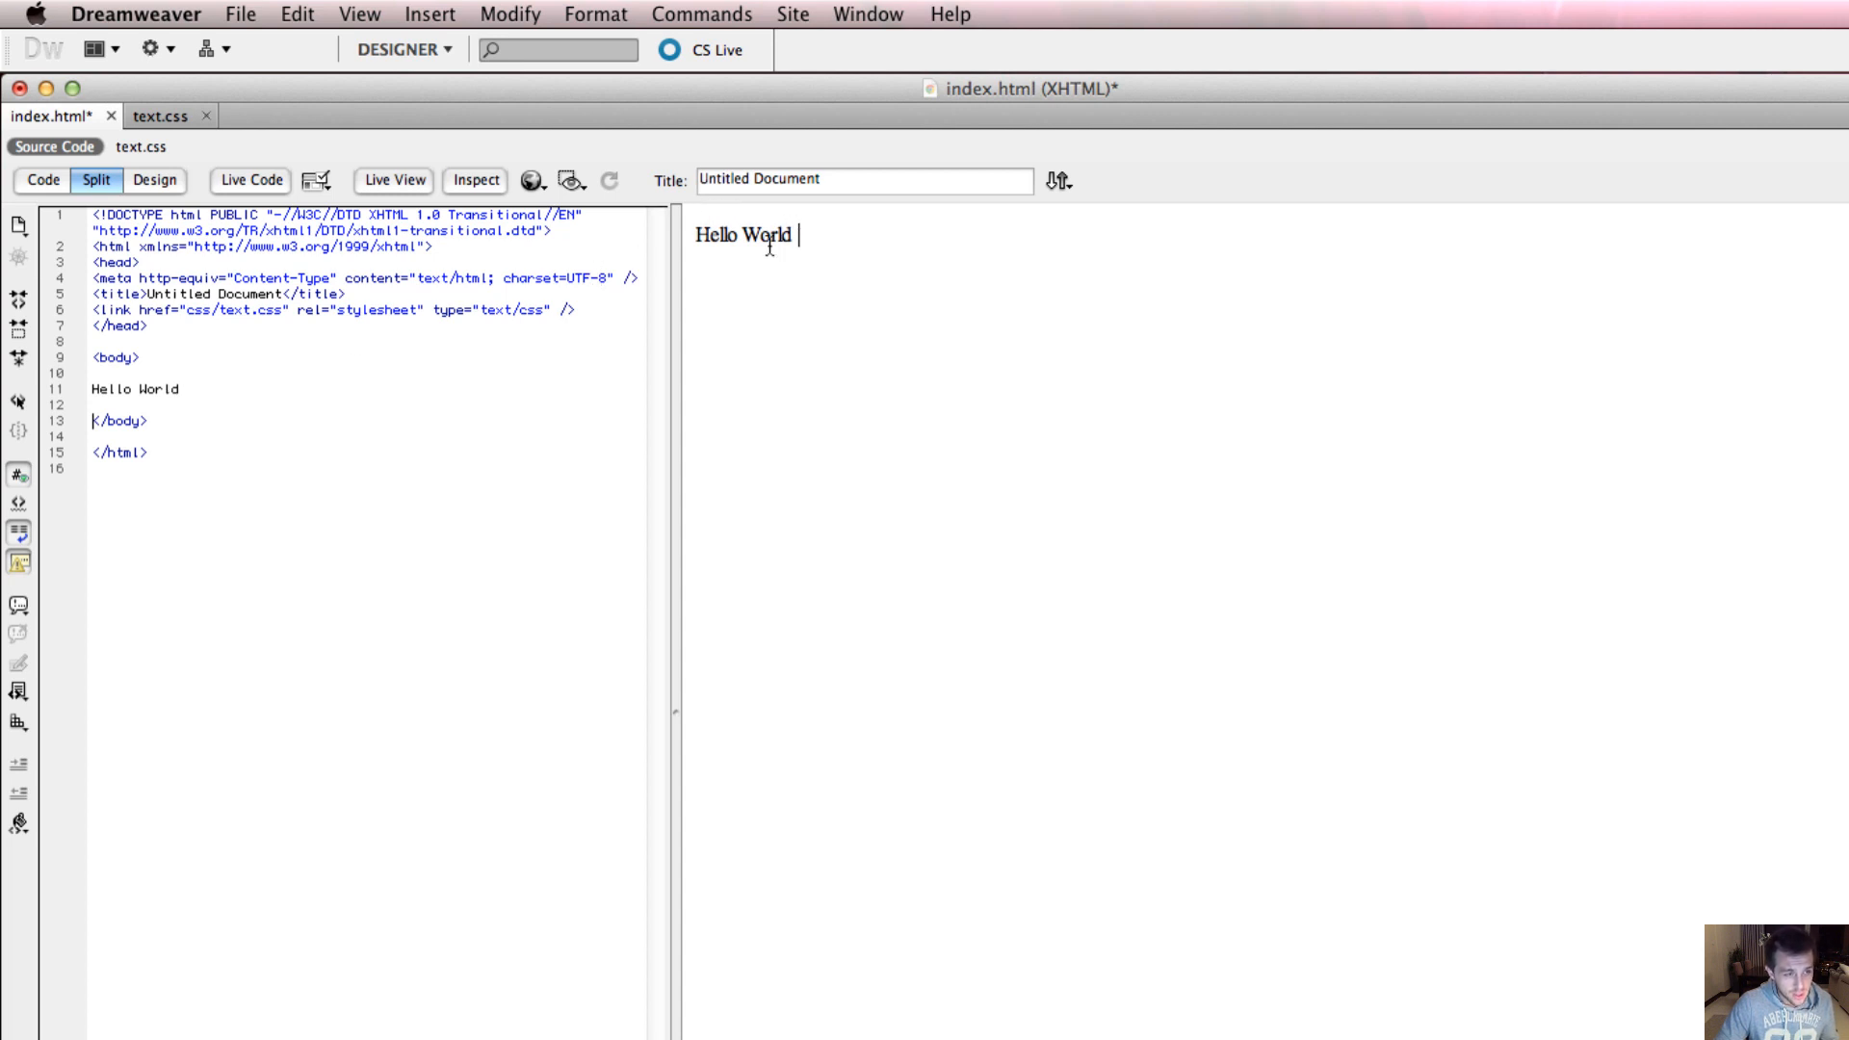
Step: Place the insertion point in the code just before Hello World
click(162, 115)
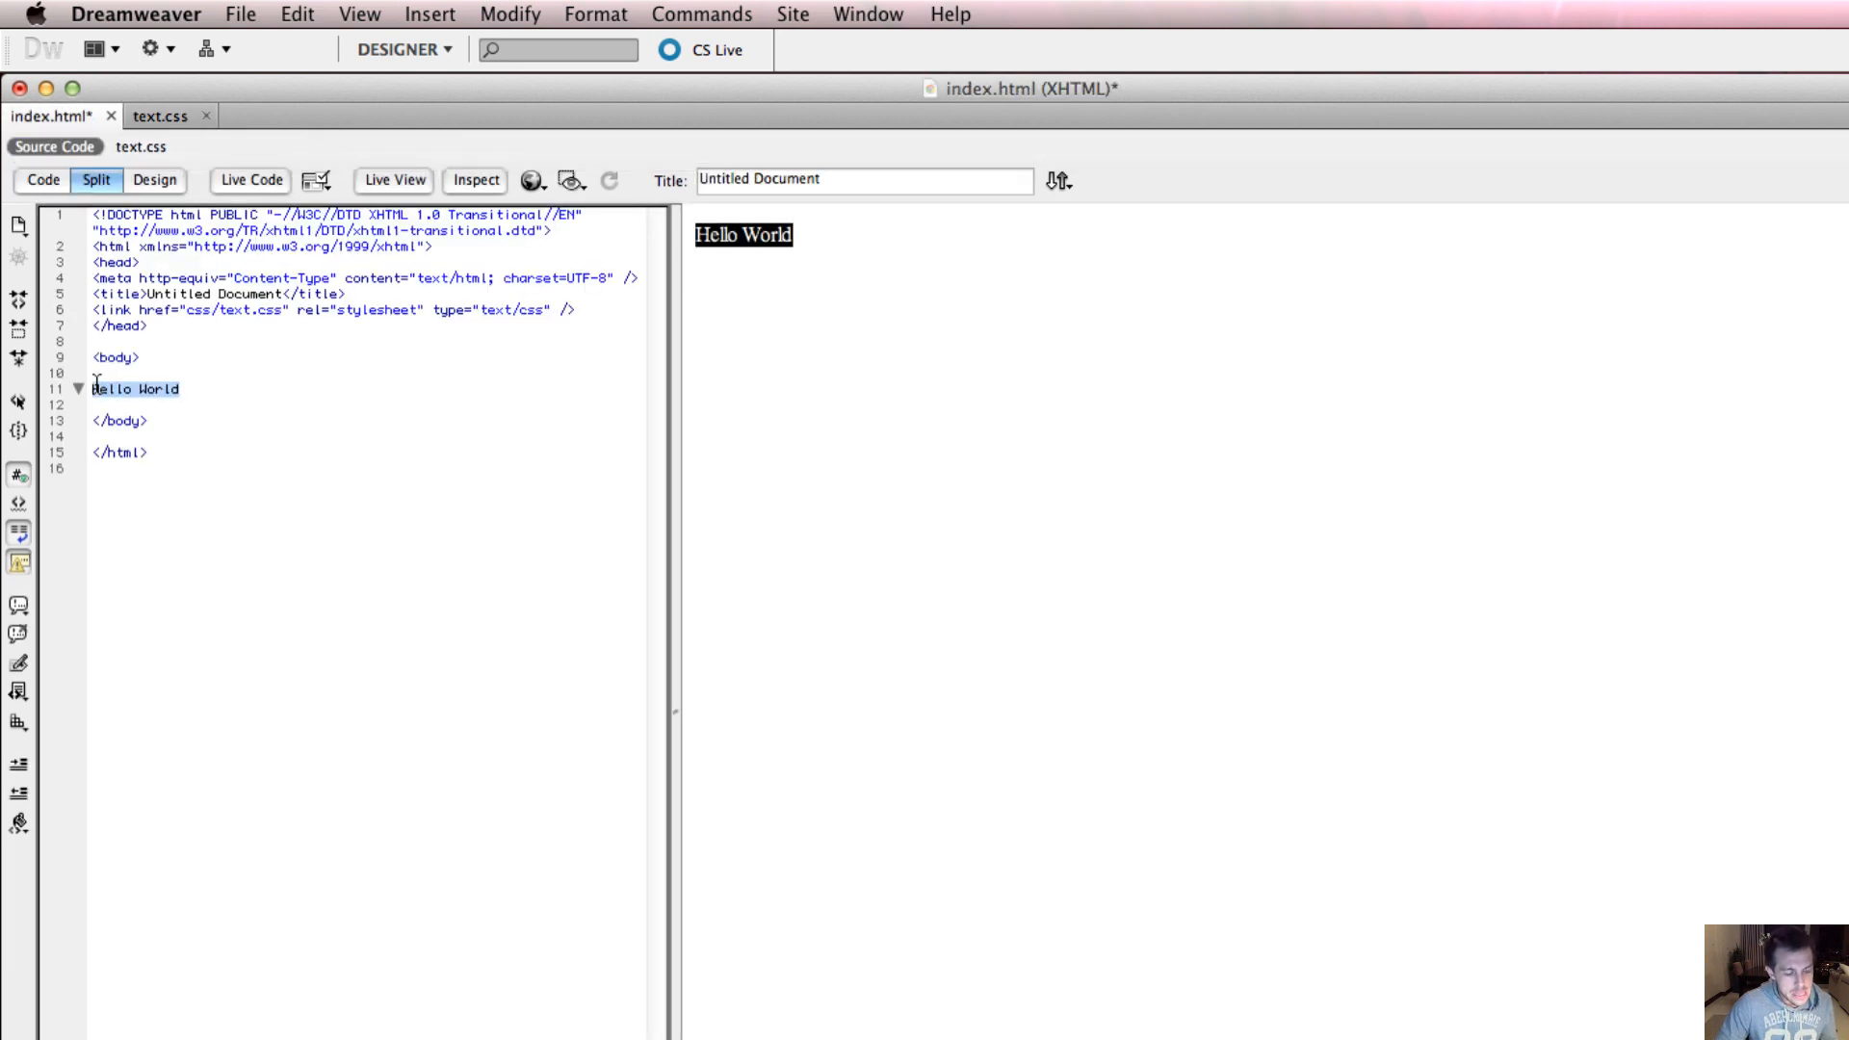
click(203, 401)
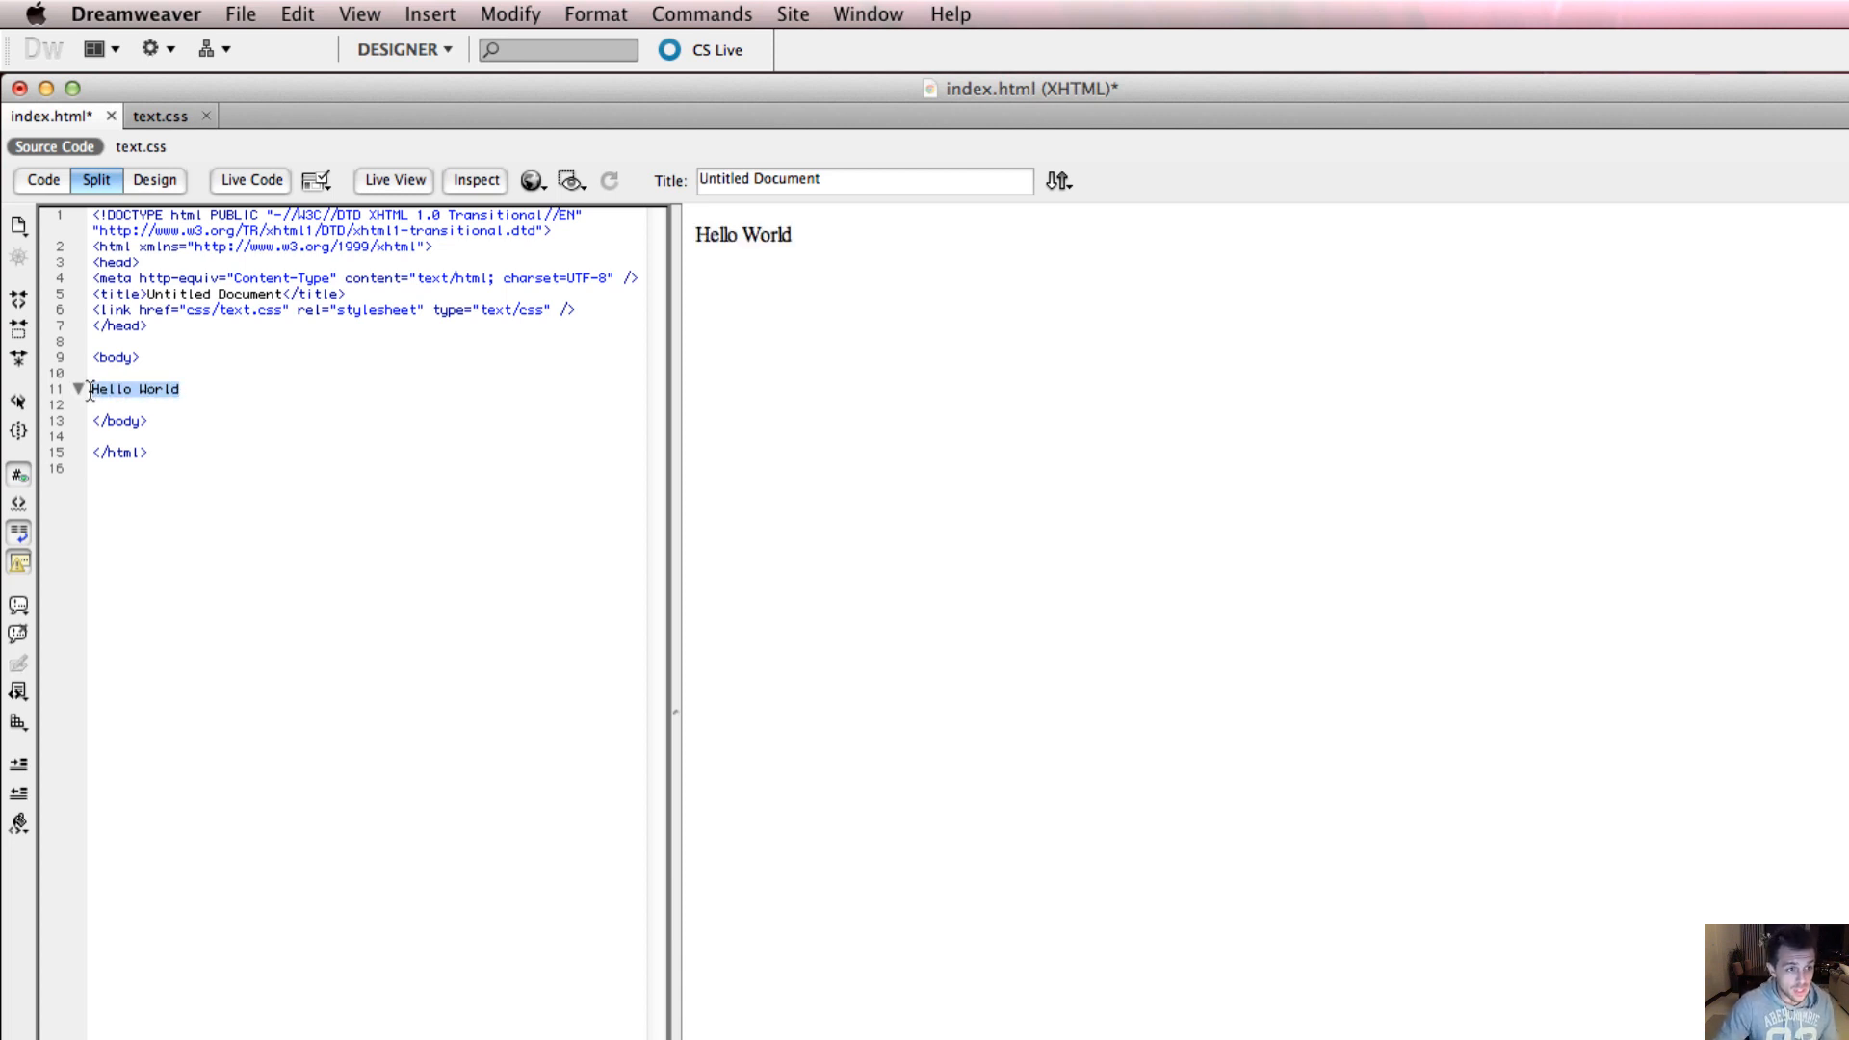
click(177, 404)
text(<span)
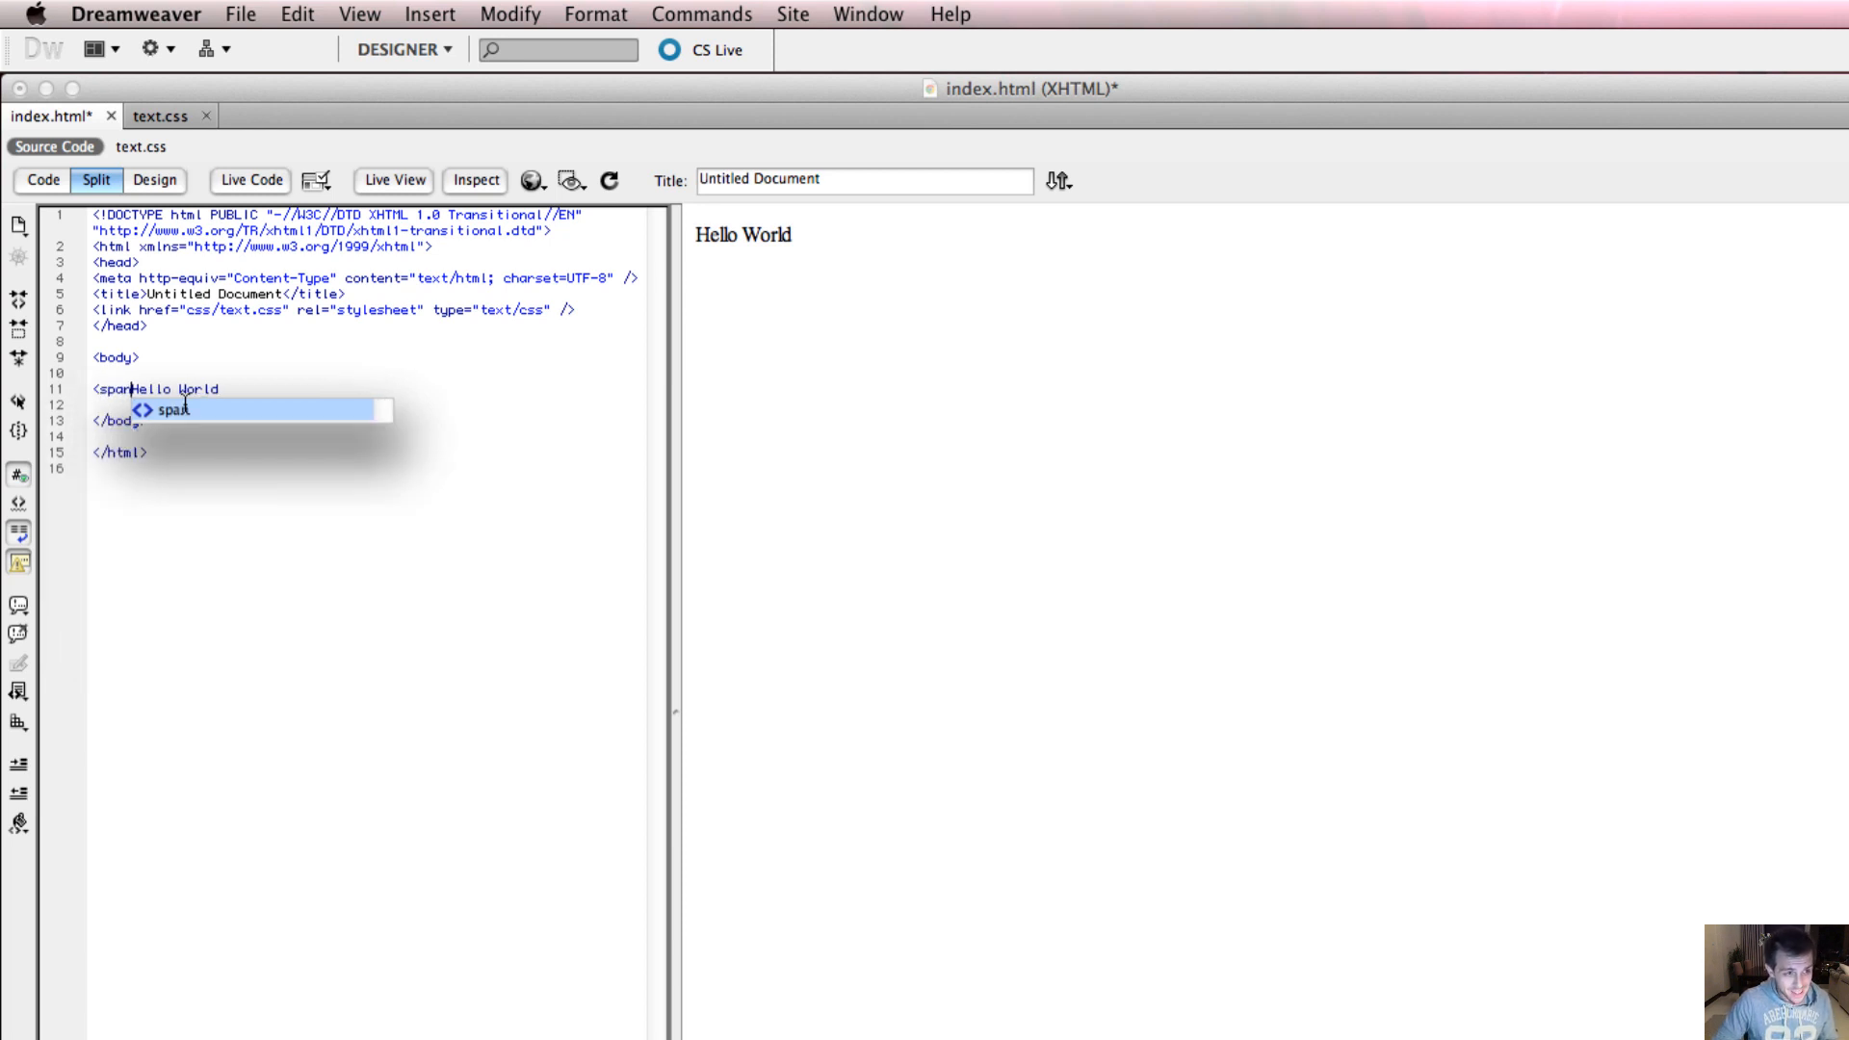
Step: Write <span class="Title"> before Hello World, picking Title from the code hints
text(class)
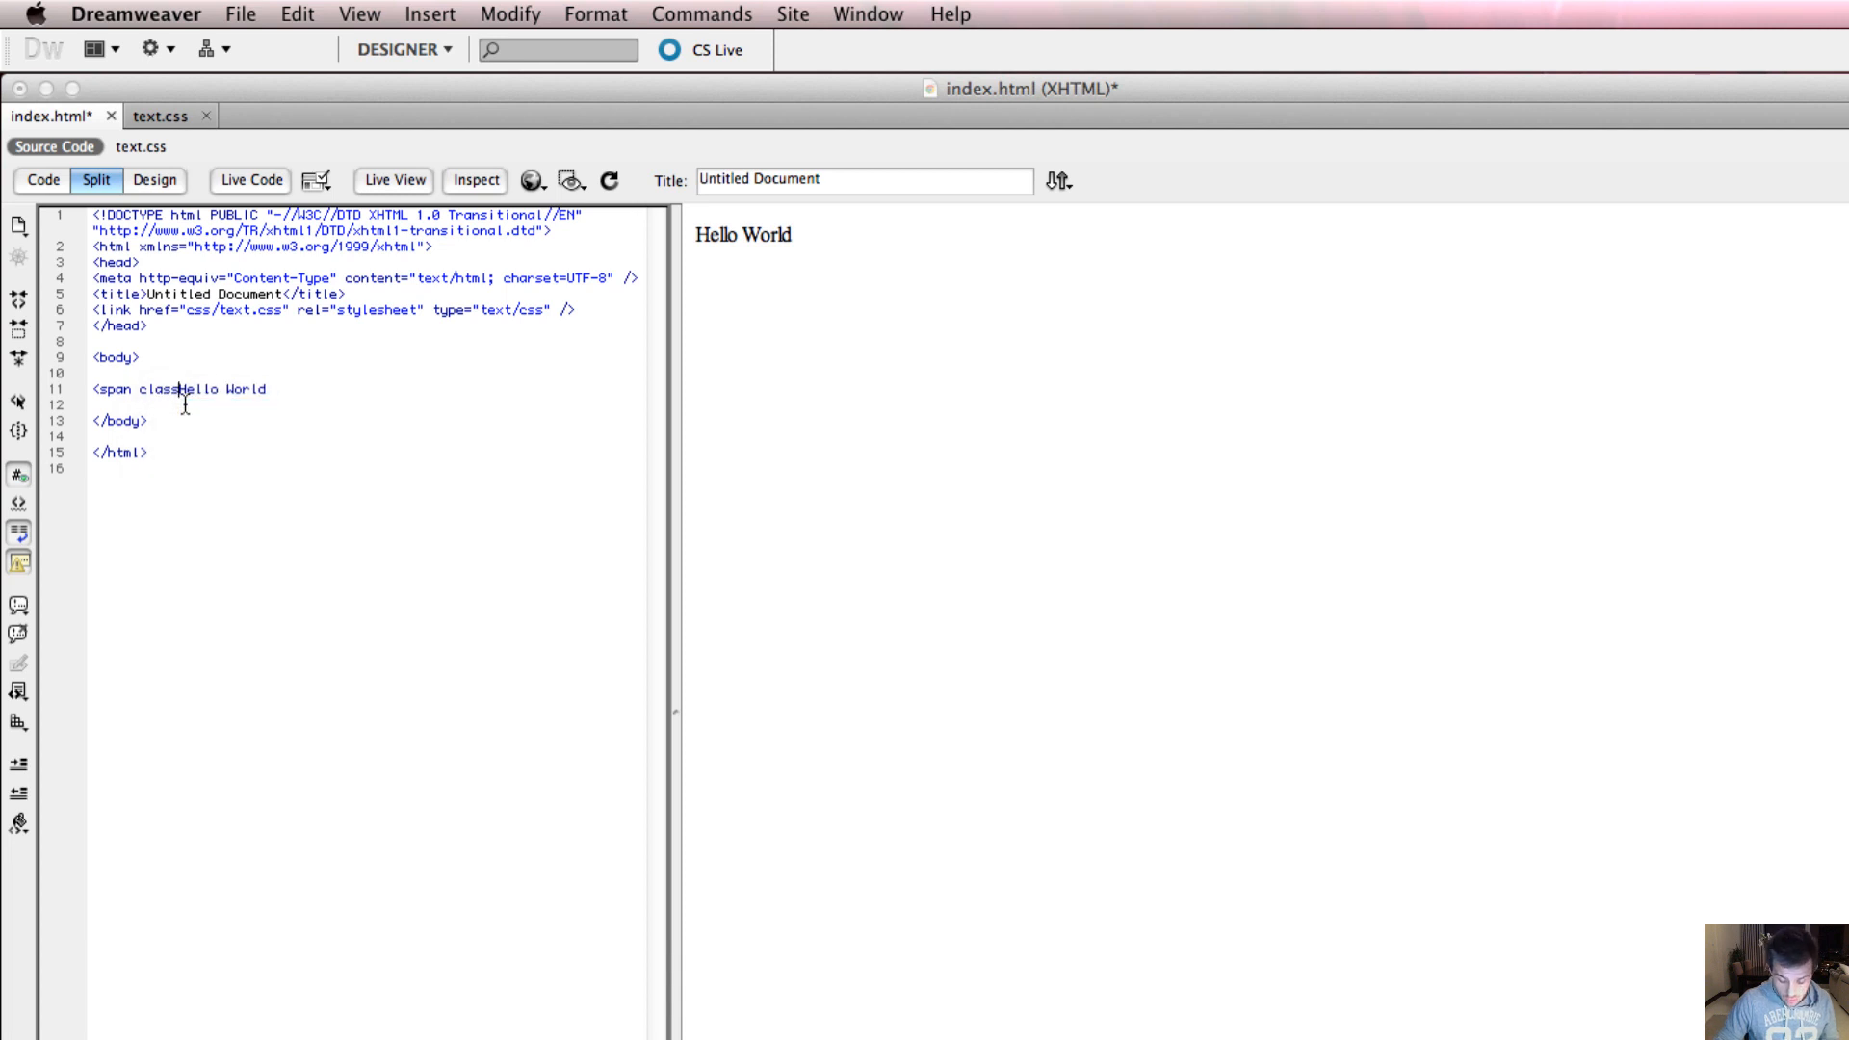
text(=")
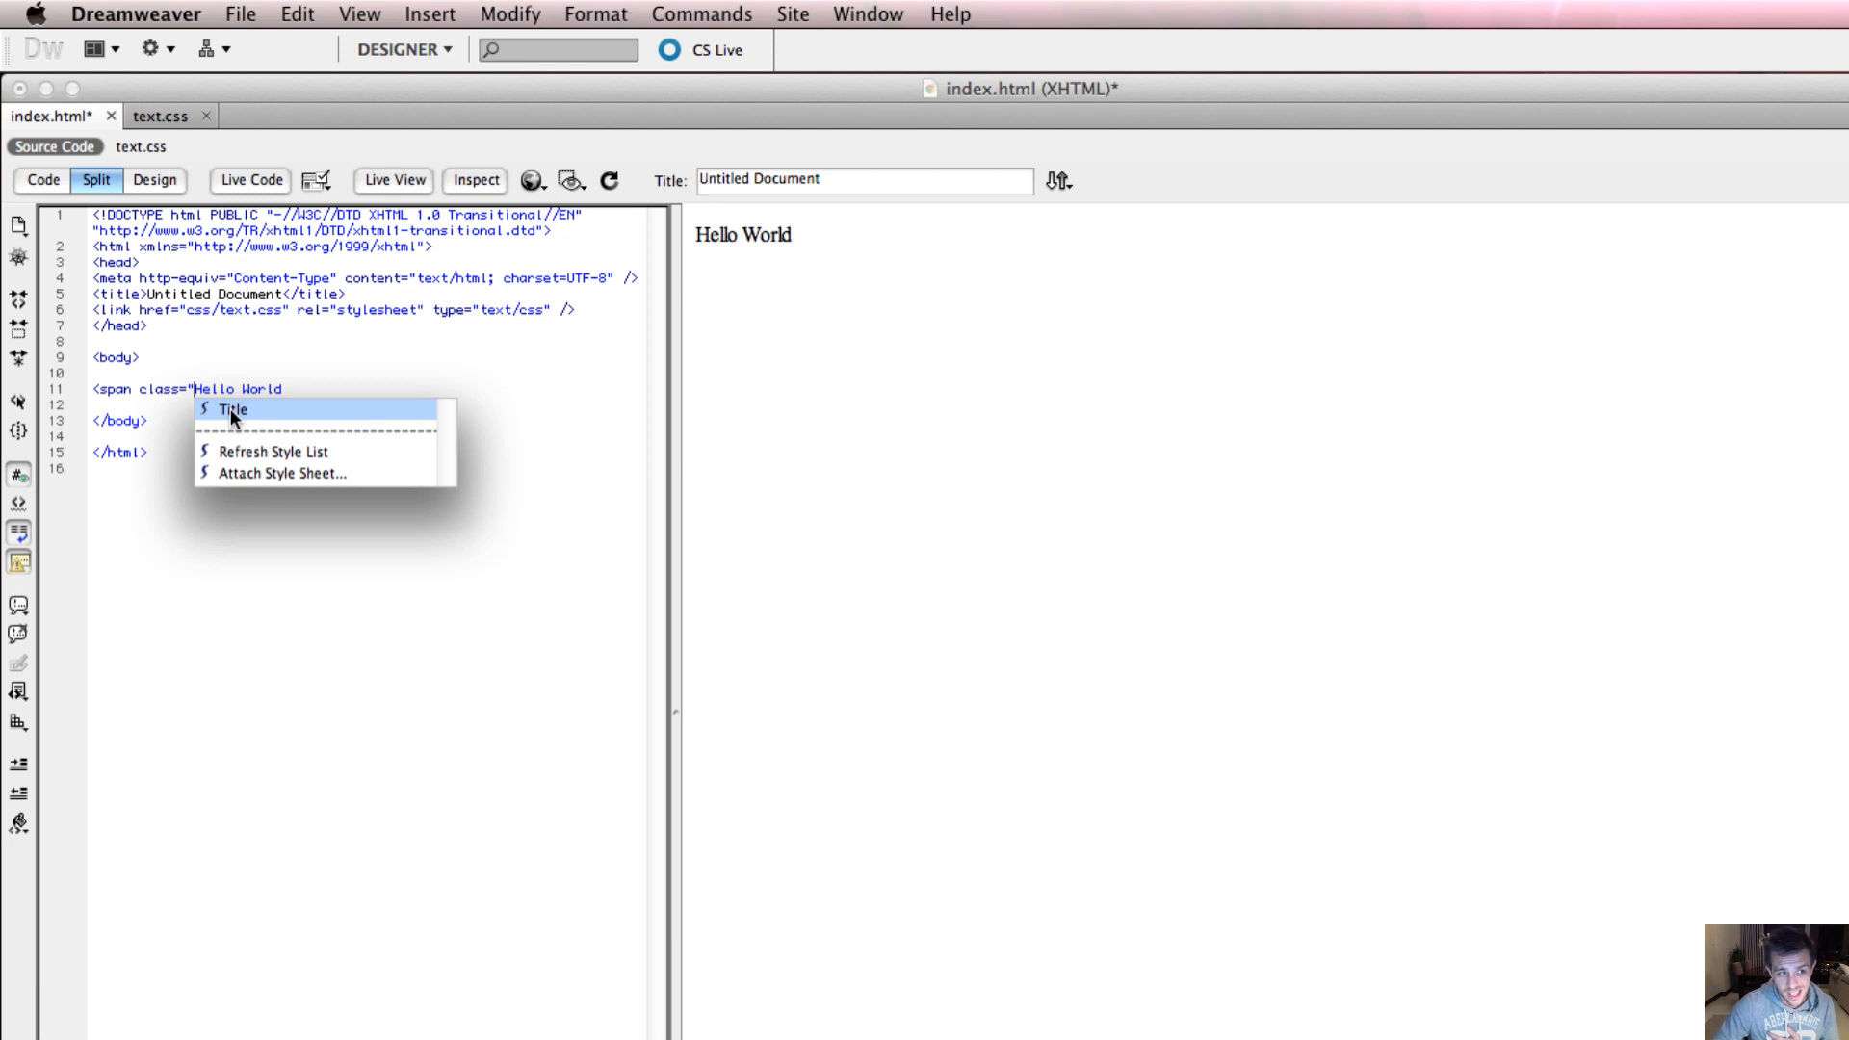
click(232, 410)
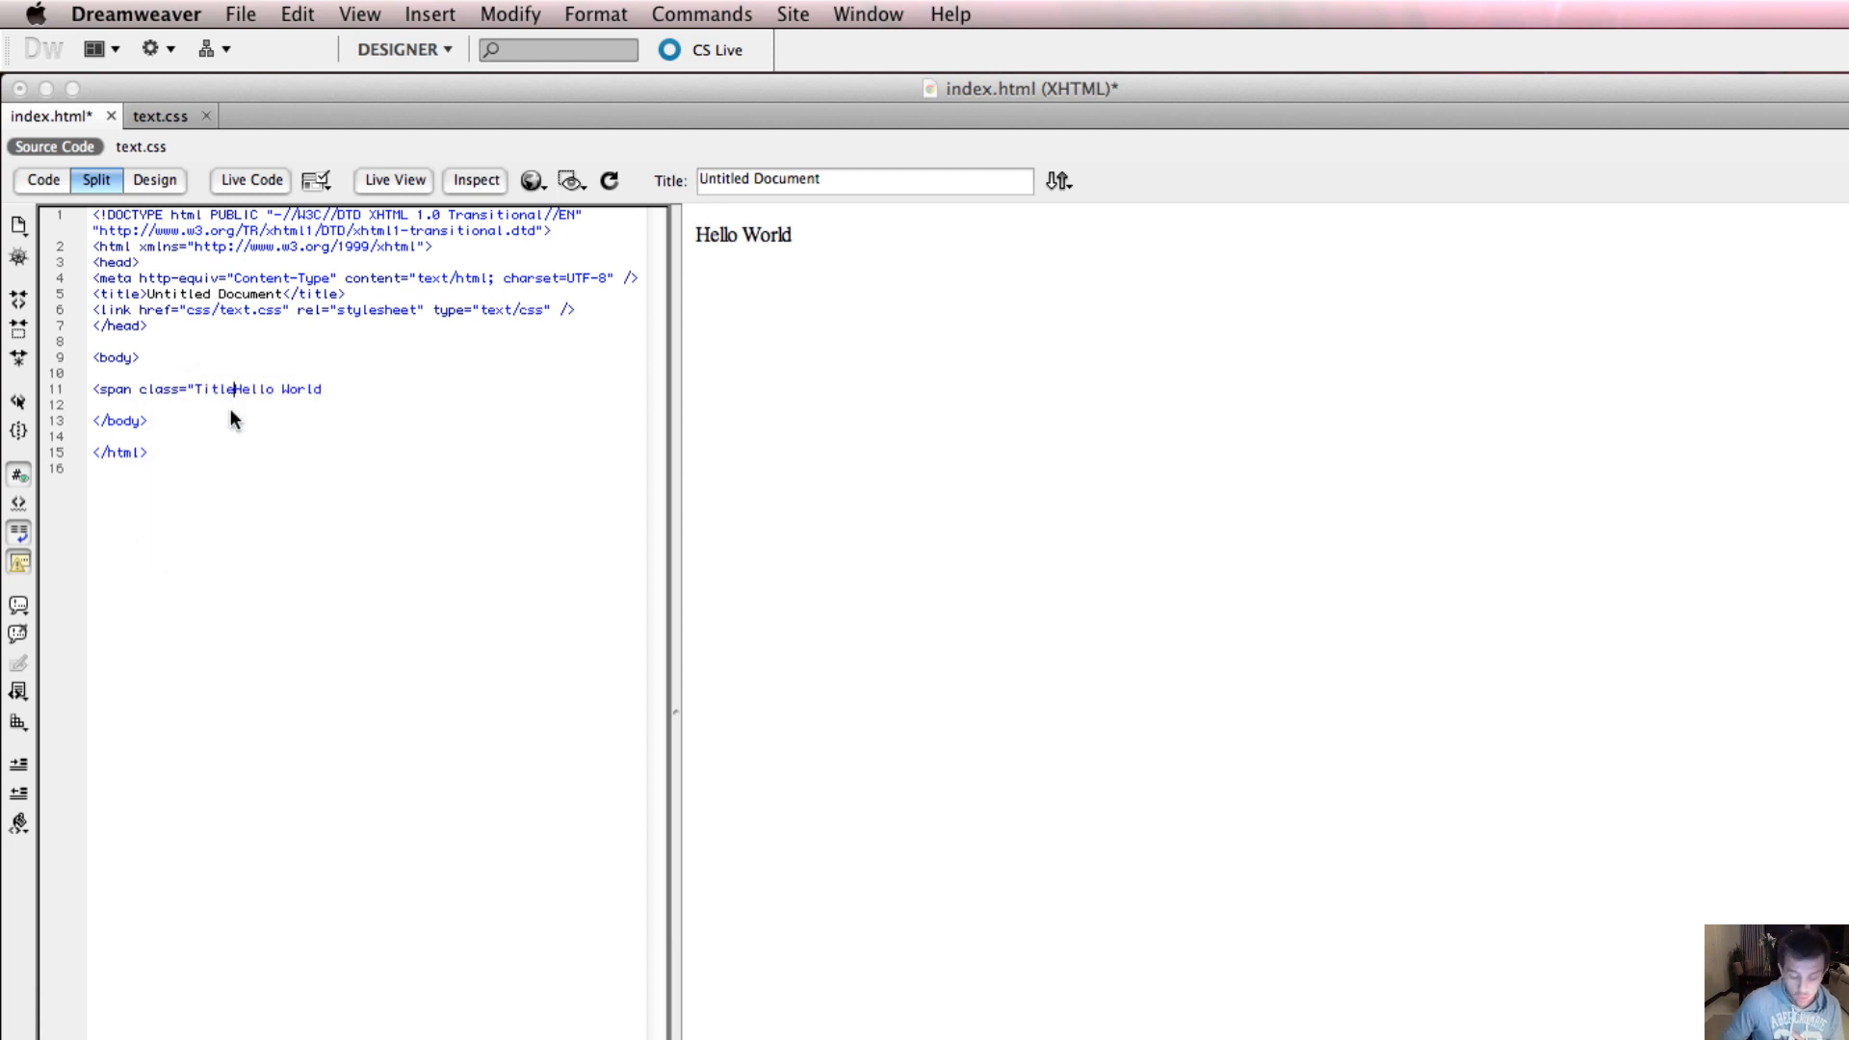
text(")
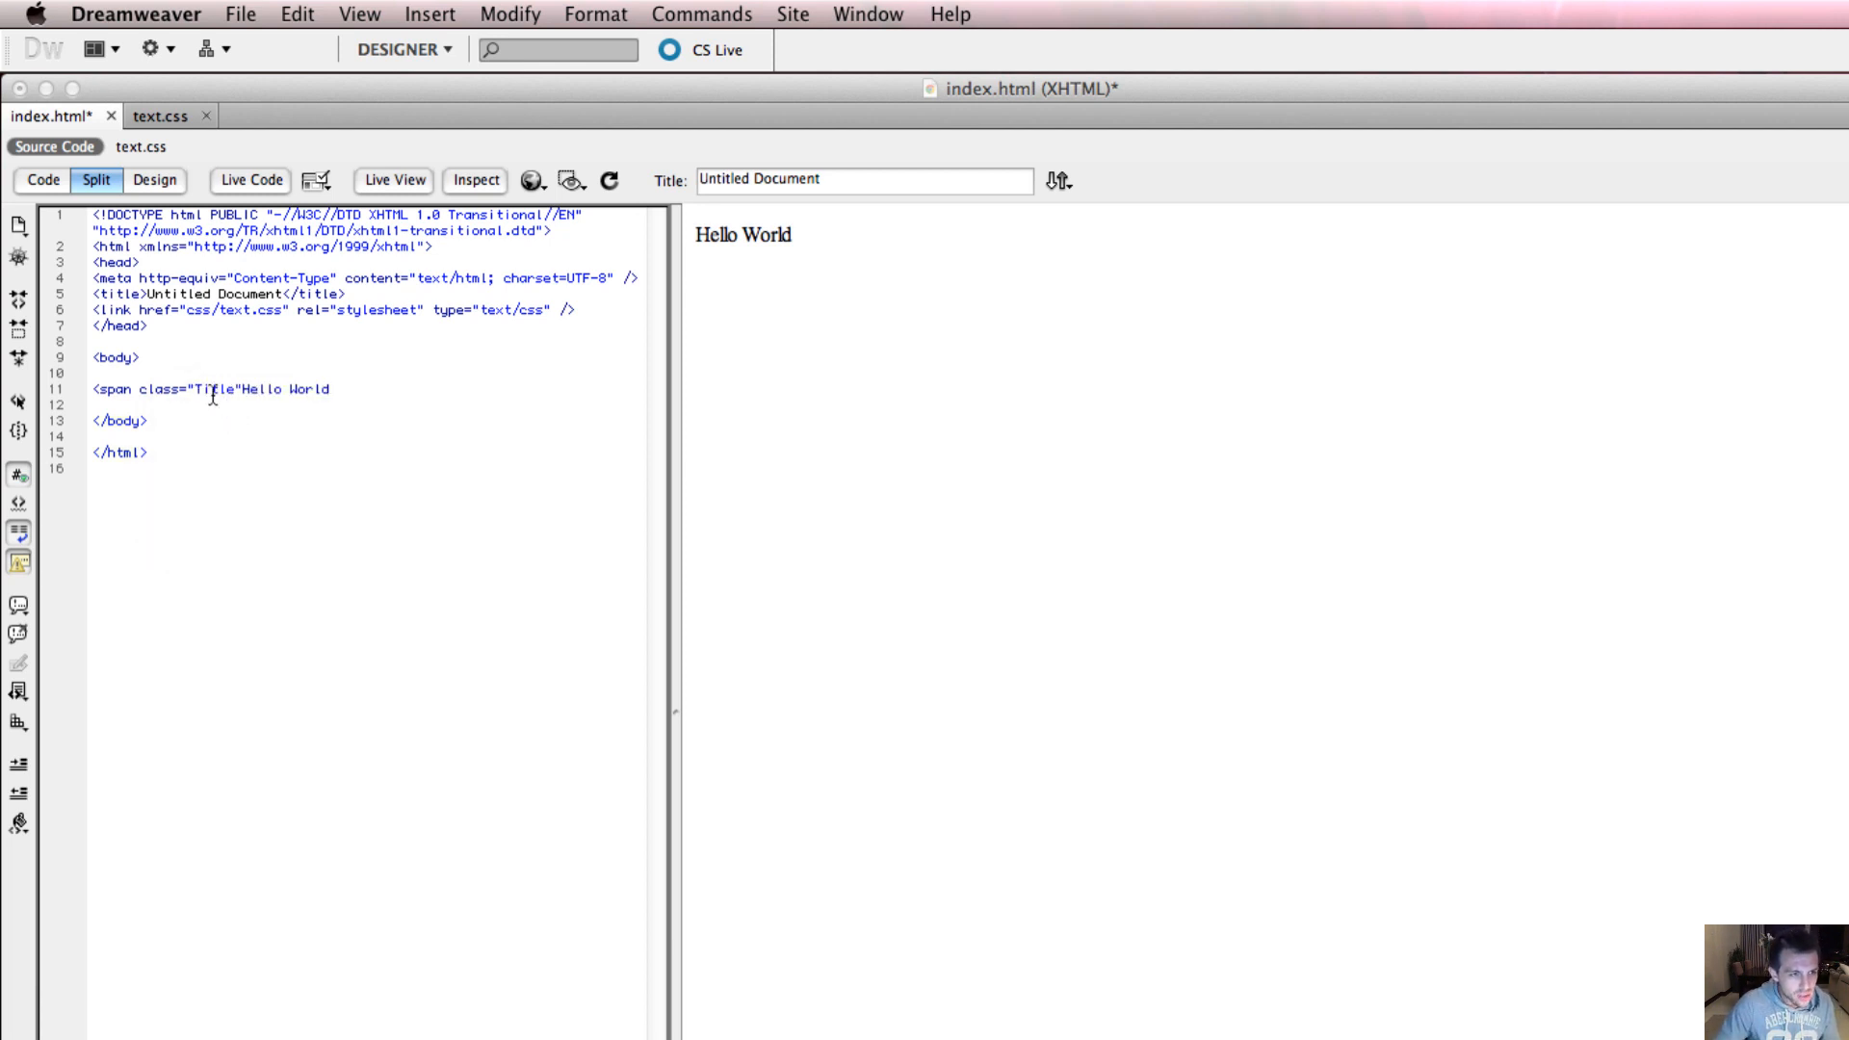
text(>)
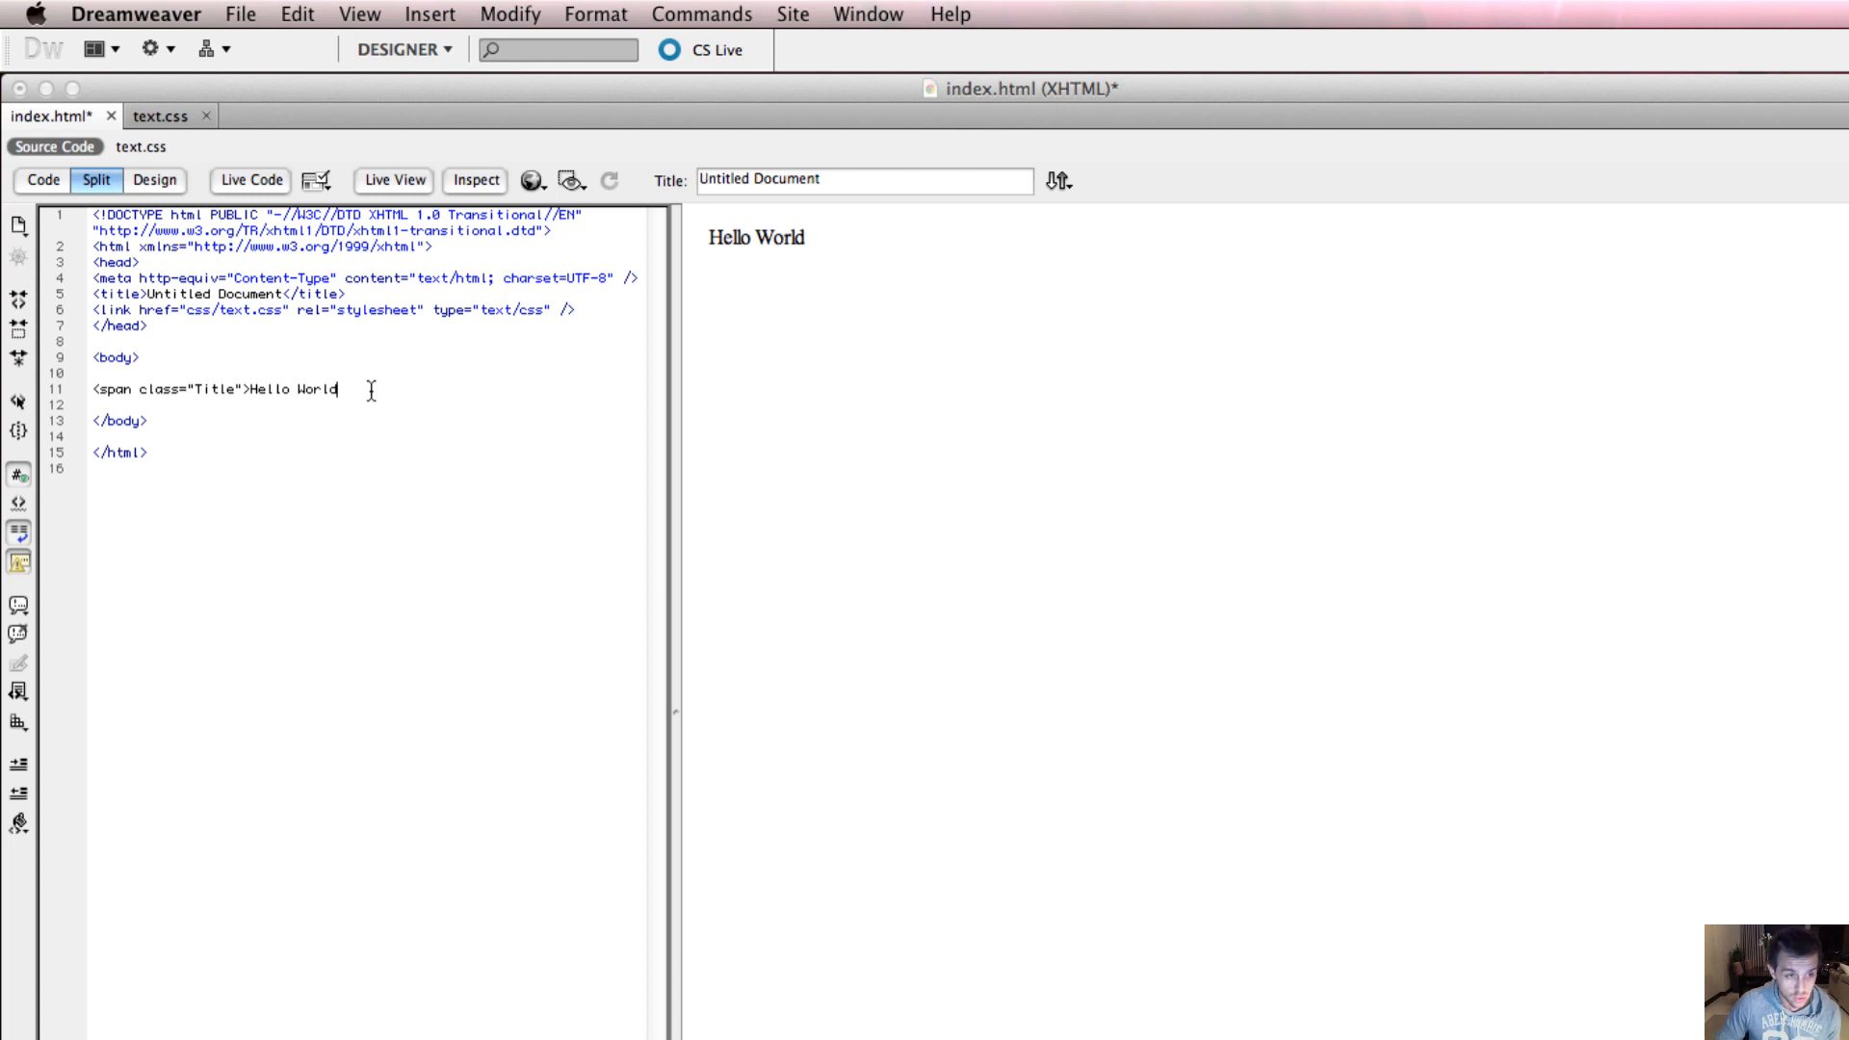
Step: Close the span with </span> after Hello World and review the opening tag
text(</span>)
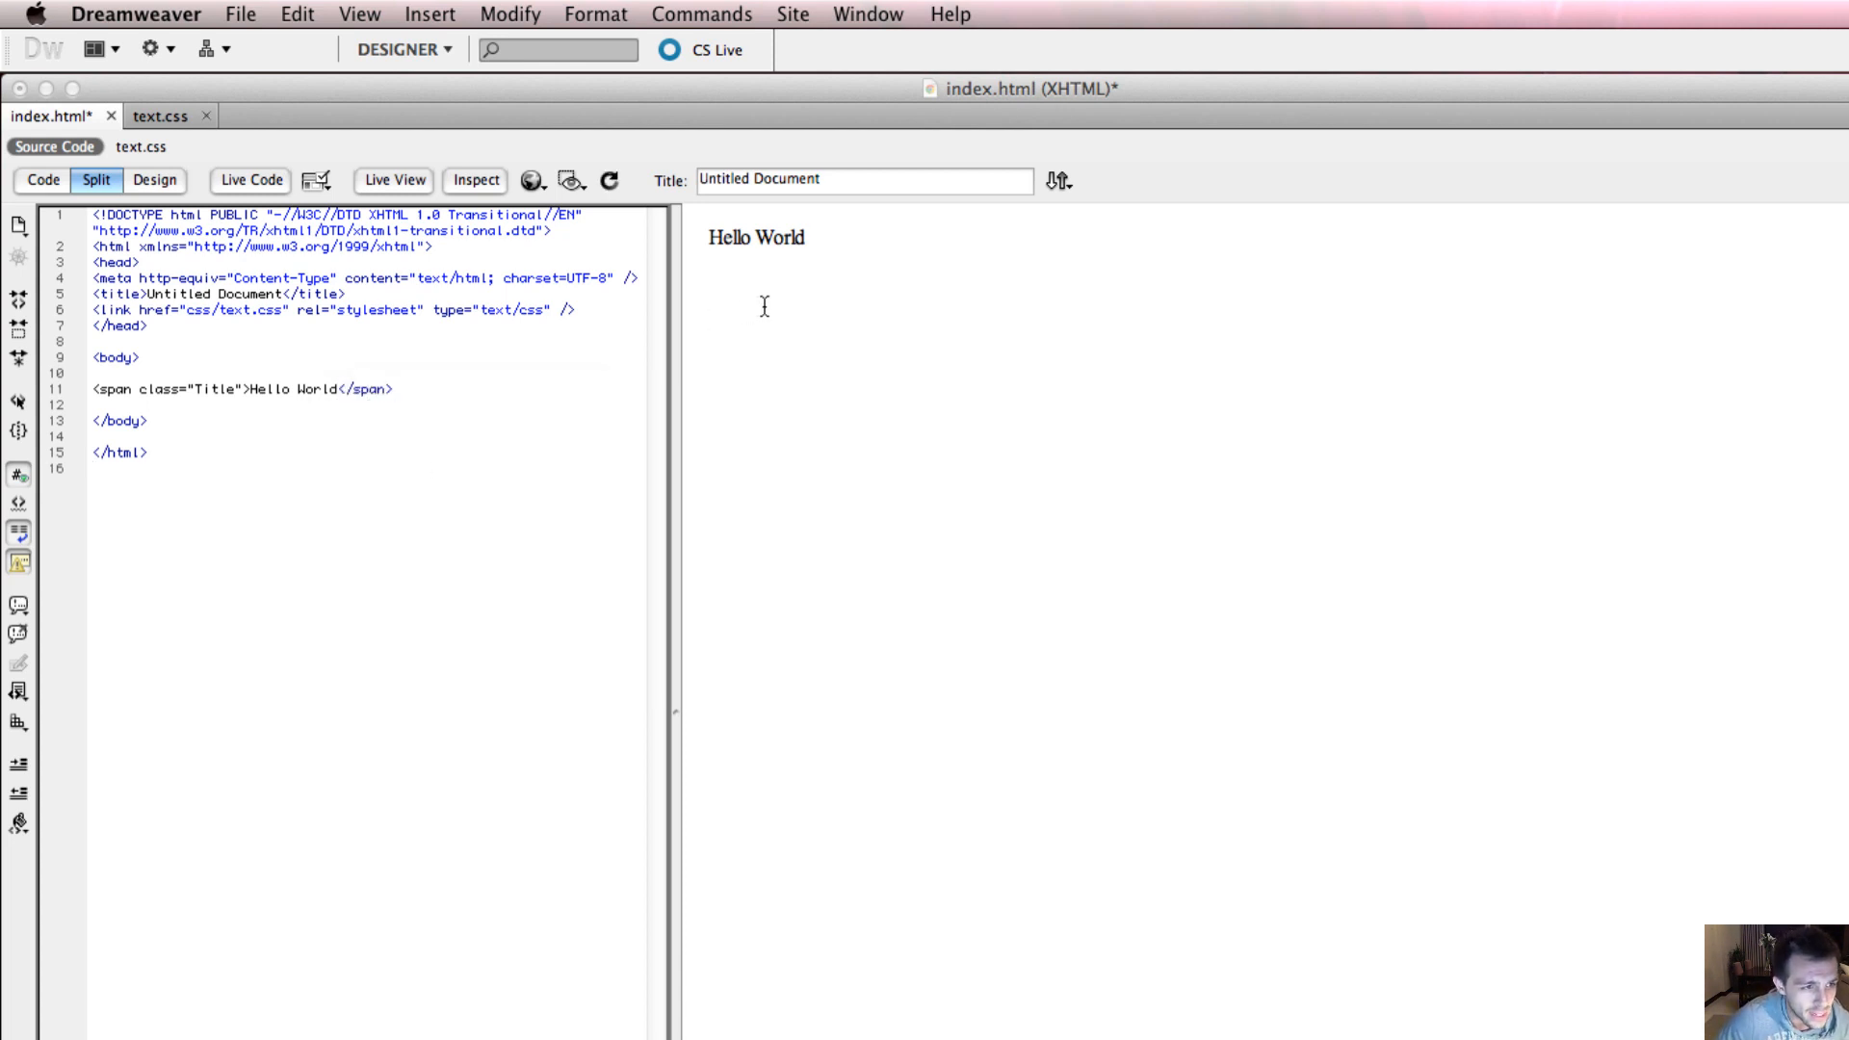
click(93, 389)
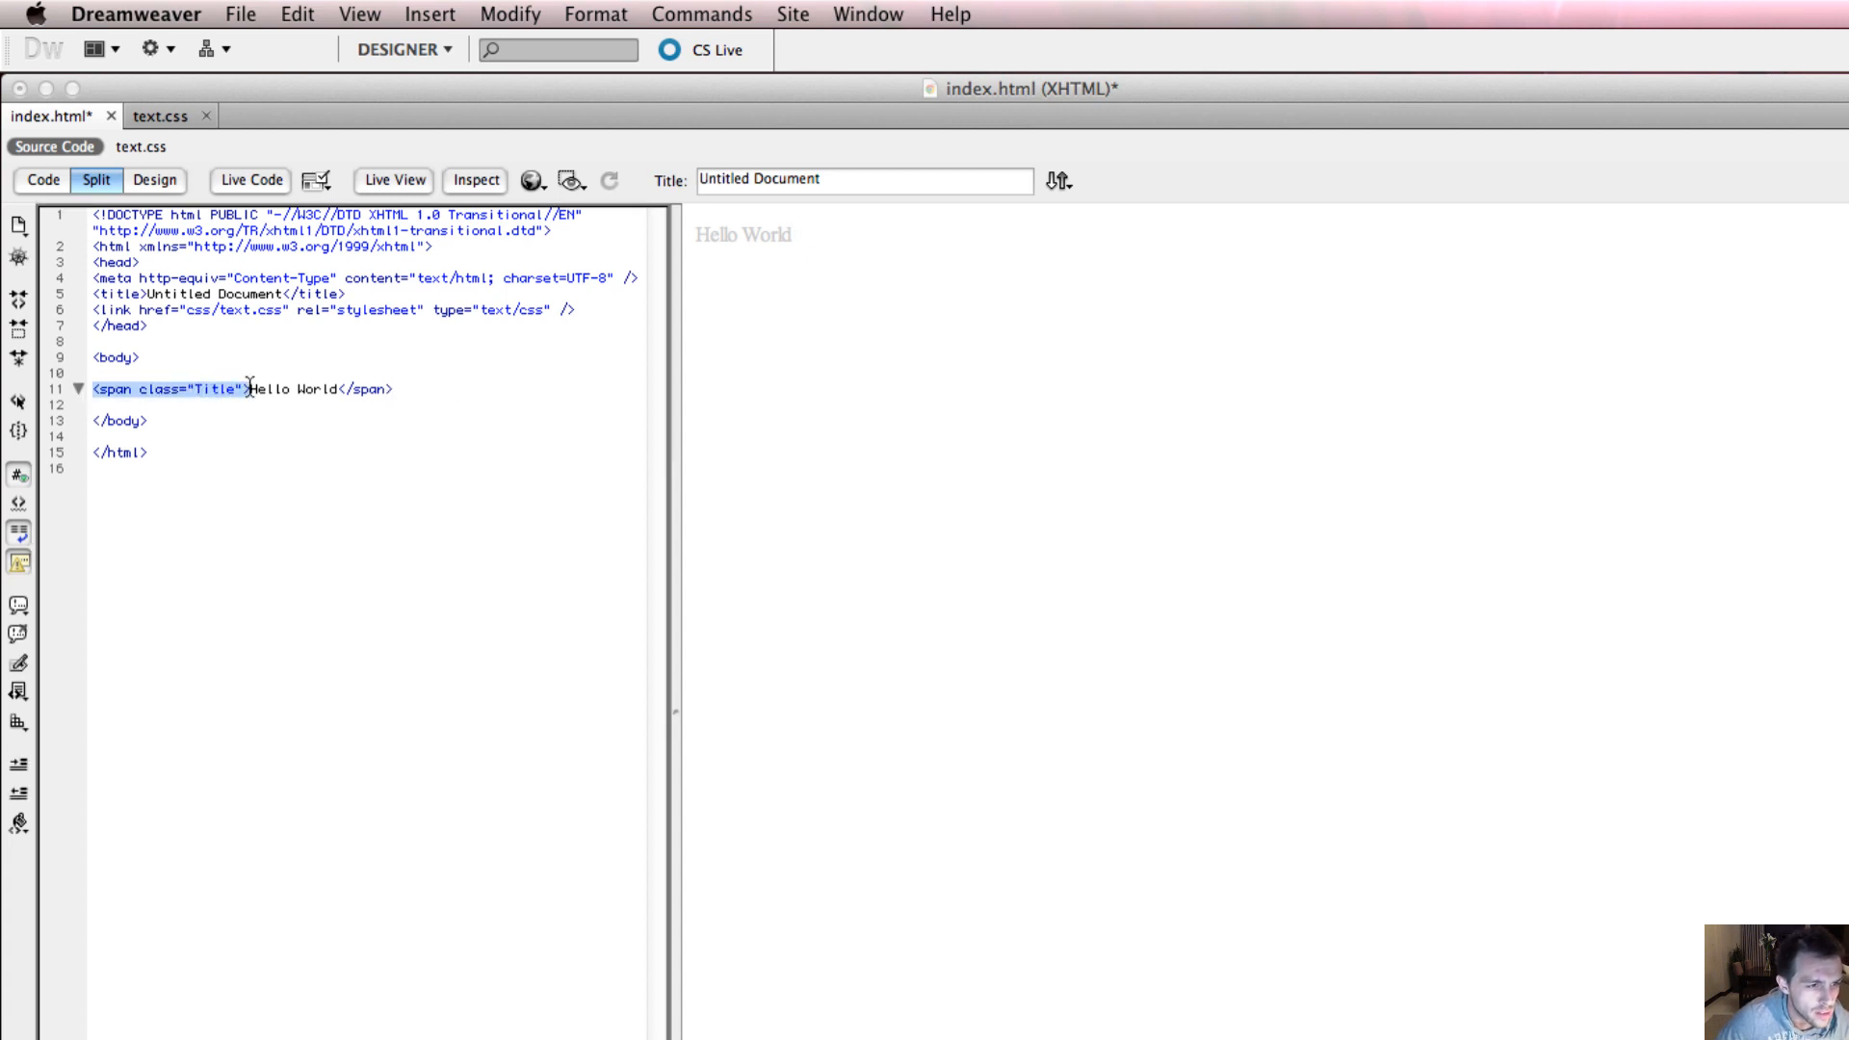
drag(252, 388, 340, 389)
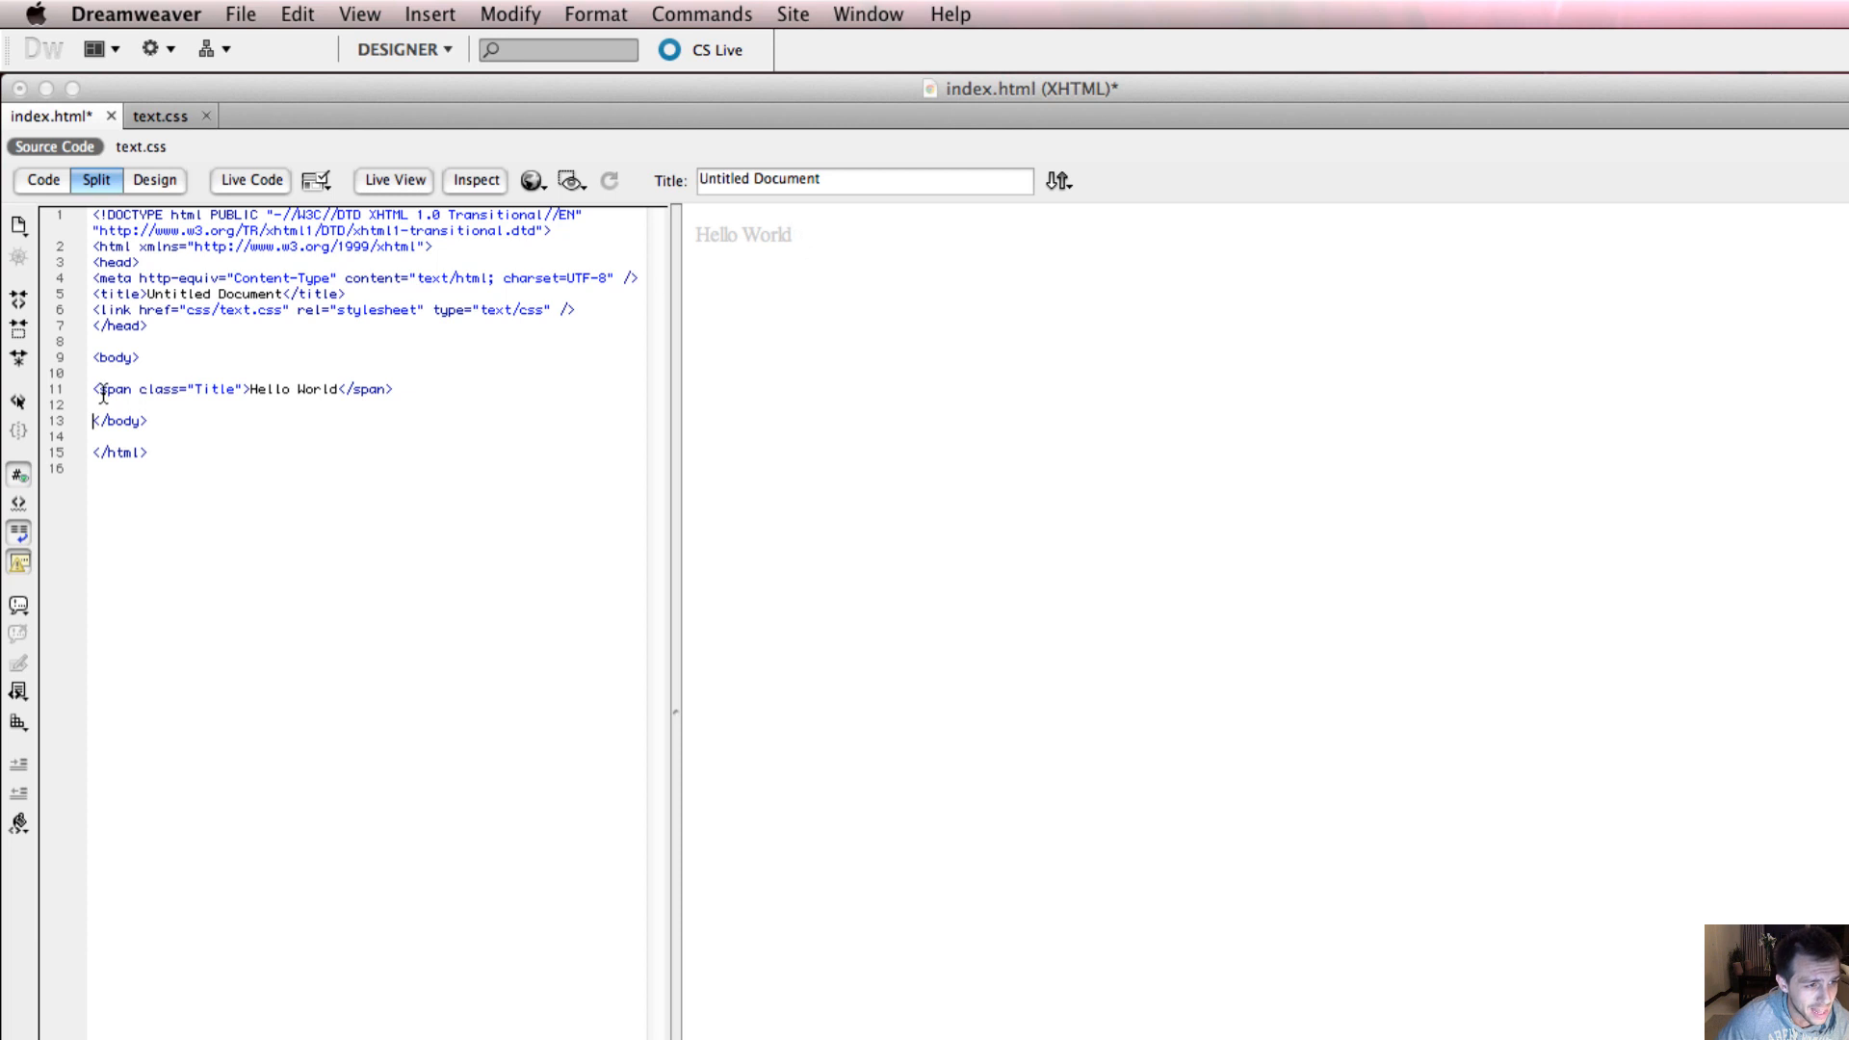
click(172, 389)
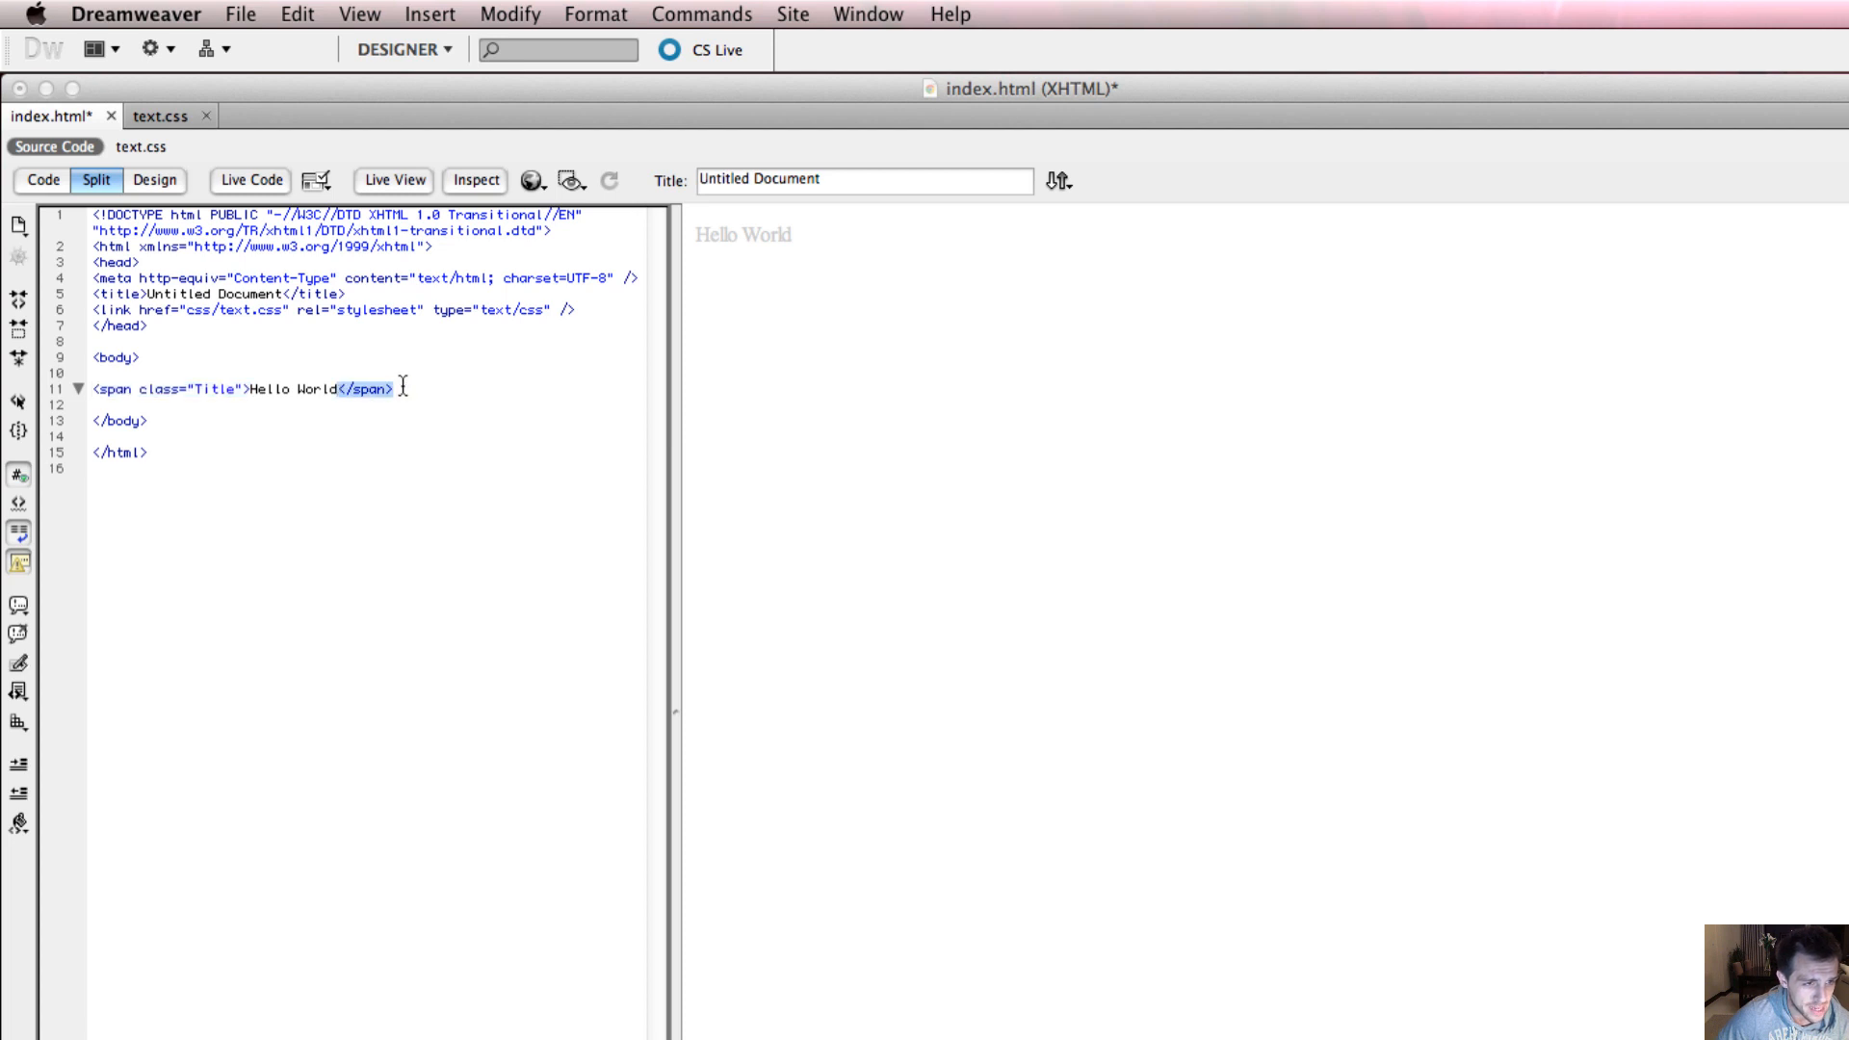
Step: Select the class name Title and switch to the text.css stylesheet
click(216, 403)
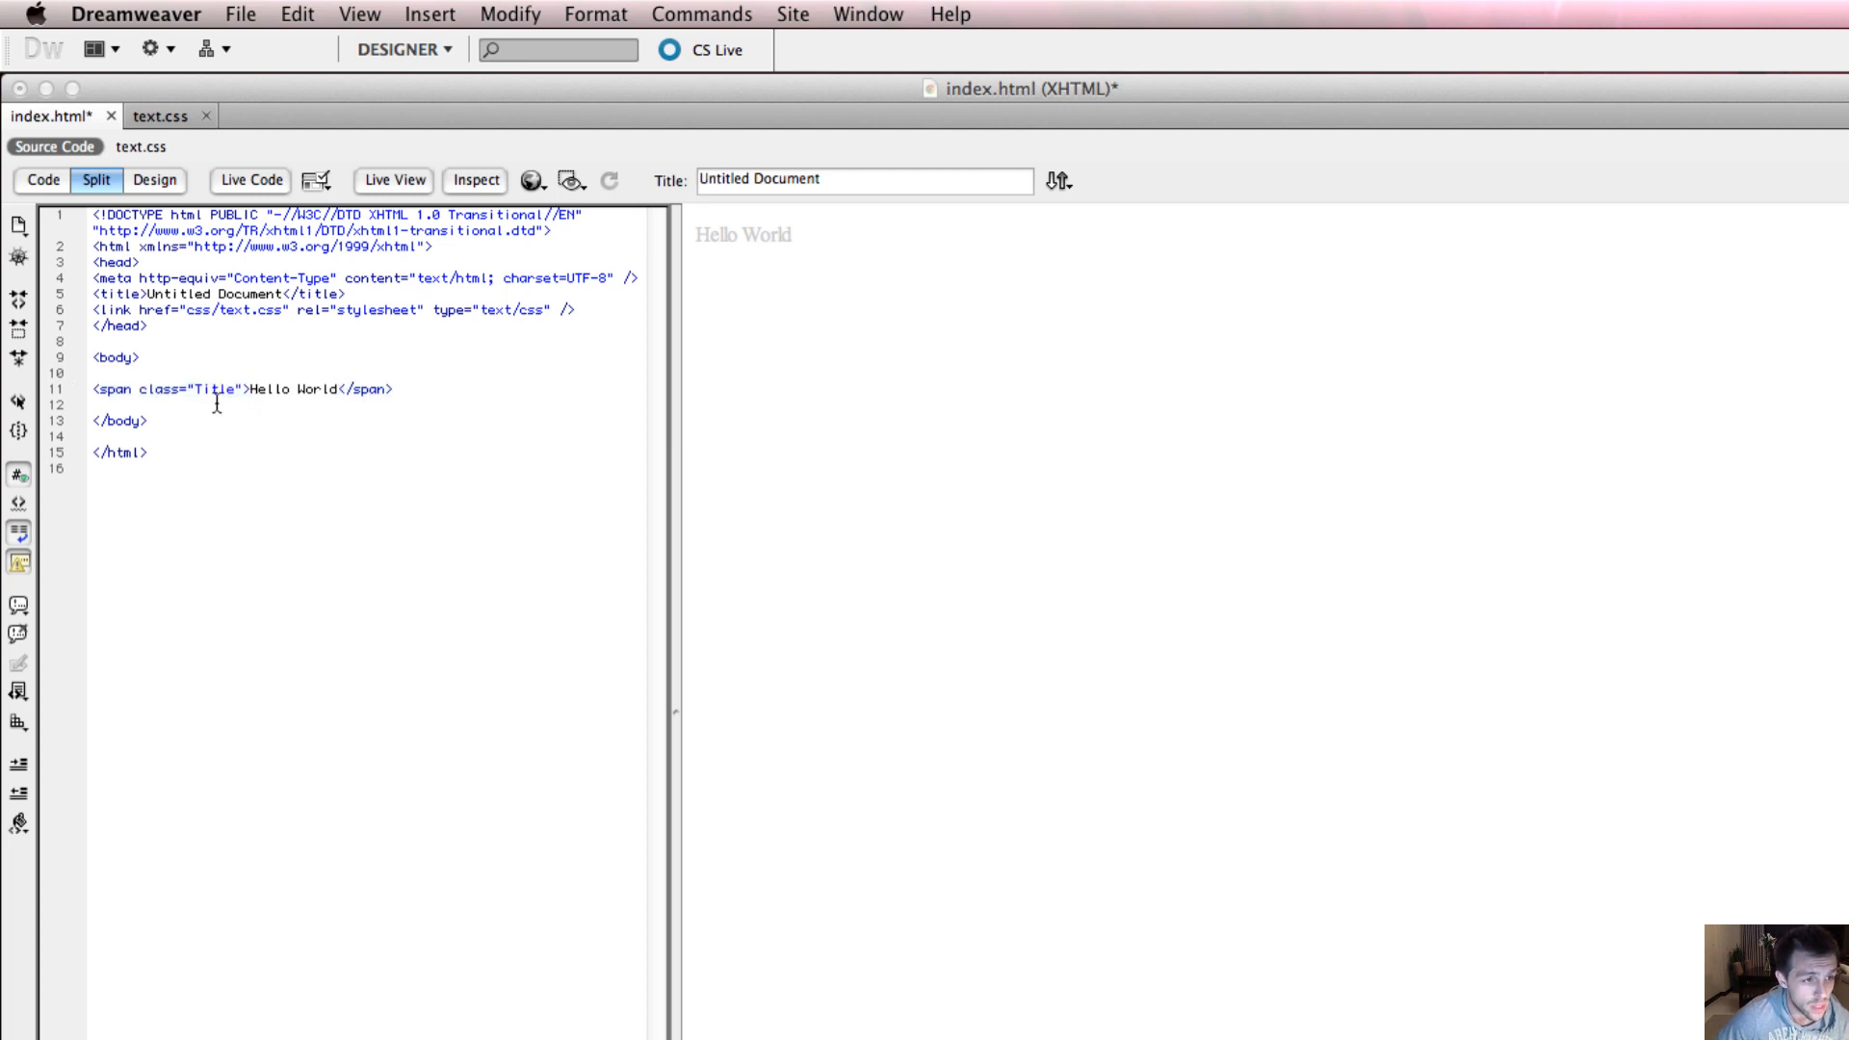
double_click(214, 388)
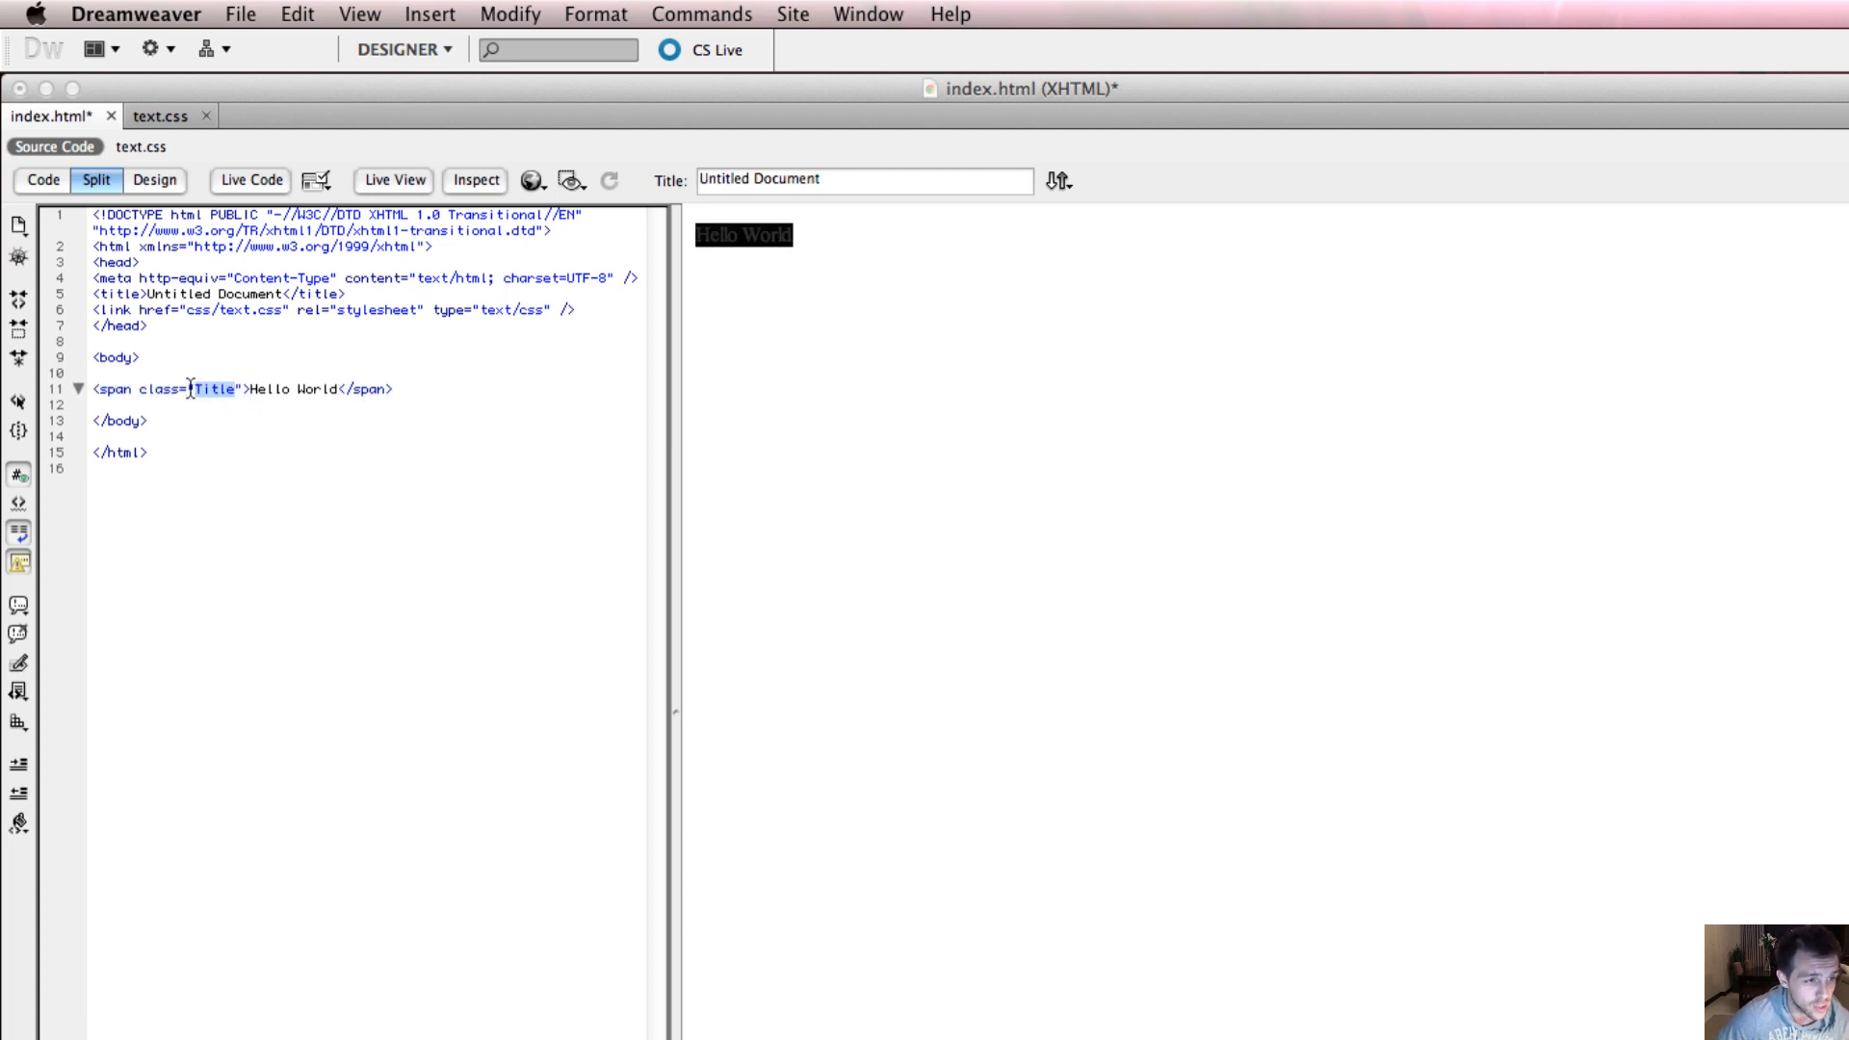
click(162, 115)
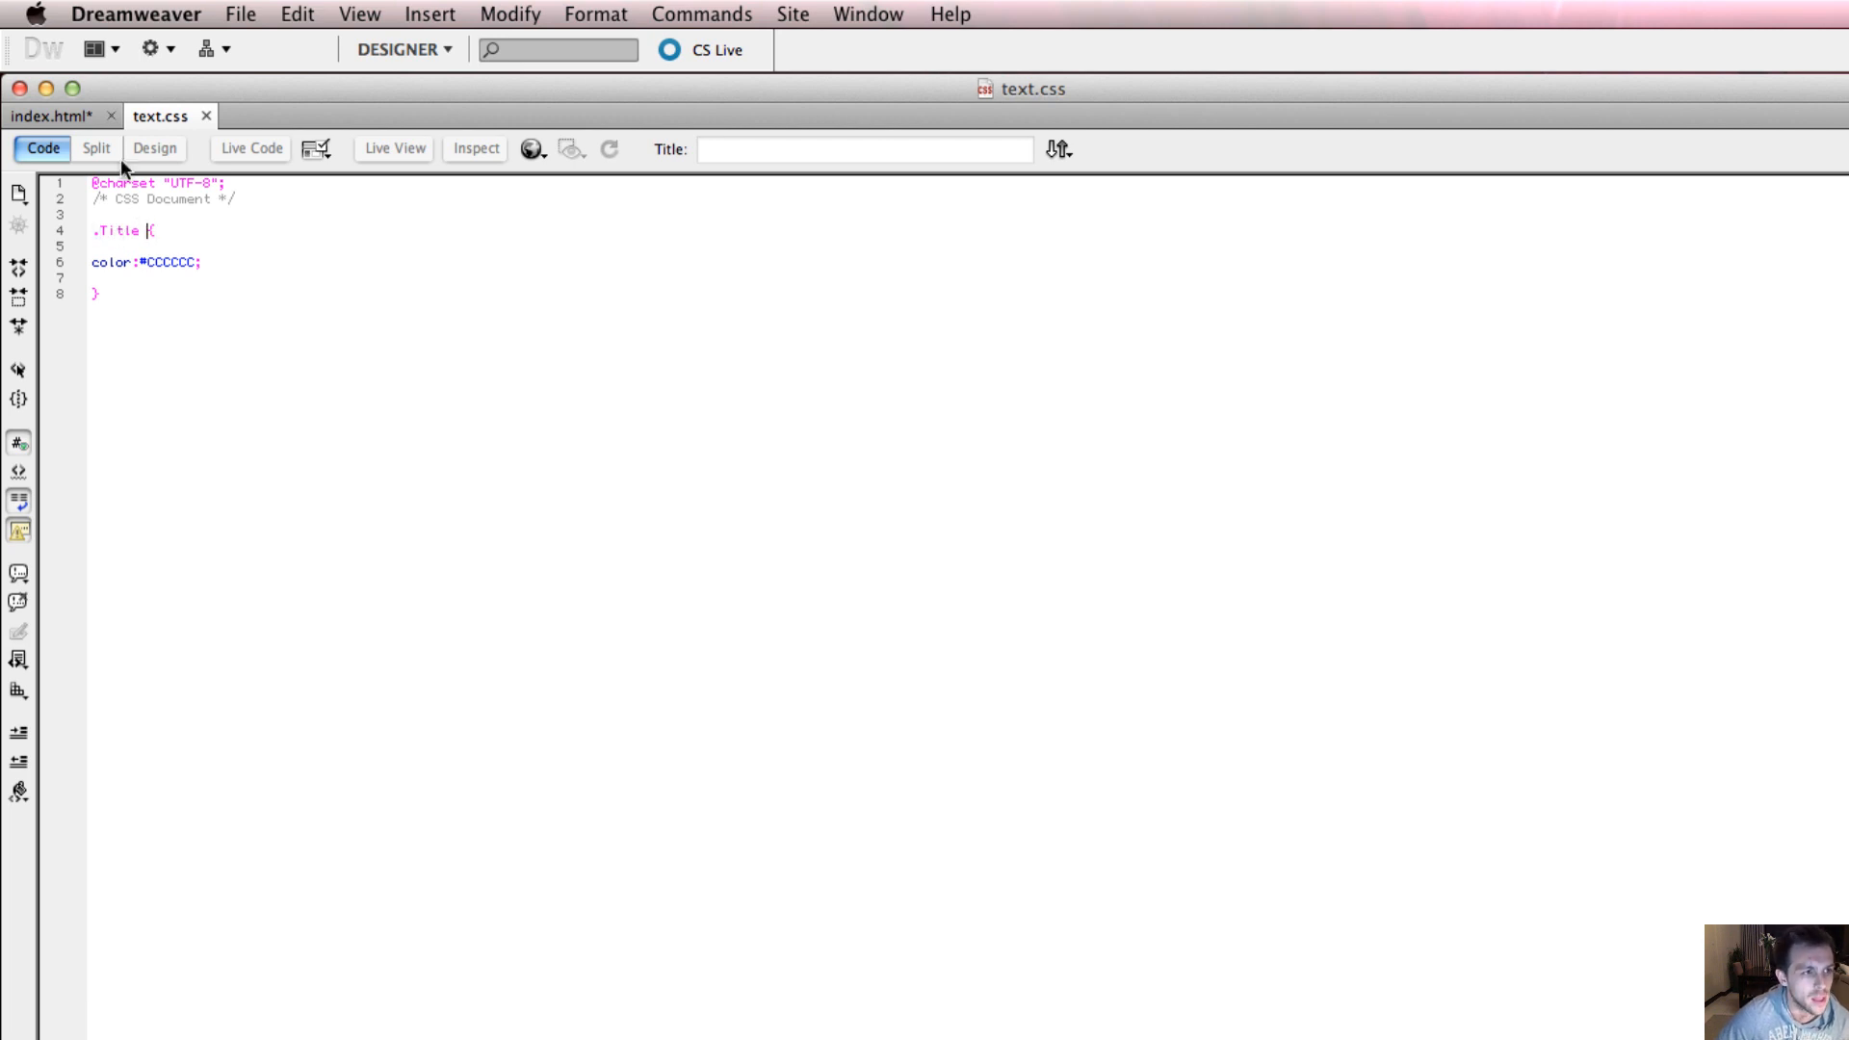
Step: Return to index.html, whose preview shows Hello World in light grey
click(53, 116)
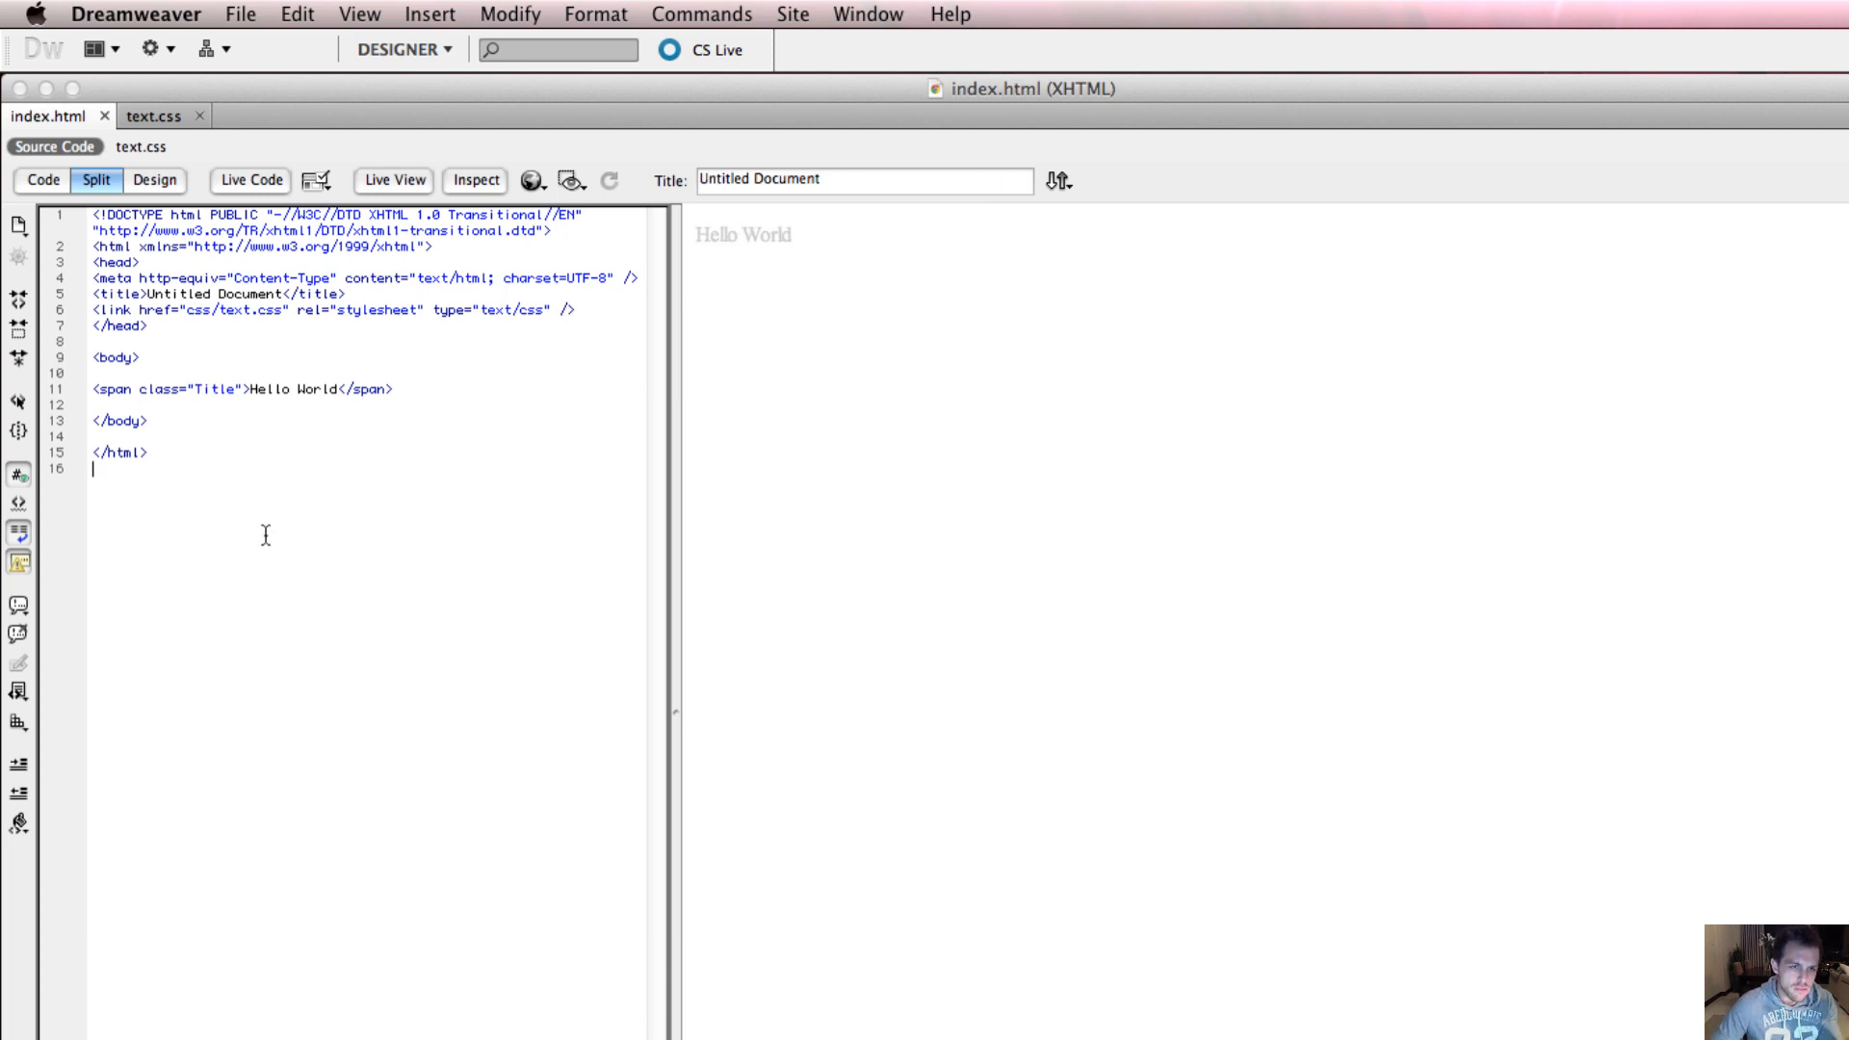
mouse_move(739, 232)
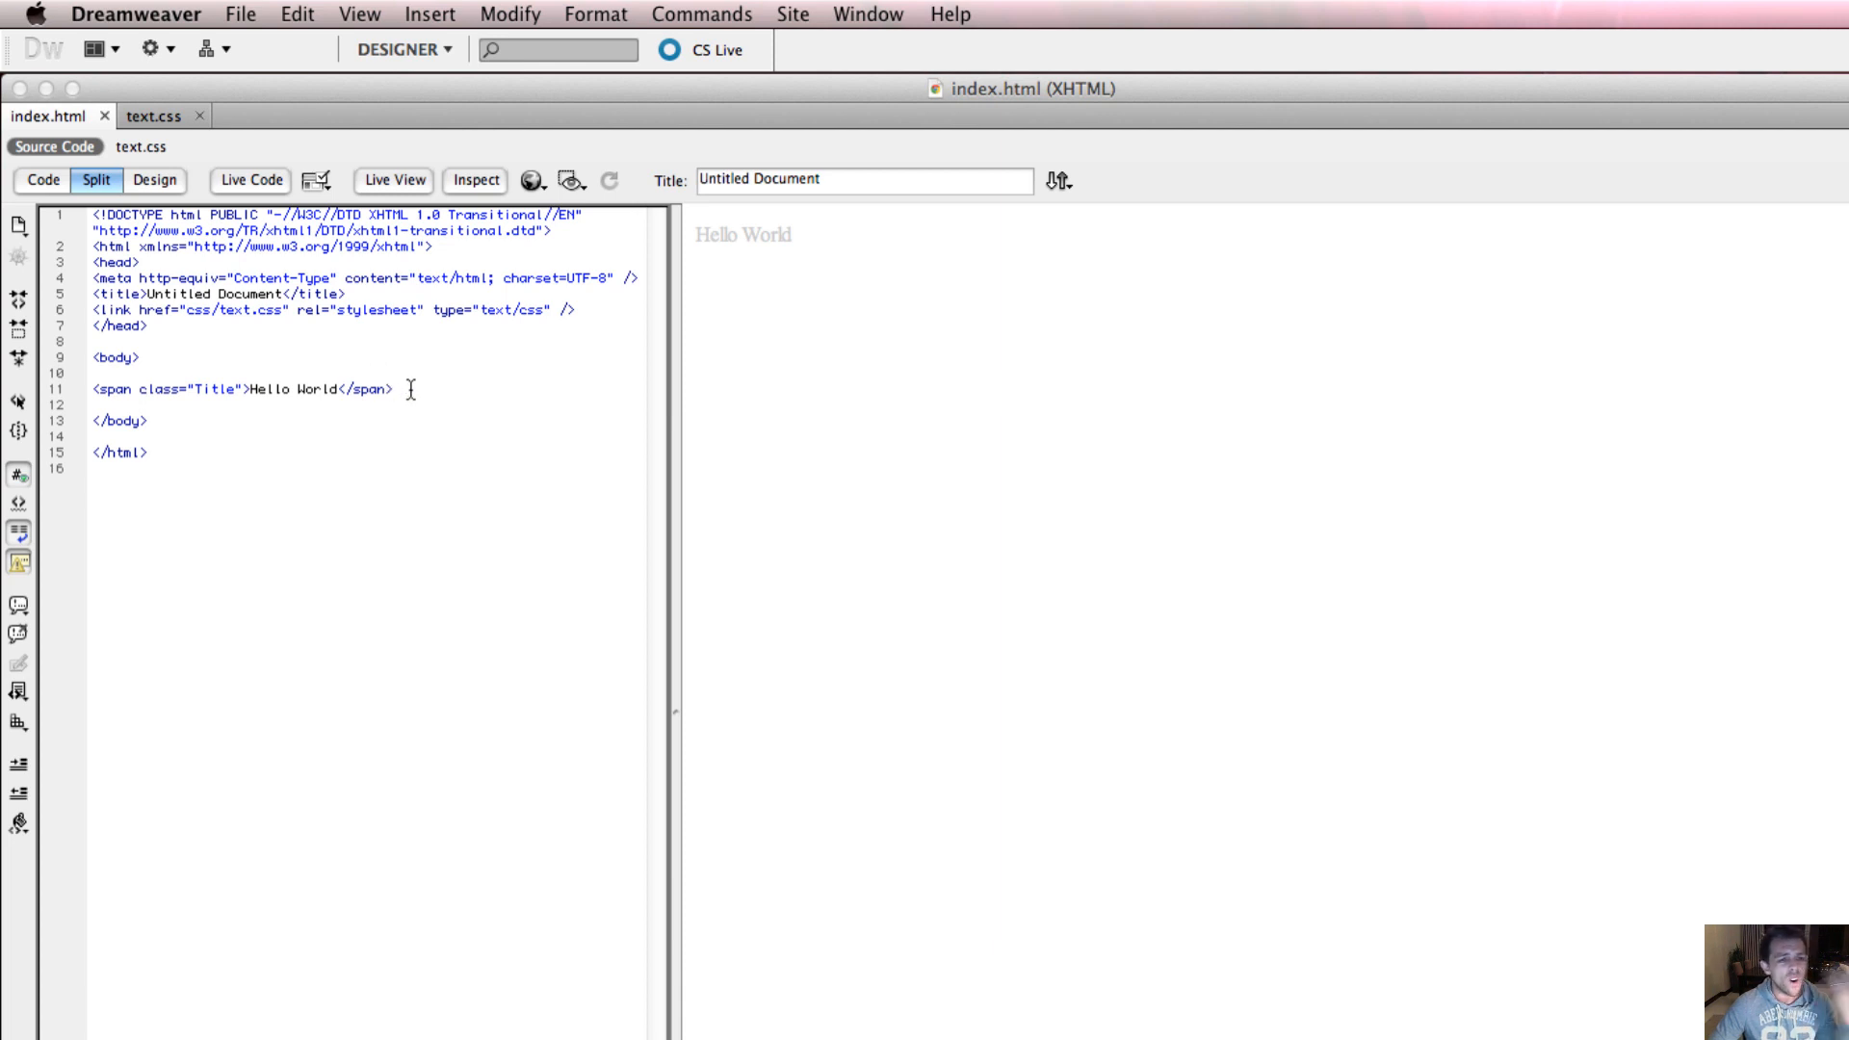
mouse_move(748, 251)
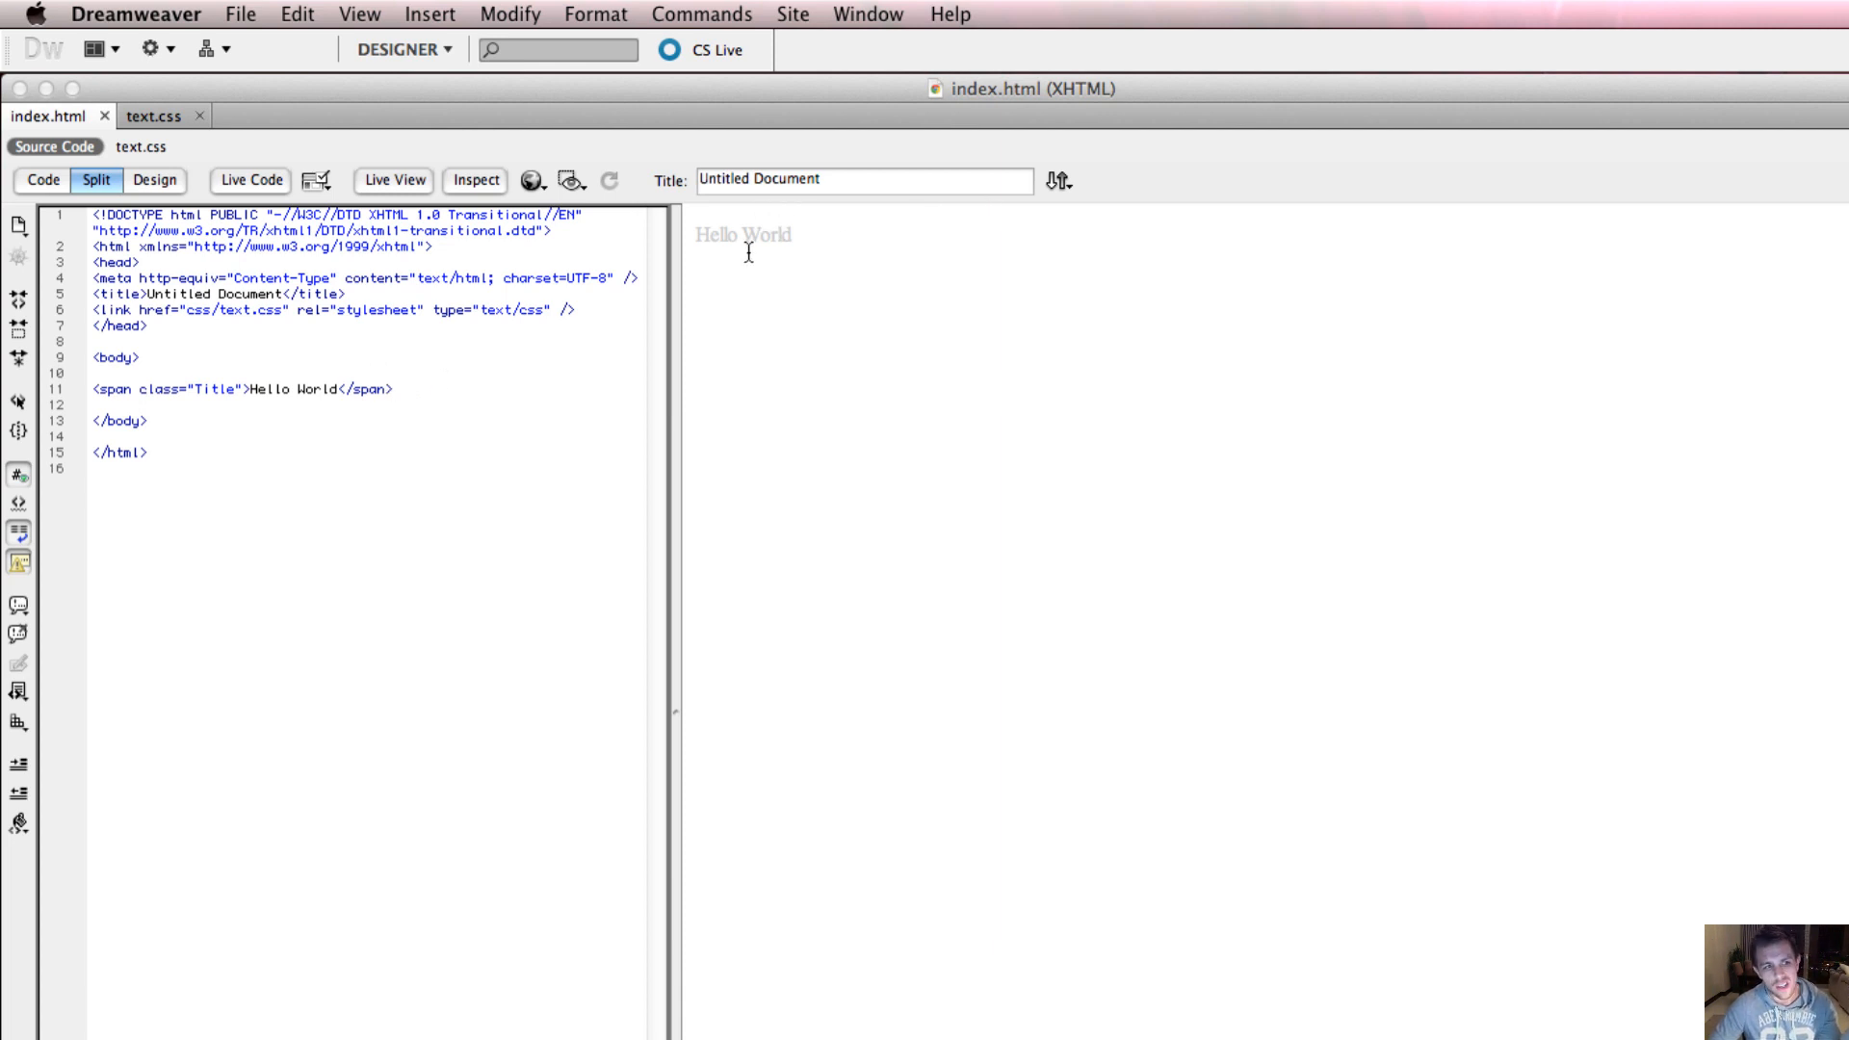
Step: Change the Title rule colour from #CCCCCC to #FFCC00 and check the orange Hello World
click(153, 116)
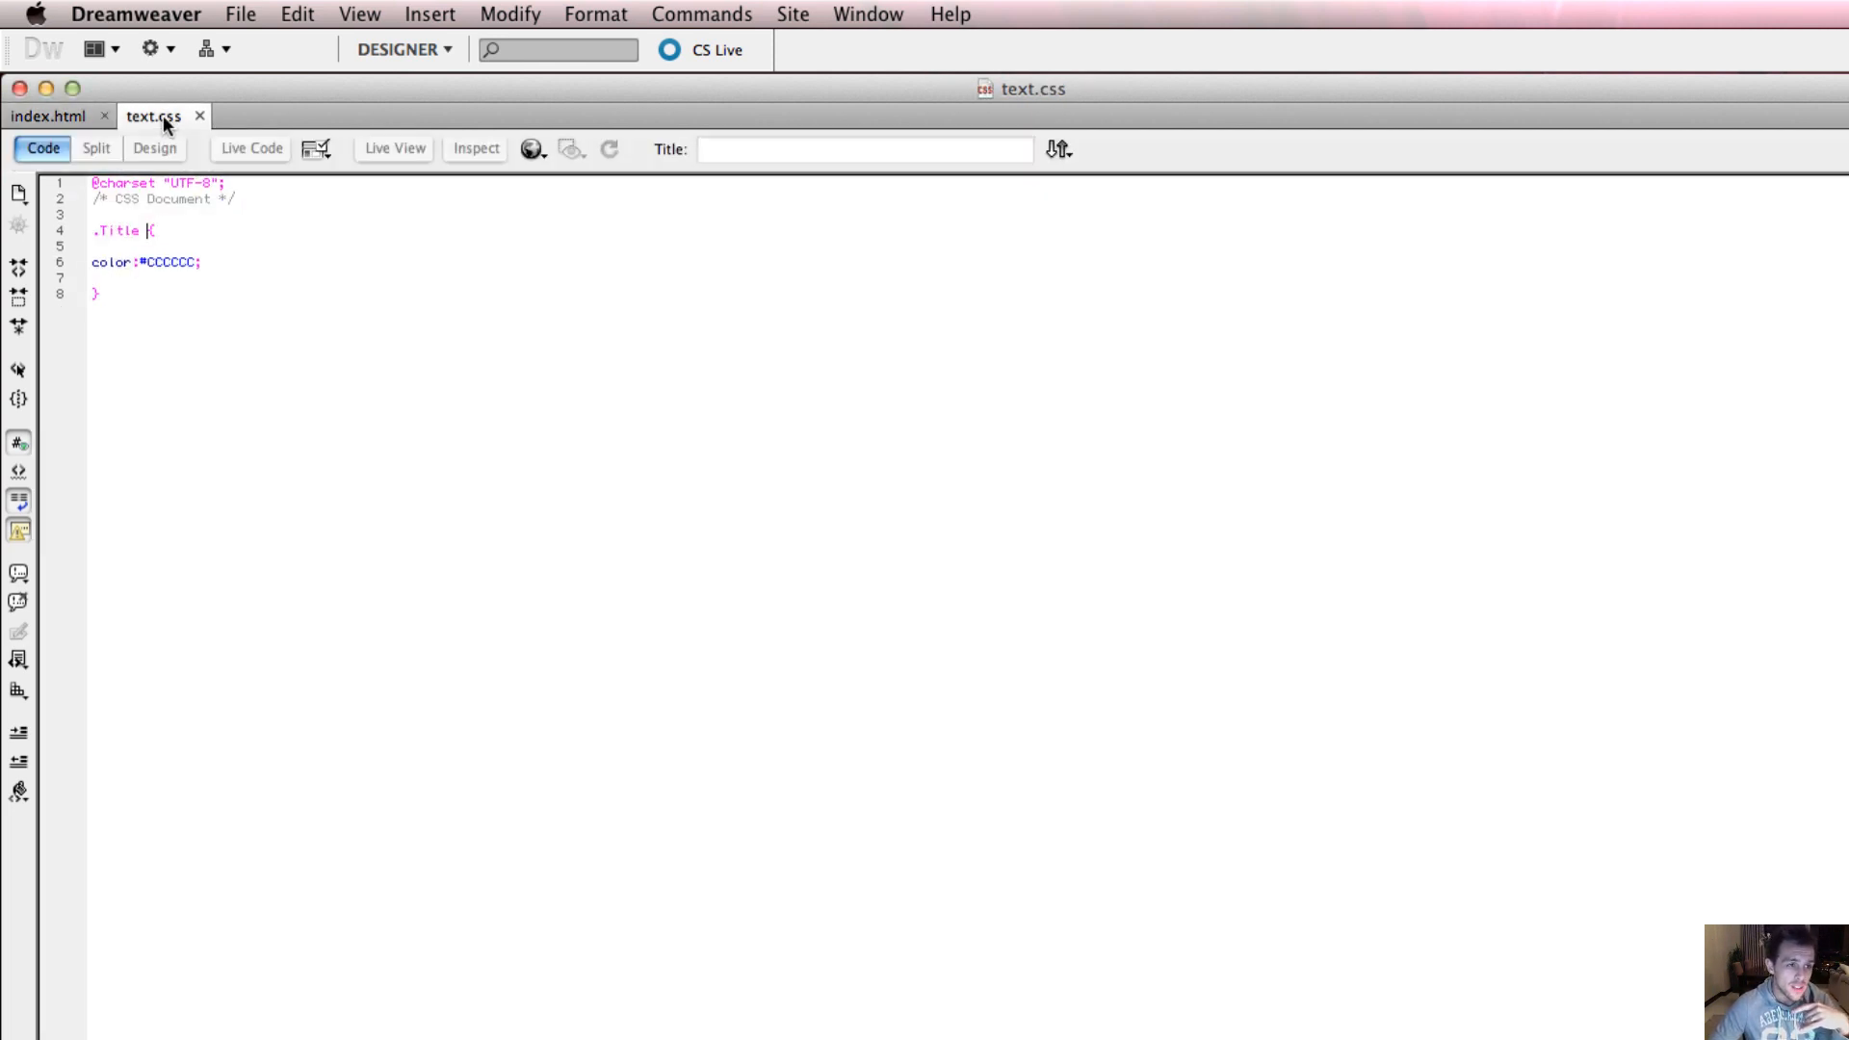
double_click(170, 262)
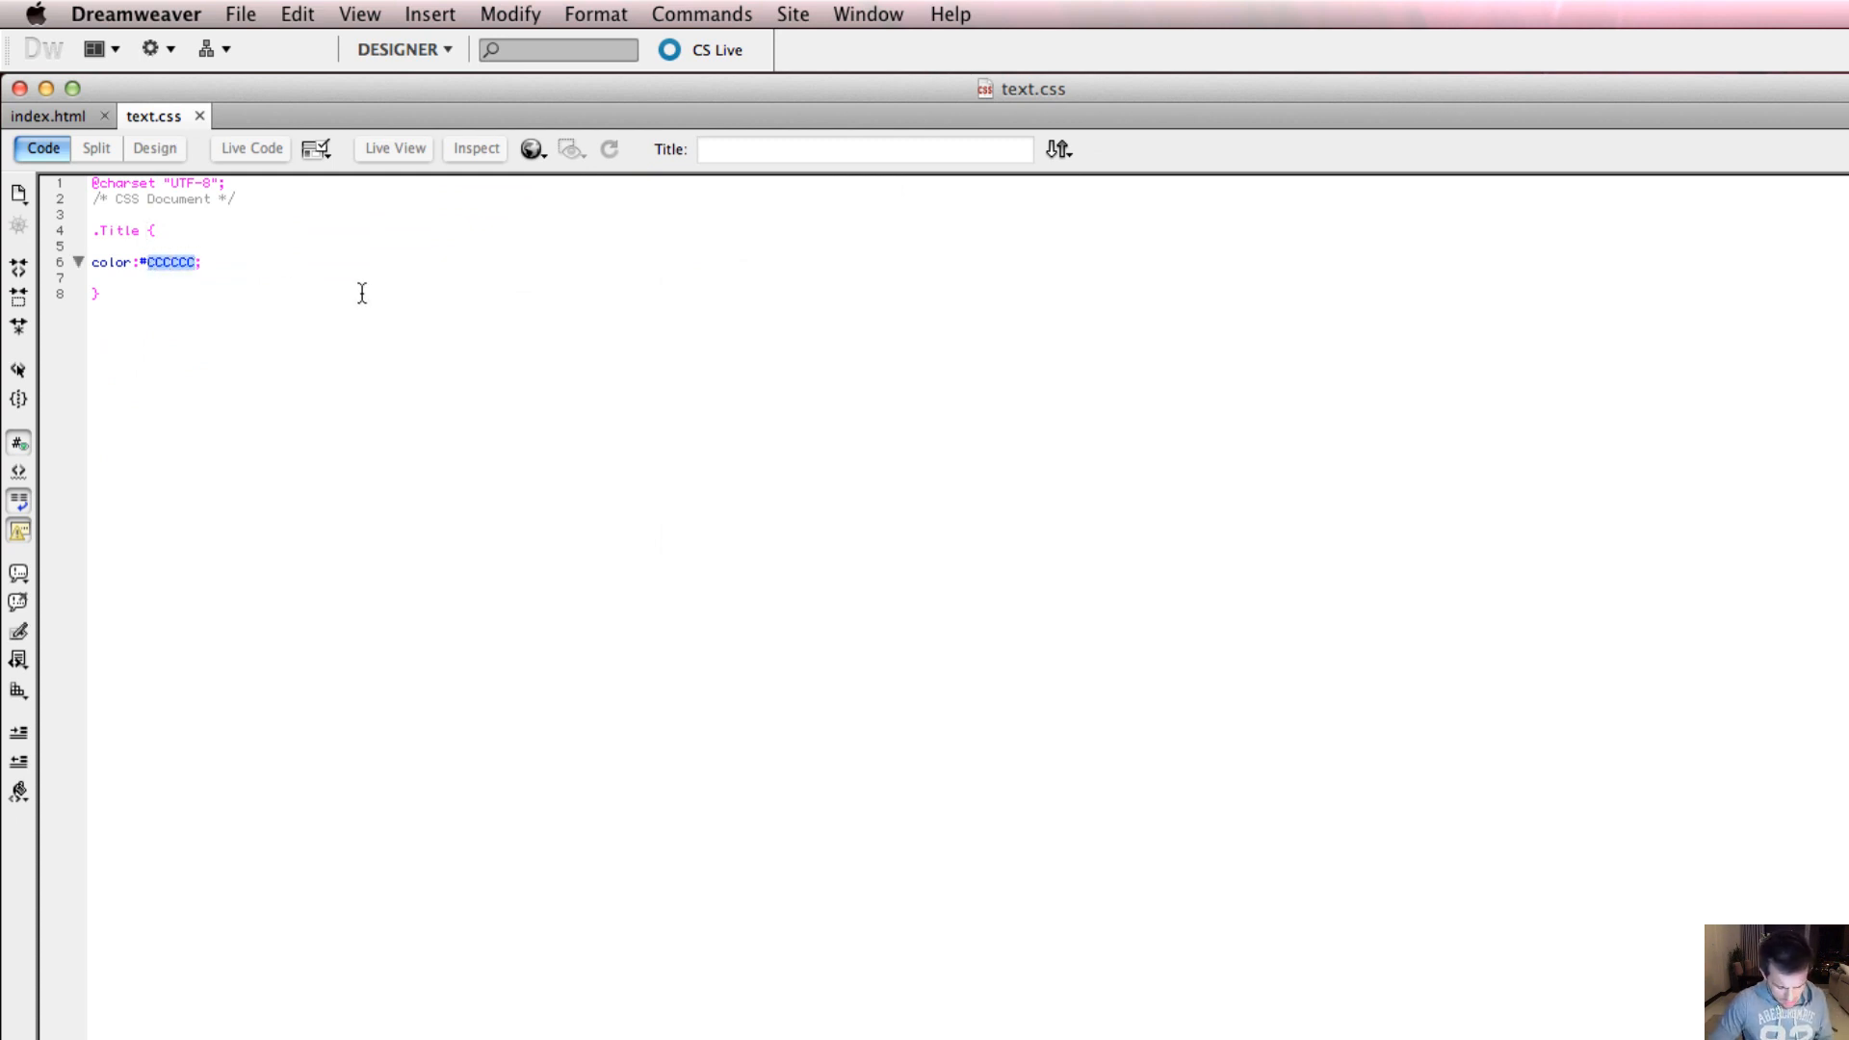
text(FFCC00)
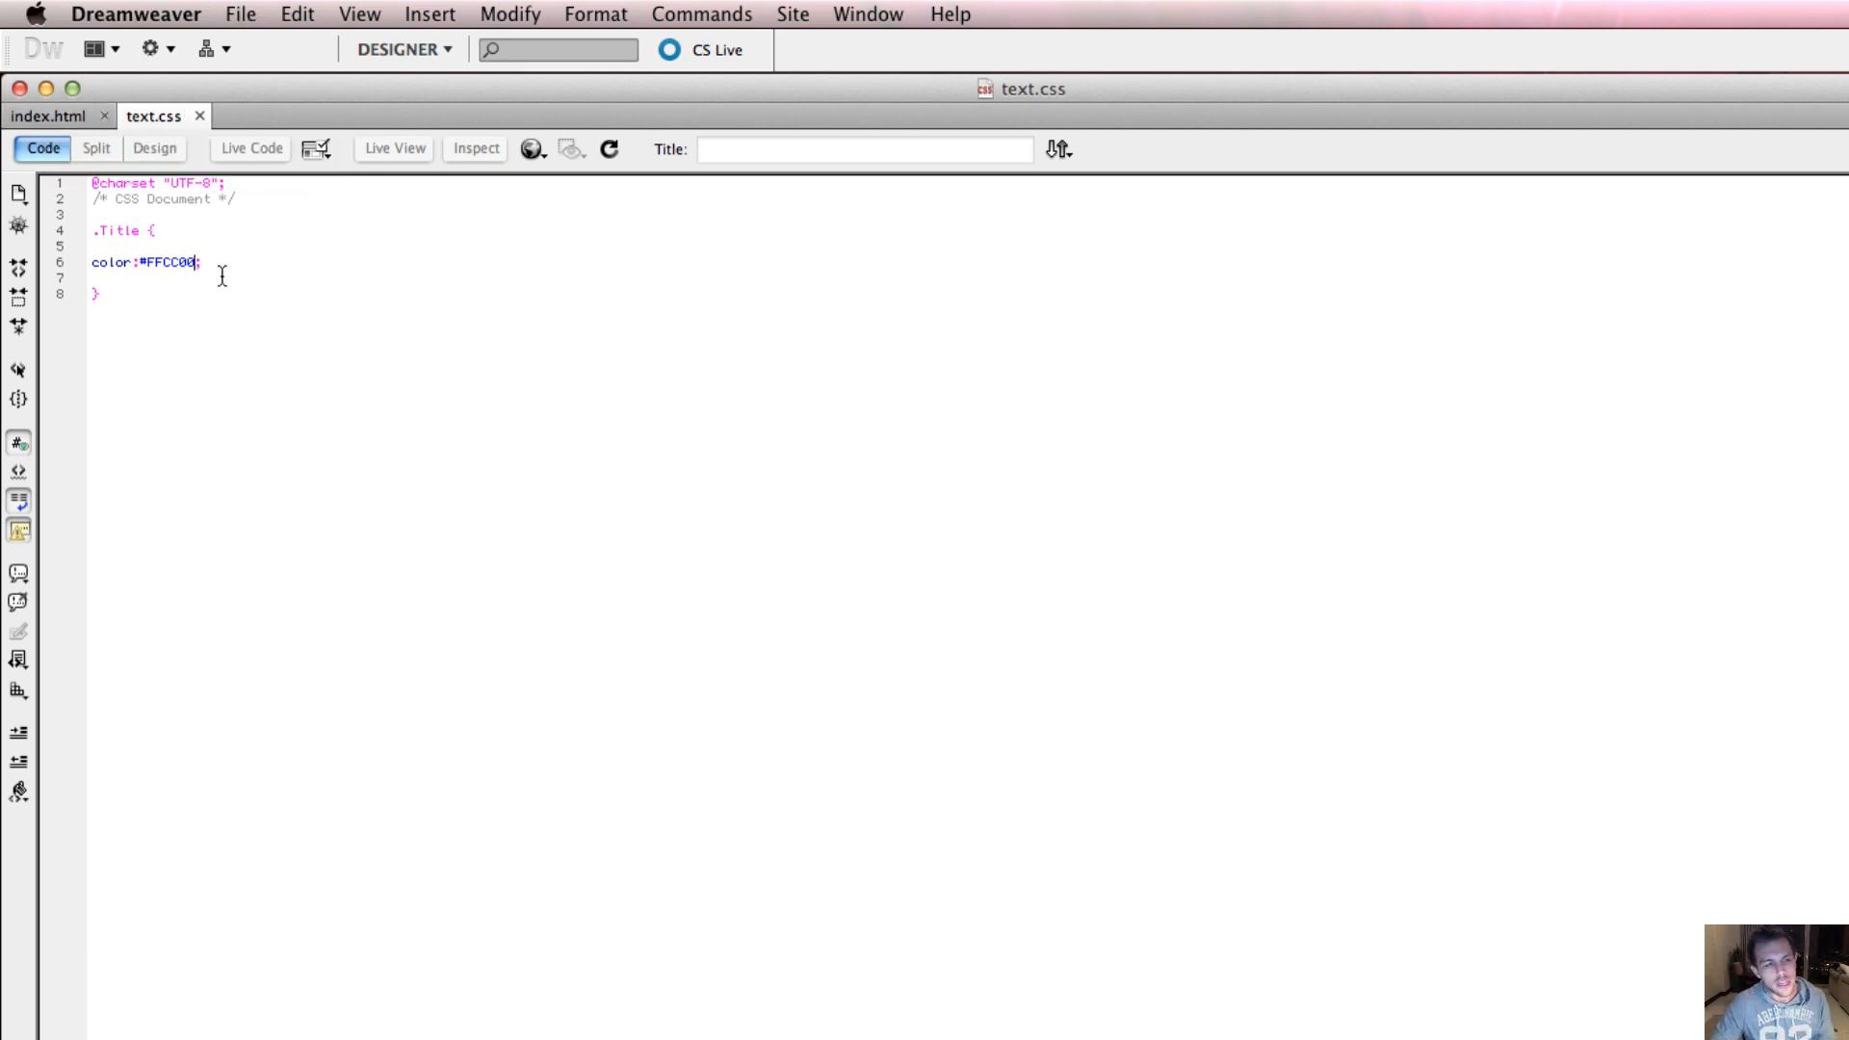
double_click(116, 230)
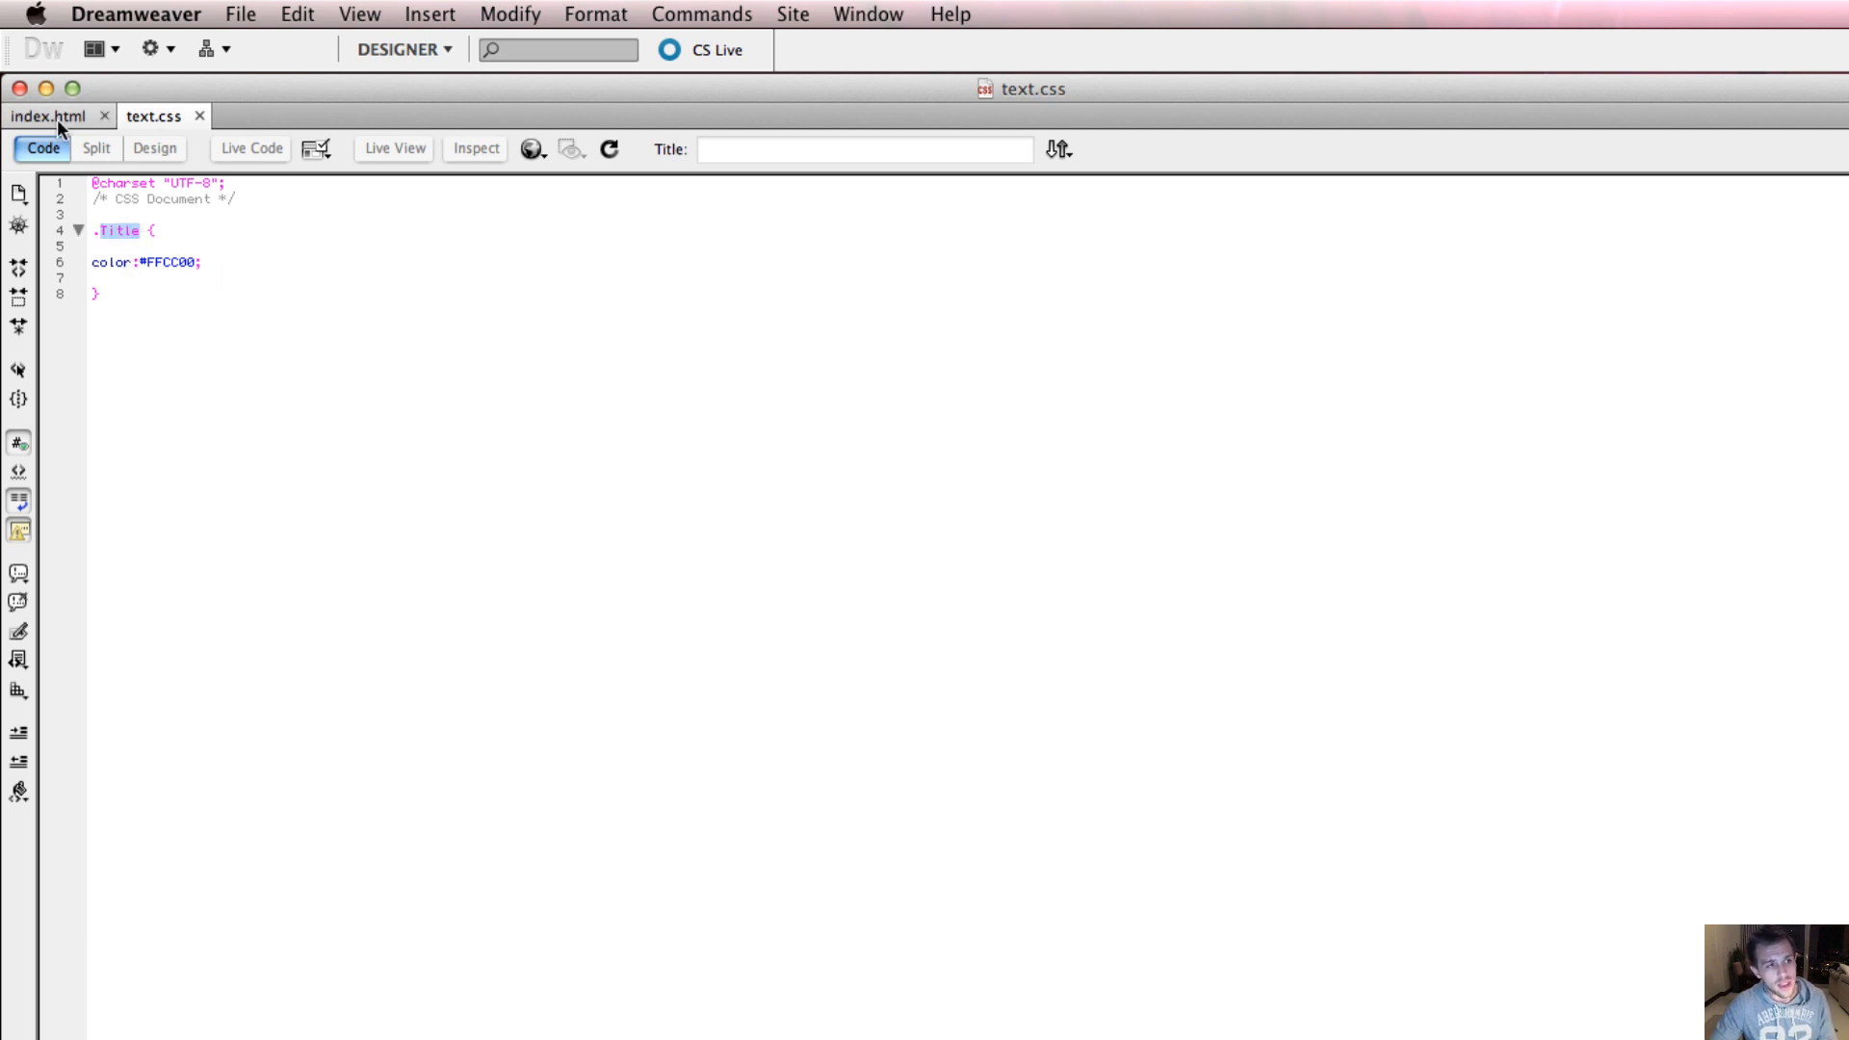
click(49, 116)
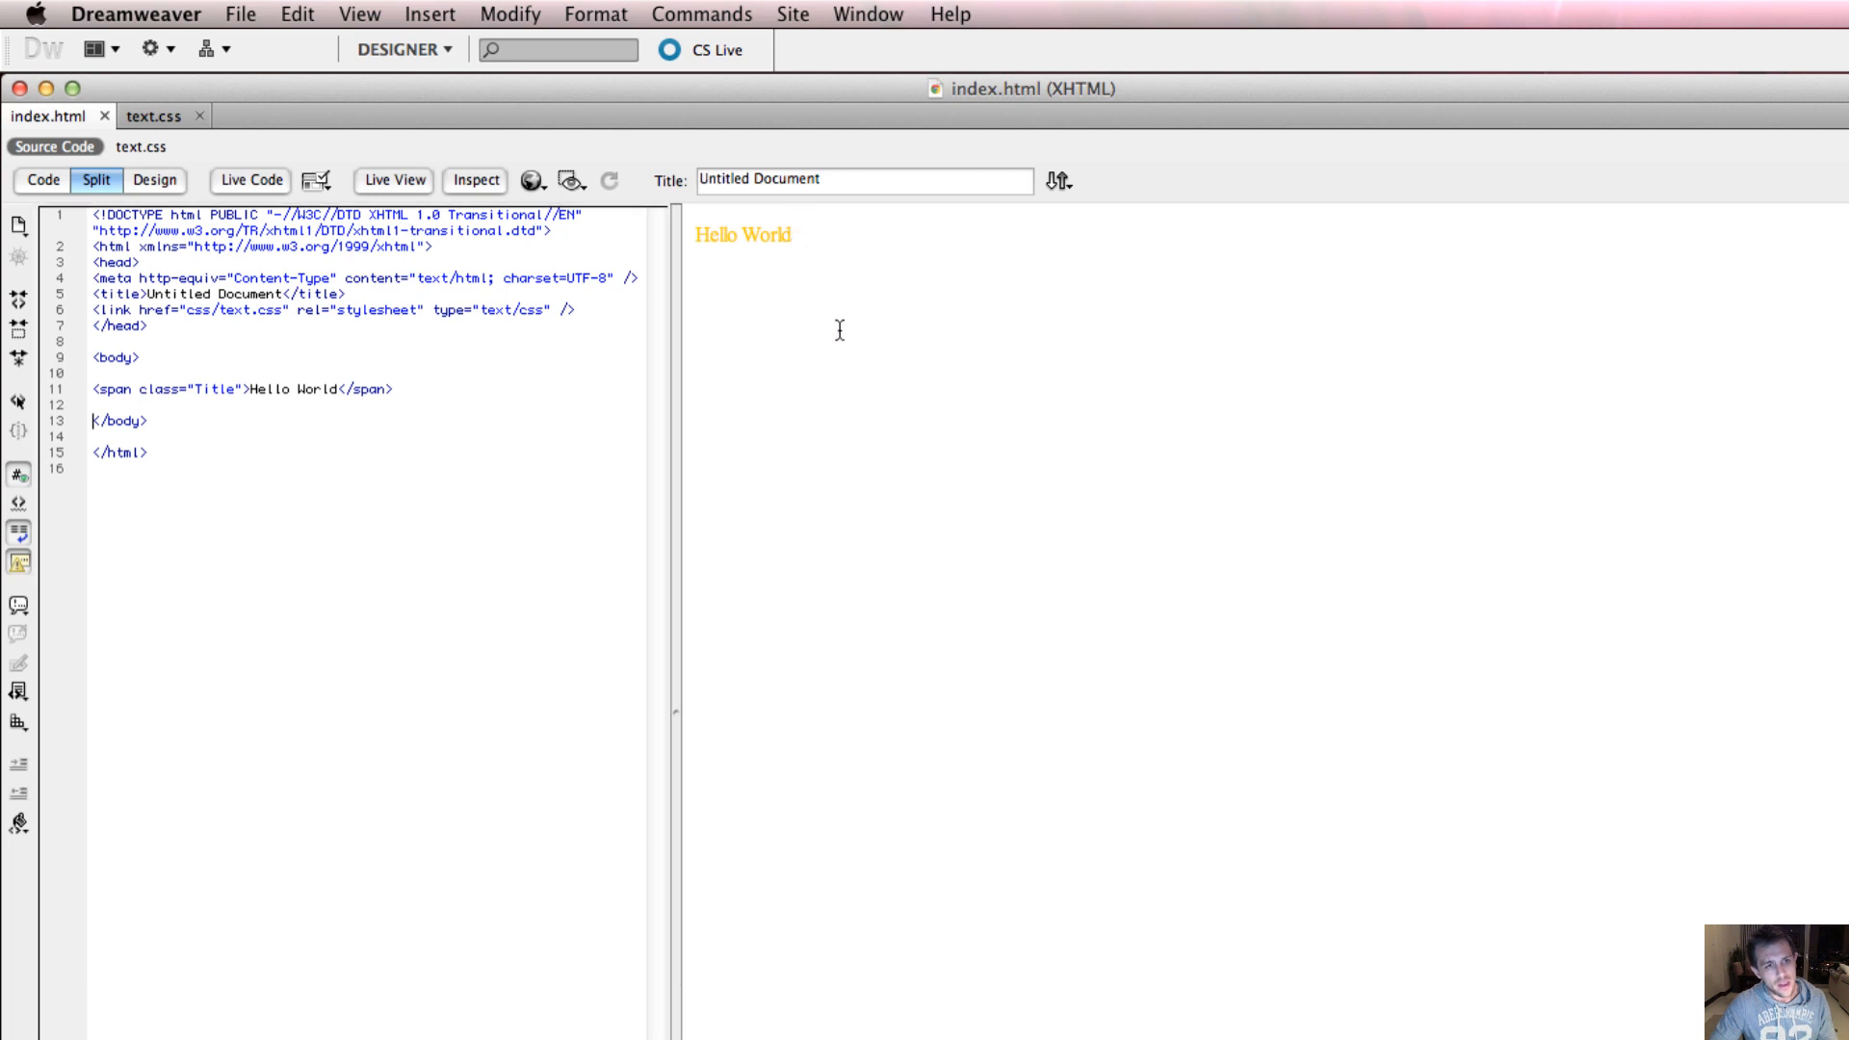
mouse_move(279, 171)
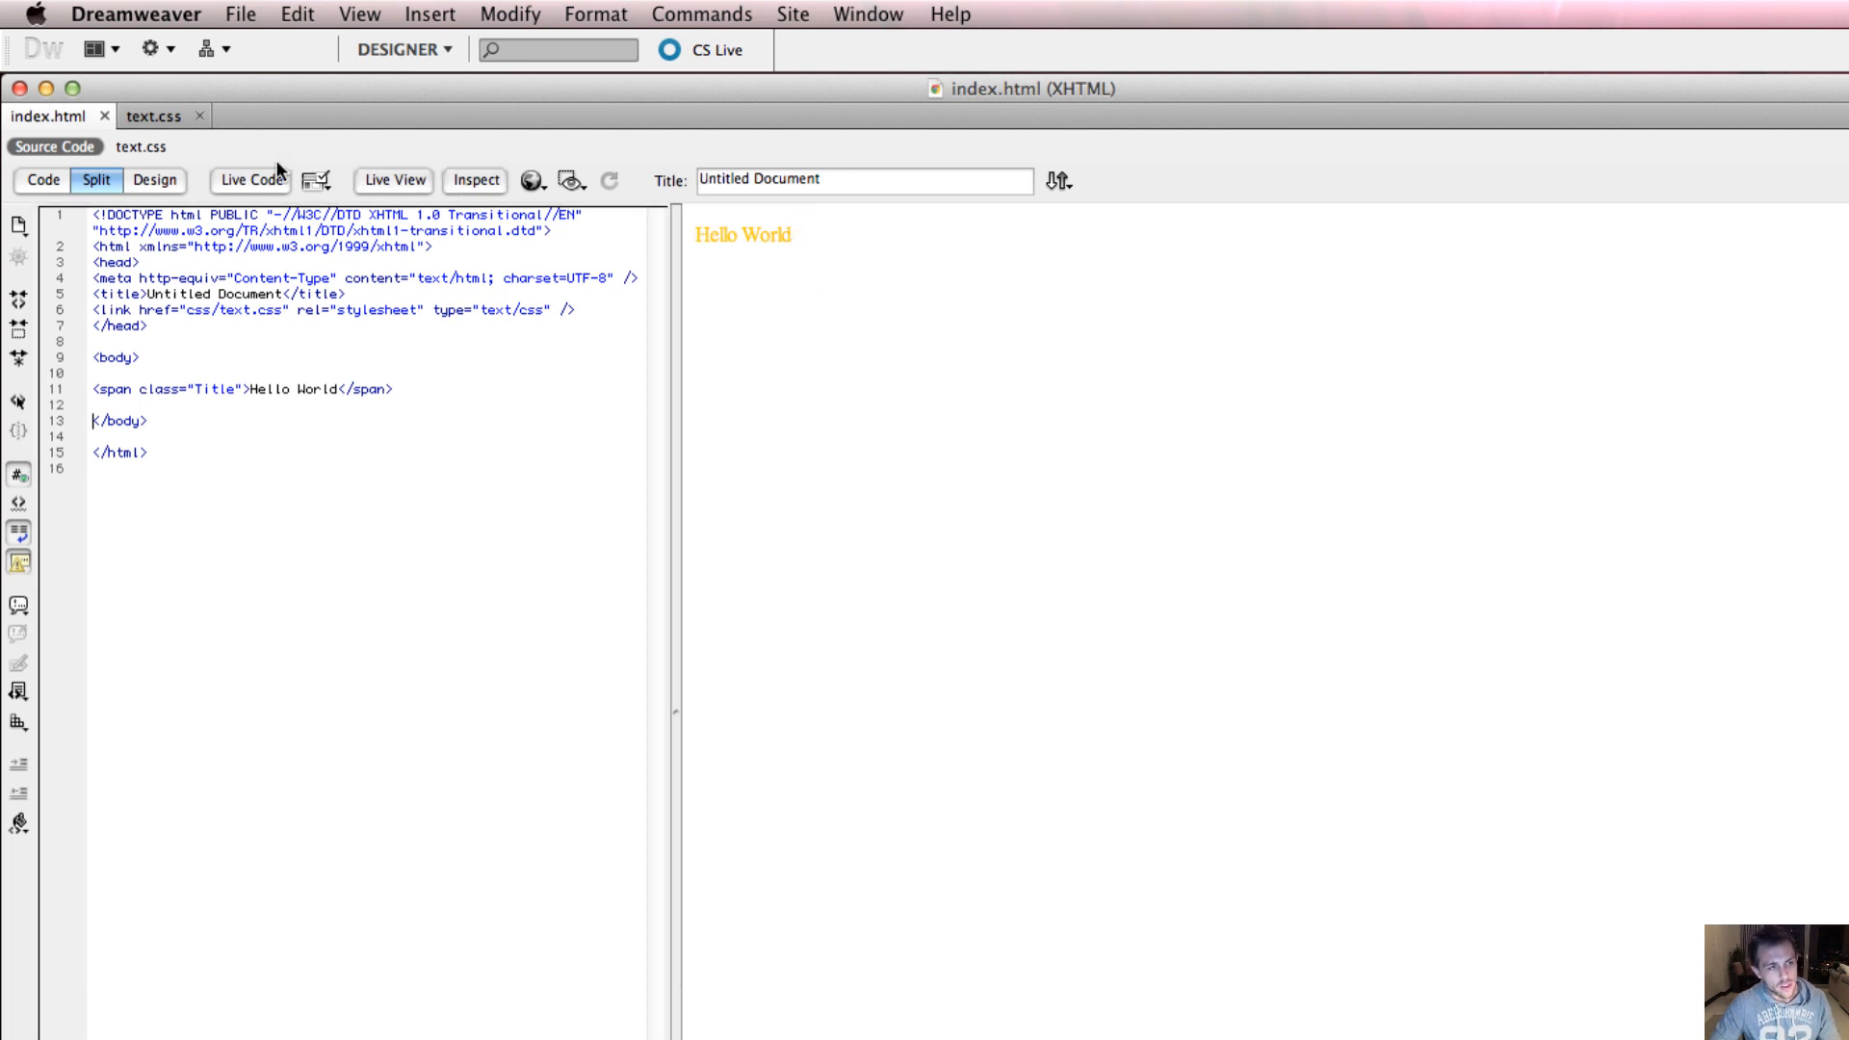
click(153, 115)
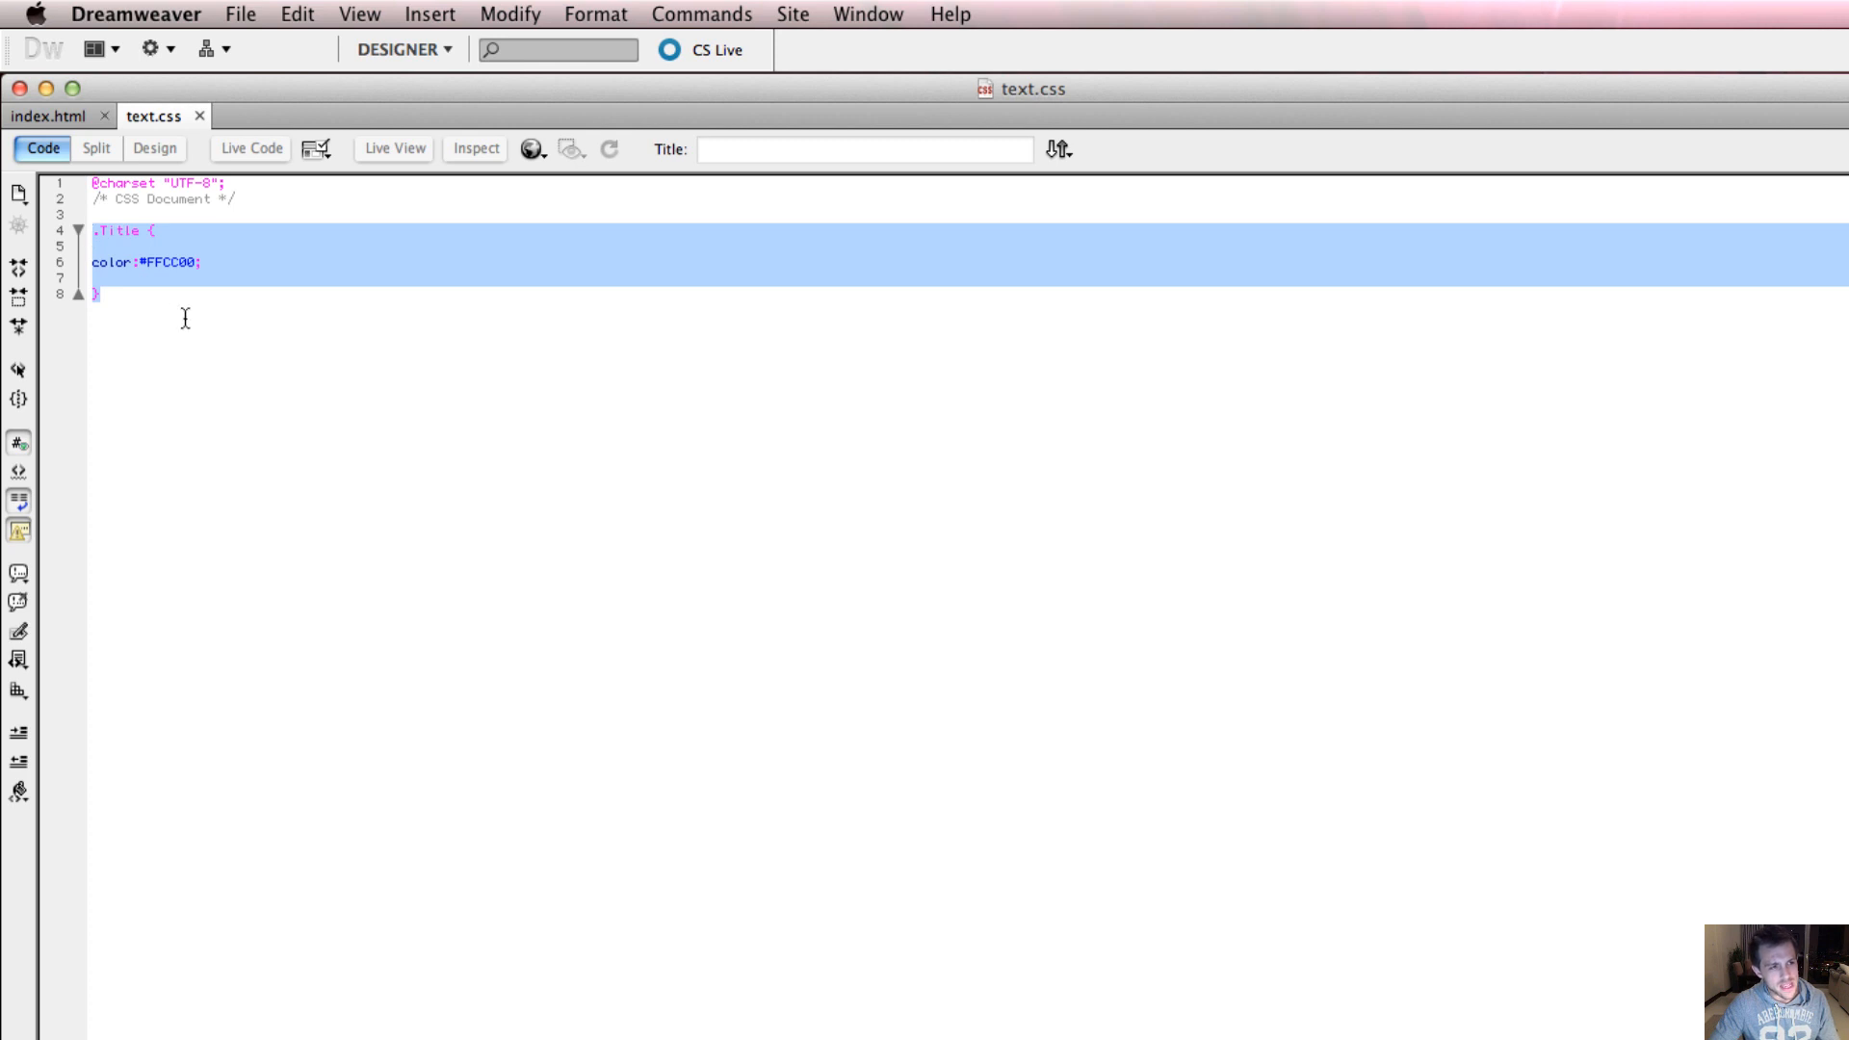
Step: Add unstyled text 'this is my website' after the span in index.html
click(49, 116)
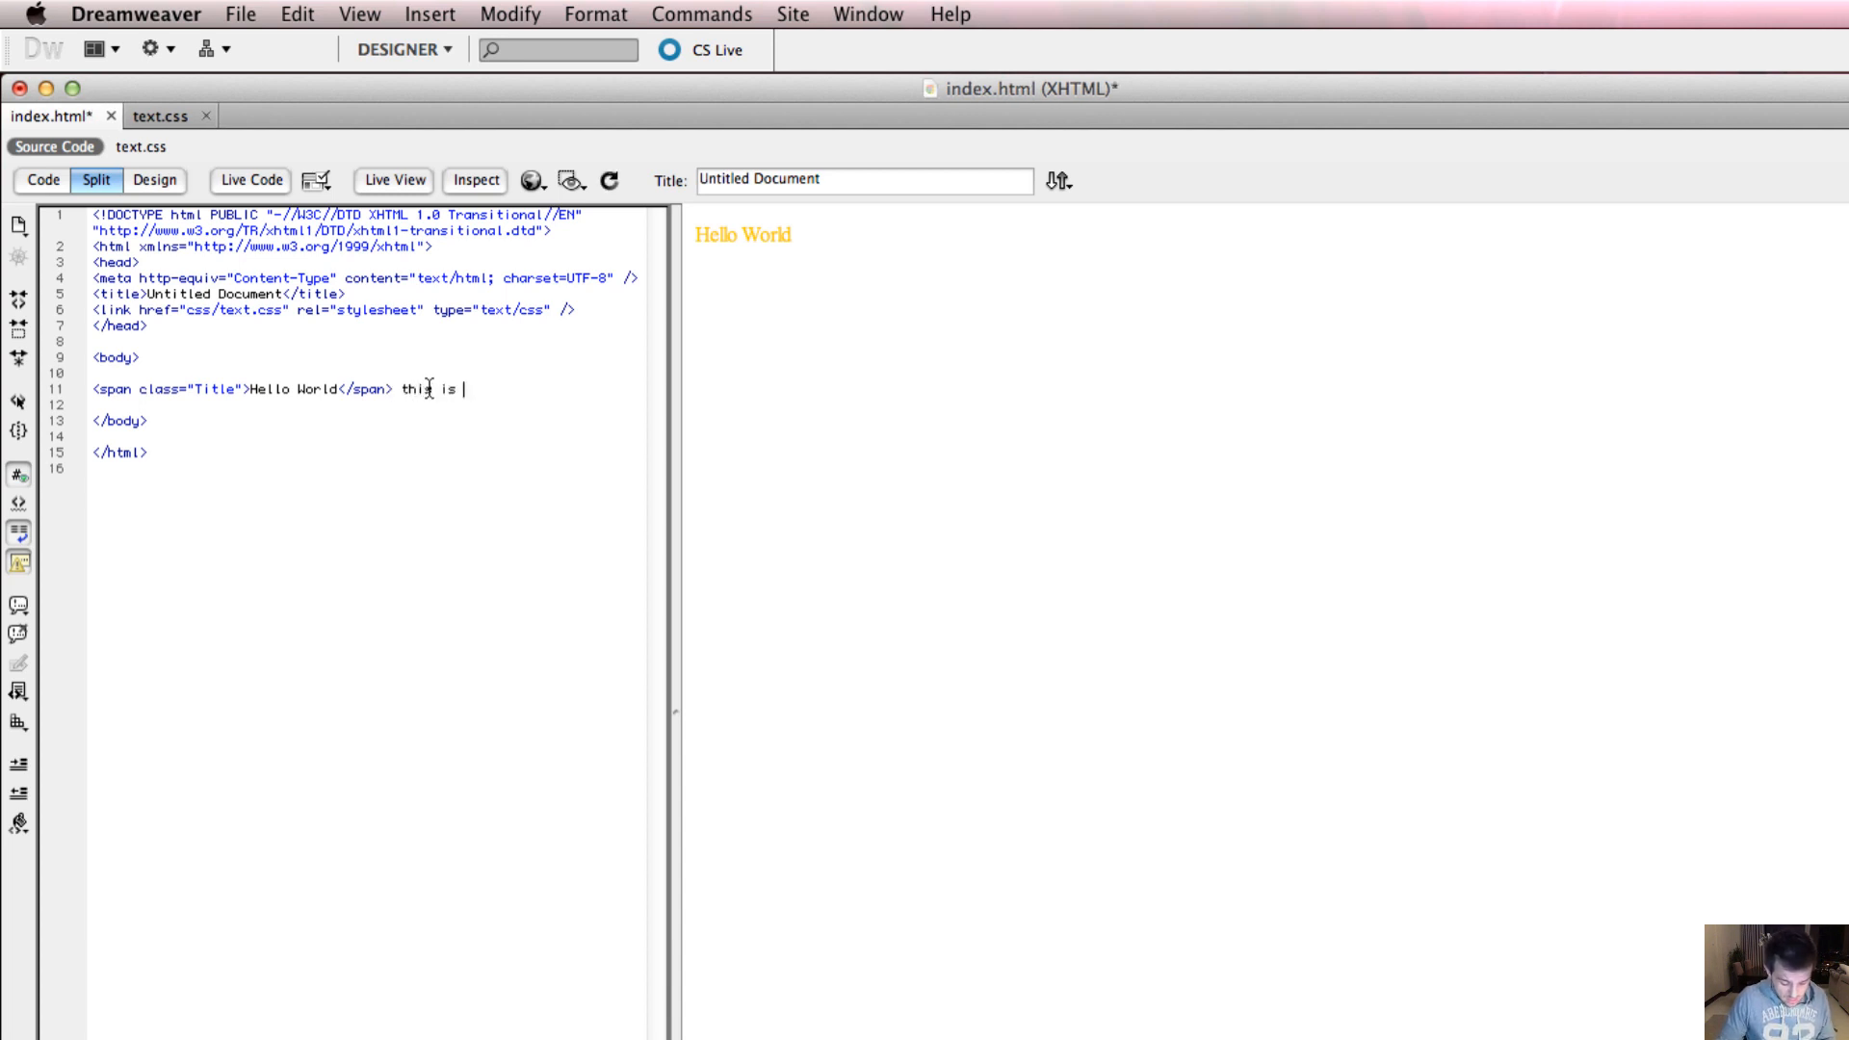
text(my website)
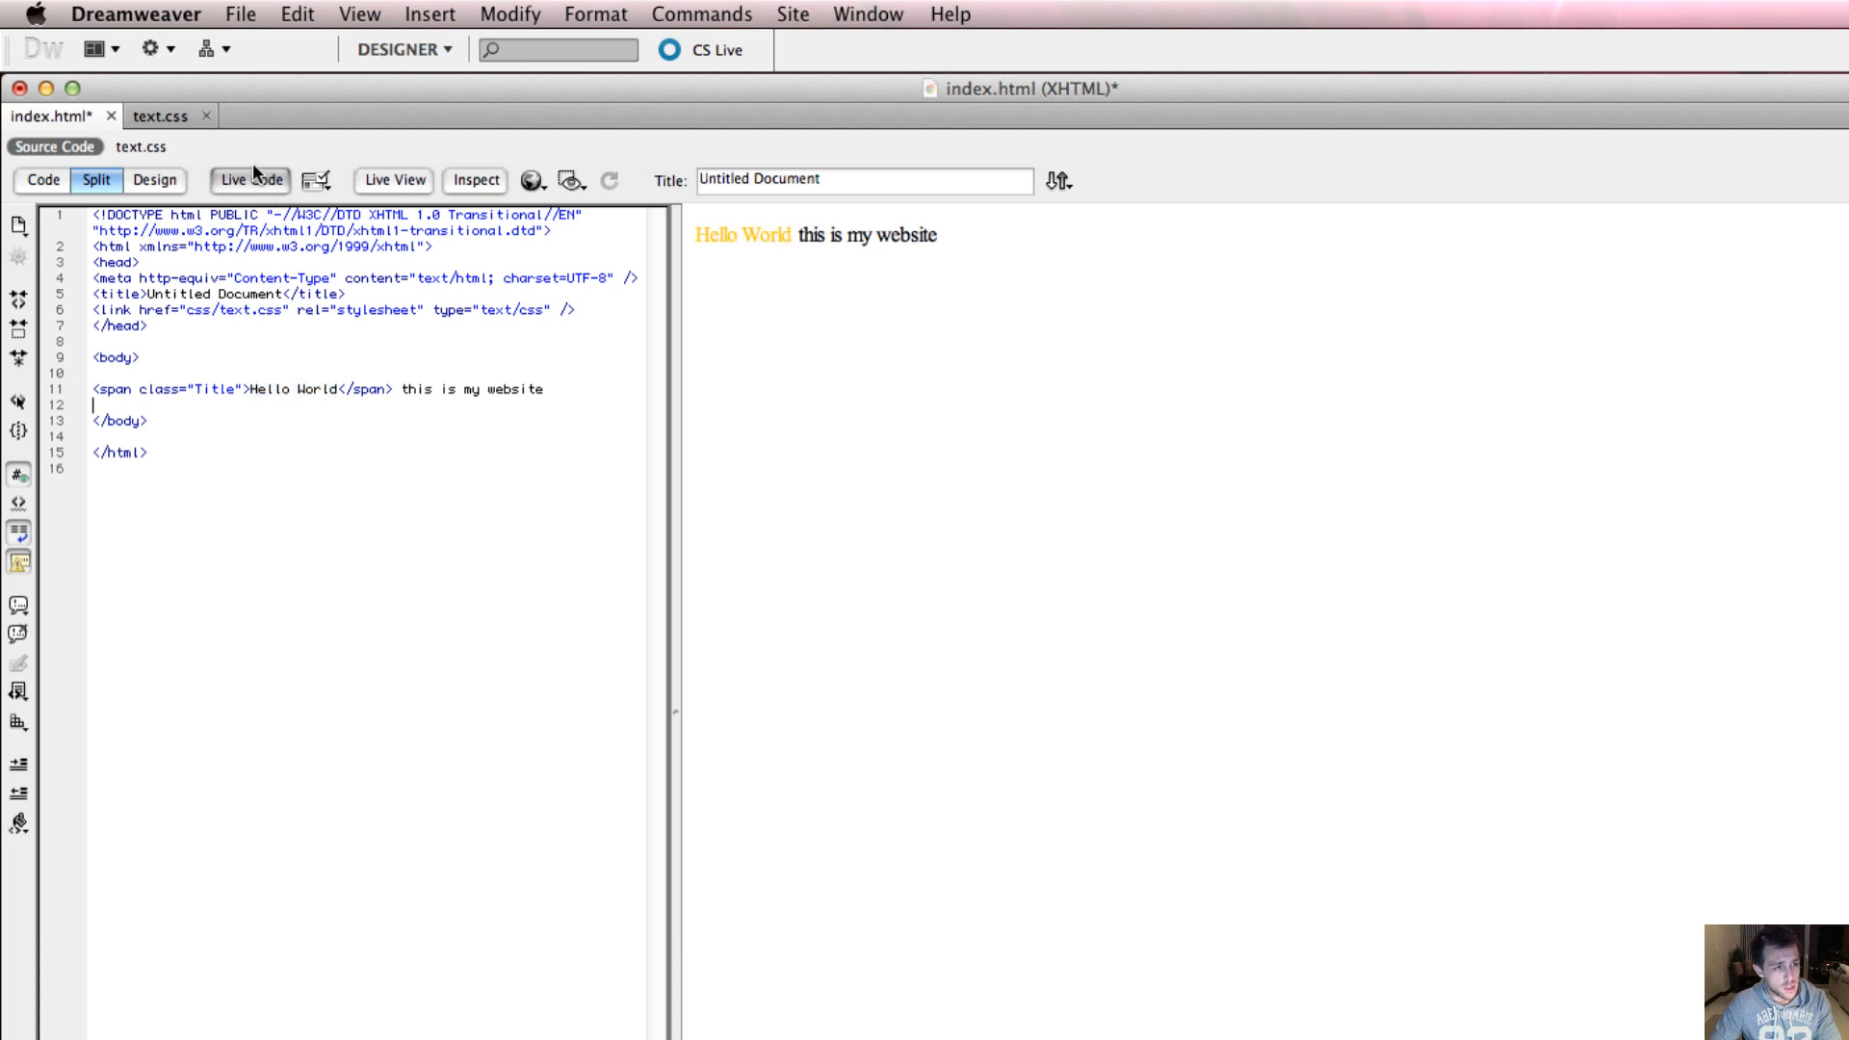
click(161, 115)
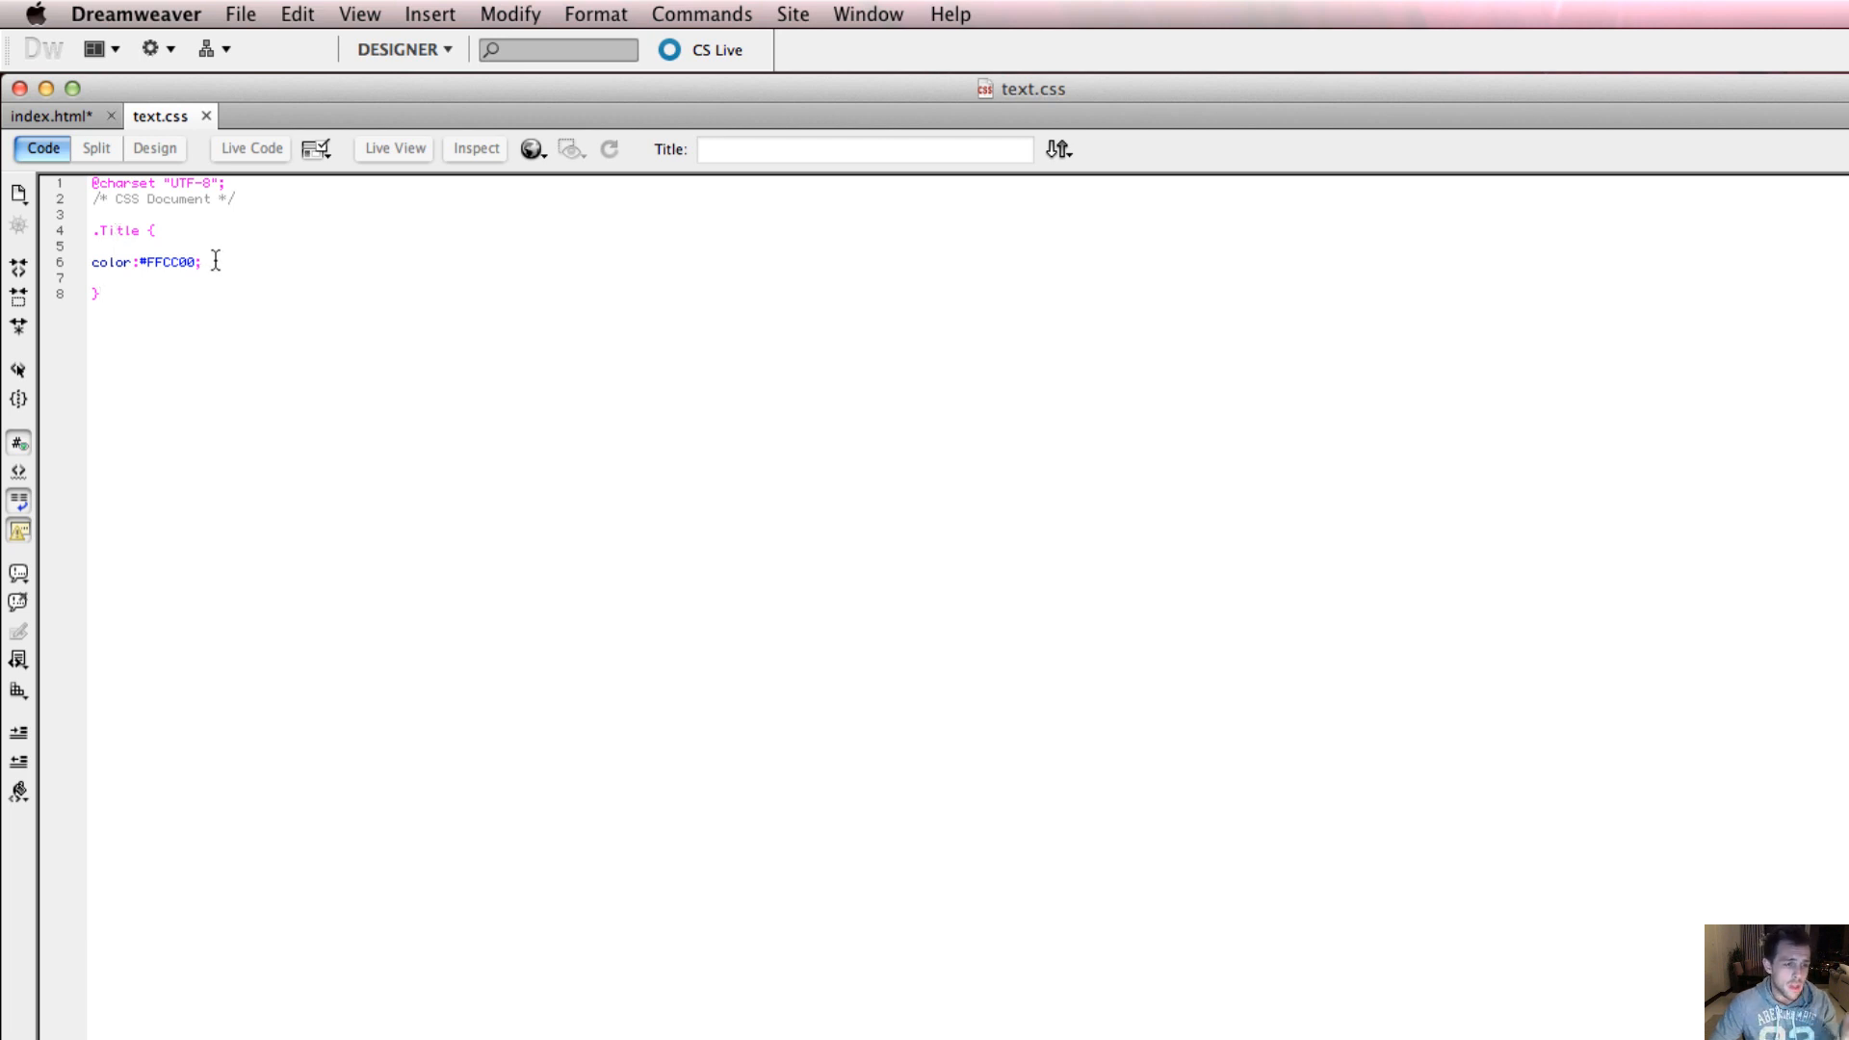
mouse_move(258, 284)
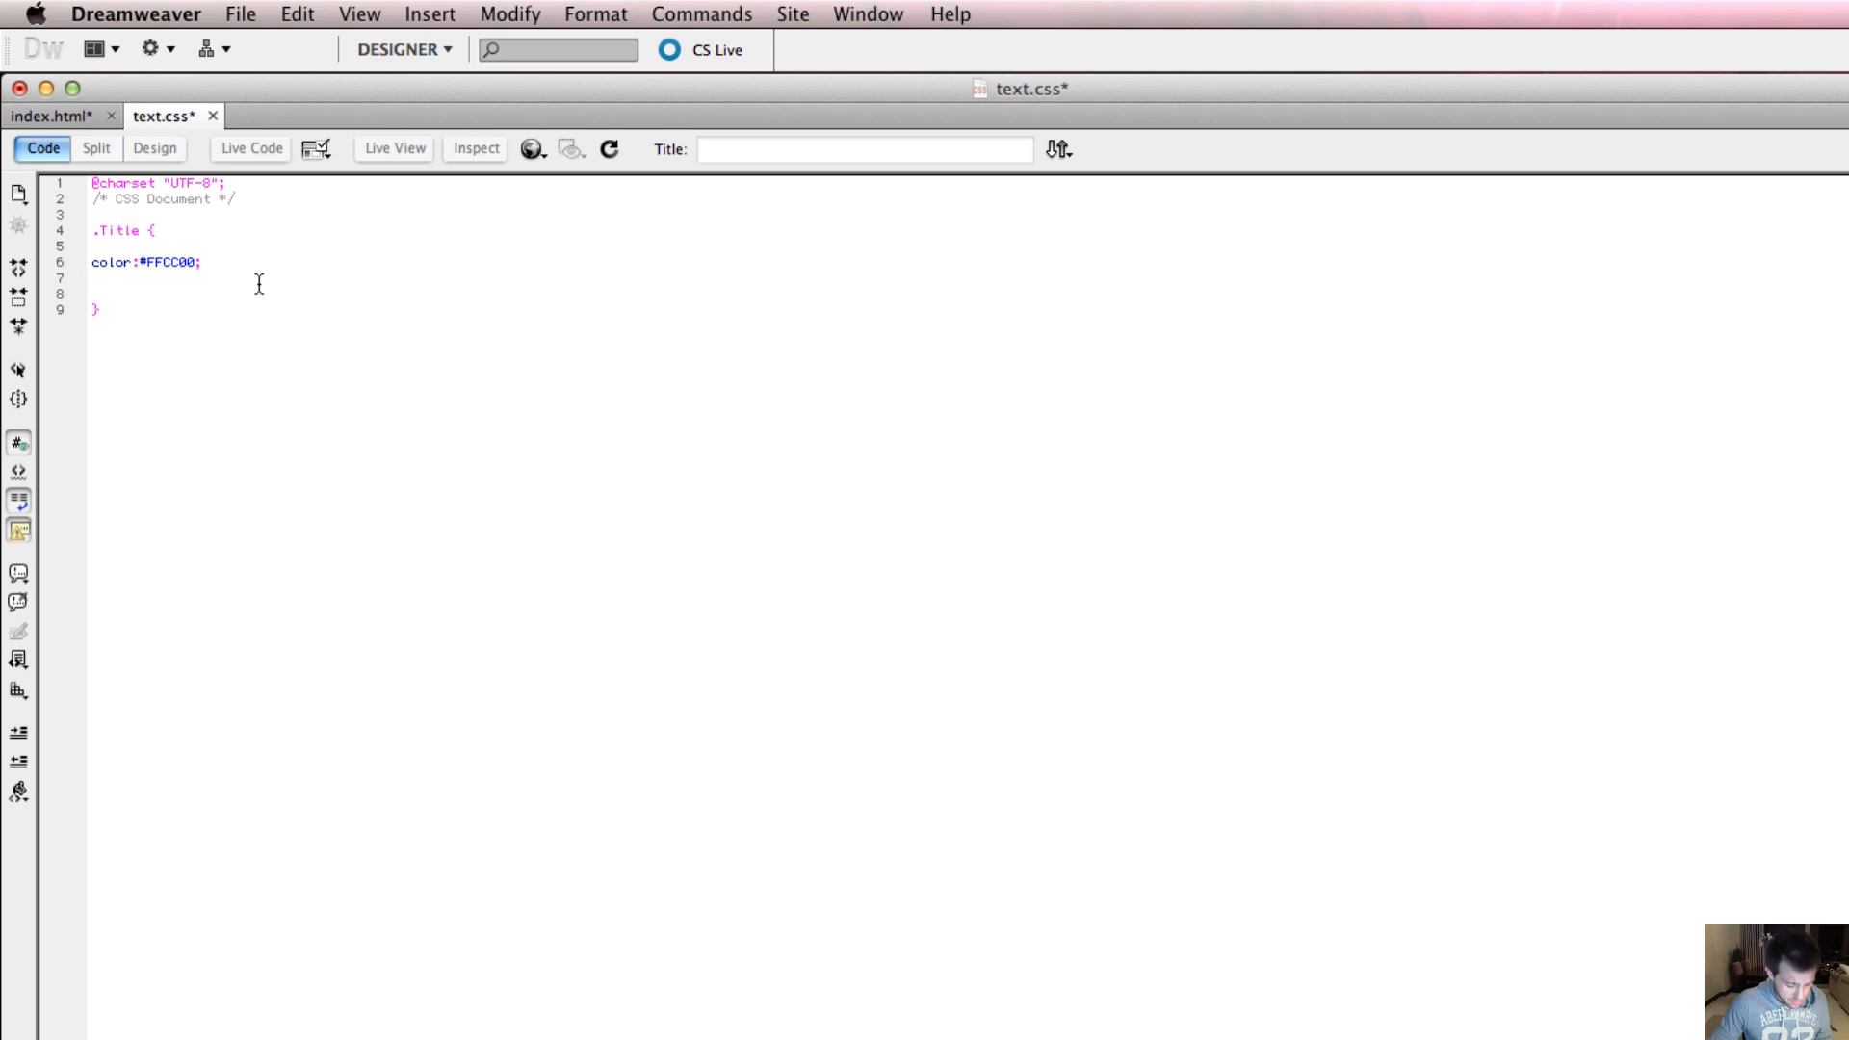
Step: Add font-size: 34px; to the .Title rule using code hints
text(font-size)
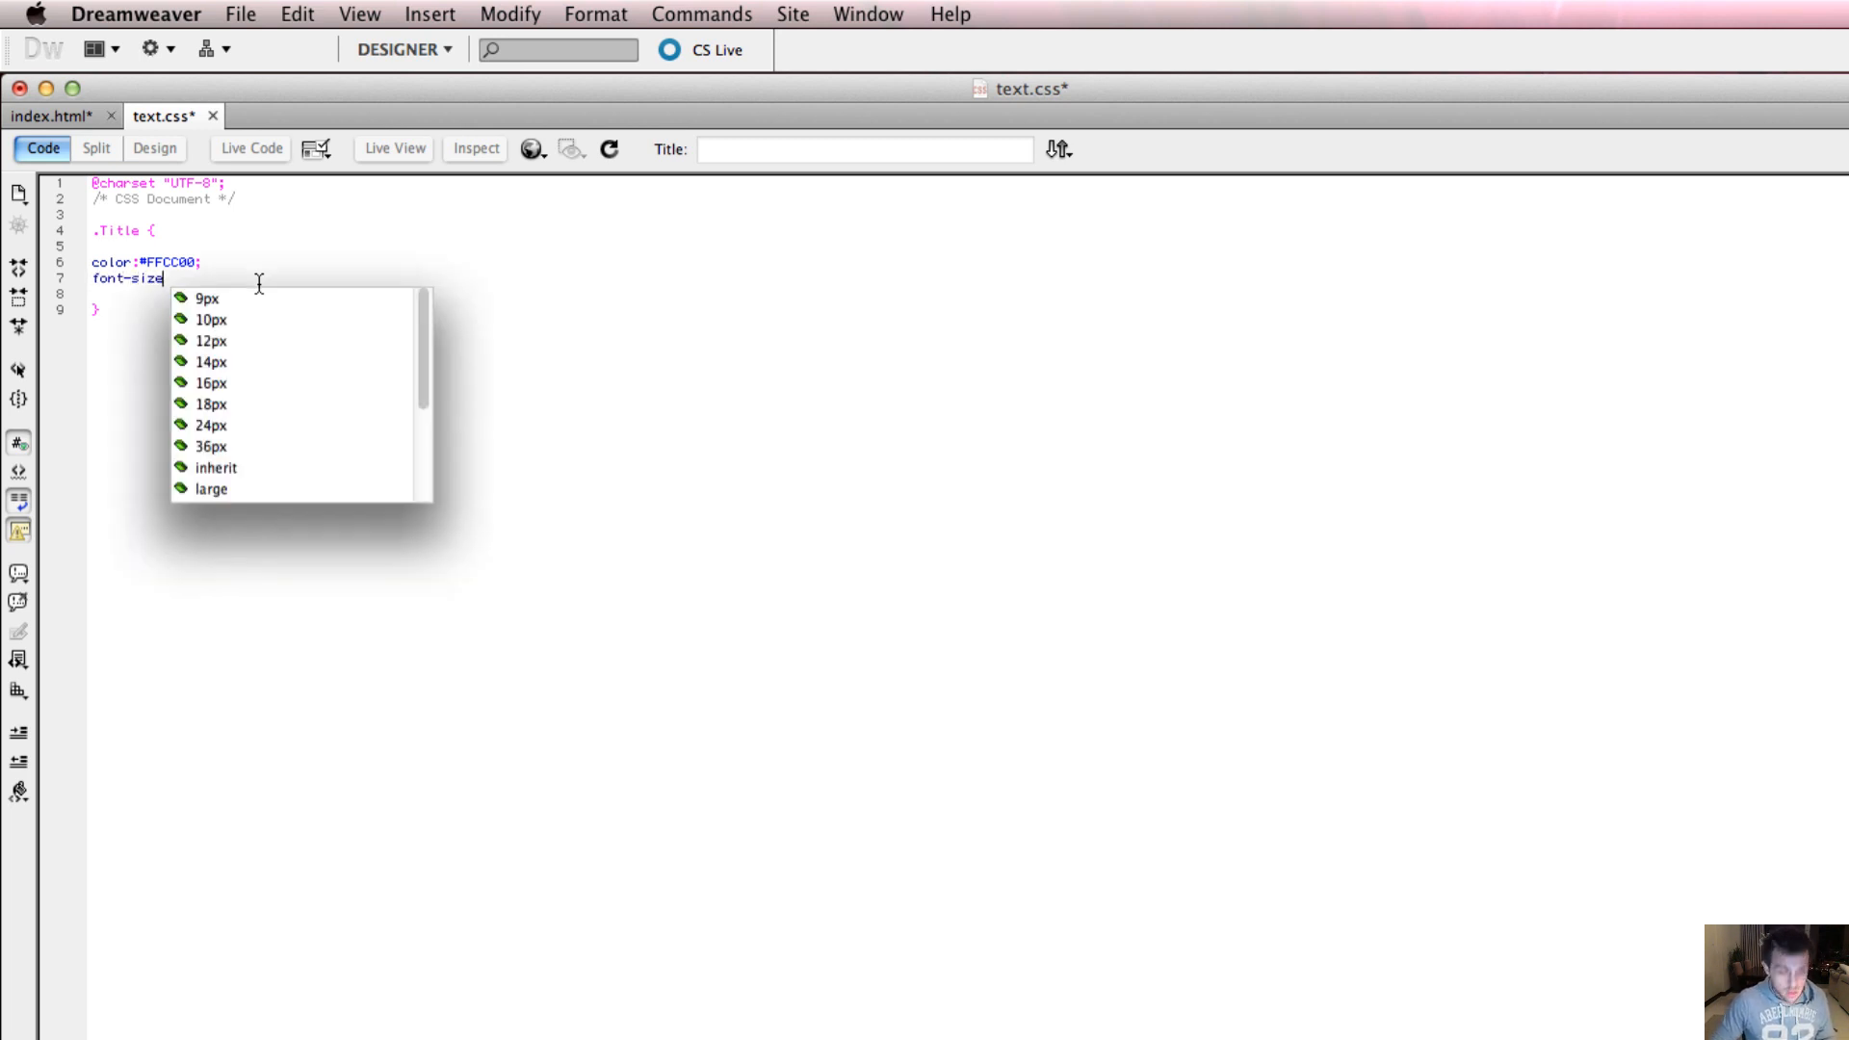
text(:)
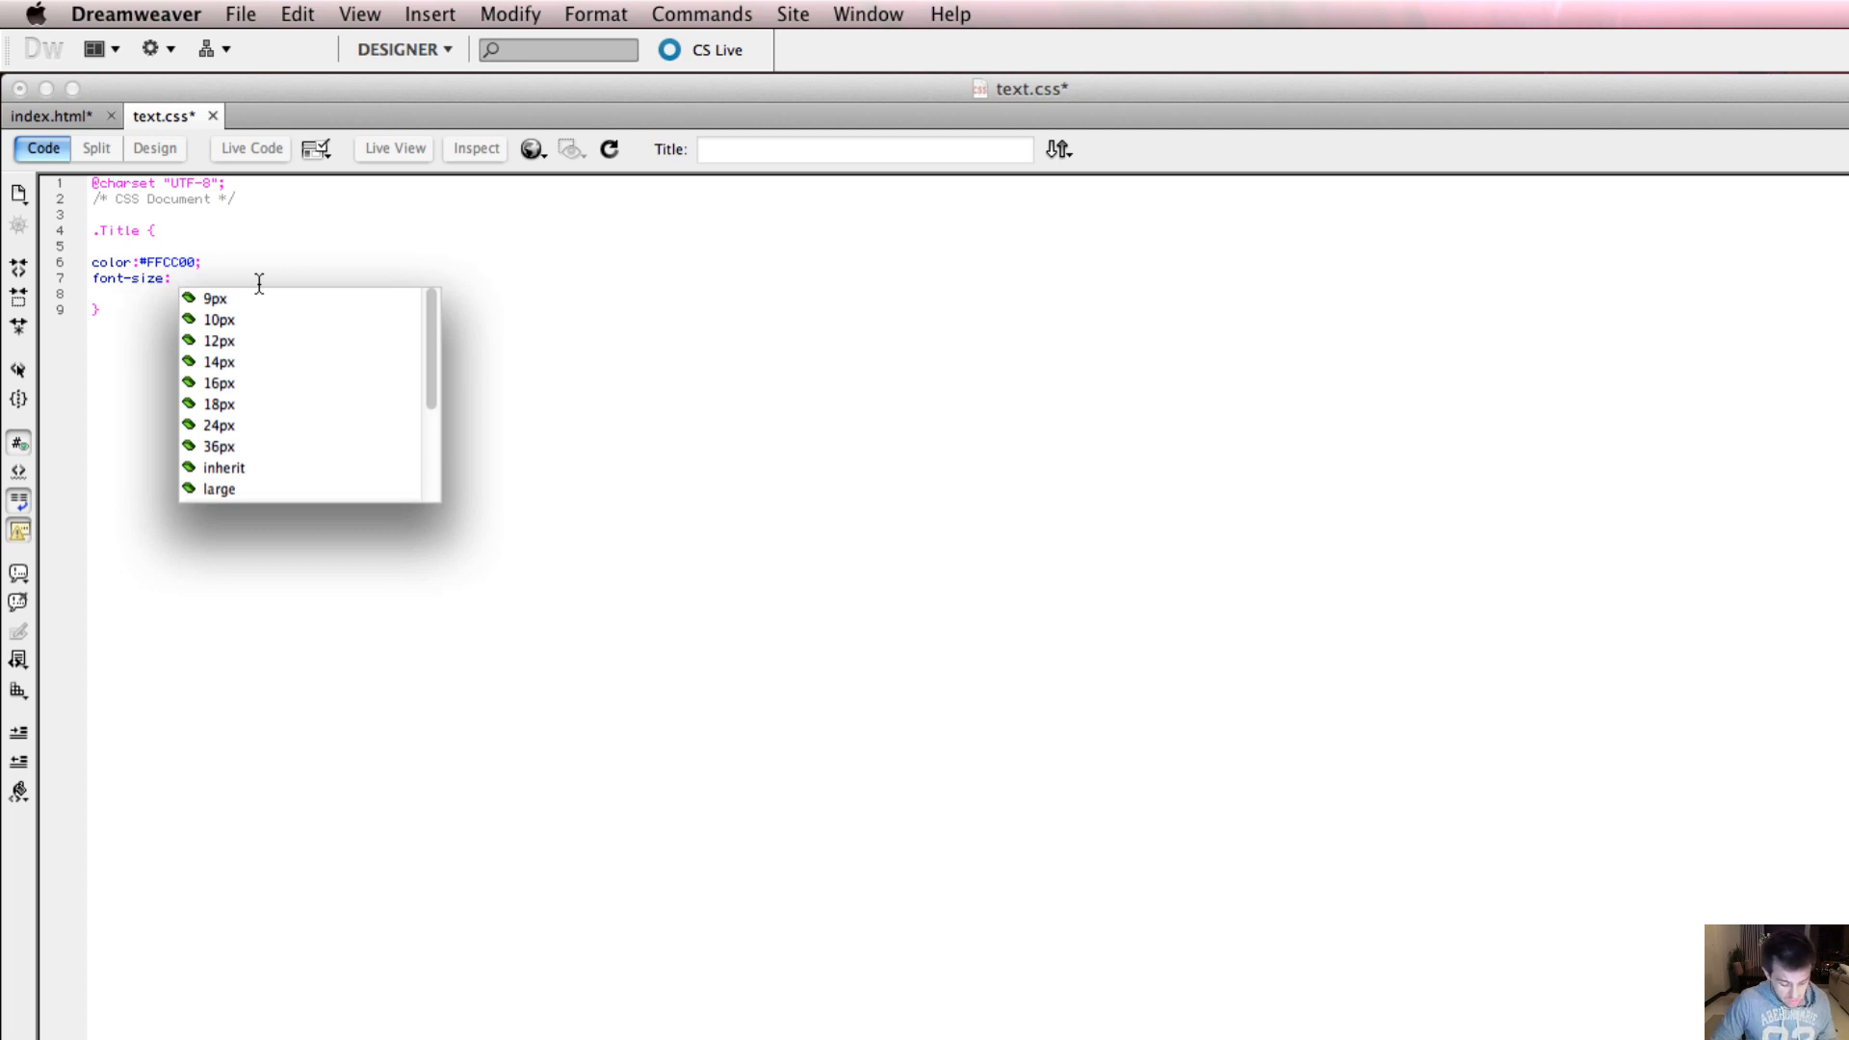
text(34px)
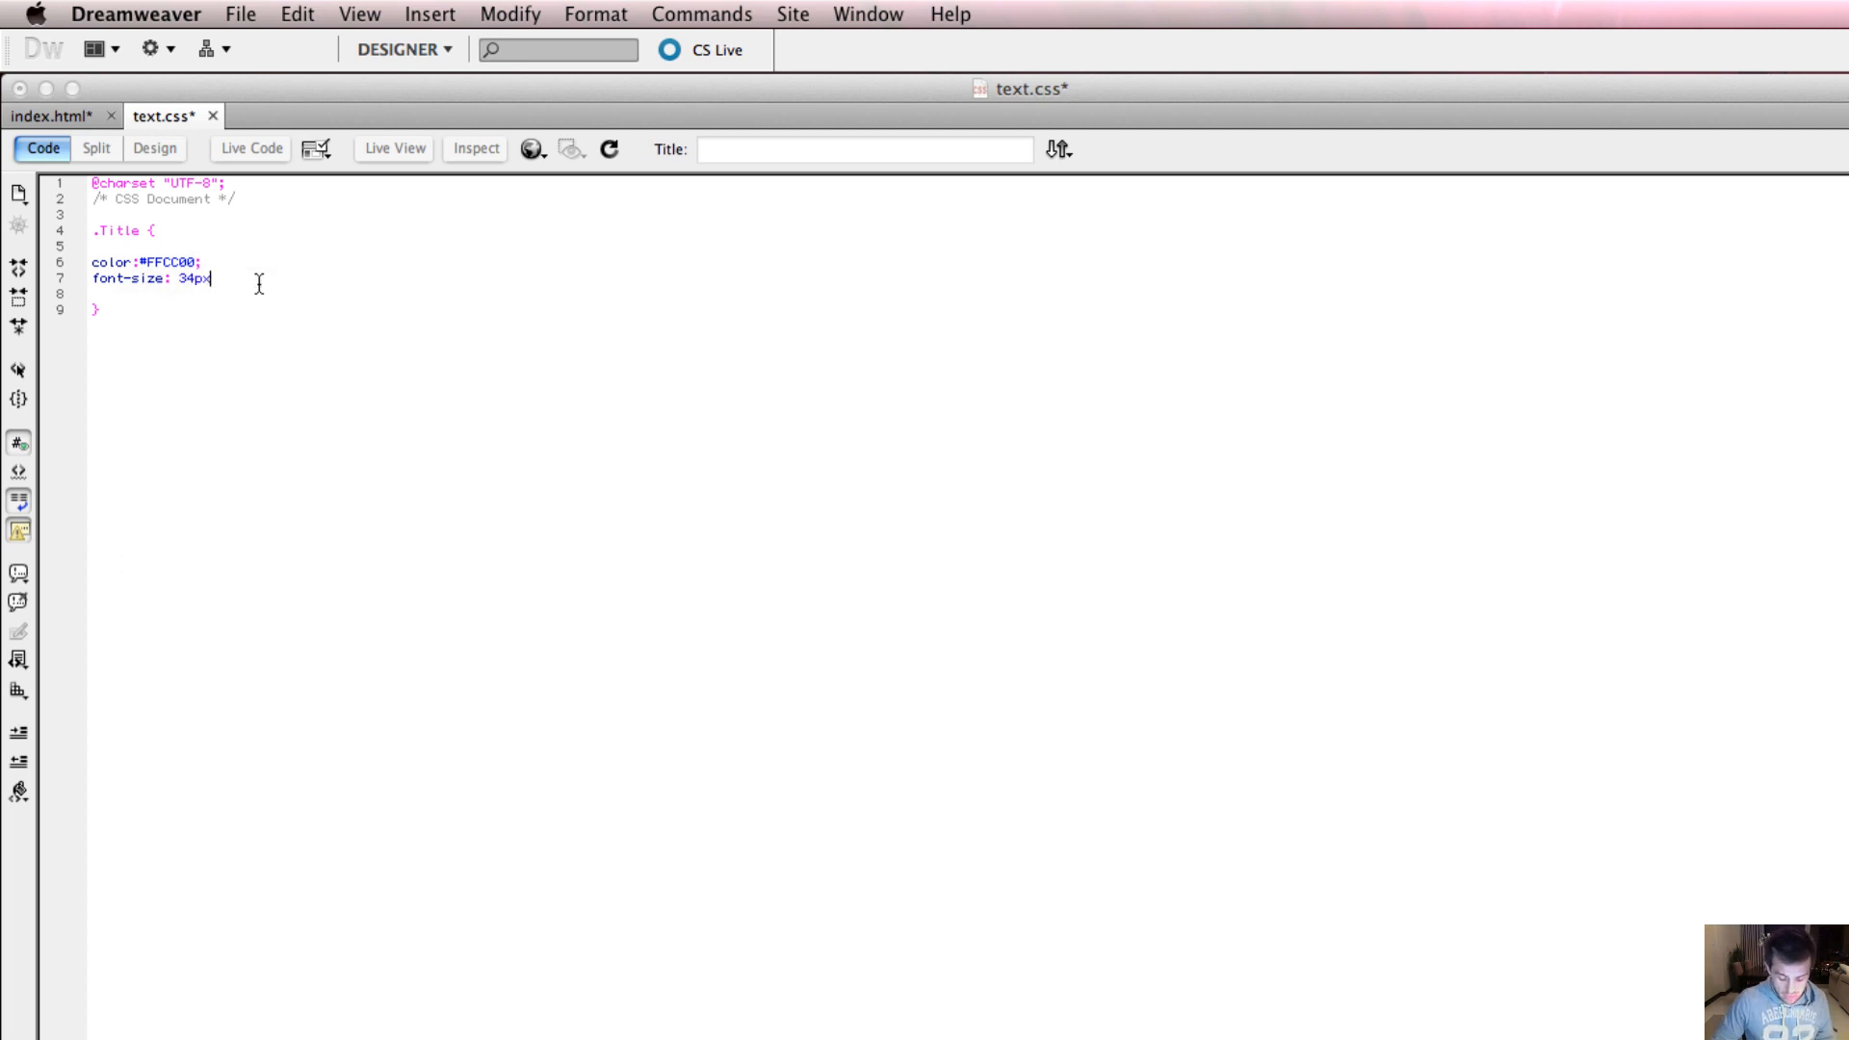
text(;)
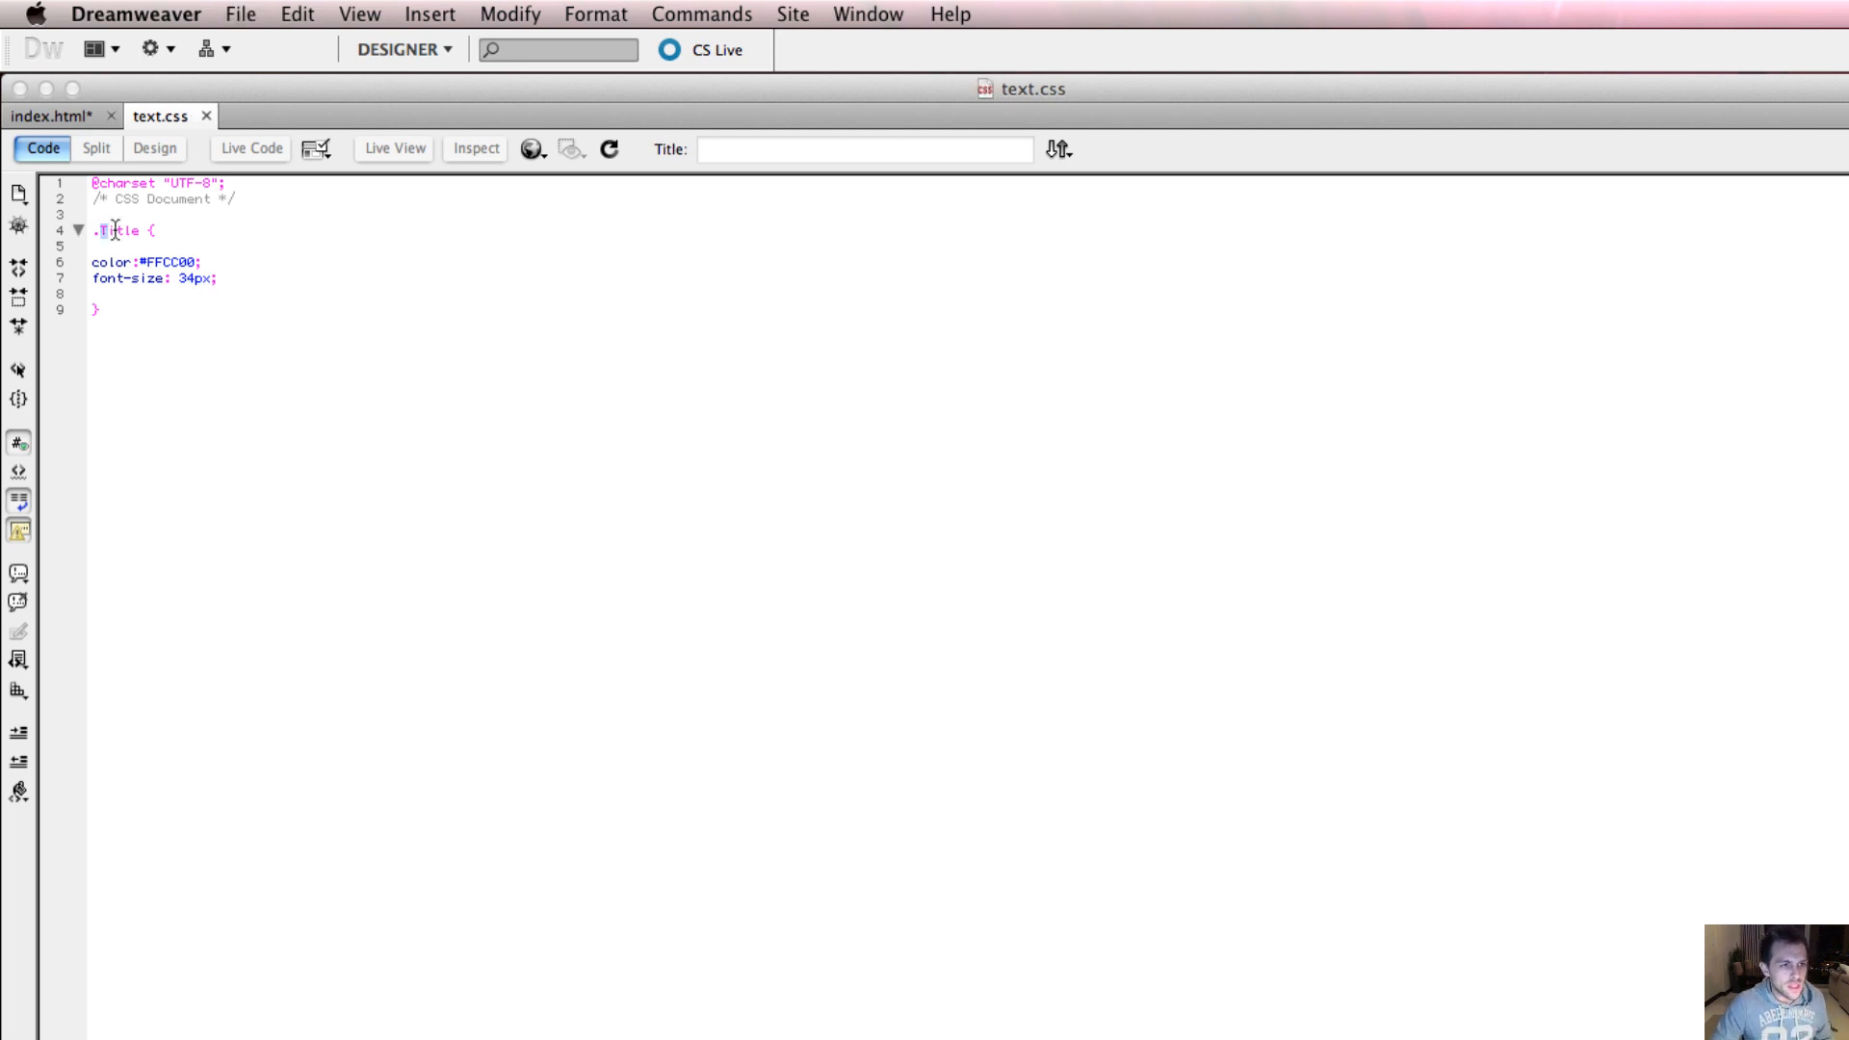
double_click(118, 230)
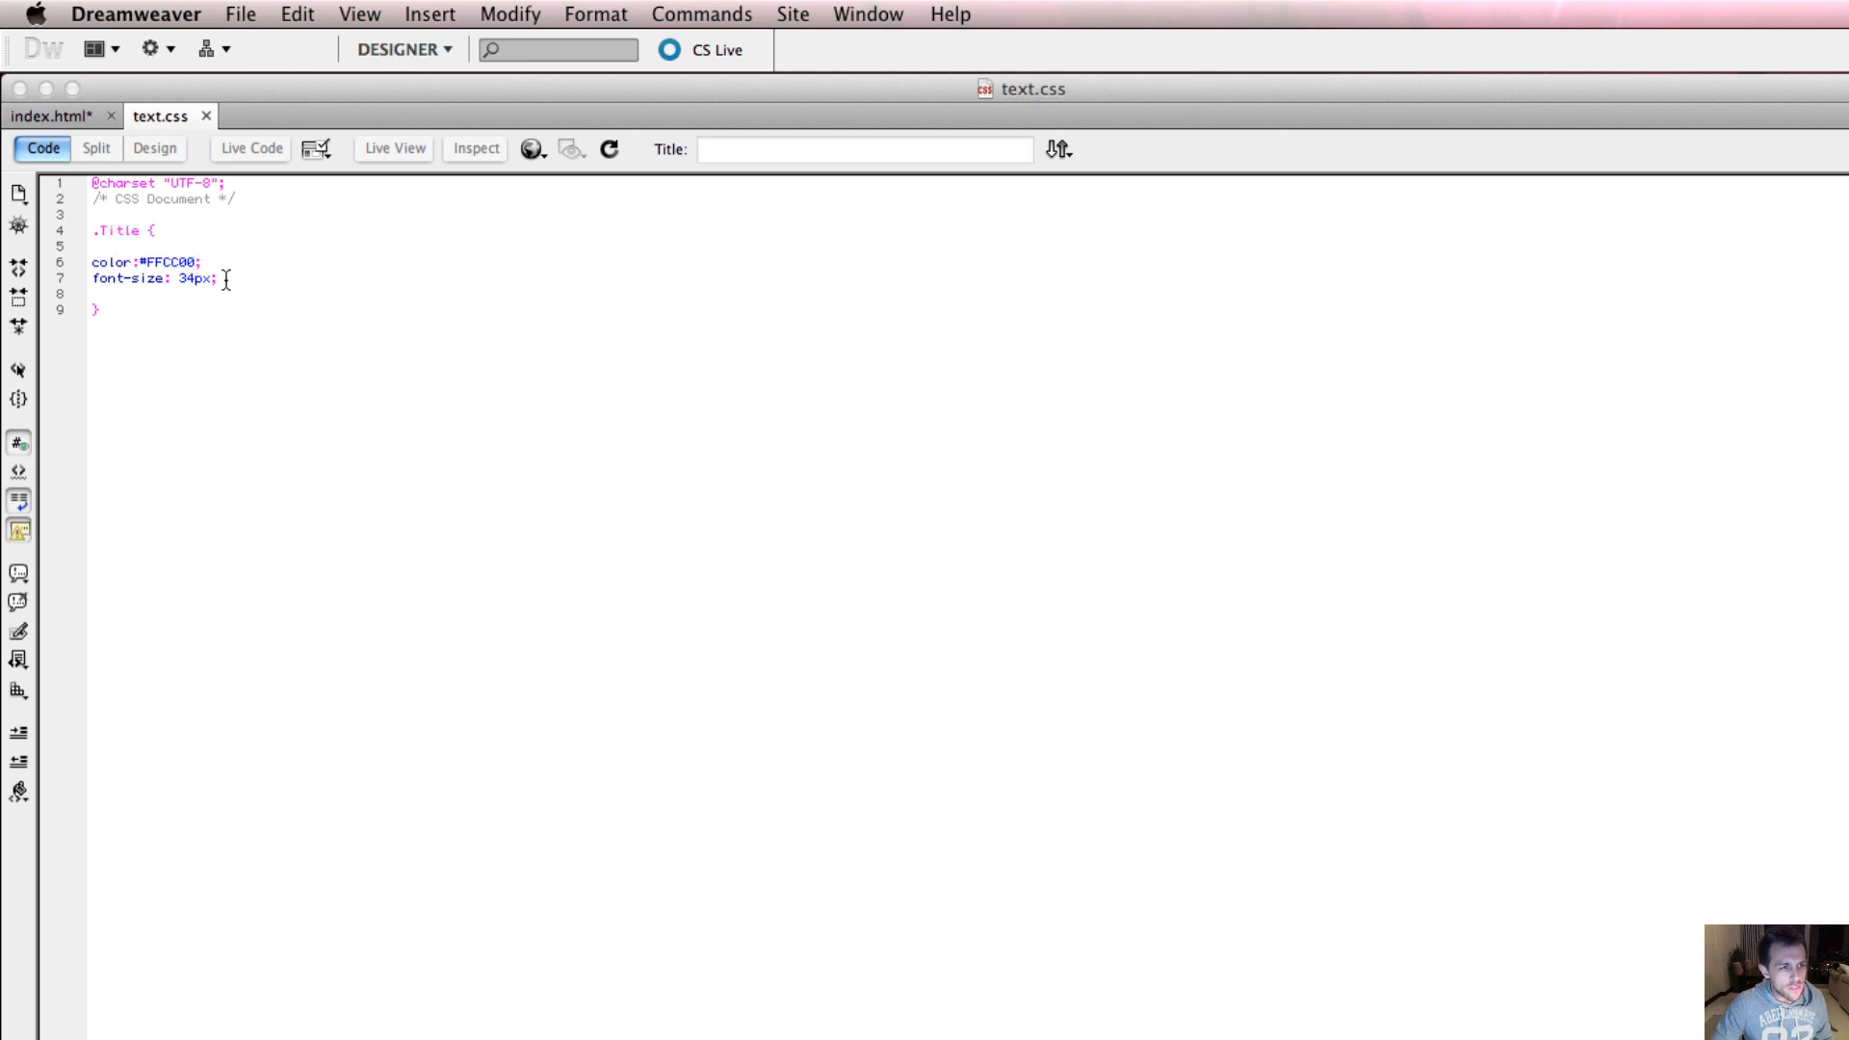
click(53, 116)
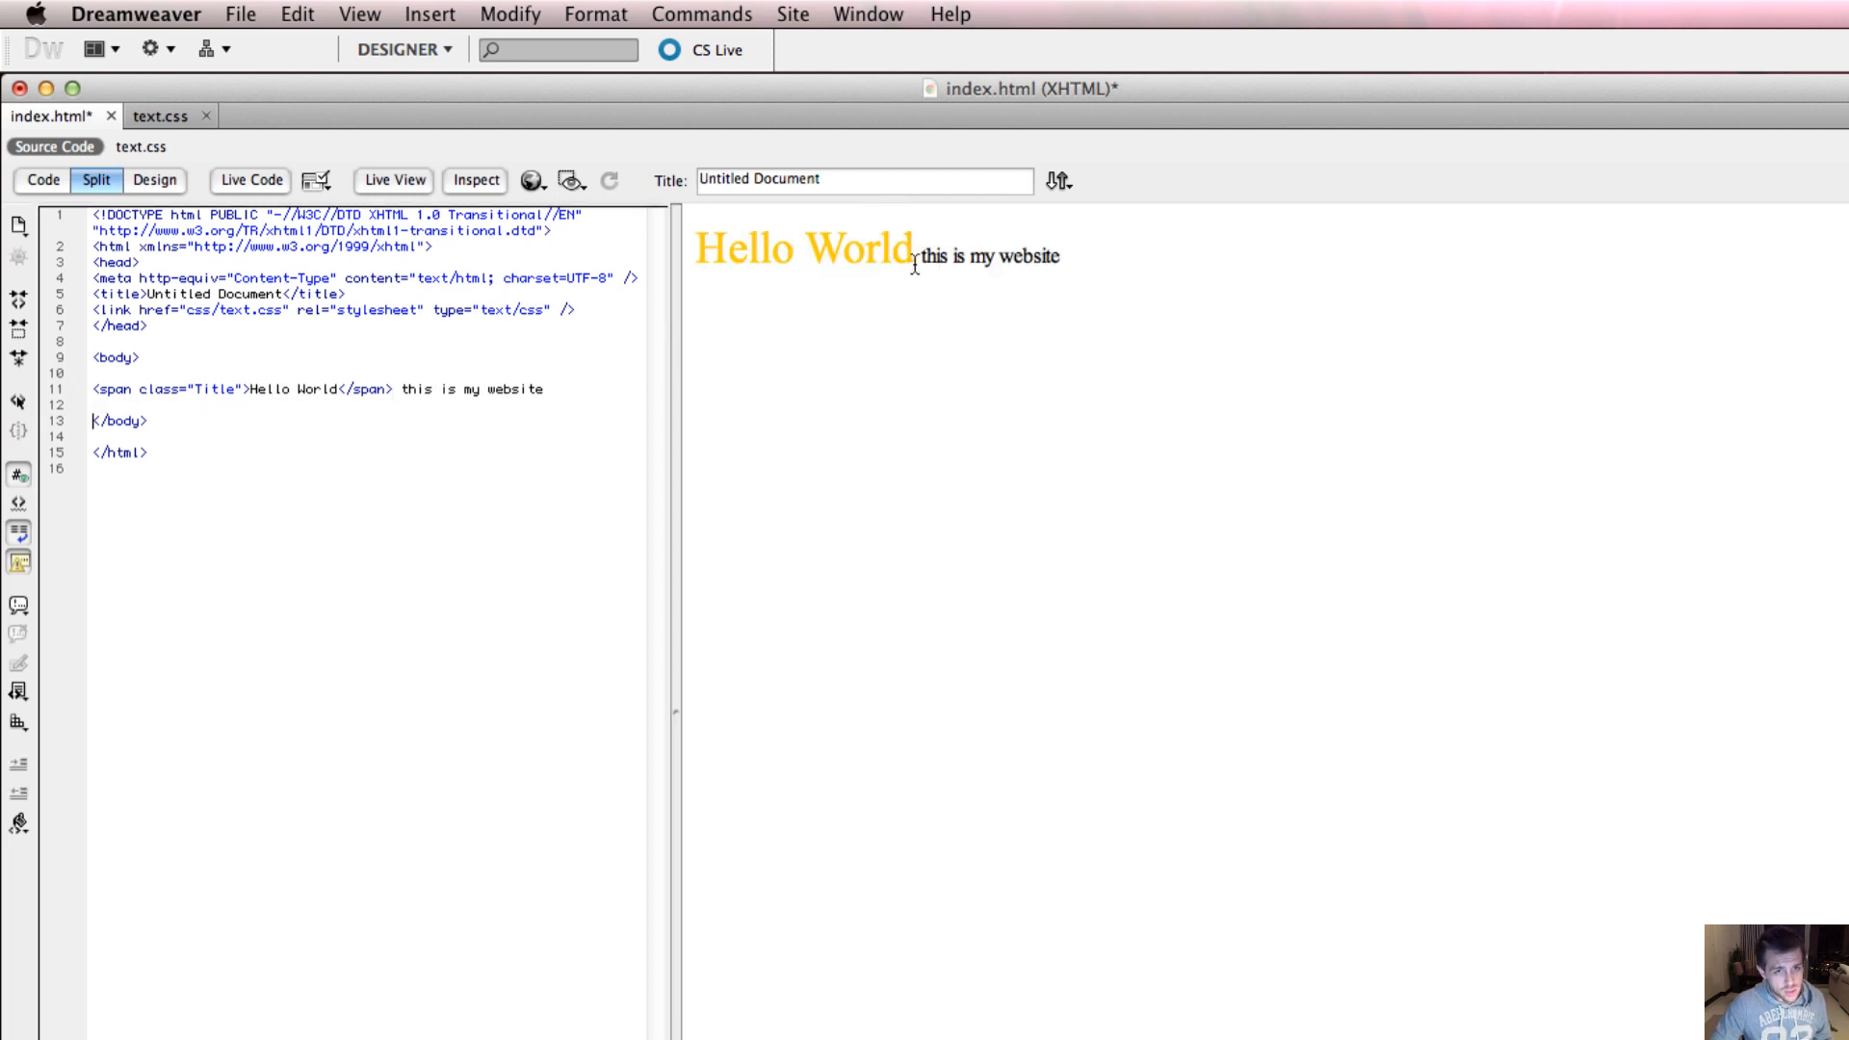
mouse_move(1144, 278)
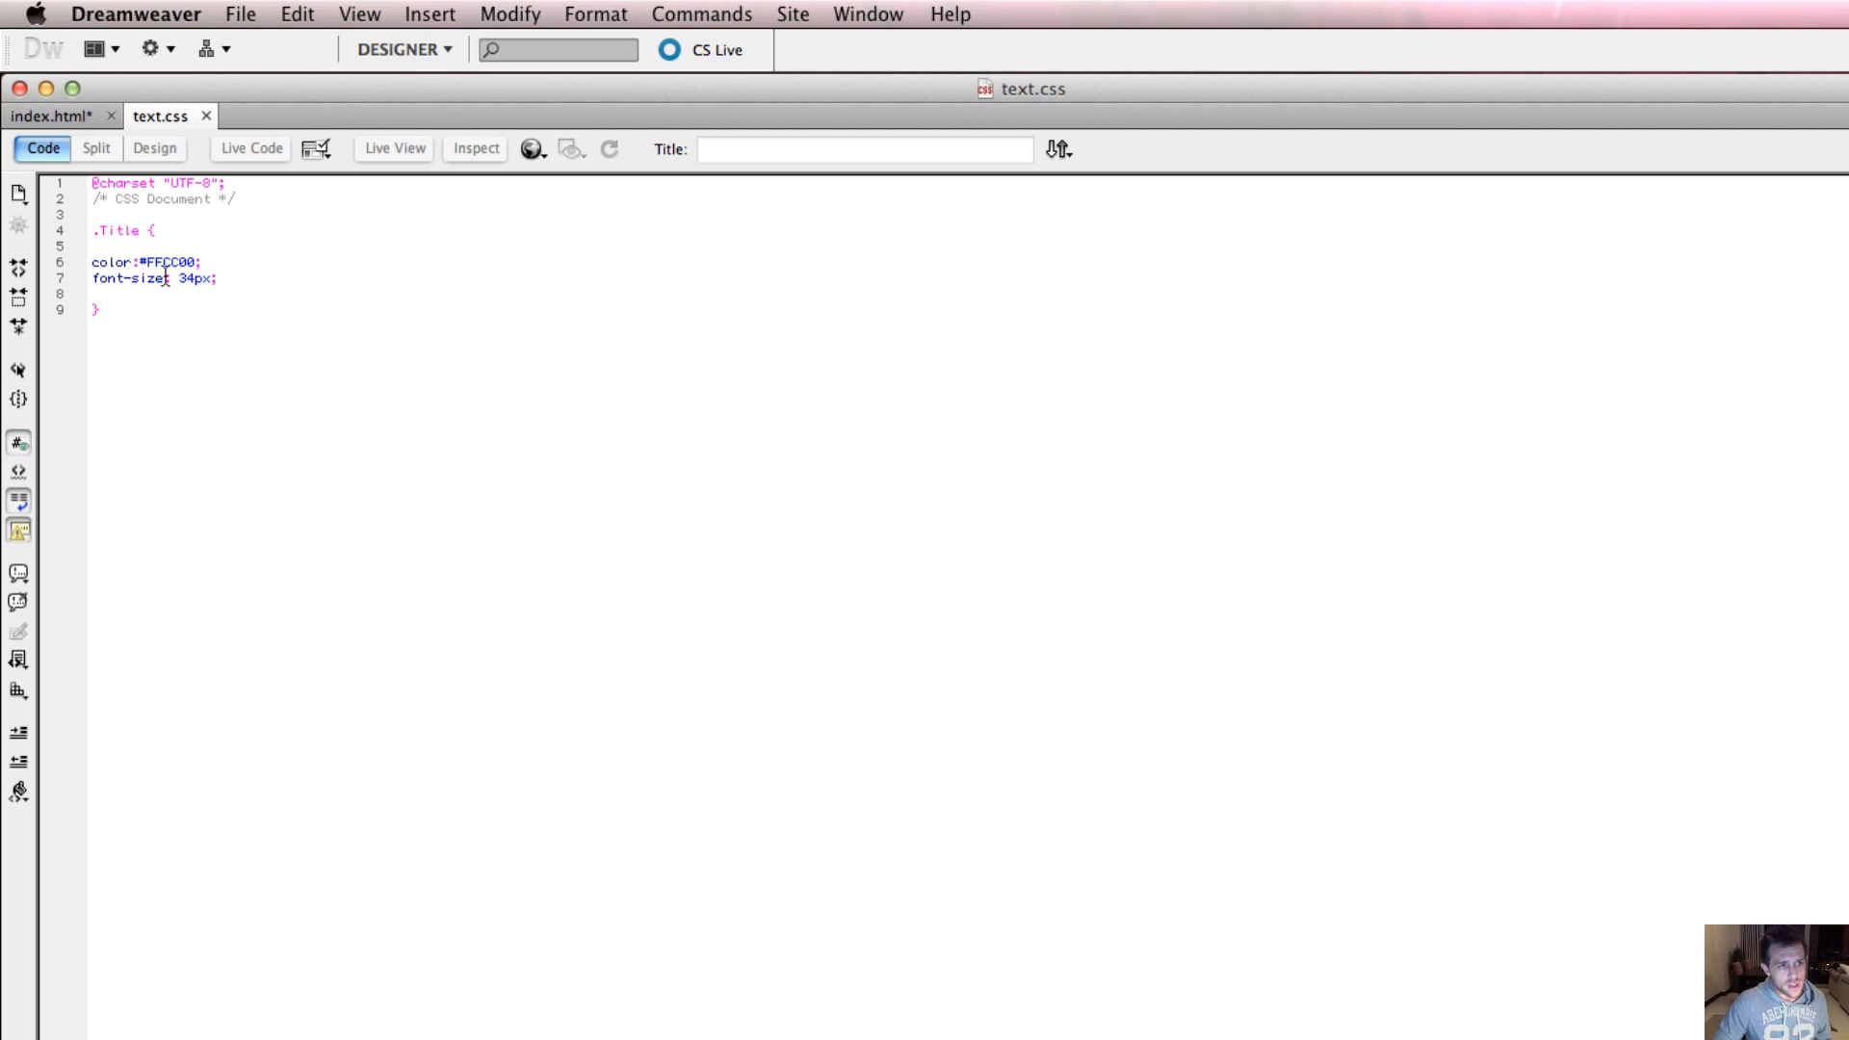
Step: Return to index.html to confirm the large orange Hello World and plain text
click(59, 115)
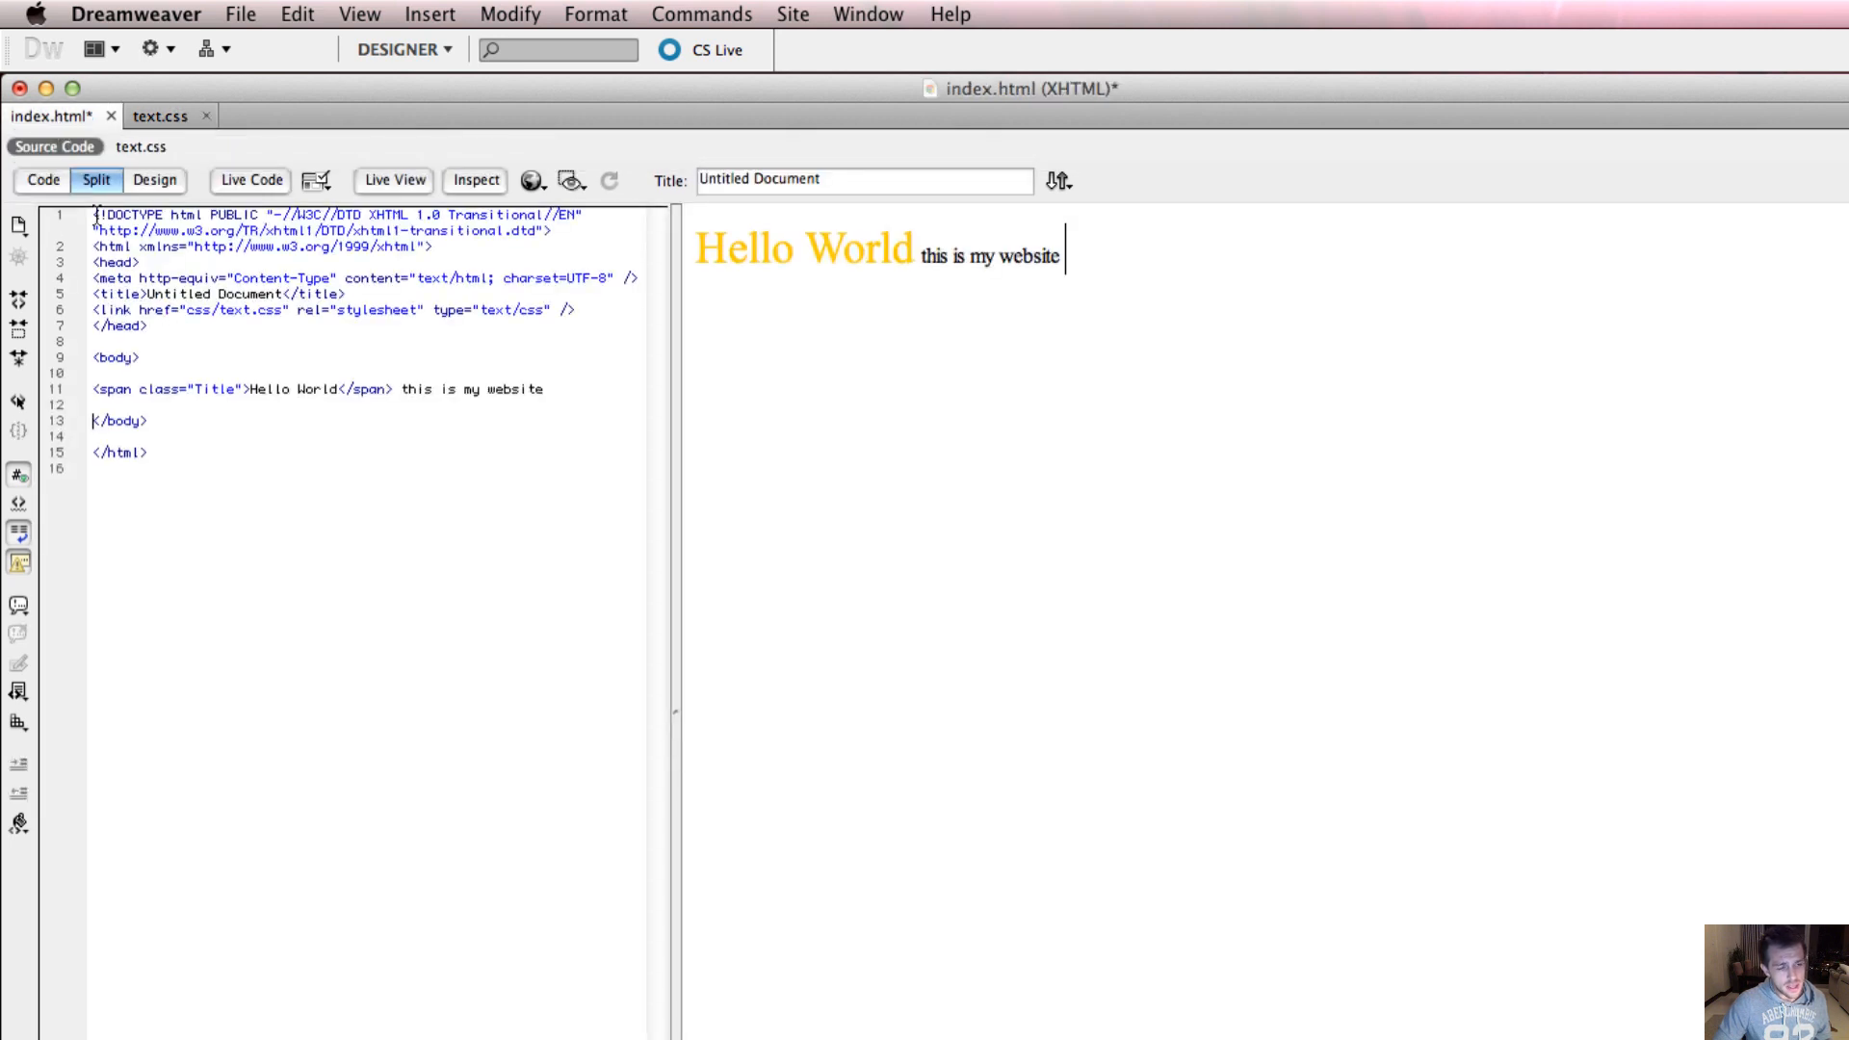